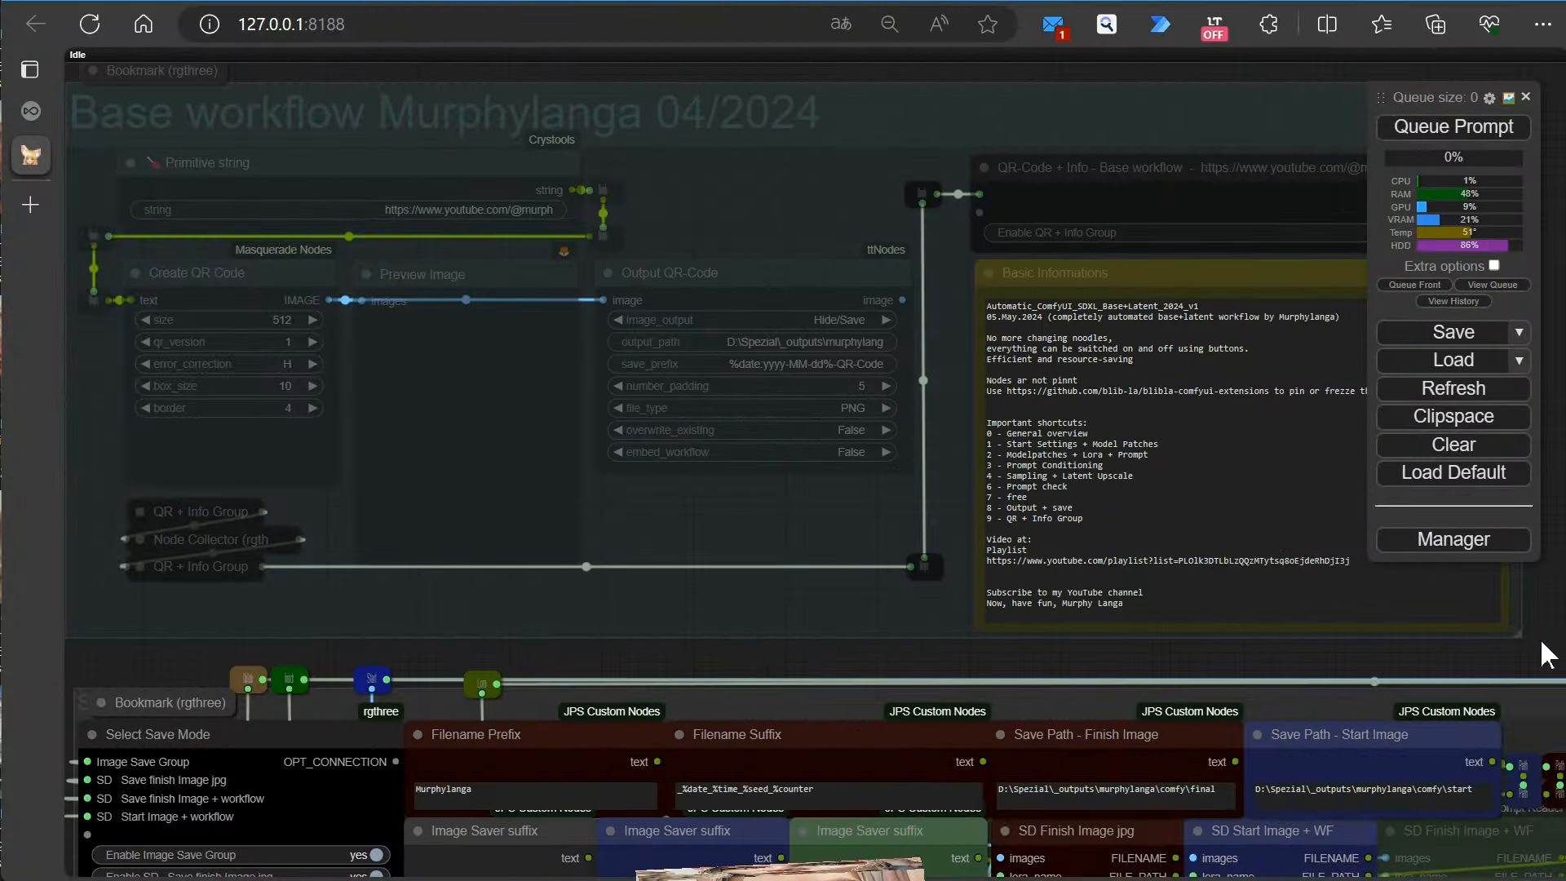
# Search the ComfyUI Manager's custom node list for 'rgt' to find rgthree's node pack
pyautogui.scroll(-3)
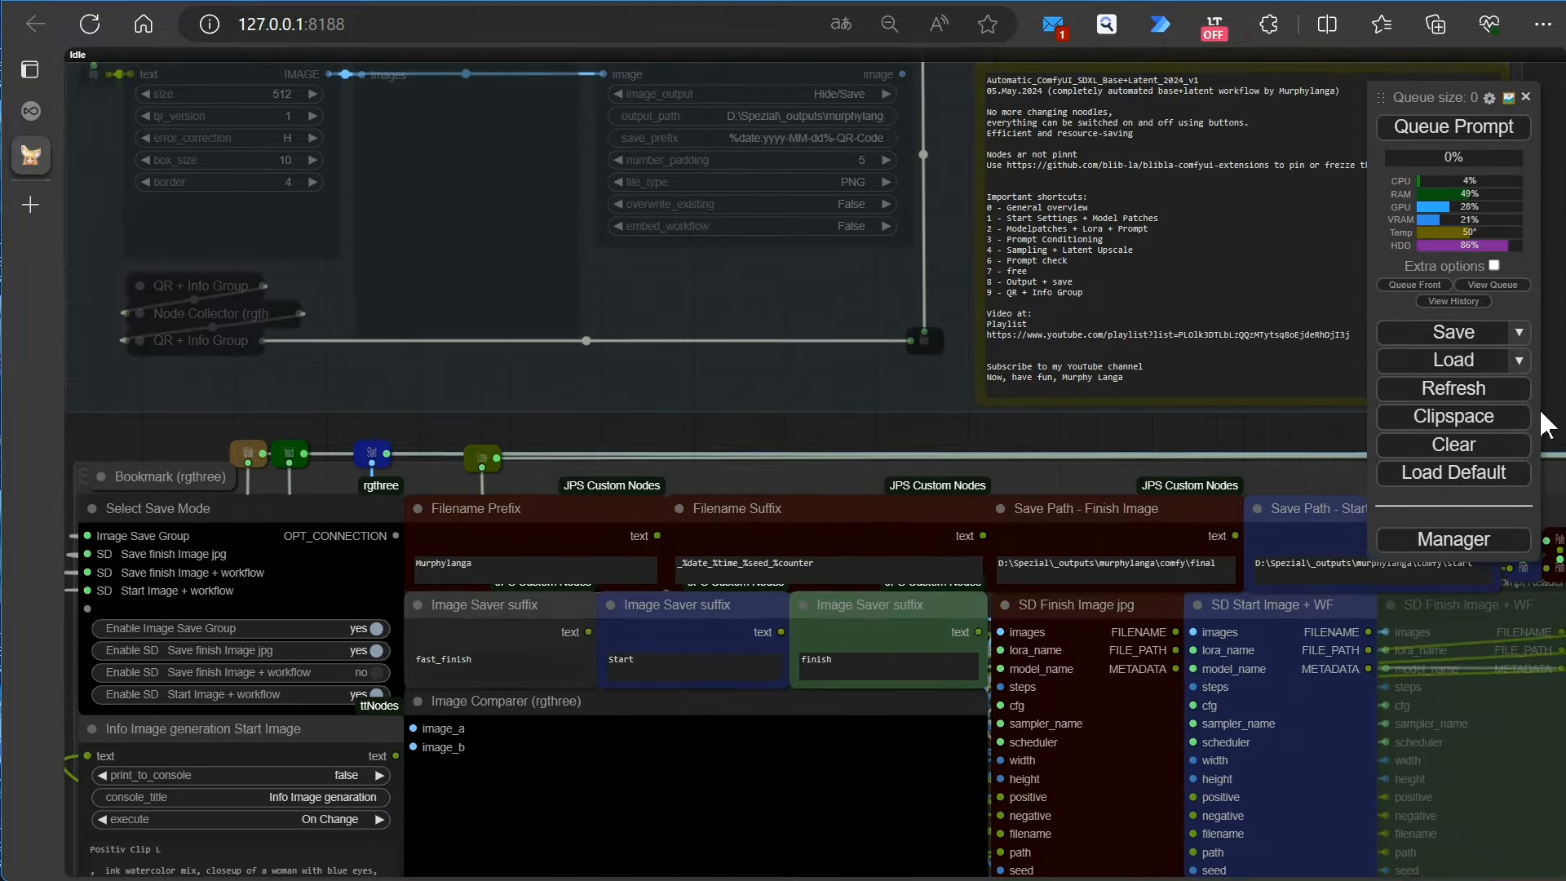
pyautogui.scroll(-3)
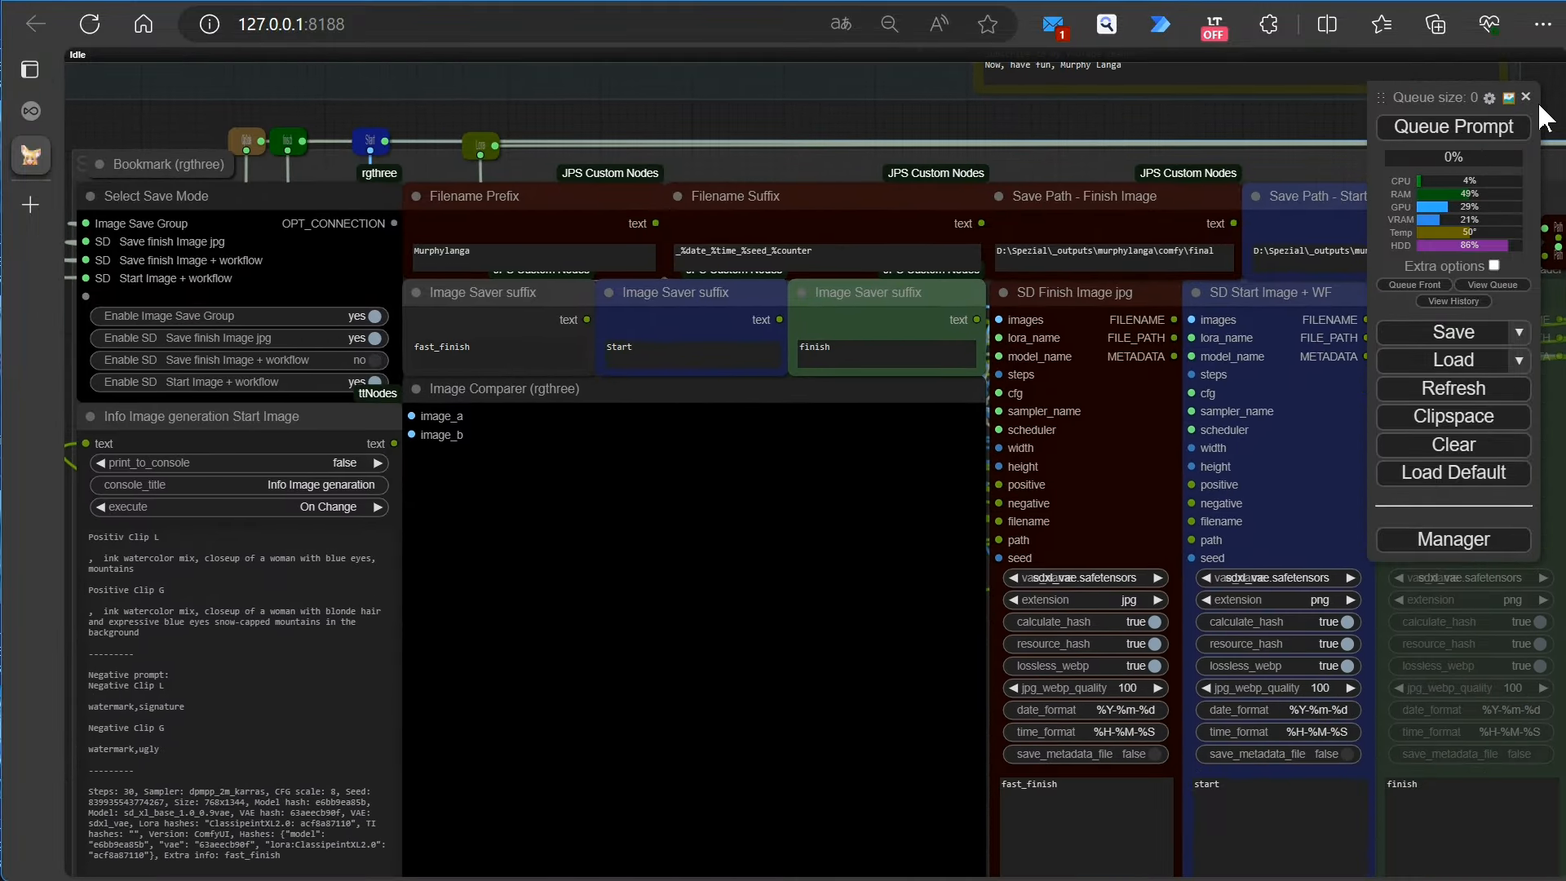
pyautogui.scroll(-3)
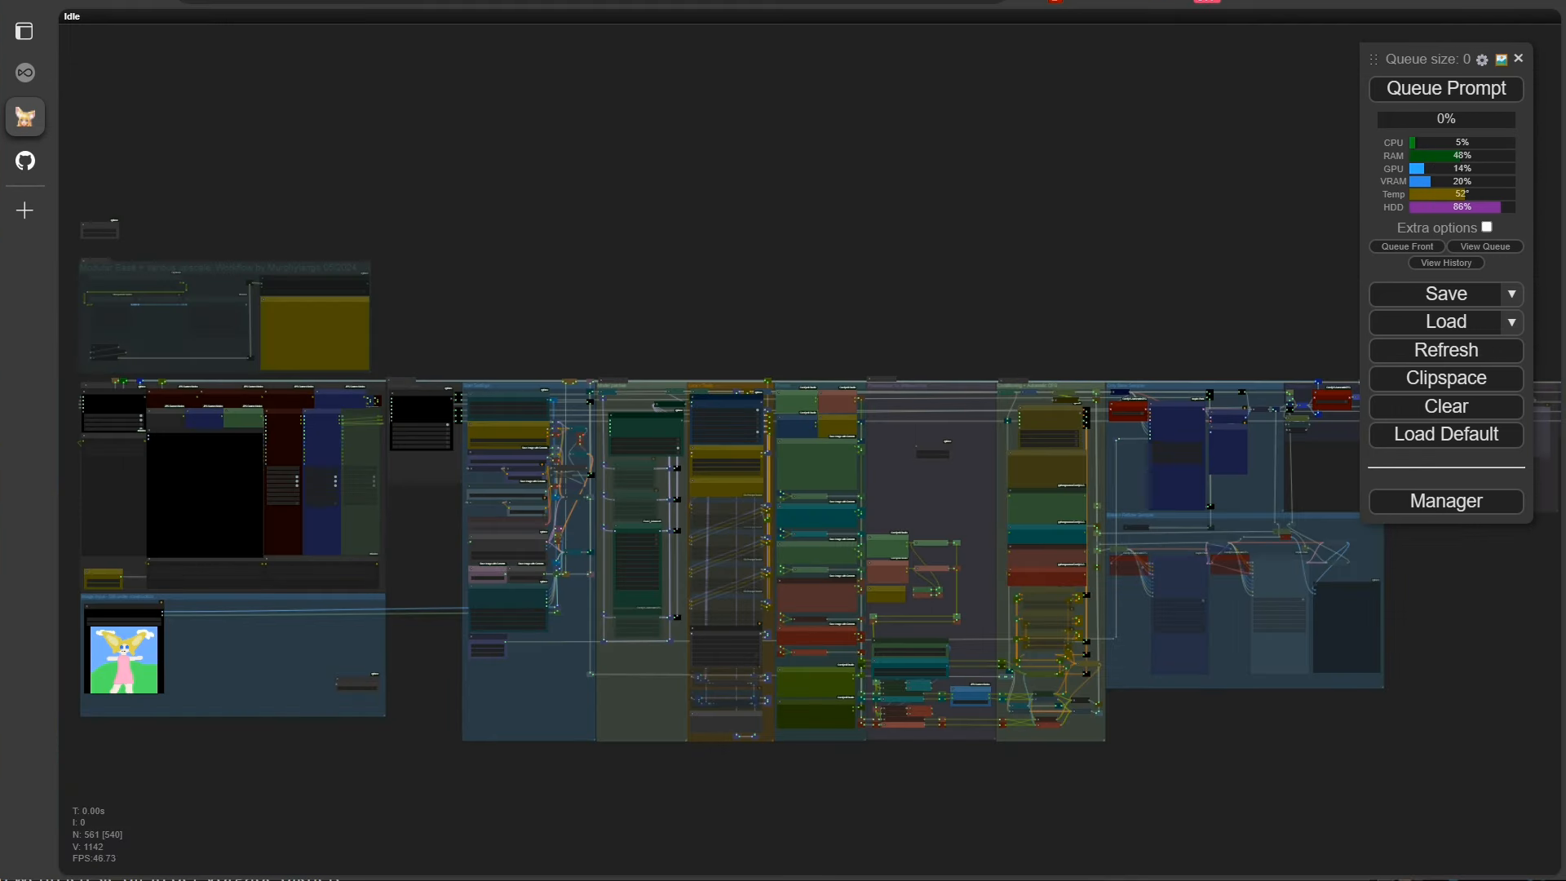
pyautogui.moveTo(1454, 485)
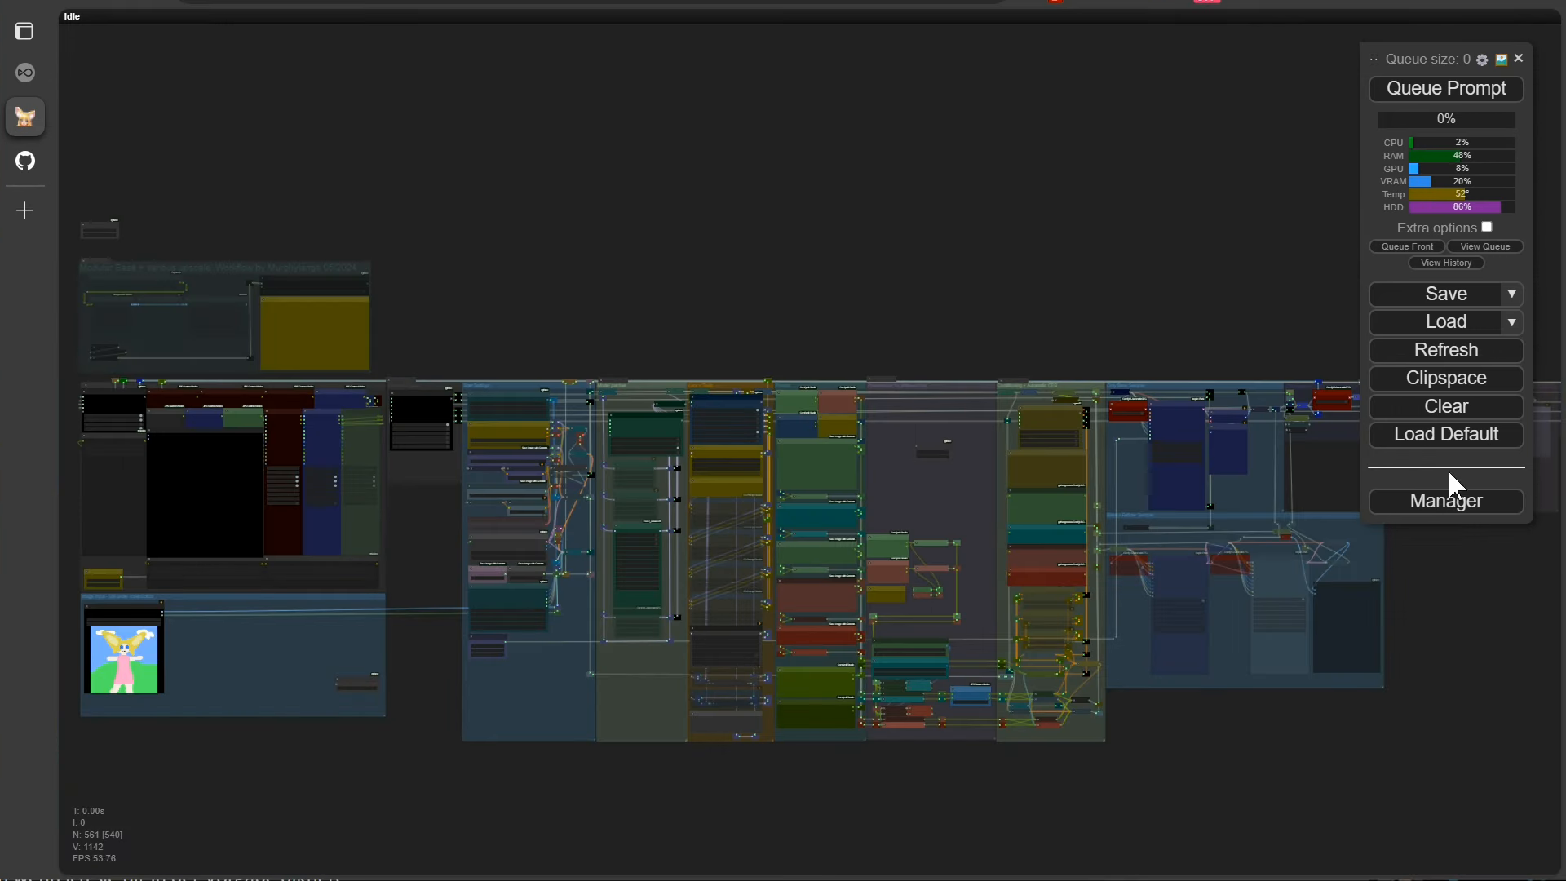
pyautogui.click(1443, 501)
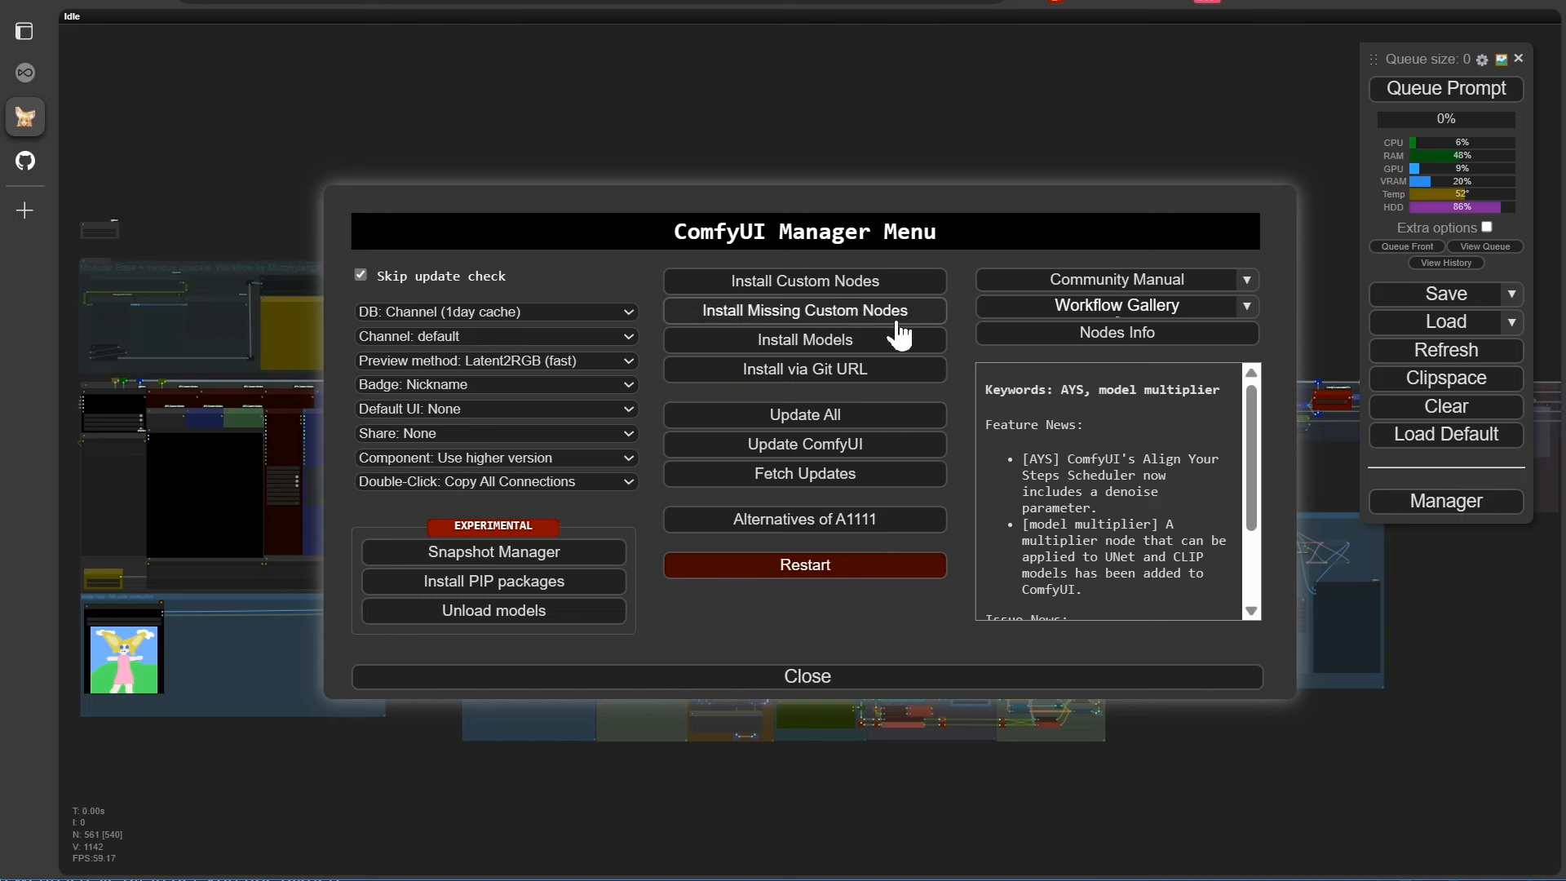
pyautogui.click(804, 281)
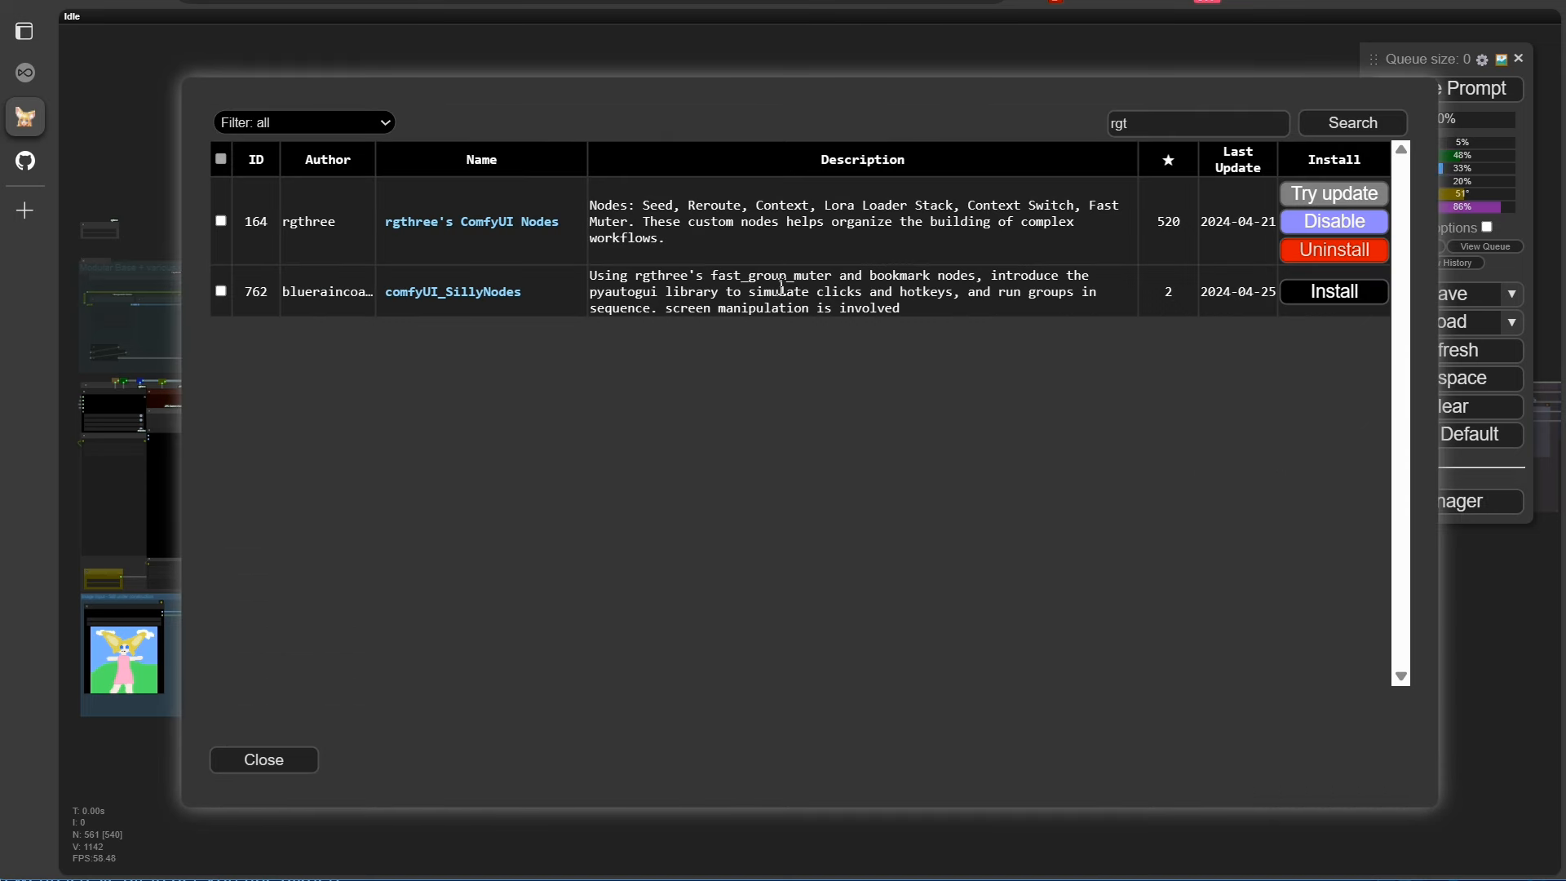
pyautogui.click(1197, 122)
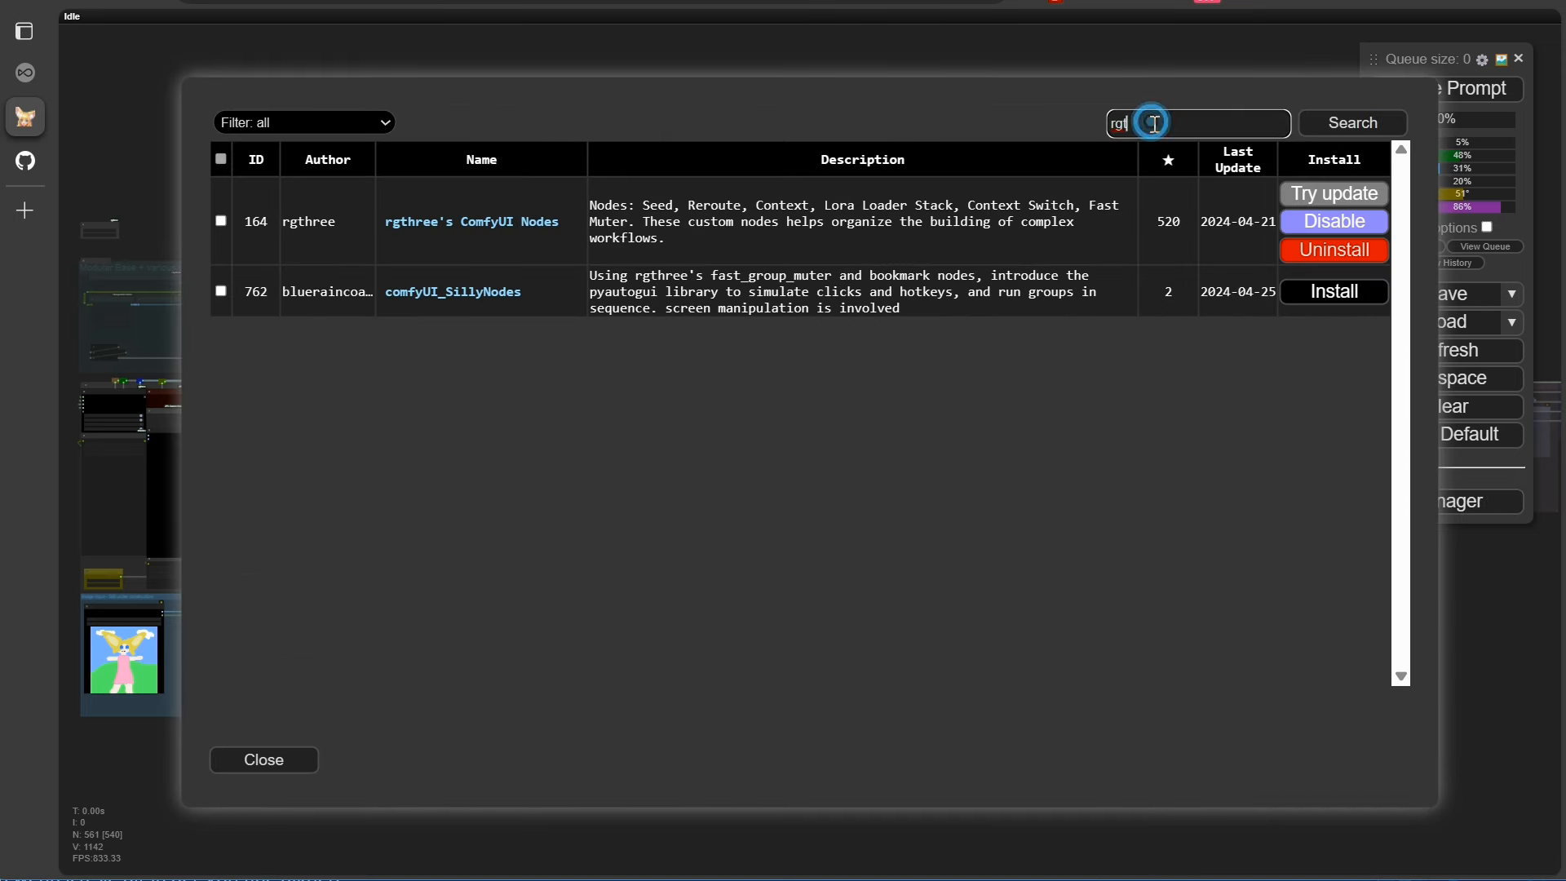
pyautogui.moveTo(571, 246)
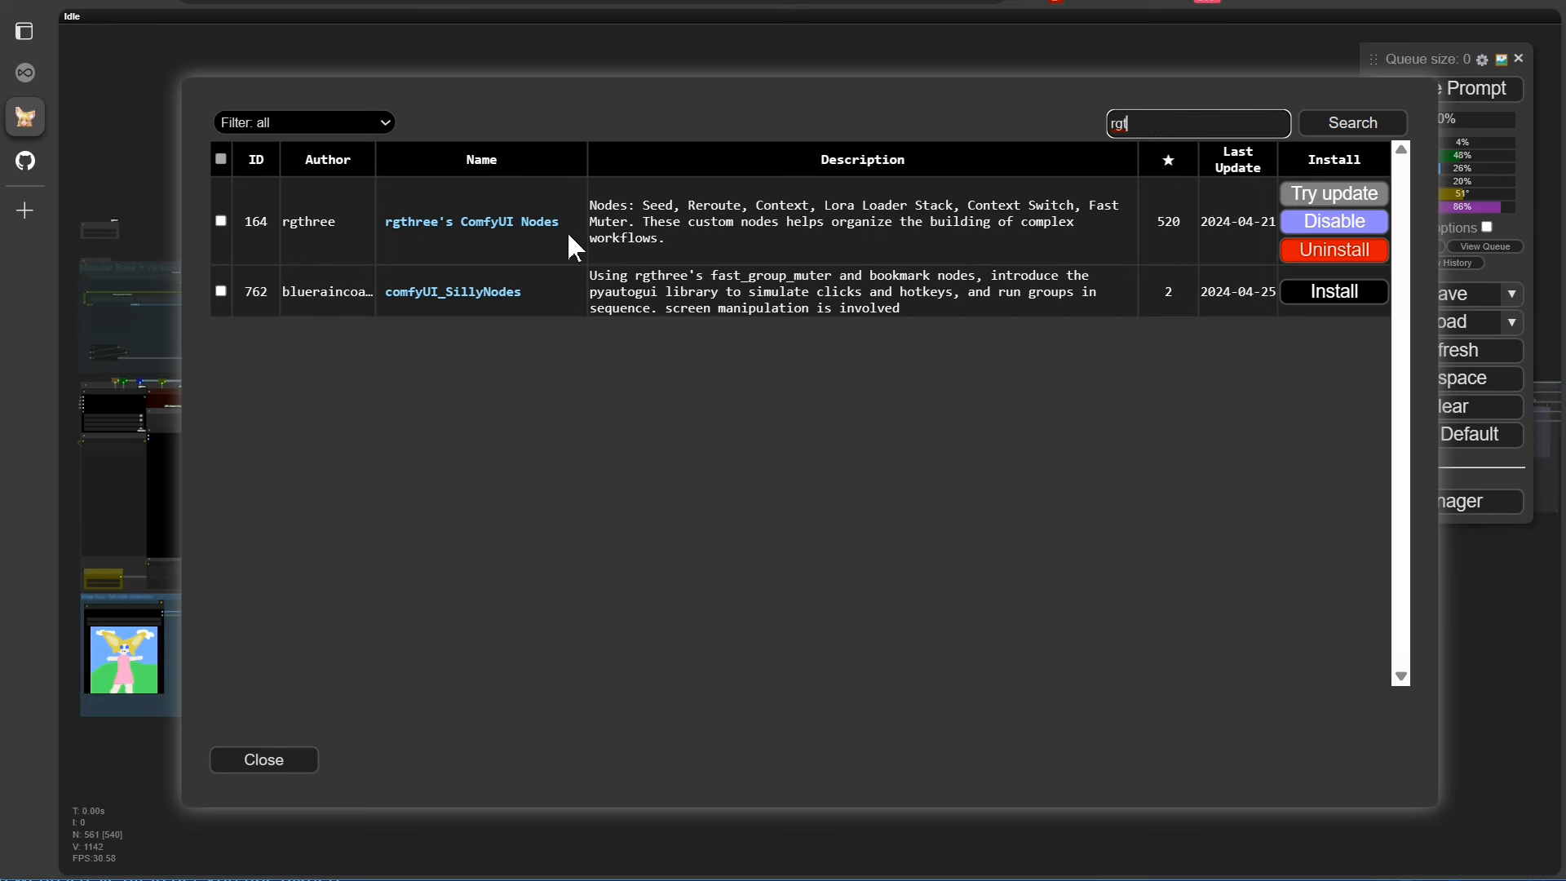
# View the rgthree ComfyUI Nodes GitHub page and scroll through its README
pyautogui.click(472, 222)
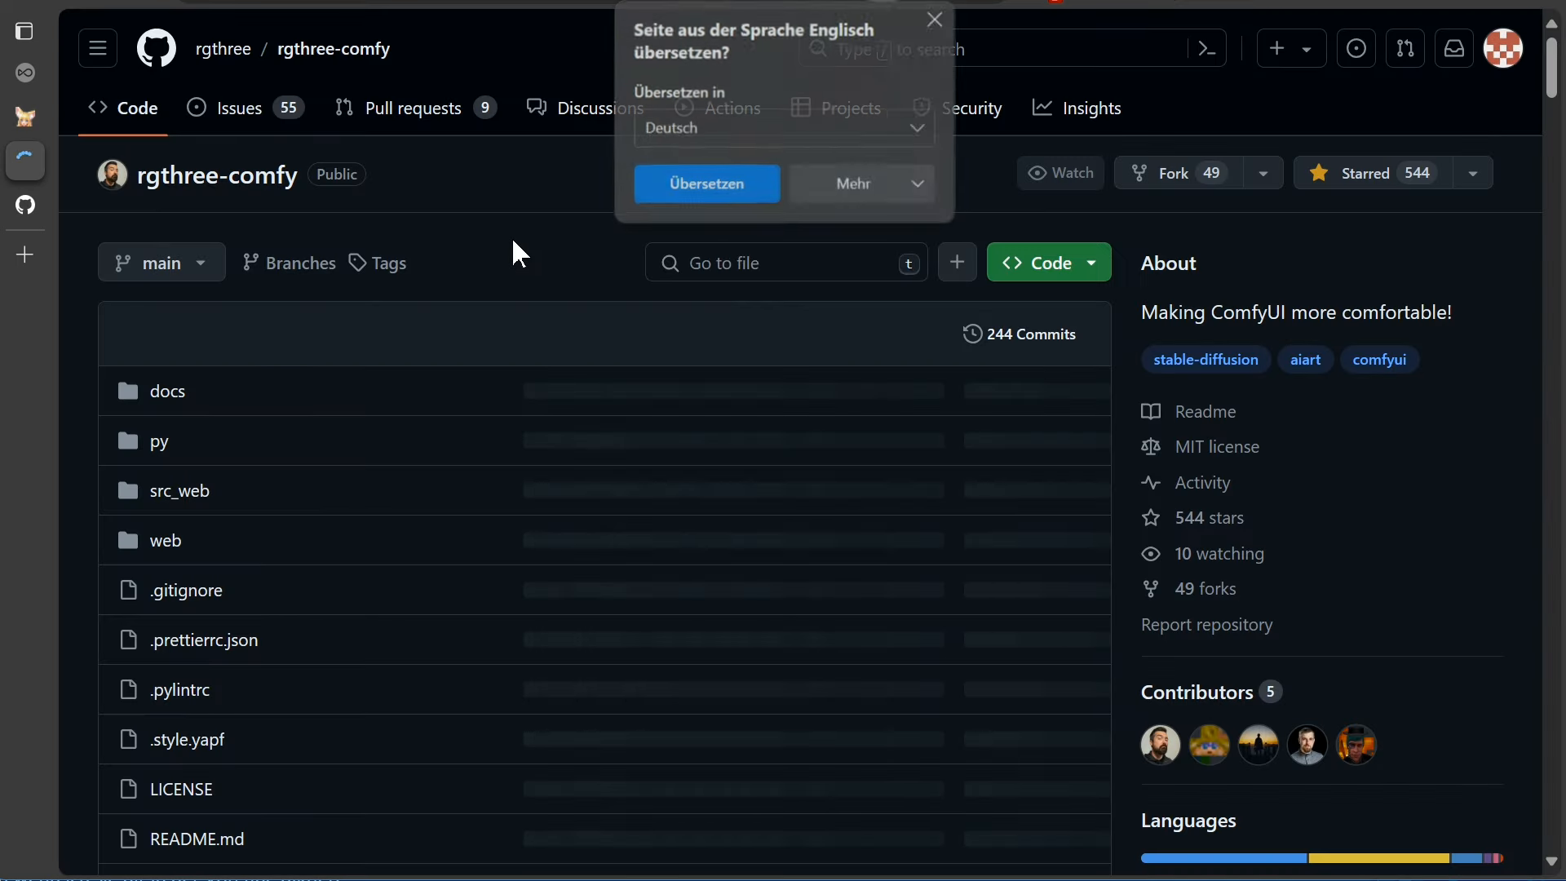
pyautogui.click(933, 20)
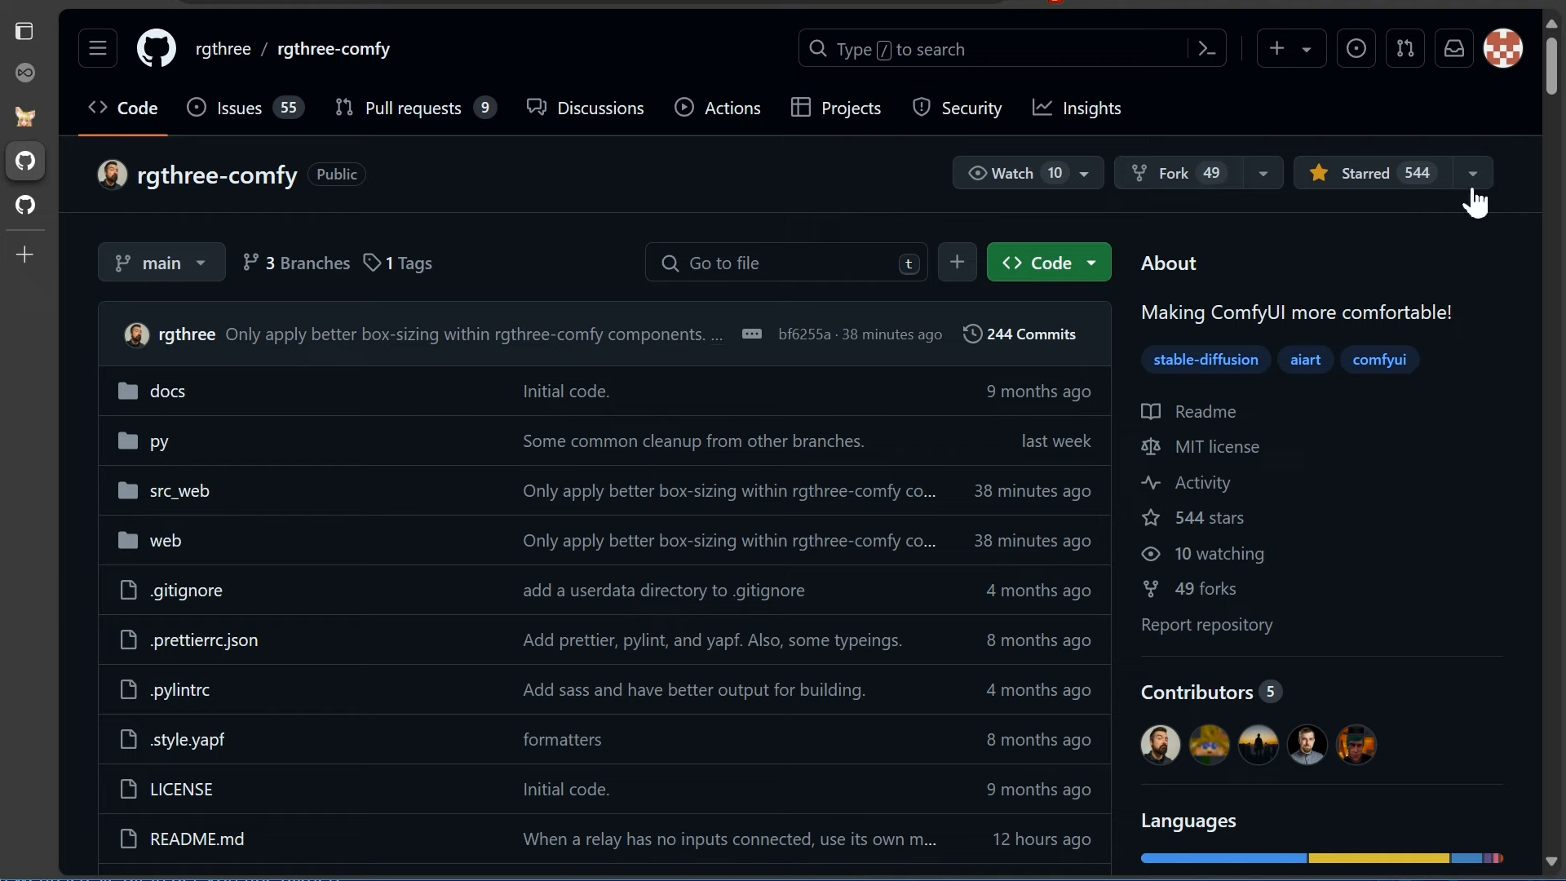
pyautogui.scroll(-3)
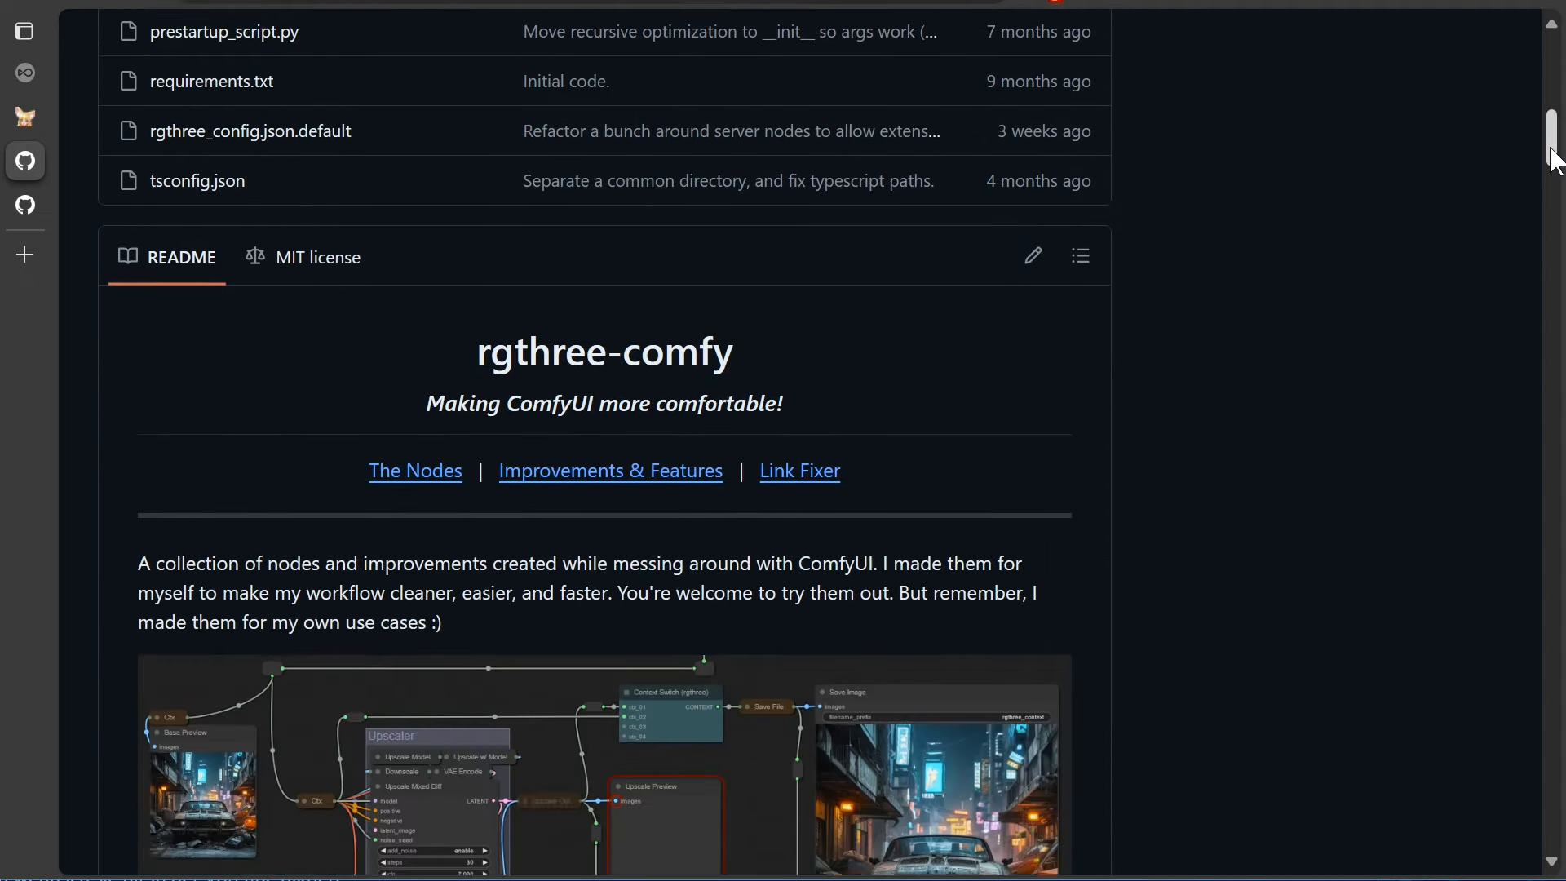
pyautogui.scroll(-3)
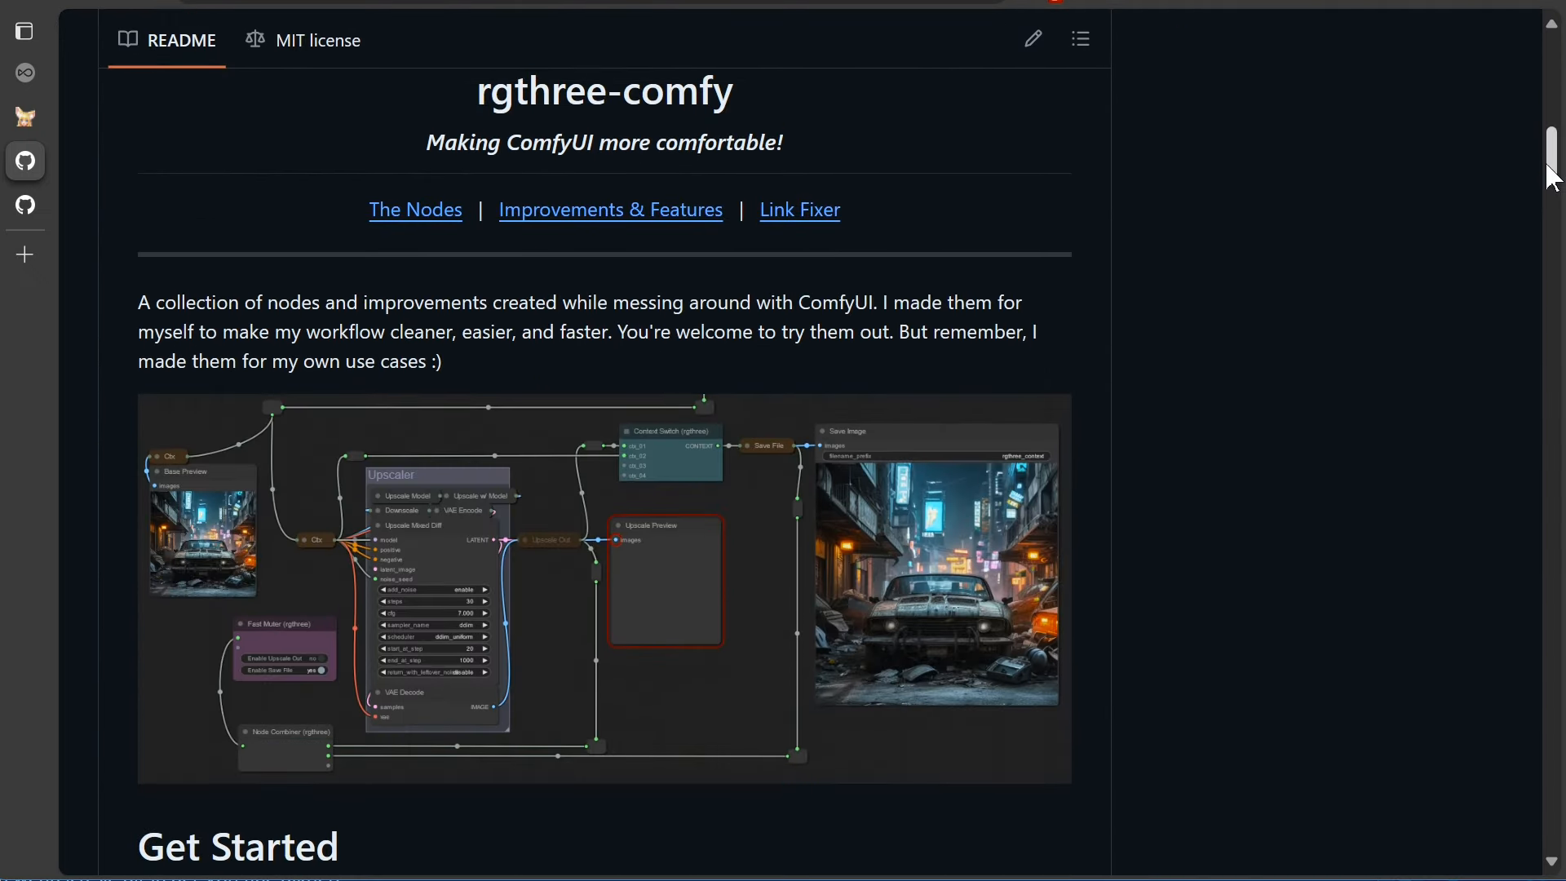
pyautogui.scroll(3)
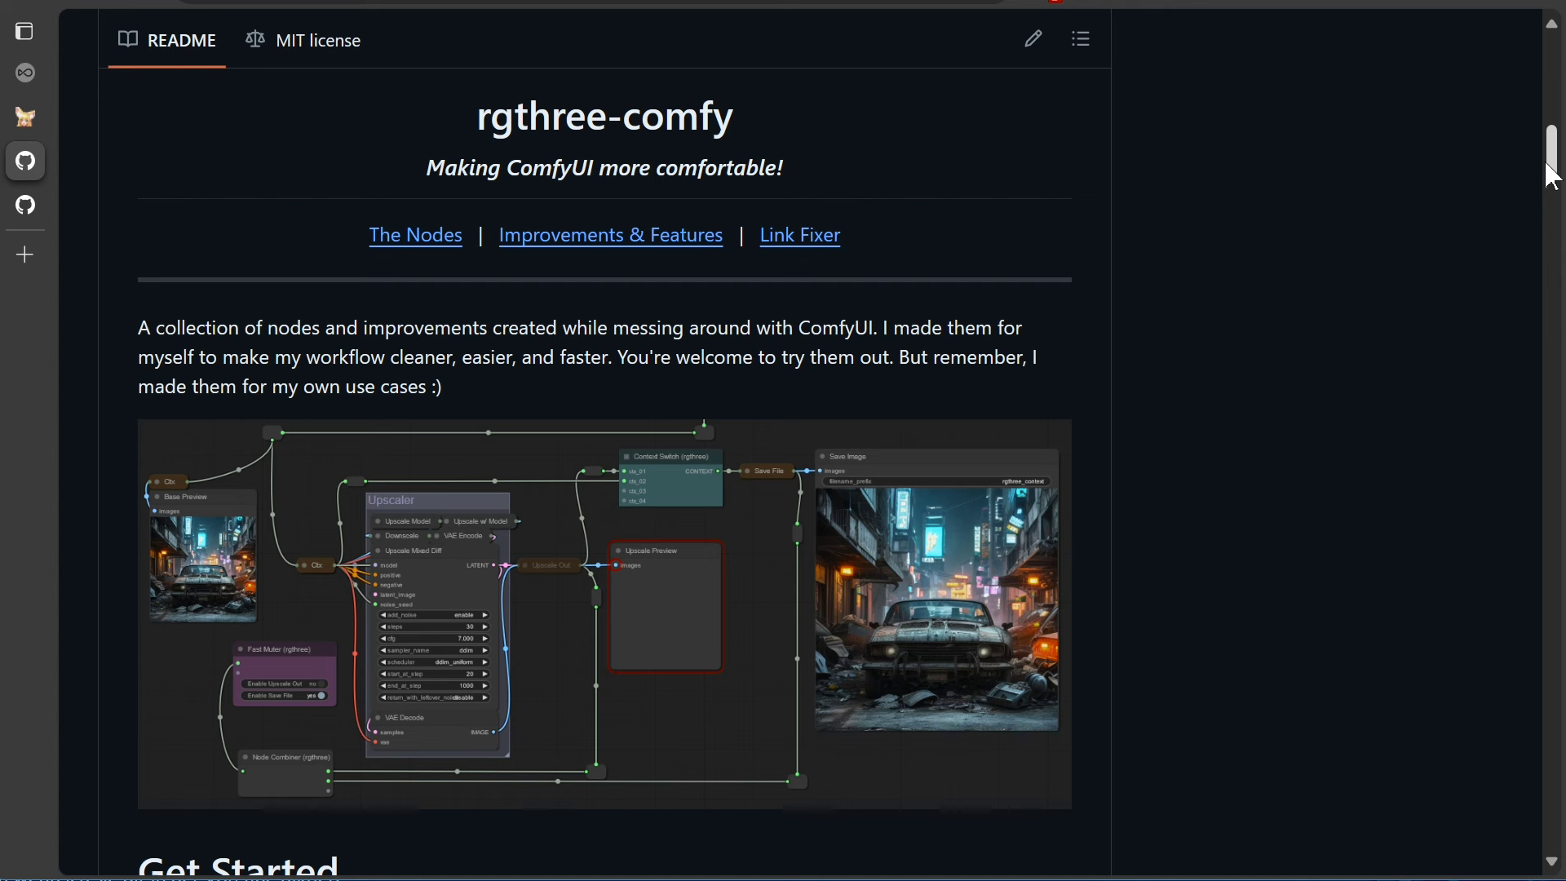
pyautogui.moveTo(1396, 161)
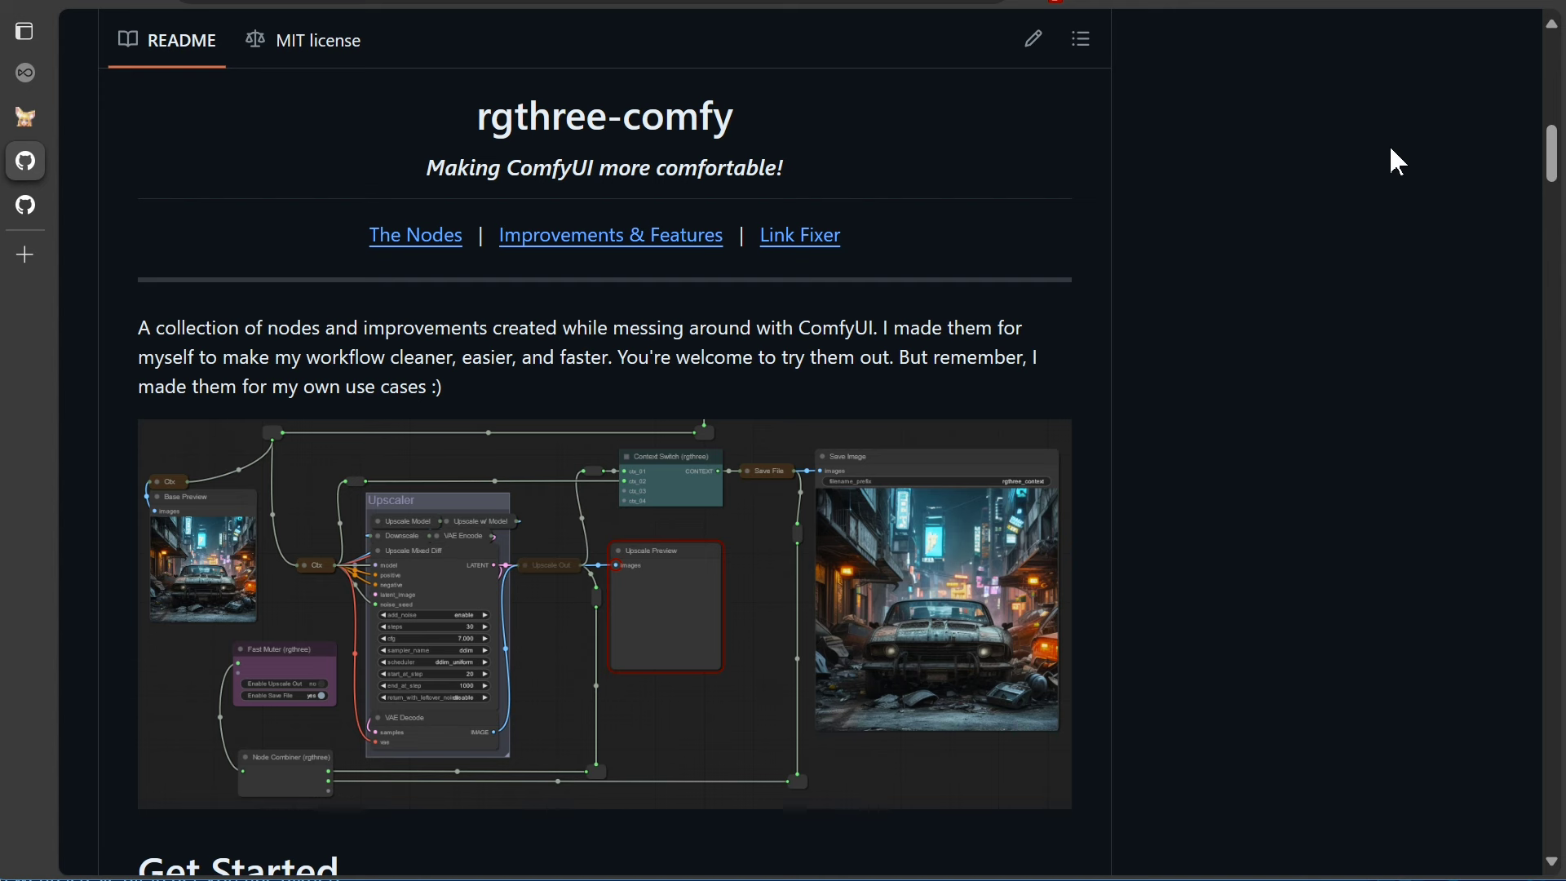
pyautogui.moveTo(1085, 161)
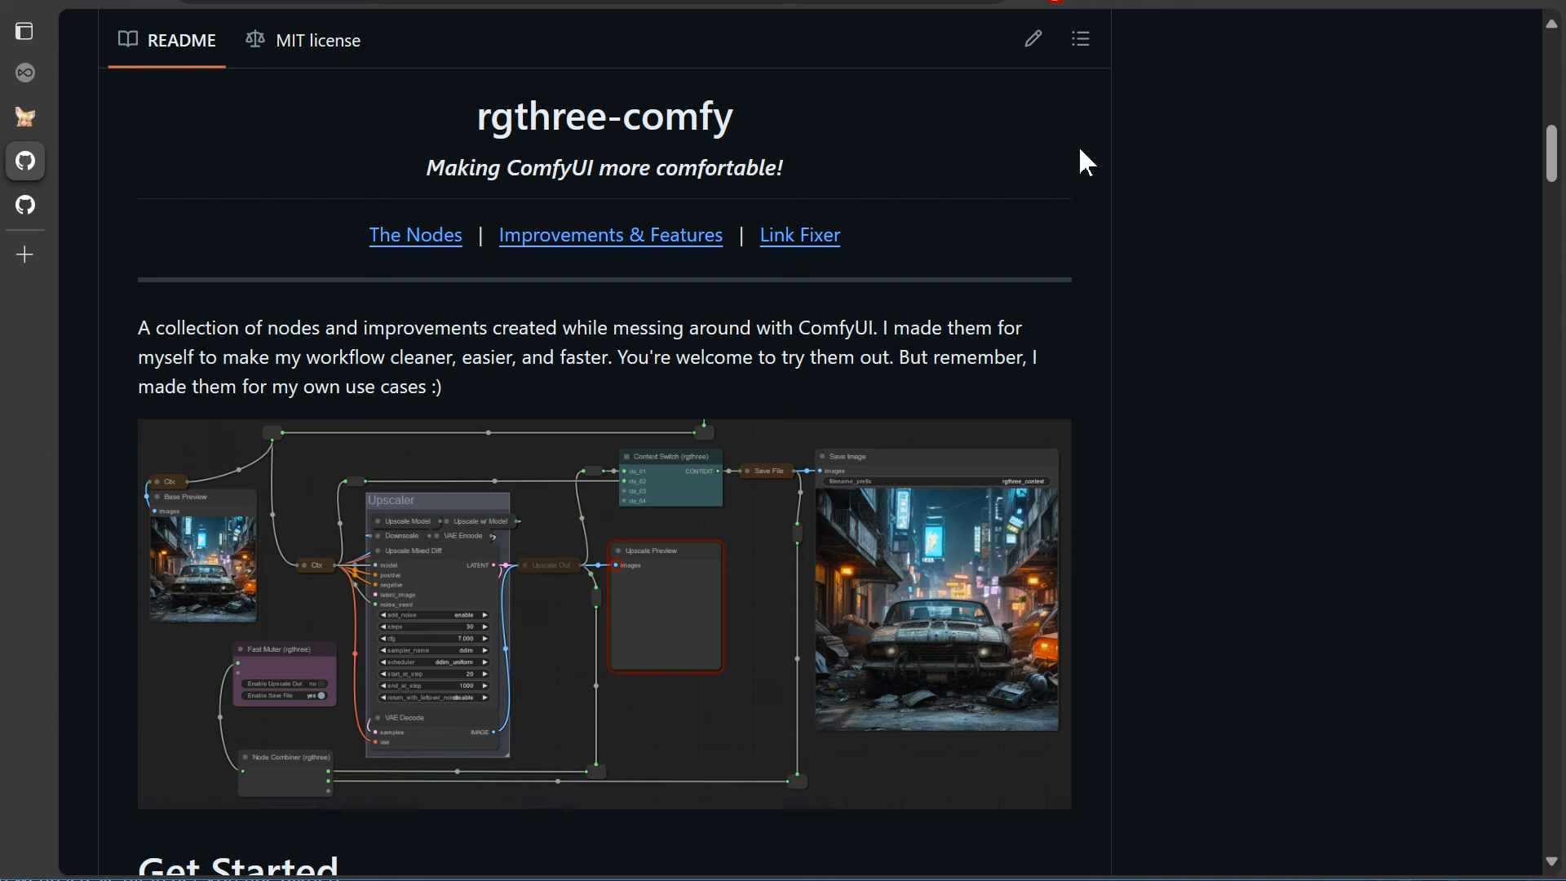
pyautogui.moveTo(25, 117)
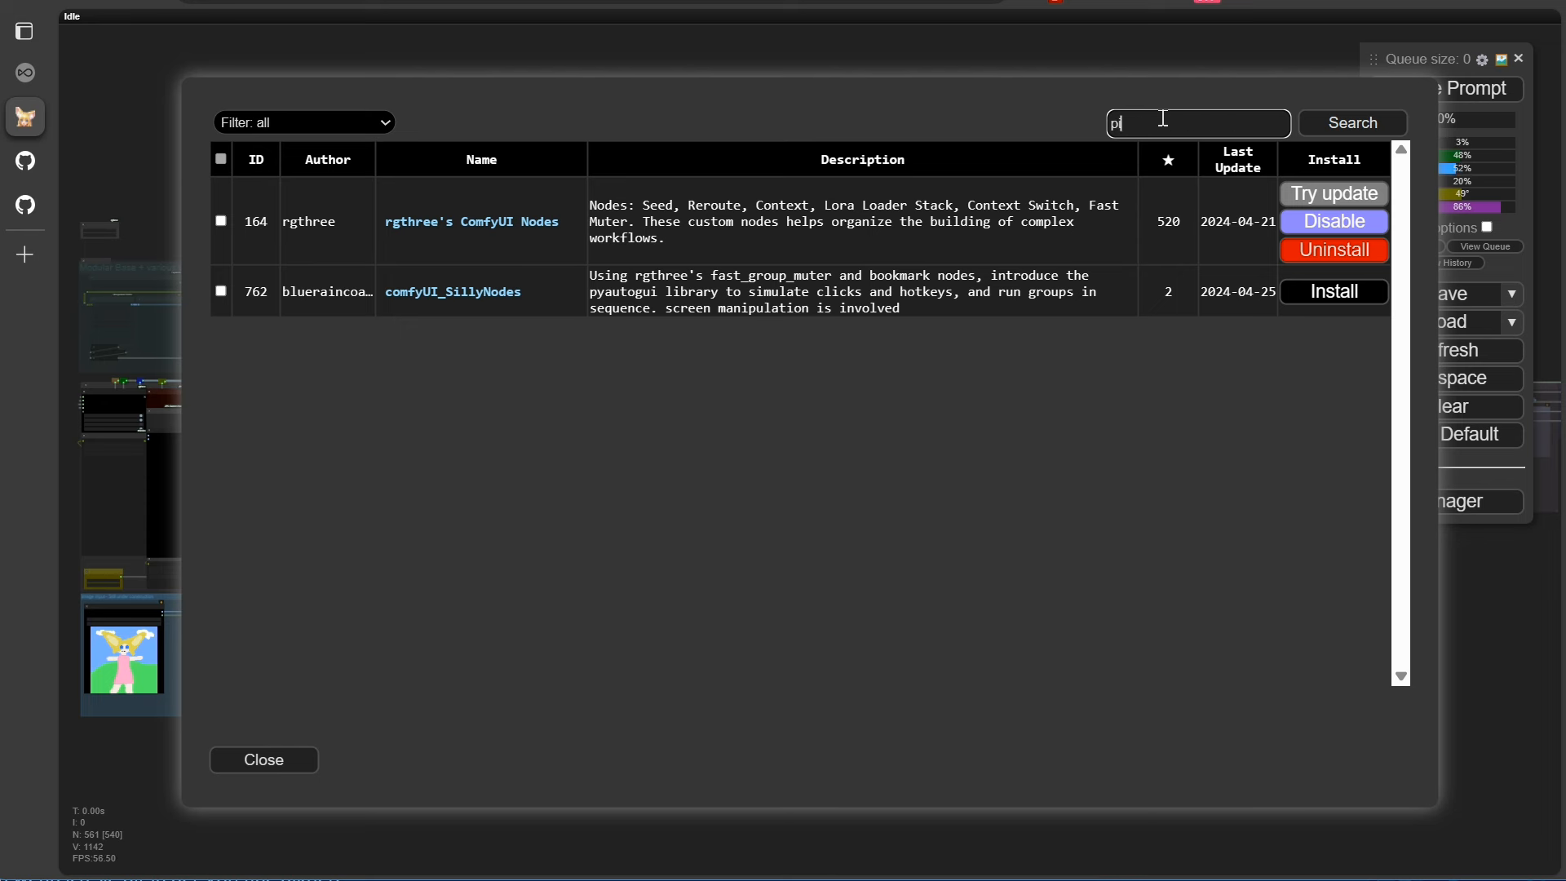
# Search the node list for 'pin' and open the failfast-comfyui-extensions GitHub page
pyautogui.write('in')
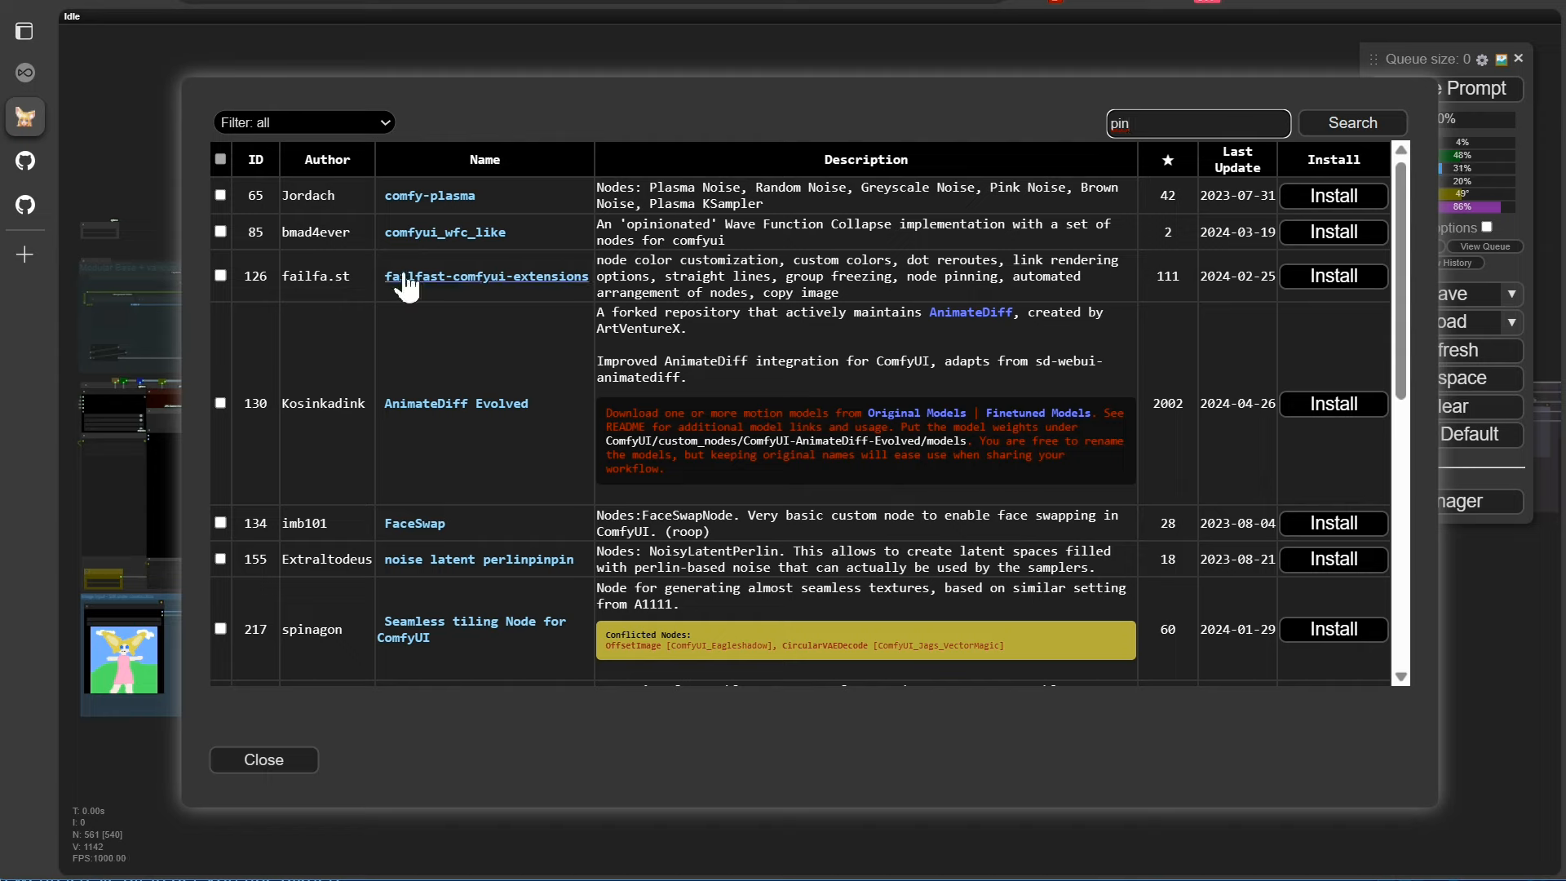
pyautogui.click(486, 277)
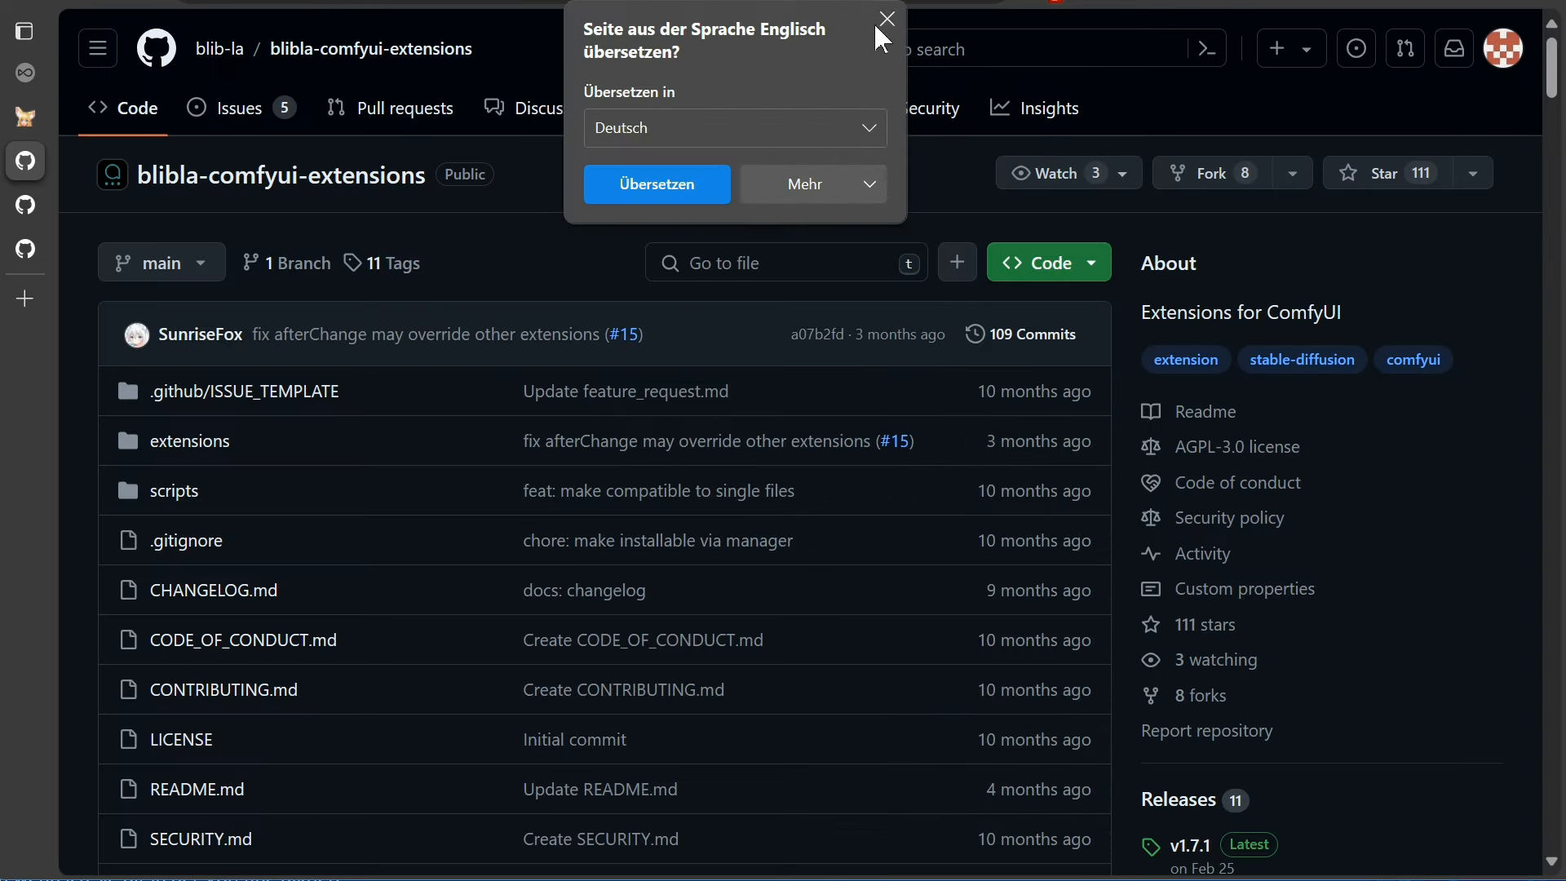
pyautogui.click(883, 19)
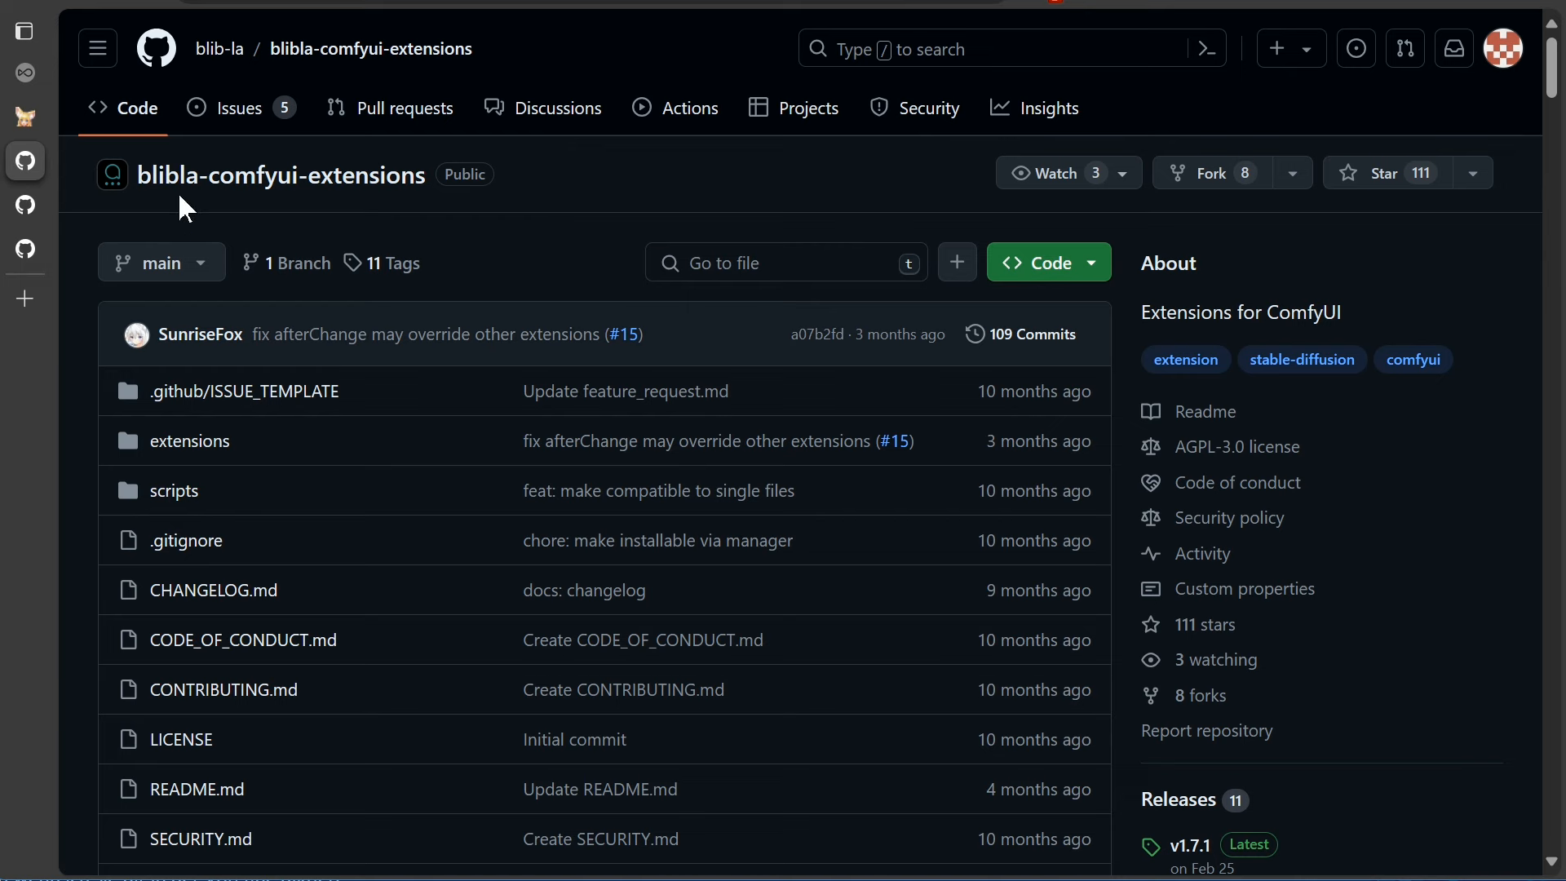
pyautogui.moveTo(585, 258)
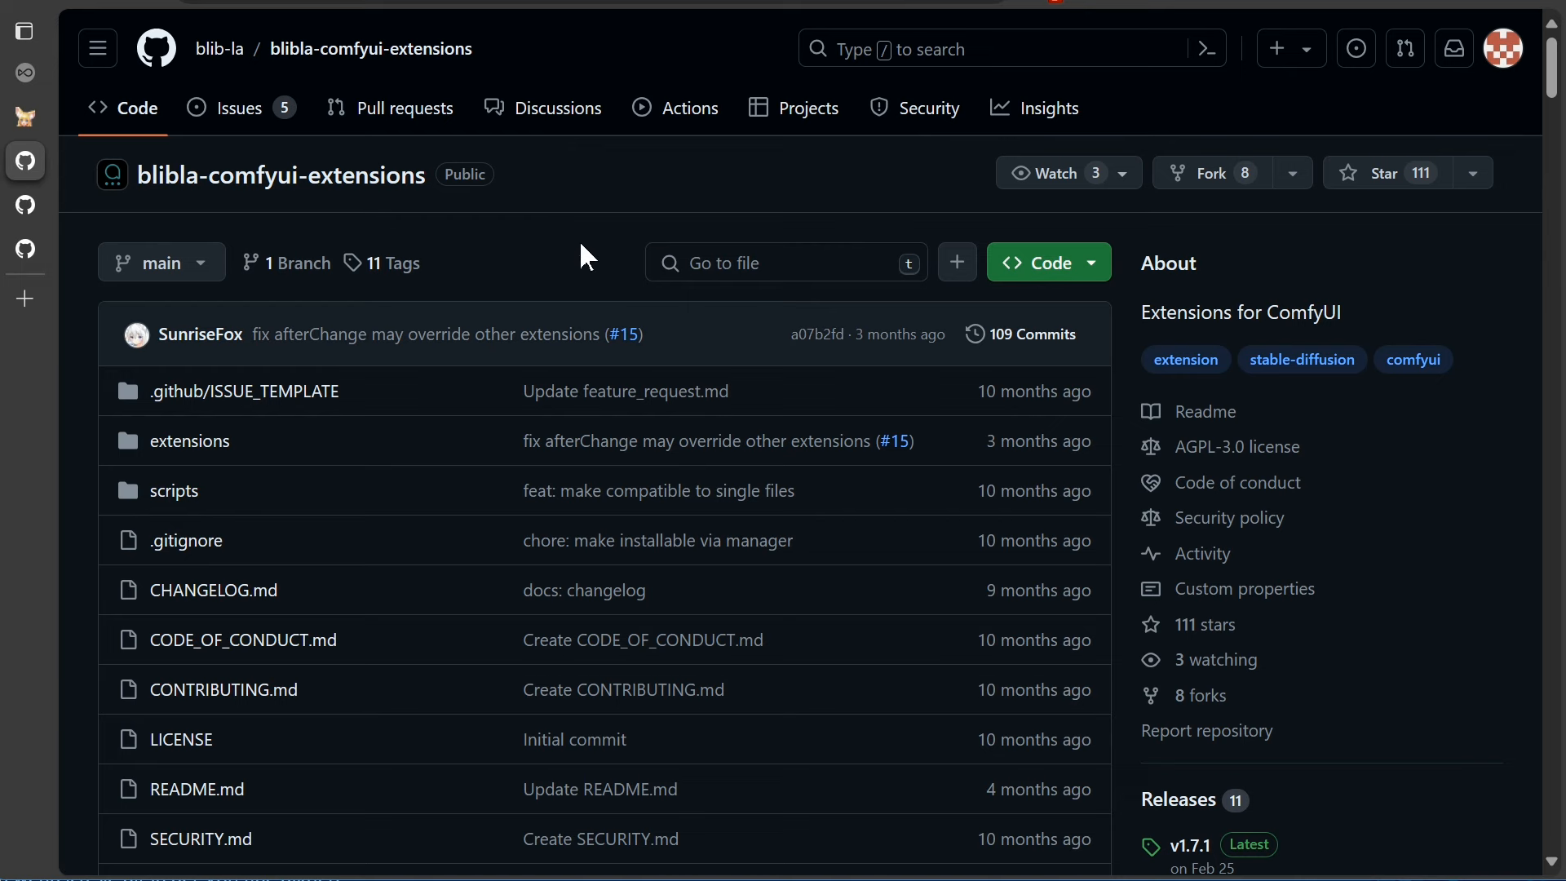
# Scroll the blibla extensions README down to its Installation section
pyautogui.scroll(-3)
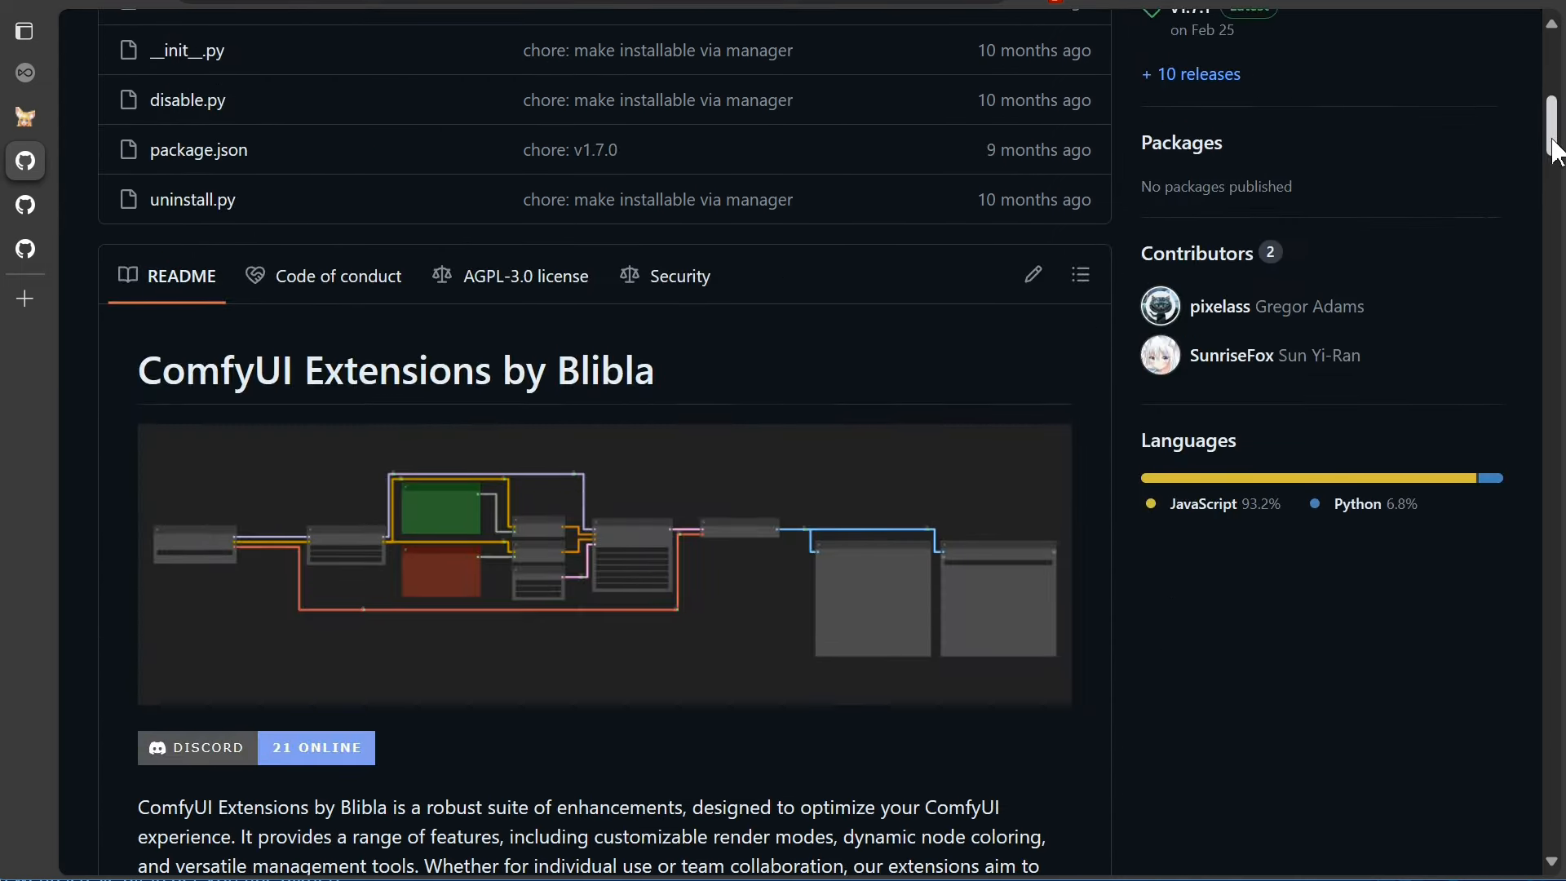
pyautogui.scroll(-3)
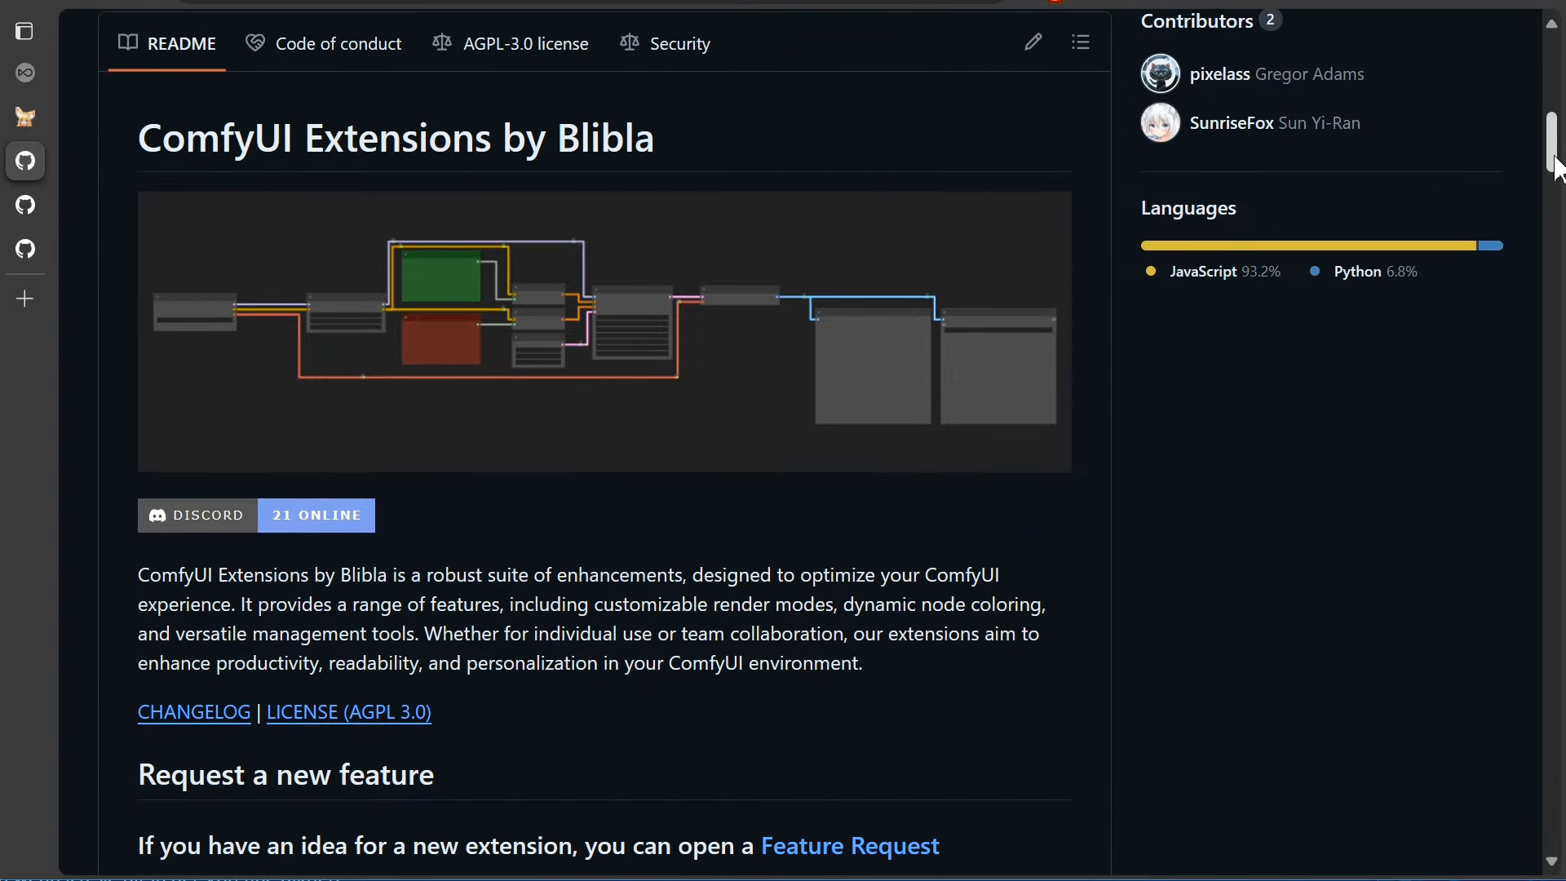
pyautogui.scroll(-3)
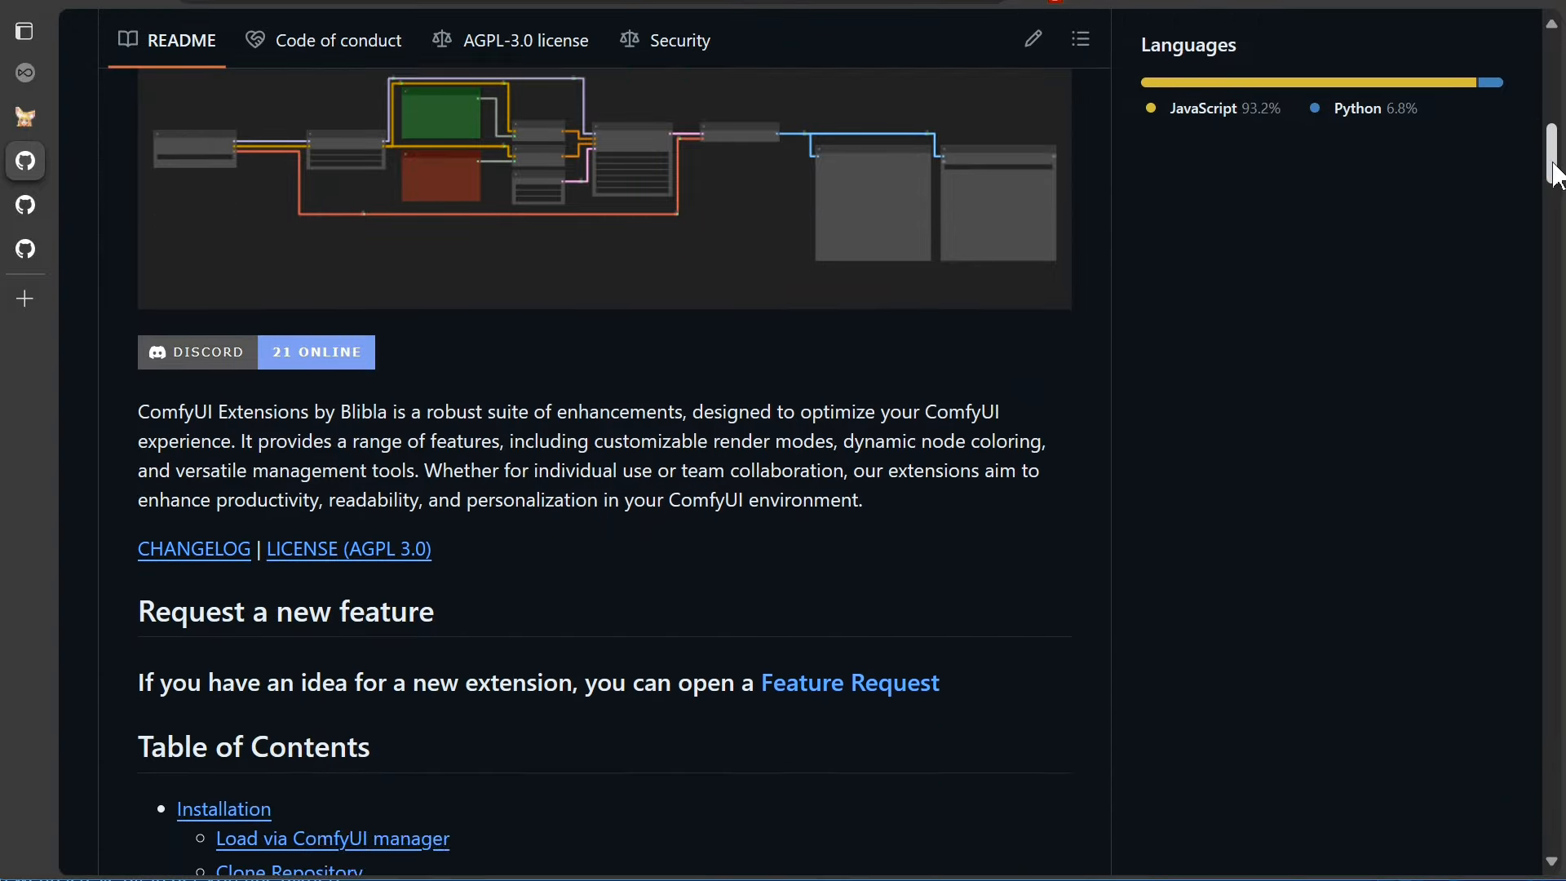
pyautogui.scroll(-3)
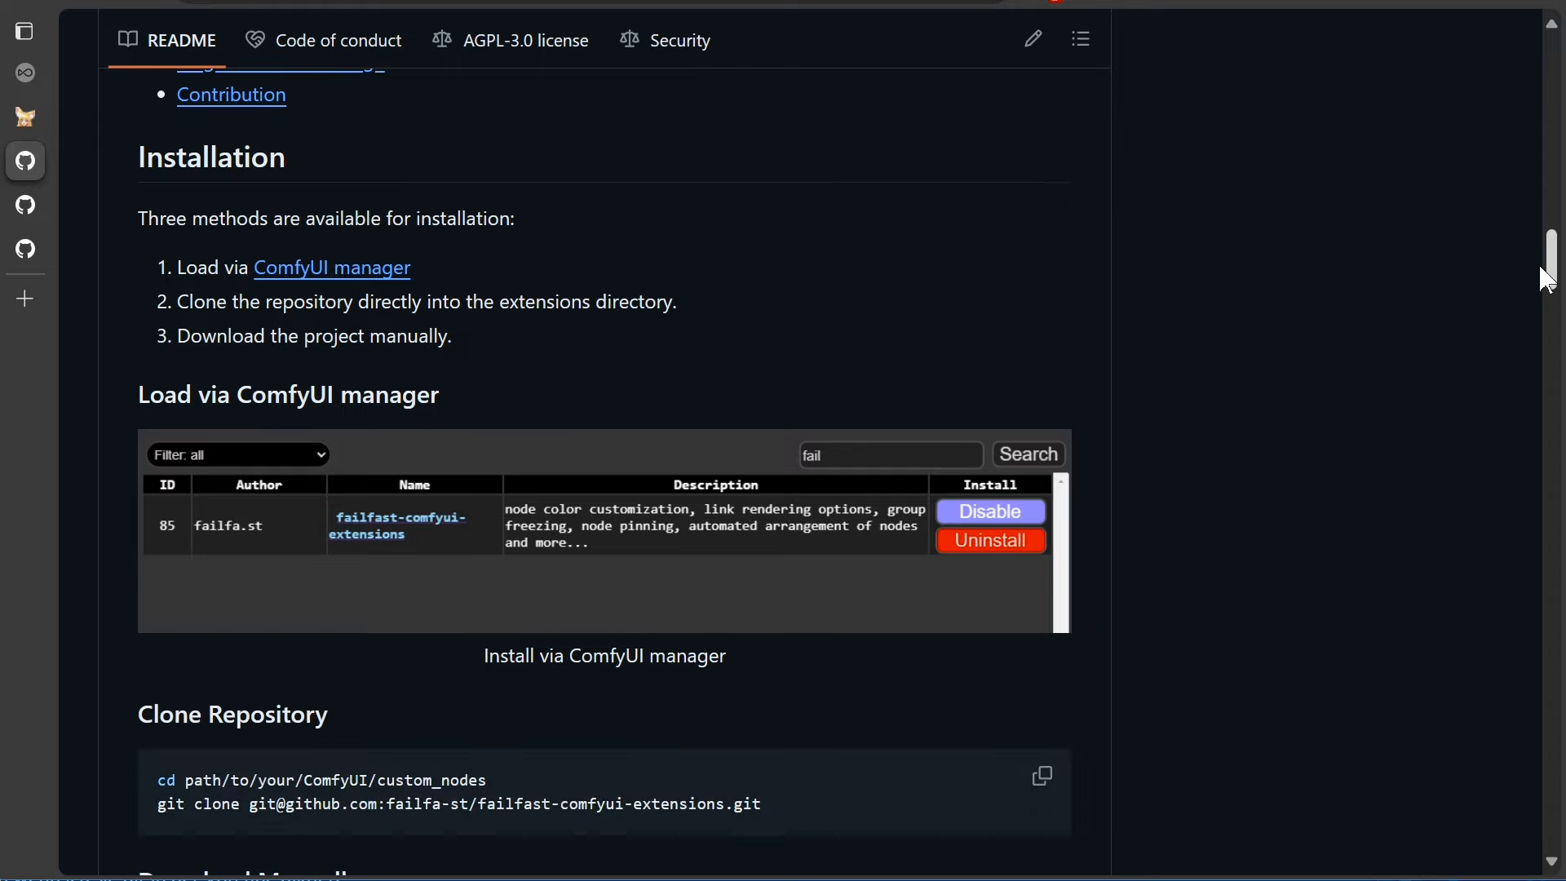
pyautogui.scroll(3)
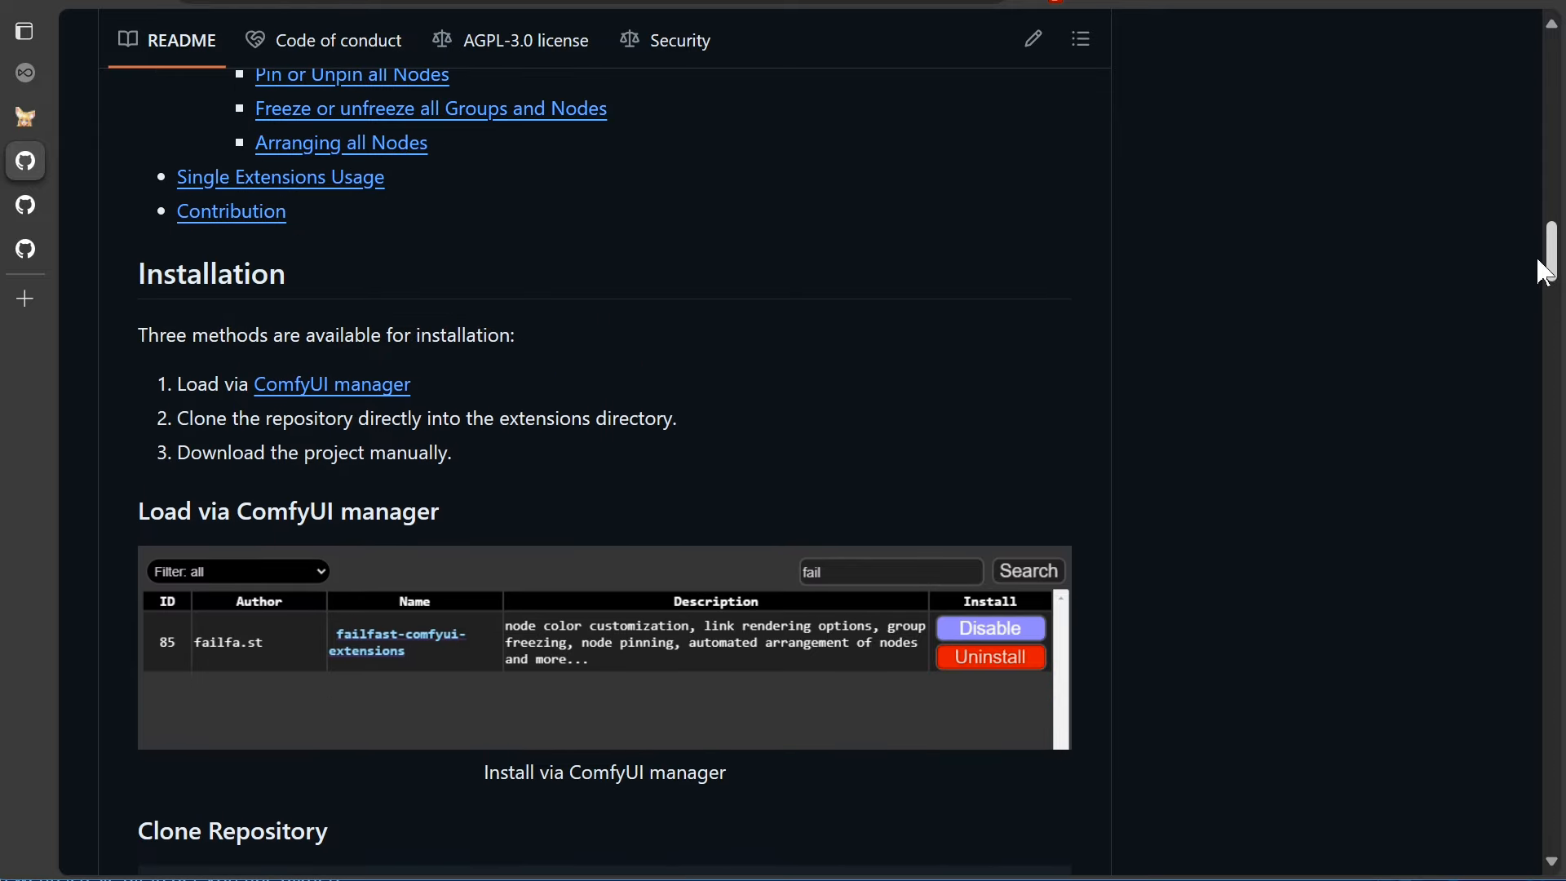
pyautogui.scroll(-3)
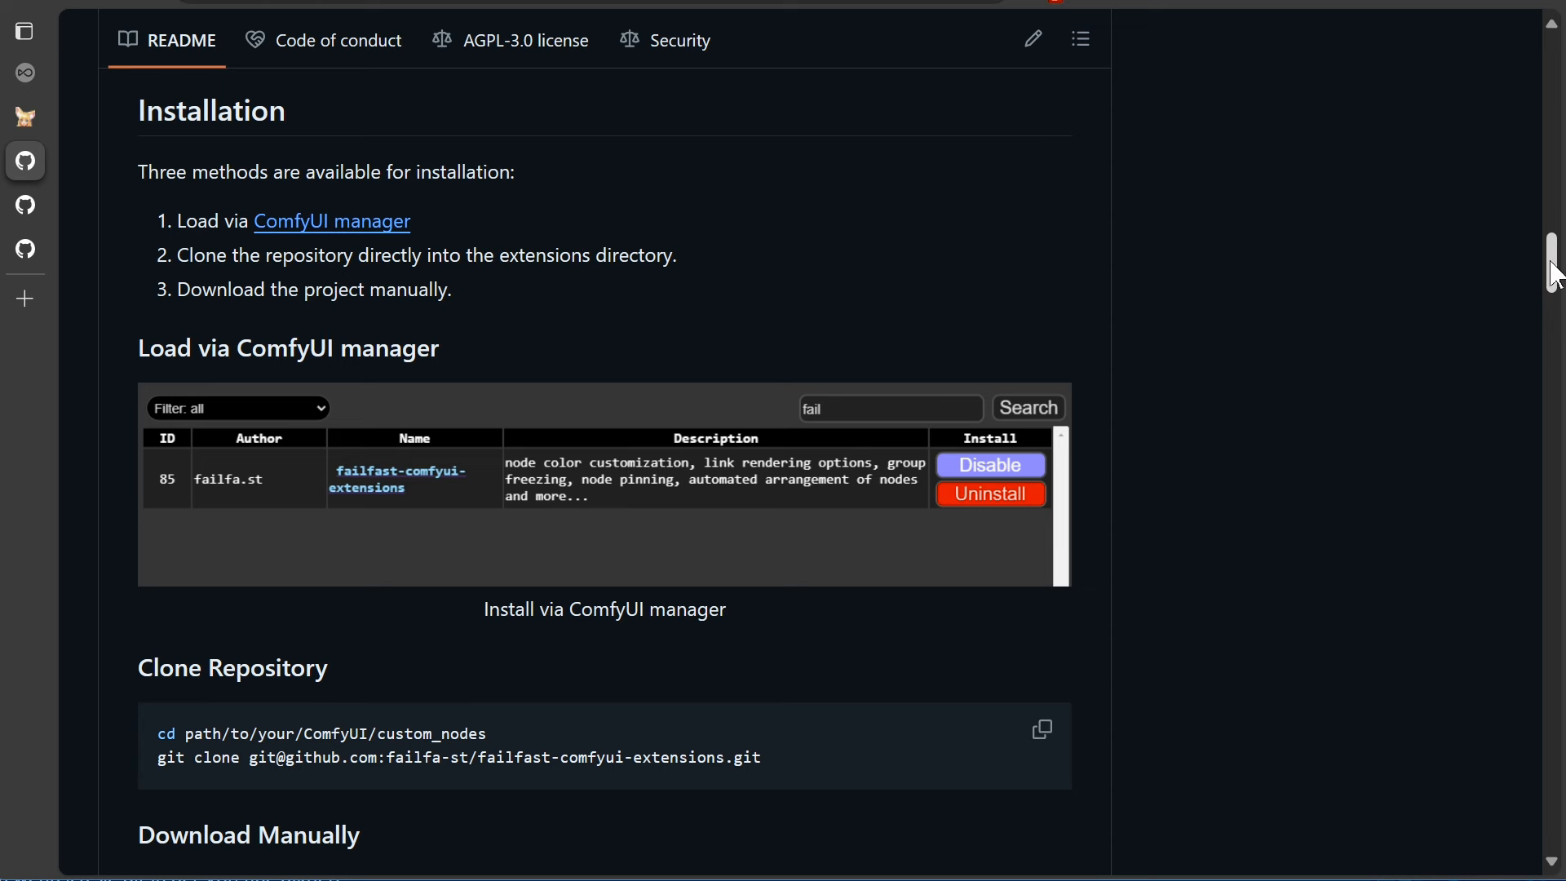
pyautogui.moveTo(510, 231)
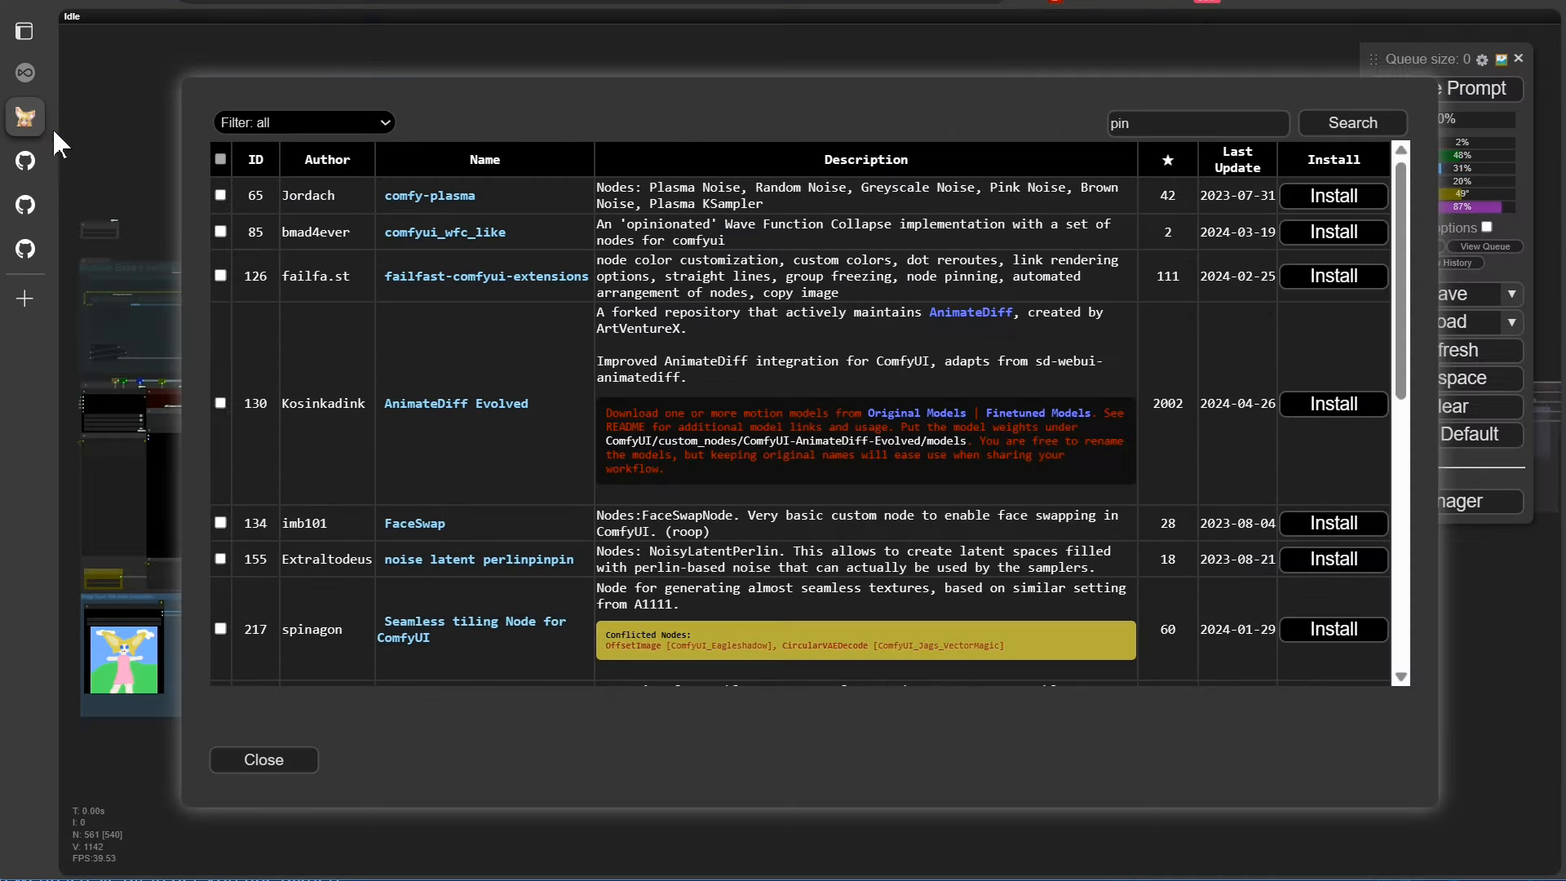
pyautogui.moveTo(678, 284)
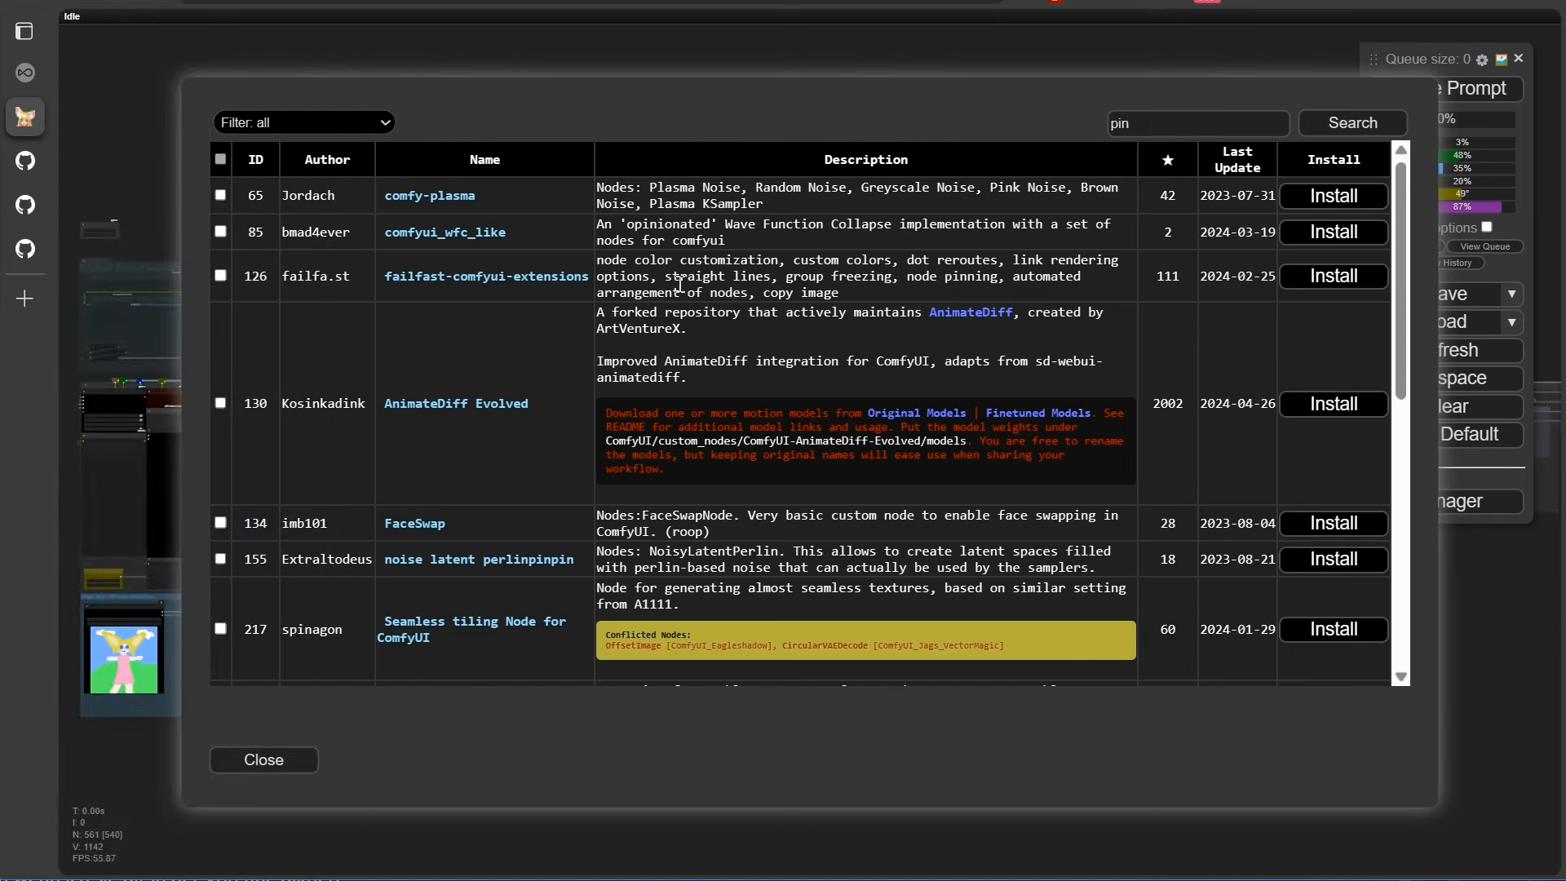
# Install failfast-comfyui-extensions from the Manager row and restart ComfyUI to apply it
pyautogui.click(1332, 275)
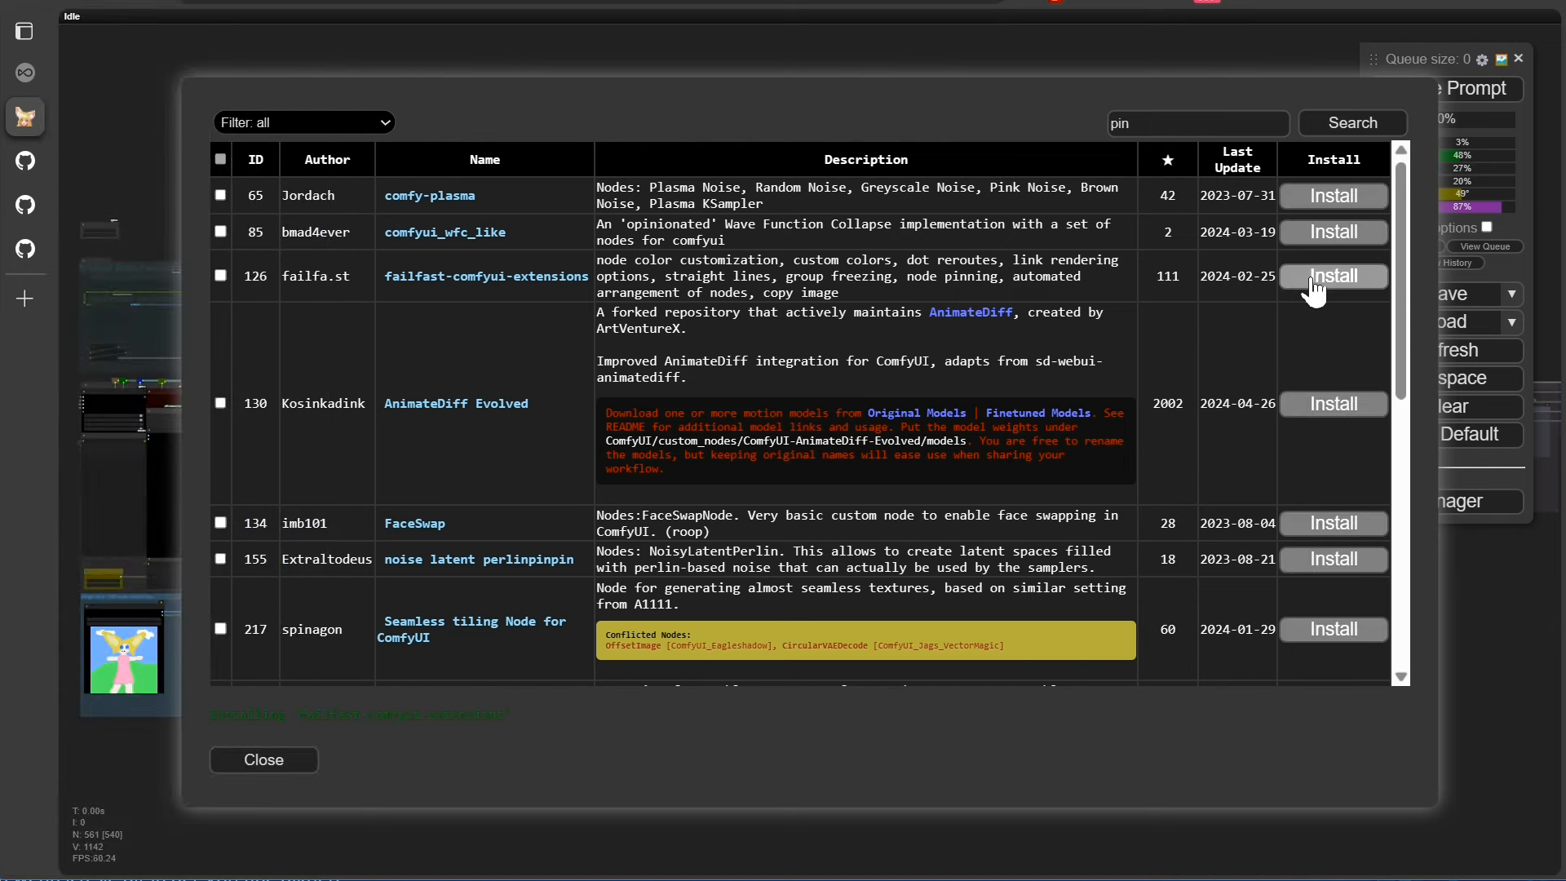
pyautogui.click(1332, 276)
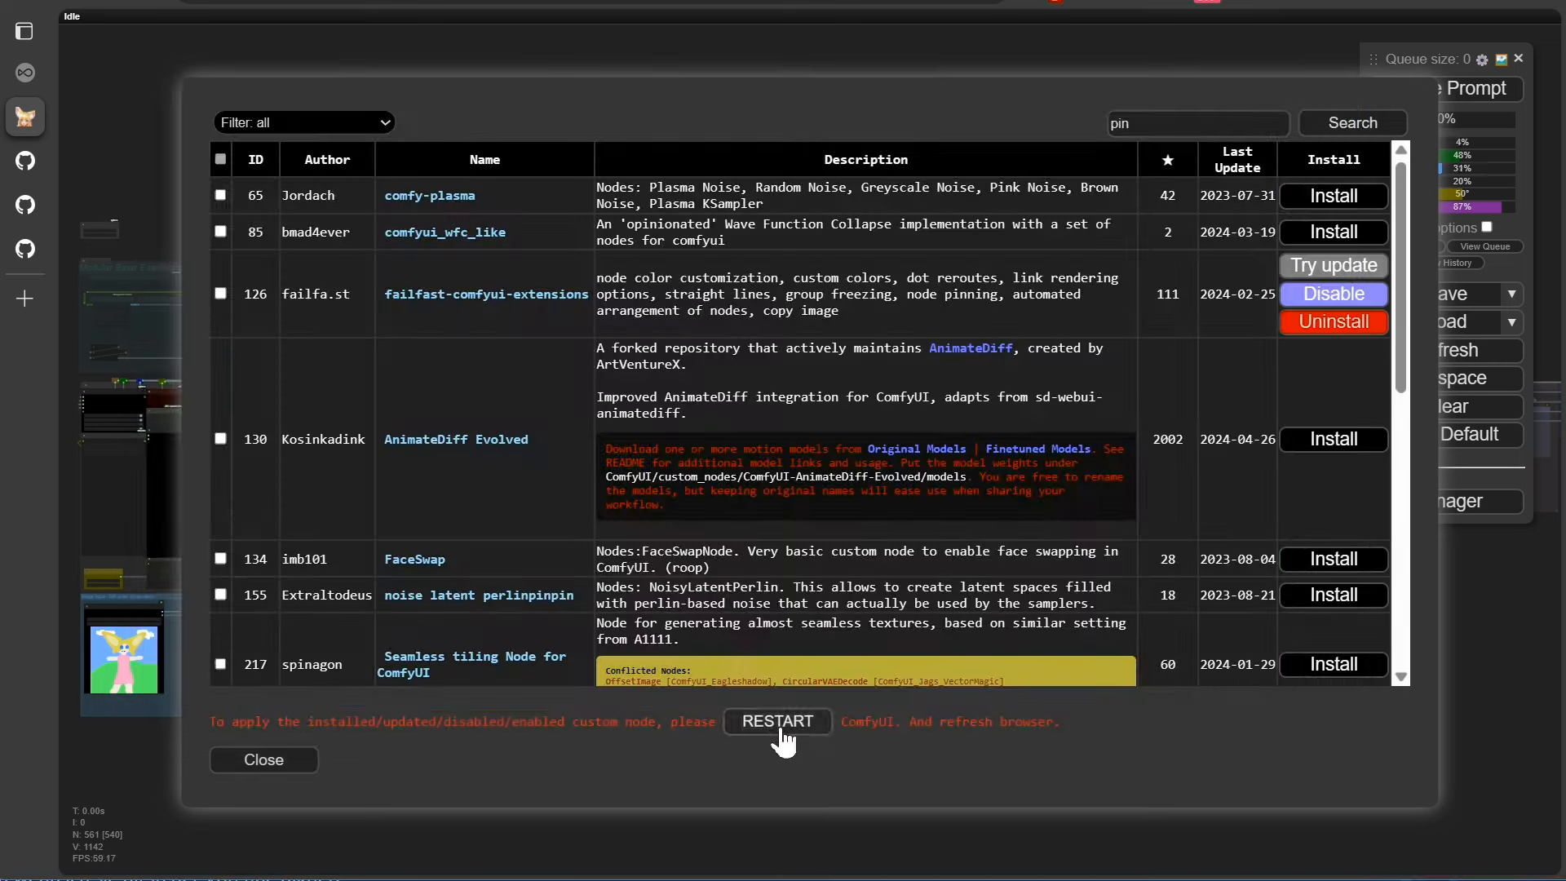
pyautogui.click(776, 721)
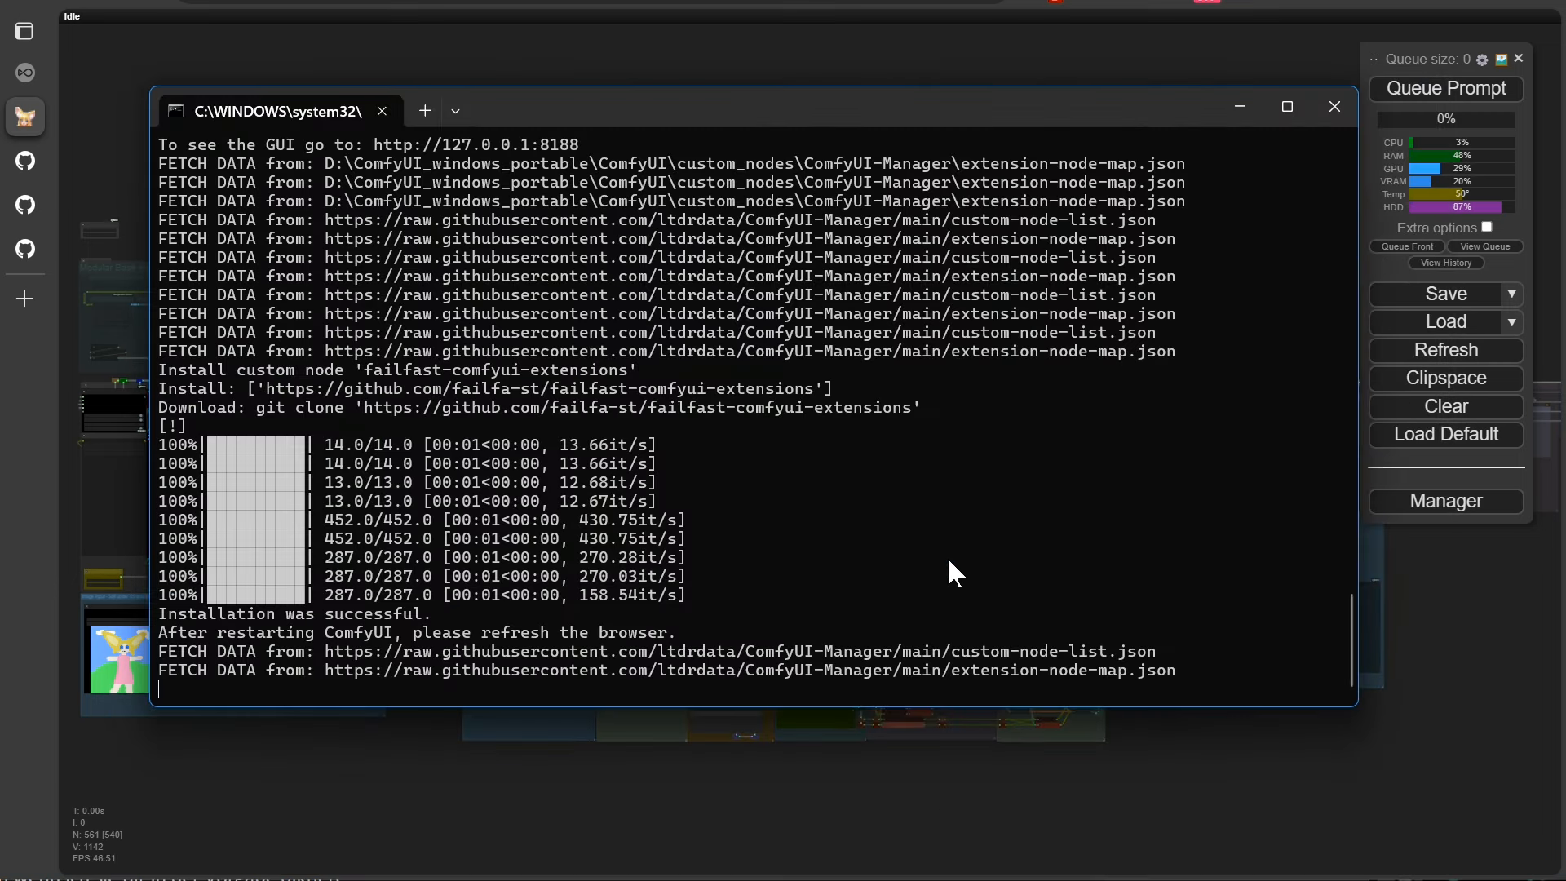
pyautogui.write('n')
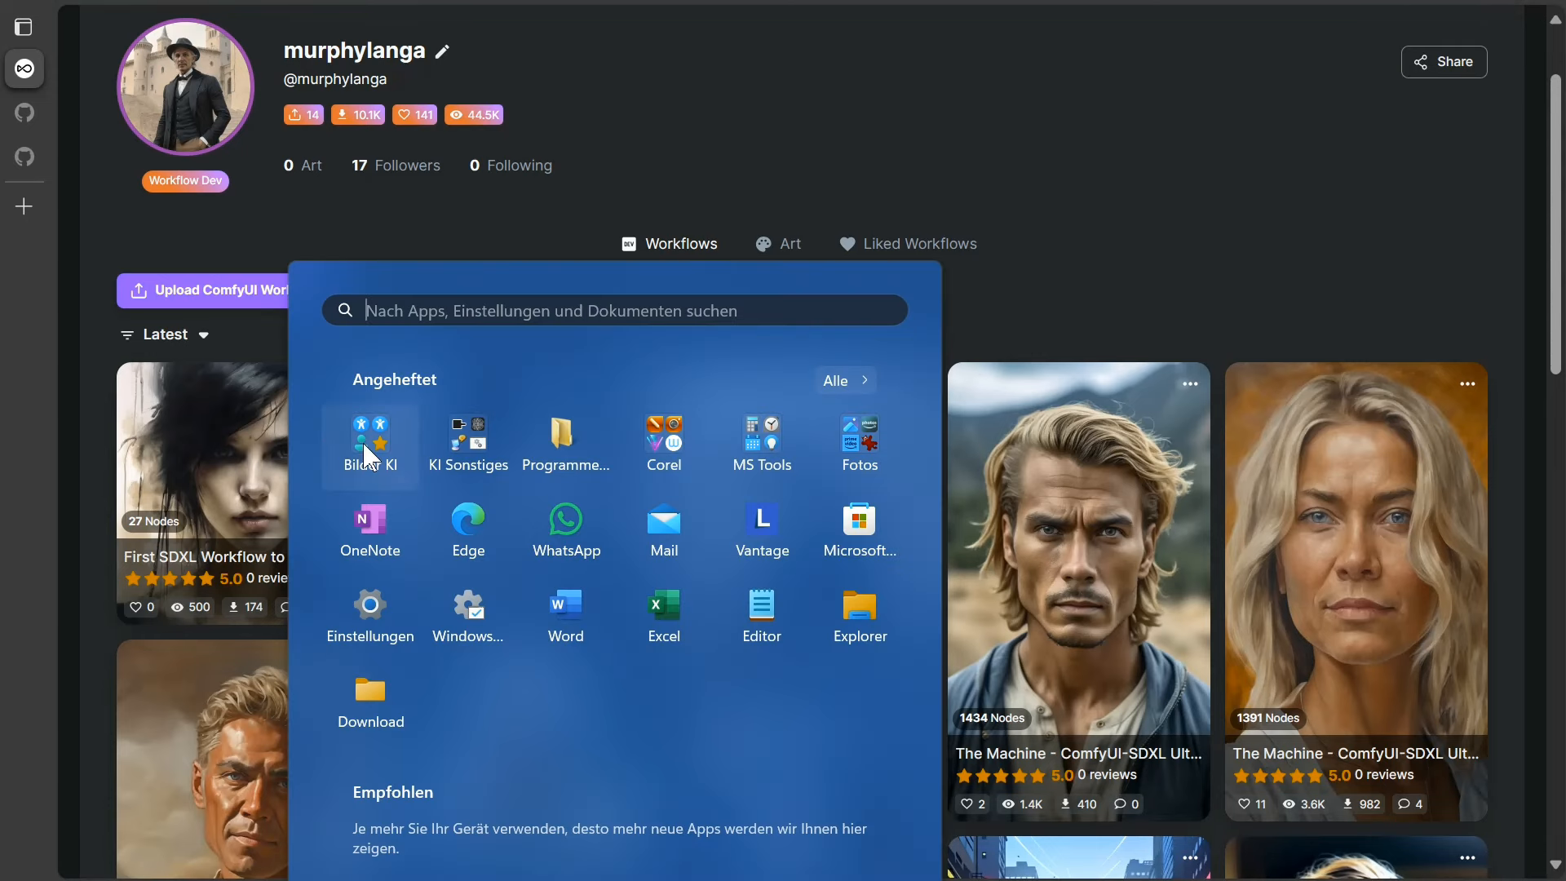
# Launch the ComfyUI start script and follow the terminal log as it loads custom nodes
pyautogui.click(370, 444)
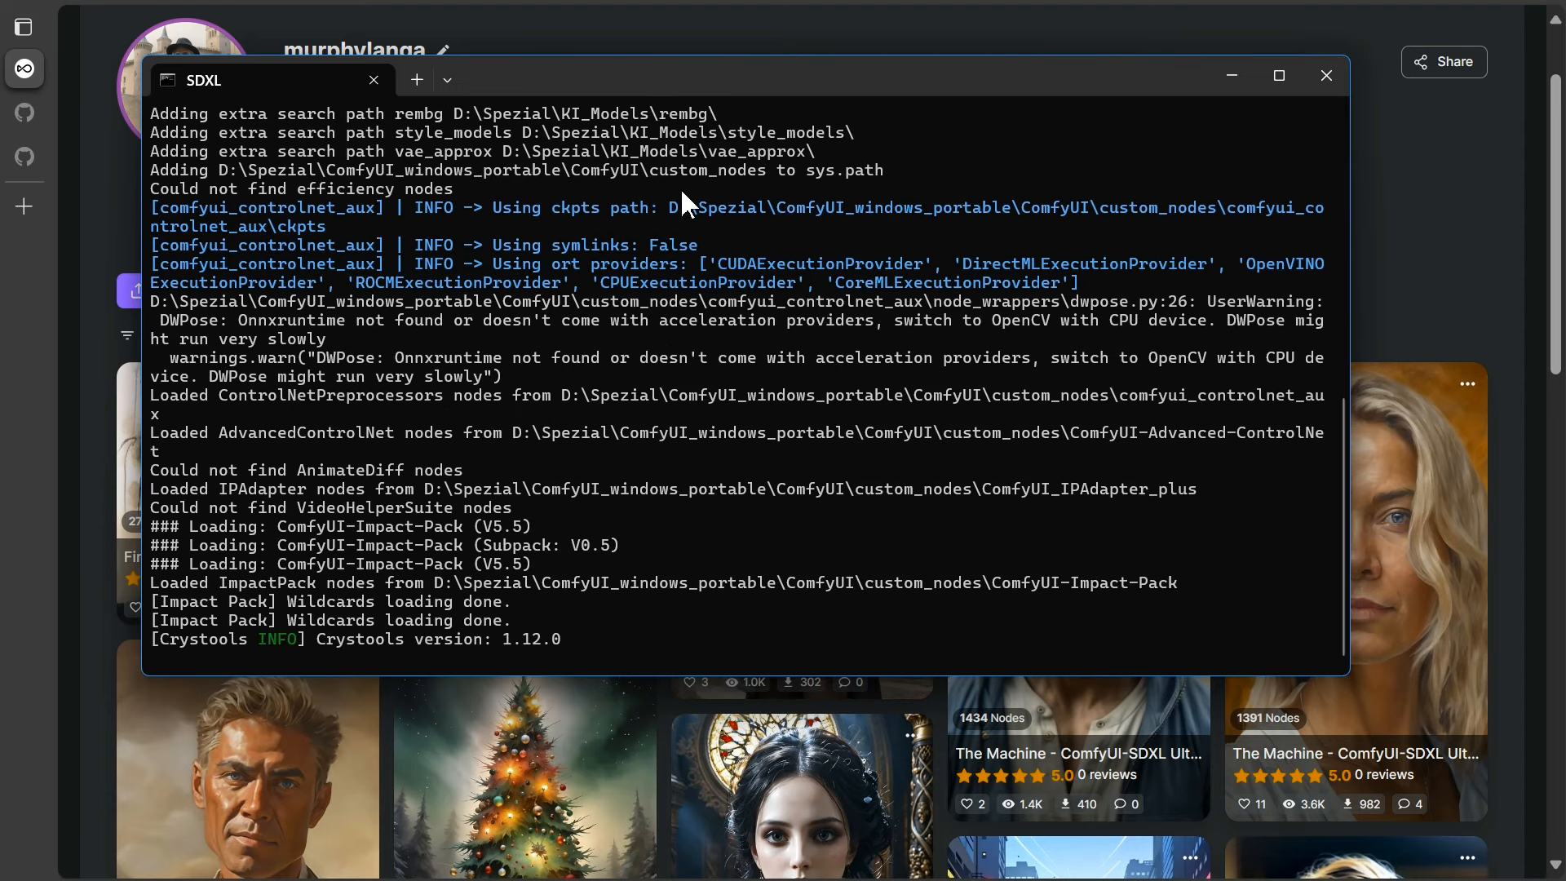
pyautogui.scroll(-3)
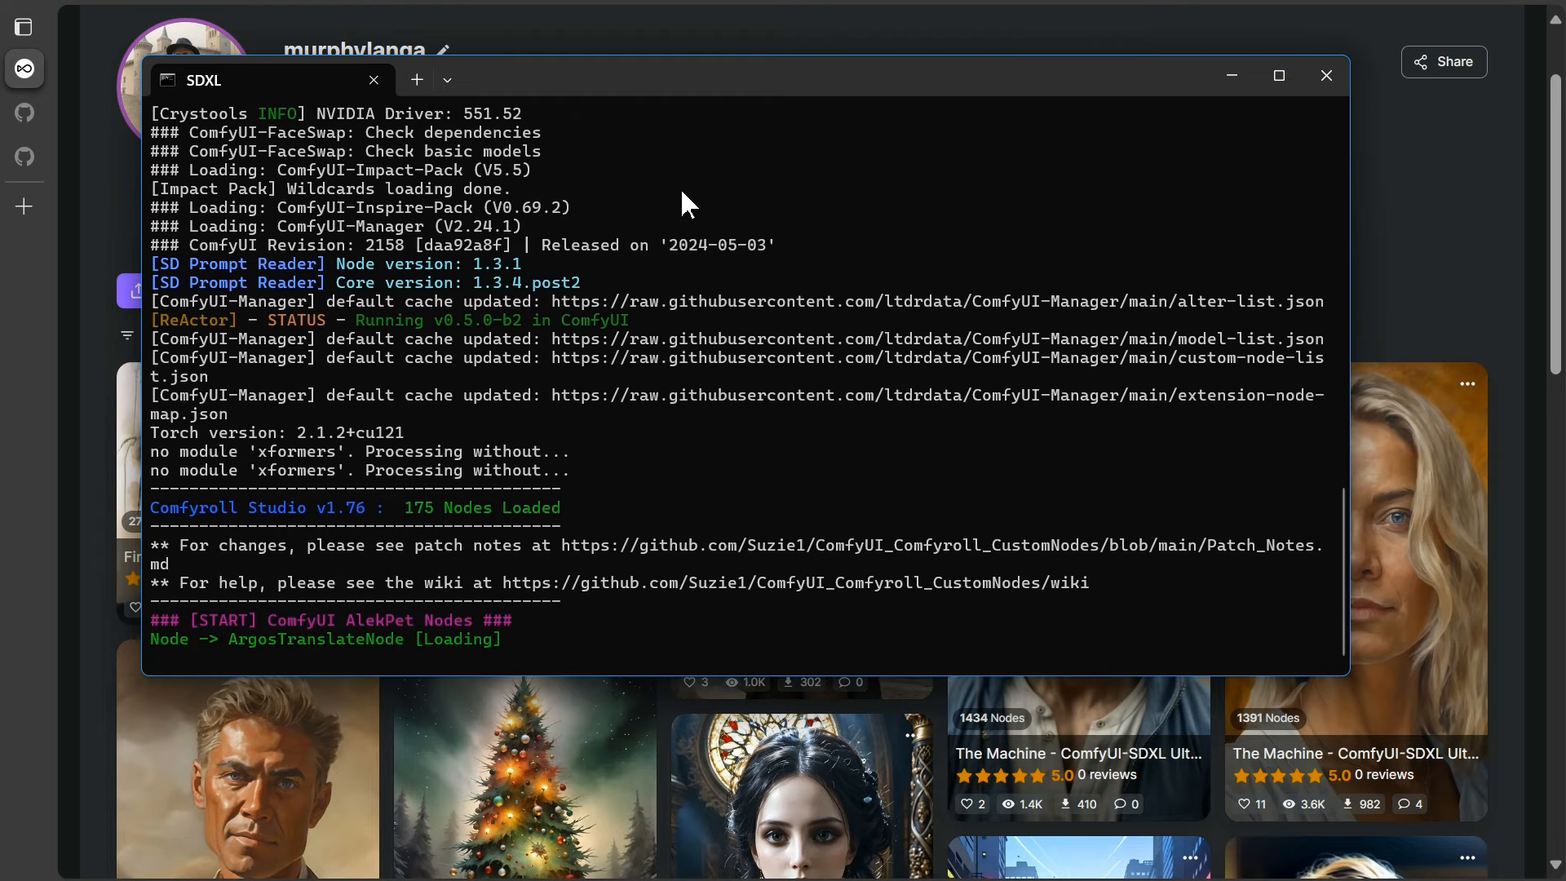
pyautogui.scroll(-3)
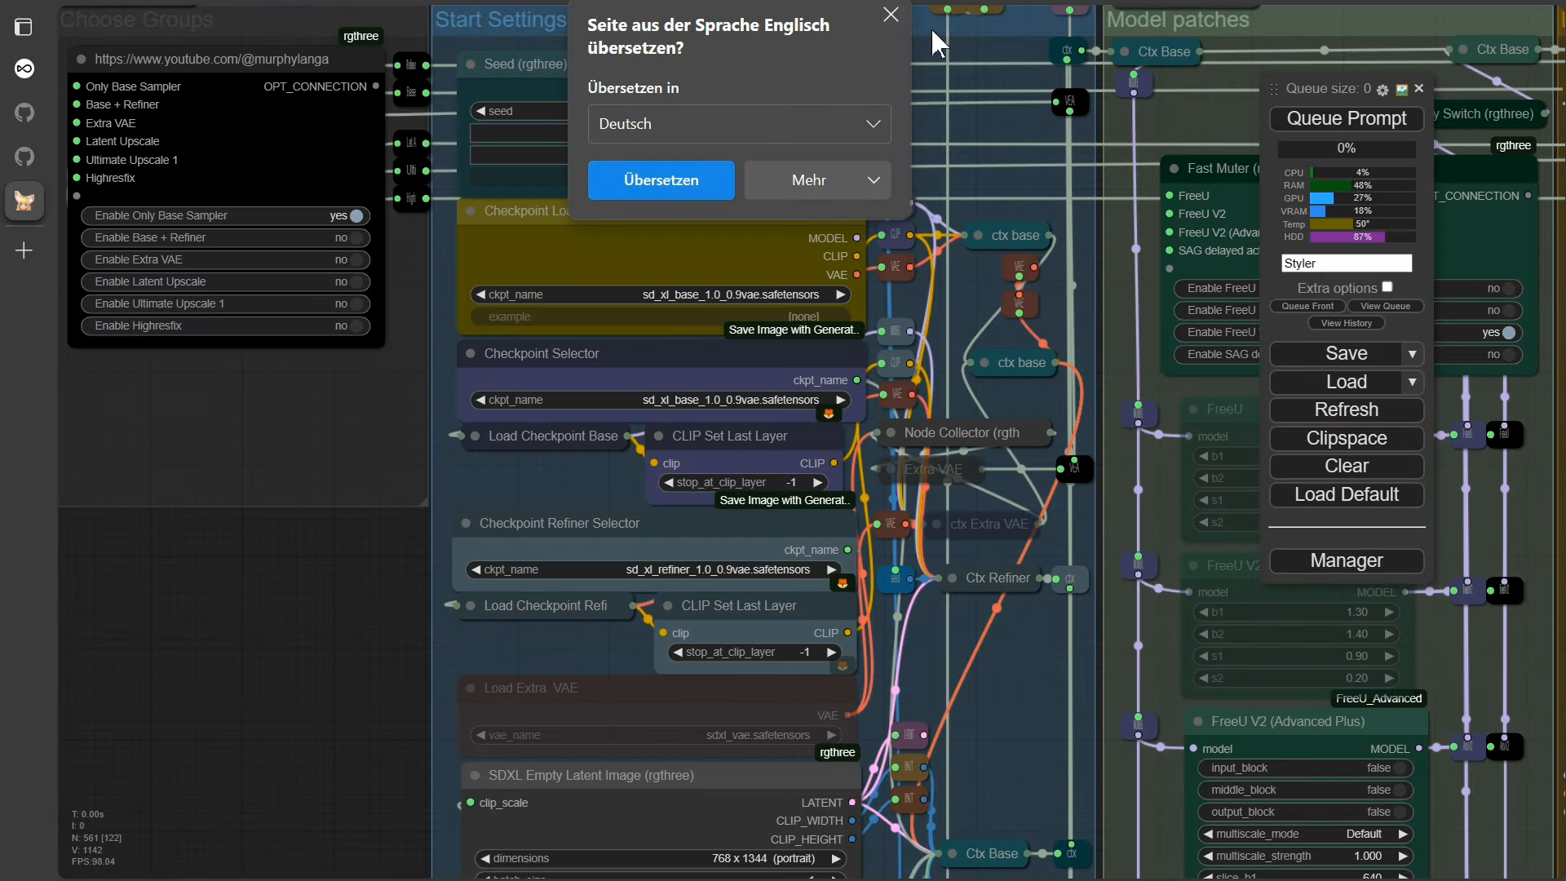
# Dismiss the translation offer and bring up the canvas menu with Pin all Nodes
pyautogui.click(887, 15)
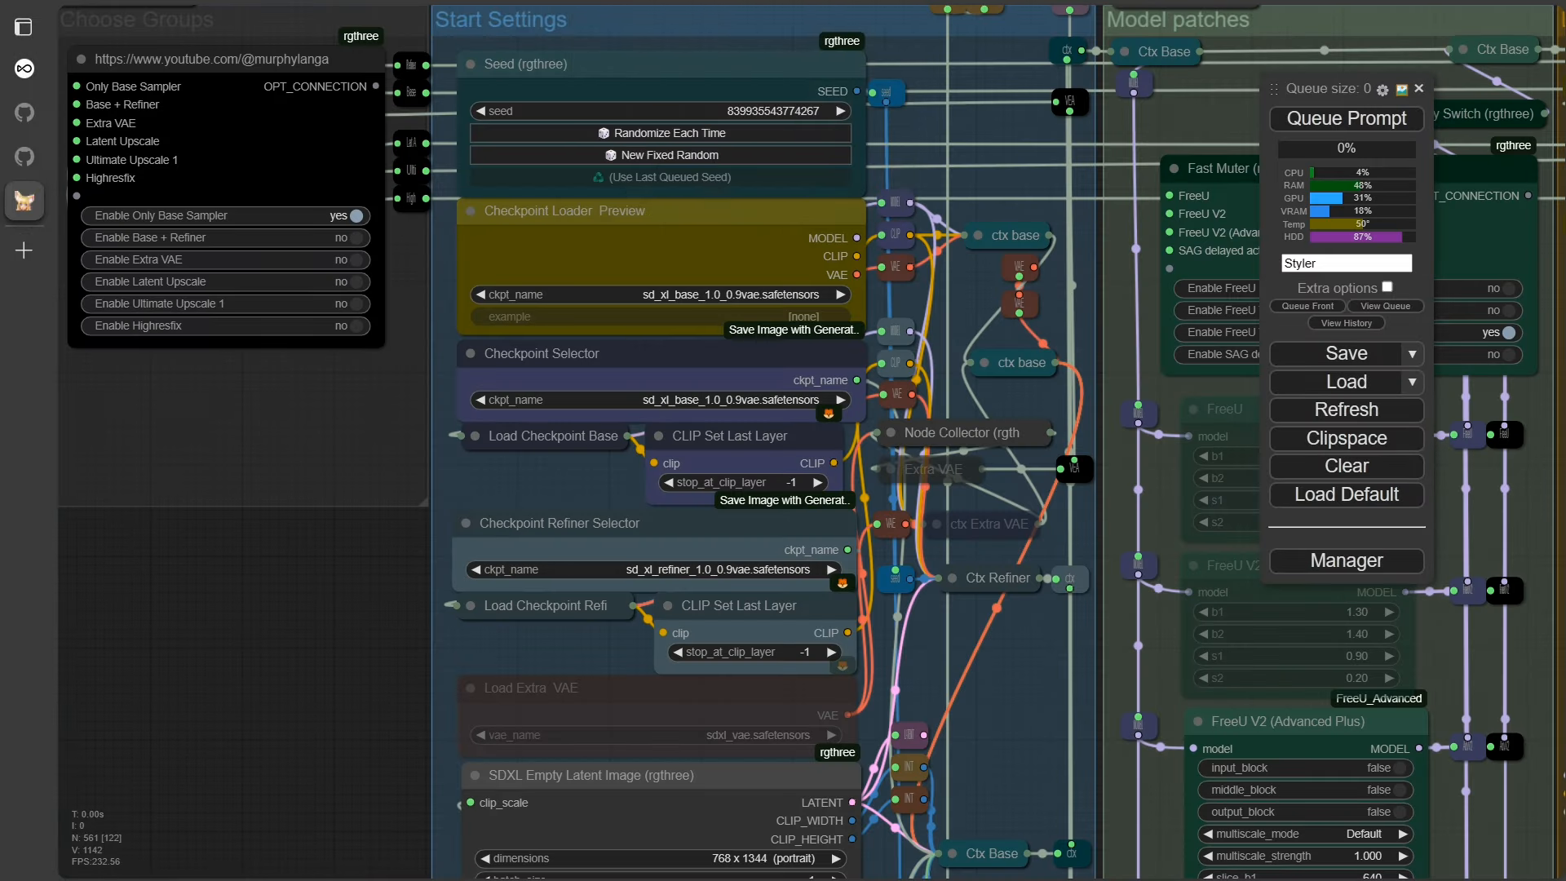
pyautogui.moveTo(232, 641)
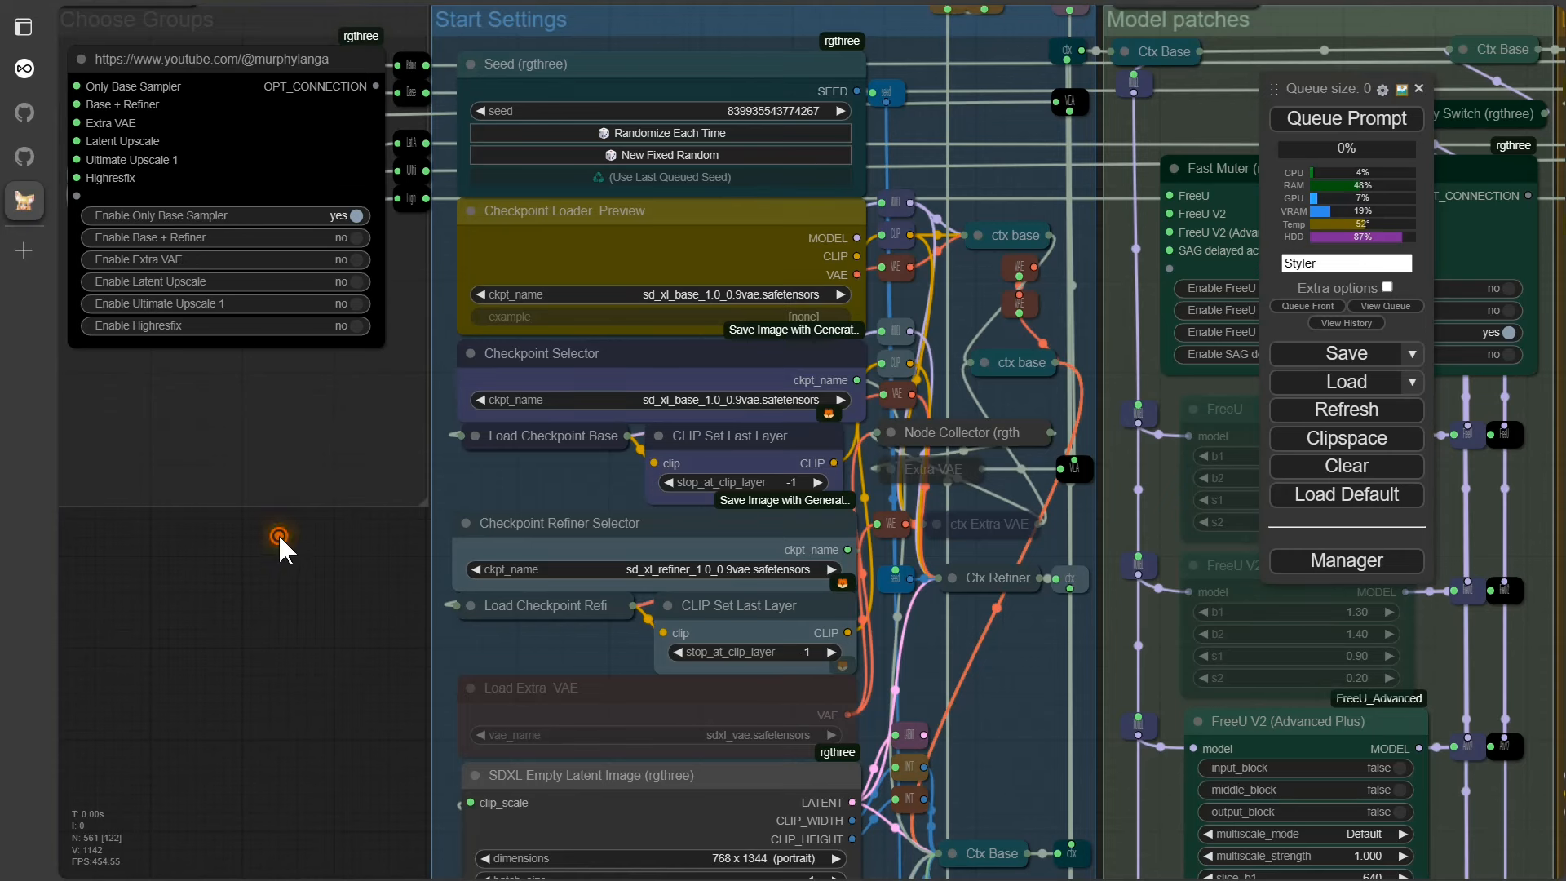
pyautogui.rightClick(279, 535)
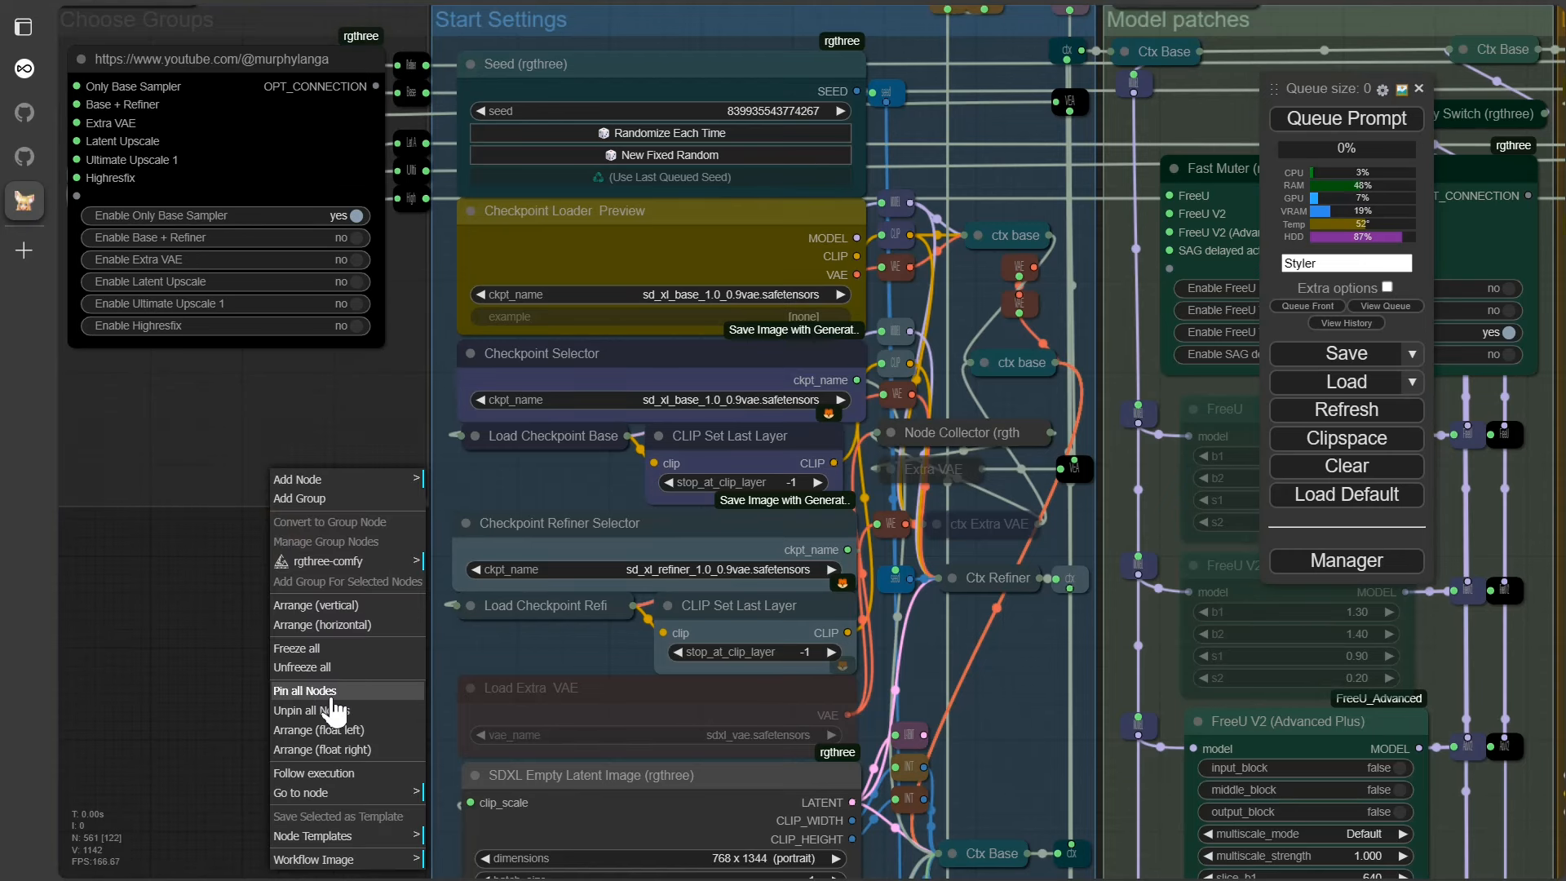
pyautogui.moveTo(311, 709)
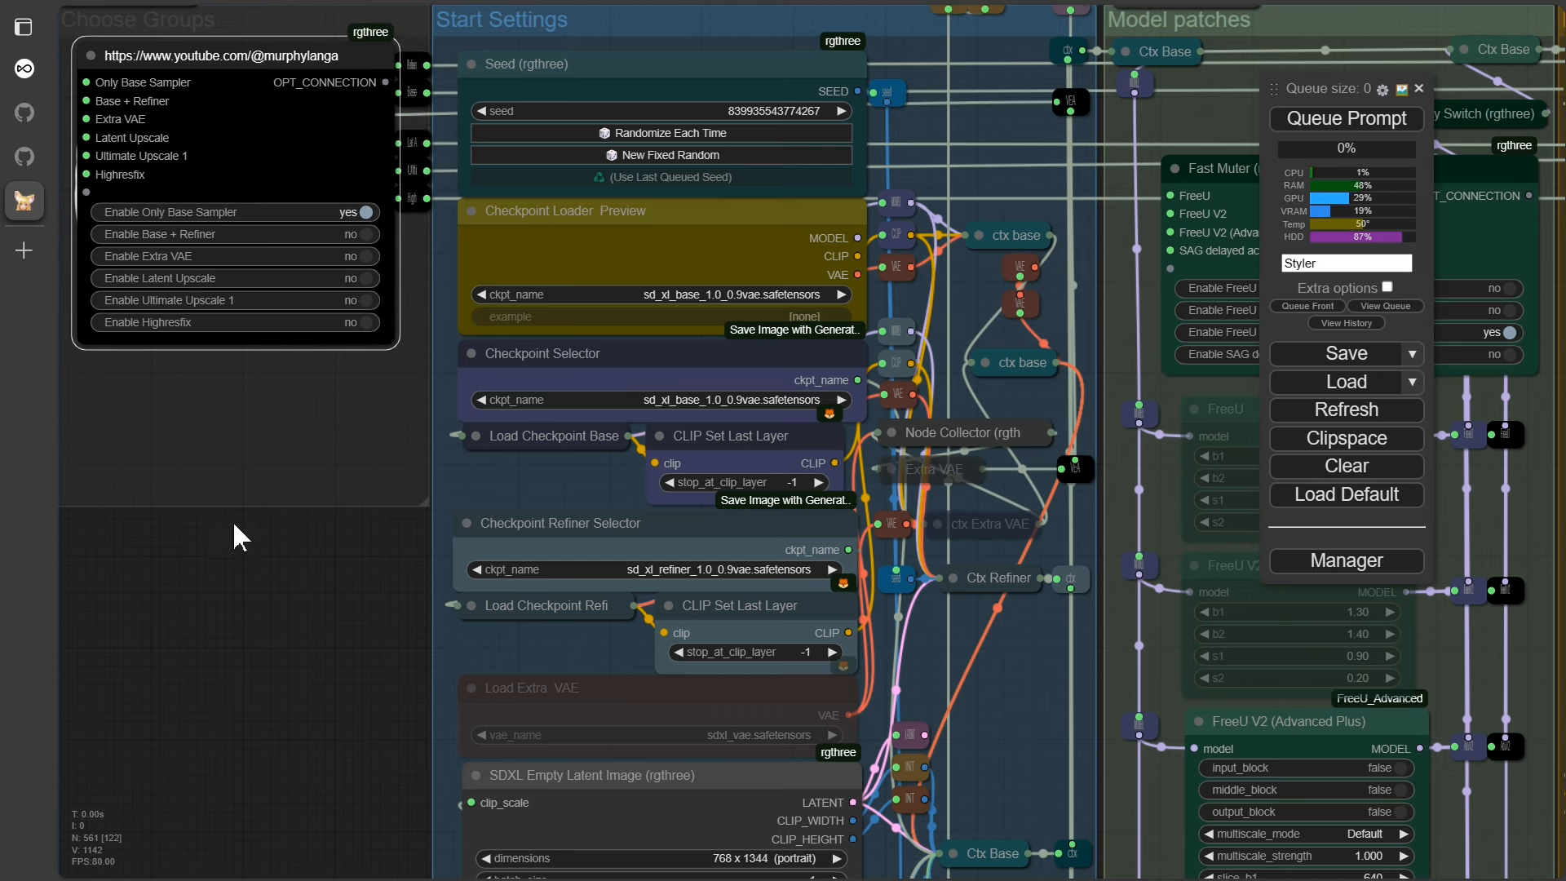
pyautogui.moveTo(292, 696)
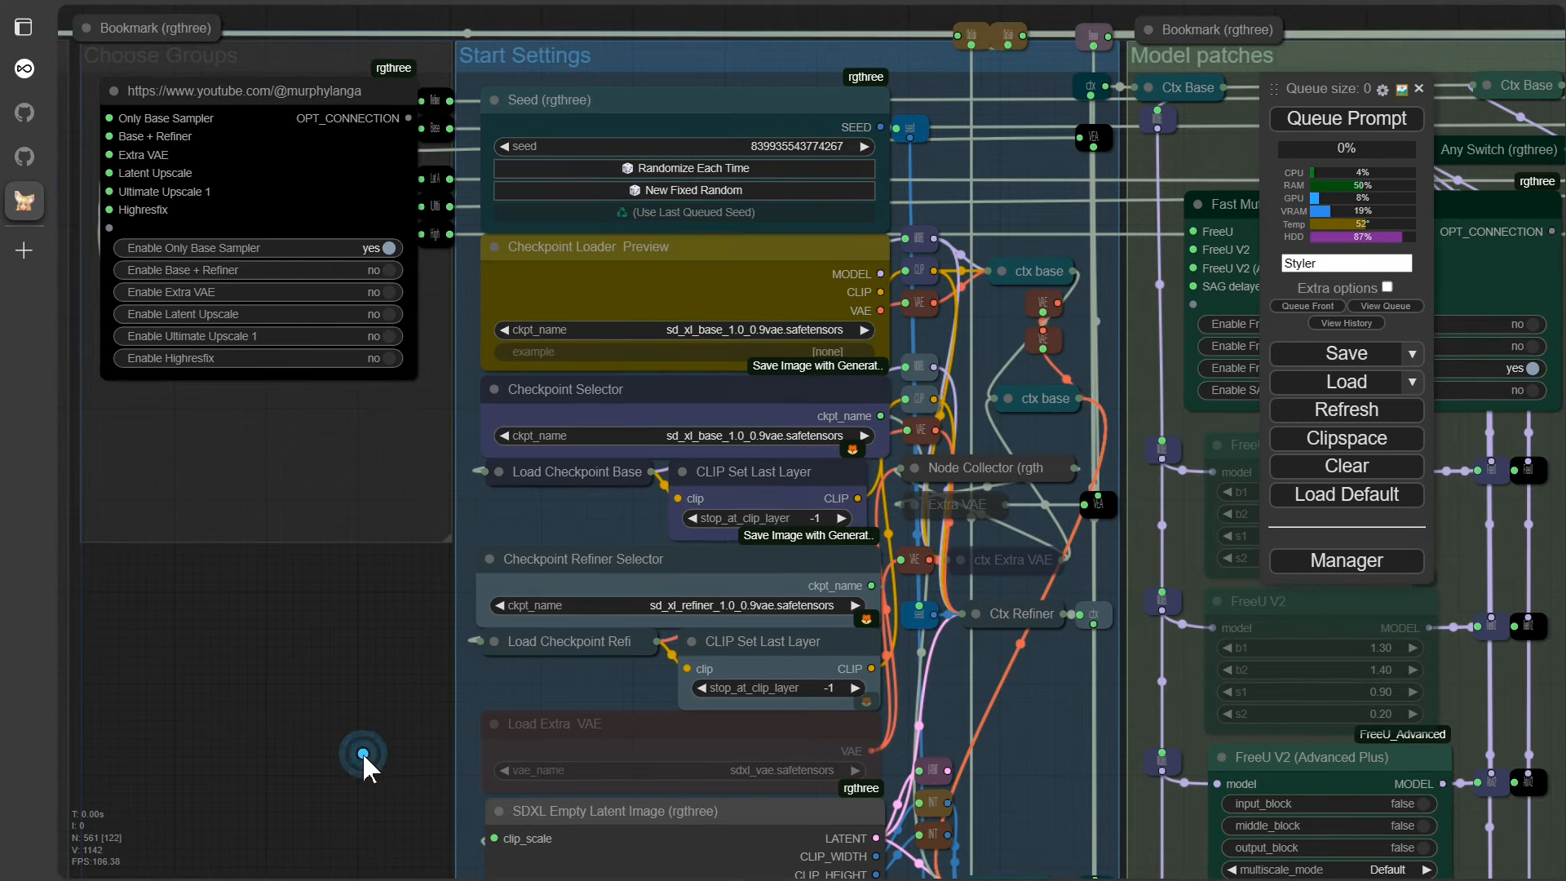
# In Choose Groups enable Extra VAE and Latent Upscale, leaving Base + Refiner at no
pyautogui.click(362, 750)
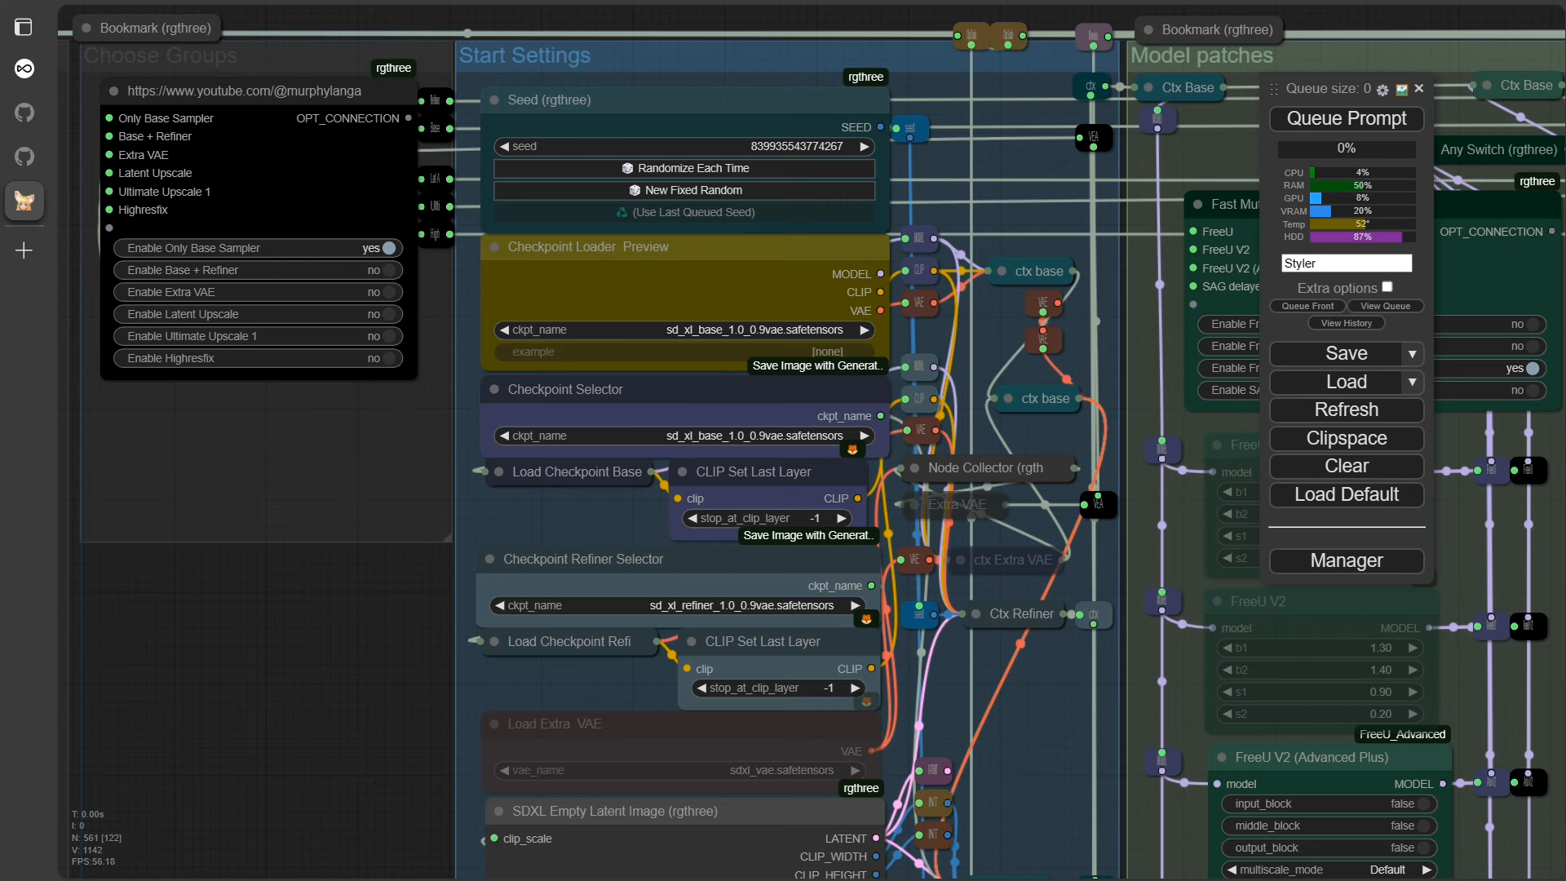
pyautogui.moveTo(240, 212)
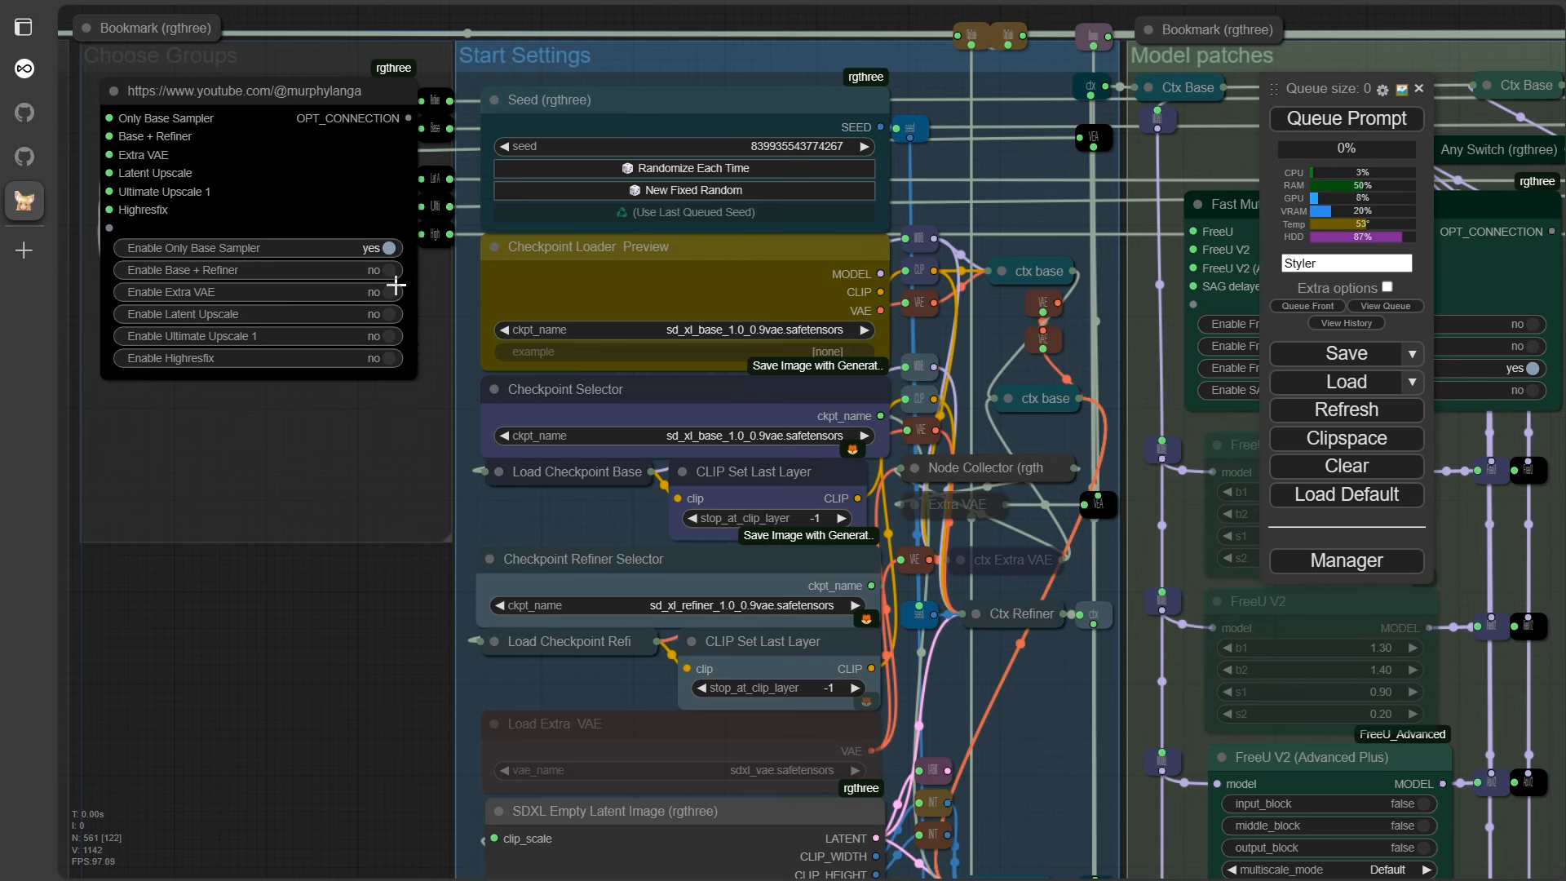
pyautogui.click(390, 269)
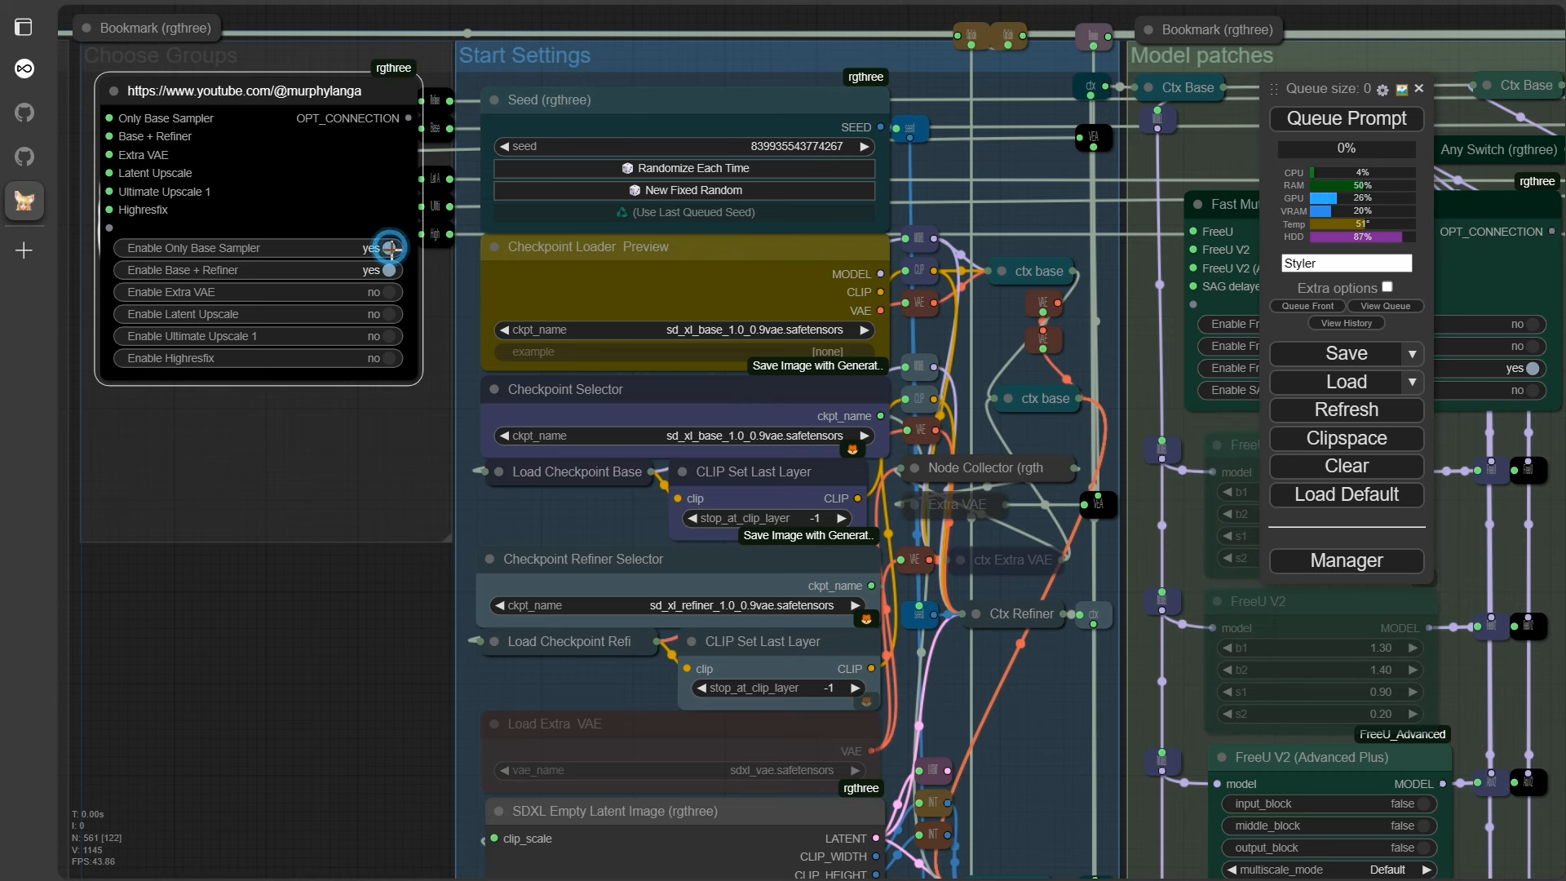
pyautogui.click(390, 291)
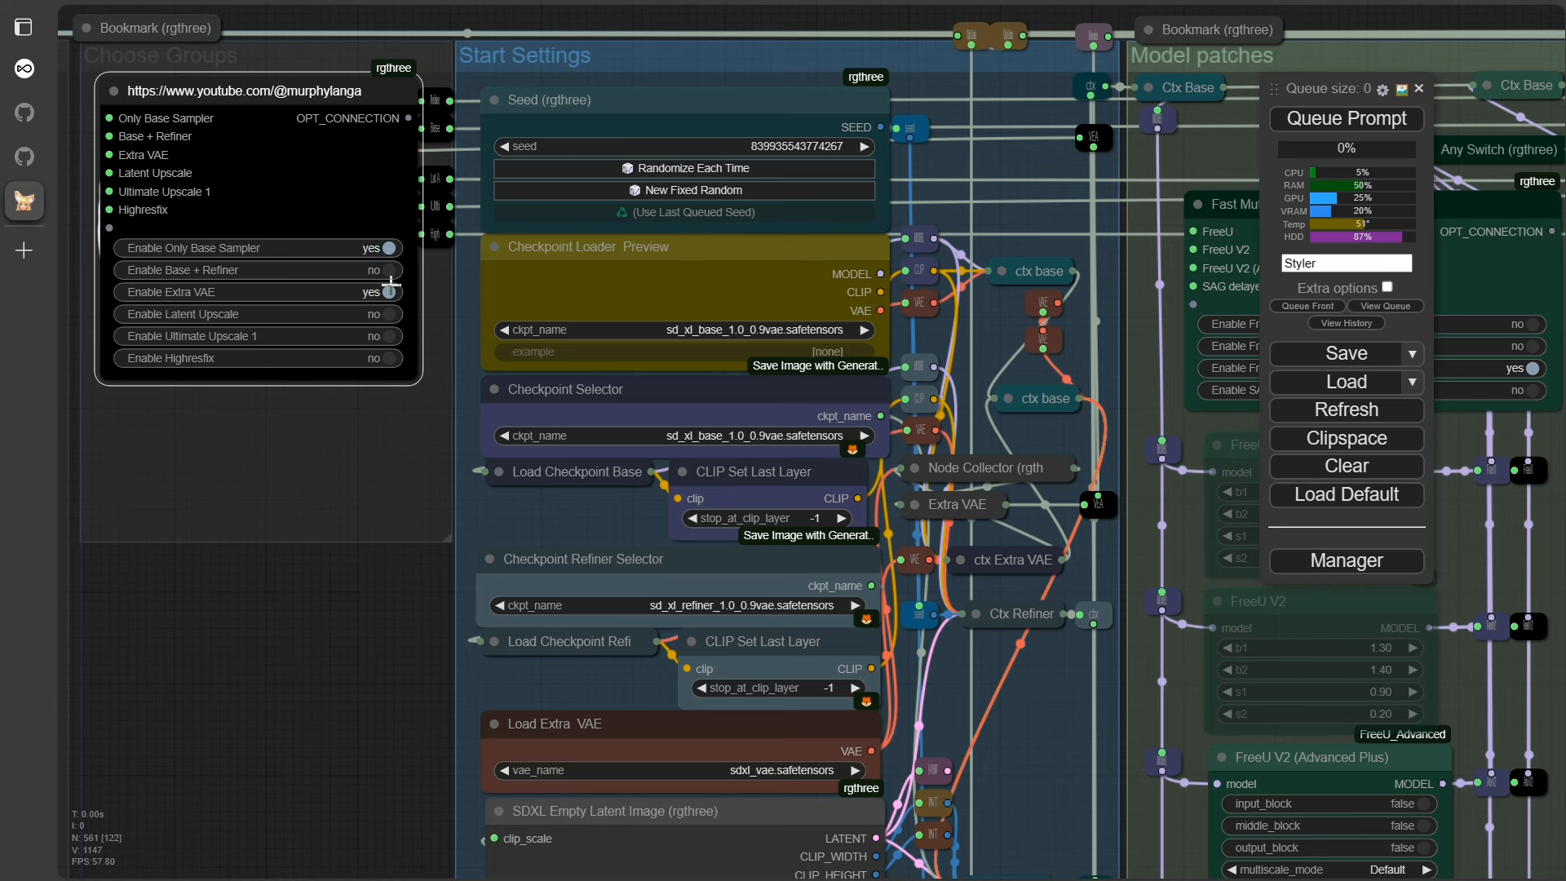
pyautogui.click(380, 314)
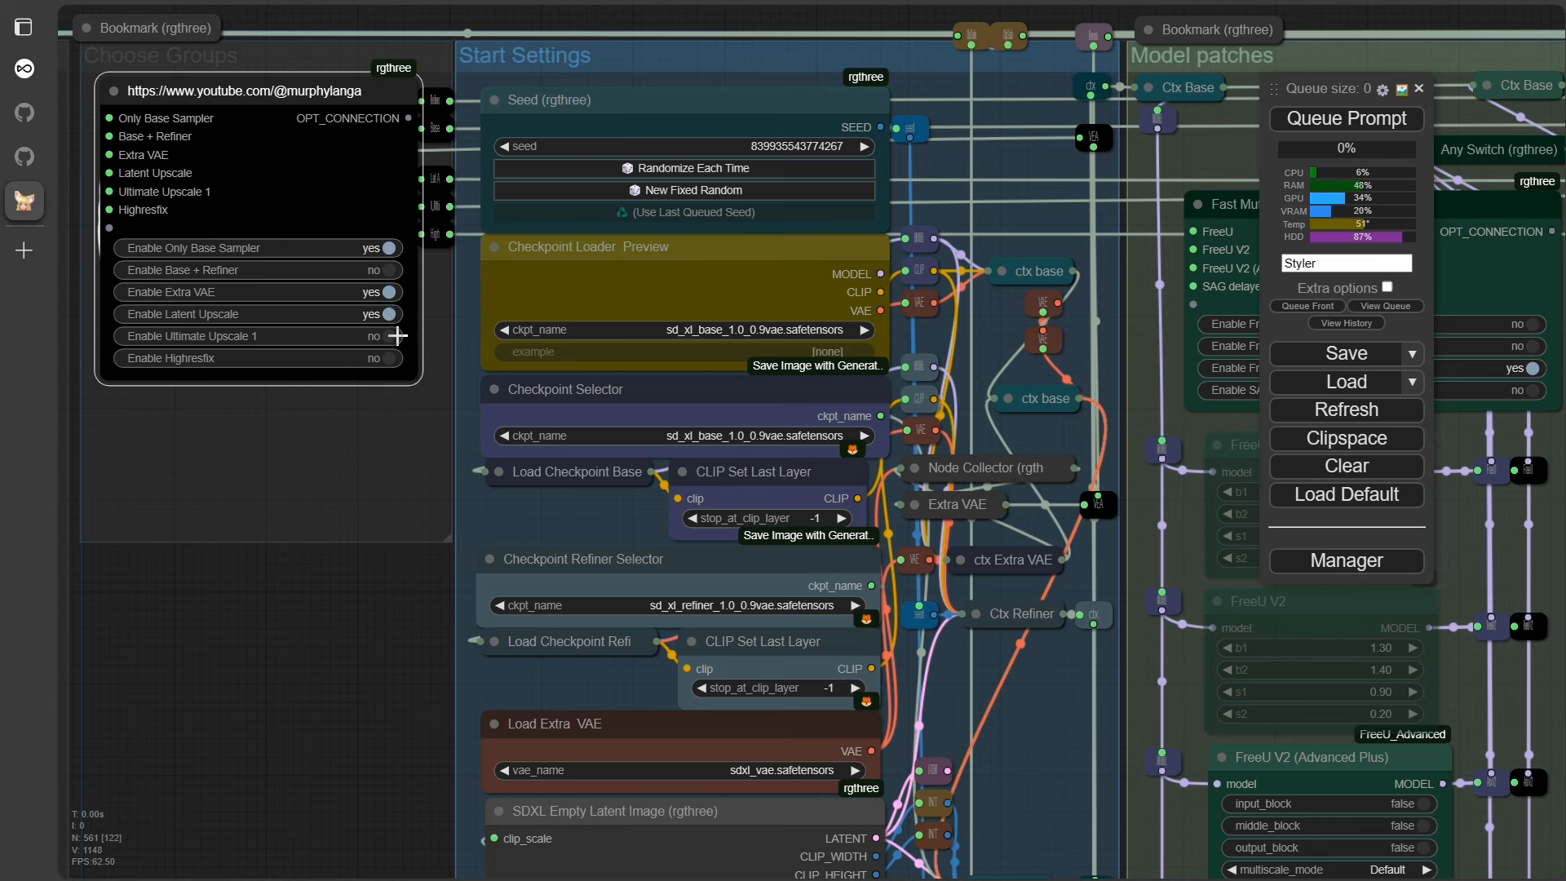
pyautogui.click(388, 357)
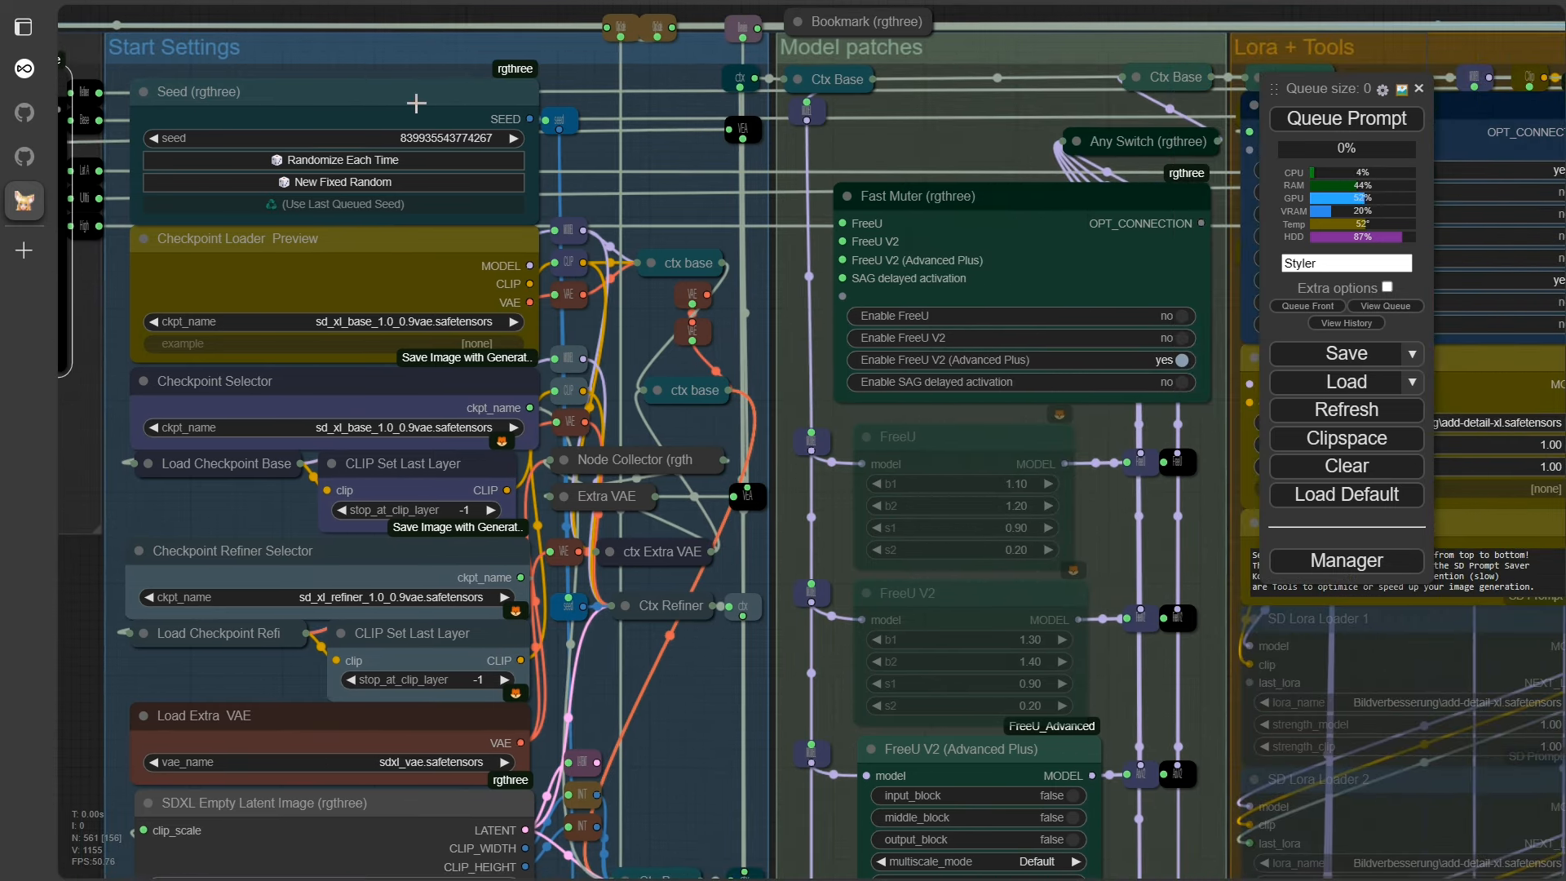
# Switch the Seed node from Randomize Each Time to a New Fixed Random seed value
pyautogui.click(335, 137)
pyautogui.write('0')
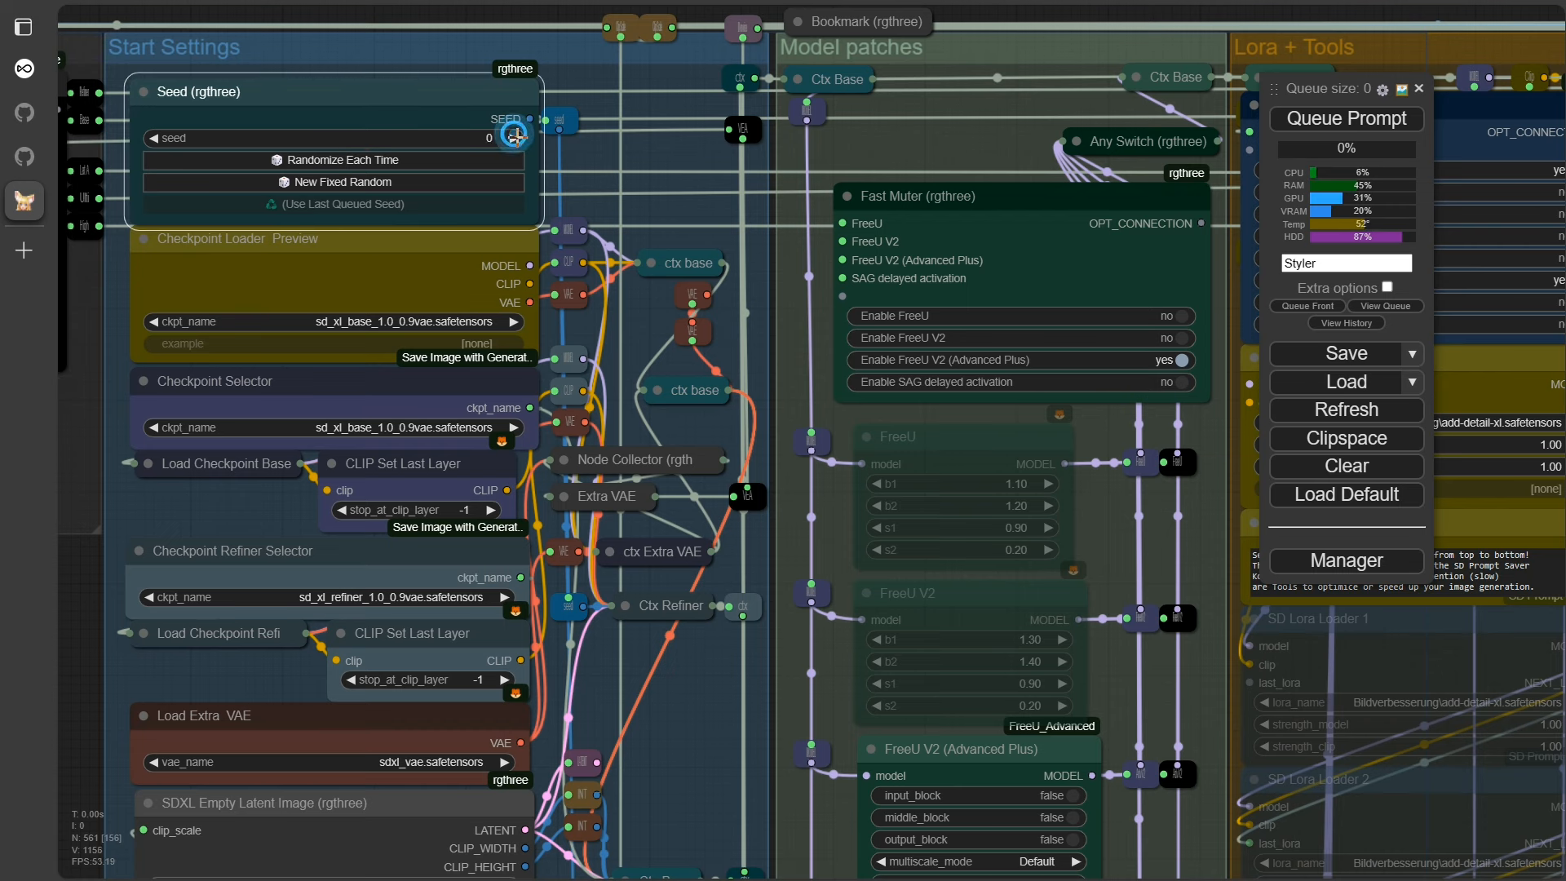
pyautogui.click(510, 136)
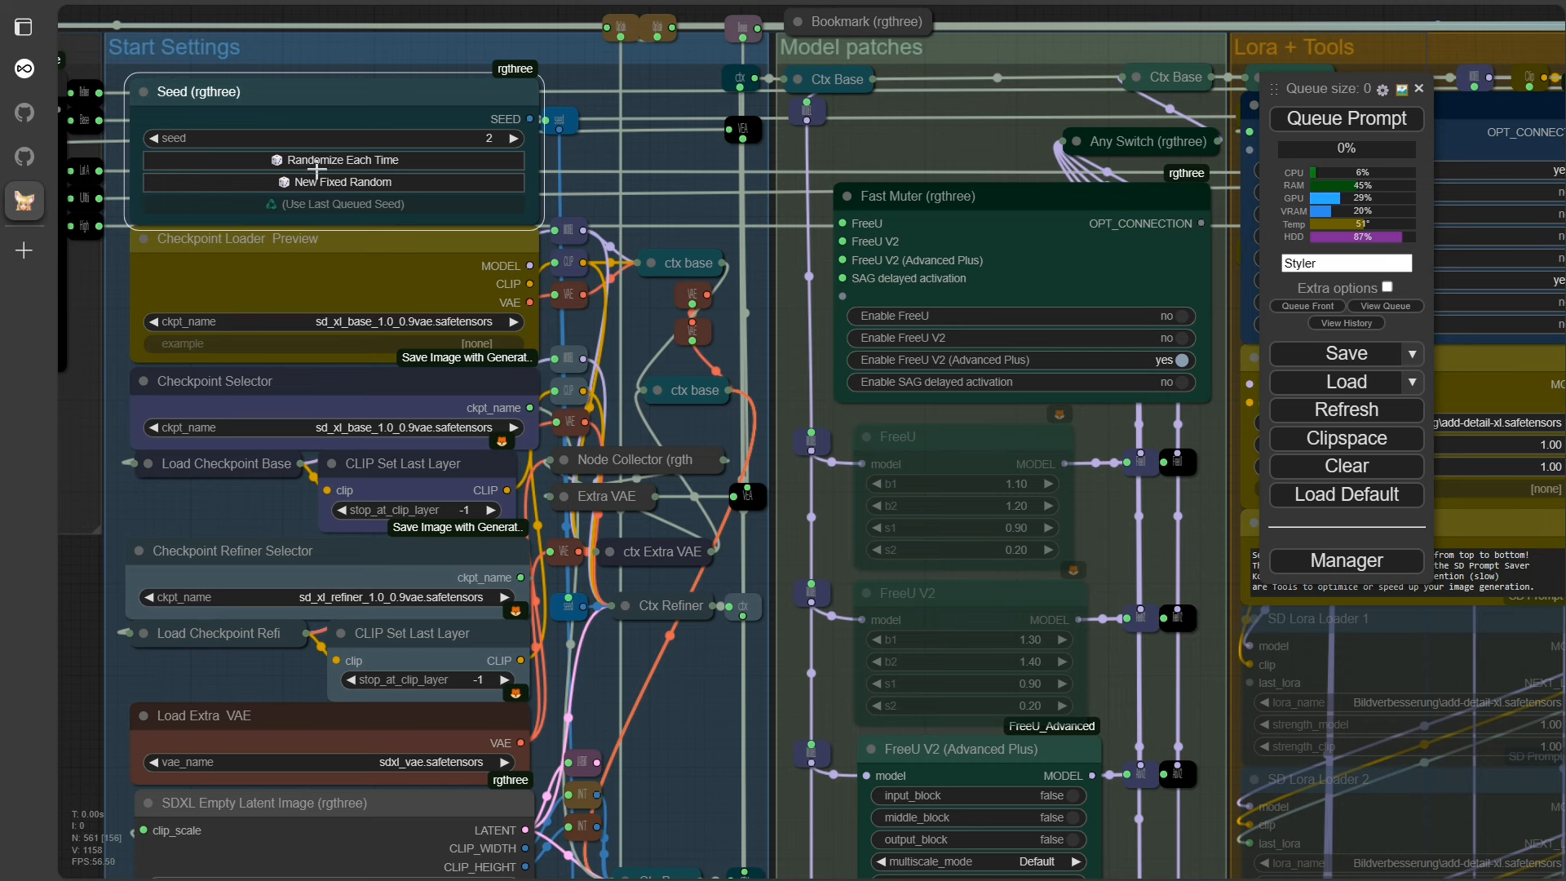
pyautogui.click(333, 181)
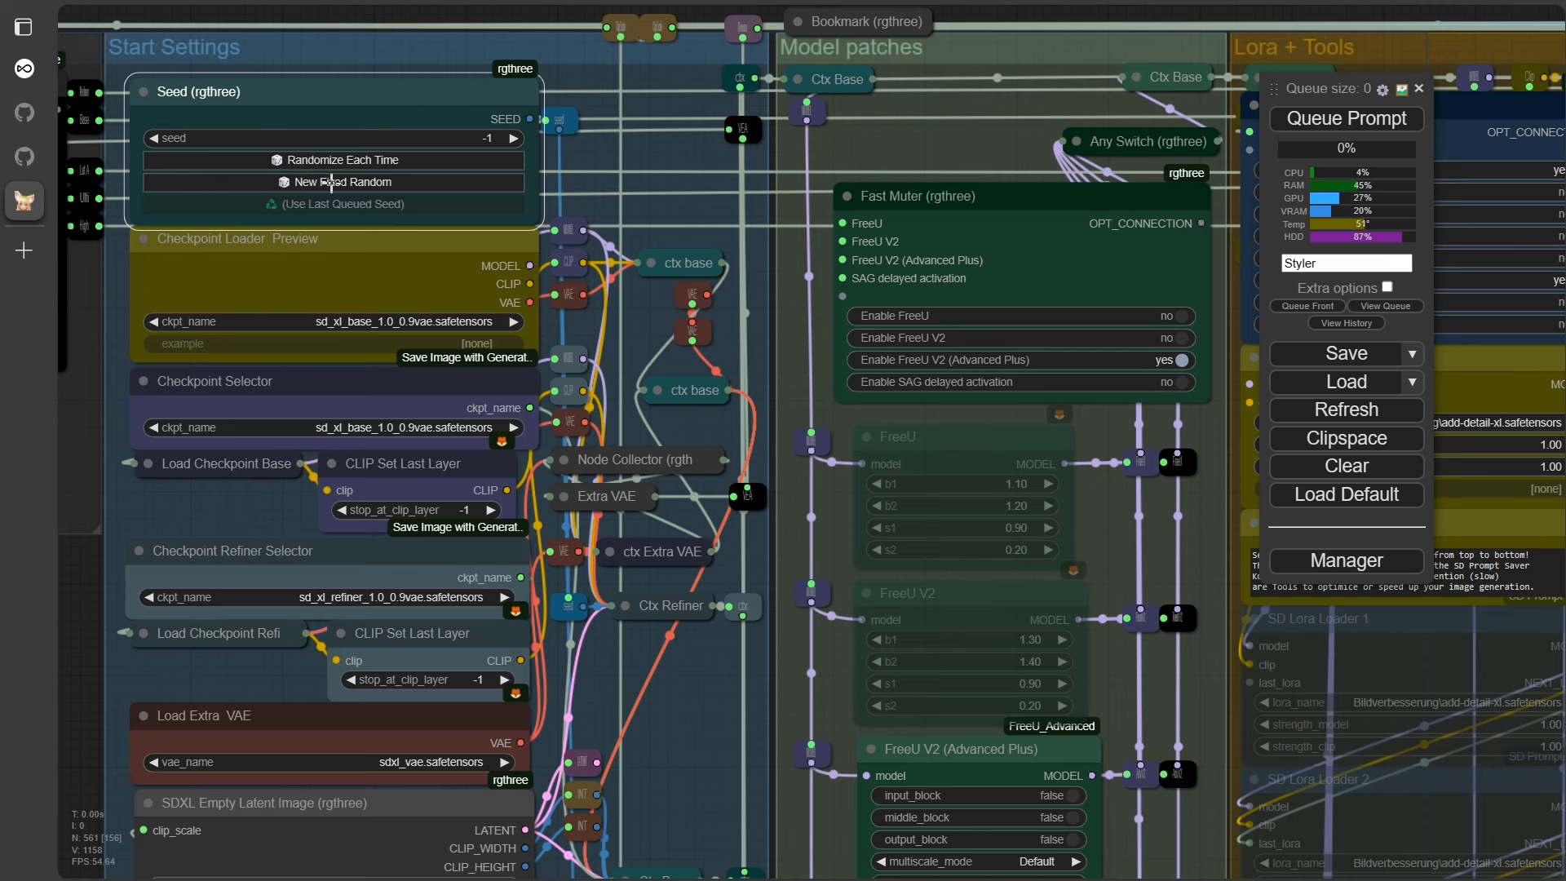
pyautogui.click(333, 181)
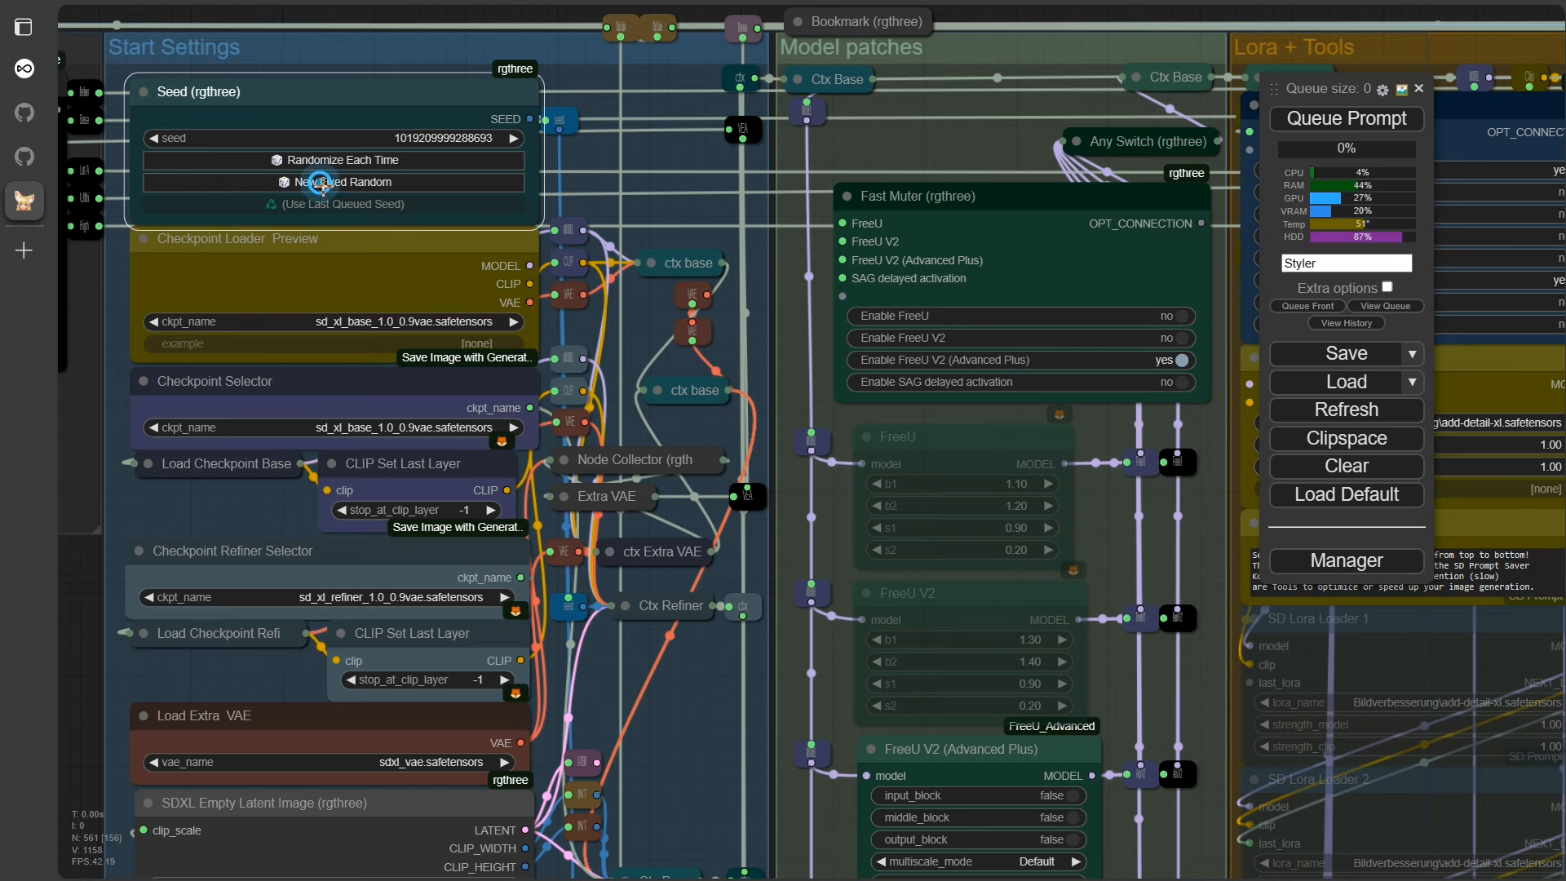
pyautogui.click(333, 181)
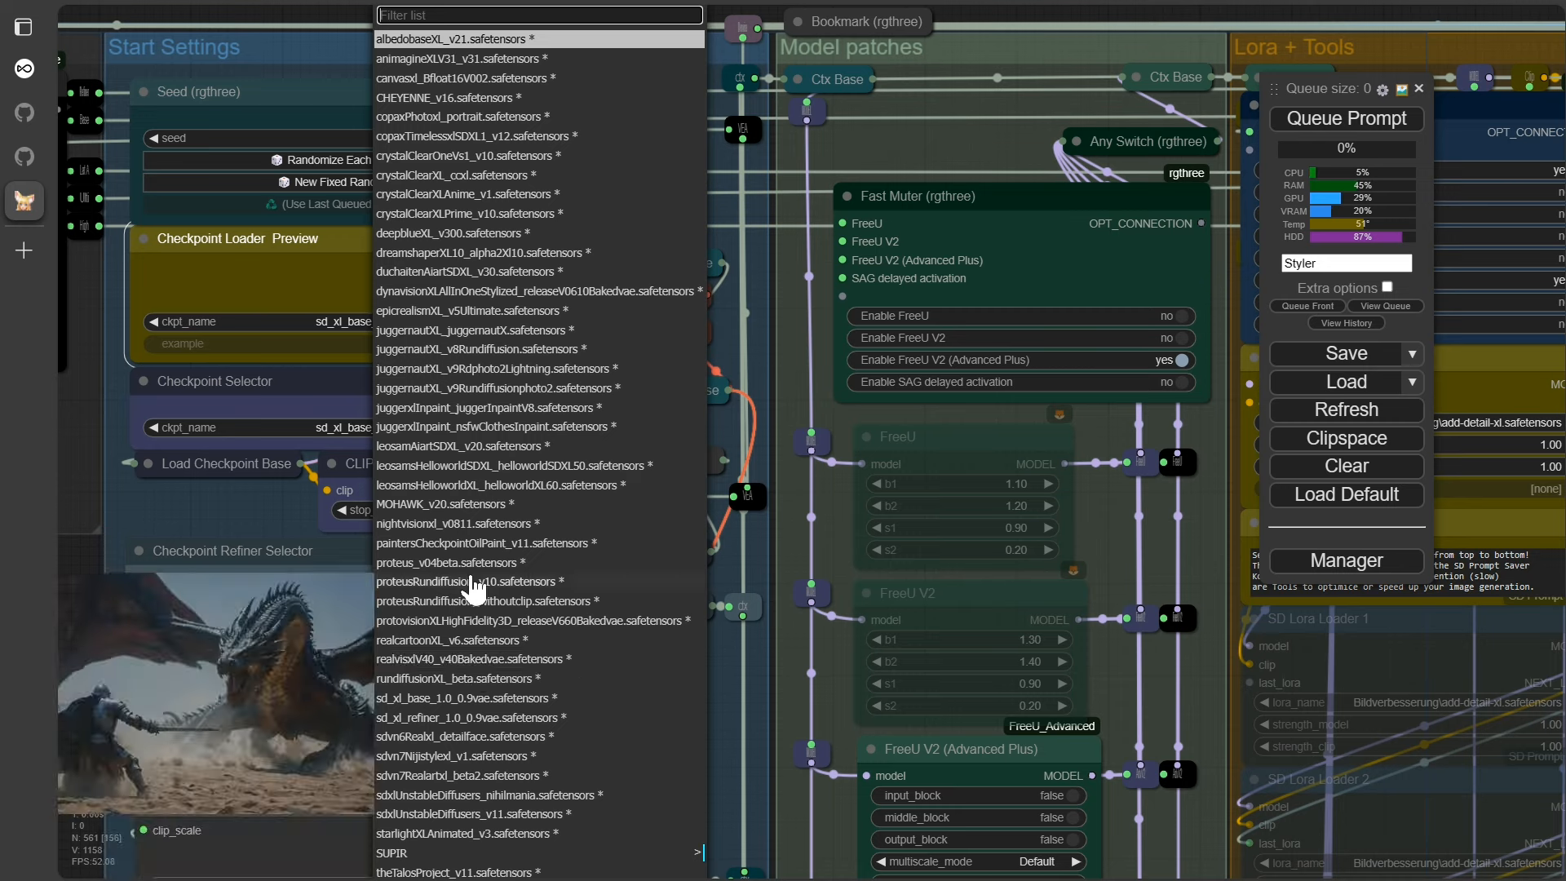
# Review the ckpt_name lists, keep sd_xl_base_1.0_0.9vae, and reset stop_at_clip_layer to -1
pyautogui.click(114, 397)
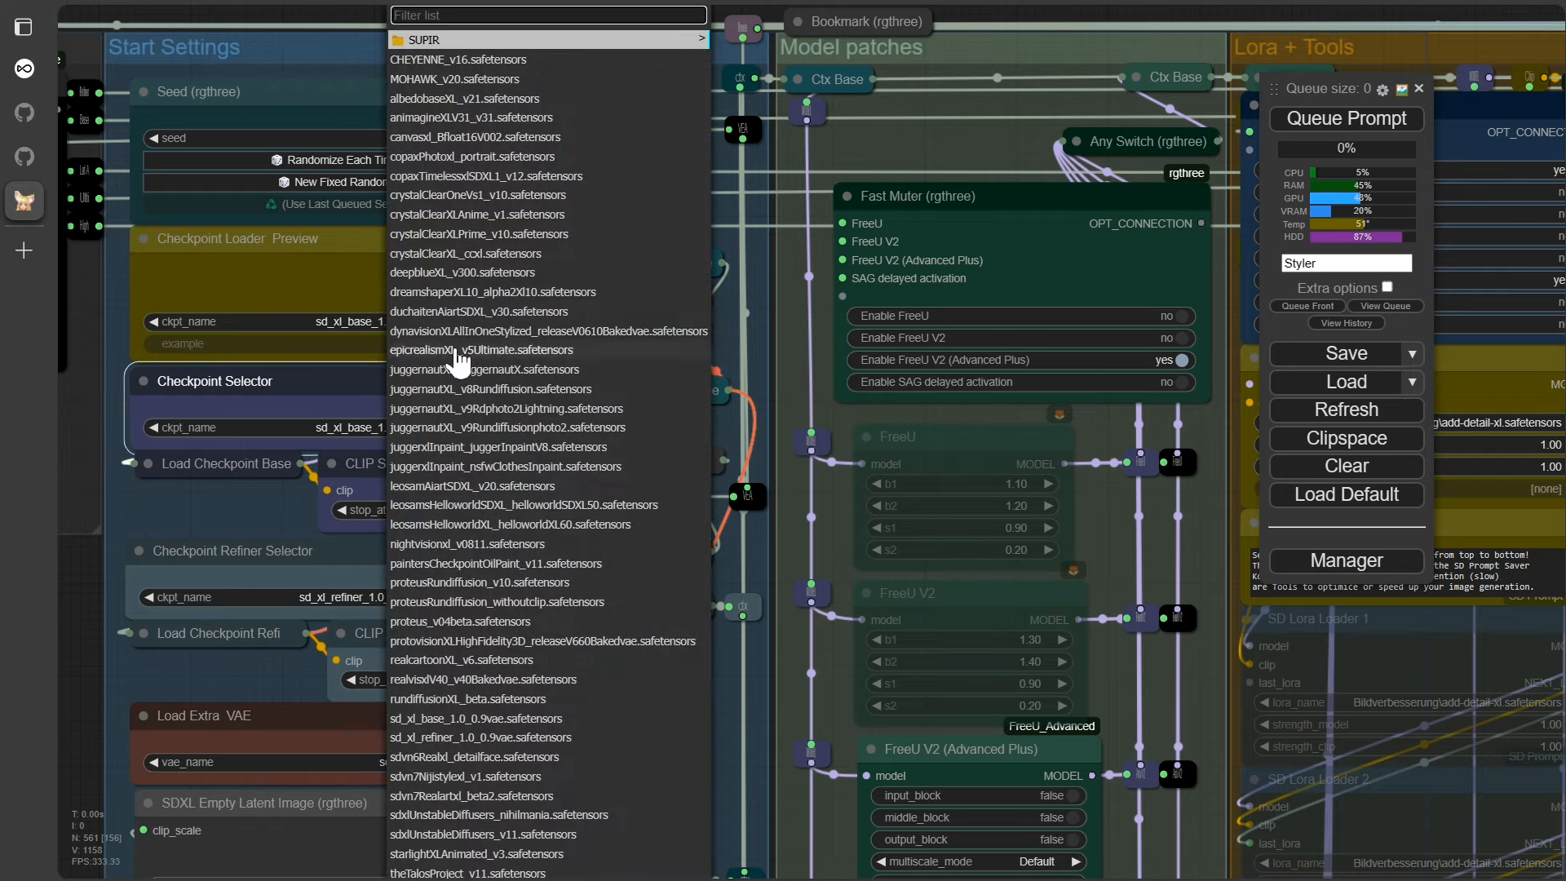
pyautogui.click(284, 504)
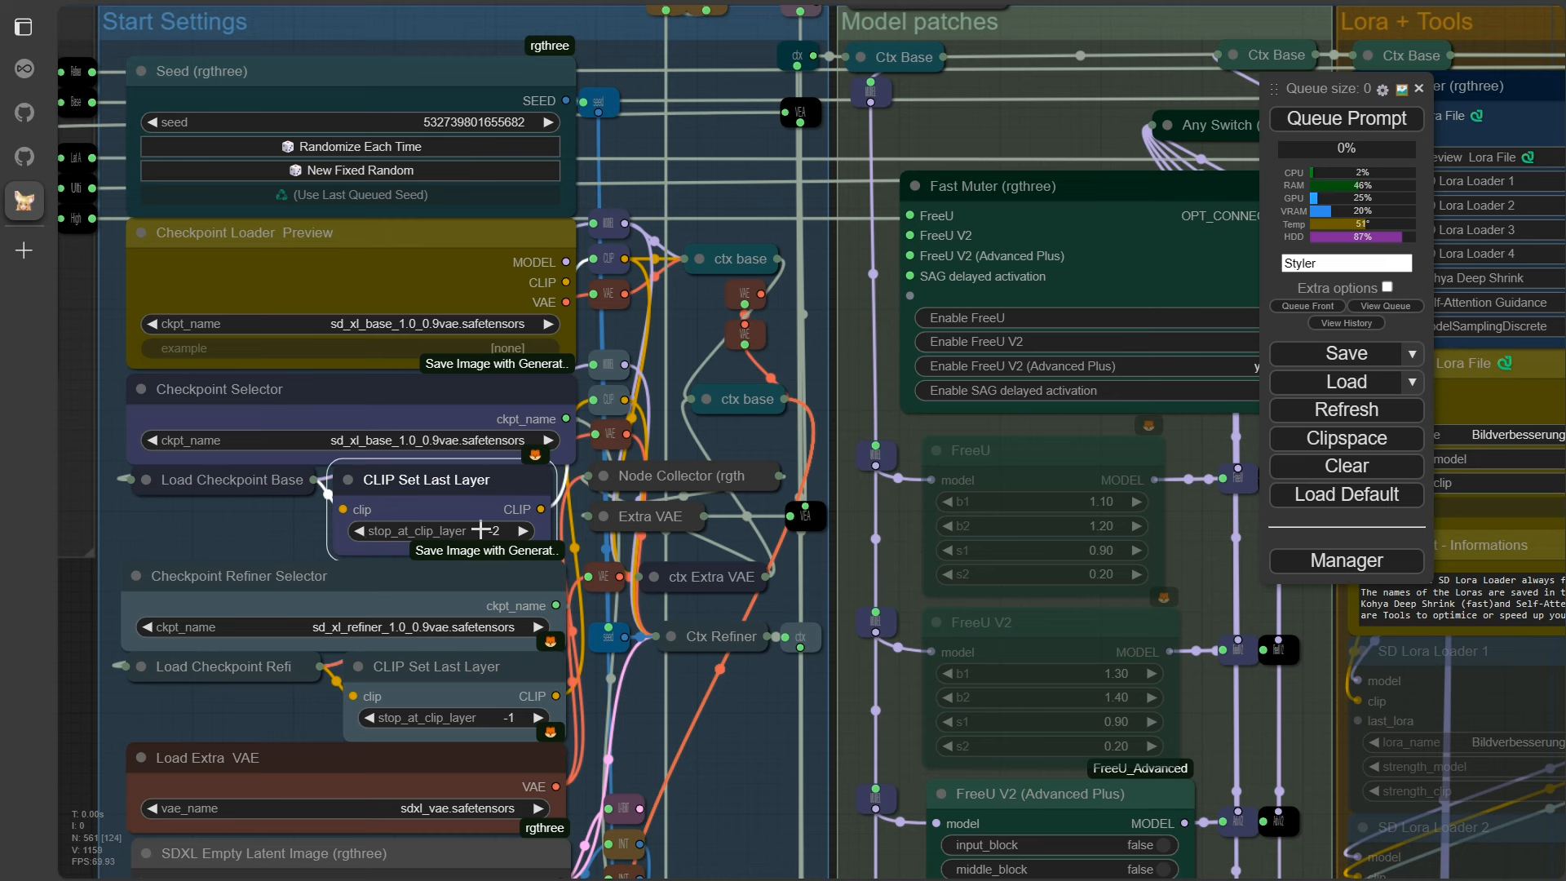
pyautogui.click(524, 530)
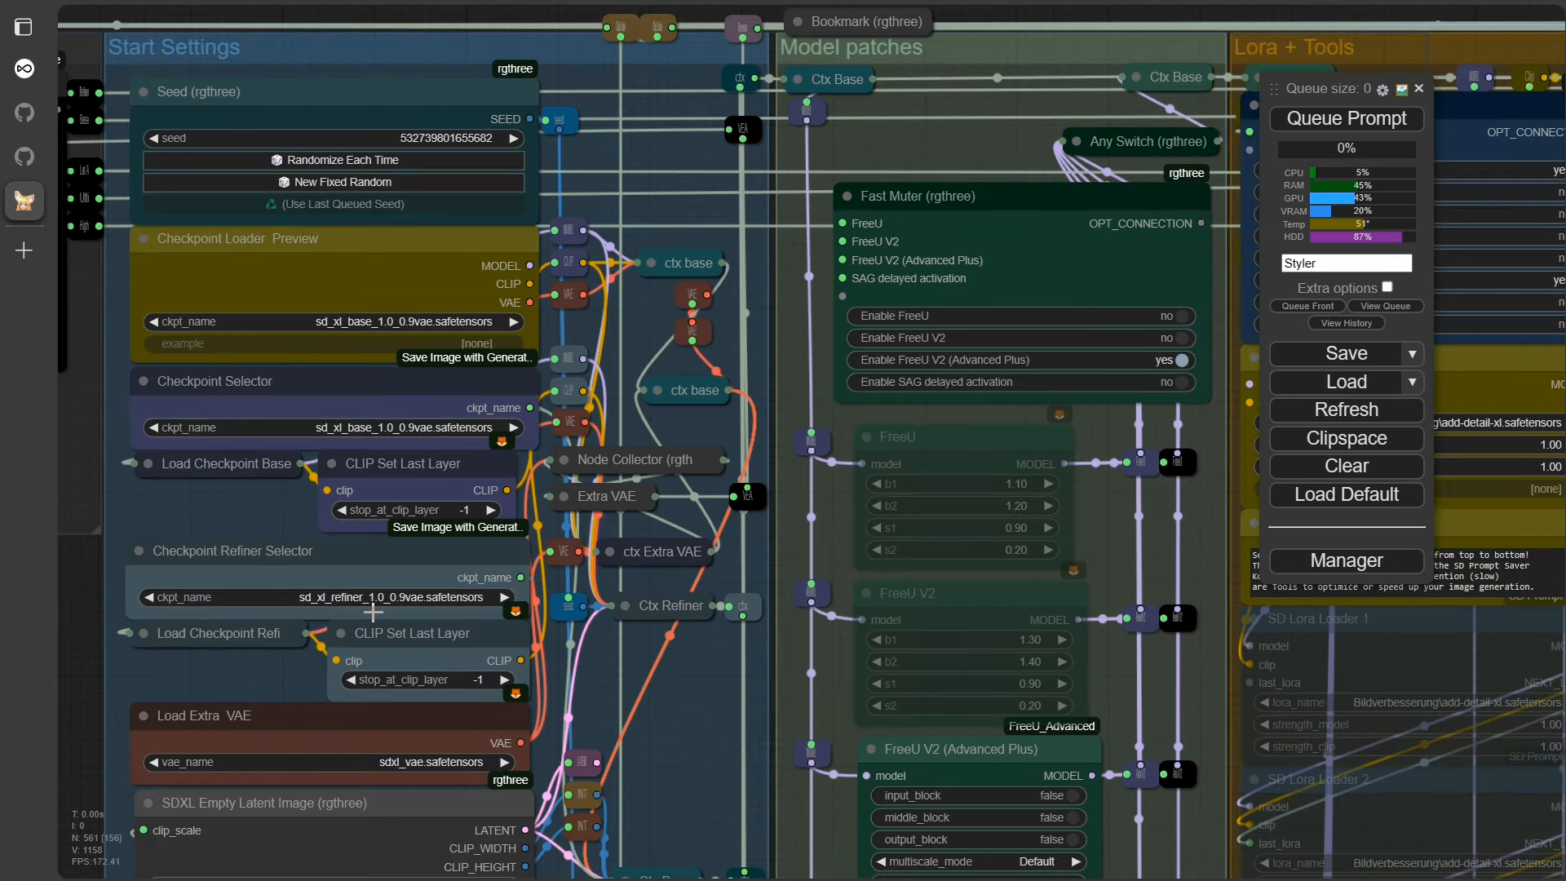
pyautogui.moveTo(303, 734)
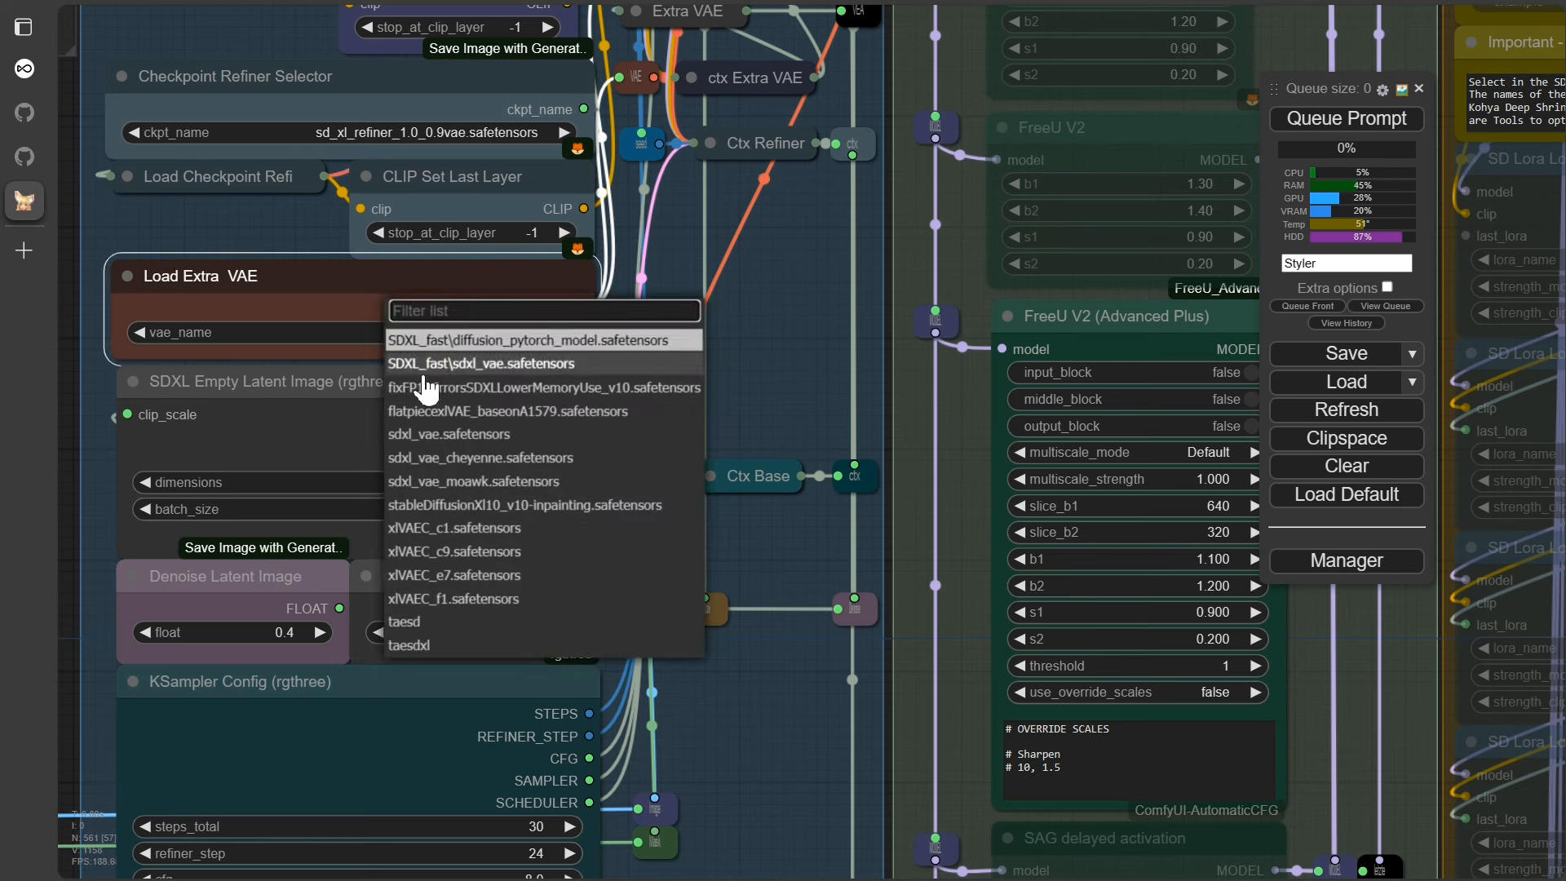
pyautogui.moveTo(414, 465)
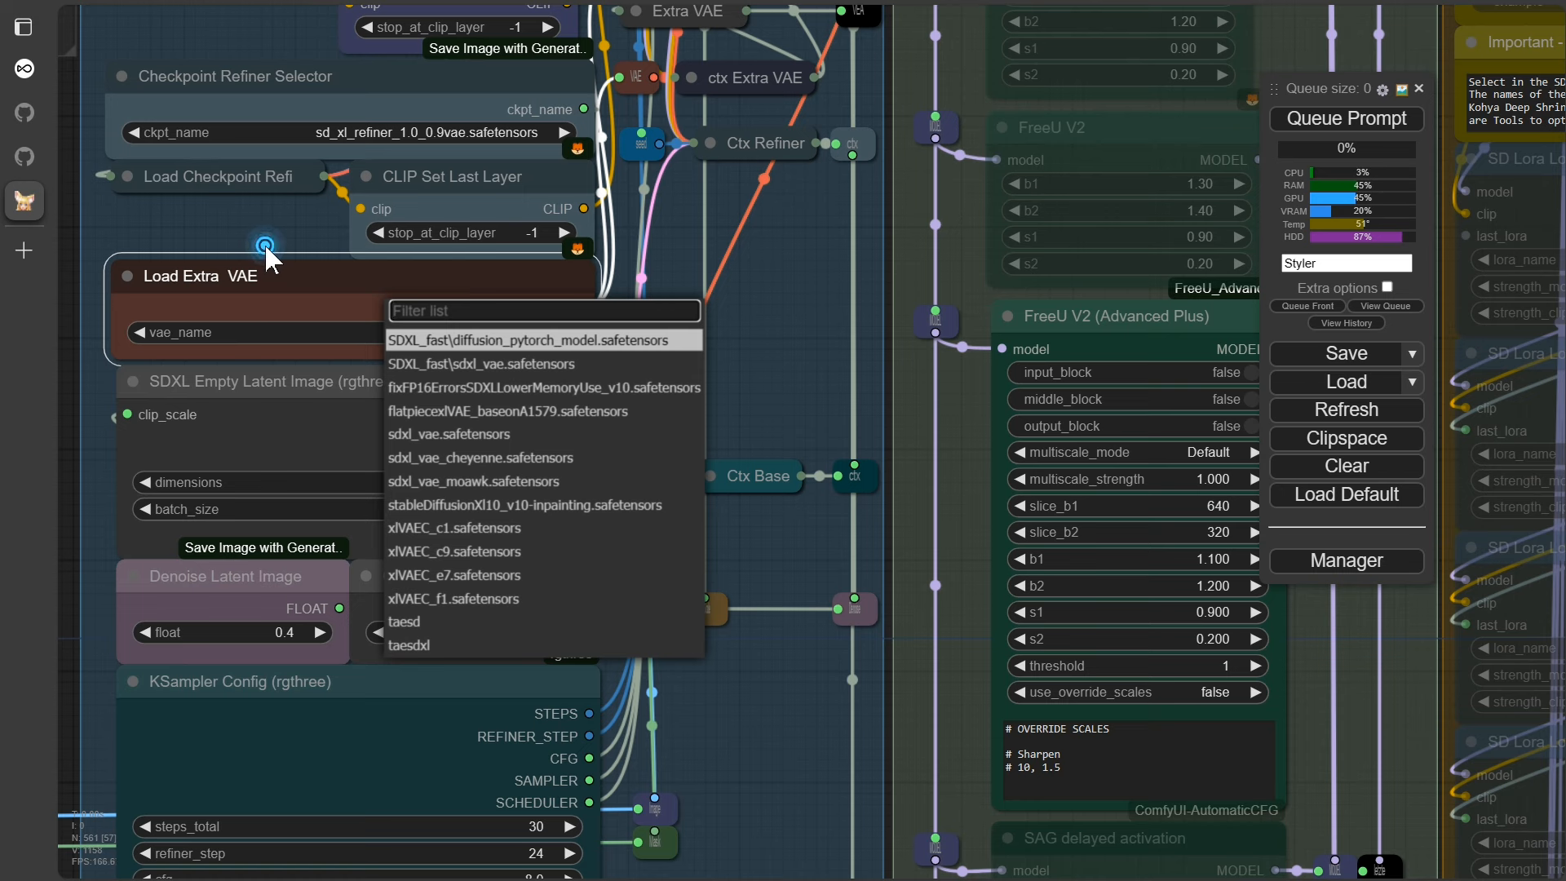
pyautogui.click(449, 434)
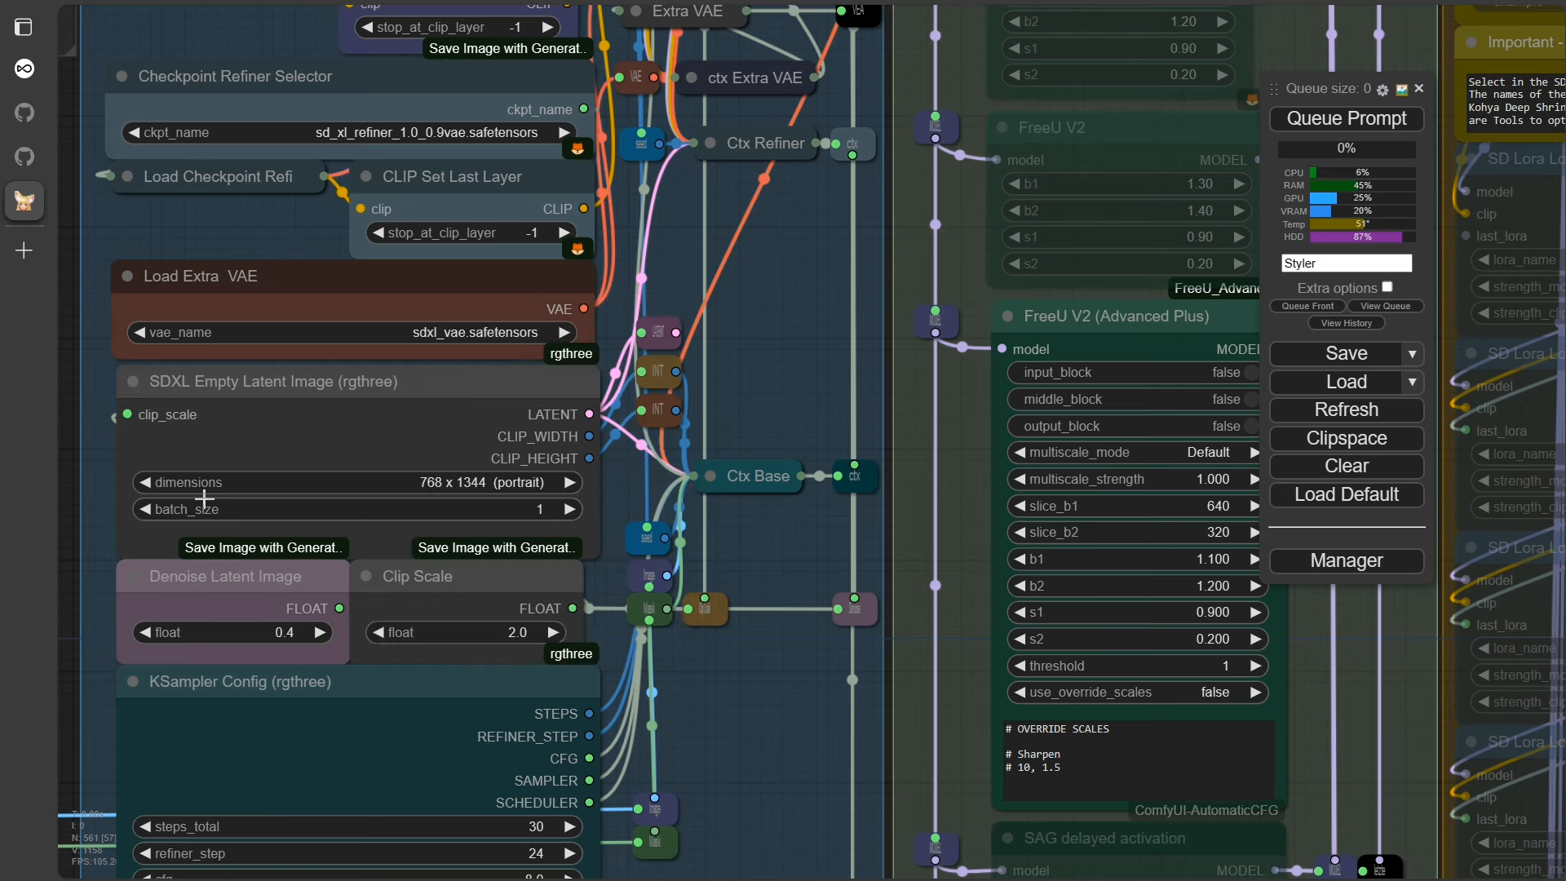
pyautogui.moveTo(377, 507)
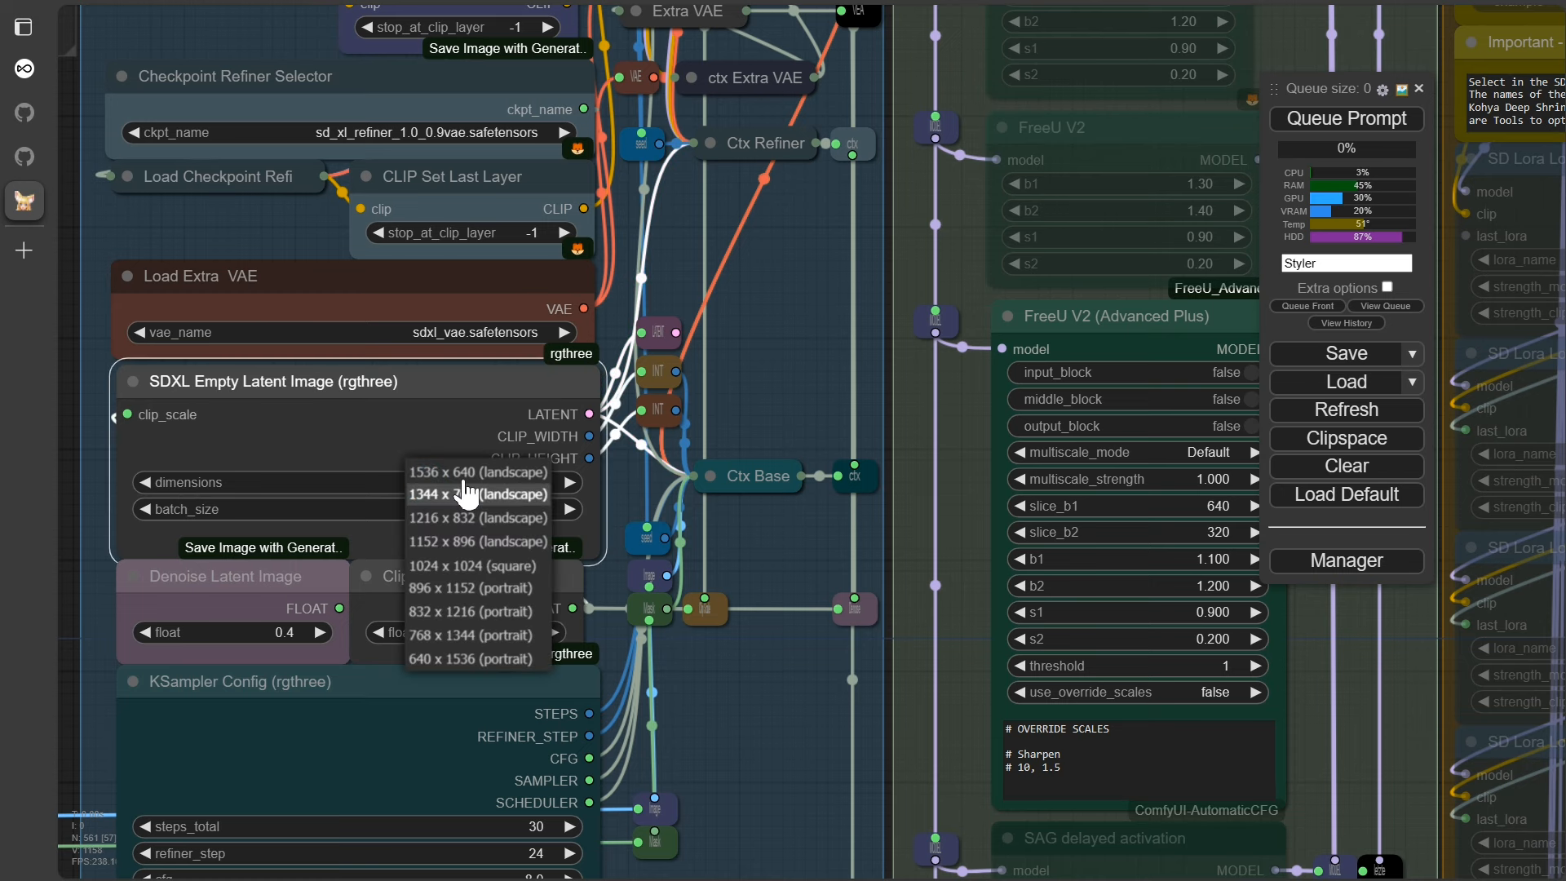
pyautogui.moveTo(475, 587)
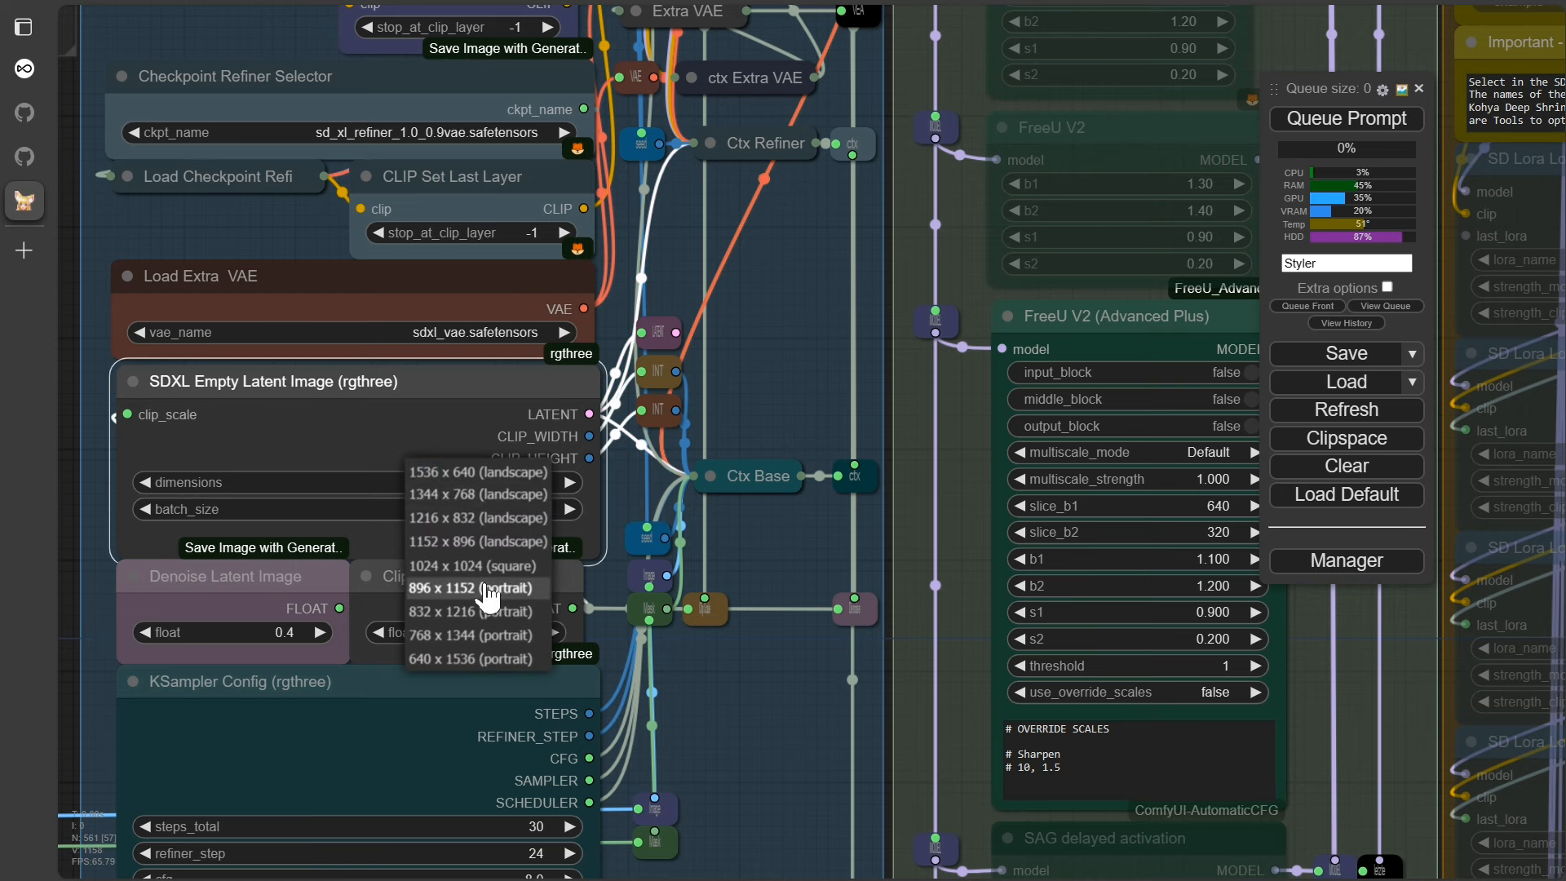
pyautogui.click(476, 493)
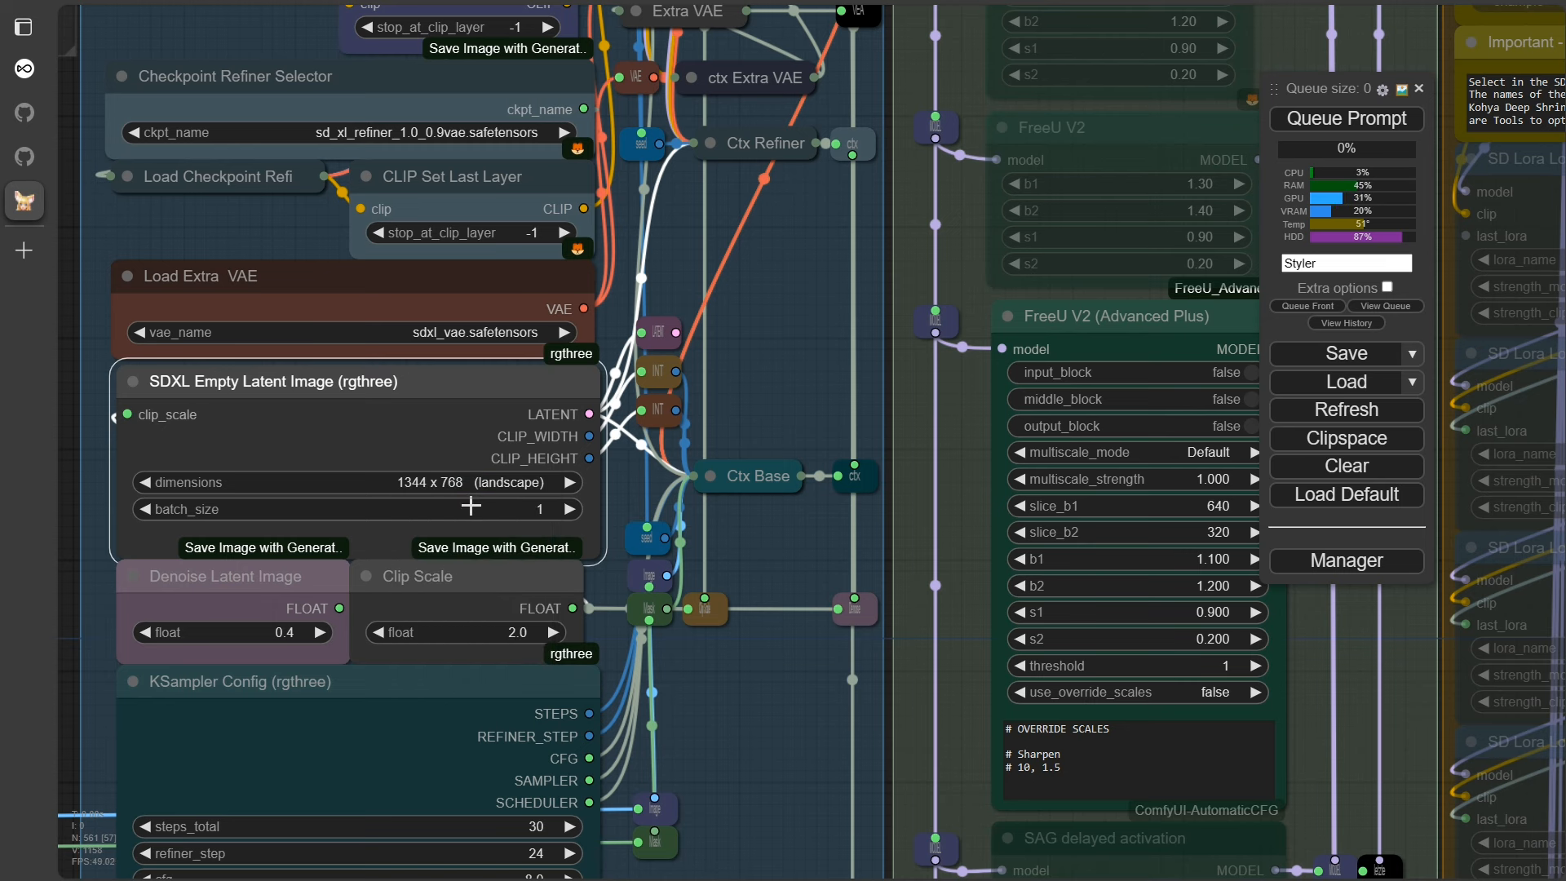
pyautogui.moveTo(329, 617)
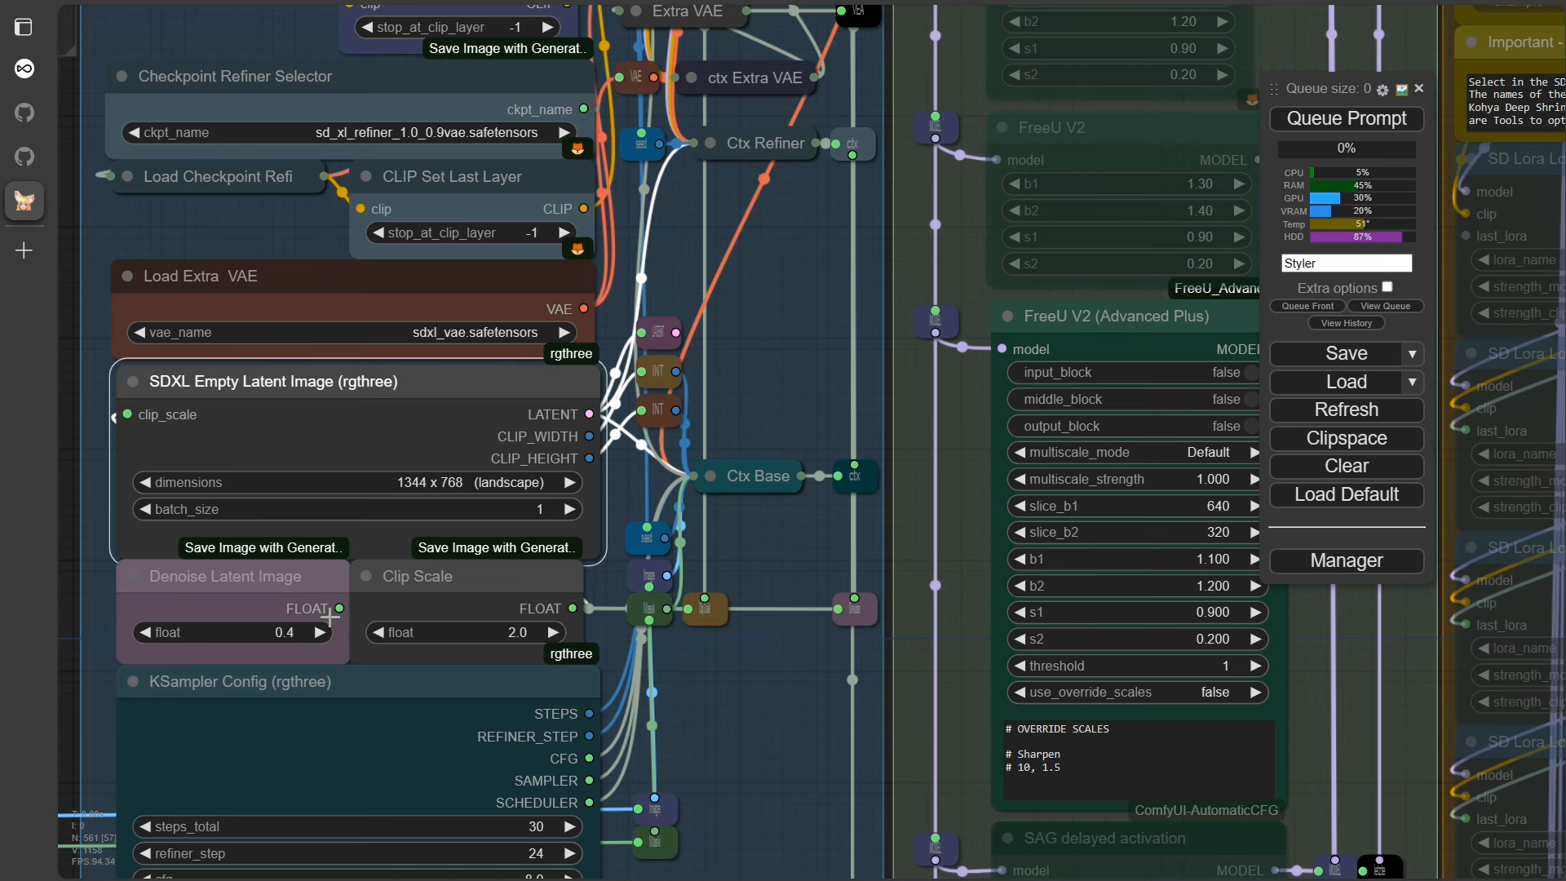
pyautogui.moveTo(267, 585)
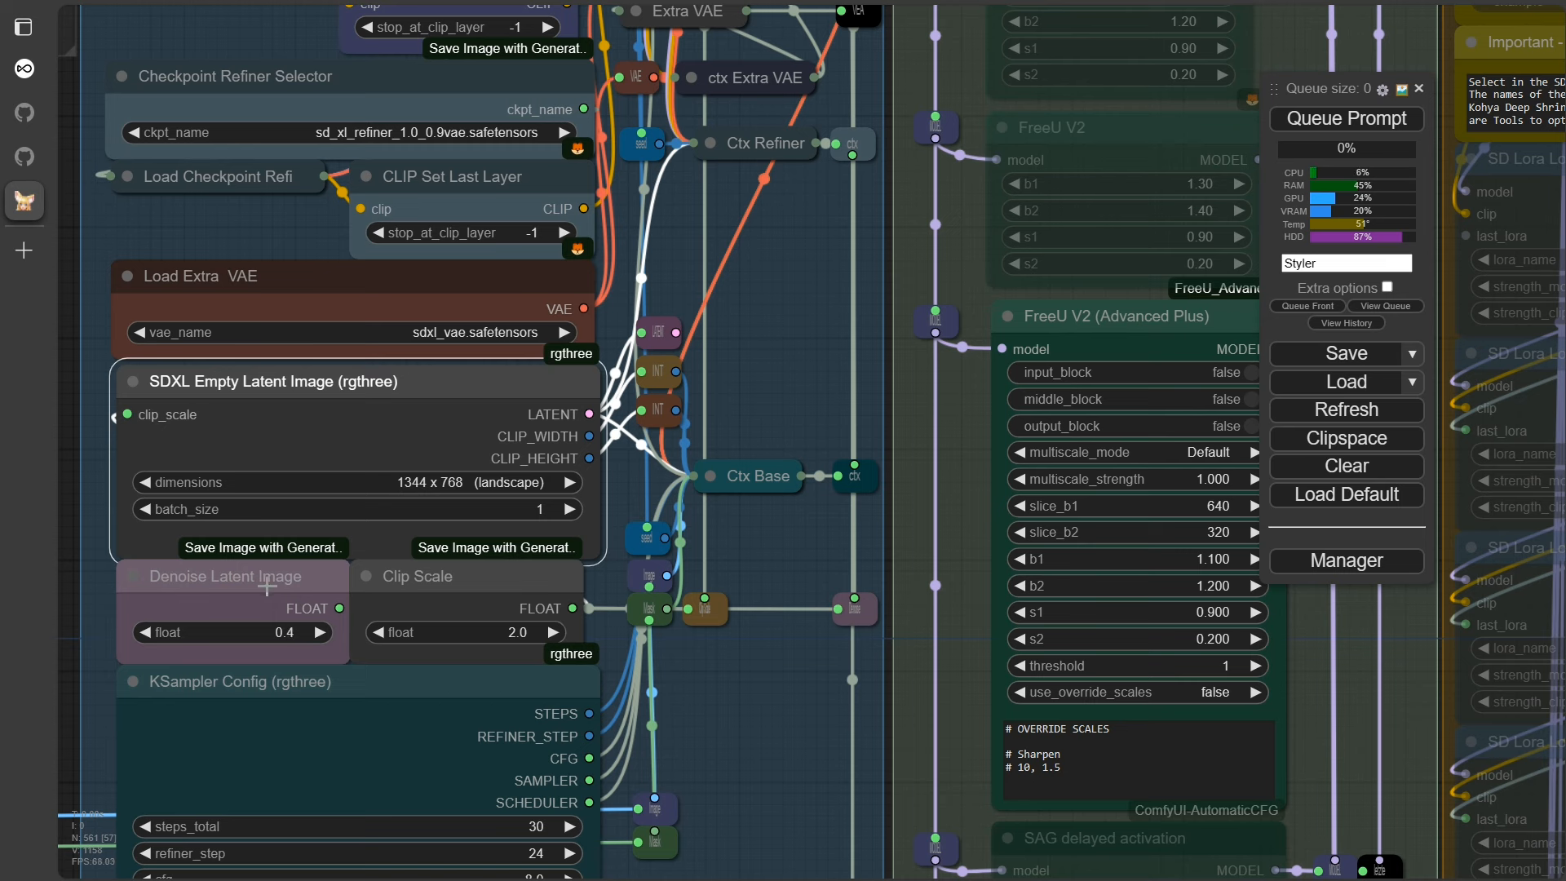
pyautogui.moveTo(211, 601)
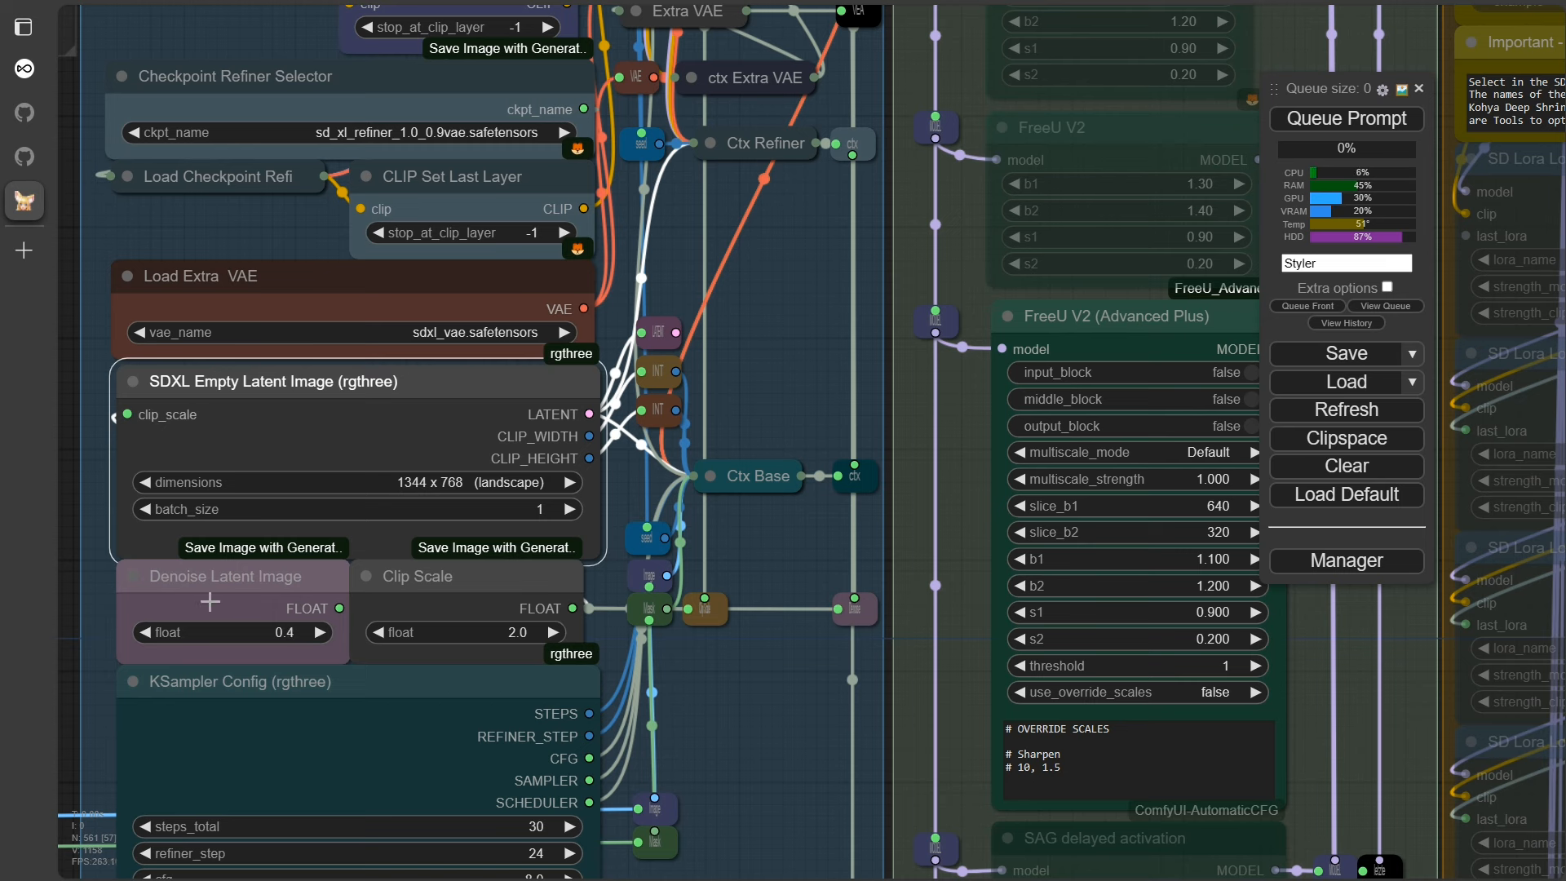
pyautogui.moveTo(291, 601)
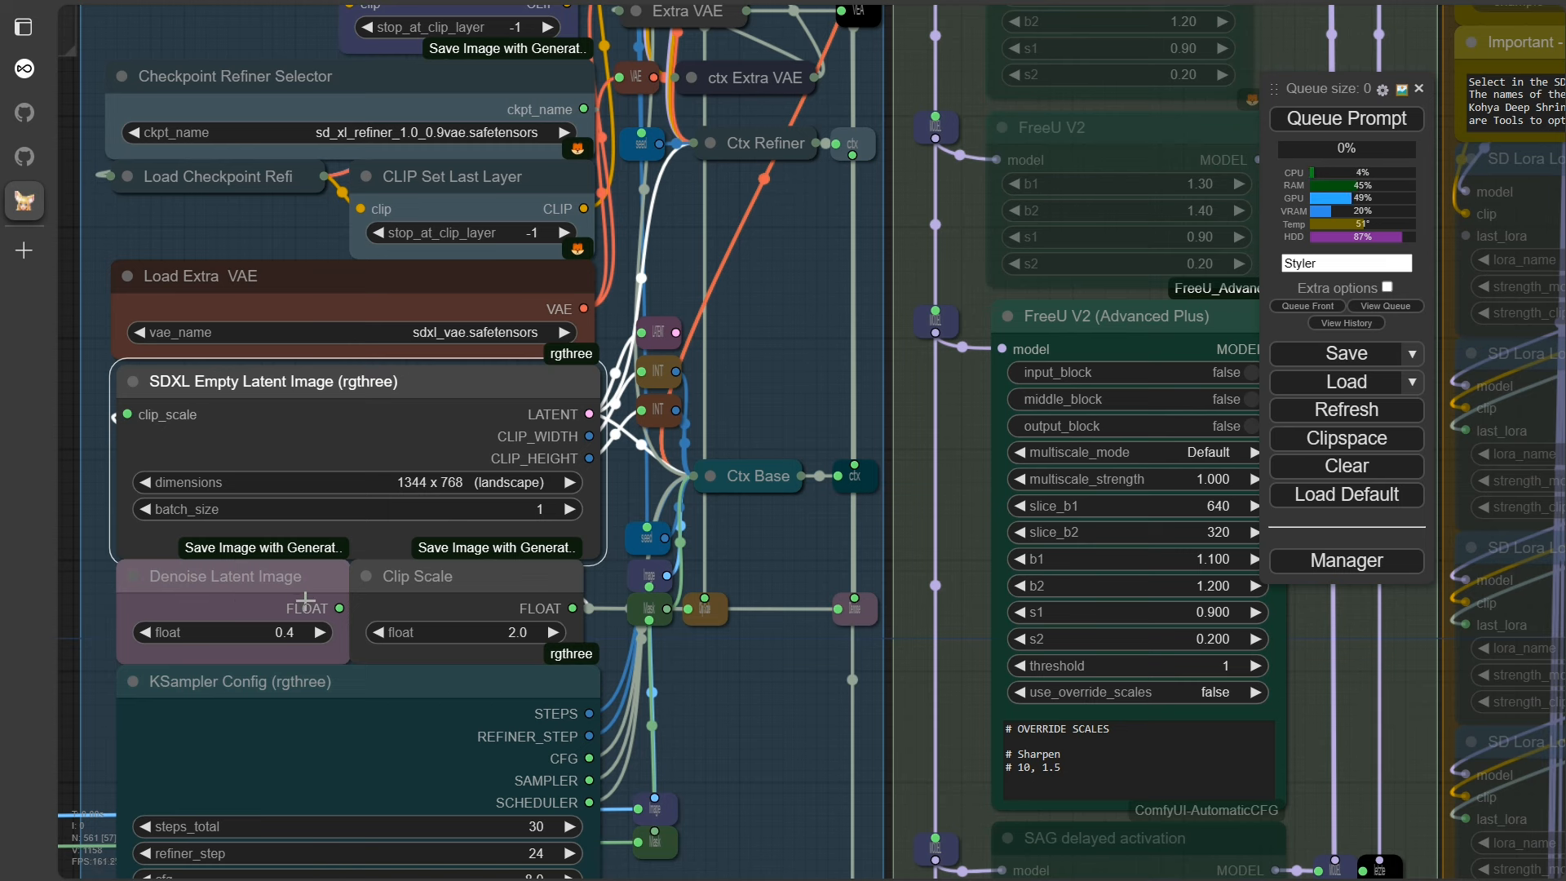
pyautogui.moveTo(486, 629)
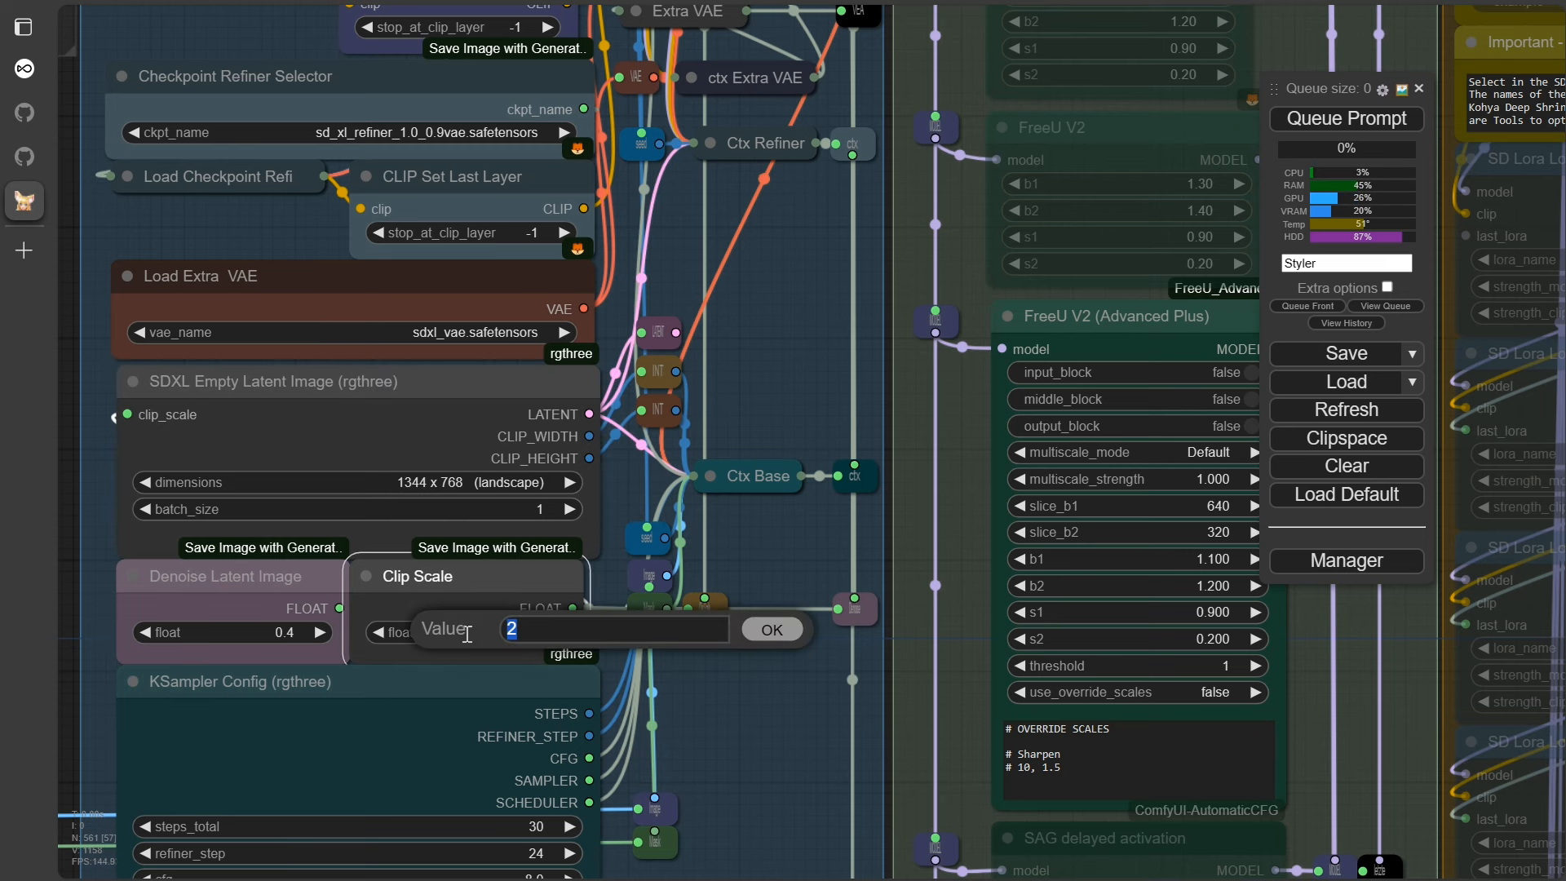
pyautogui.click(768, 628)
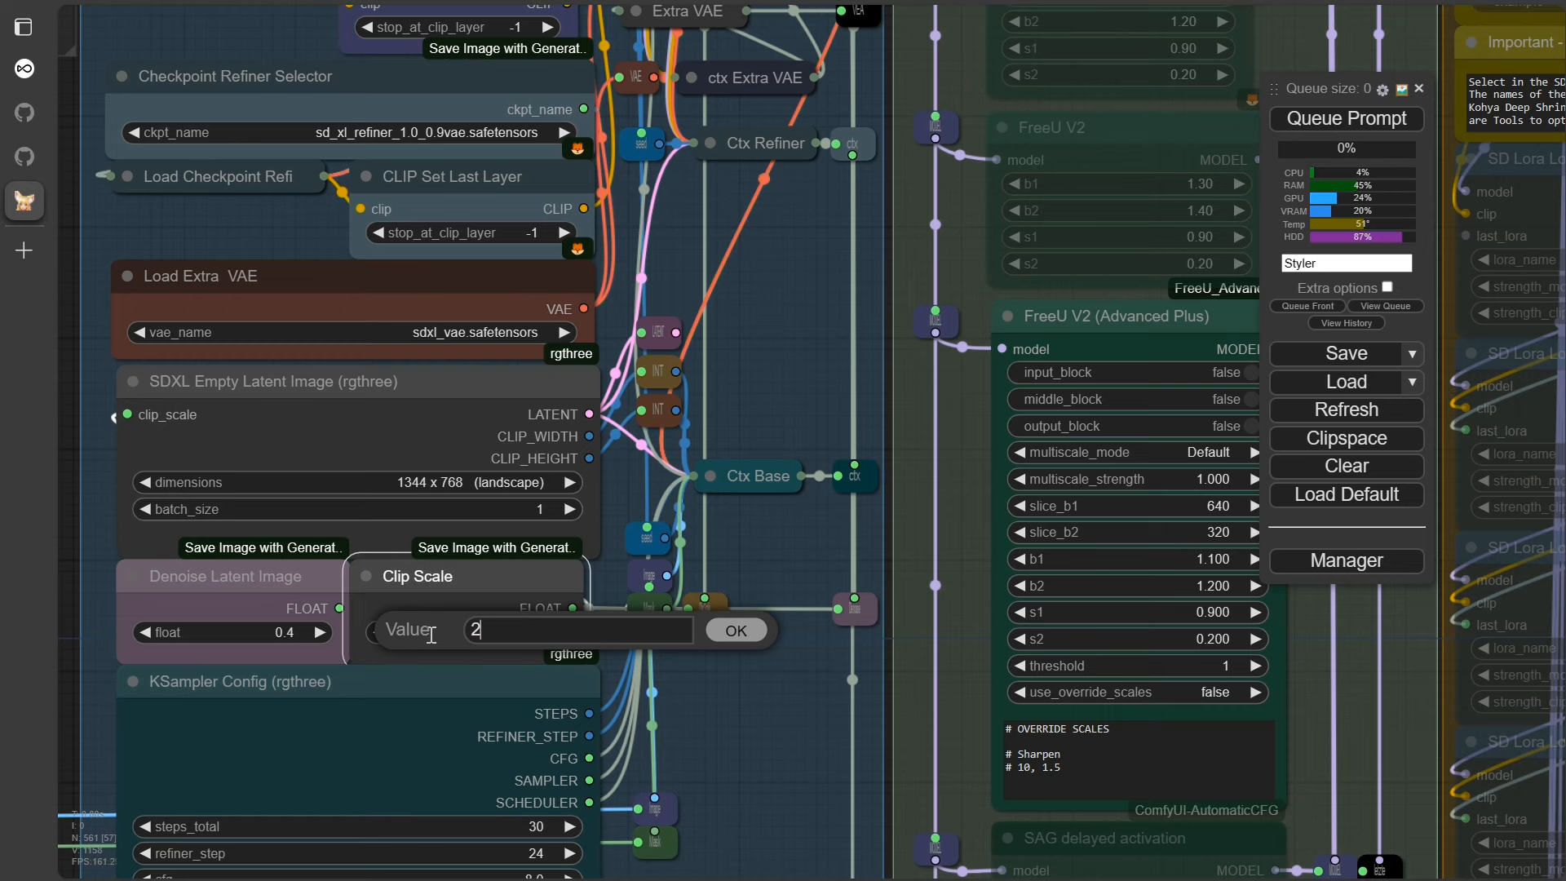
pyautogui.click(735, 629)
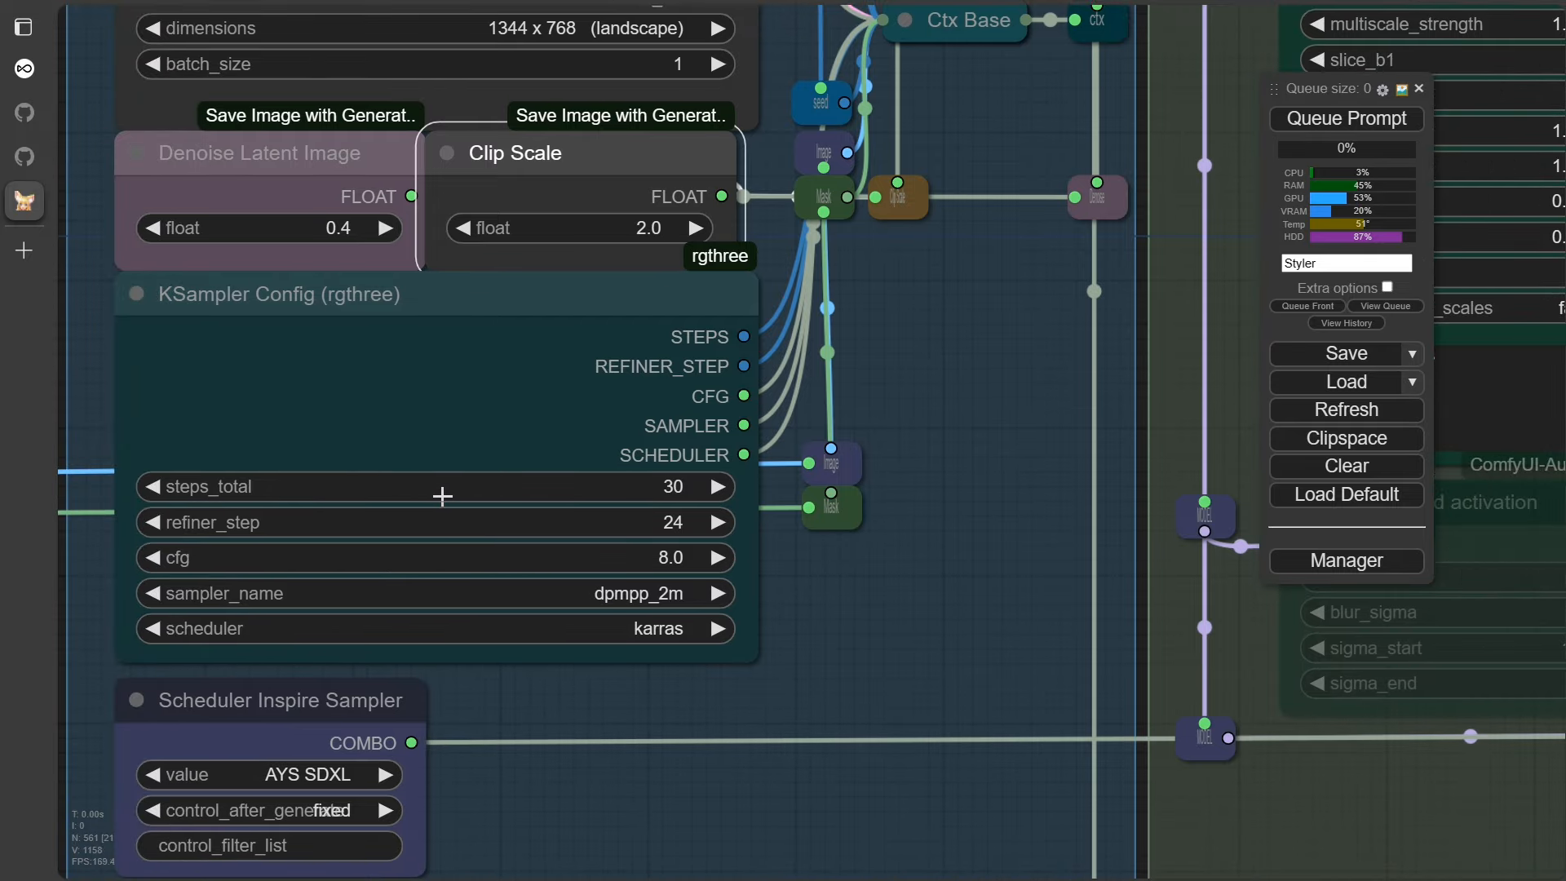
pyautogui.moveTo(597, 570)
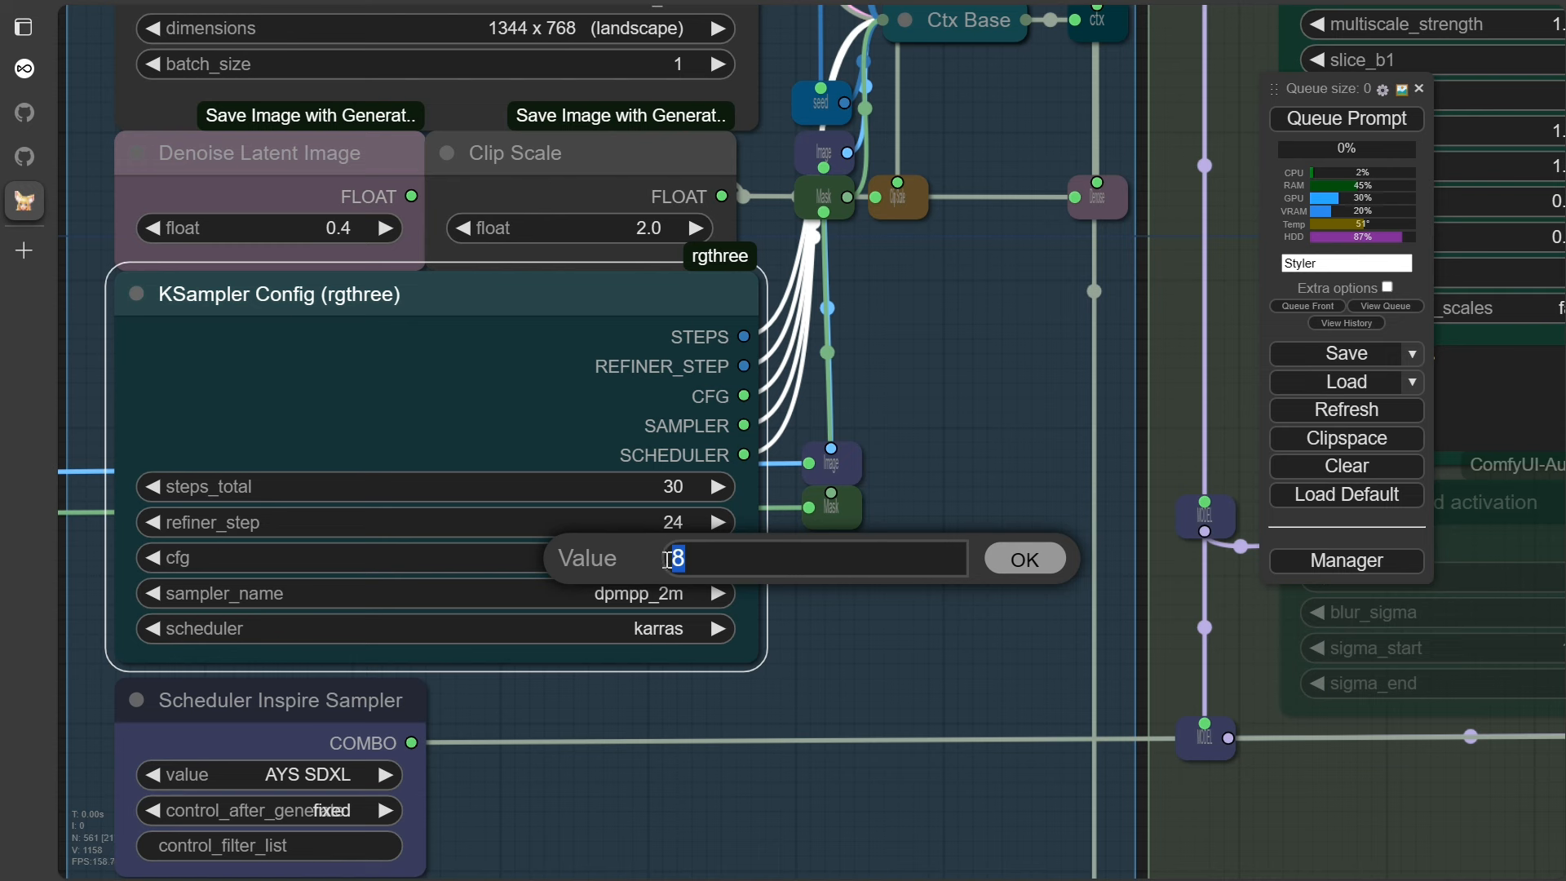
# Set KSampler Config cfg to 6 and keep dpmpp_2m as the sampler
pyautogui.click(1024, 558)
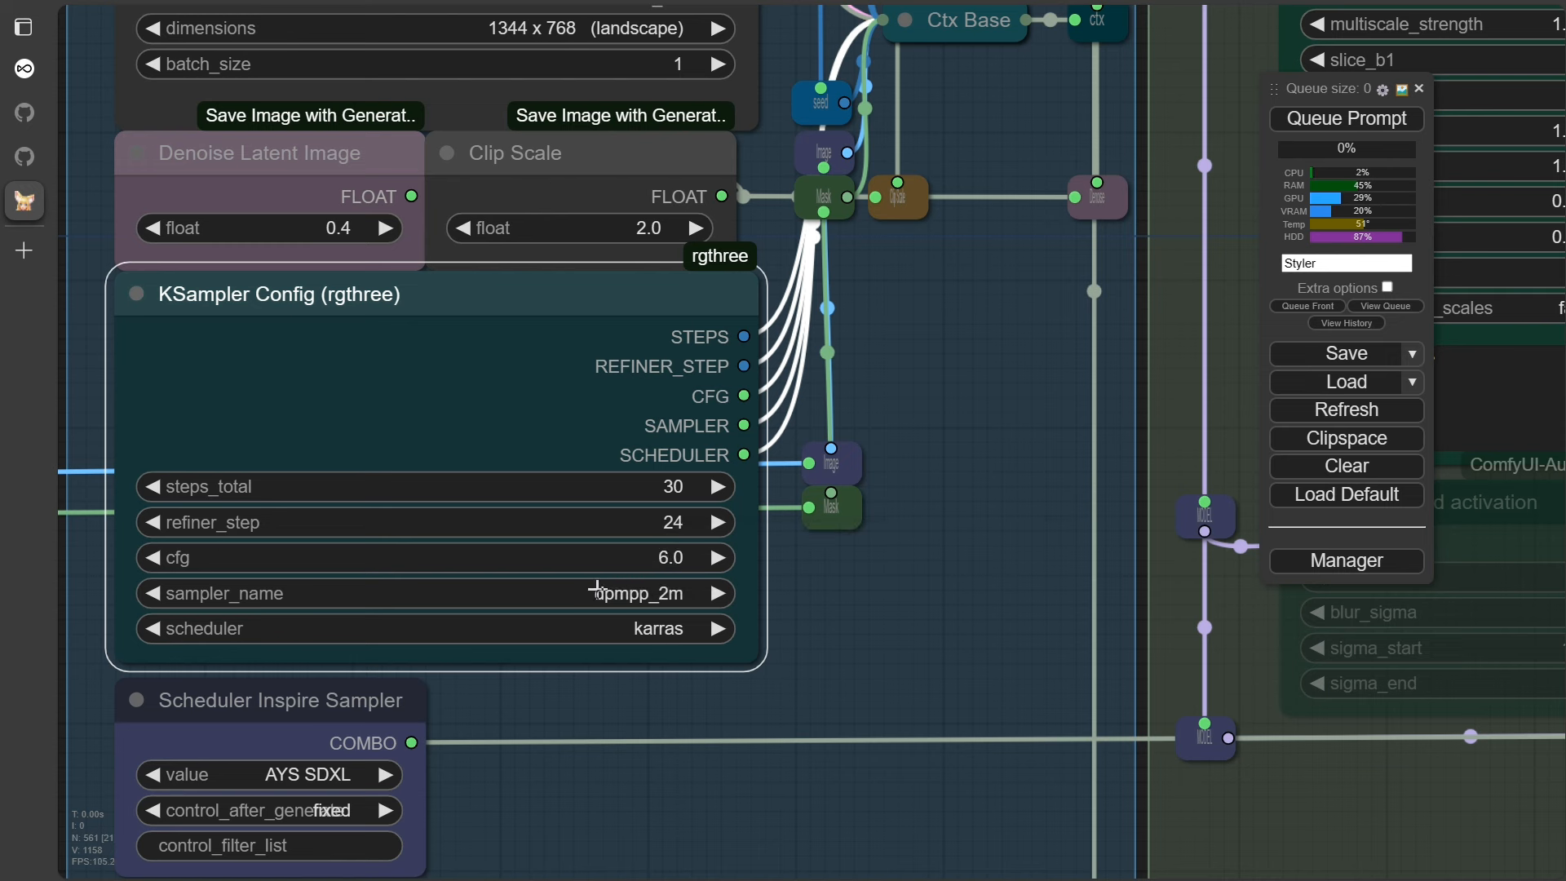
pyautogui.moveTo(641, 639)
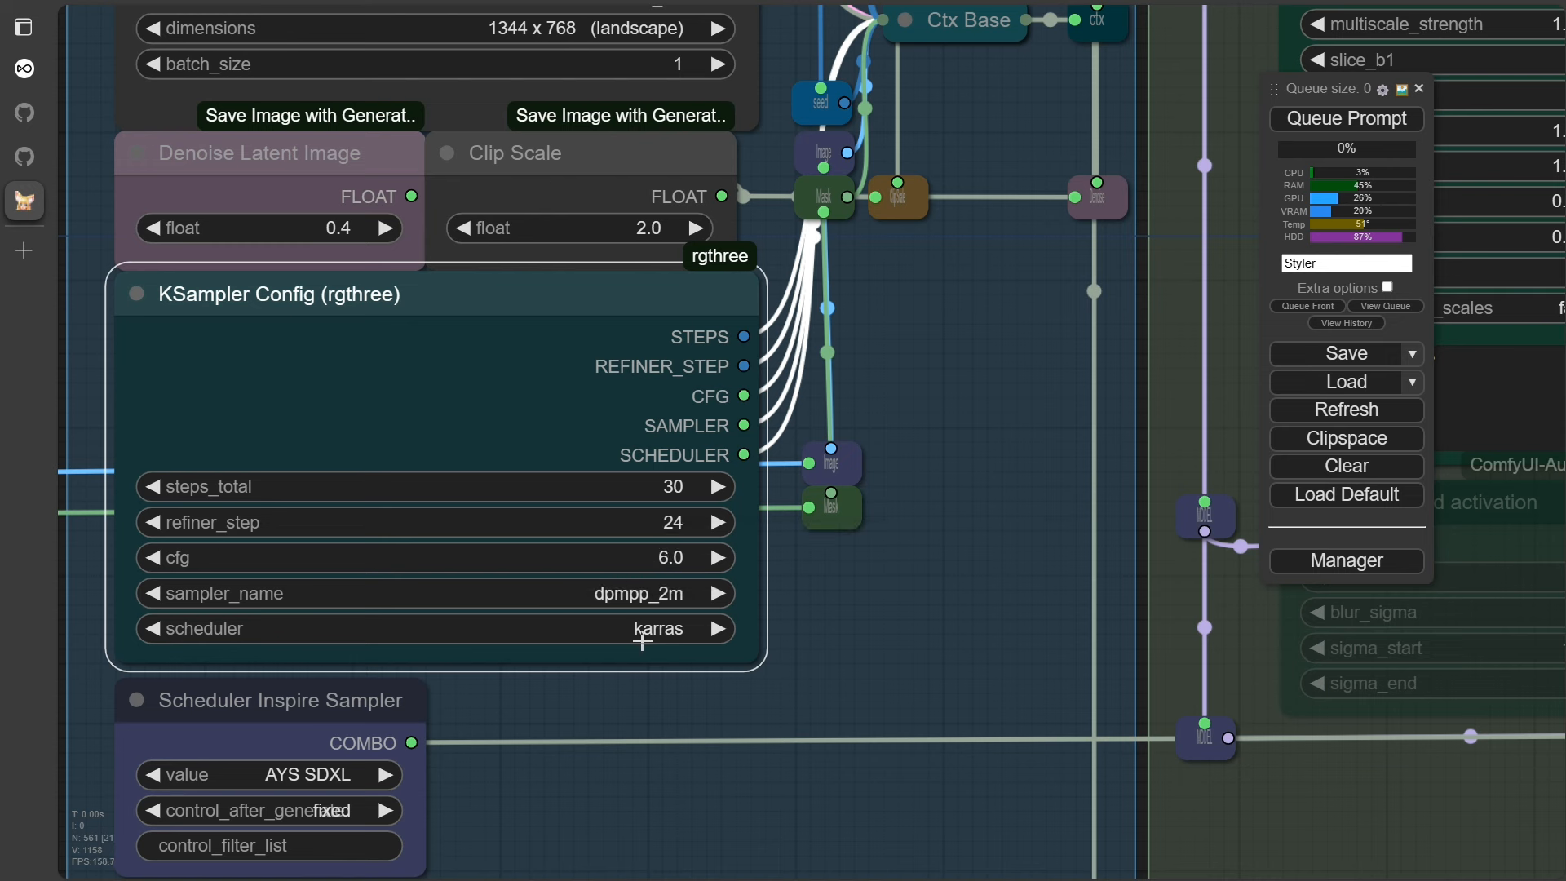
pyautogui.click(400, 592)
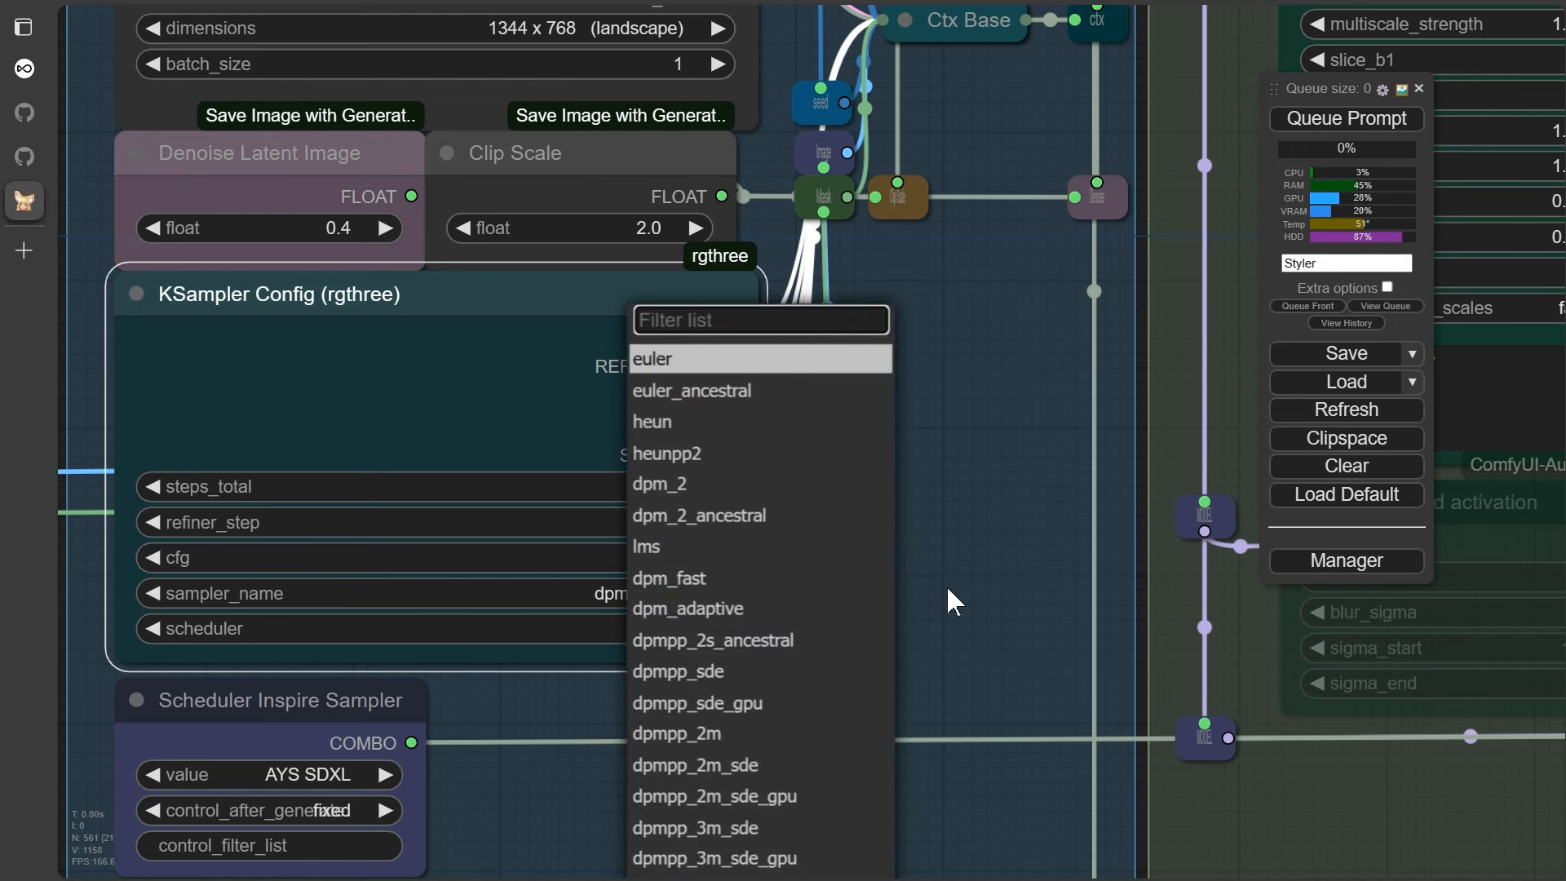
pyautogui.click(675, 732)
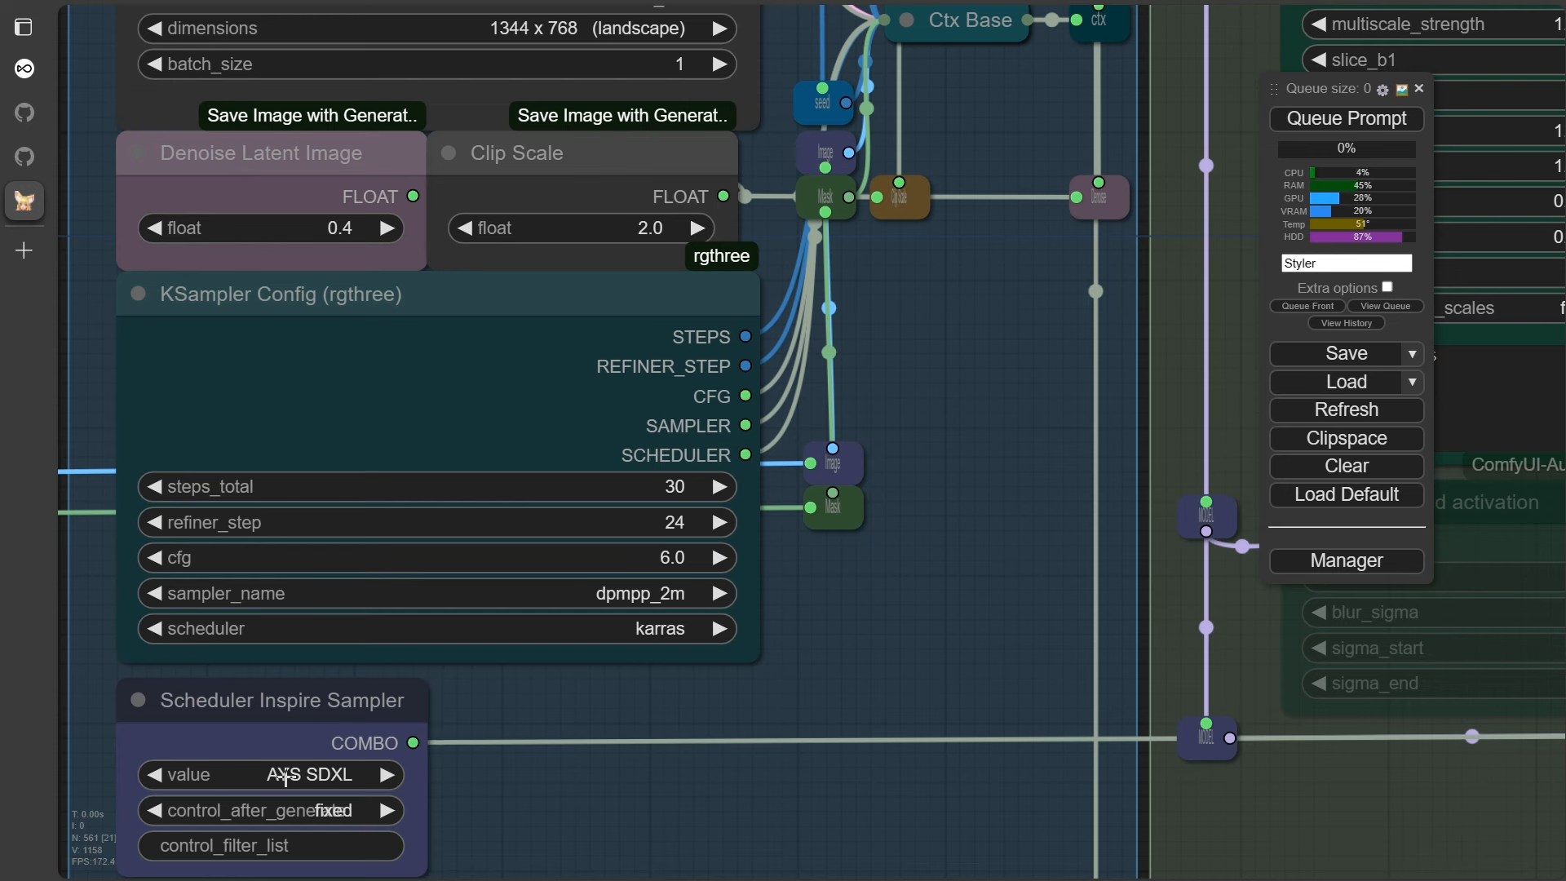
# Pick AYS SDXL as the Inspire sampler's scheduler
pyautogui.click(269, 774)
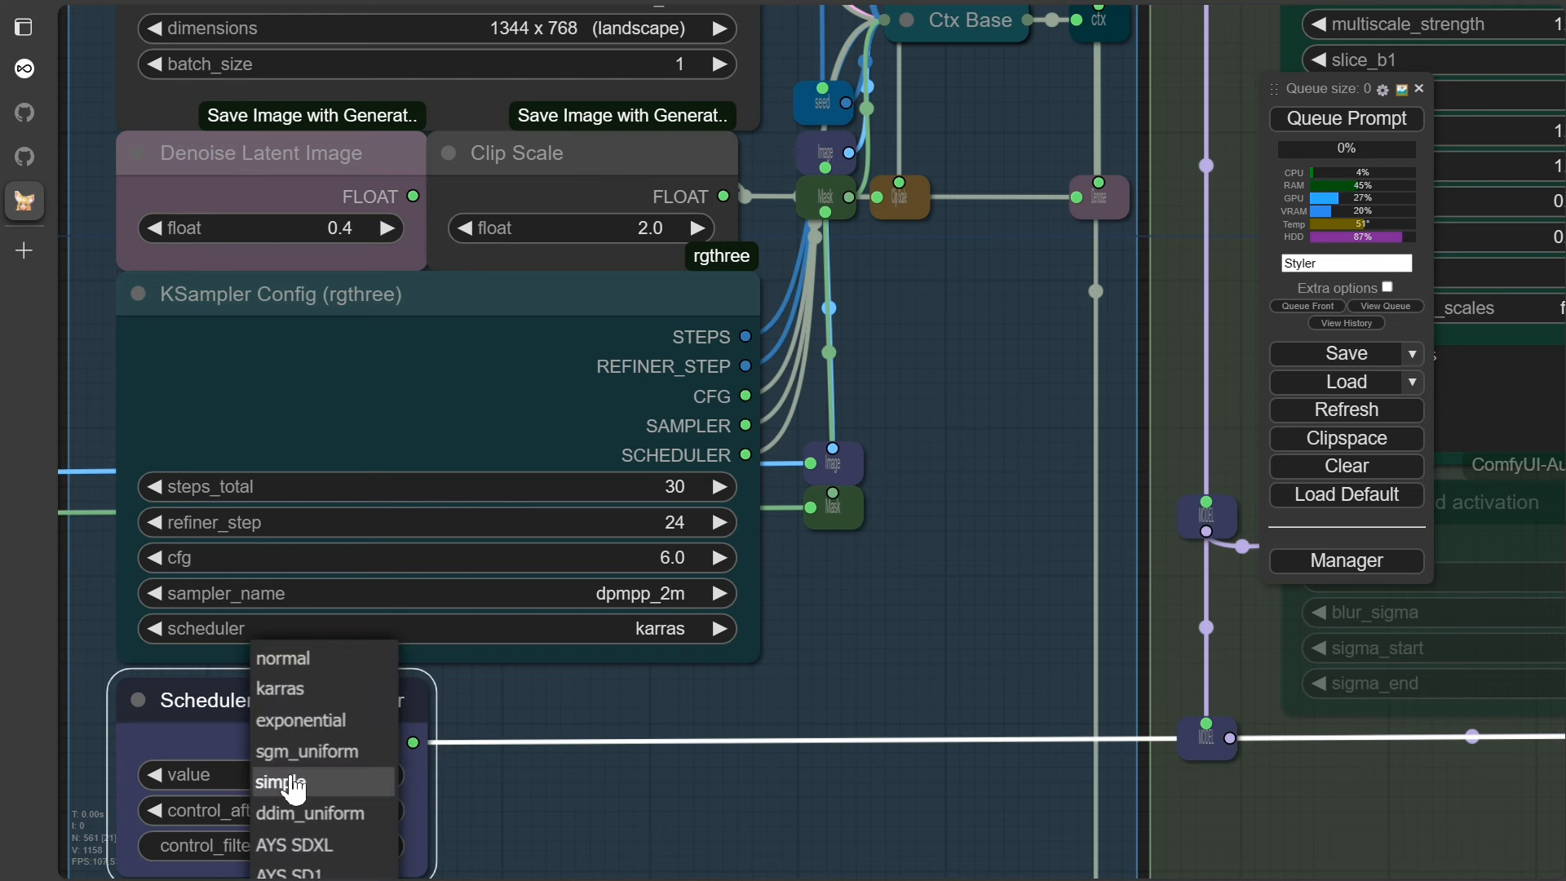
pyautogui.moveTo(318, 845)
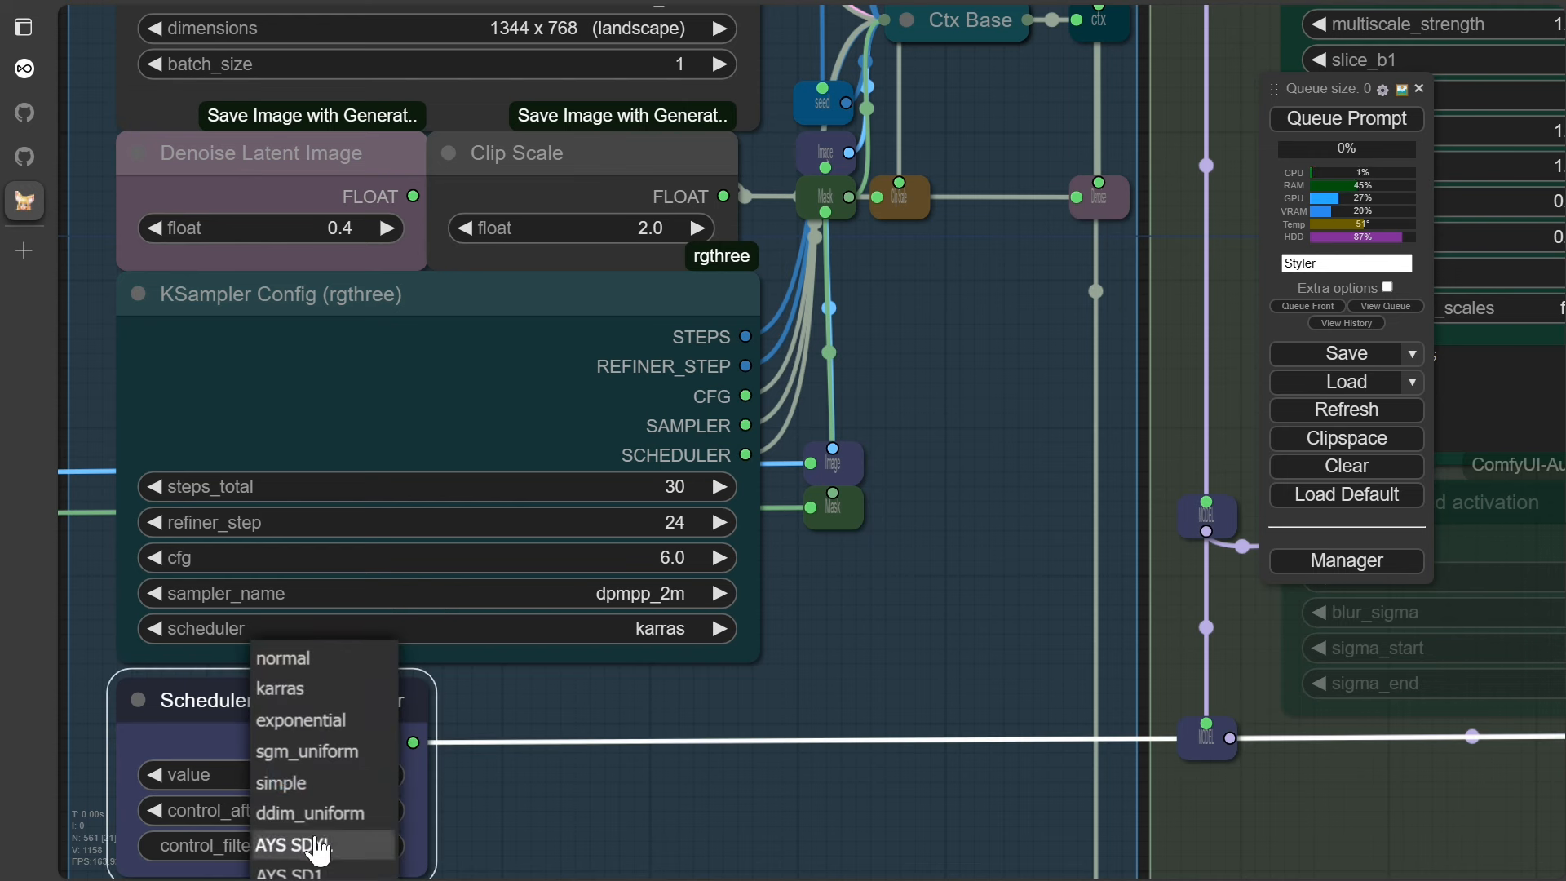
pyautogui.moveTo(291, 766)
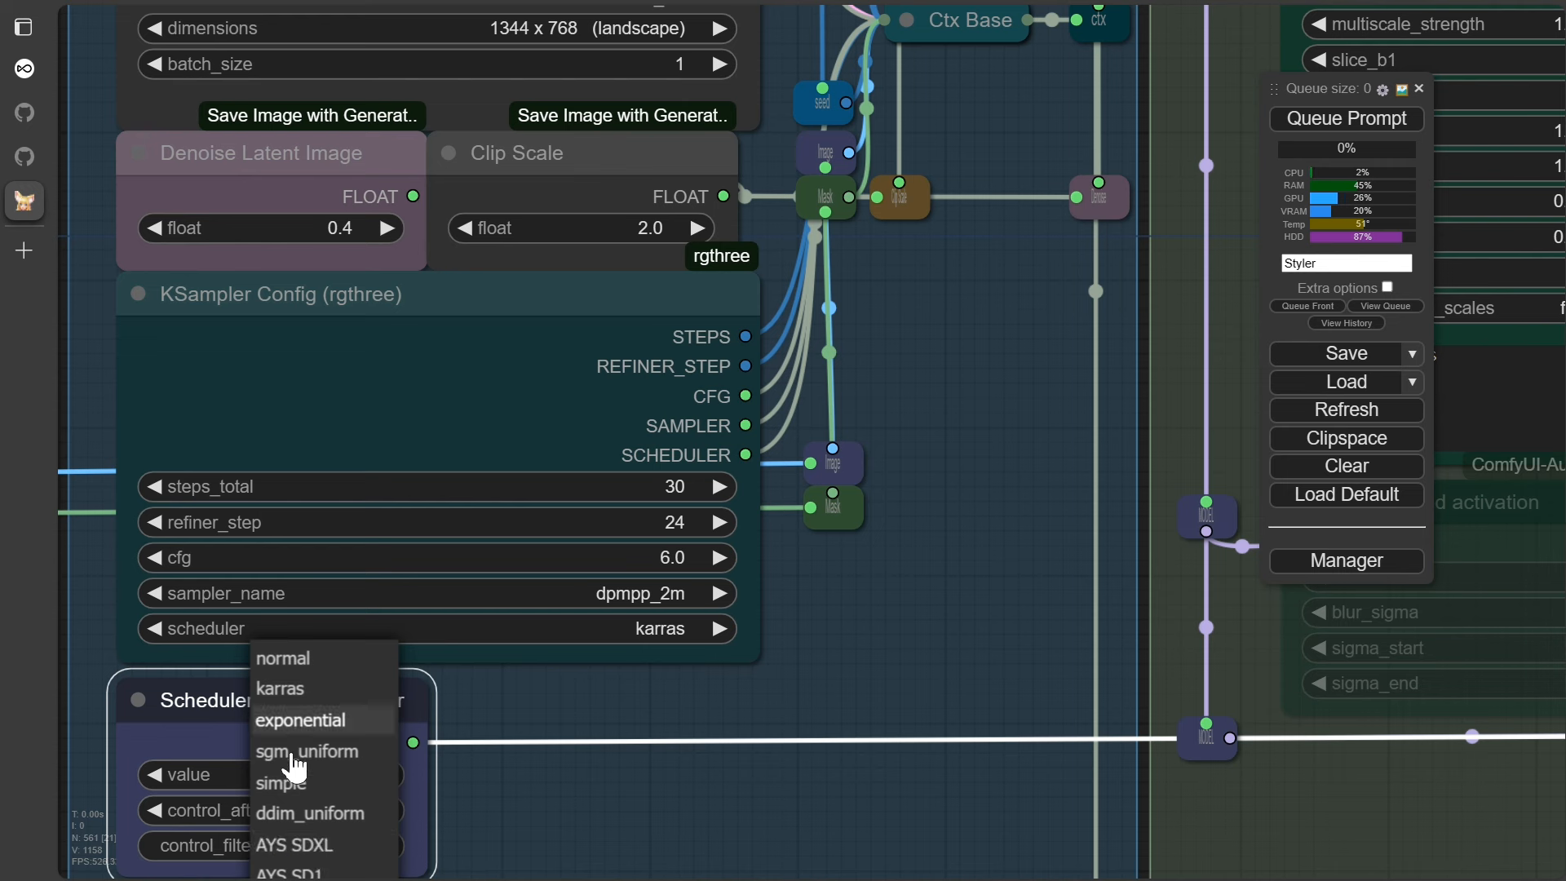
pyautogui.moveTo(294, 845)
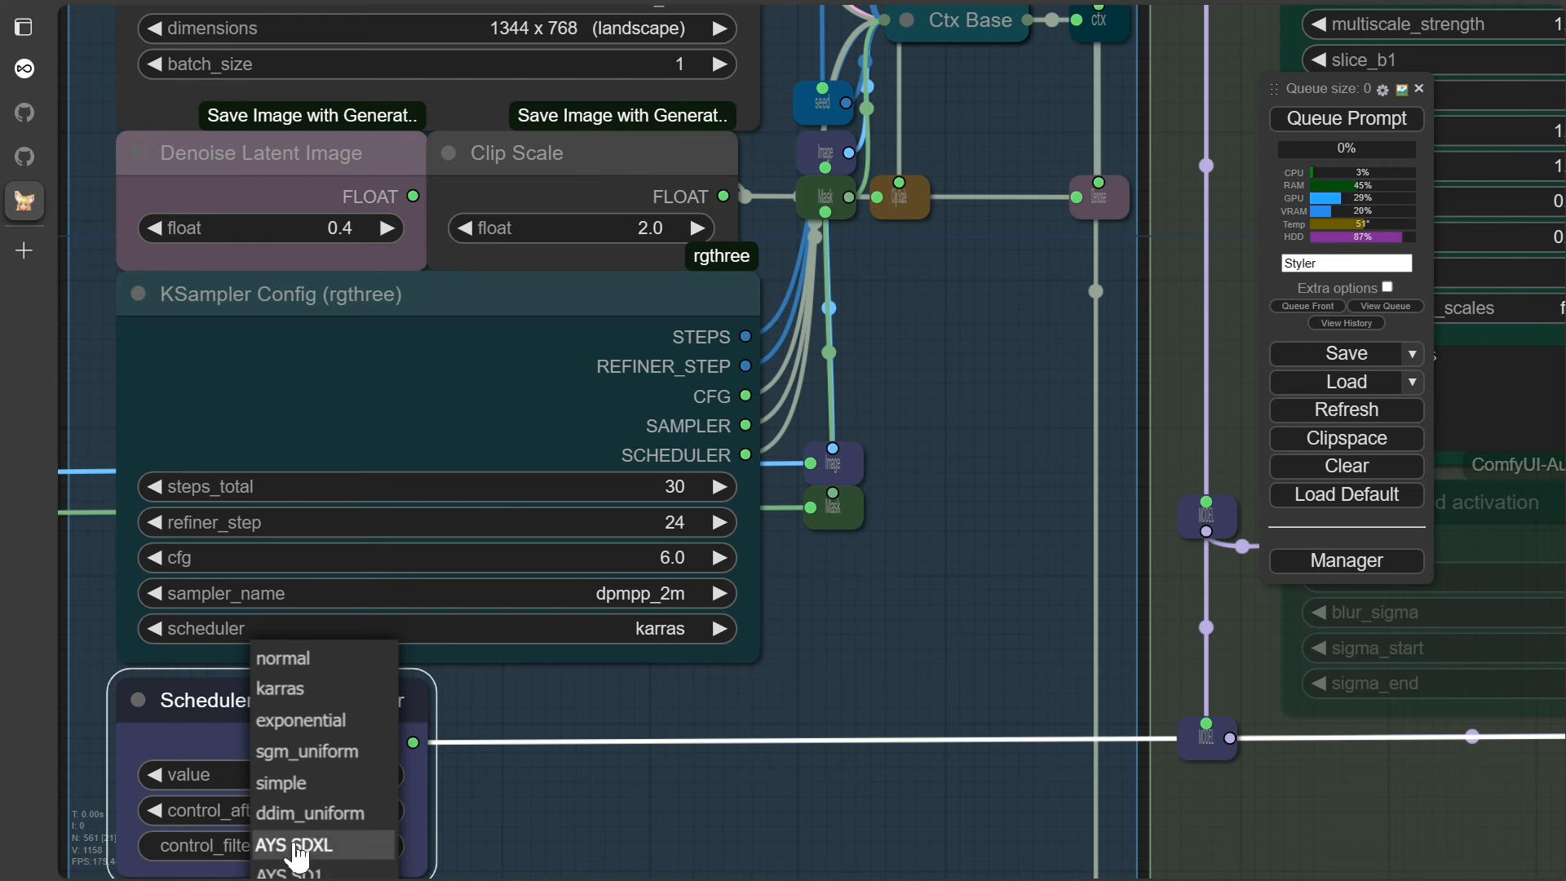
pyautogui.click(292, 844)
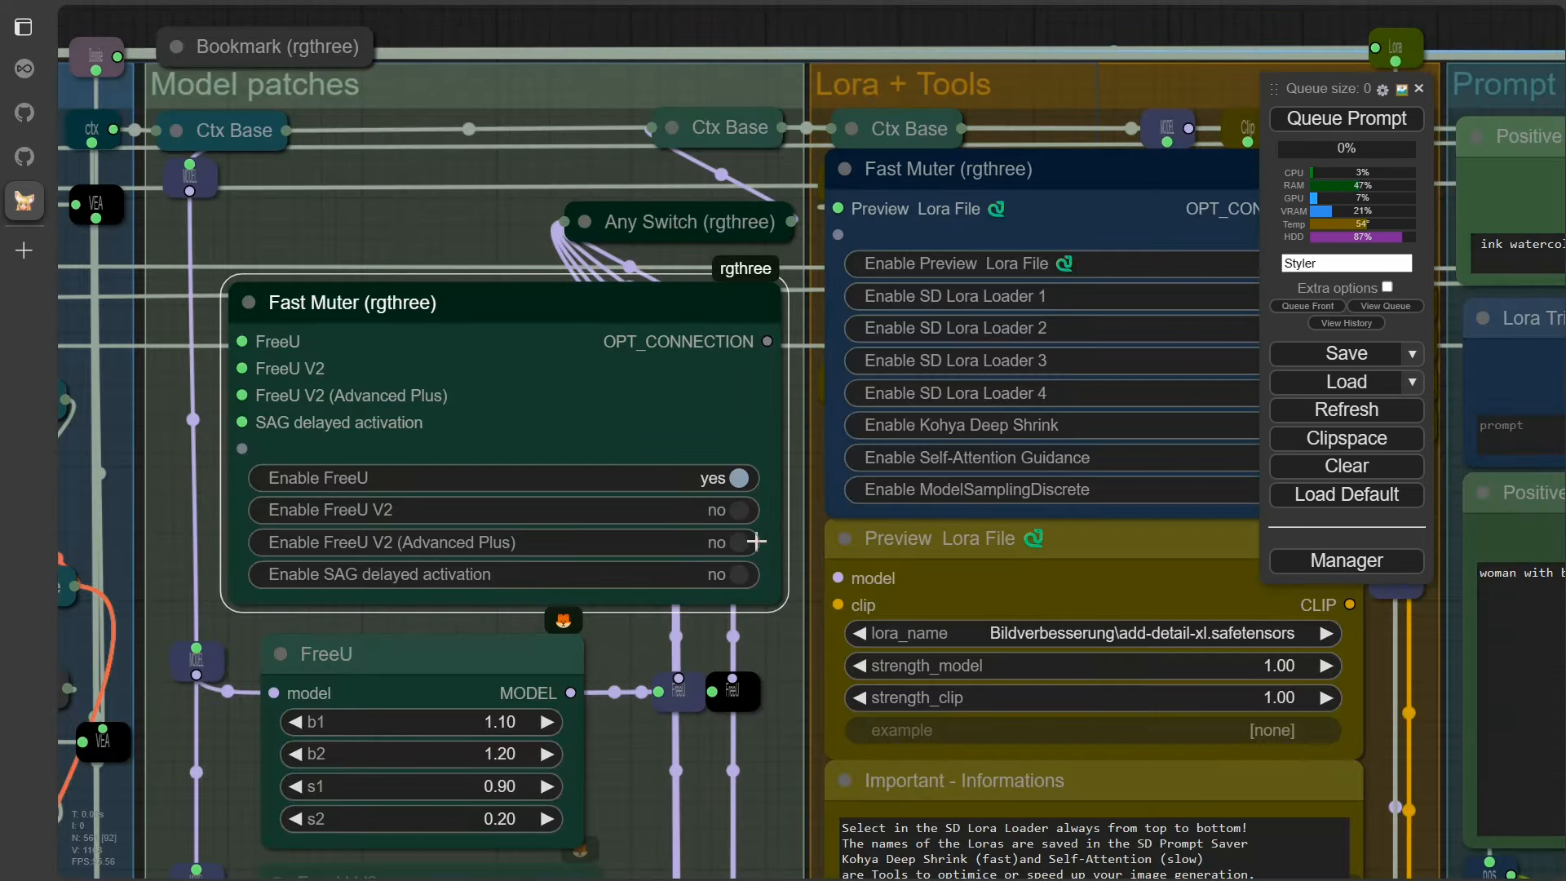
# In Fast Muter enable FreeU V2 (Advanced Plus) and switch plain FreeU to no
pyautogui.click(737, 541)
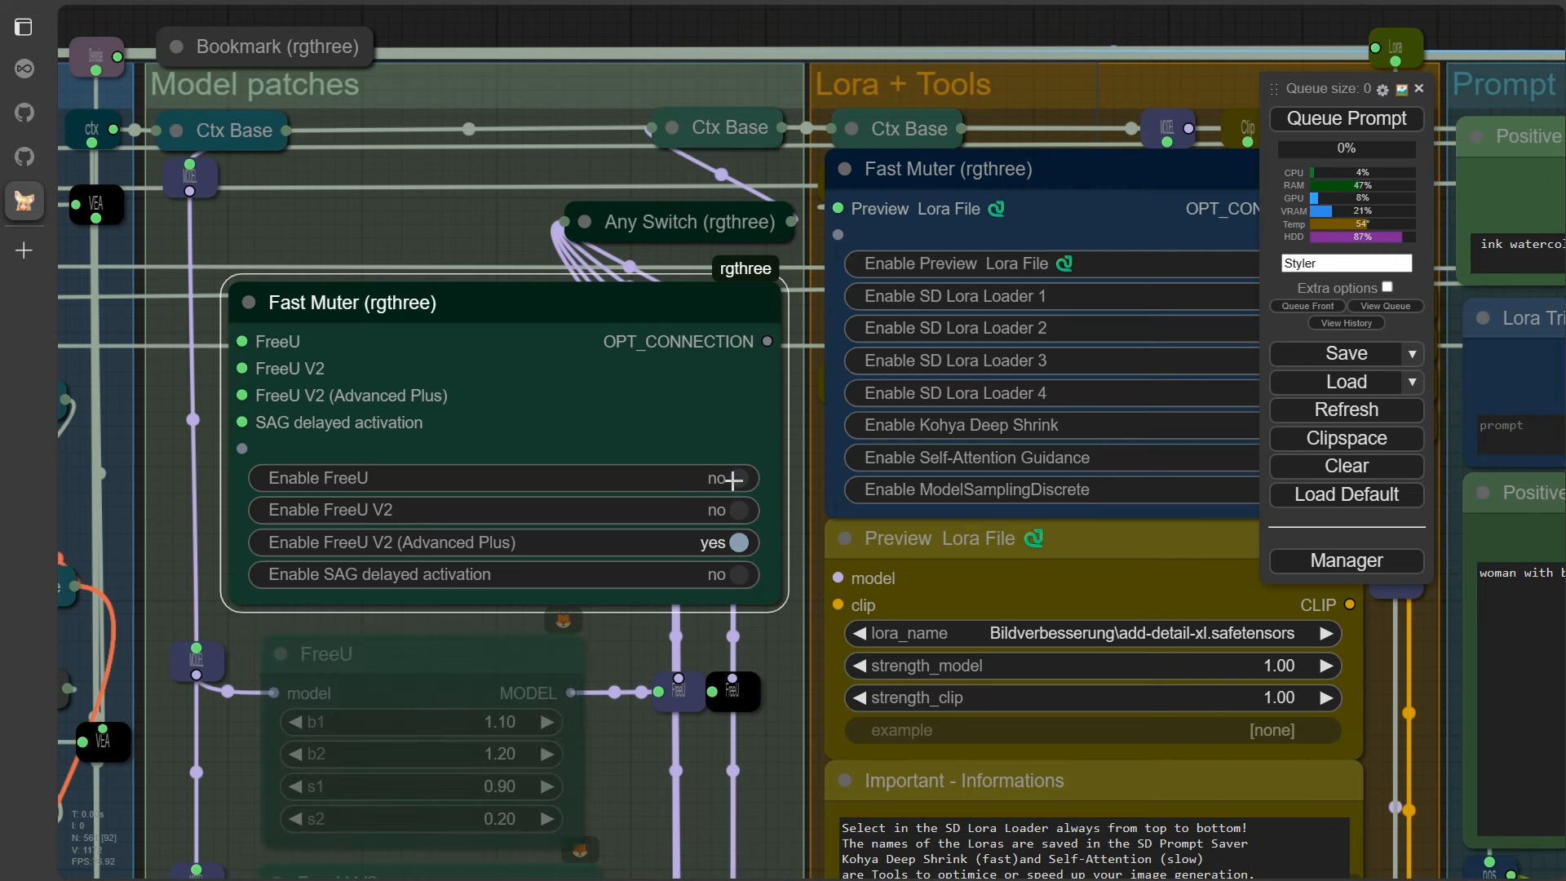
pyautogui.moveTo(742, 580)
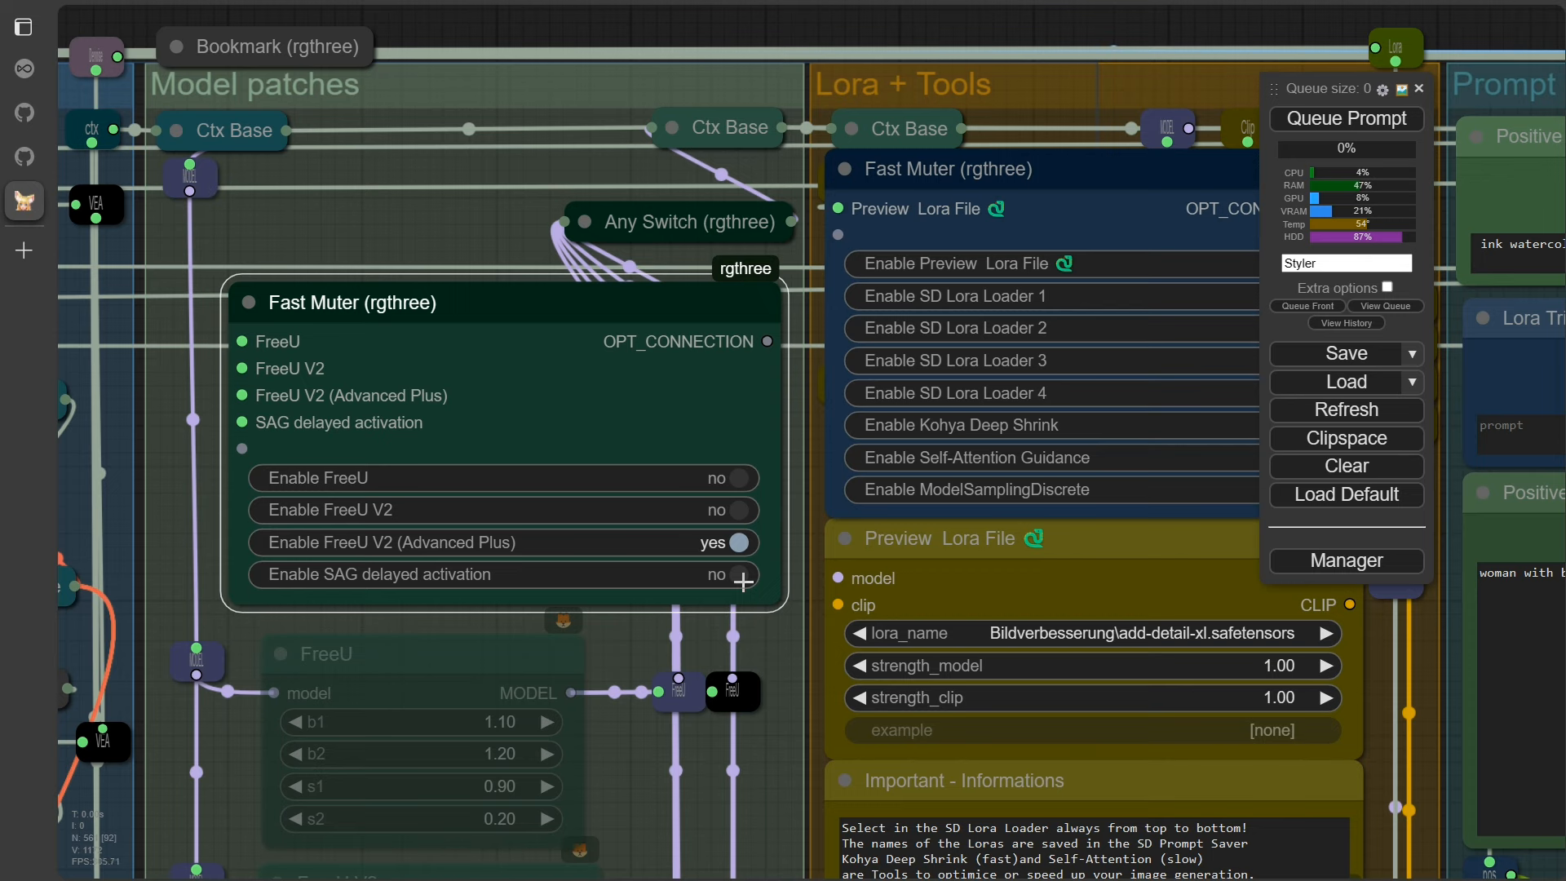
pyautogui.click(740, 508)
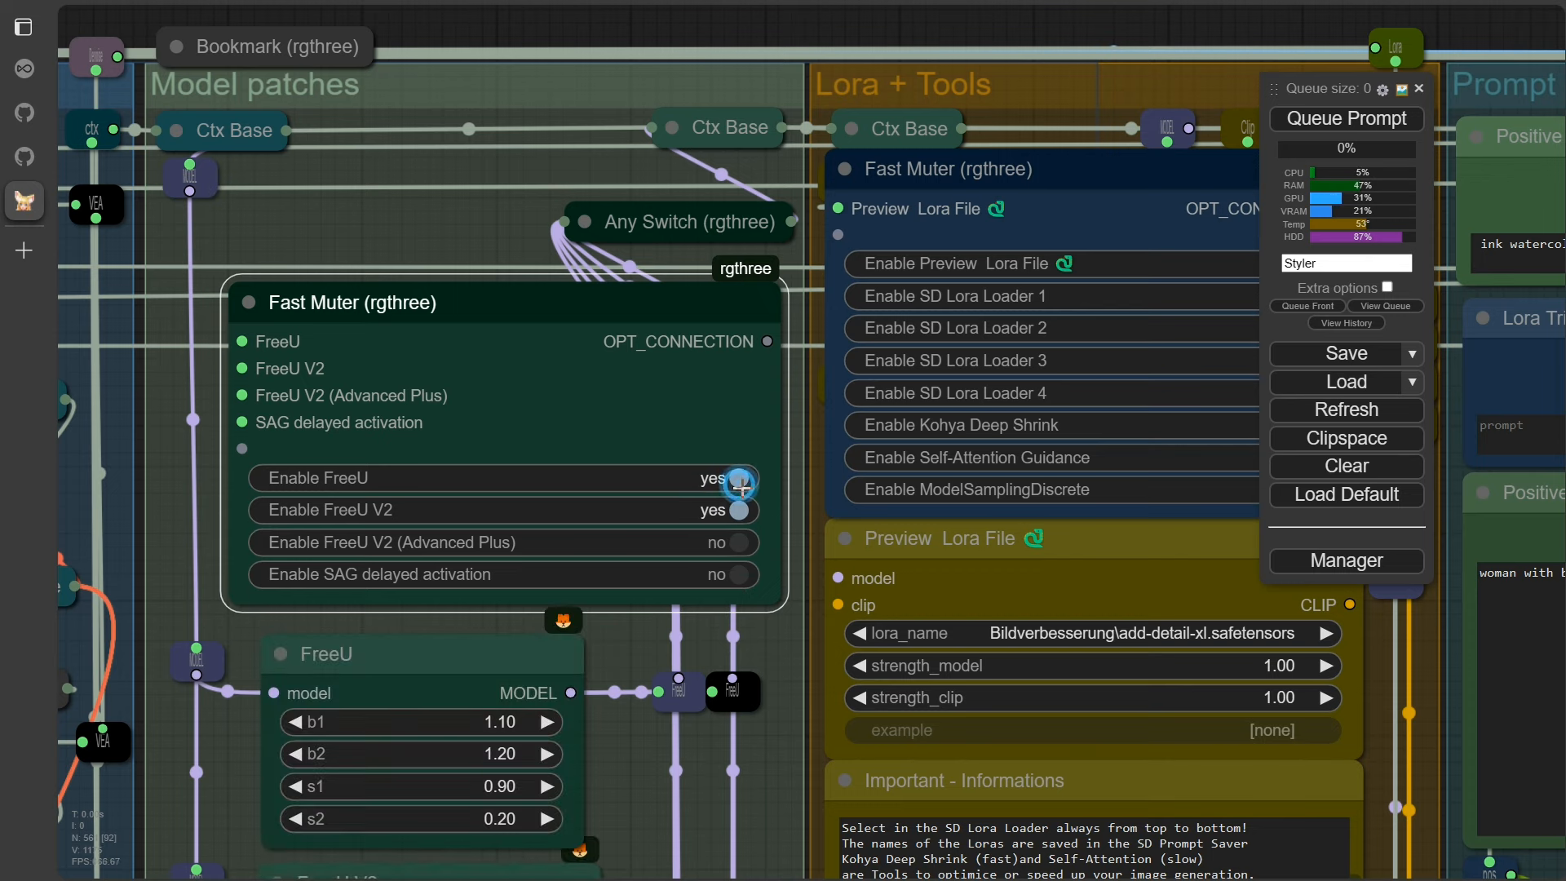
pyautogui.click(737, 509)
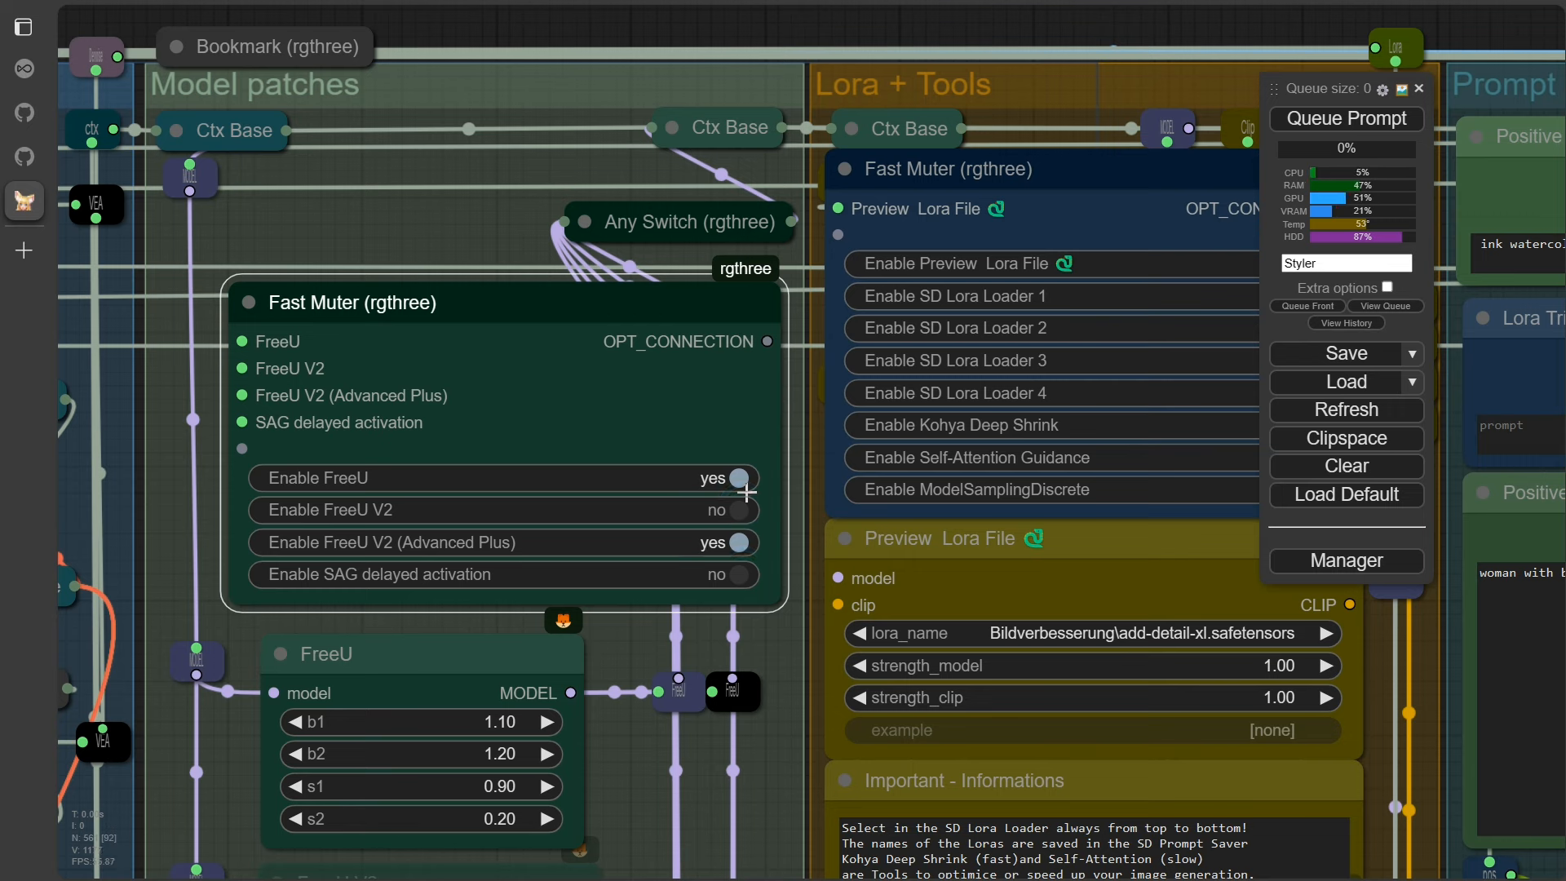
pyautogui.click(740, 478)
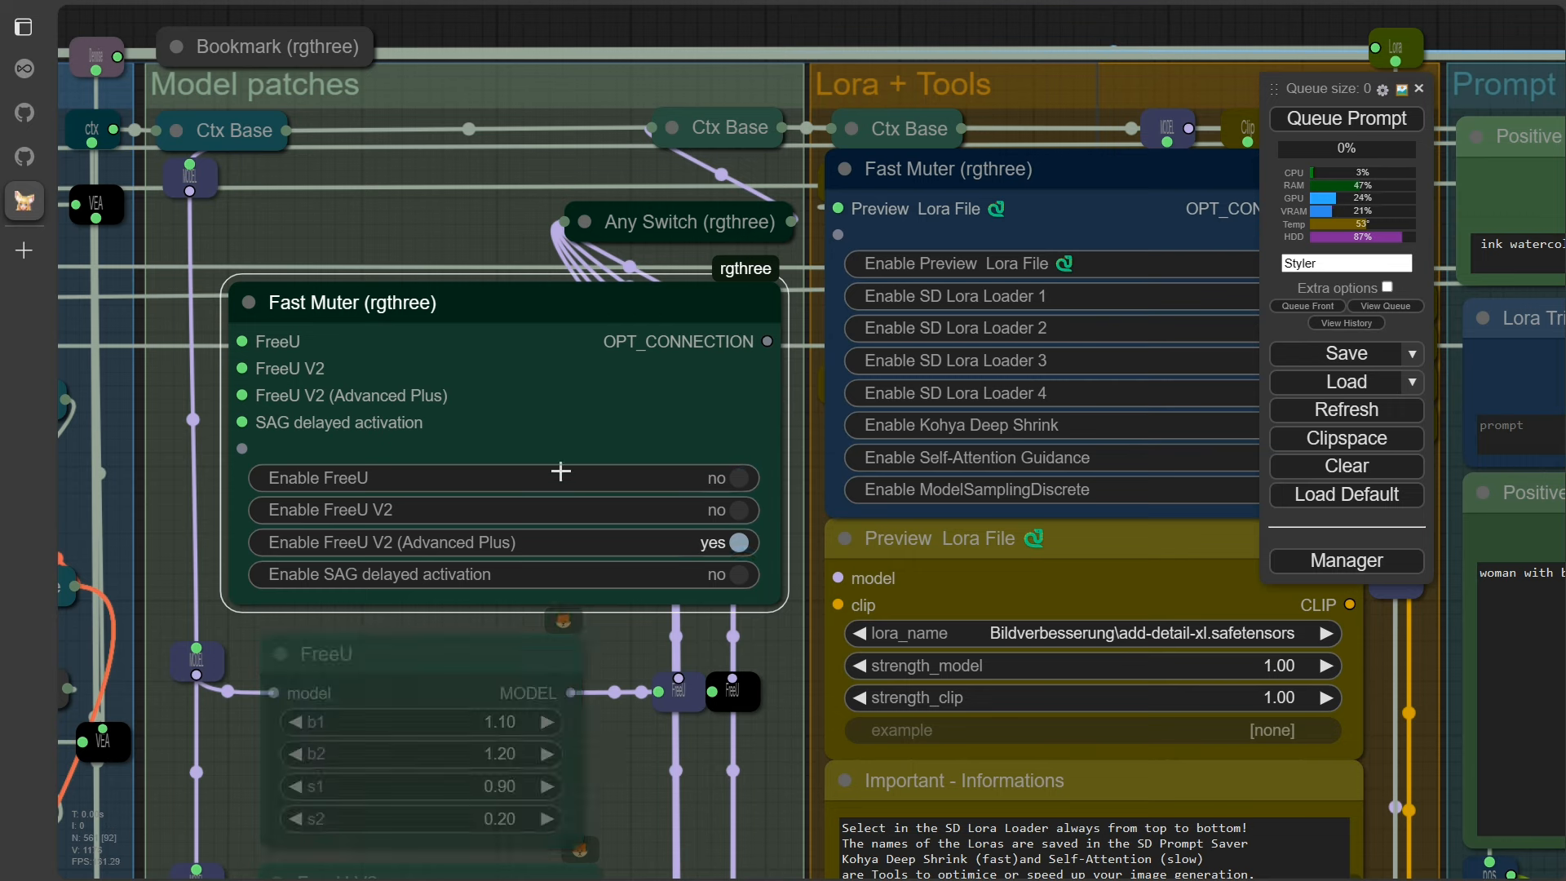
pyautogui.moveTo(420, 421)
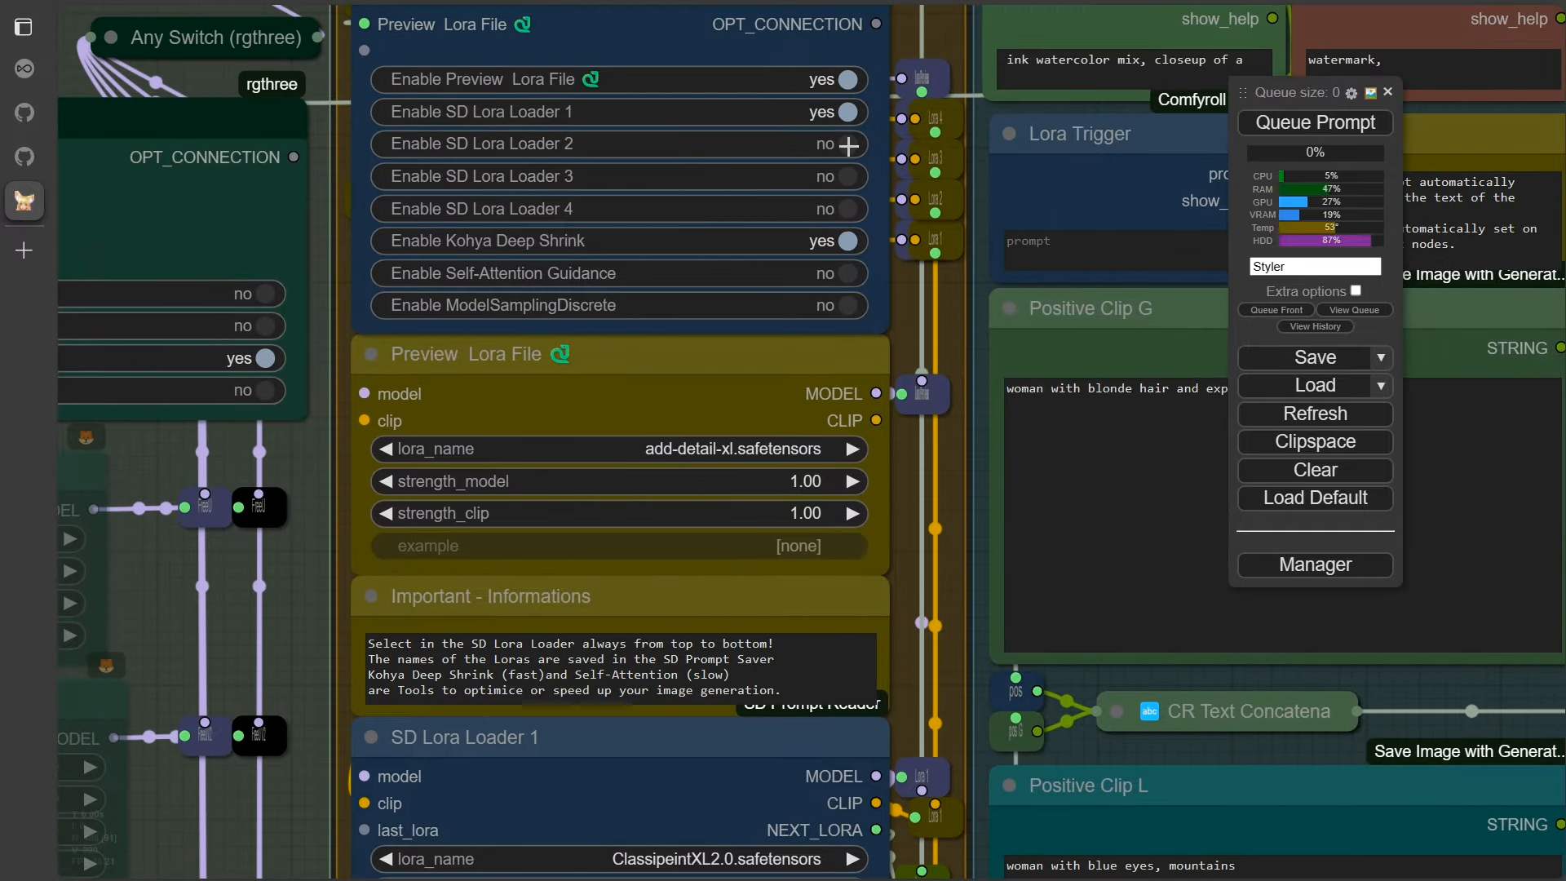
# Re-enable the preview LoRA file and first SD LoRA loader, and load eyetune-000011.safetensors in the preview loader
pyautogui.click(847, 80)
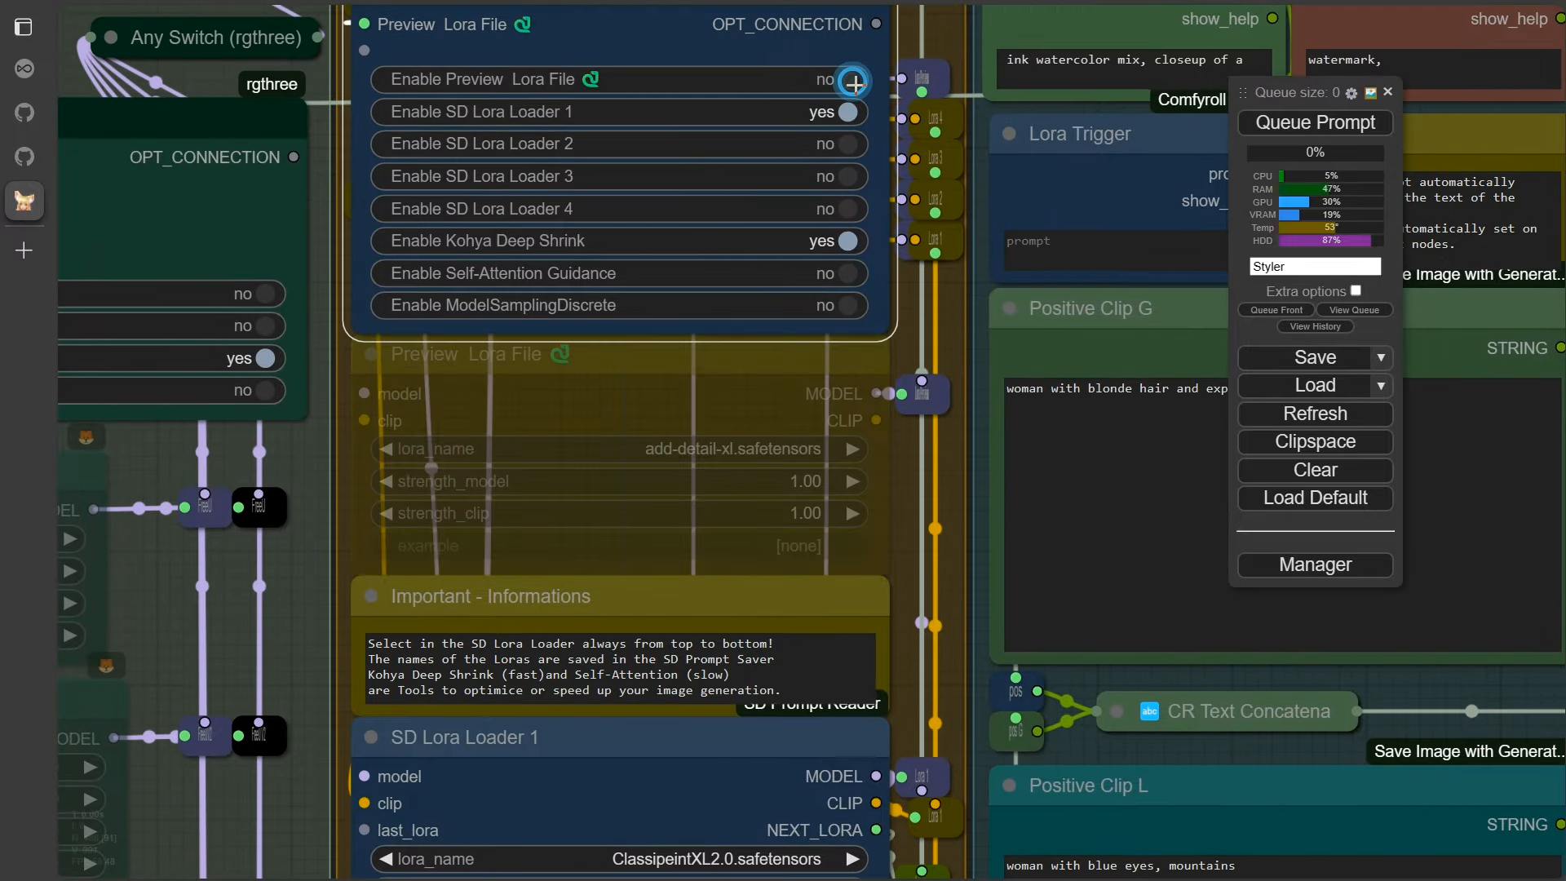
pyautogui.click(846, 78)
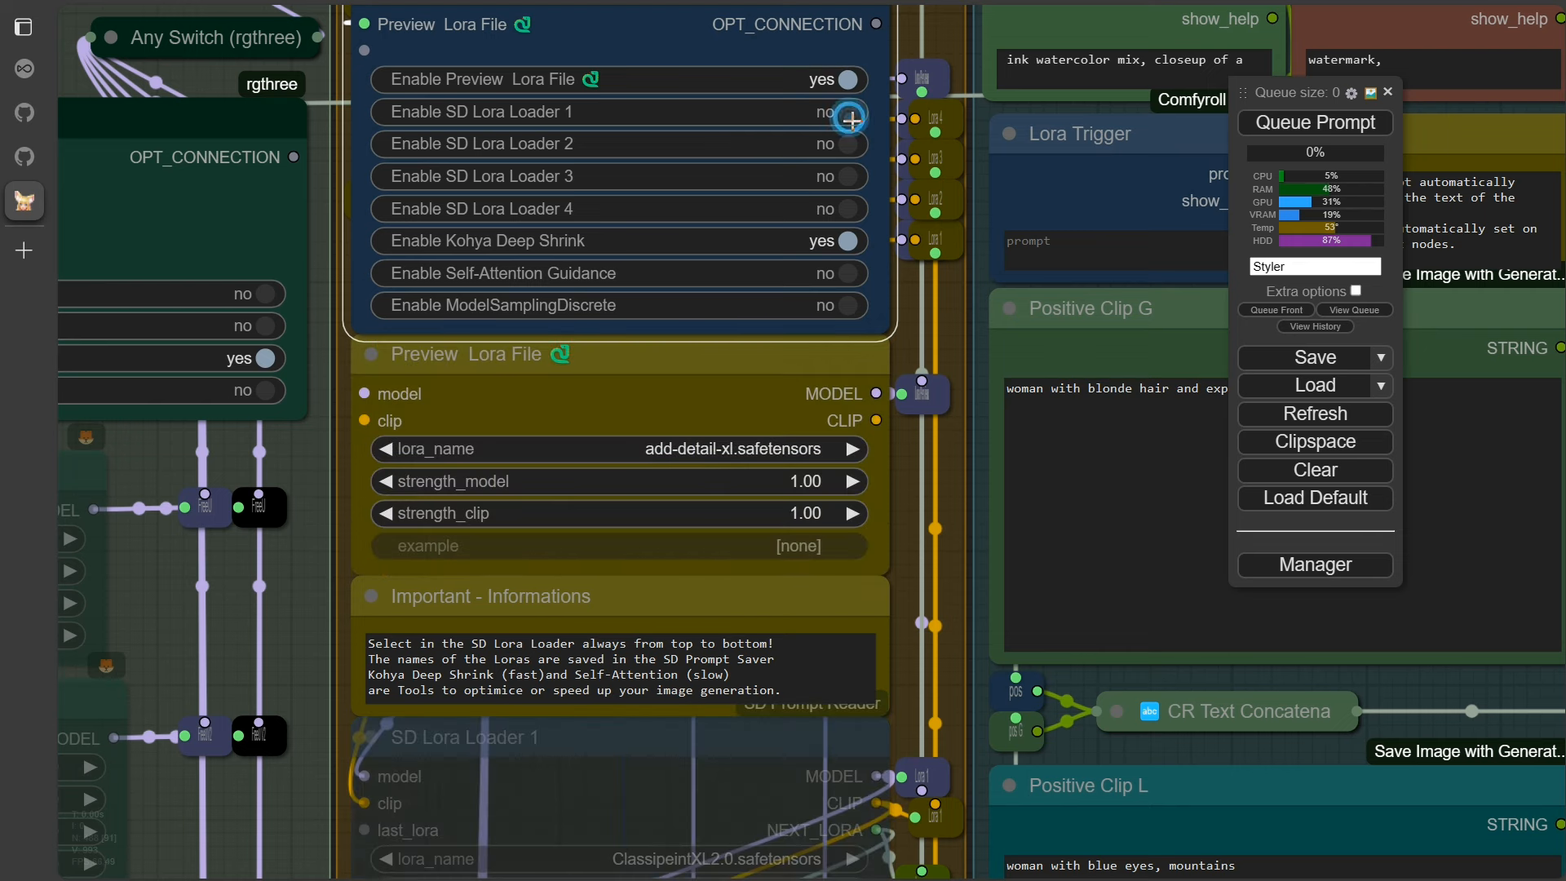
pyautogui.click(841, 112)
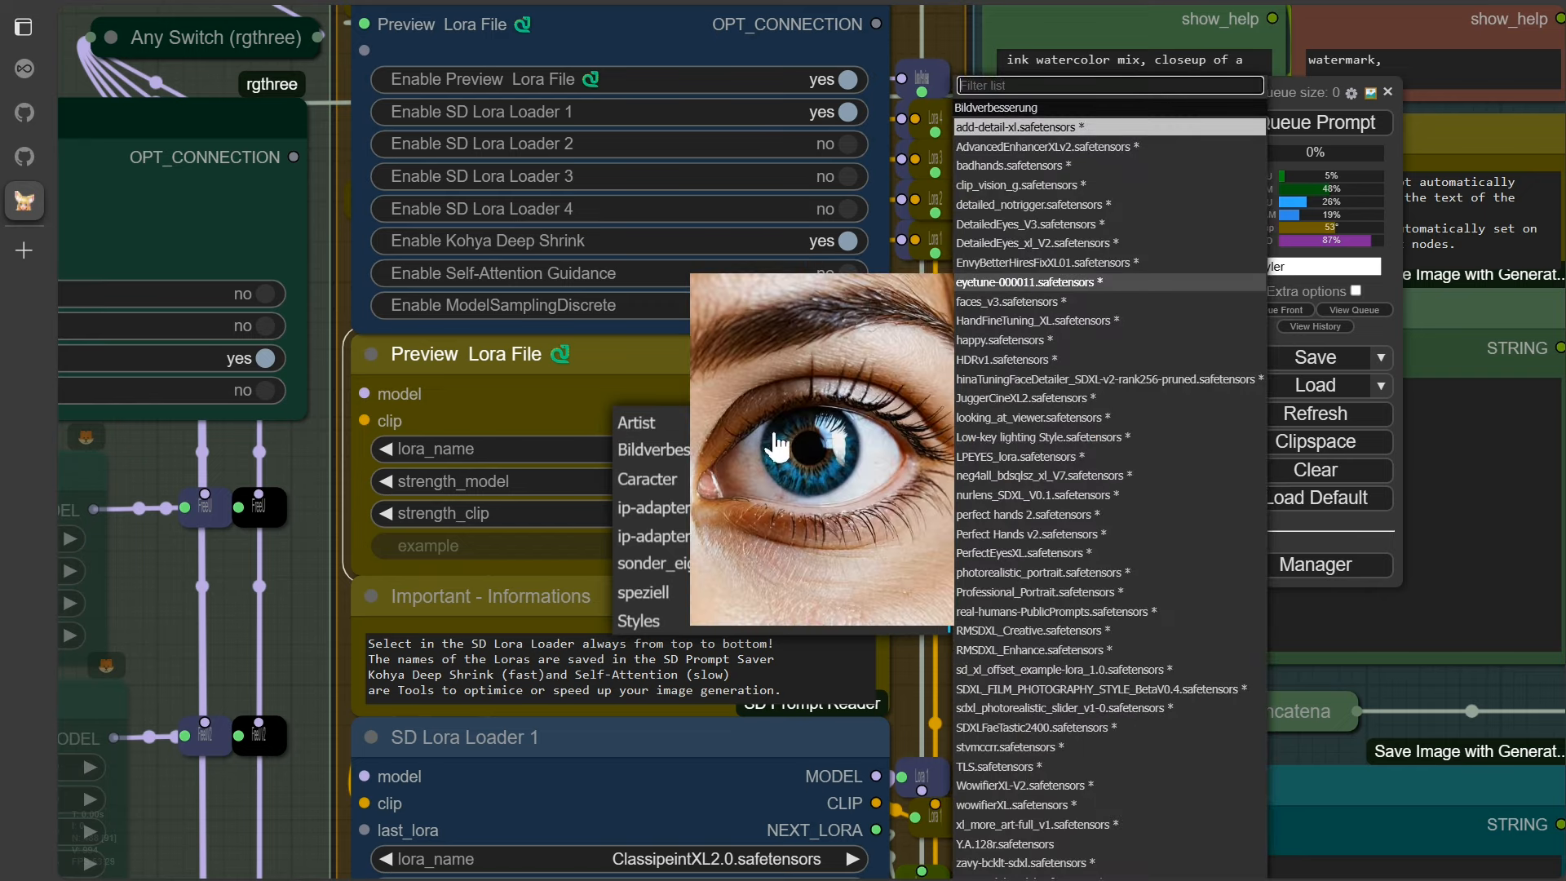
pyautogui.click(644, 480)
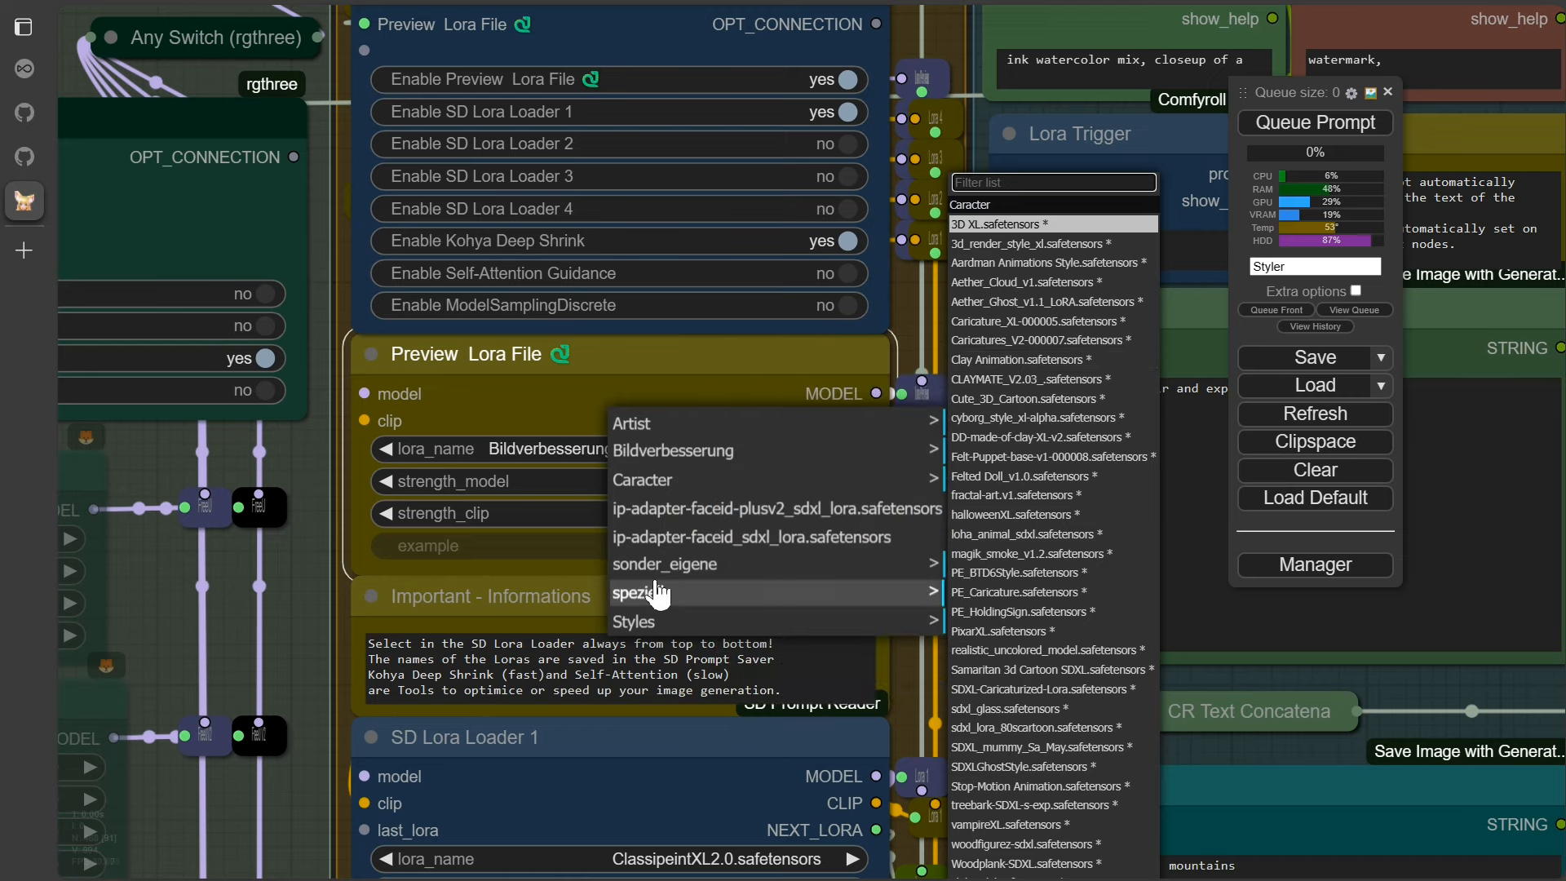
pyautogui.moveTo(634, 621)
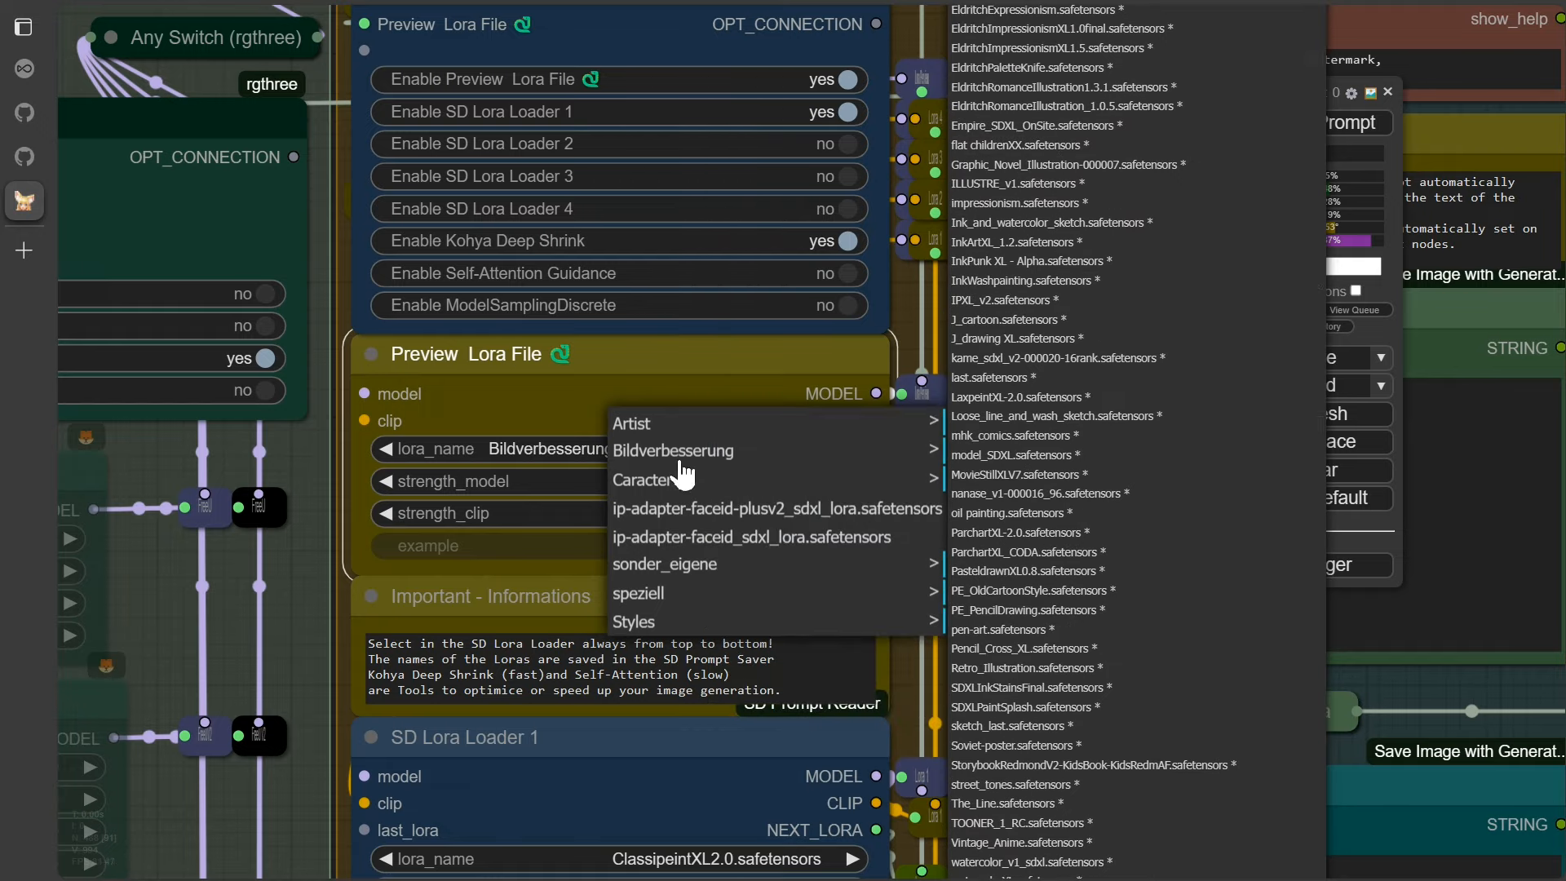
pyautogui.click(672, 450)
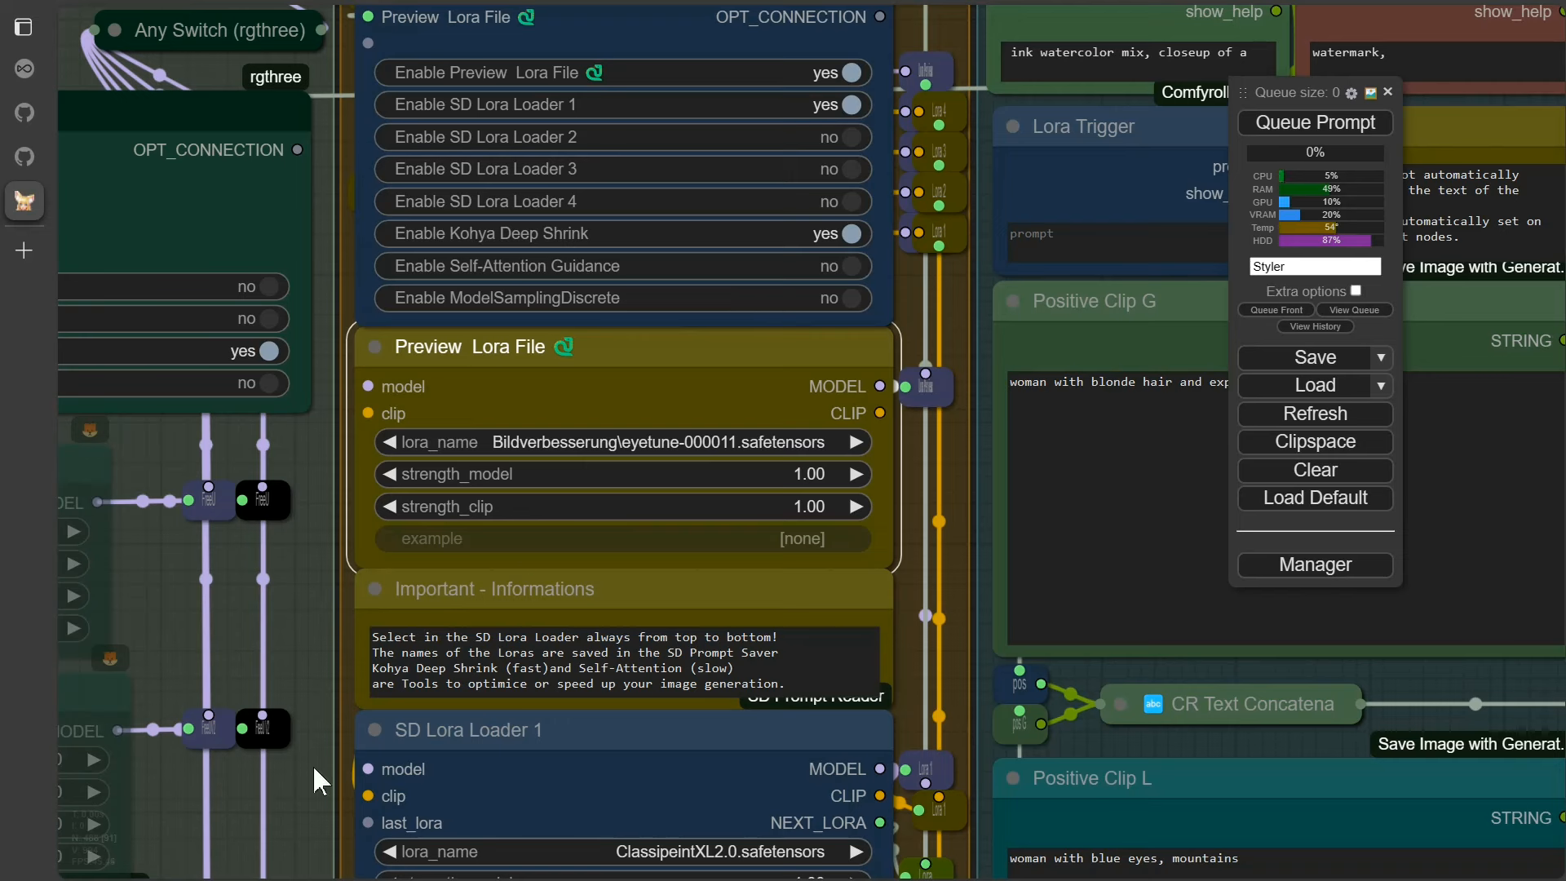
pyautogui.moveTo(876, 282)
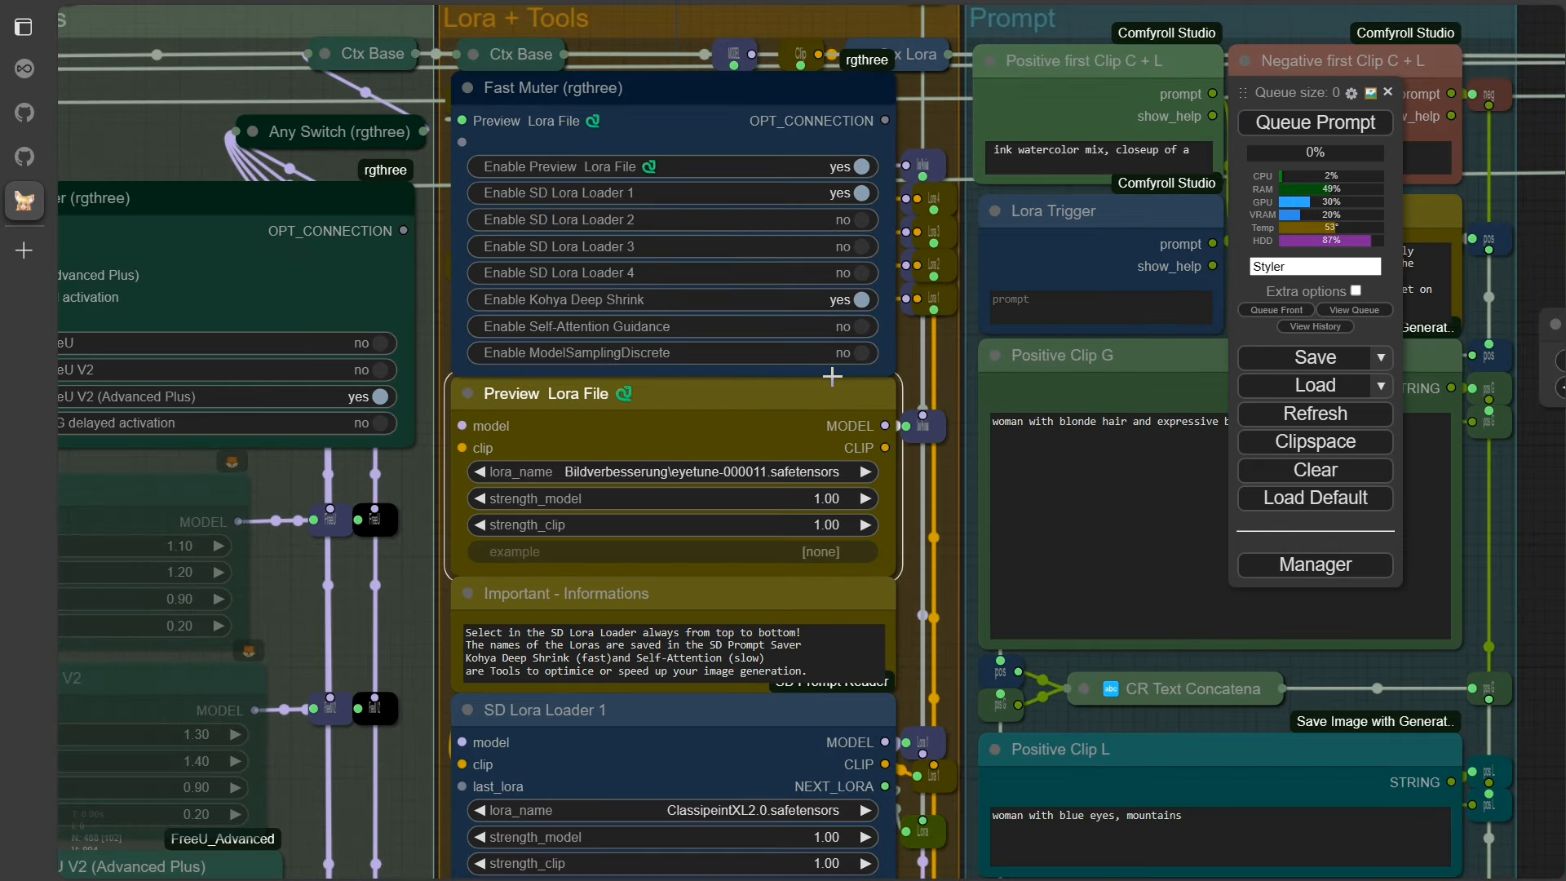
# Set Enable ModelSamplingDiscrete to yes, keeping eps as the sampling mode
pyautogui.click(848, 352)
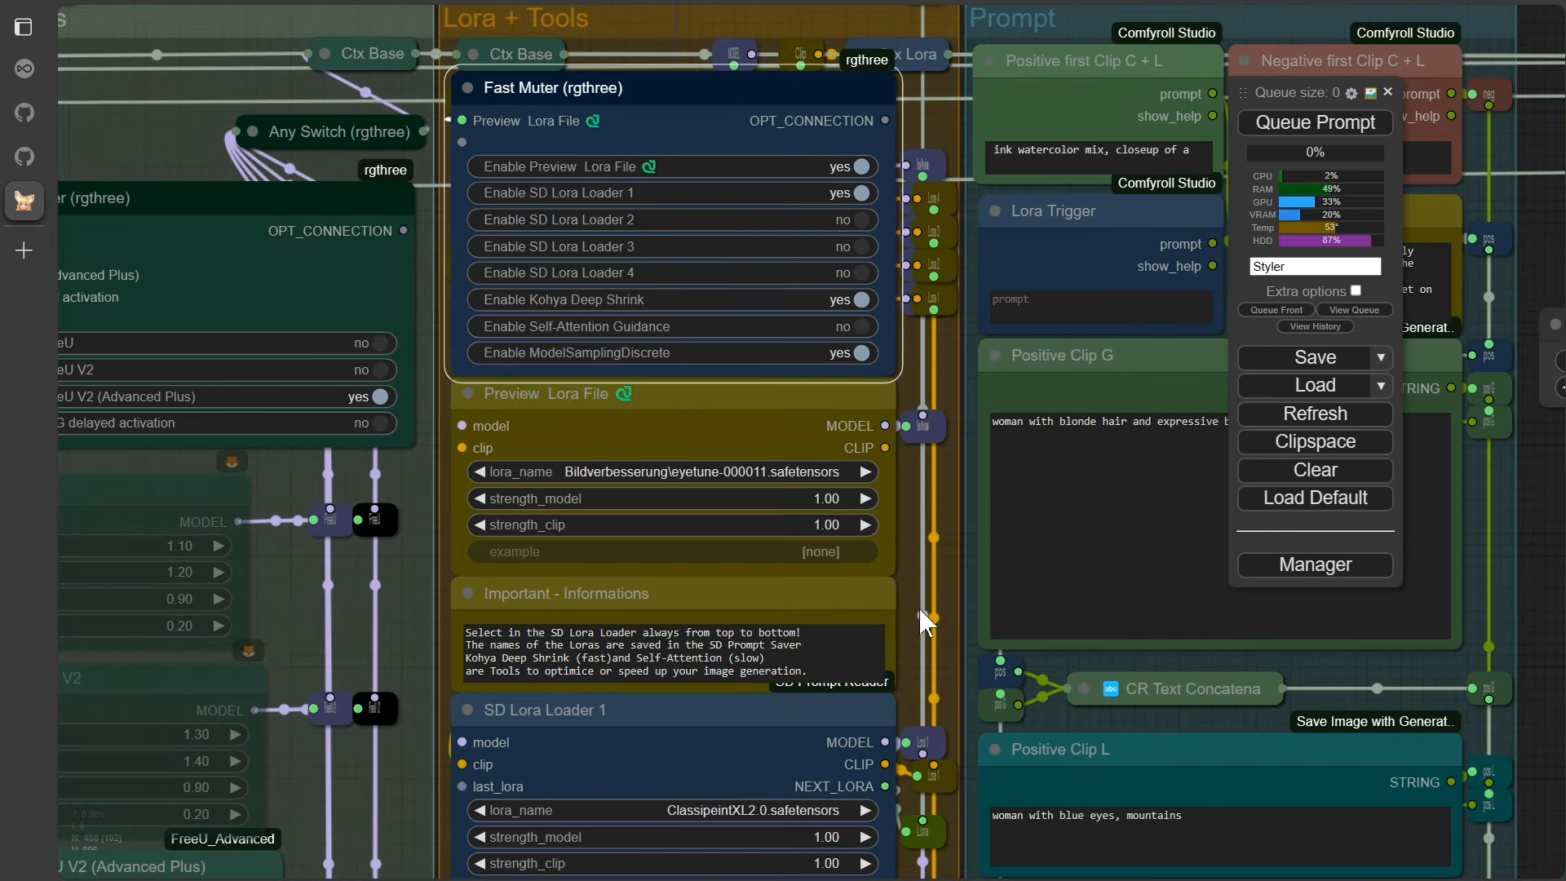
pyautogui.scroll(-3)
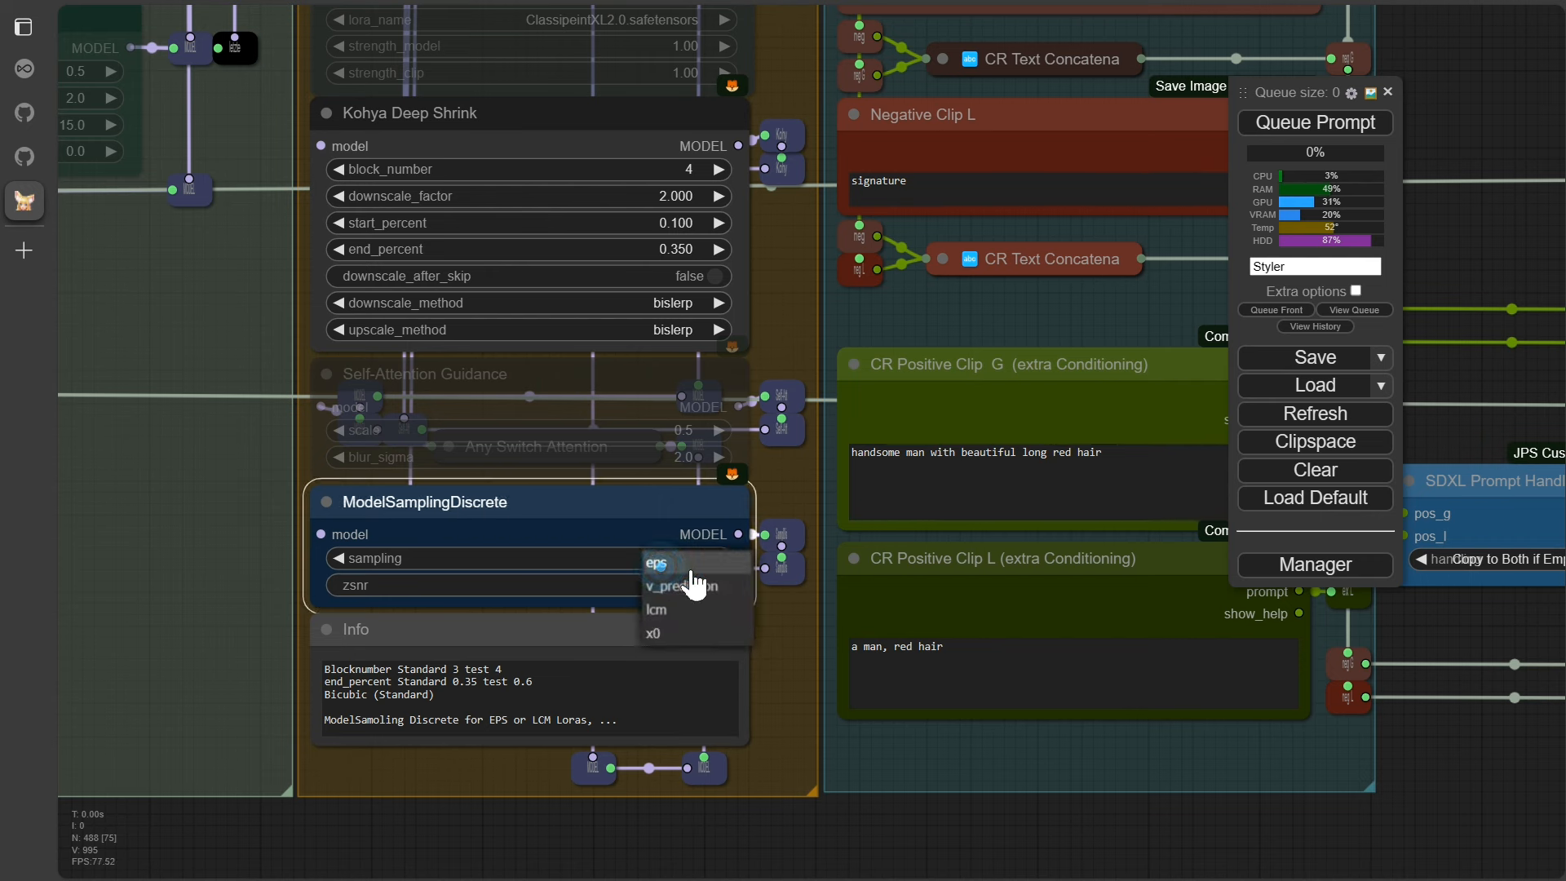
pyautogui.click(657, 563)
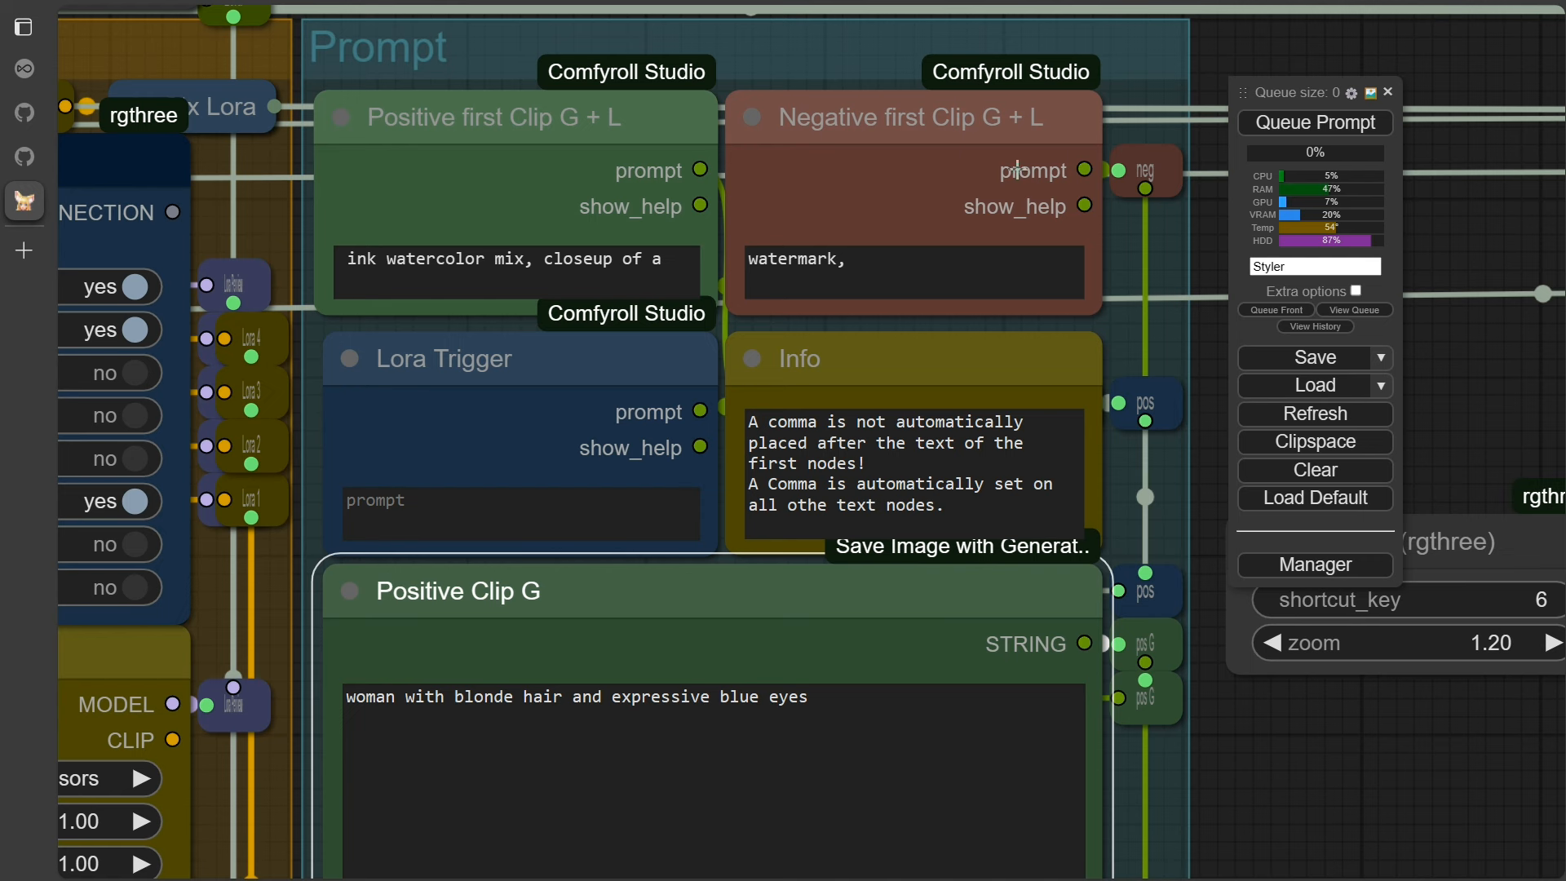
pyautogui.moveTo(324, 390)
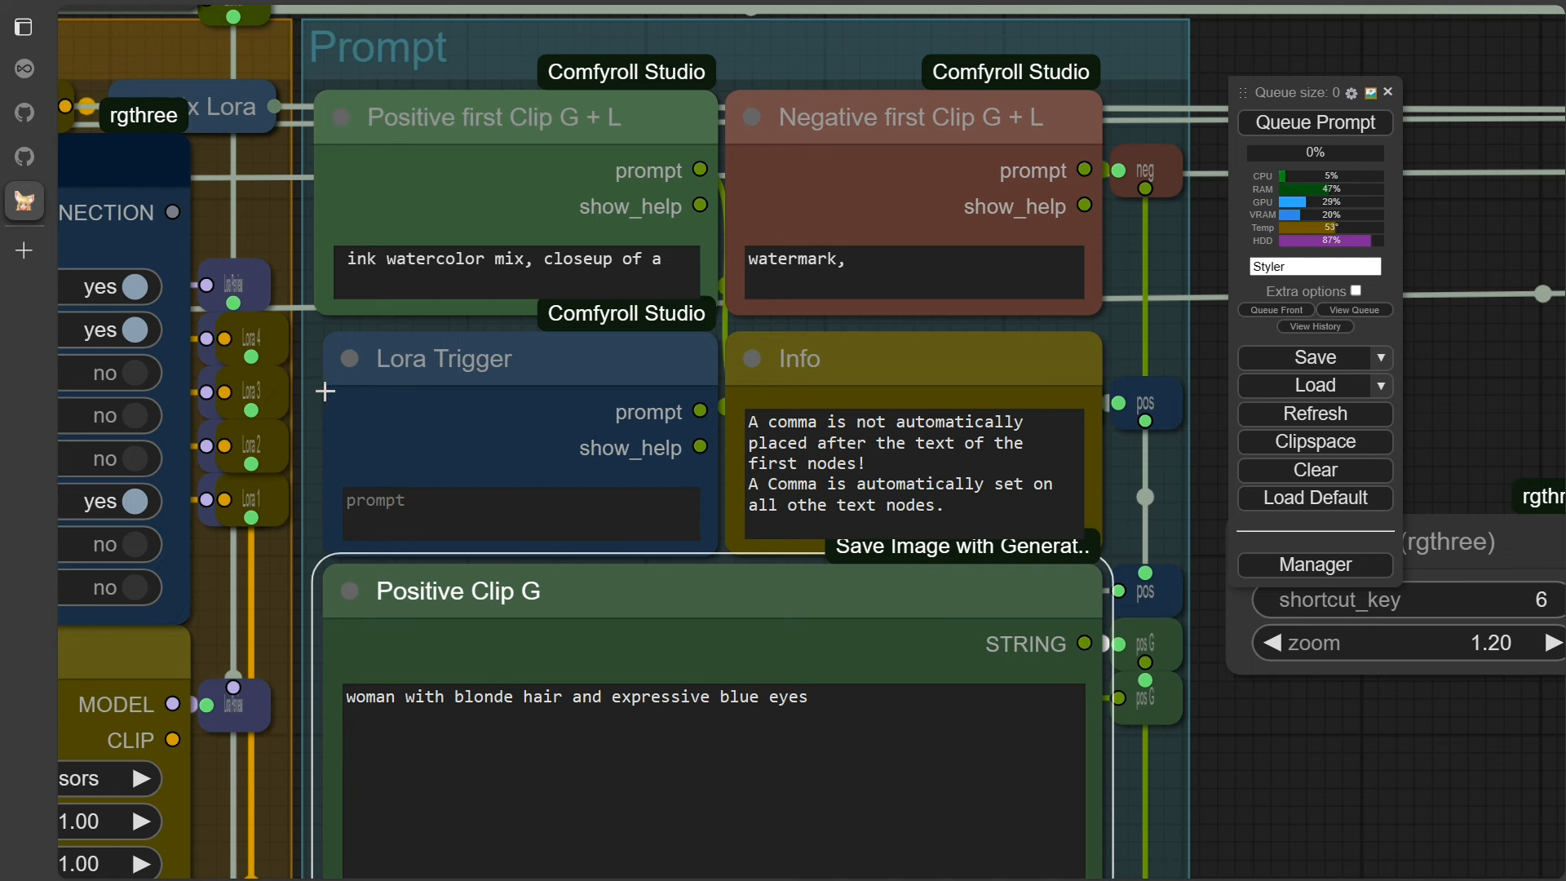
pyautogui.moveTo(518, 408)
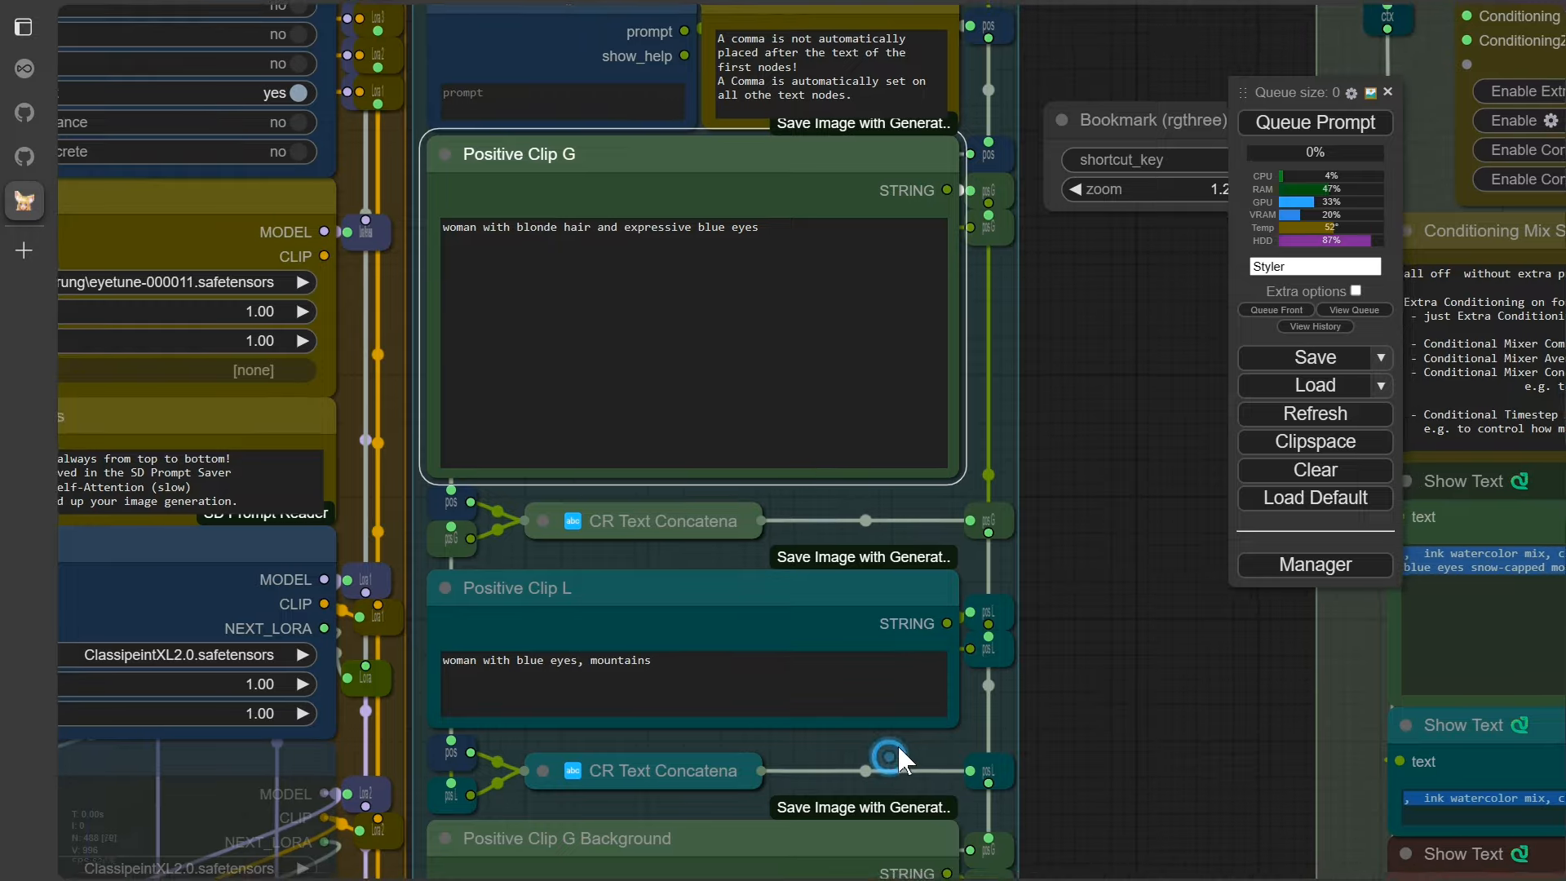
pyautogui.scroll(-3)
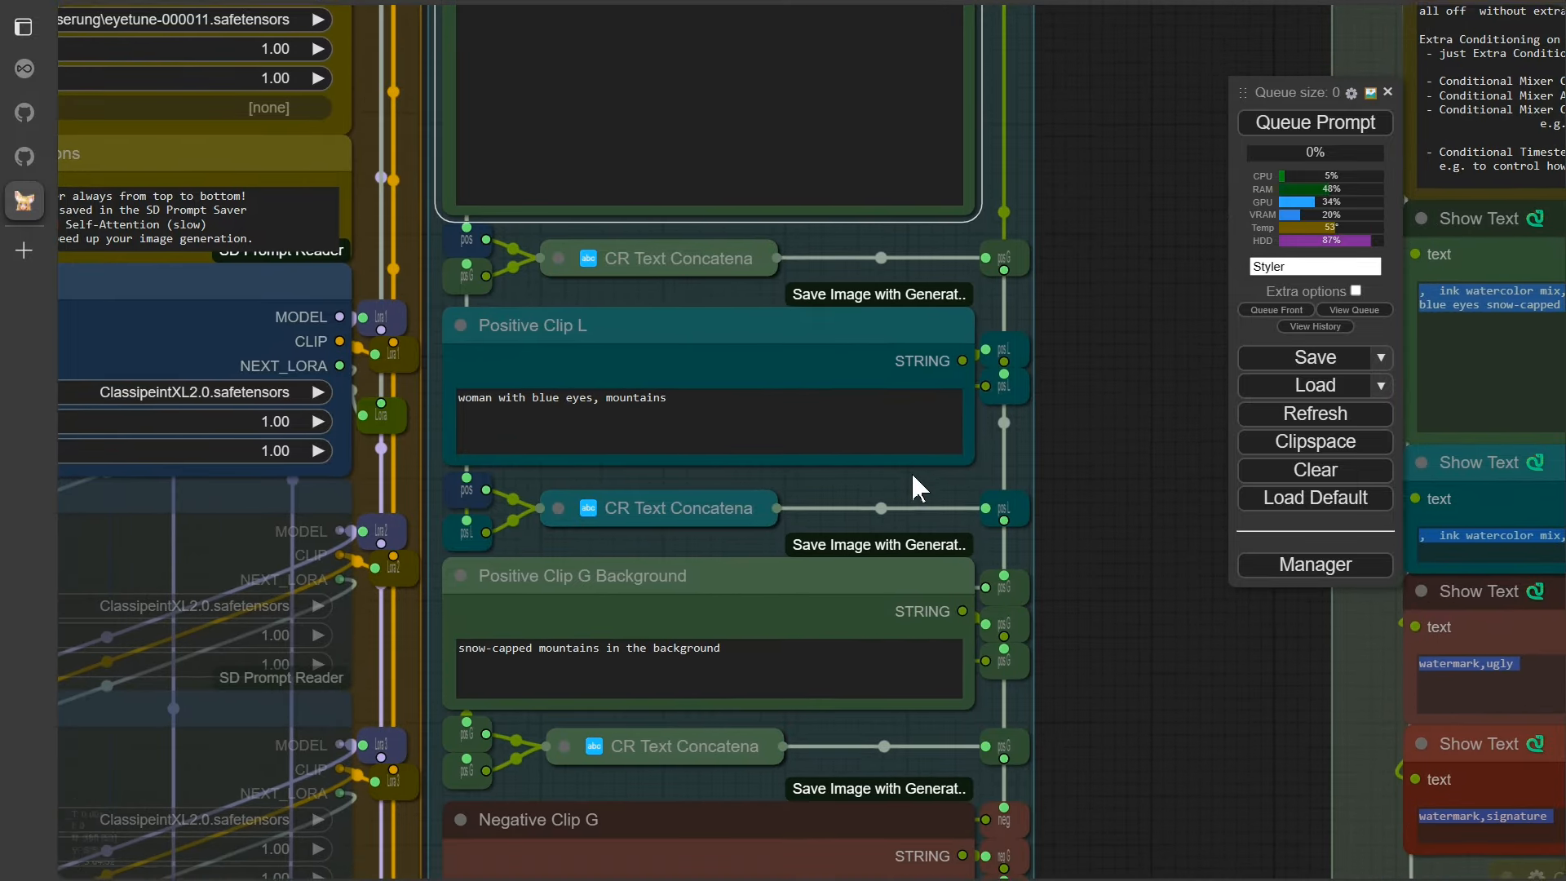
pyautogui.scroll(-3)
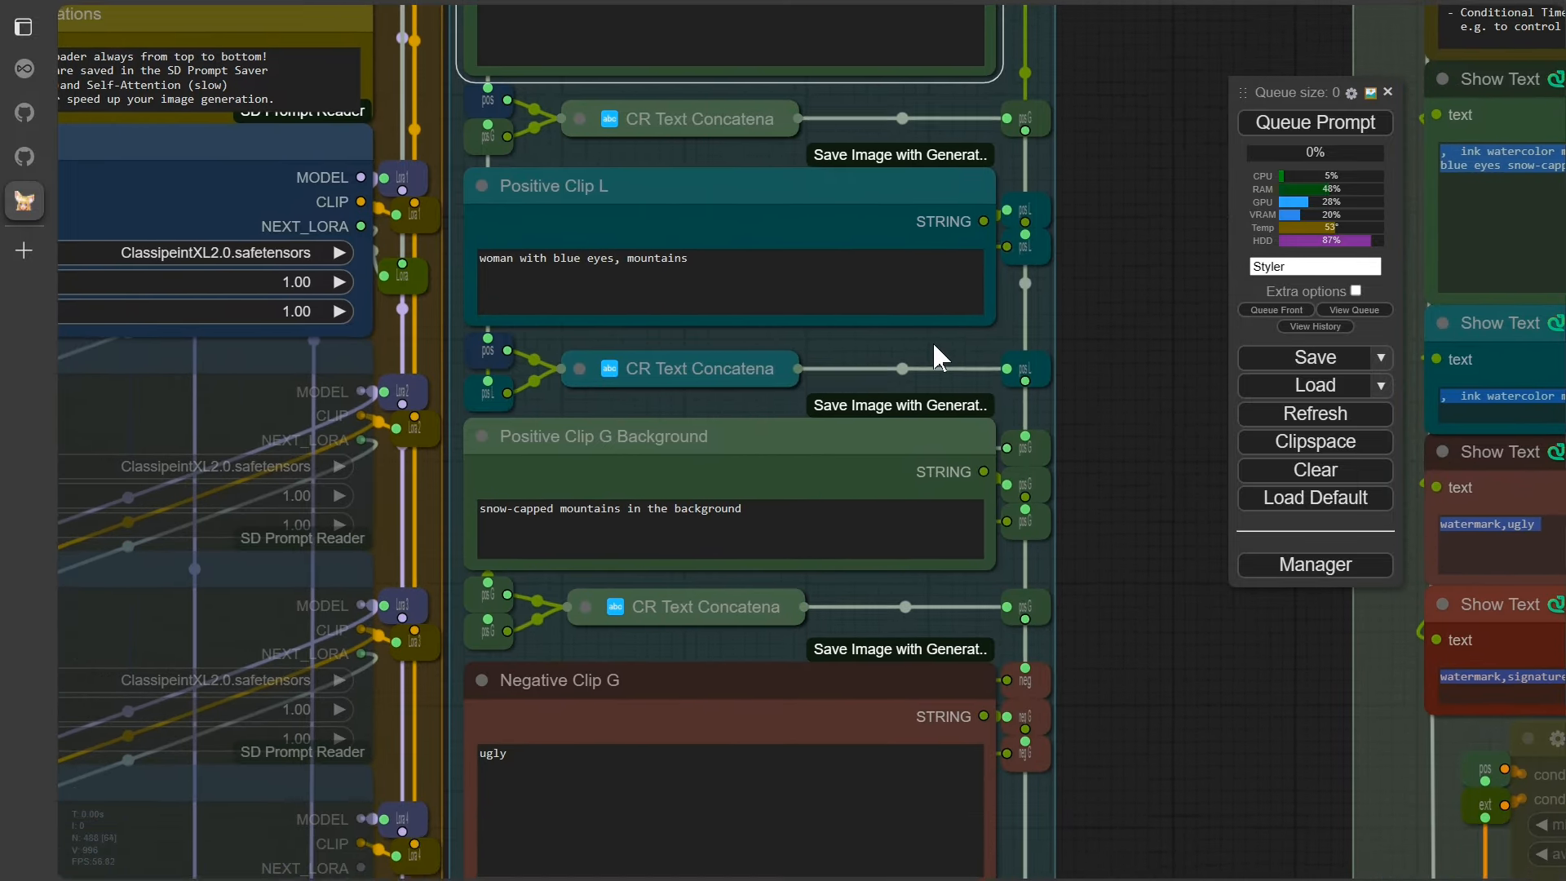
pyautogui.scroll(-3)
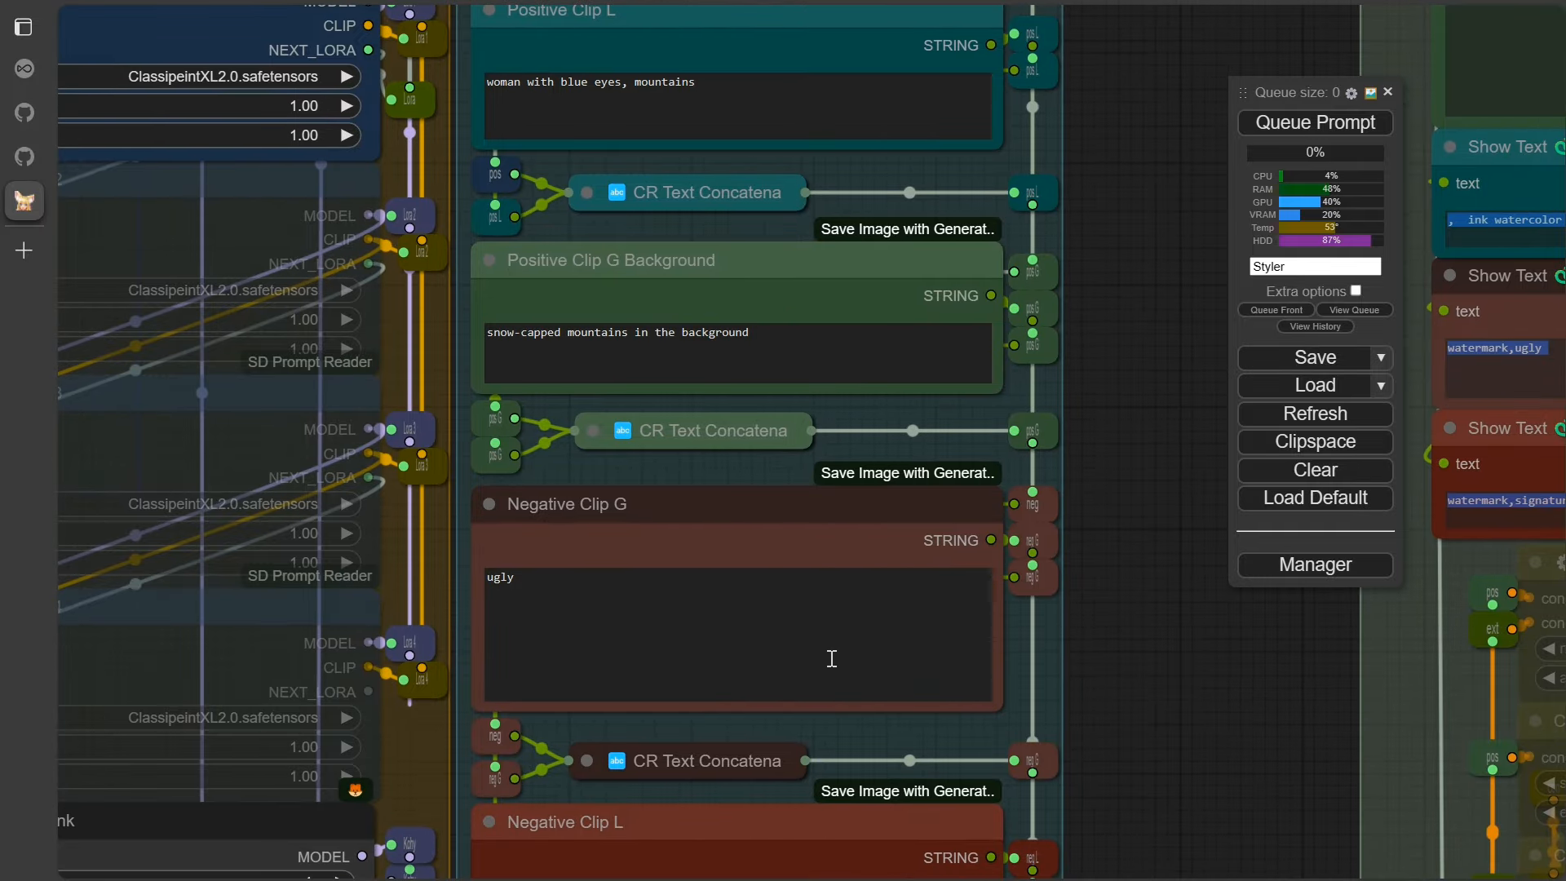
pyautogui.scroll(-3)
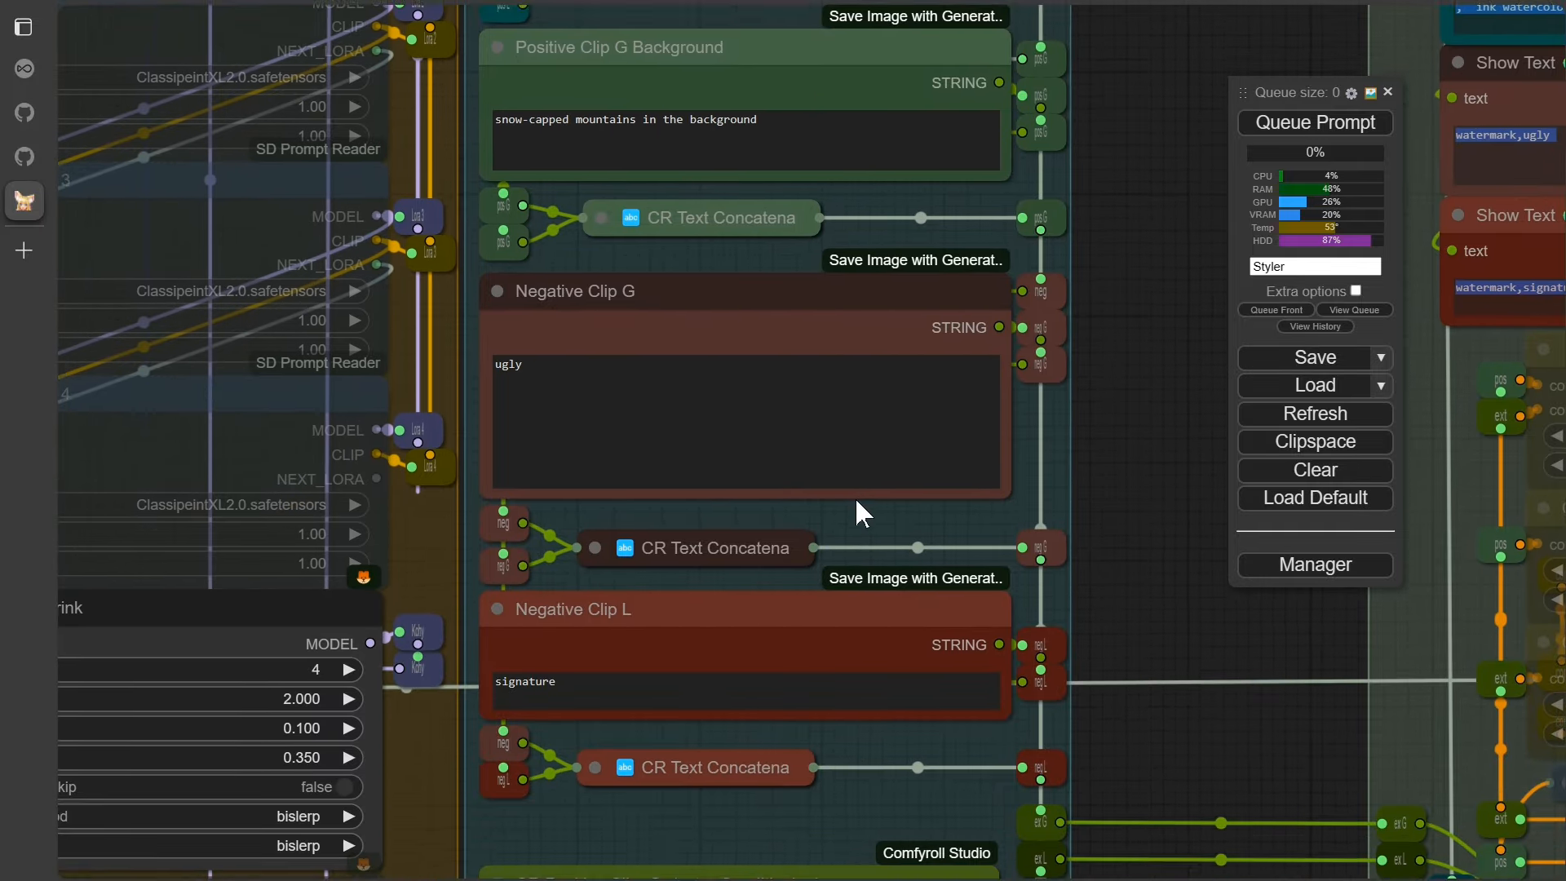
pyautogui.scroll(-3)
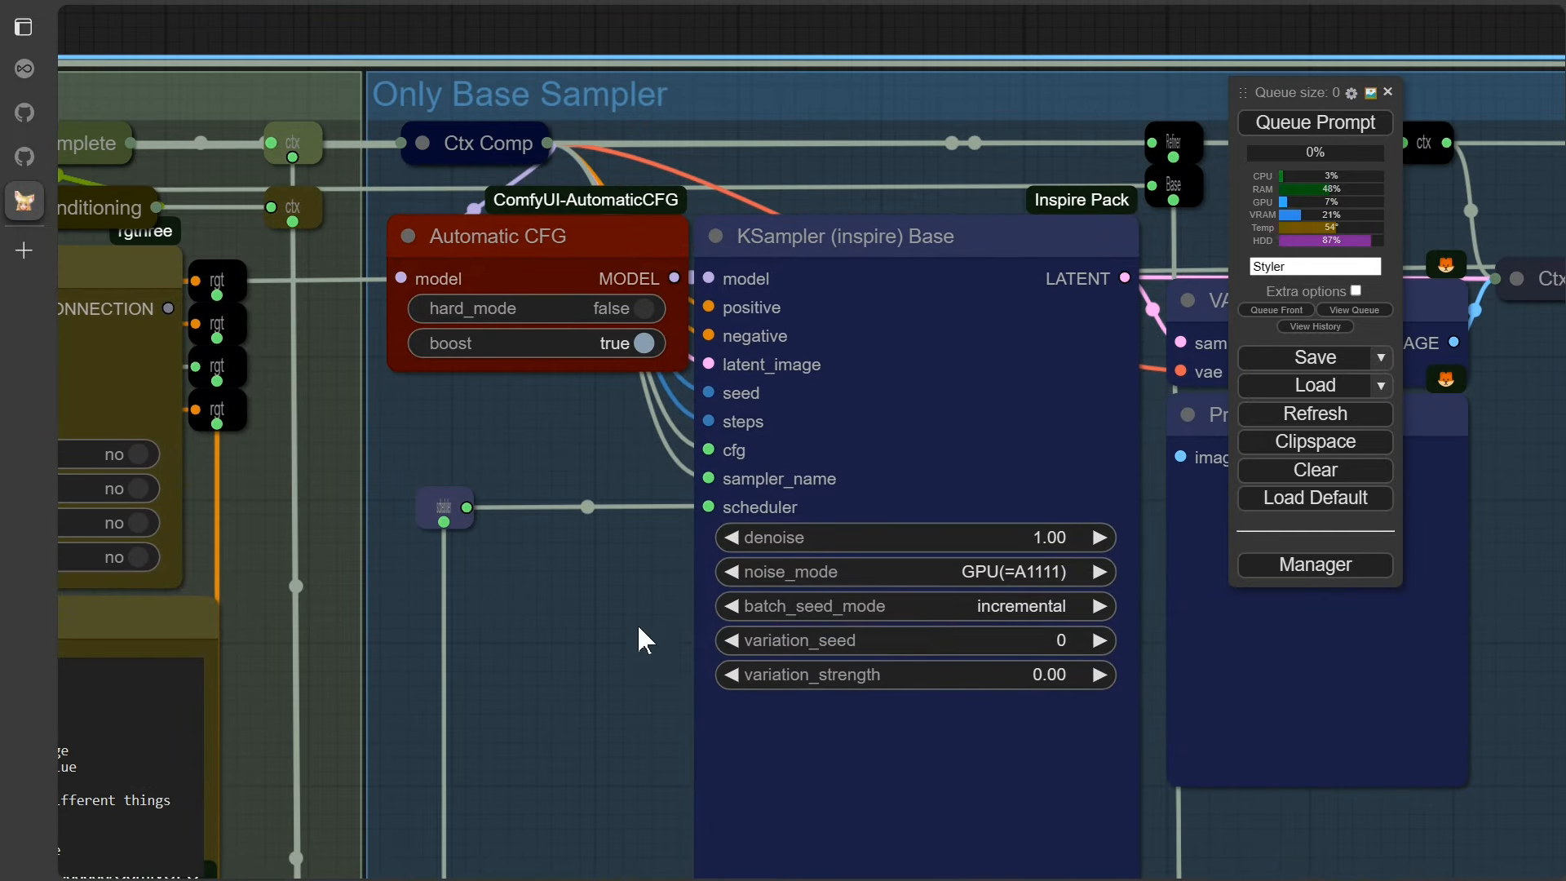
pyautogui.moveTo(504, 203)
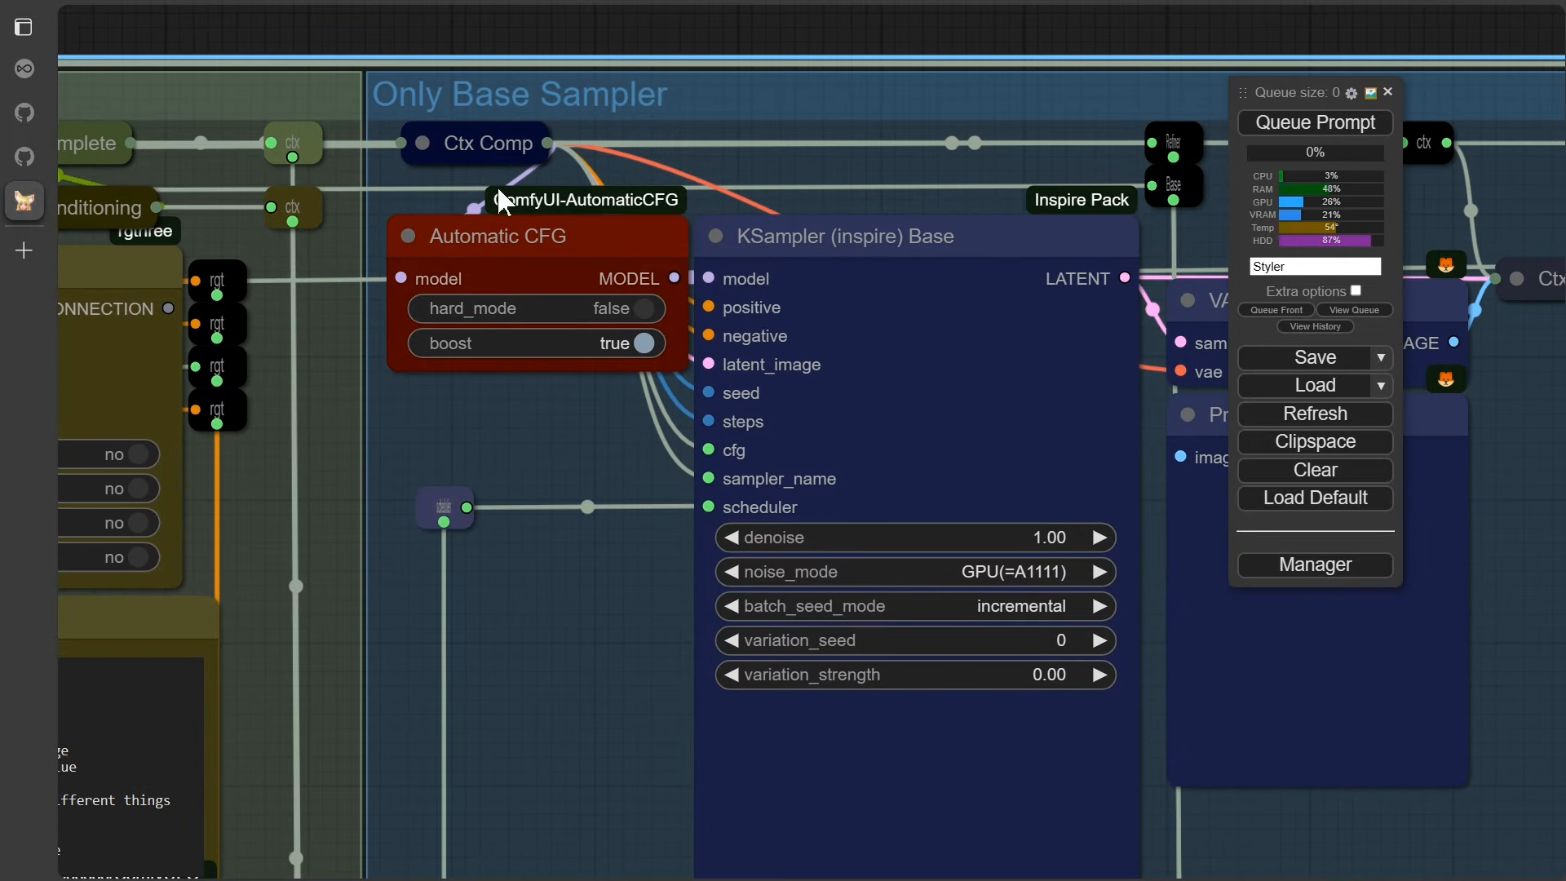
pyautogui.moveTo(588, 687)
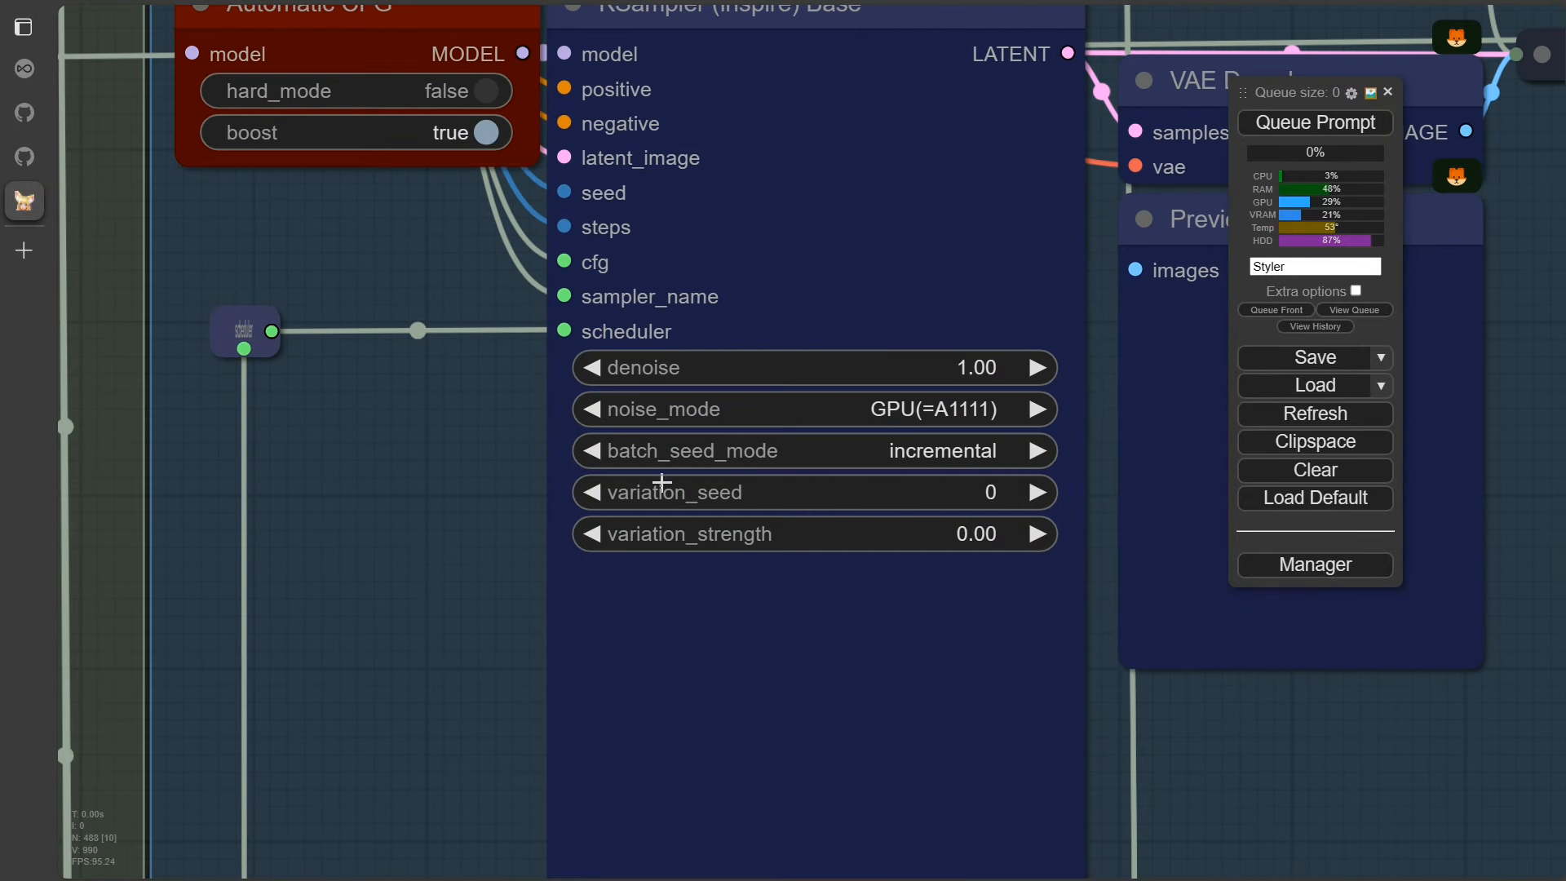
pyautogui.moveTo(755, 409)
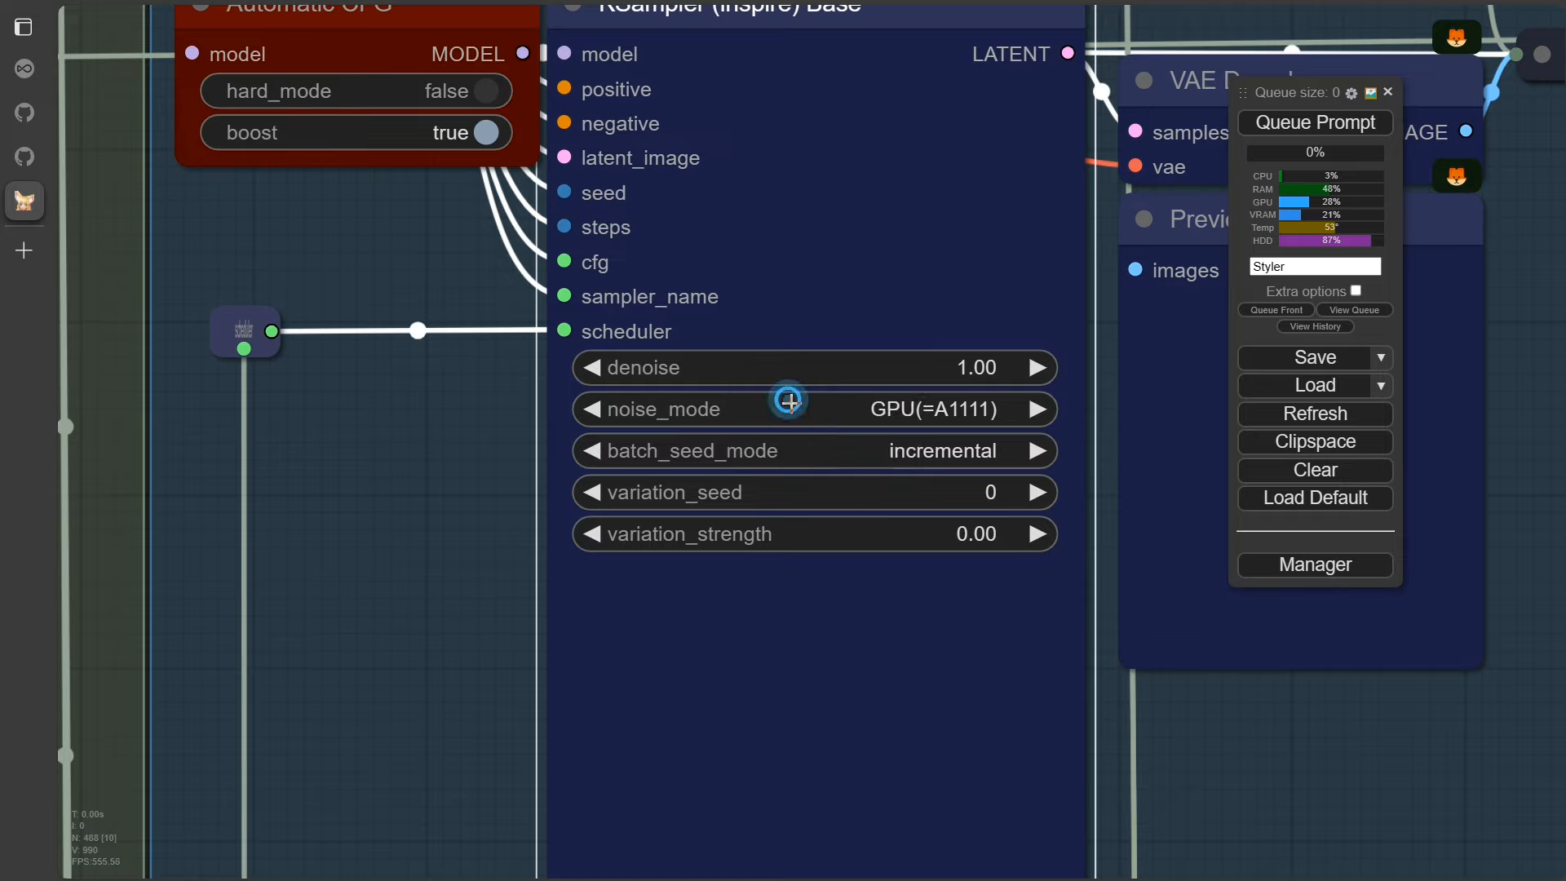
pyautogui.scroll(-3)
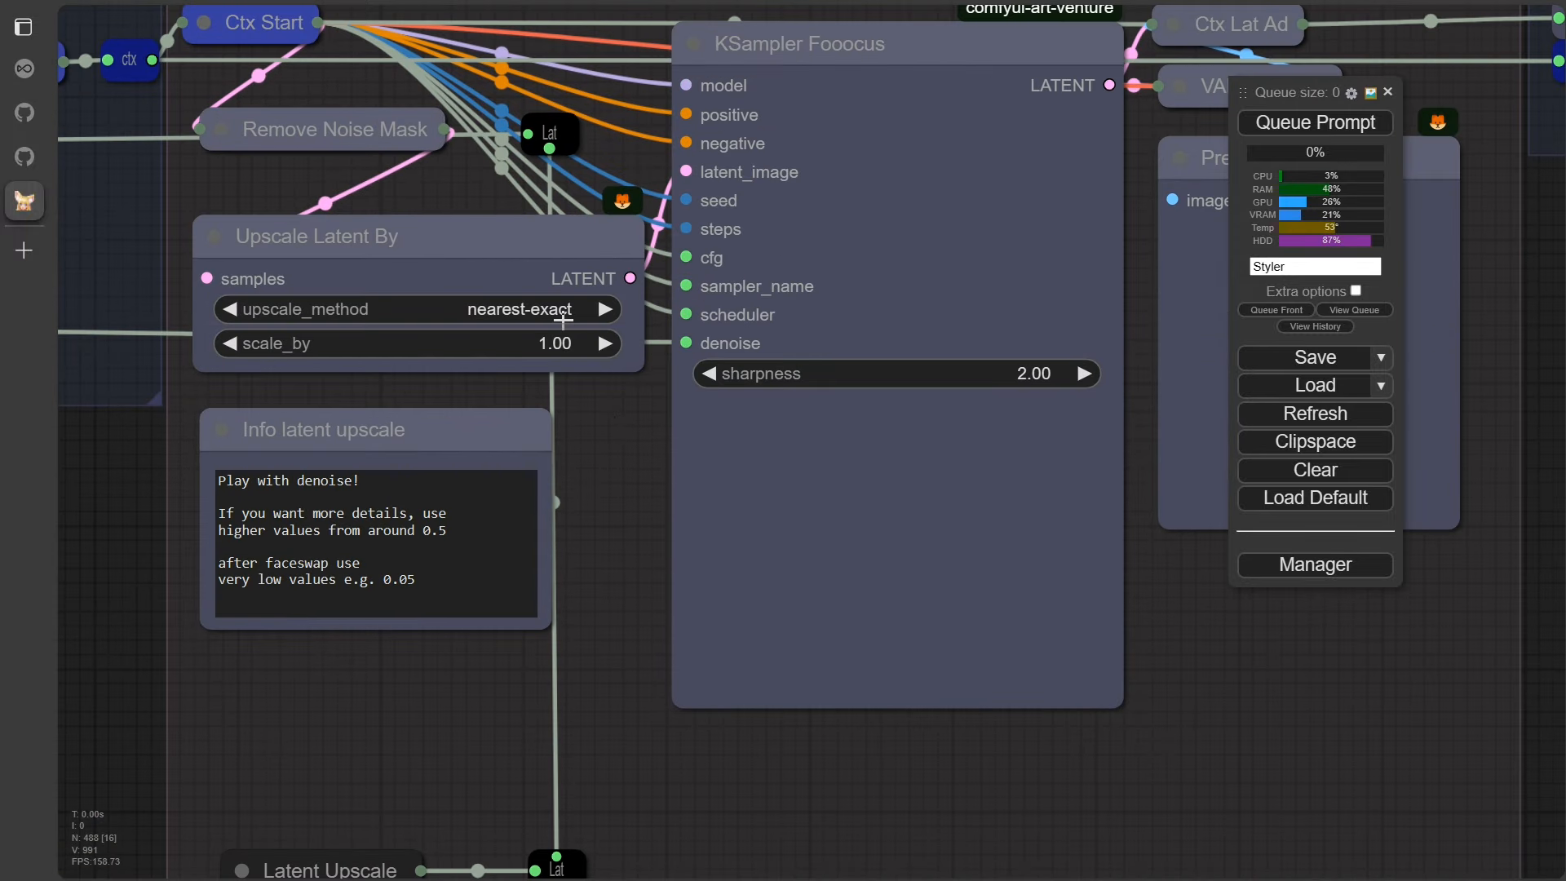
pyautogui.click(319, 235)
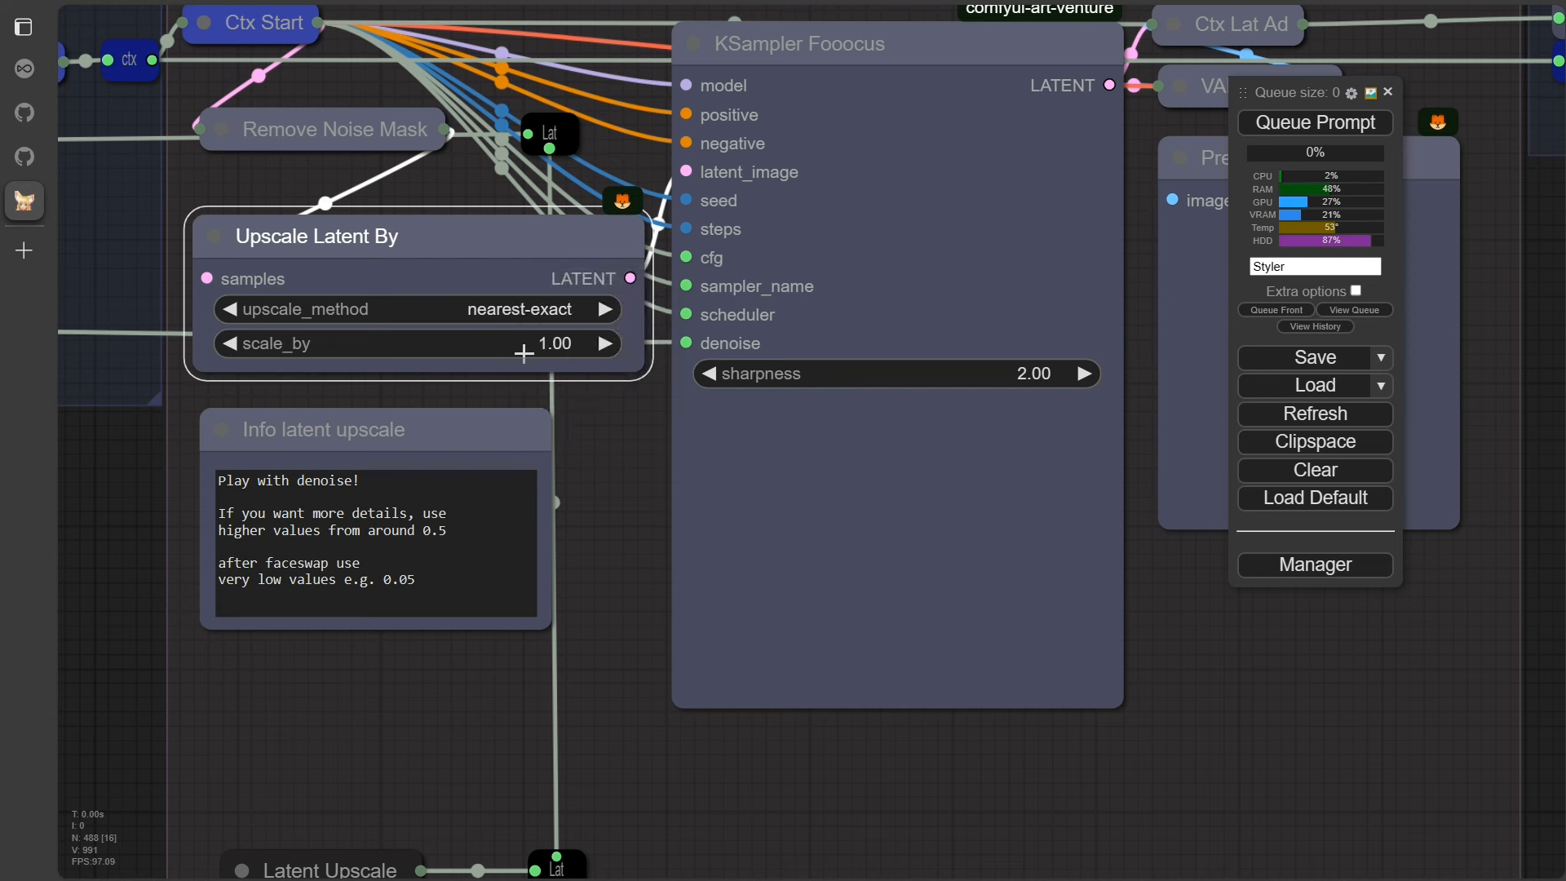
pyautogui.doubleClick(555, 343)
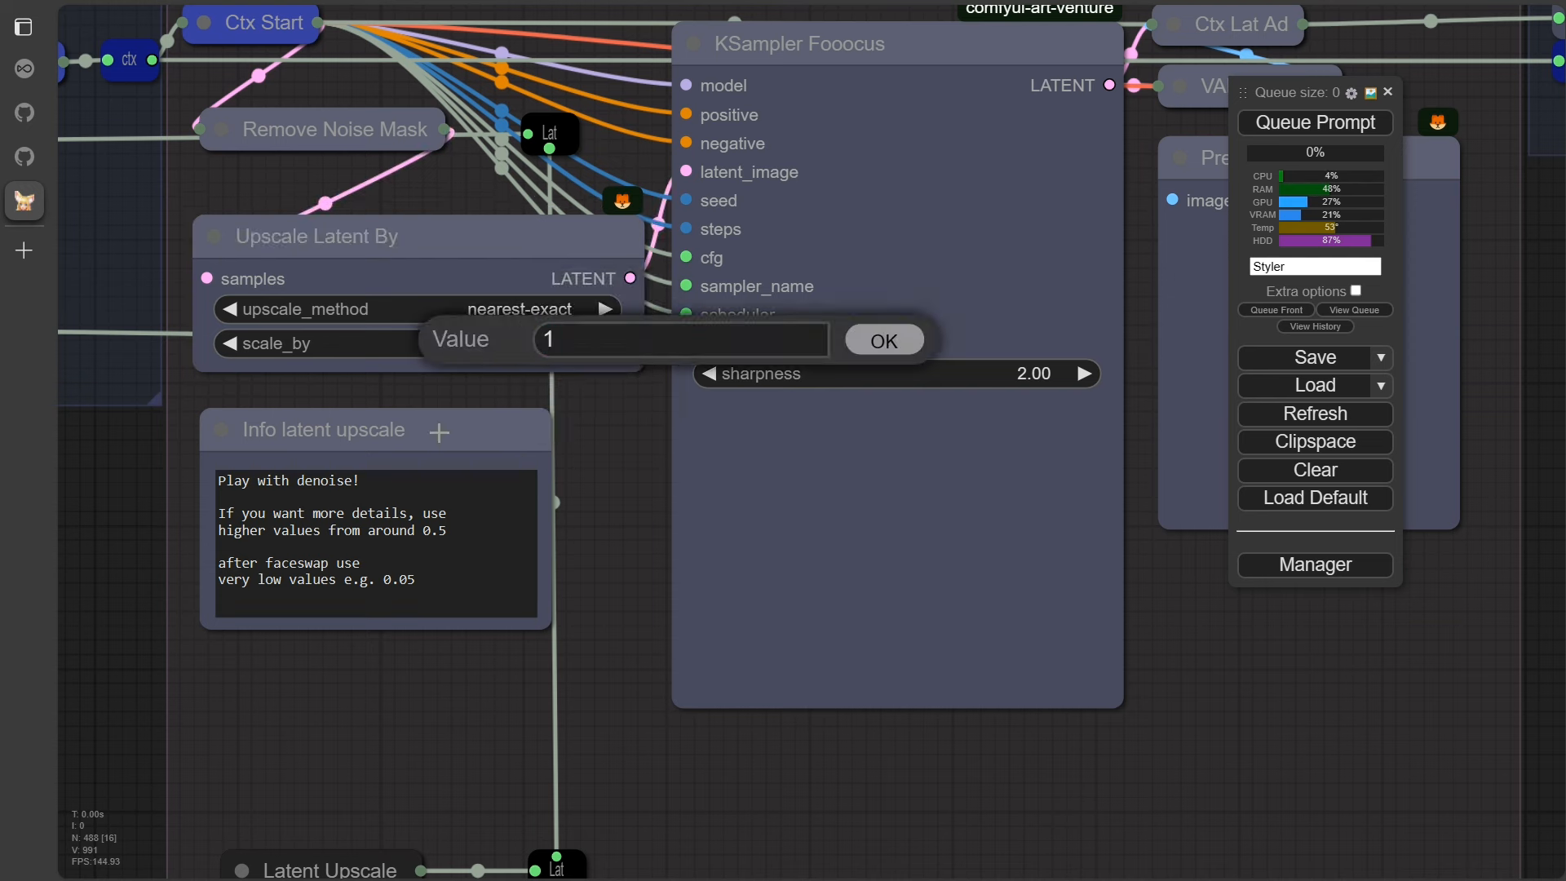
pyautogui.click(882, 339)
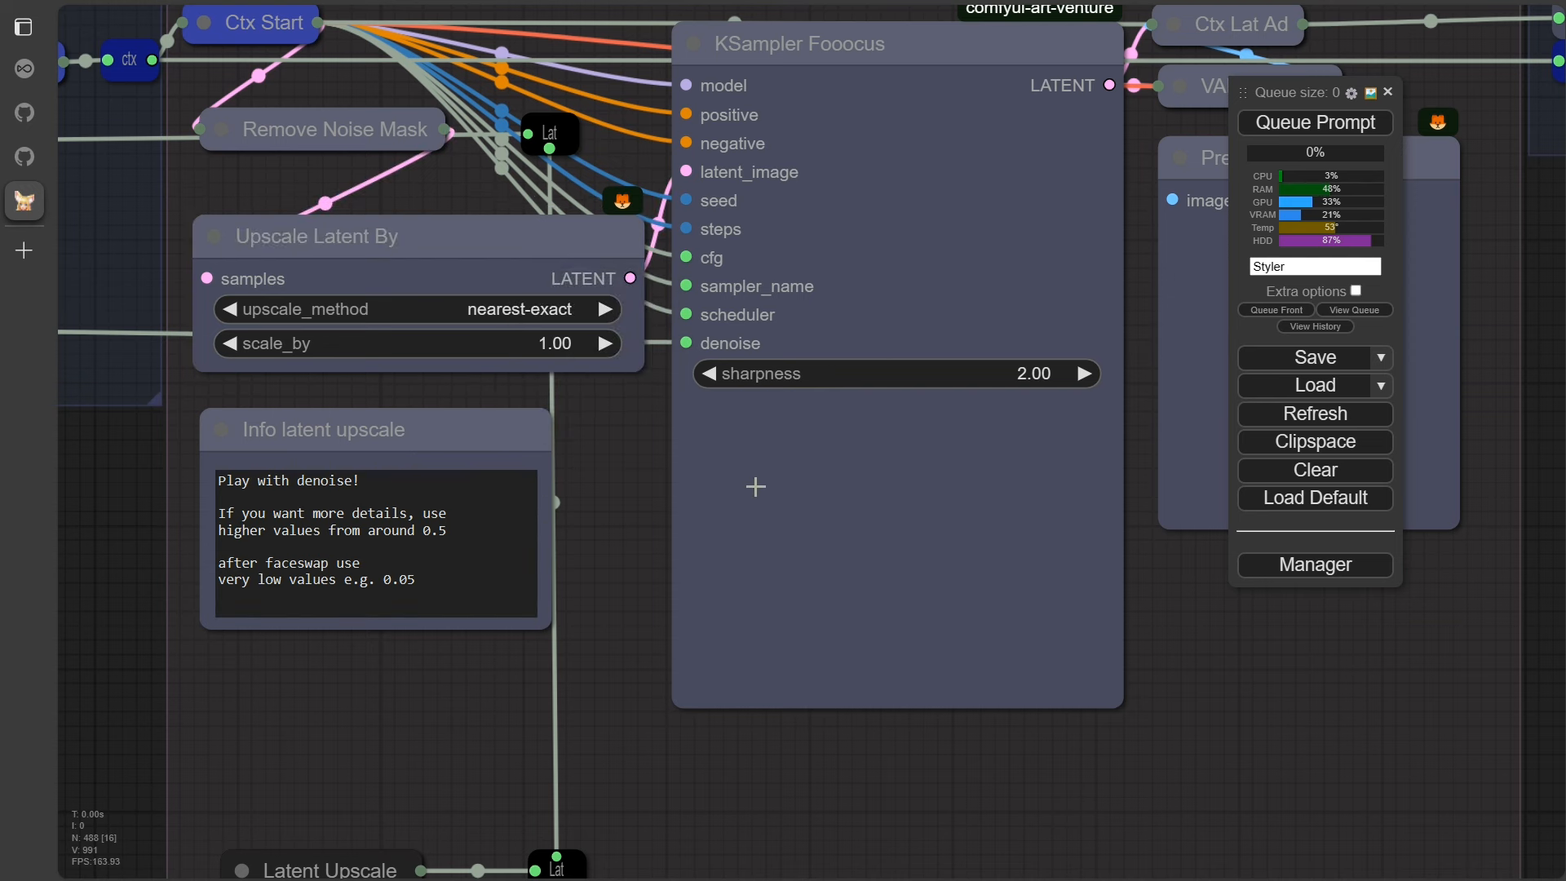
pyautogui.moveTo(651, 567)
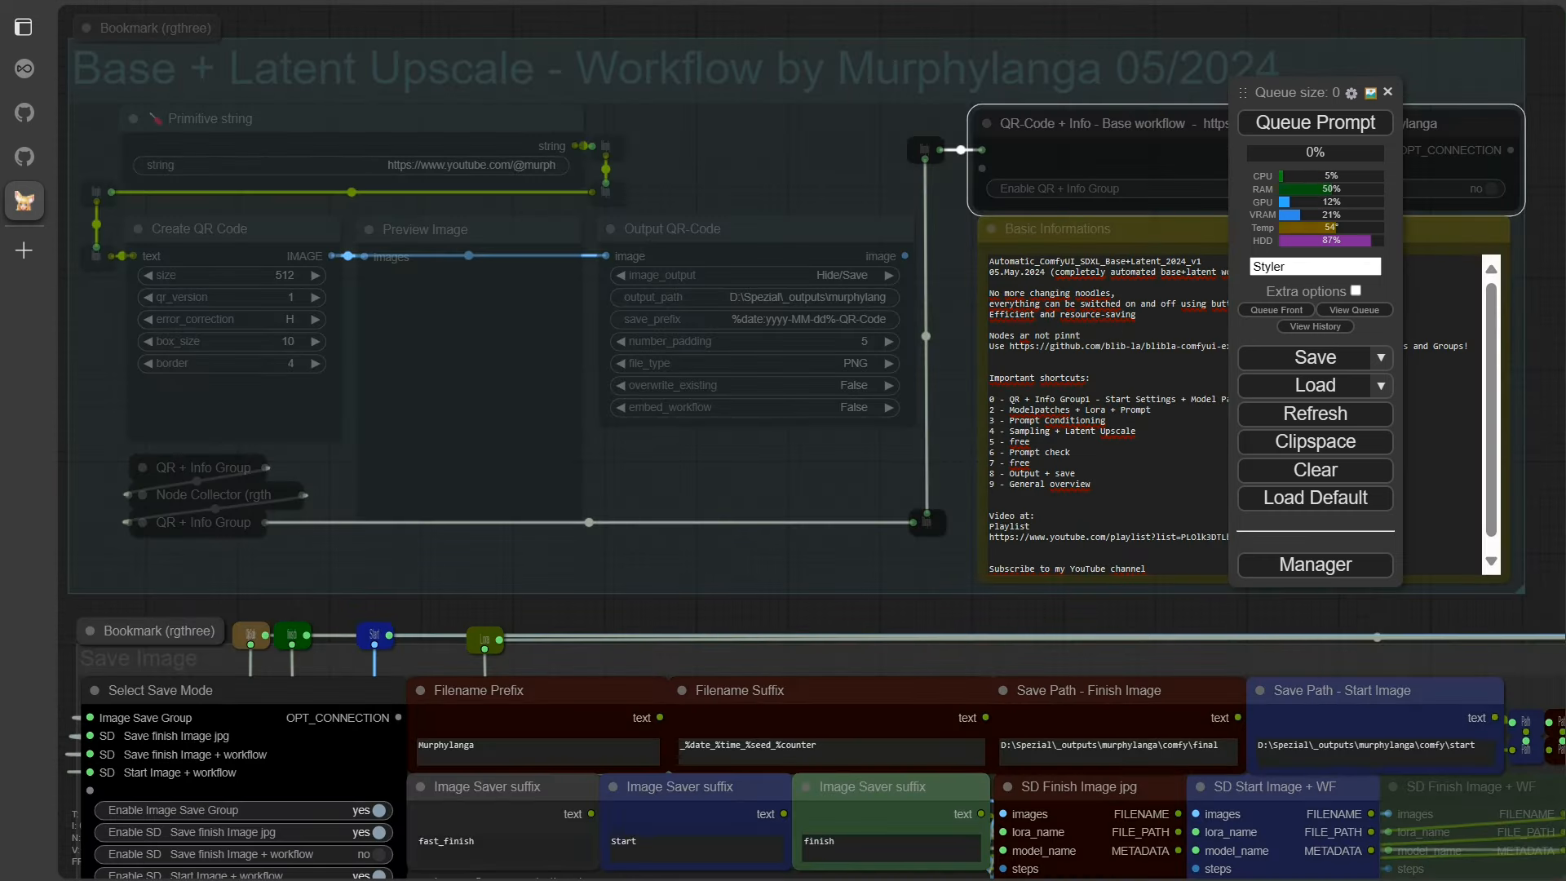
pyautogui.moveTo(1063, 189)
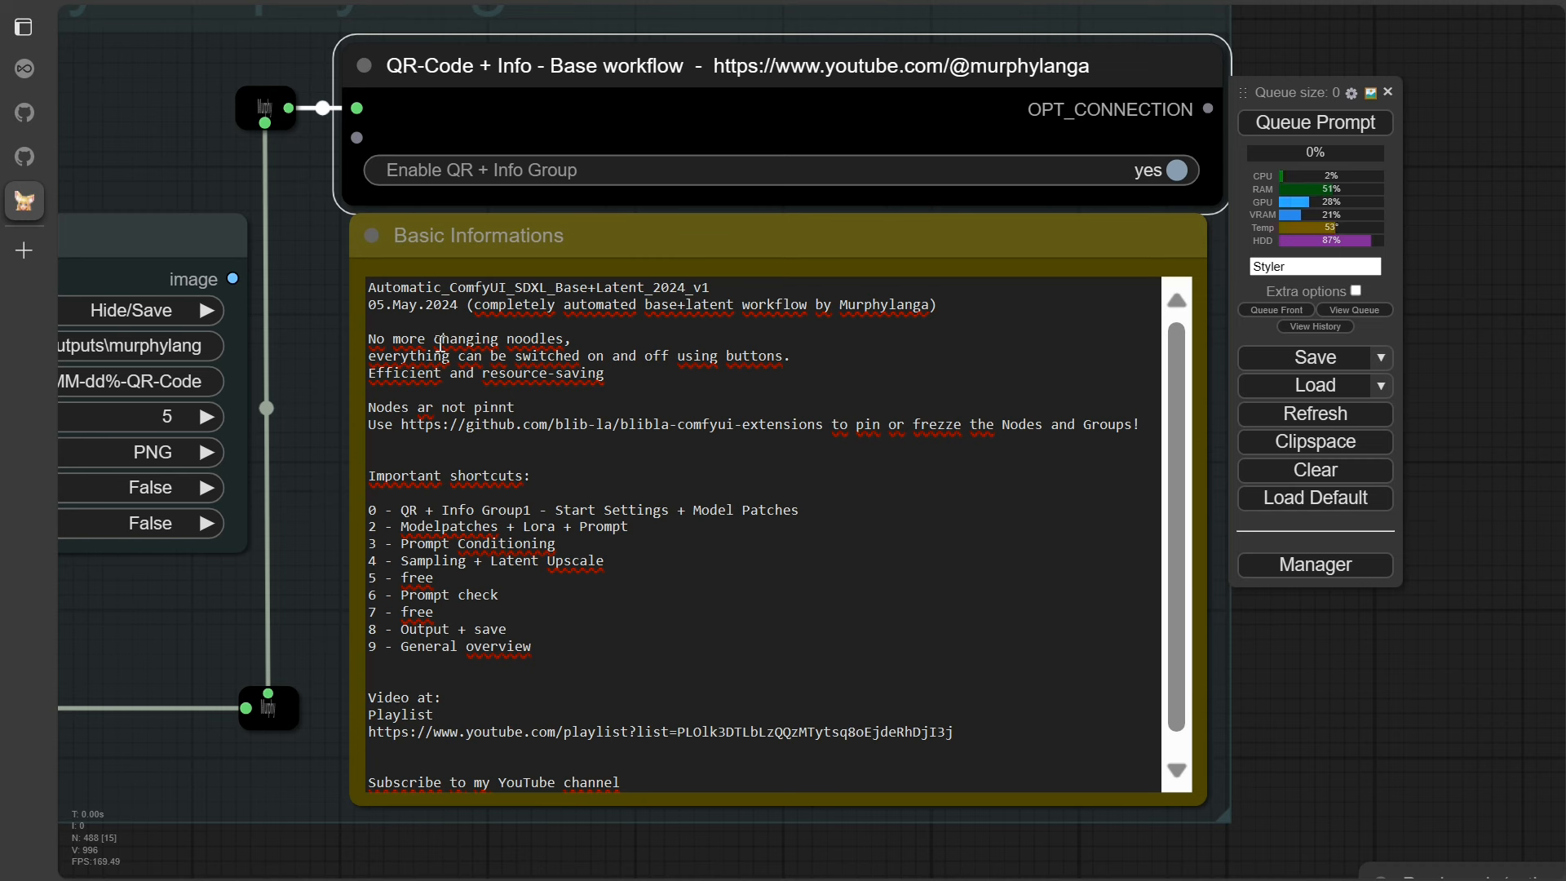
pyautogui.moveTo(398, 746)
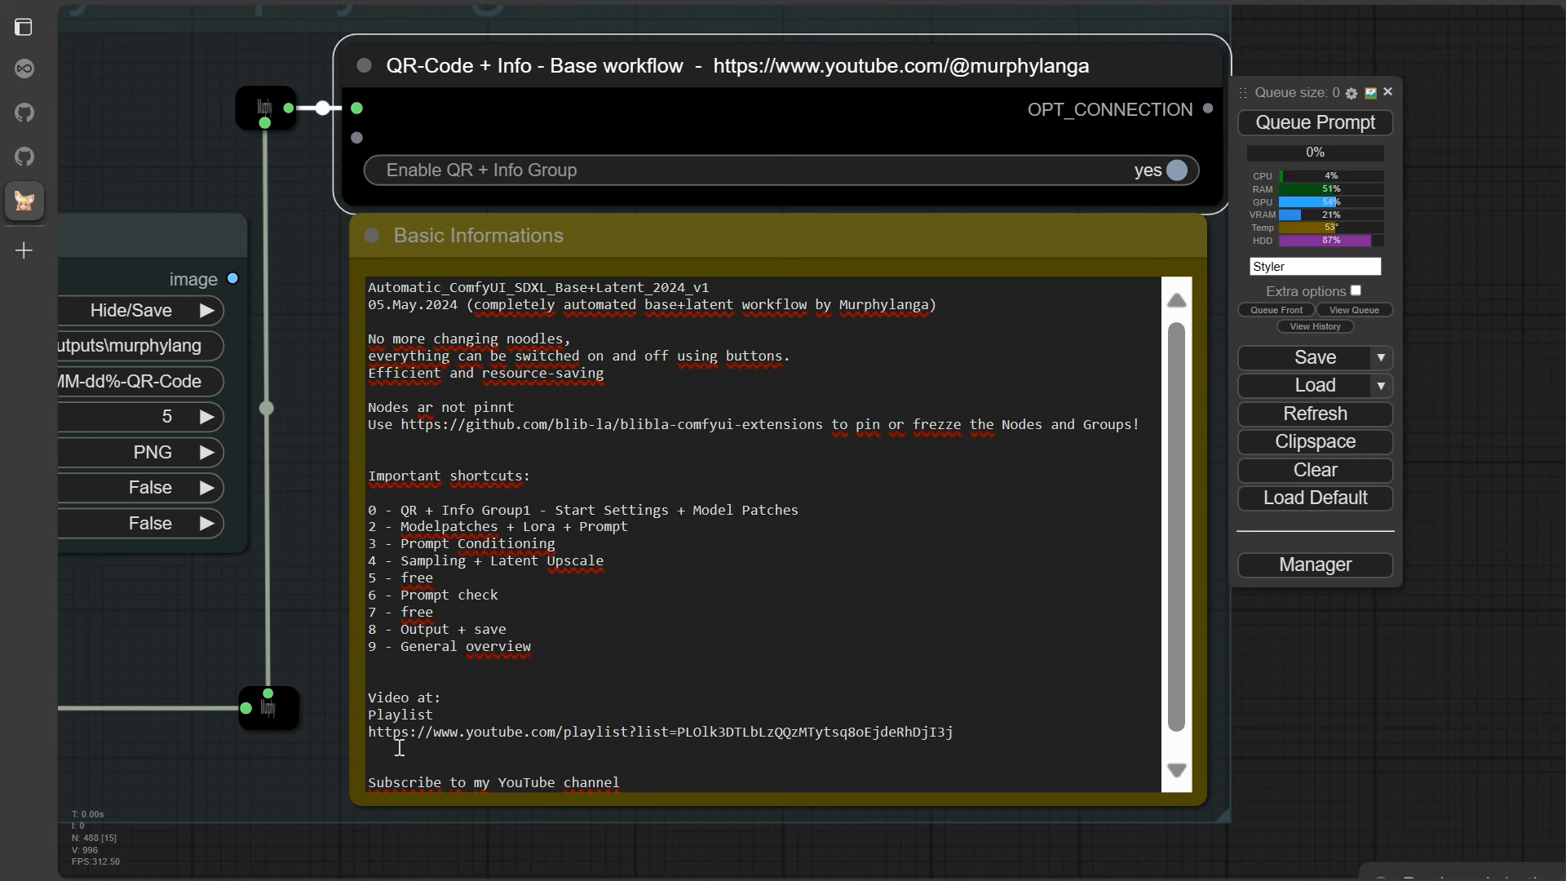
pyautogui.moveTo(908, 763)
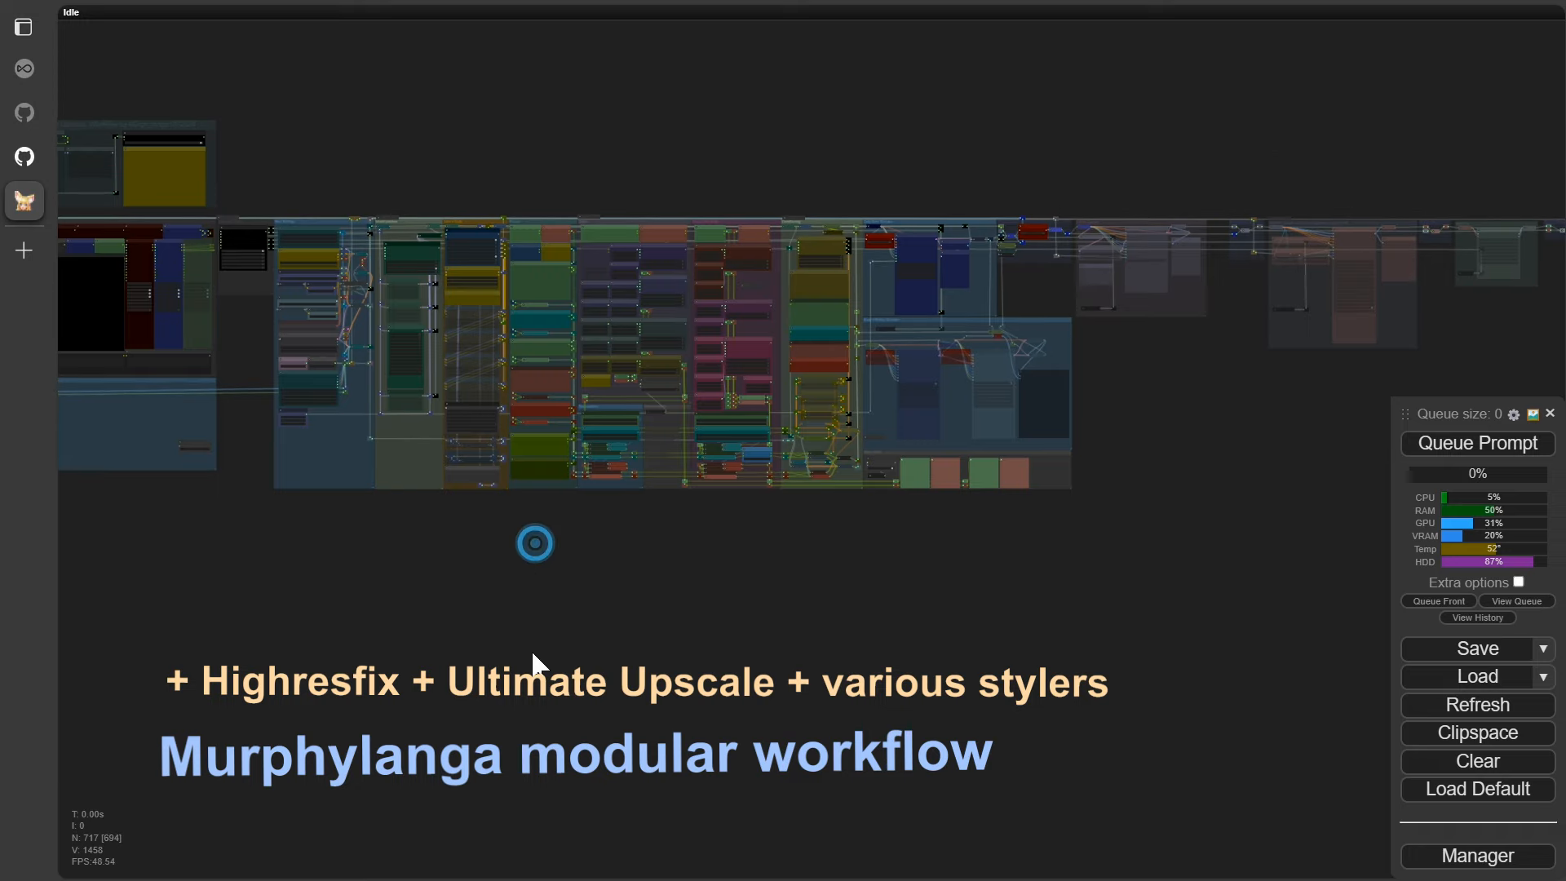
# Zoom out to view the whole Murphylanga modular workflow graph
pyautogui.scroll(3)
pyautogui.write('p')
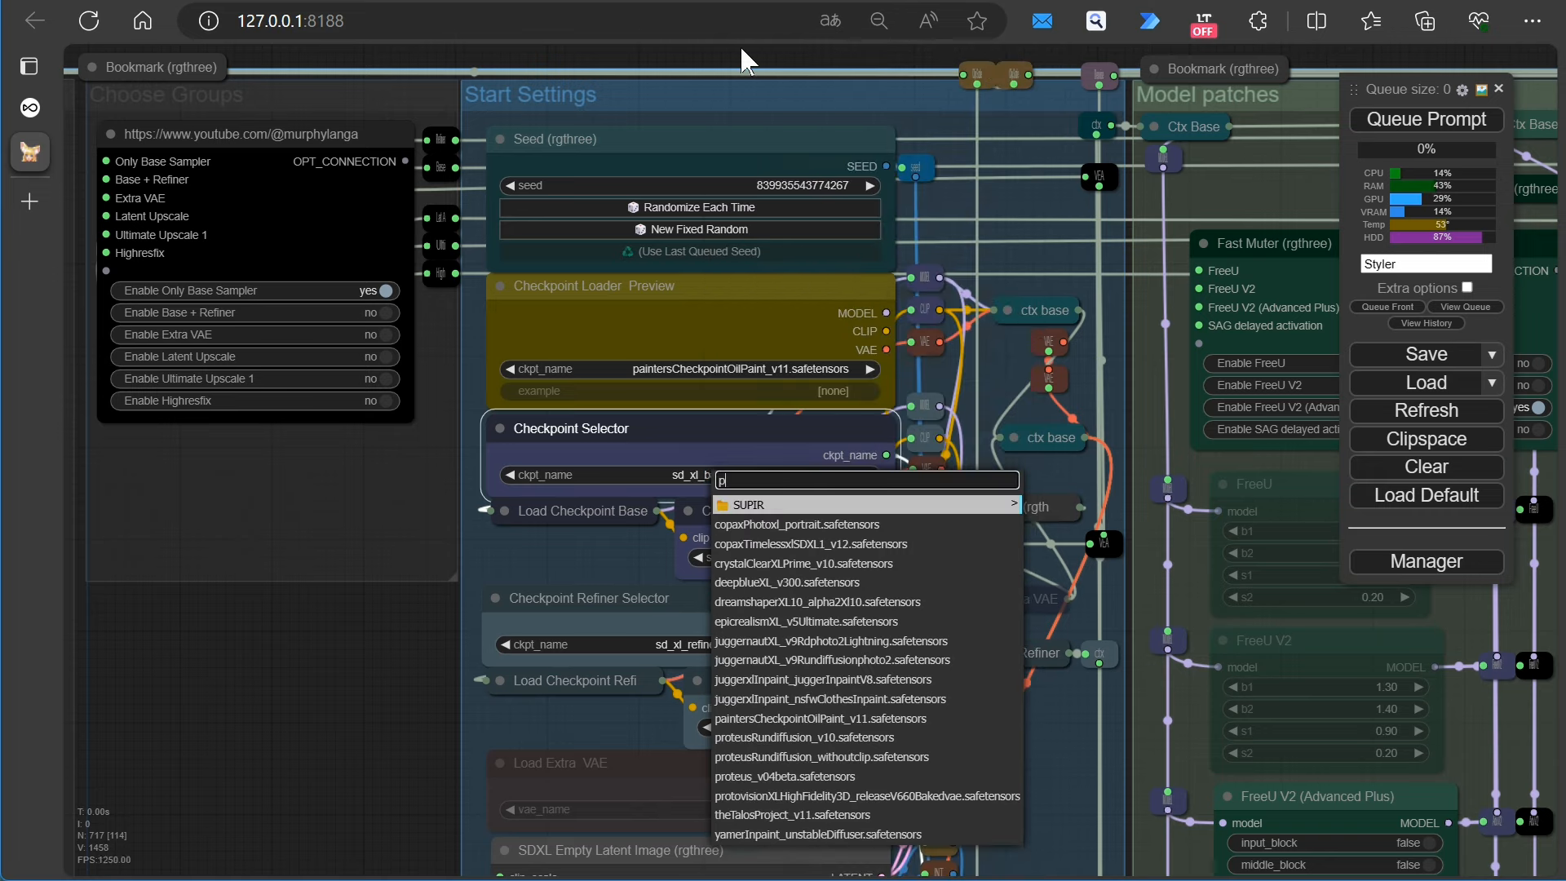
# Select paintersCheckpointOilPaint_v11 as checkpoint and a landscape size for the empty latent image
pyautogui.write('a')
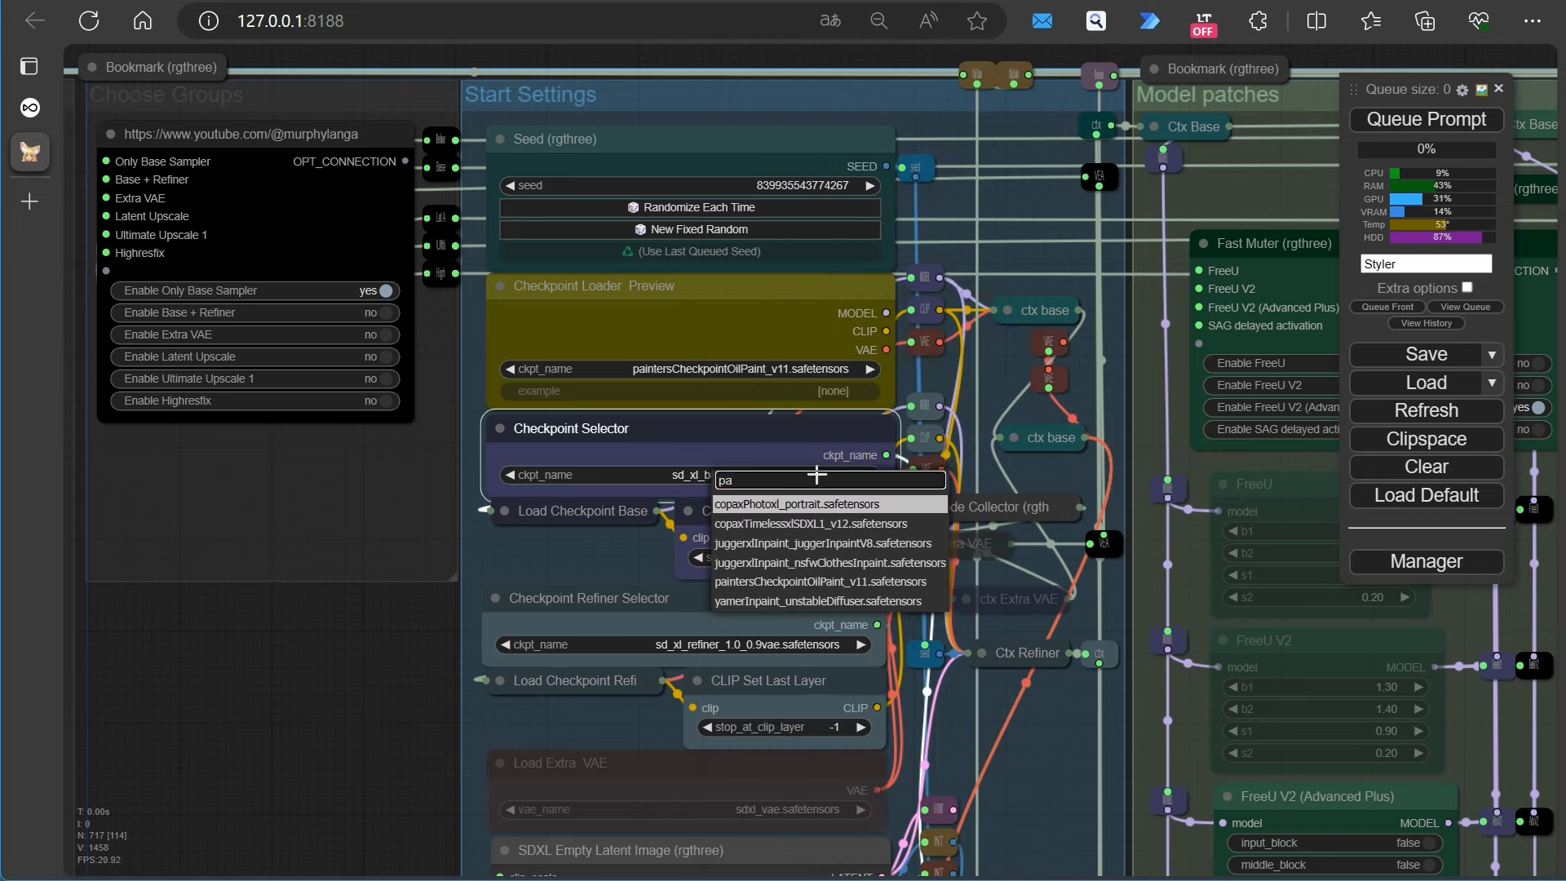
pyautogui.click(826, 581)
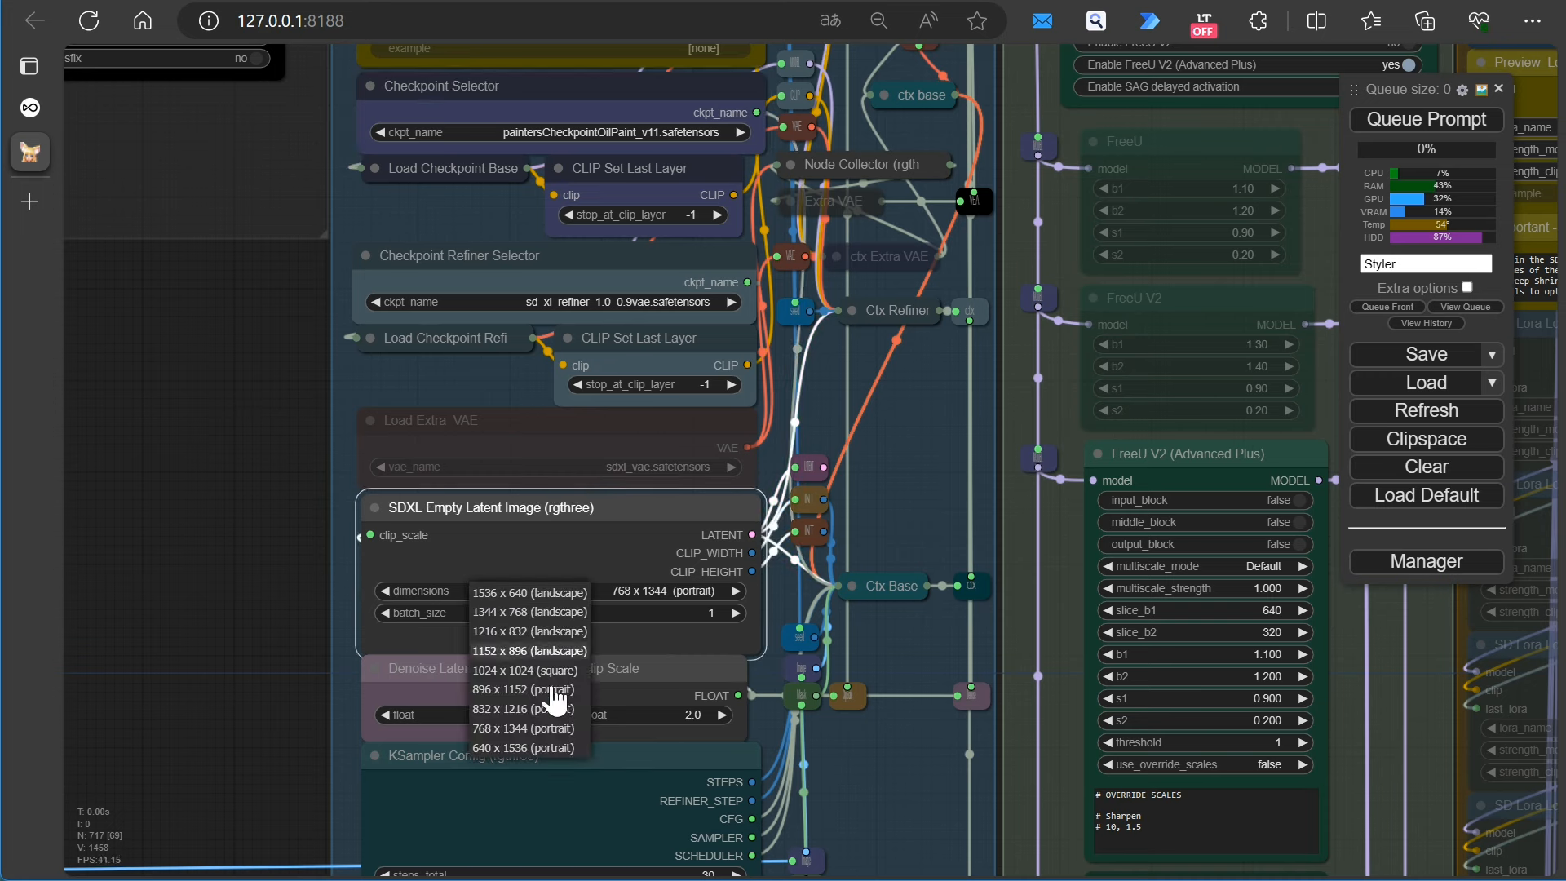
pyautogui.moveTo(529, 631)
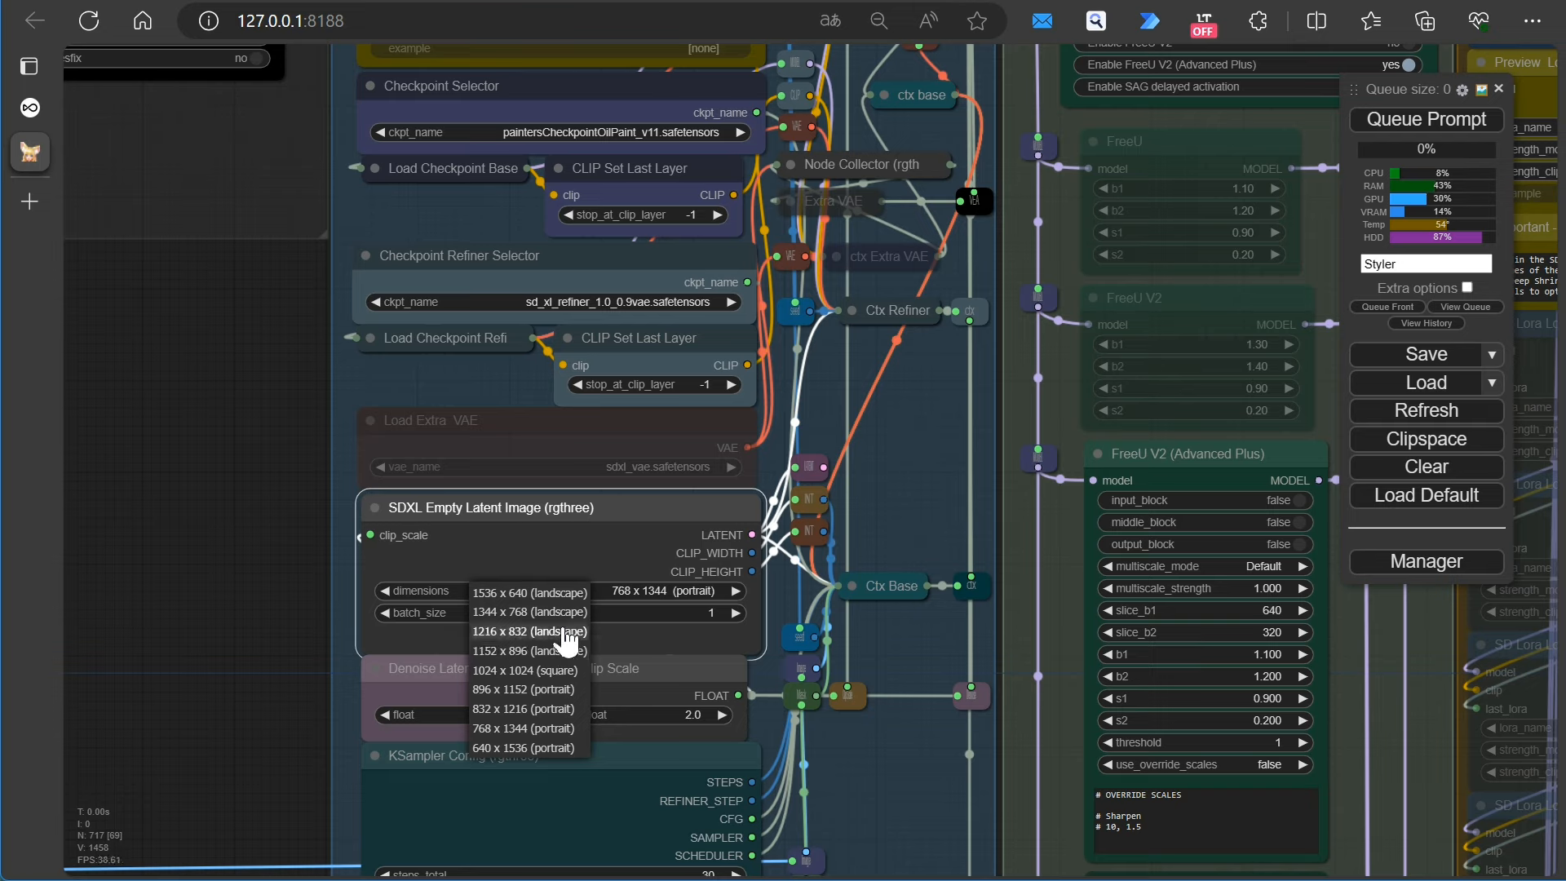
pyautogui.click(530, 611)
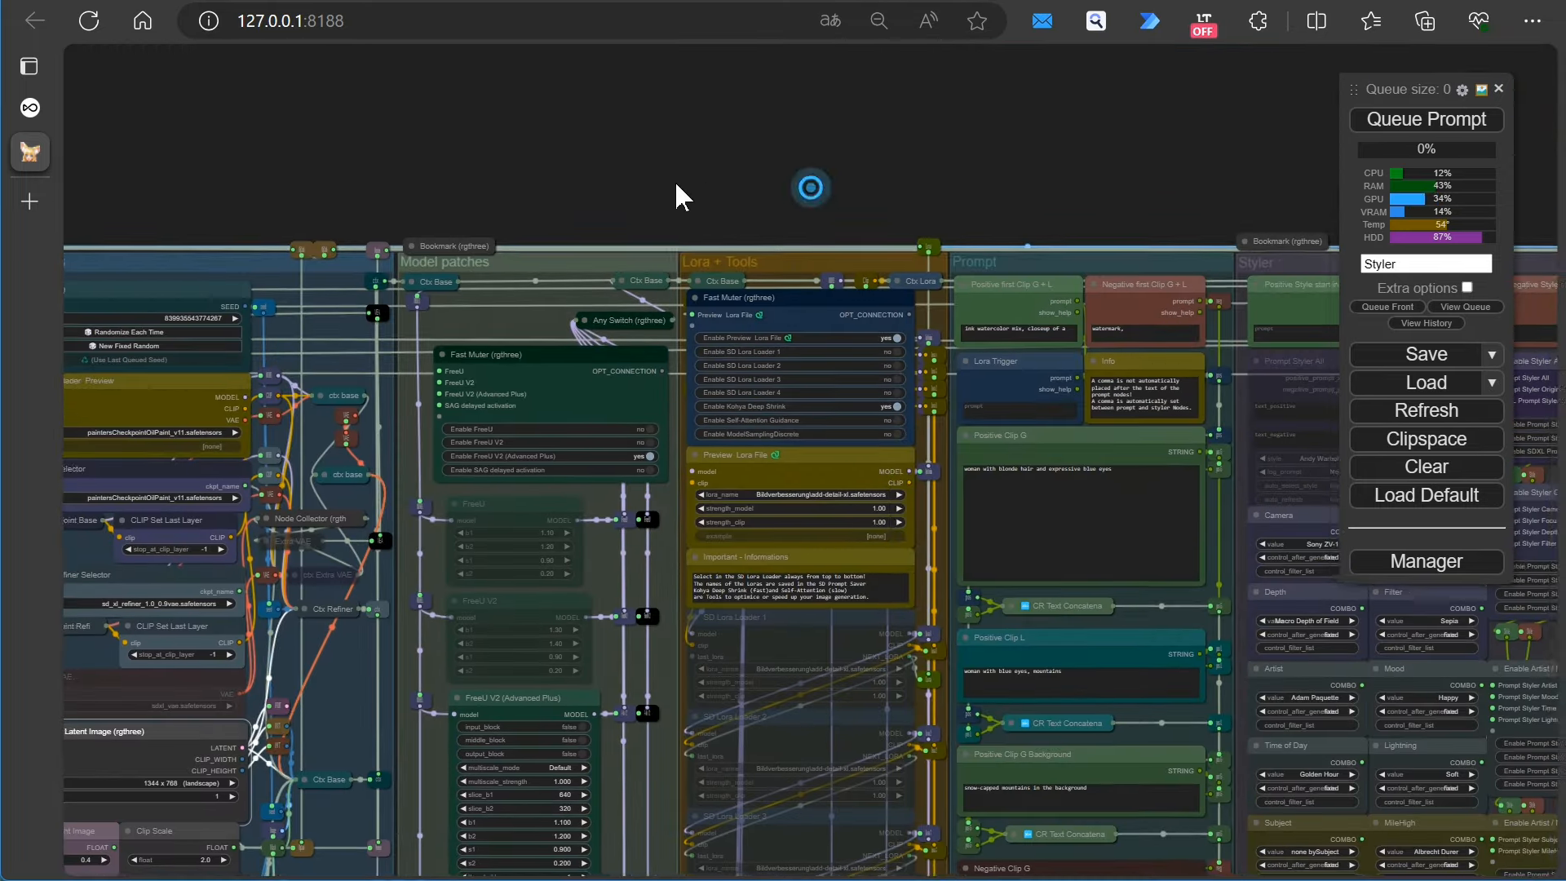
pyautogui.scroll(3)
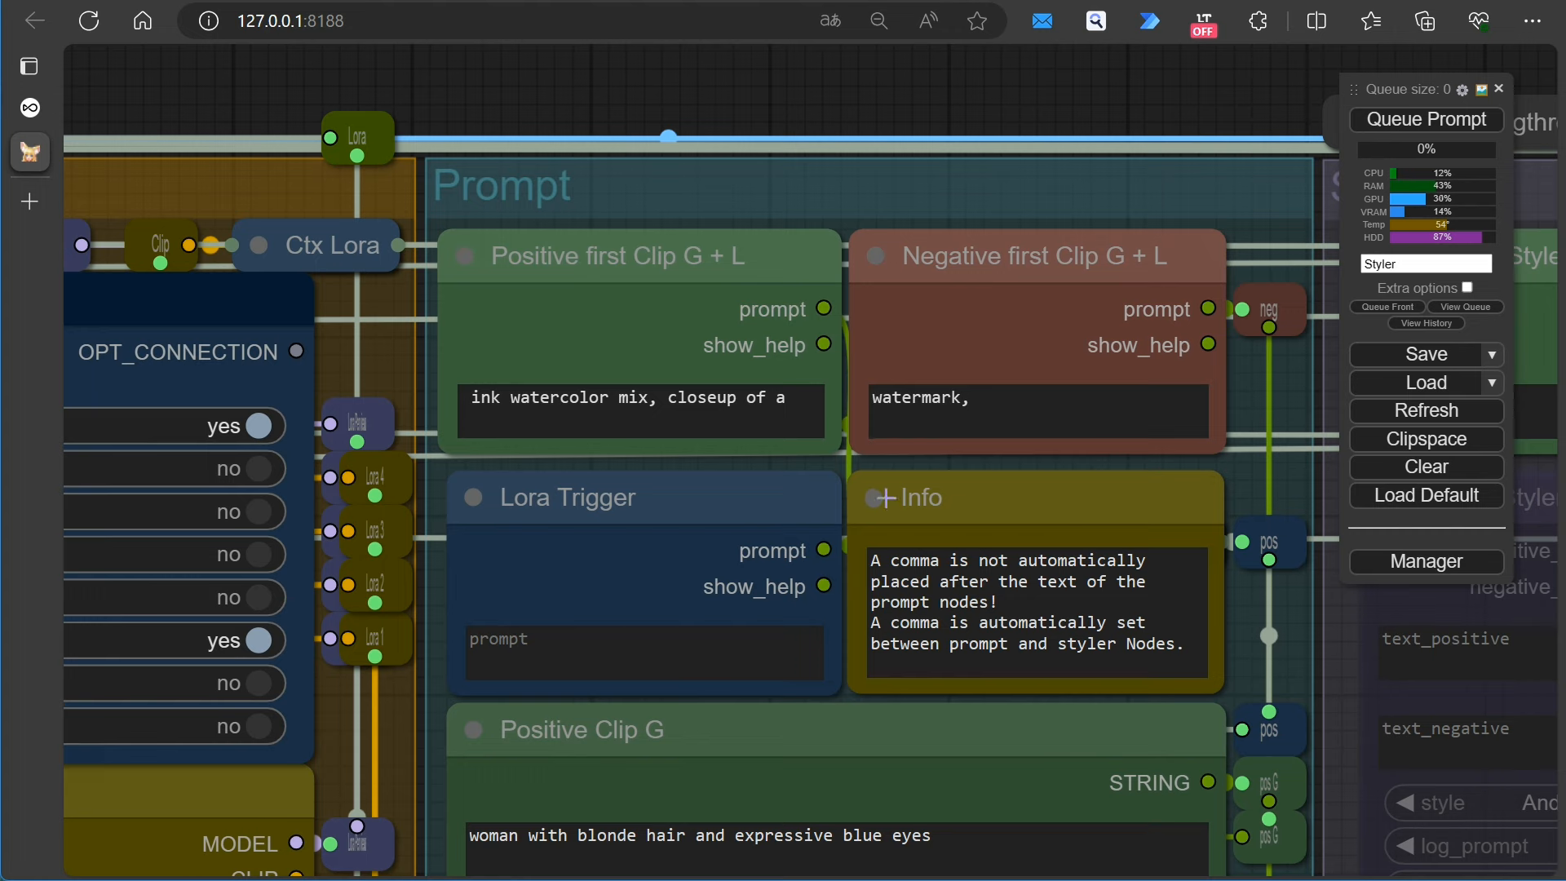
pyautogui.click(732, 208)
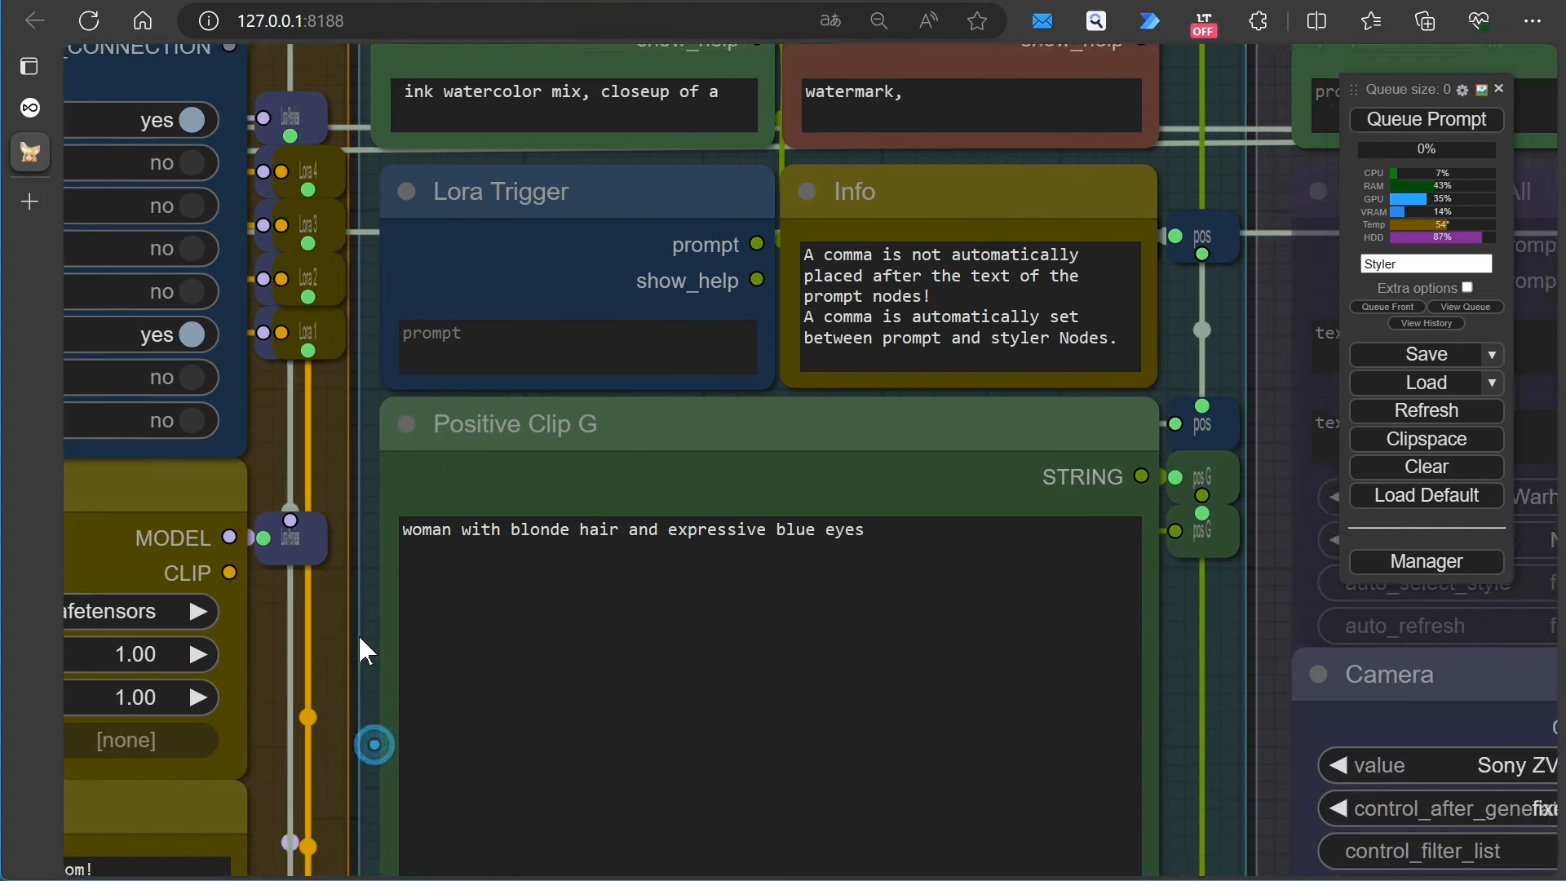
pyautogui.scroll(-3)
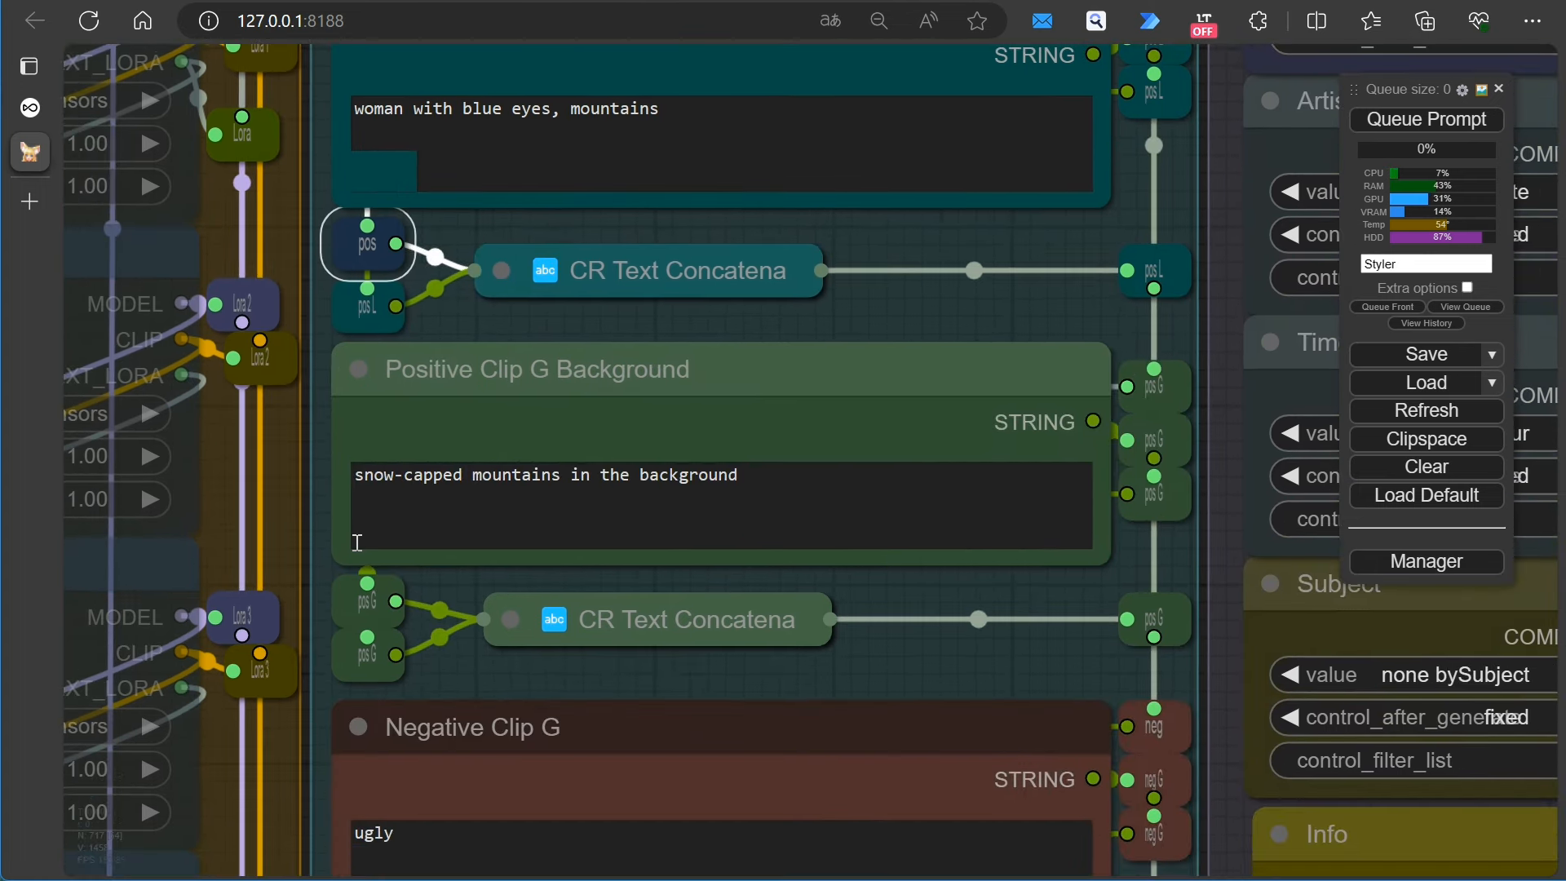
pyautogui.scroll(-3)
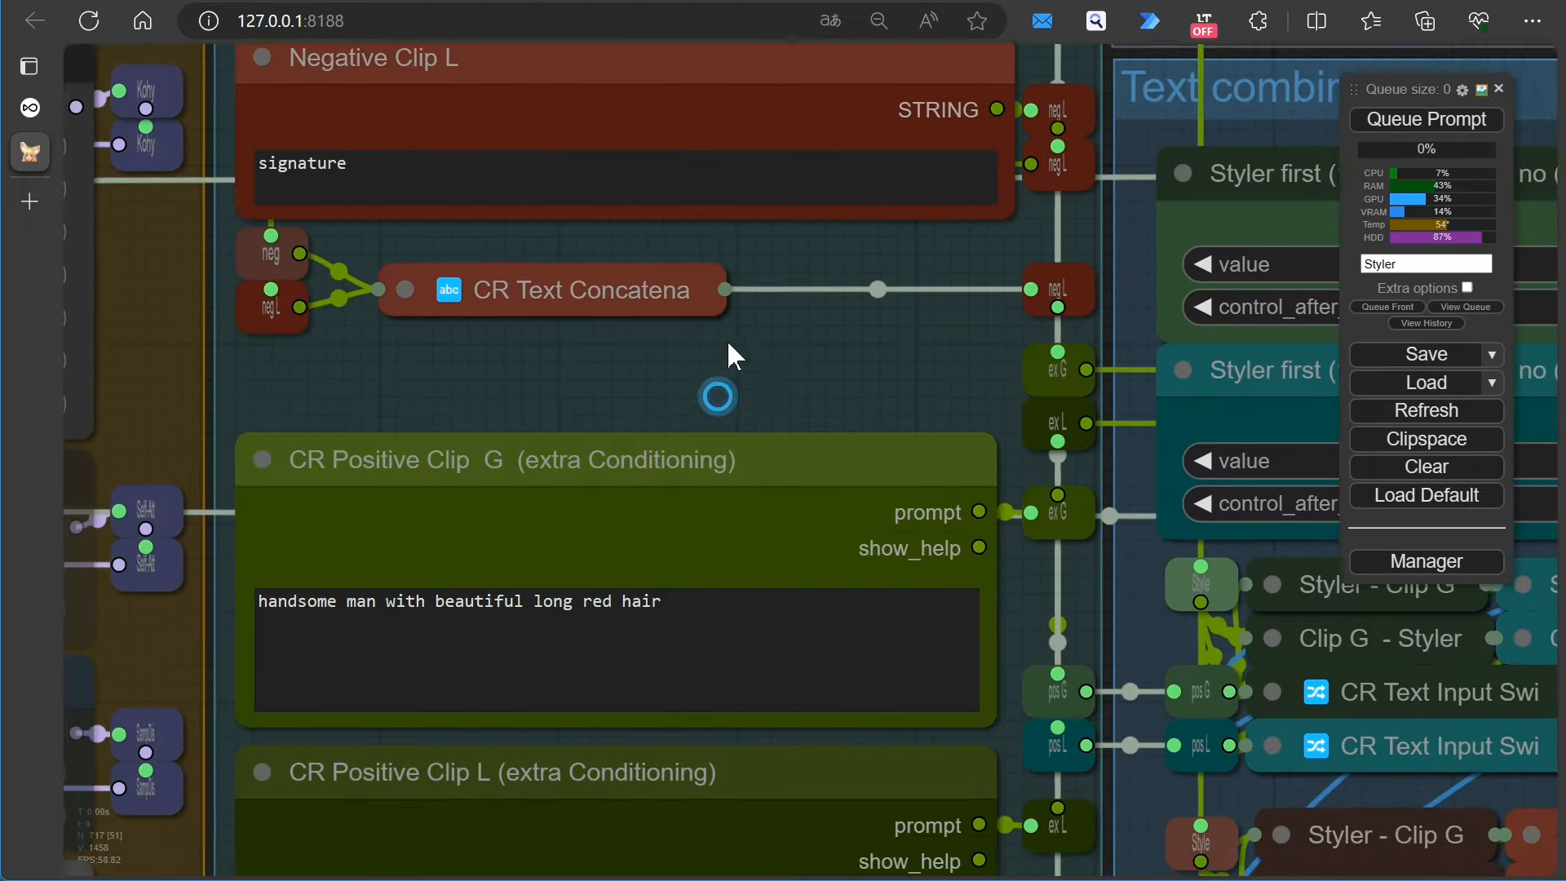
pyautogui.scroll(-3)
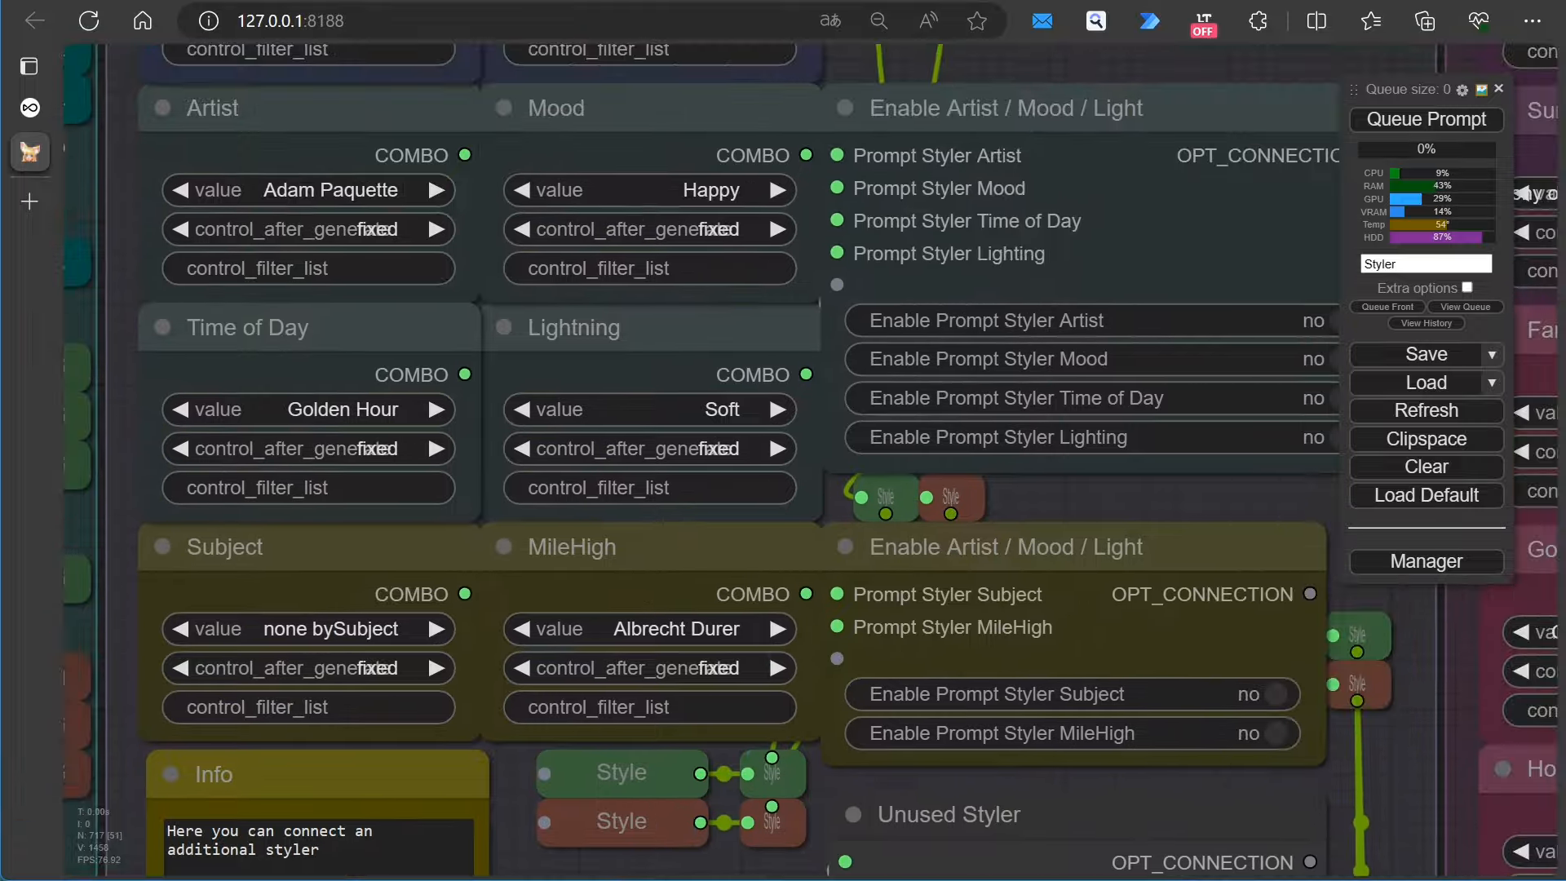
pyautogui.scroll(-3)
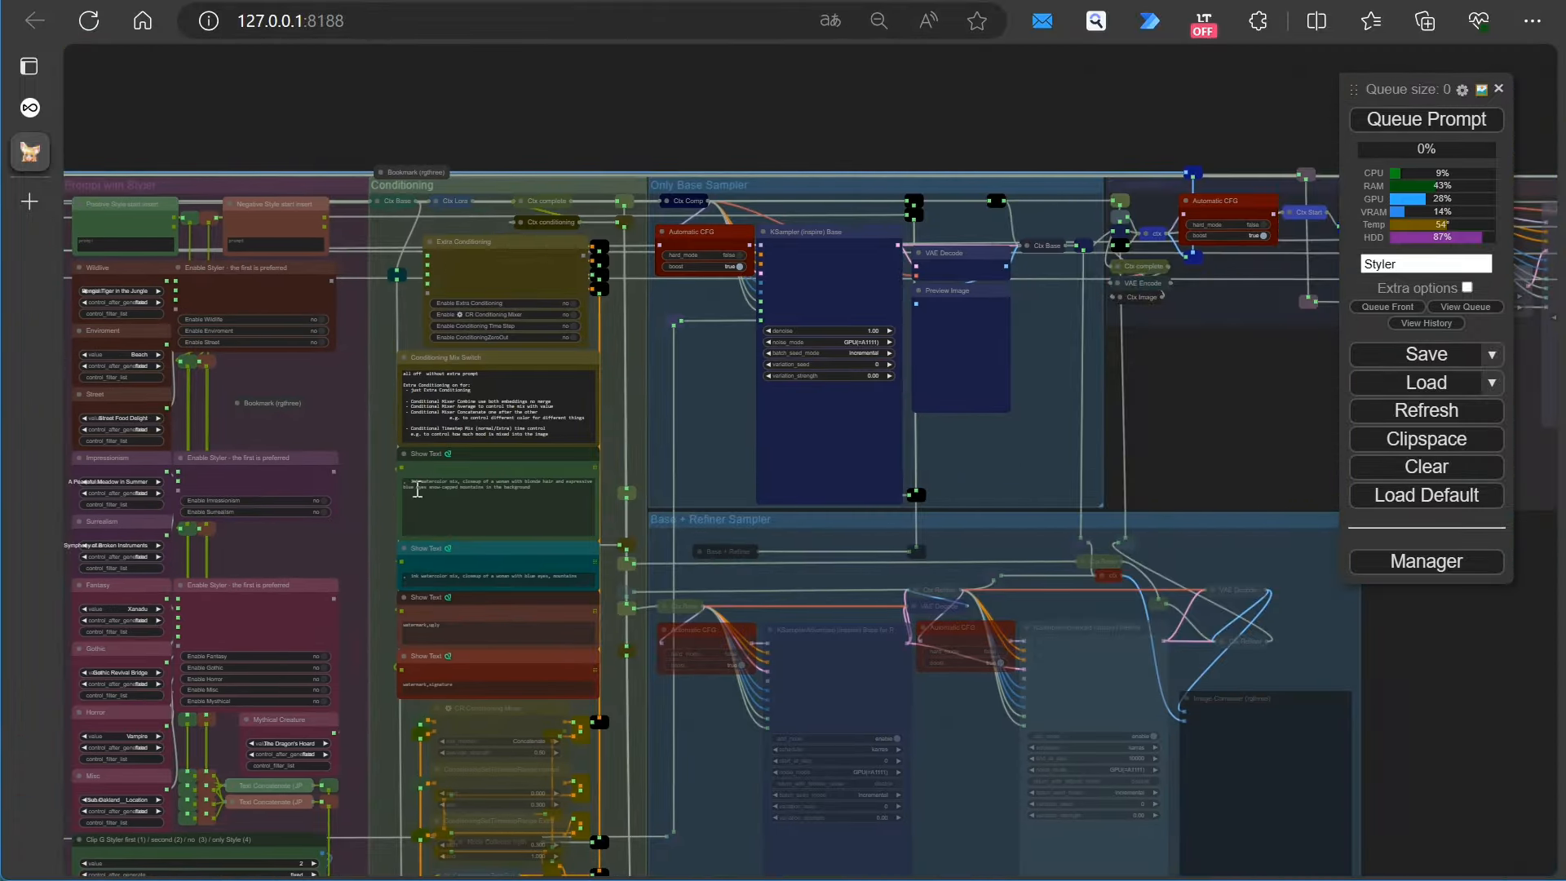
pyautogui.scroll(3)
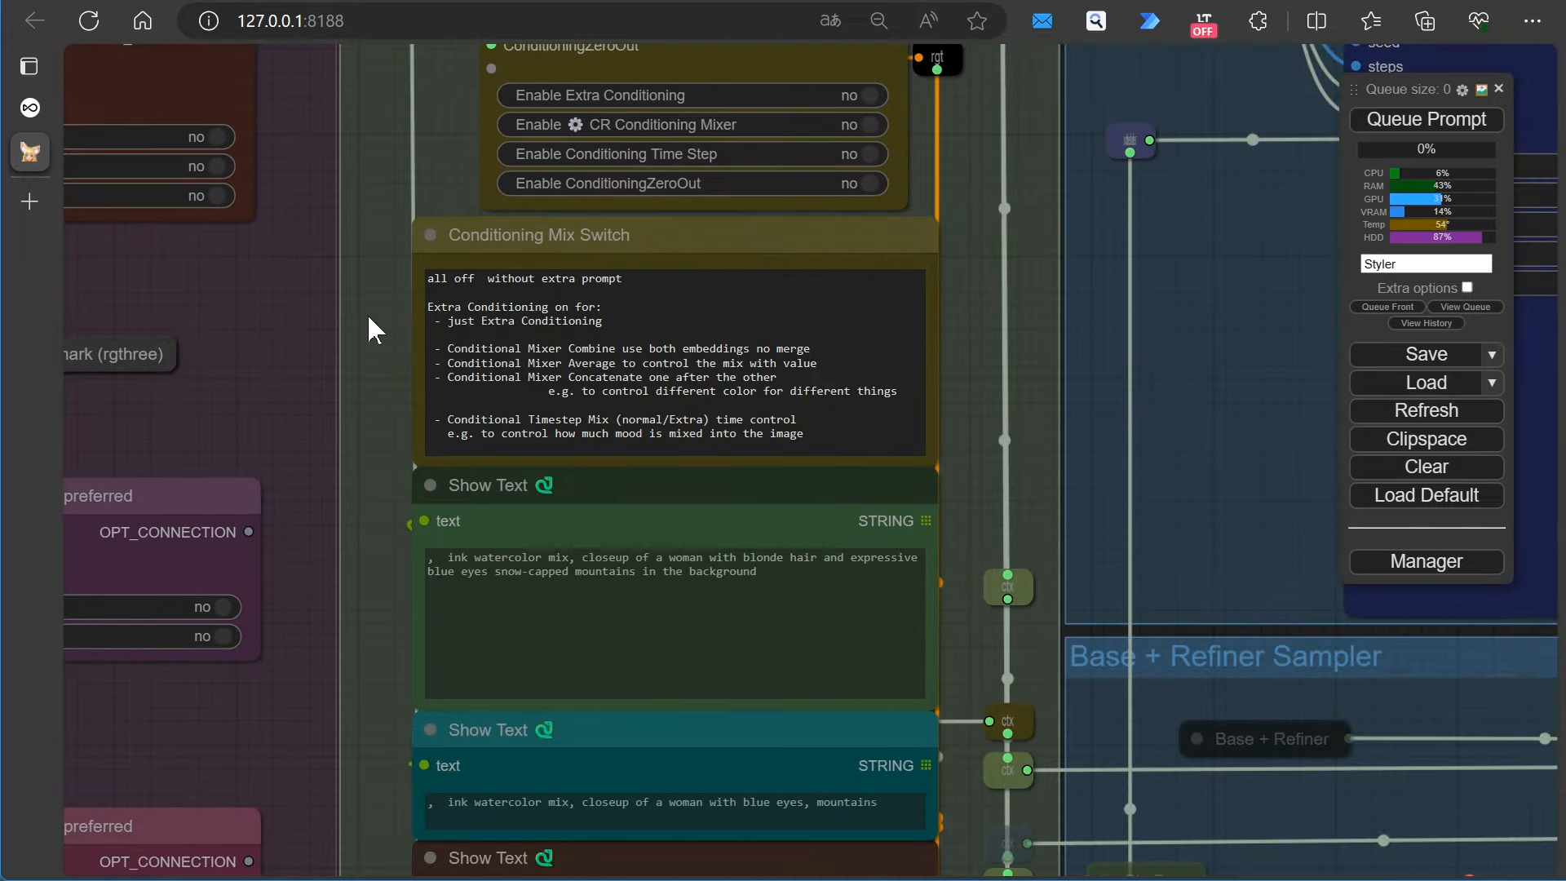
pyautogui.scroll(-3)
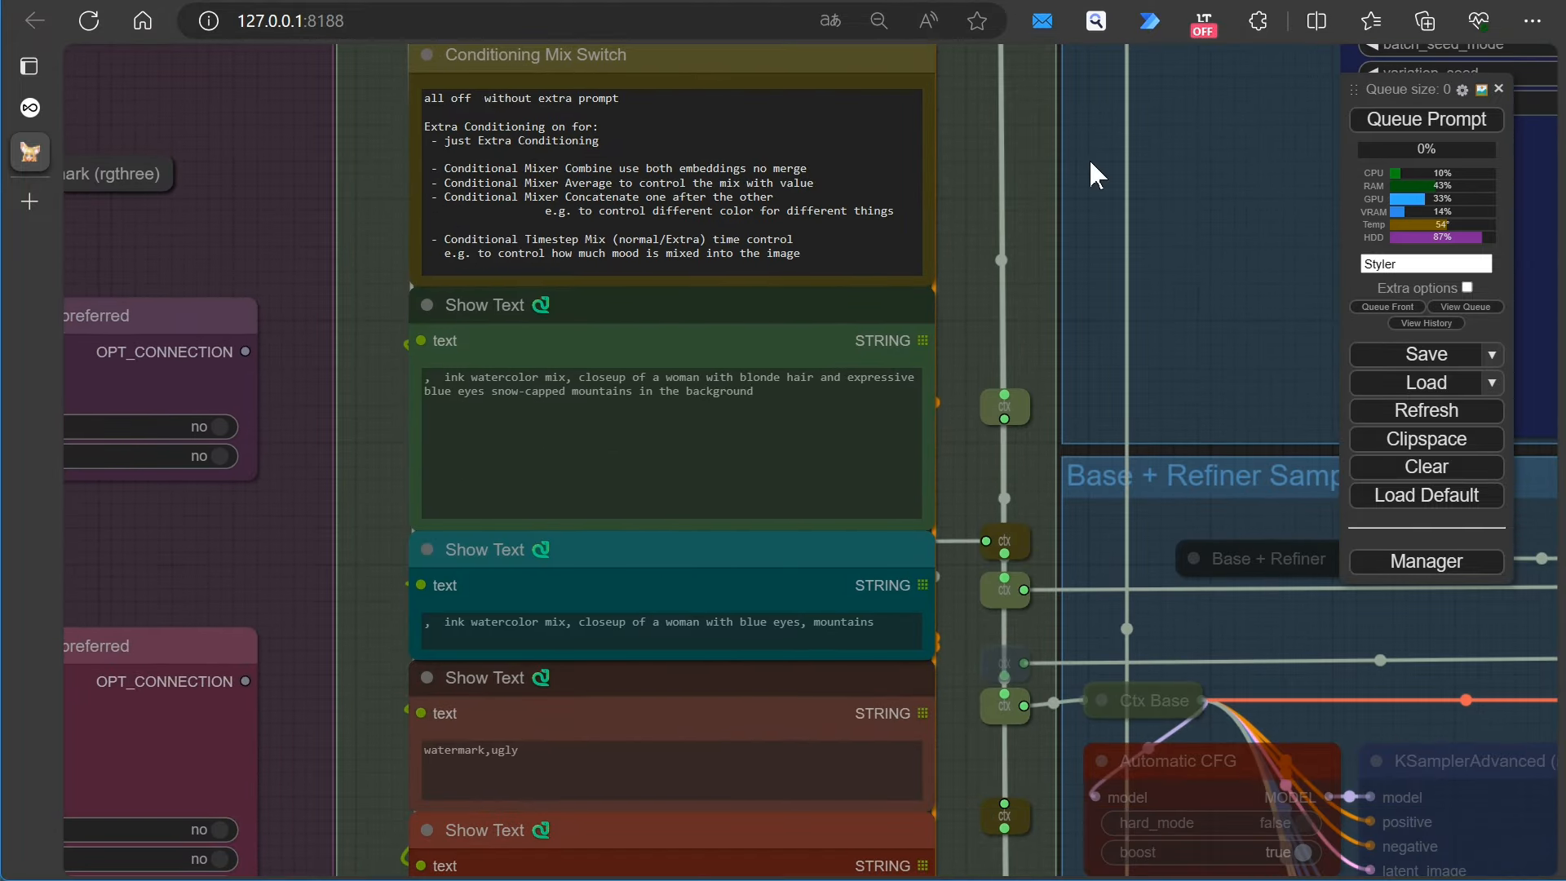
# Queue the prompt to generate the watercolor blonde portrait with mountains
pyautogui.rightClick(1095, 174)
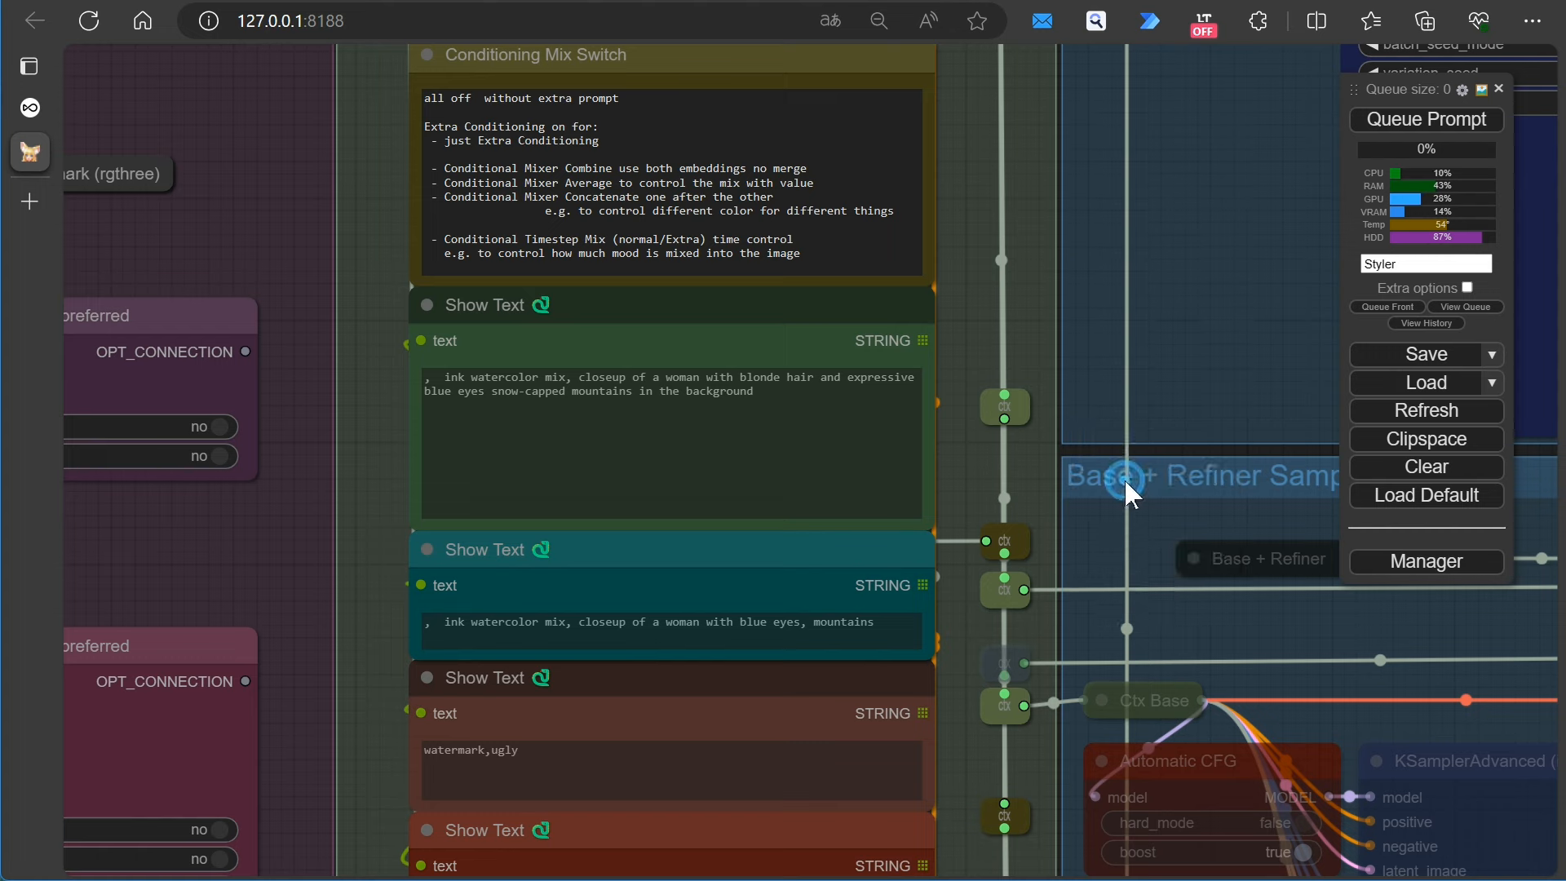
pyautogui.click(1426, 120)
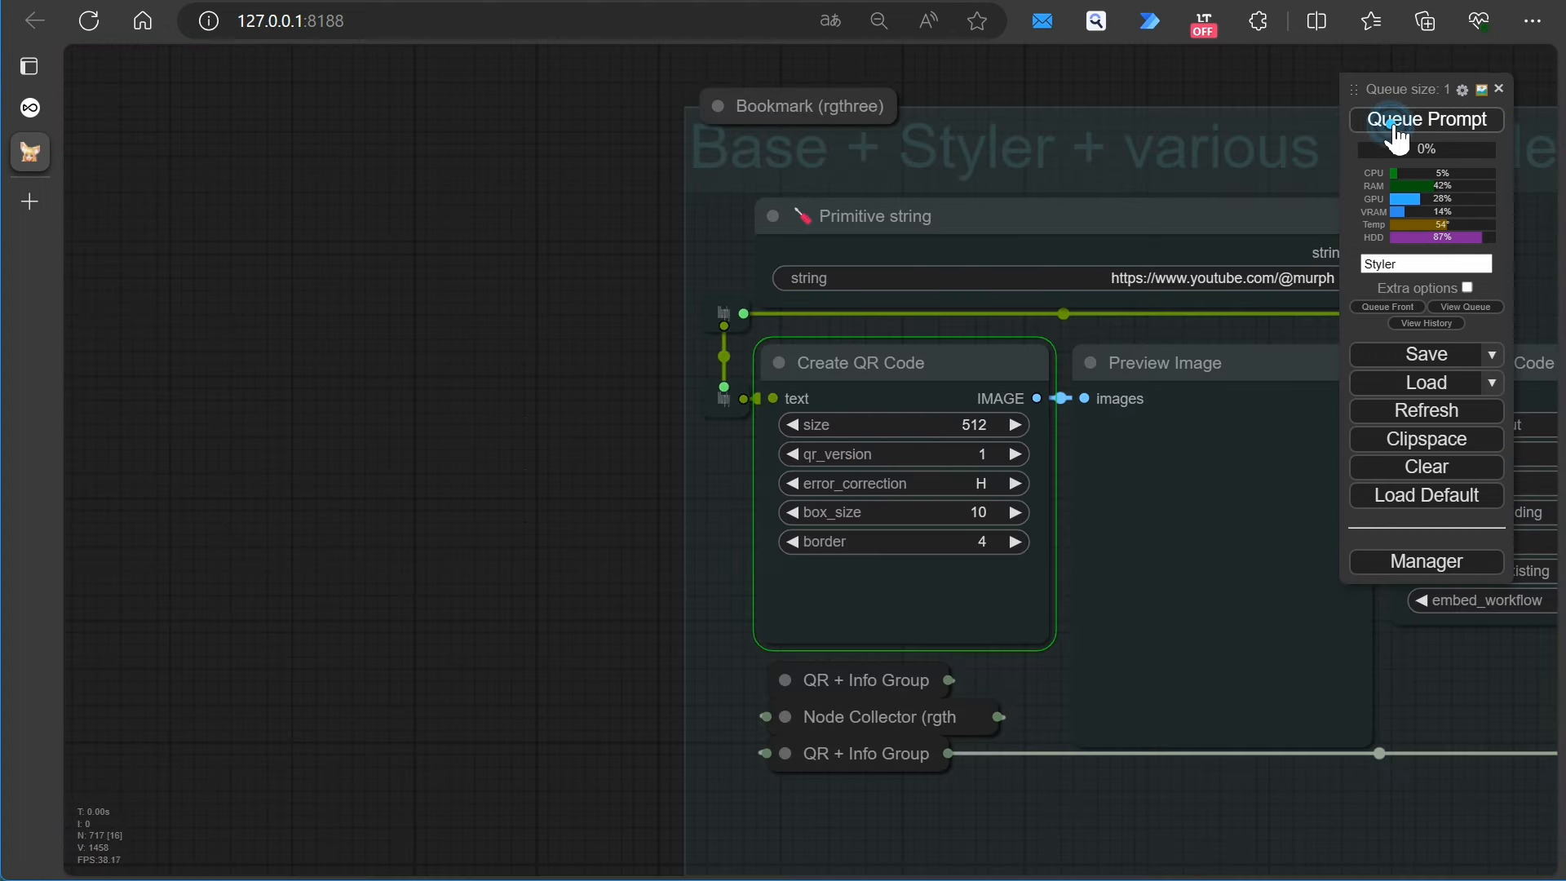
pyautogui.click(1423, 119)
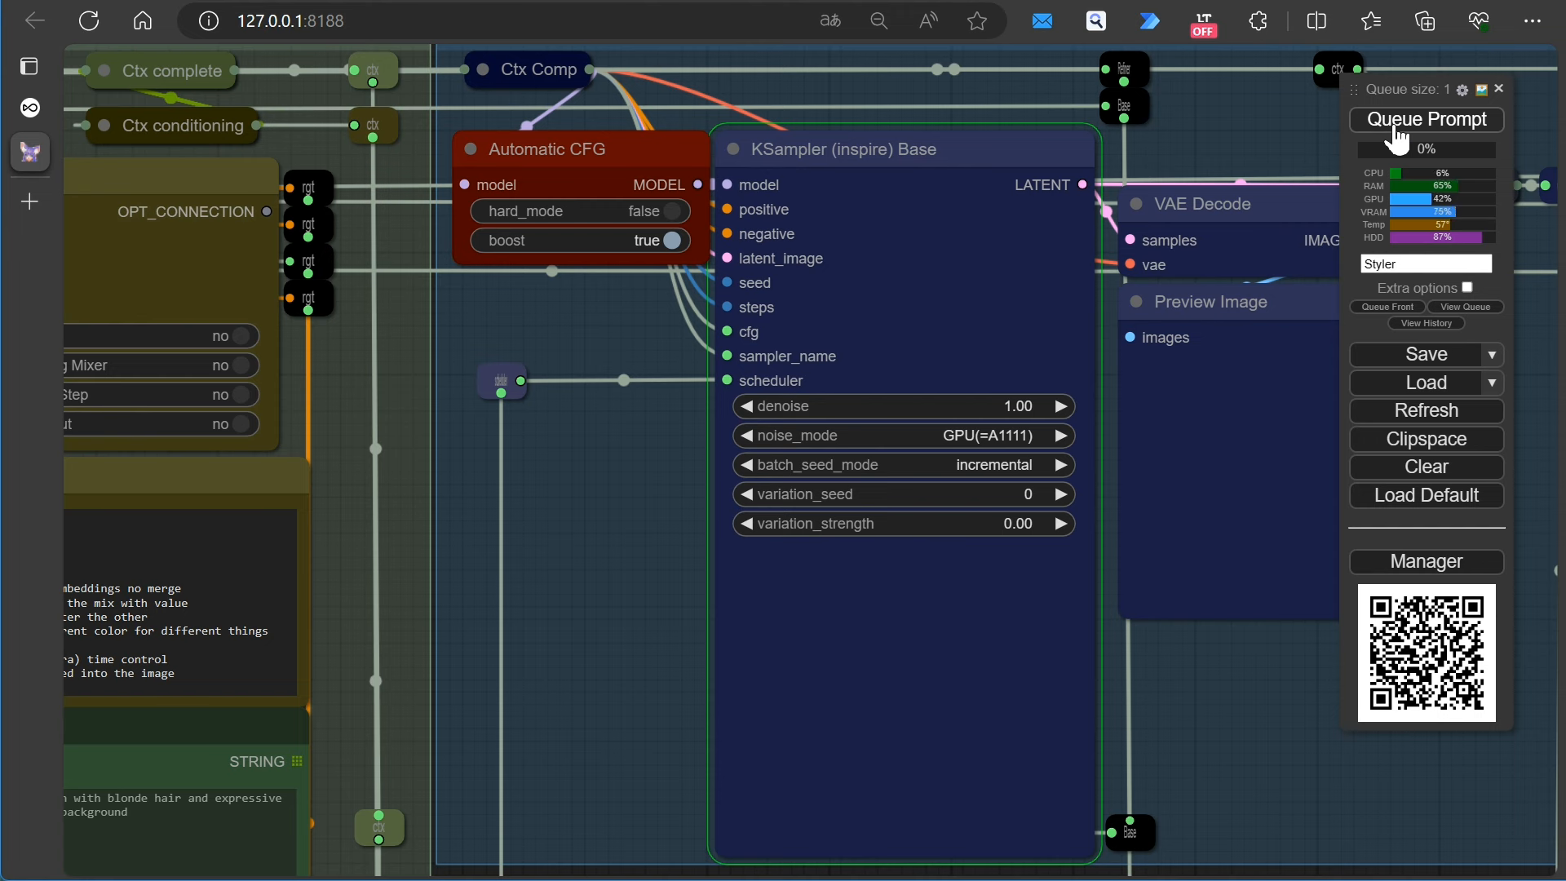
pyautogui.click(1425, 119)
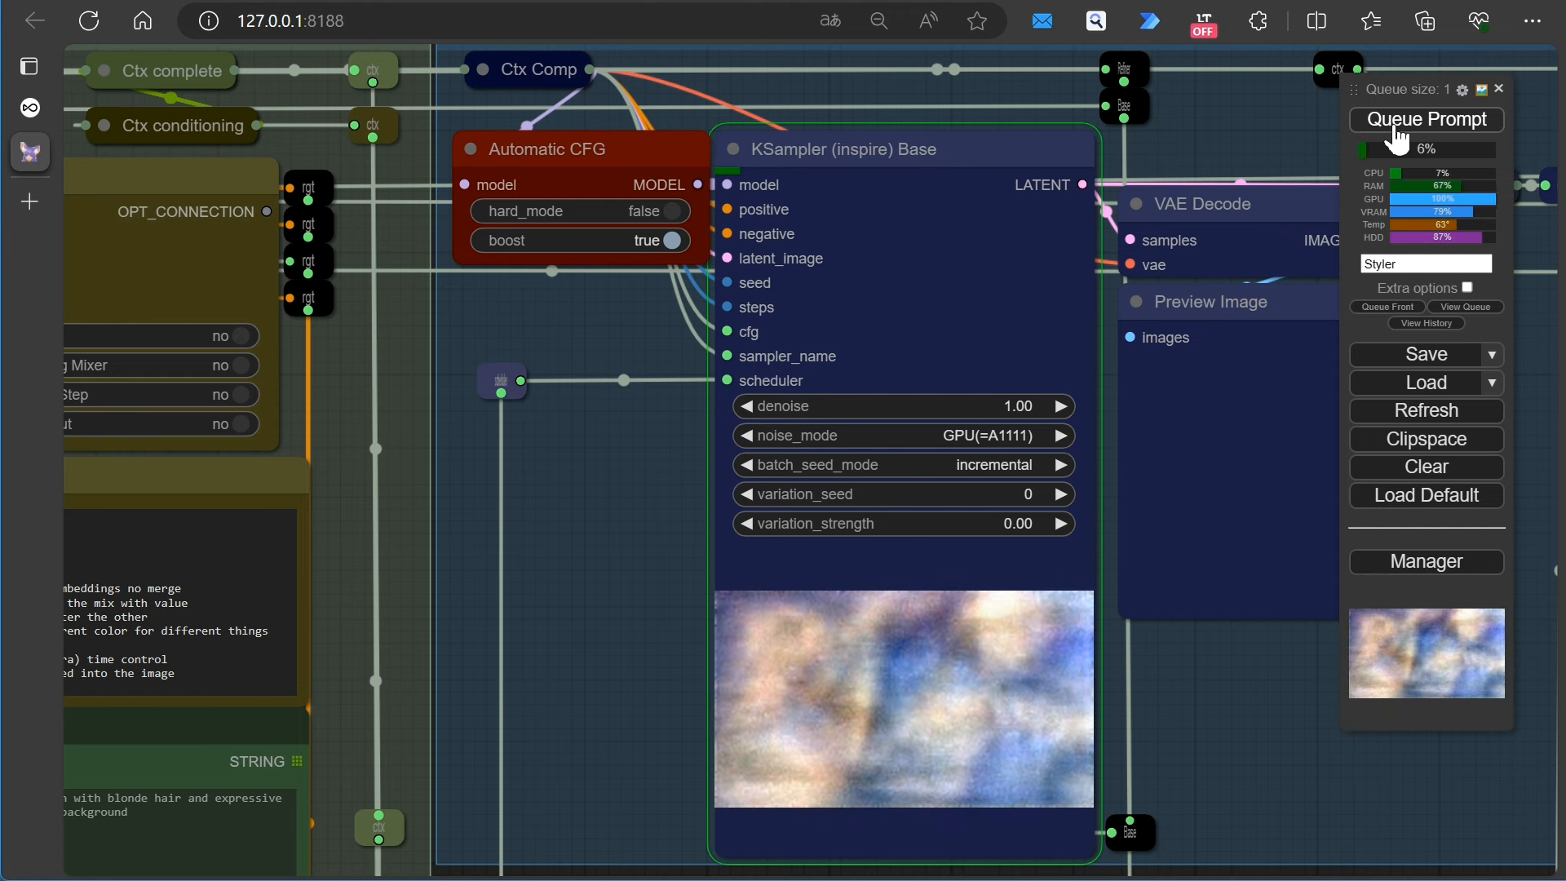
pyautogui.click(1425, 119)
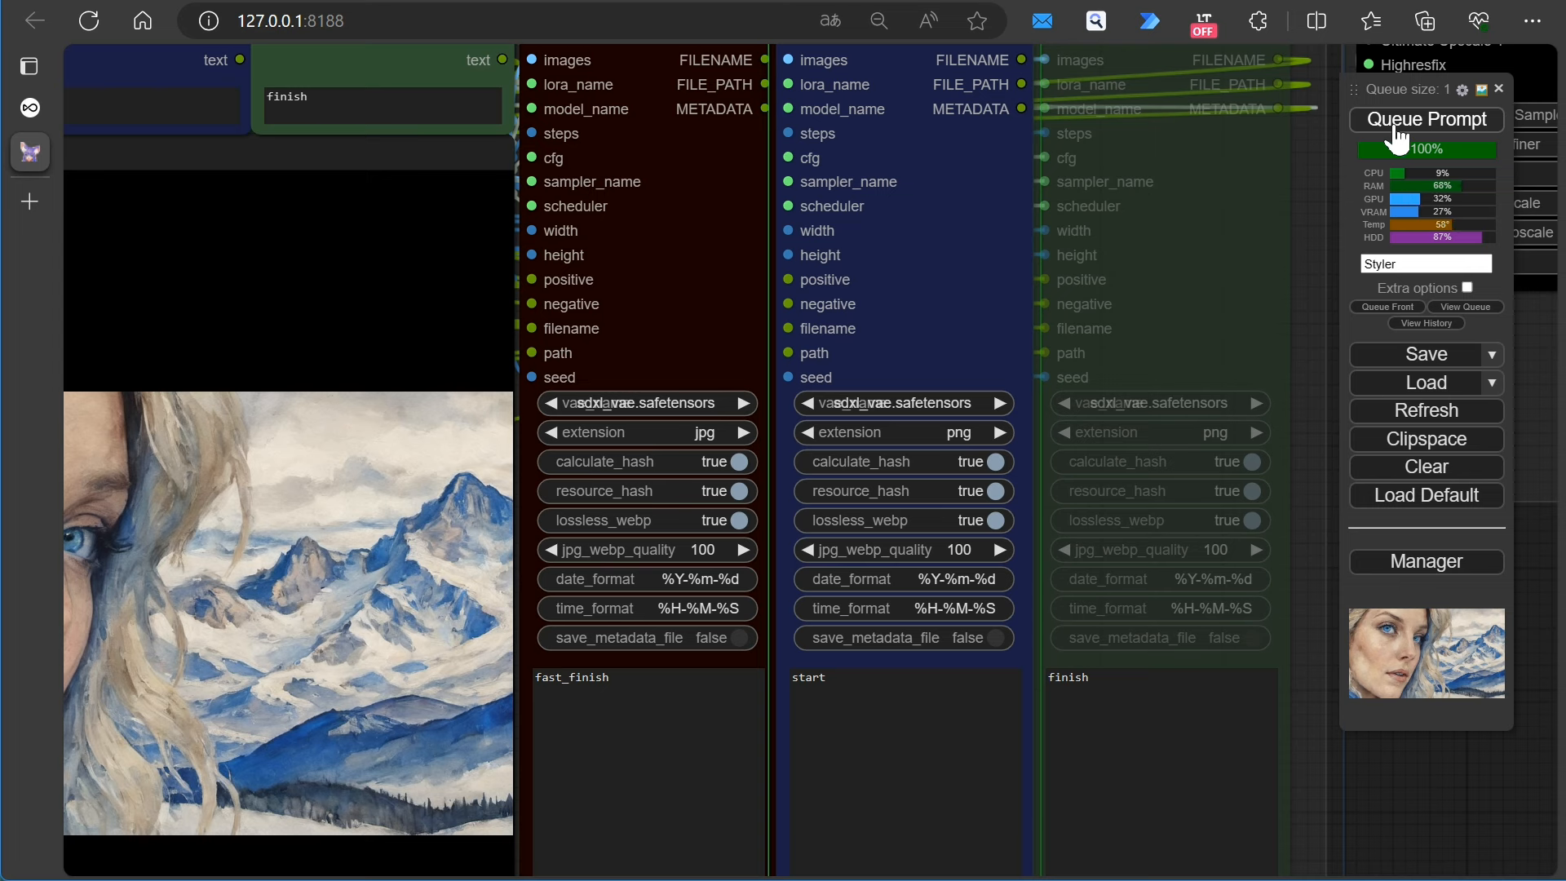
pyautogui.click(1425, 119)
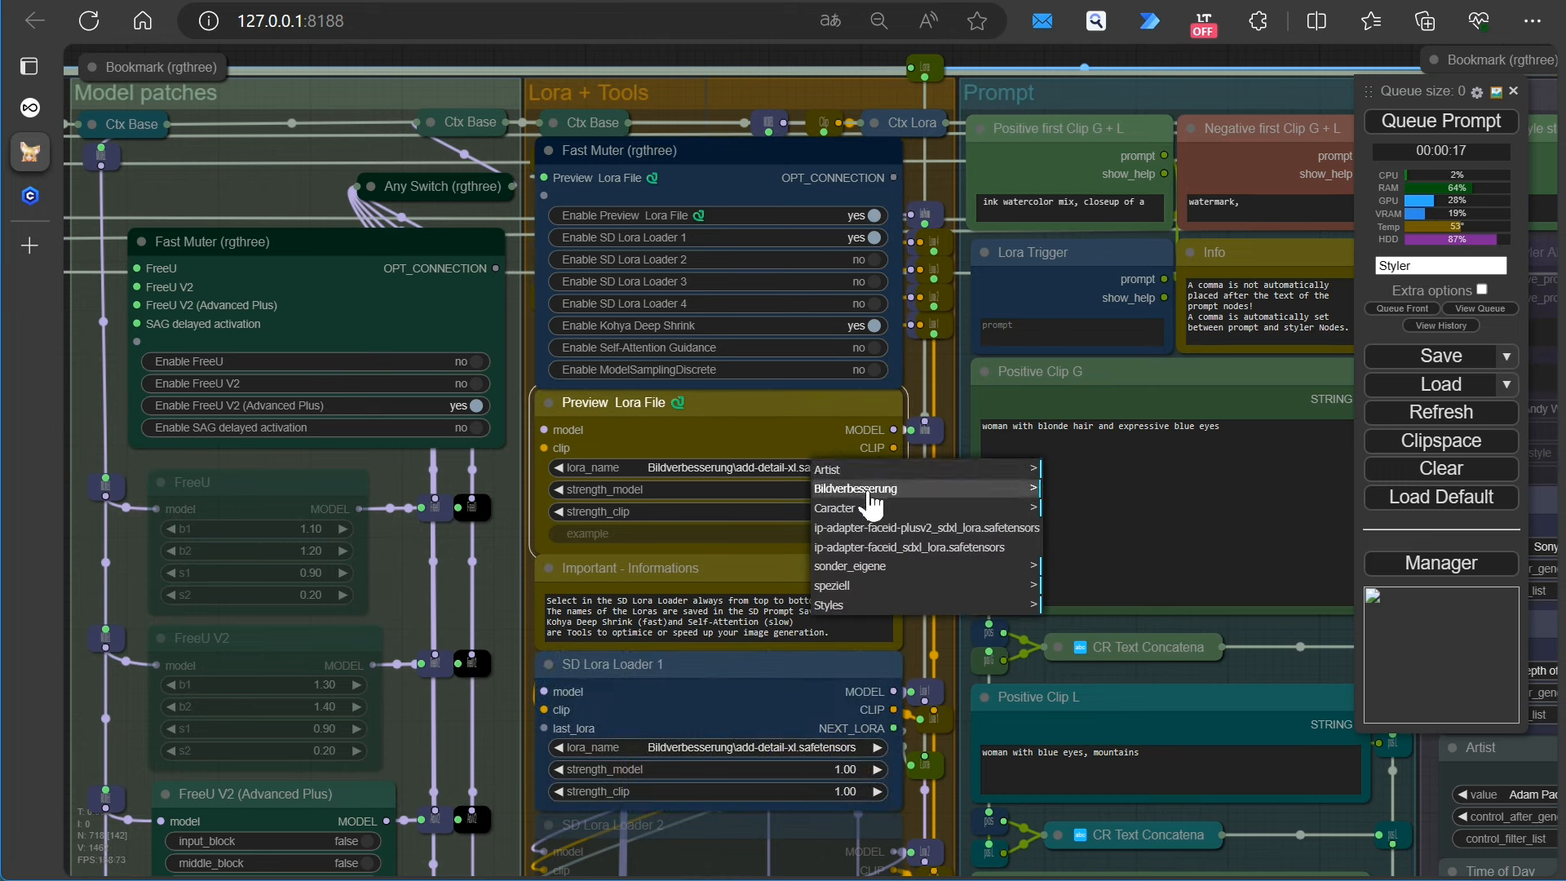
pyautogui.moveTo(874, 593)
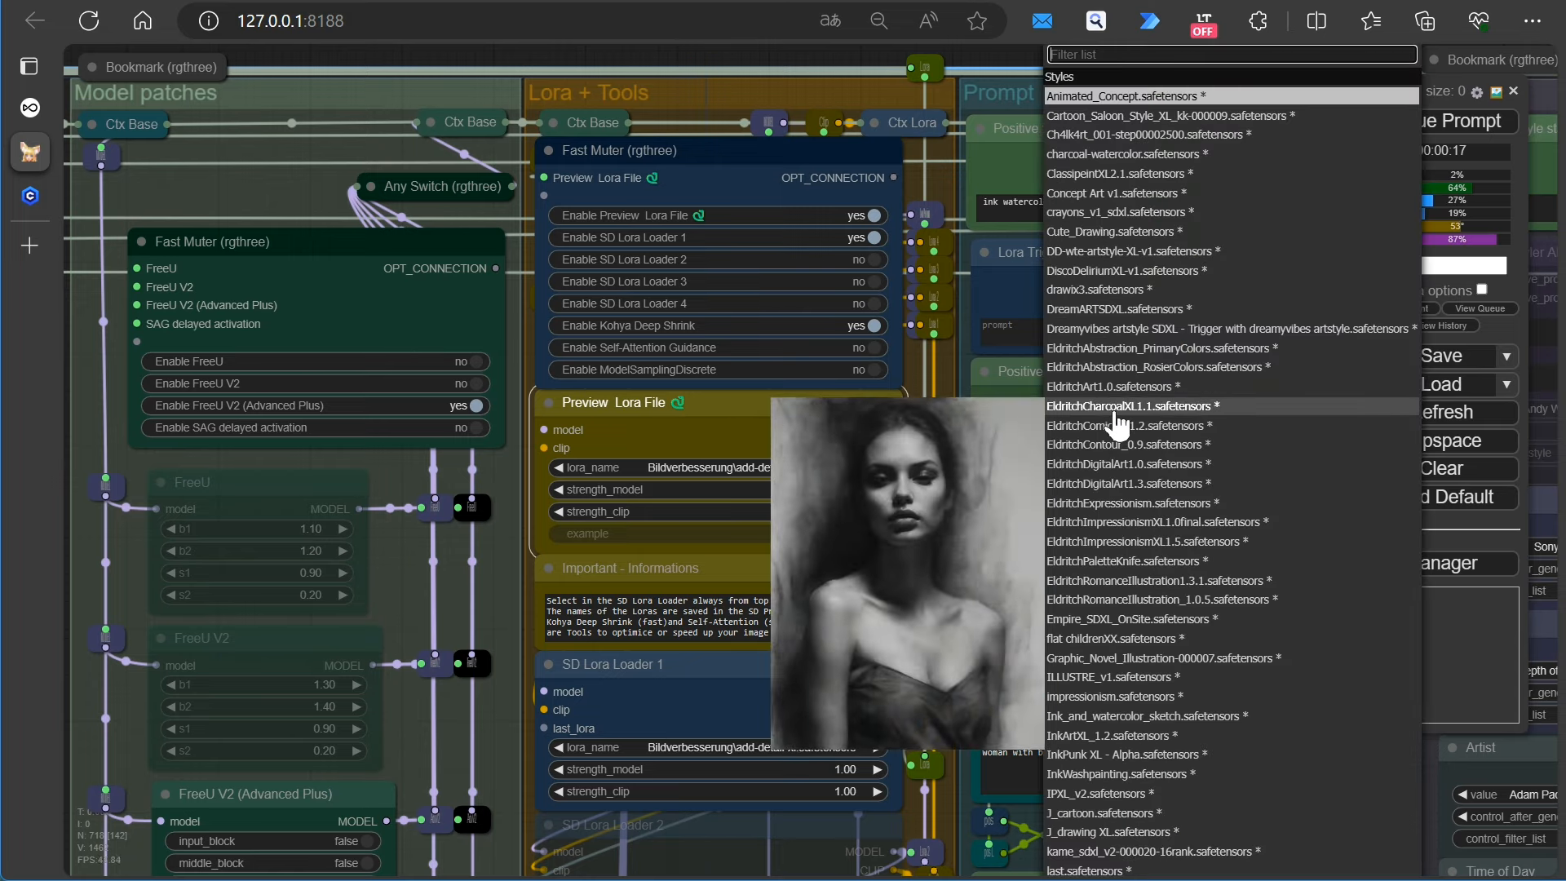
# Select EldritchCharcoalXL1.1 for the preview loader and view its LoRA info for trained words
pyautogui.click(1128, 406)
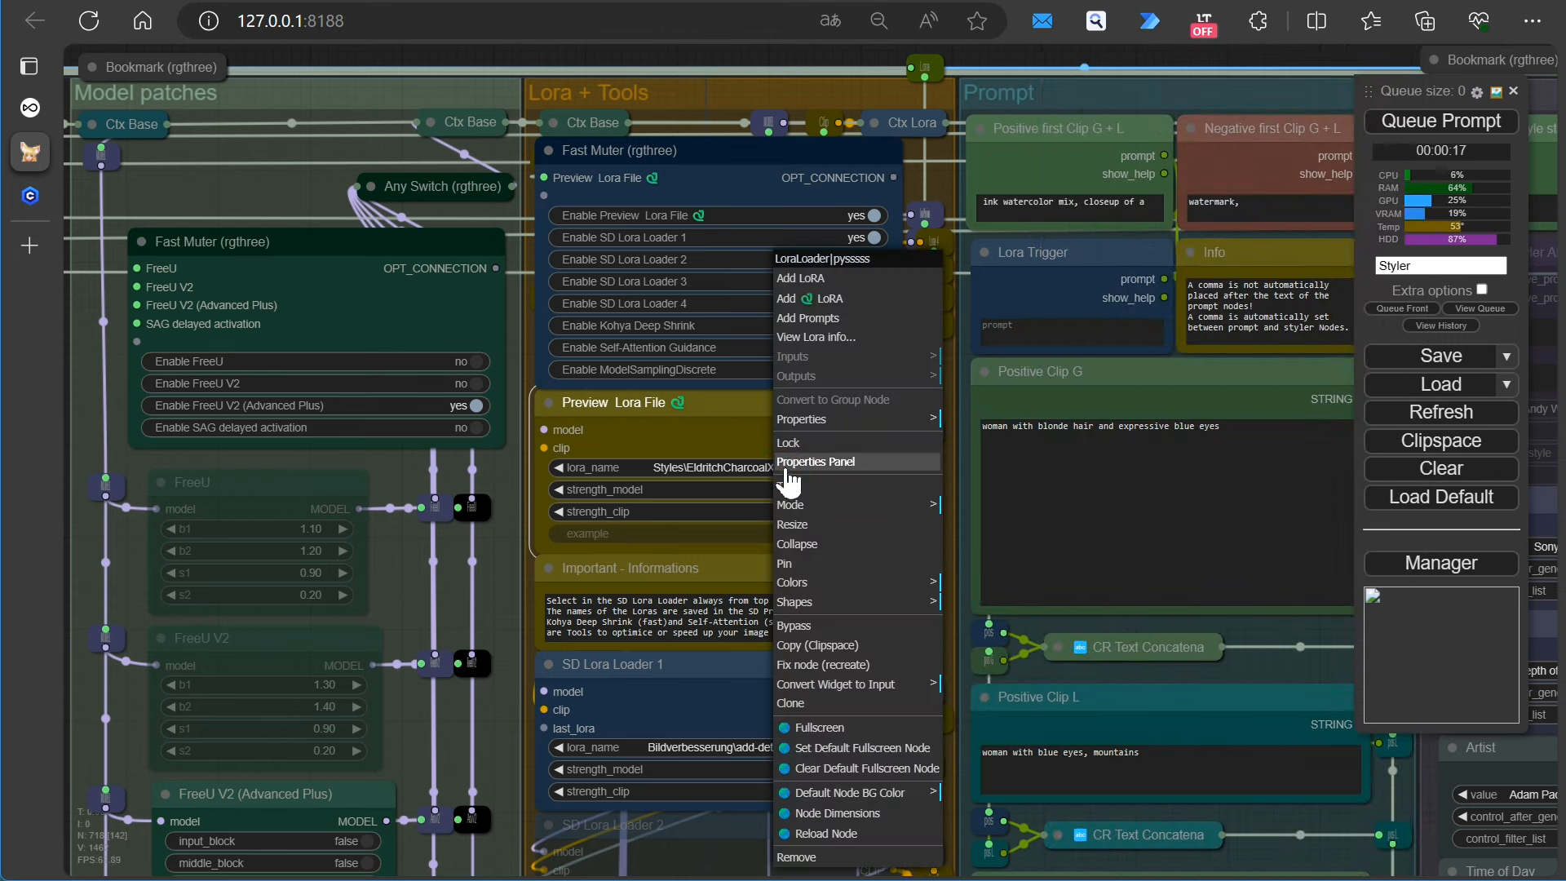
pyautogui.moveTo(820, 357)
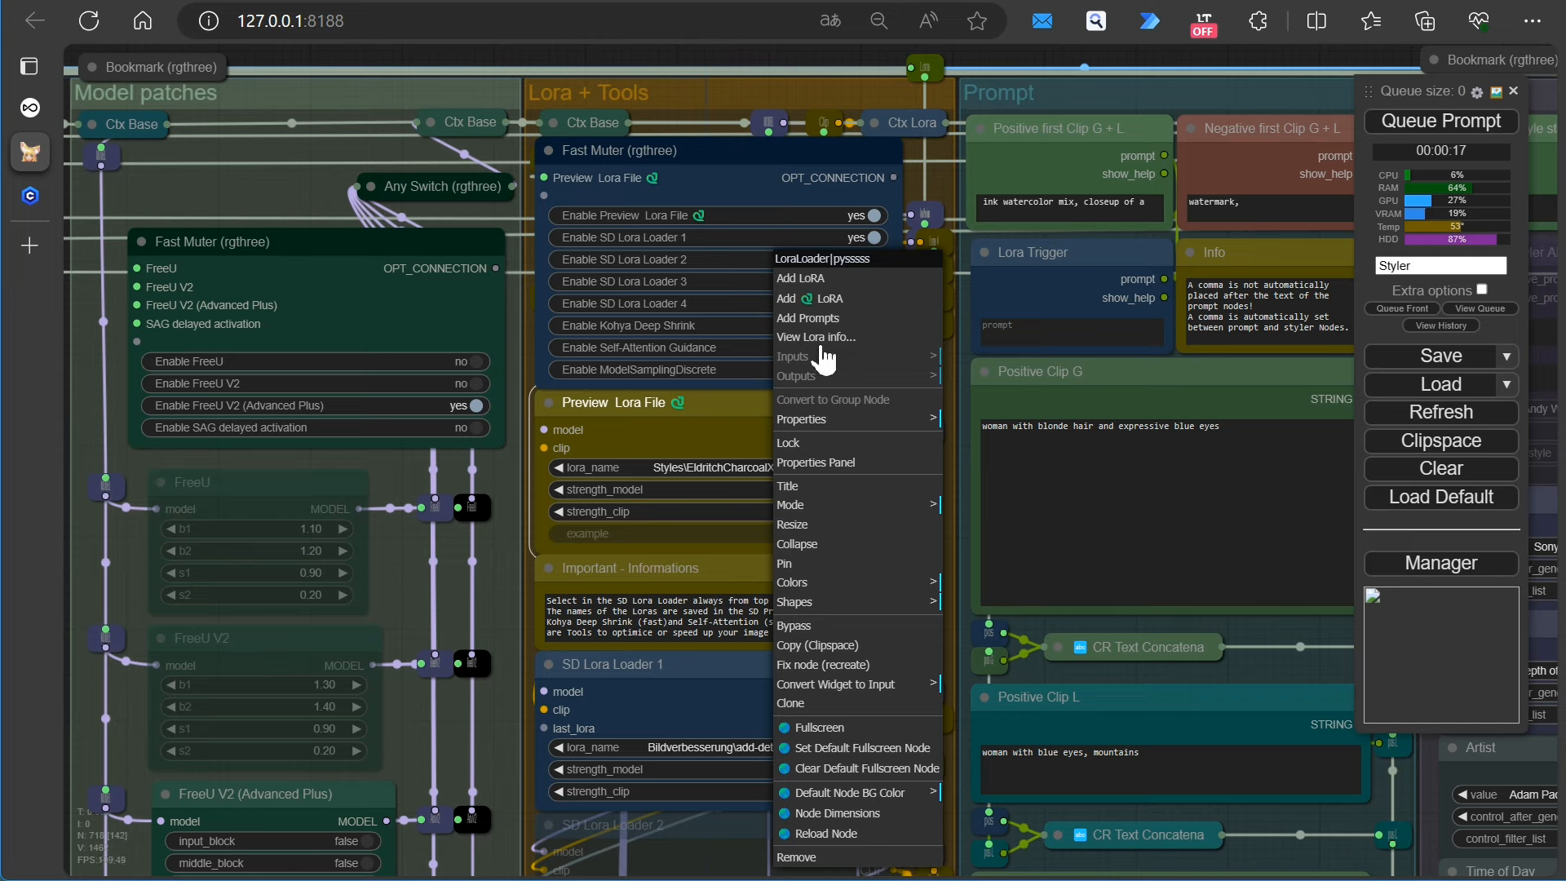
pyautogui.click(815, 336)
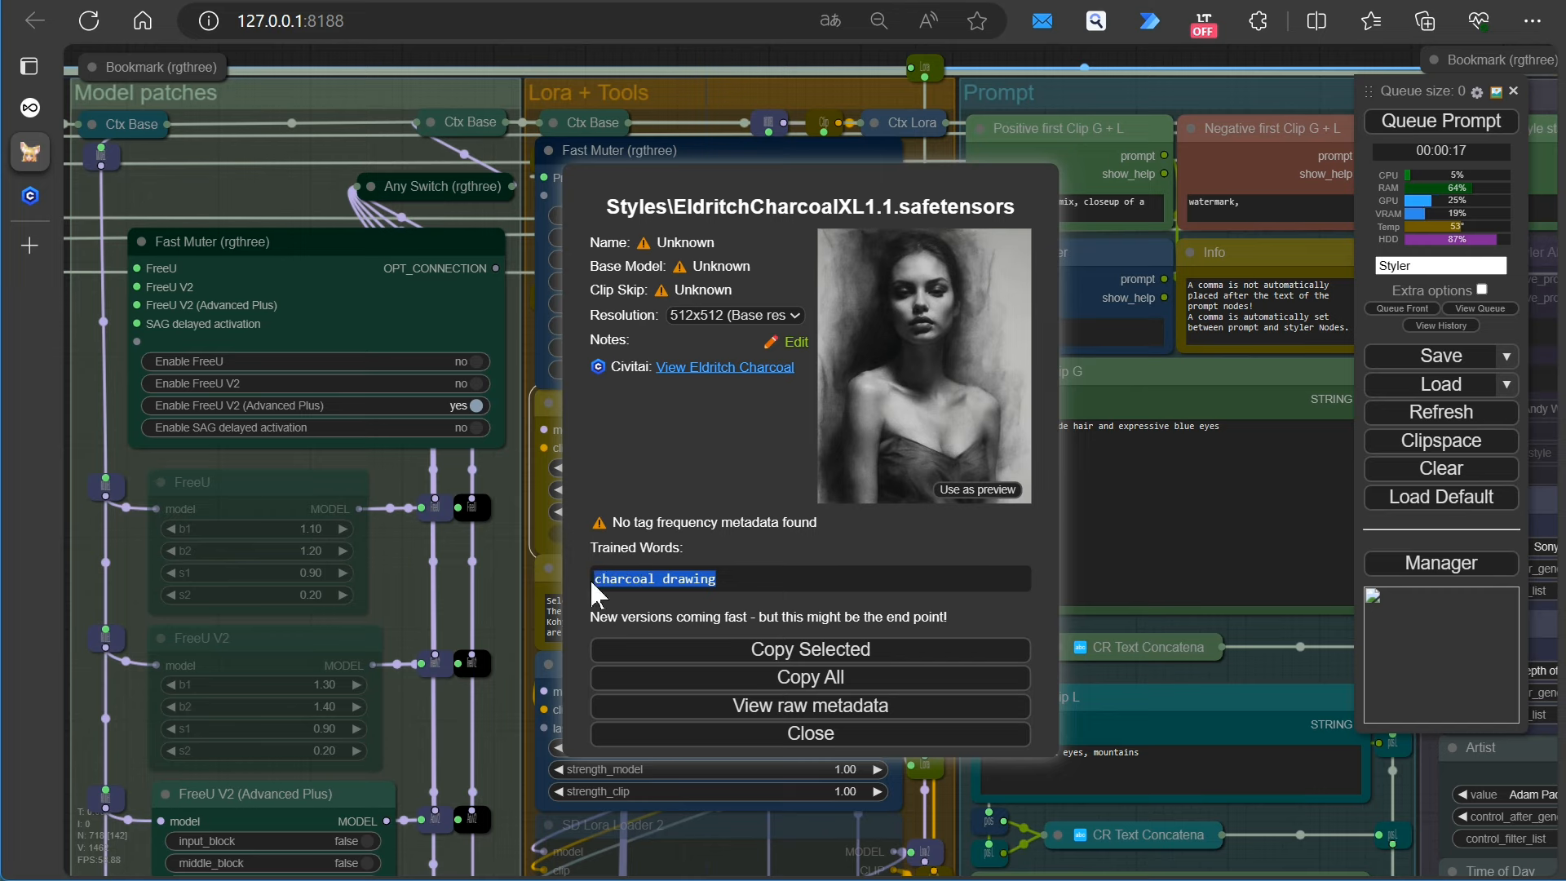
pyautogui.moveTo(790, 734)
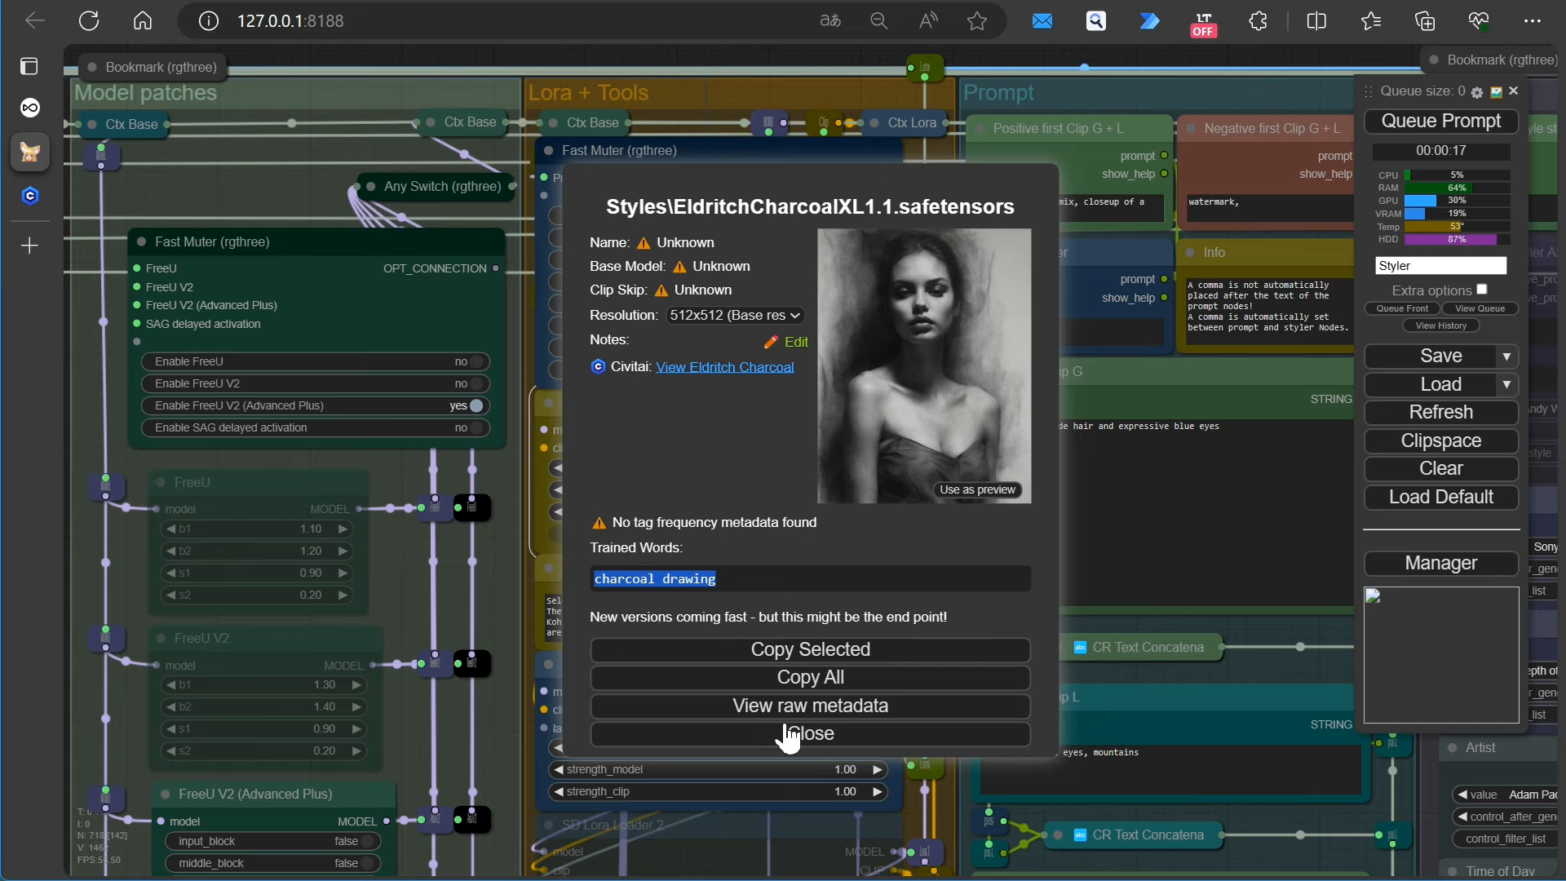
# Enter 'charcoal drawing' as the LoRA trigger and queue a new generation
pyautogui.click(810, 733)
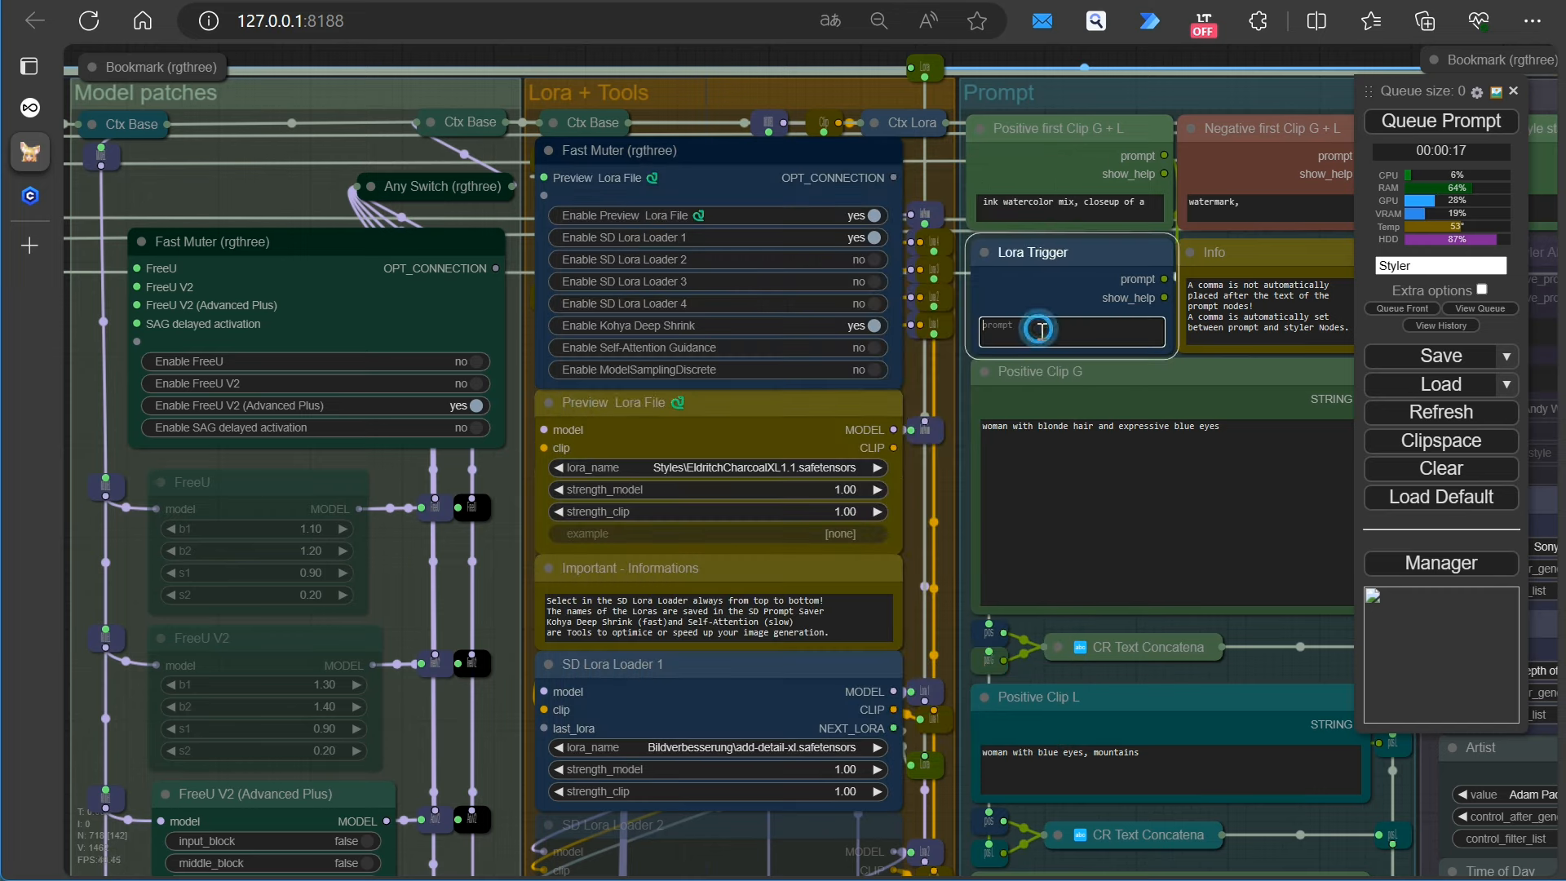
pyautogui.write('charcoal drawing')
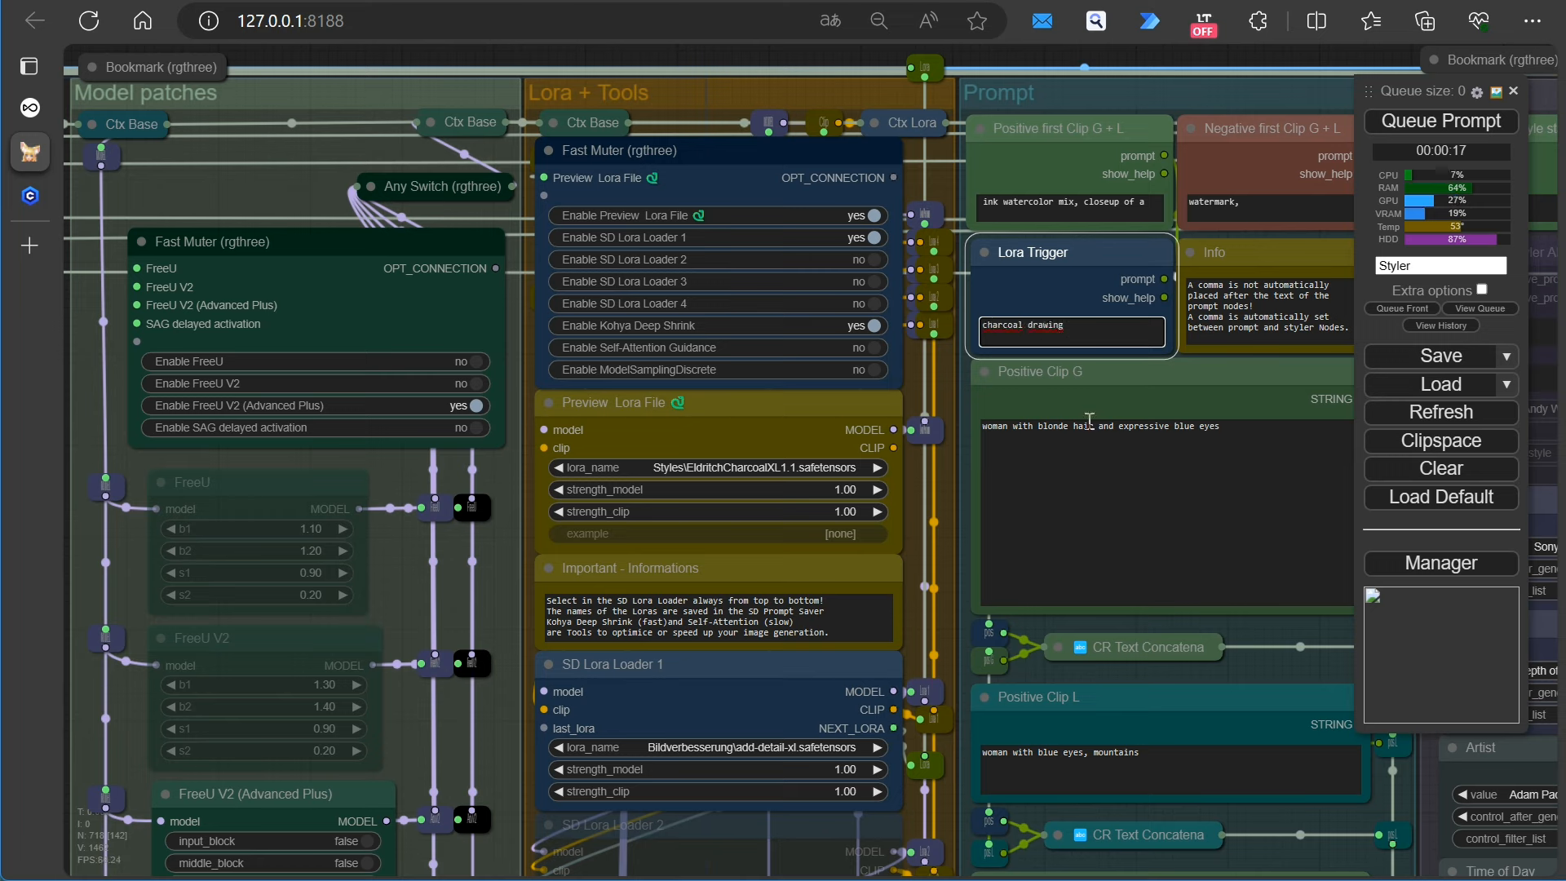
pyautogui.click(1086, 205)
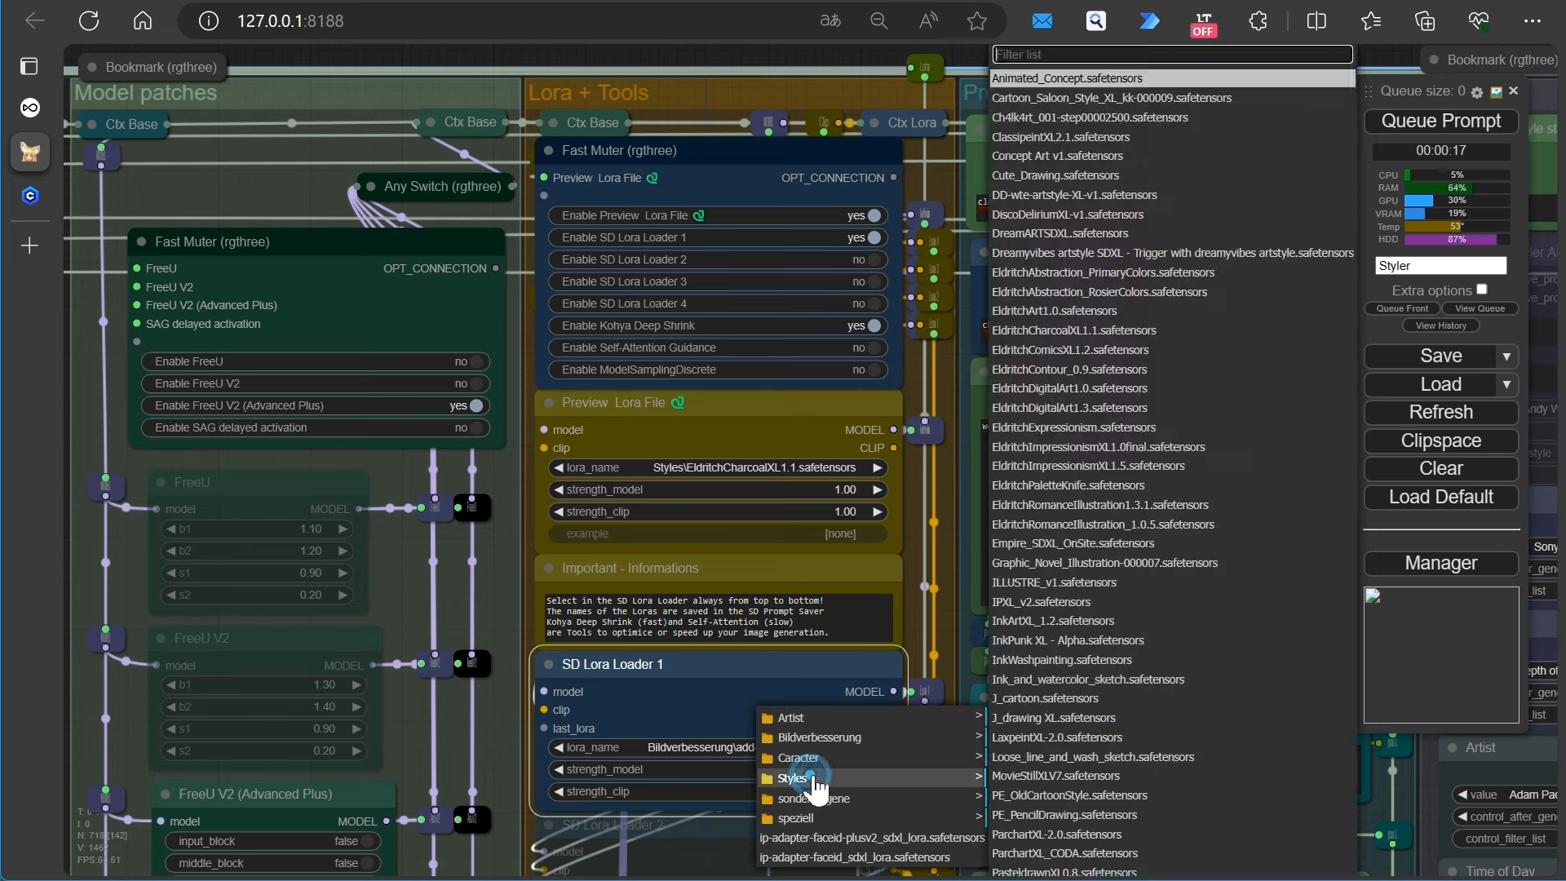
pyautogui.moveTo(1069, 388)
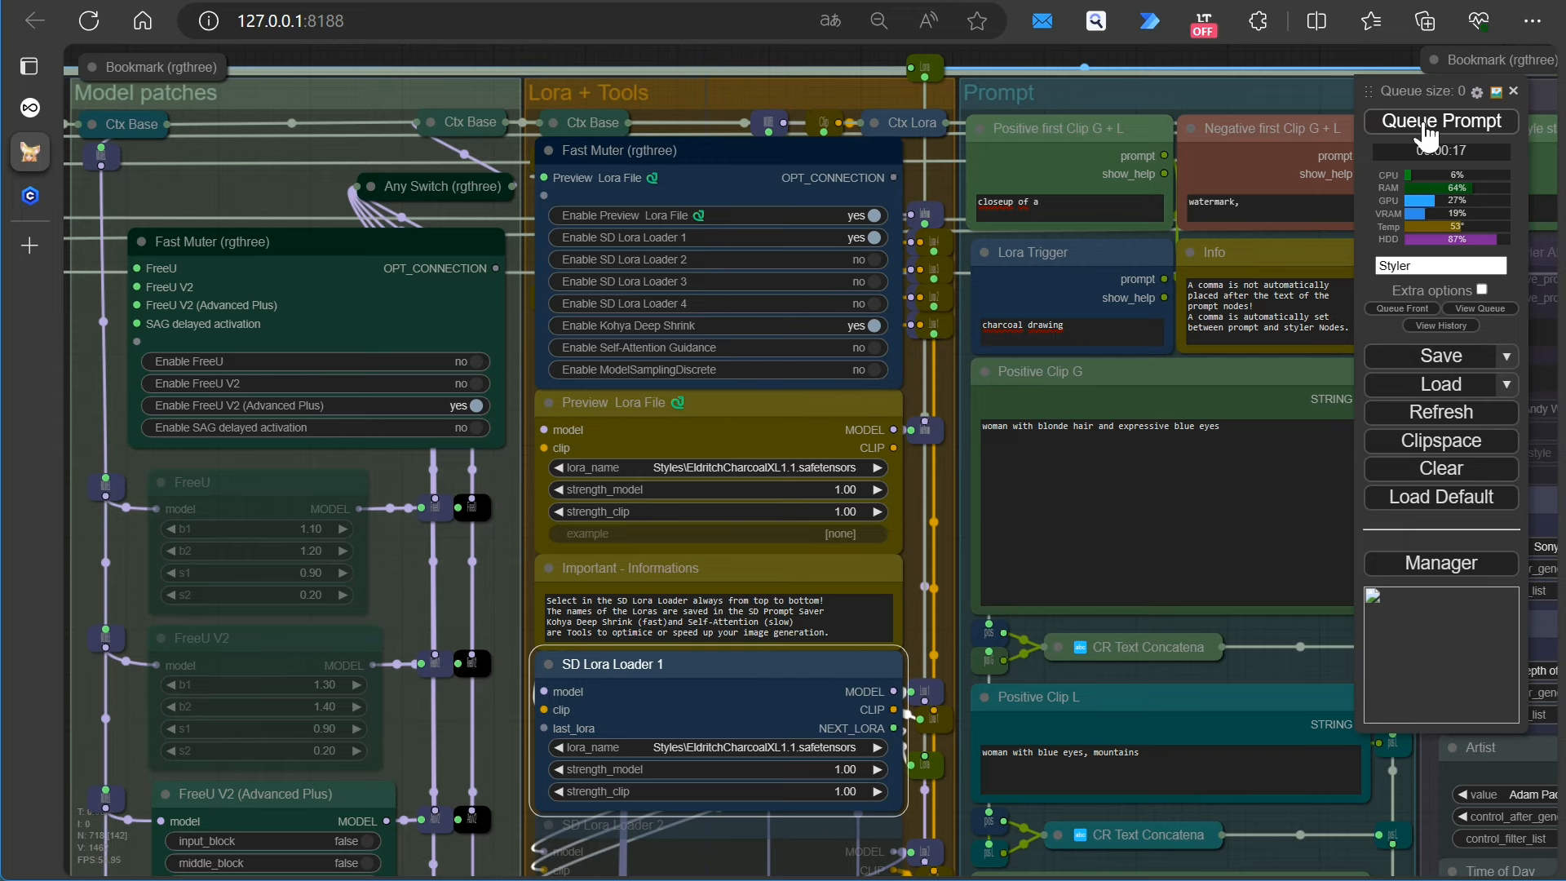
pyautogui.click(1440, 120)
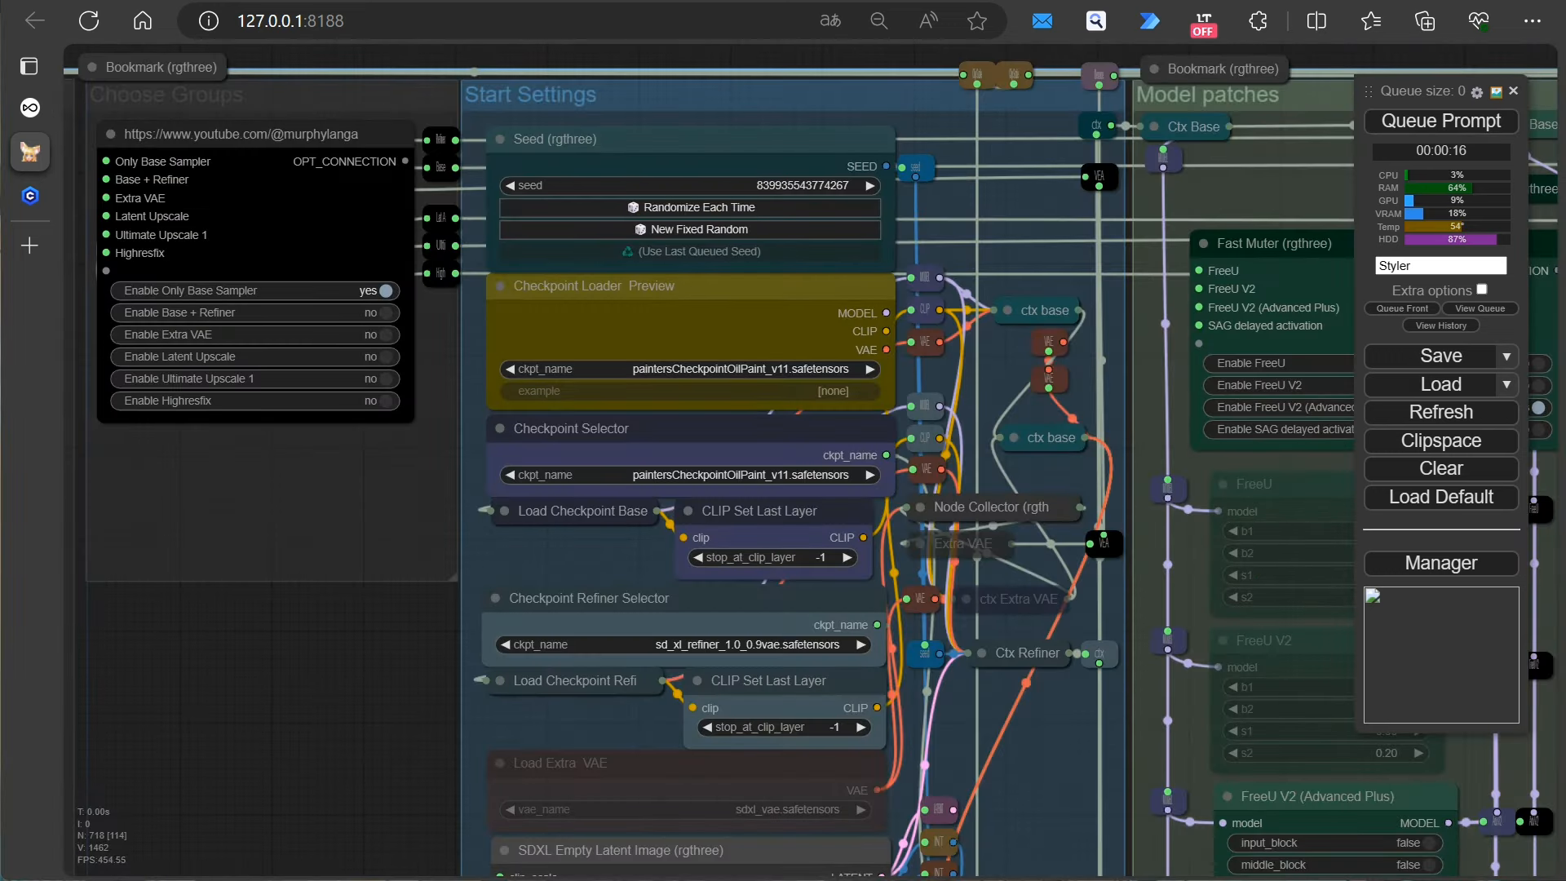
pyautogui.moveTo(367, 779)
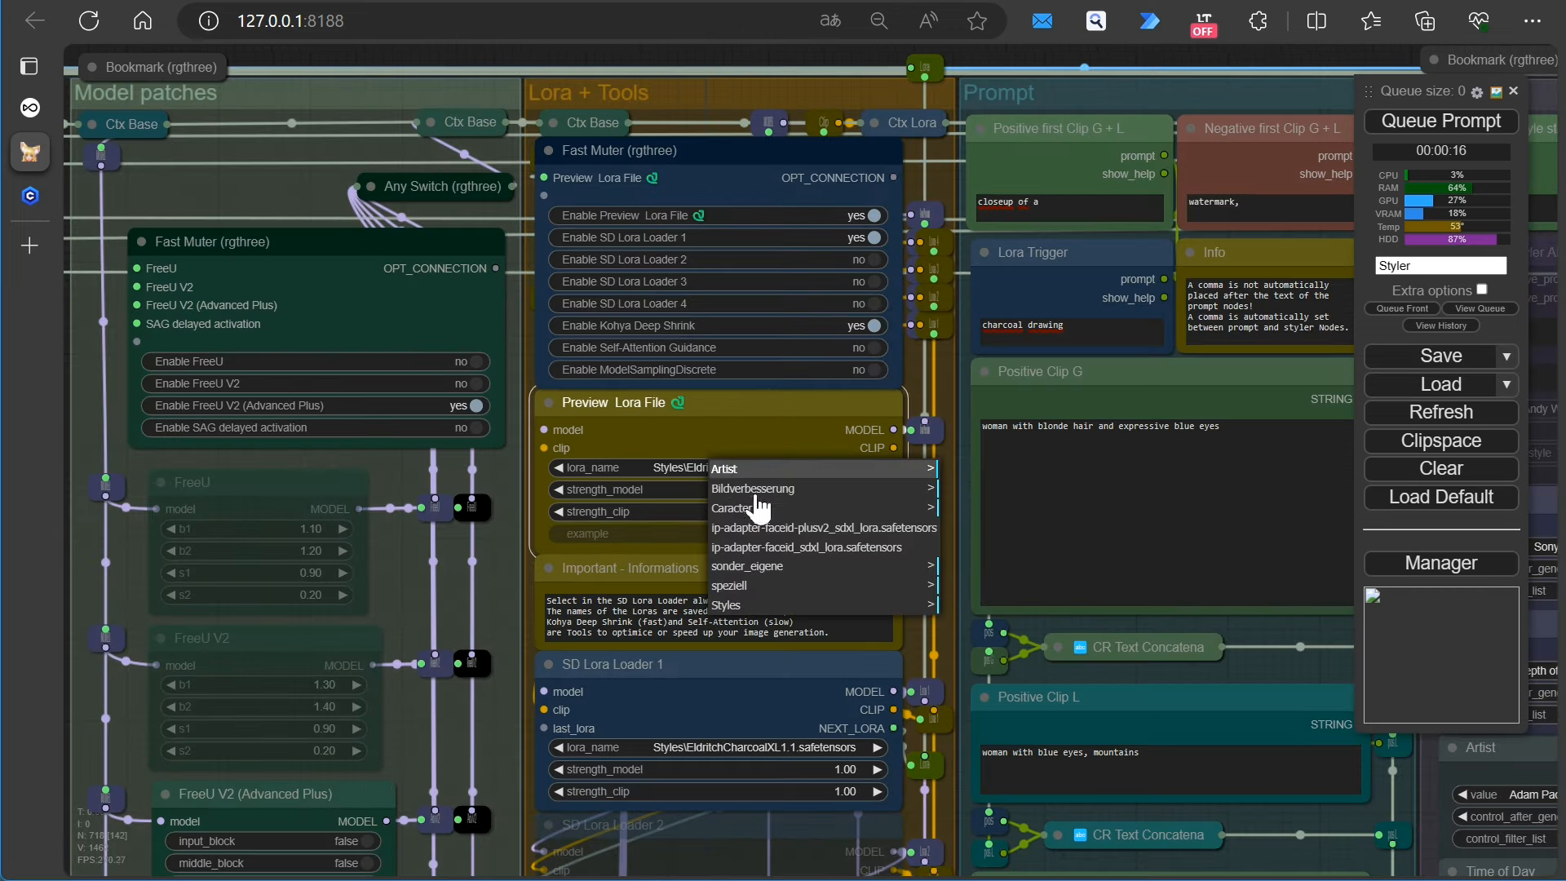
# Select the Dreamyvibes LoRA for the preview loader and copy its trained words from View Lora Info
pyautogui.click(725, 603)
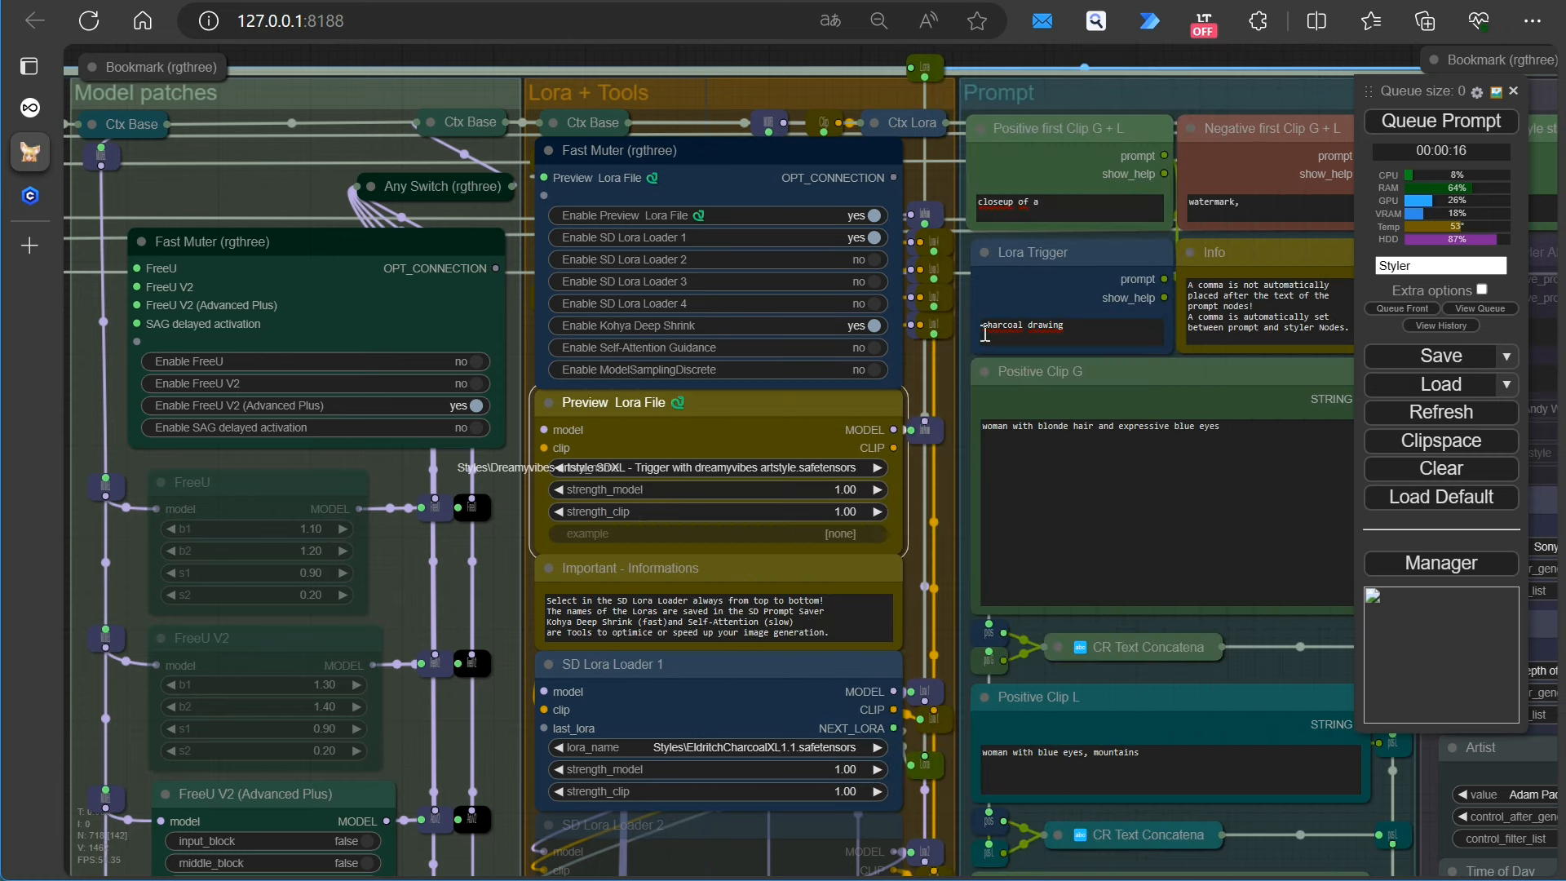
pyautogui.rightClick(699, 403)
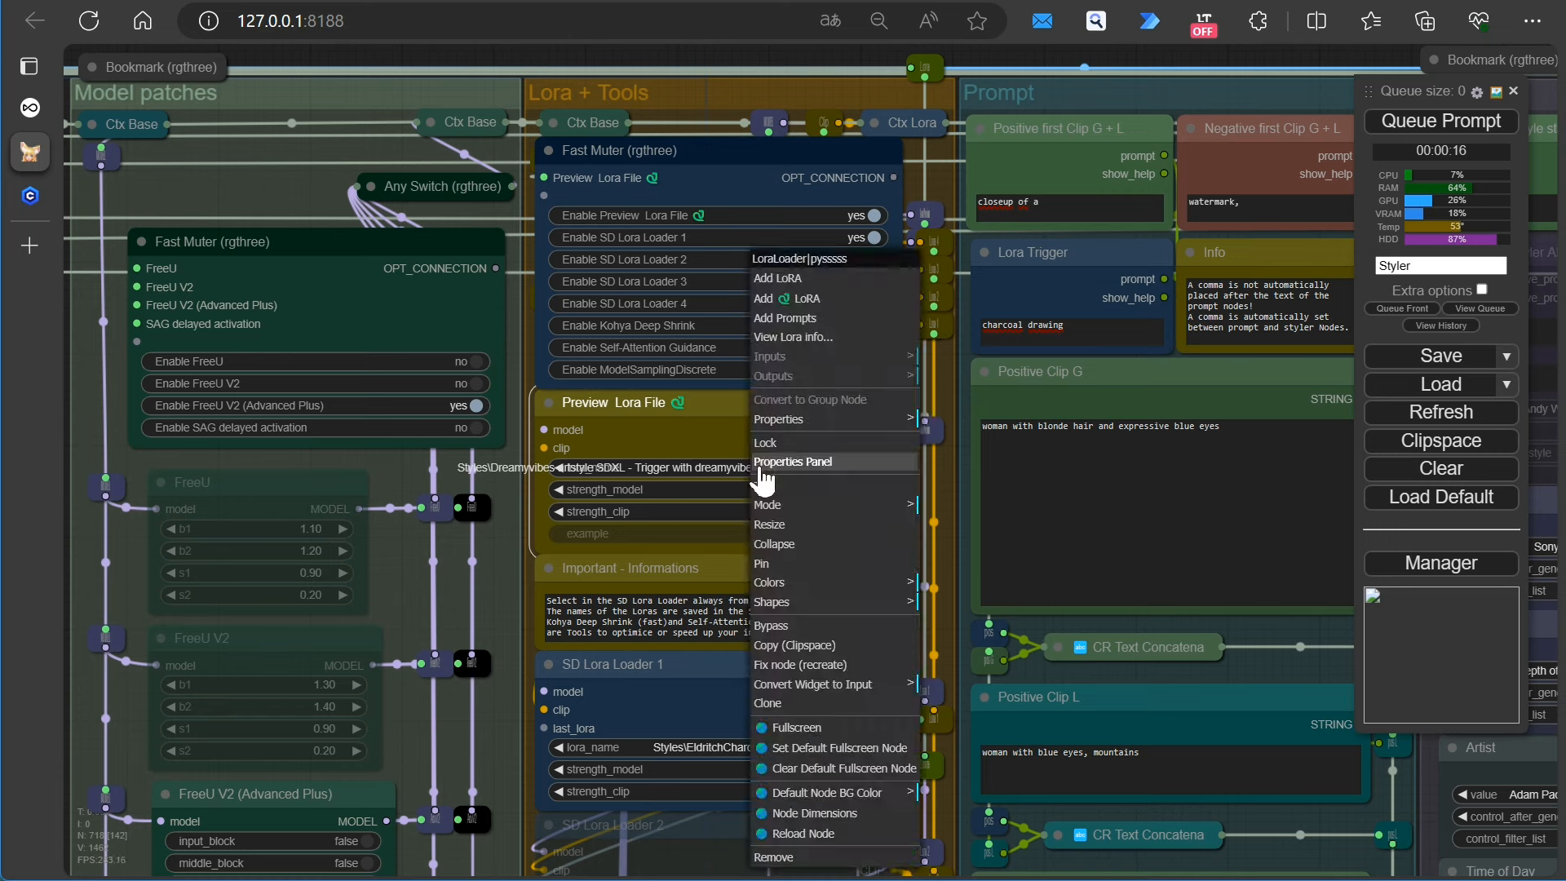
pyautogui.click(792, 335)
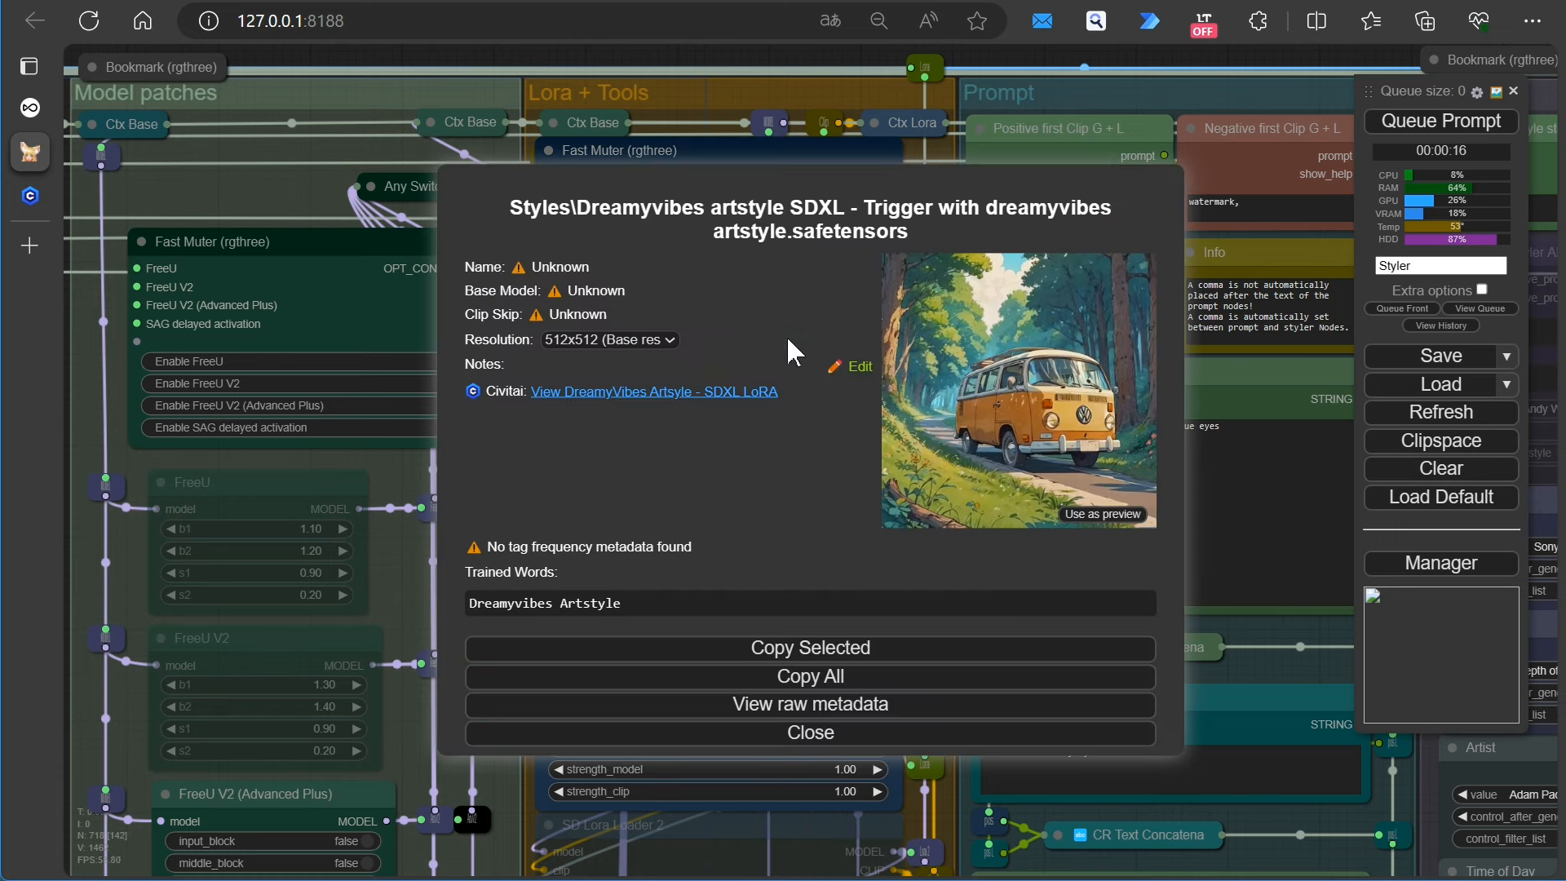
pyautogui.moveTo(602, 606)
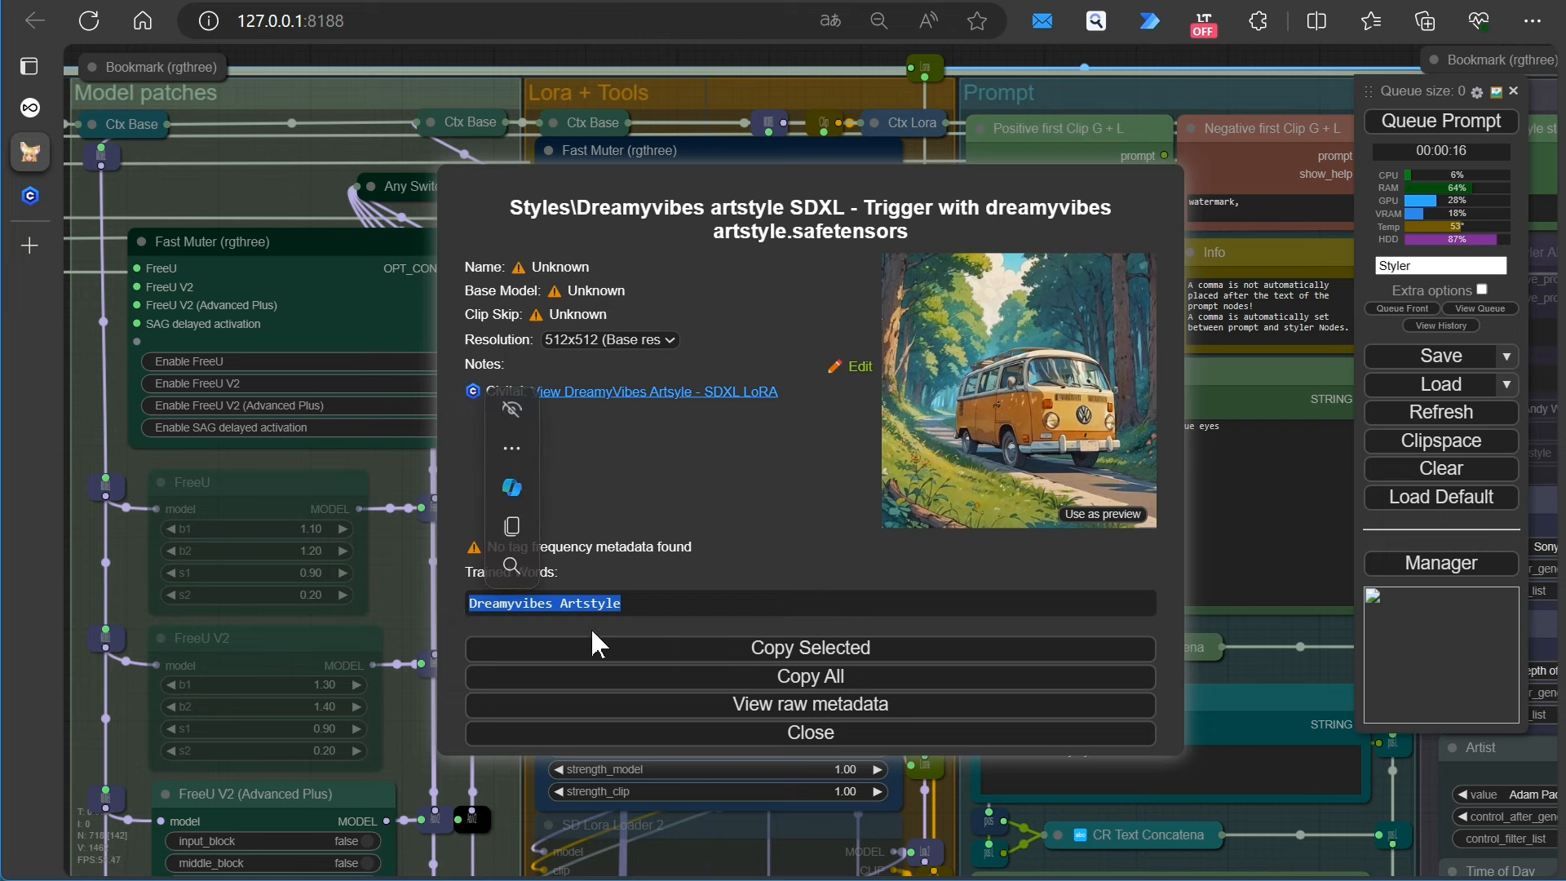
pyautogui.click(808, 732)
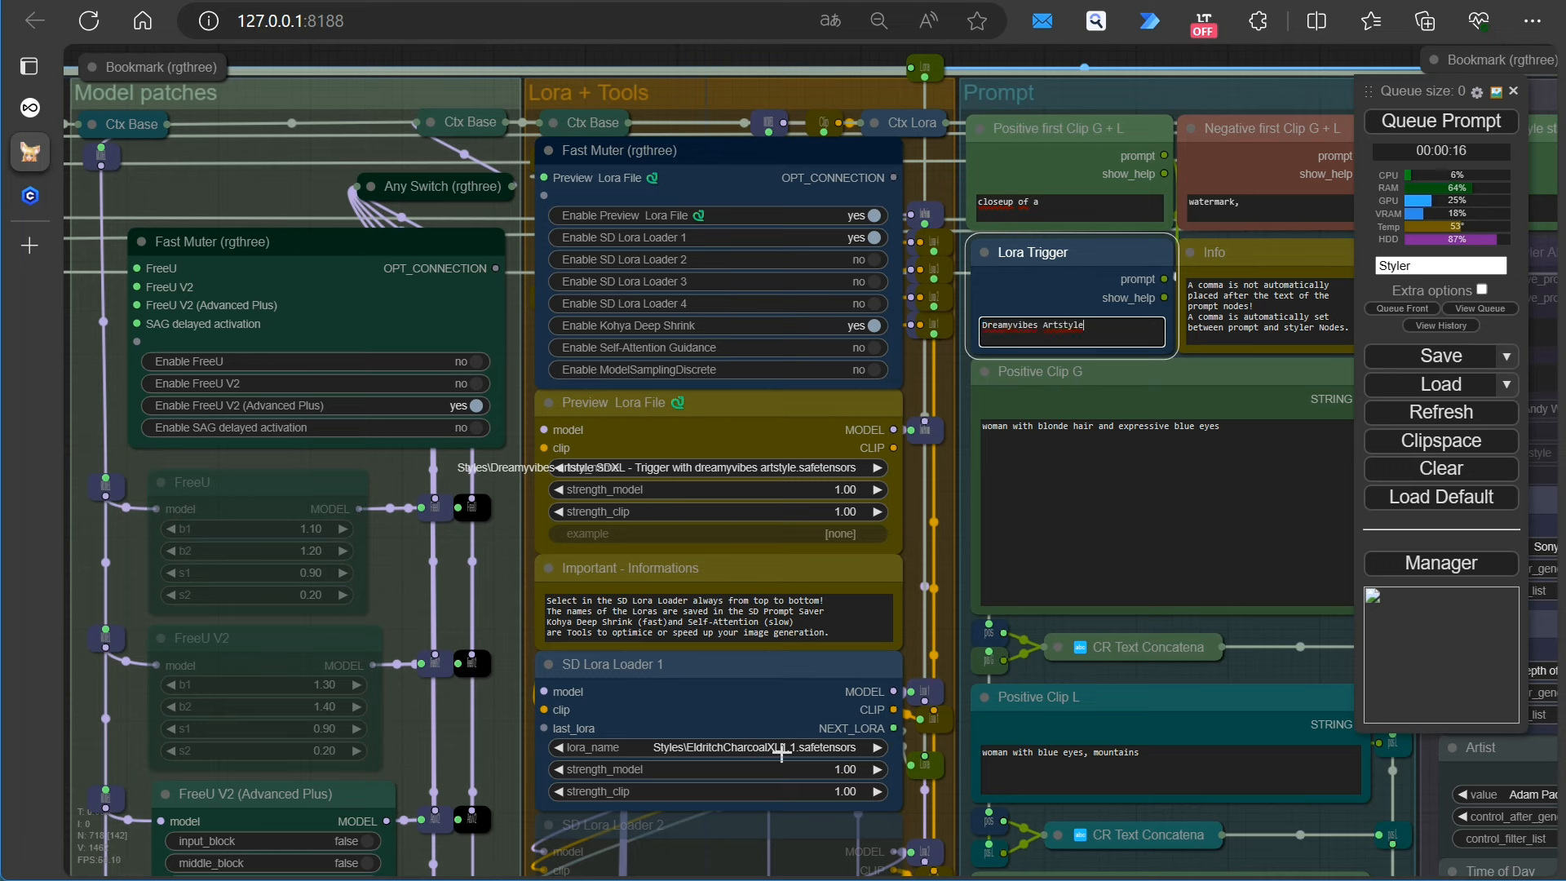
# Set SD Lora Loader 1 to the Dreamyvibes style LoRA and queue the prompt
pyautogui.click(714, 747)
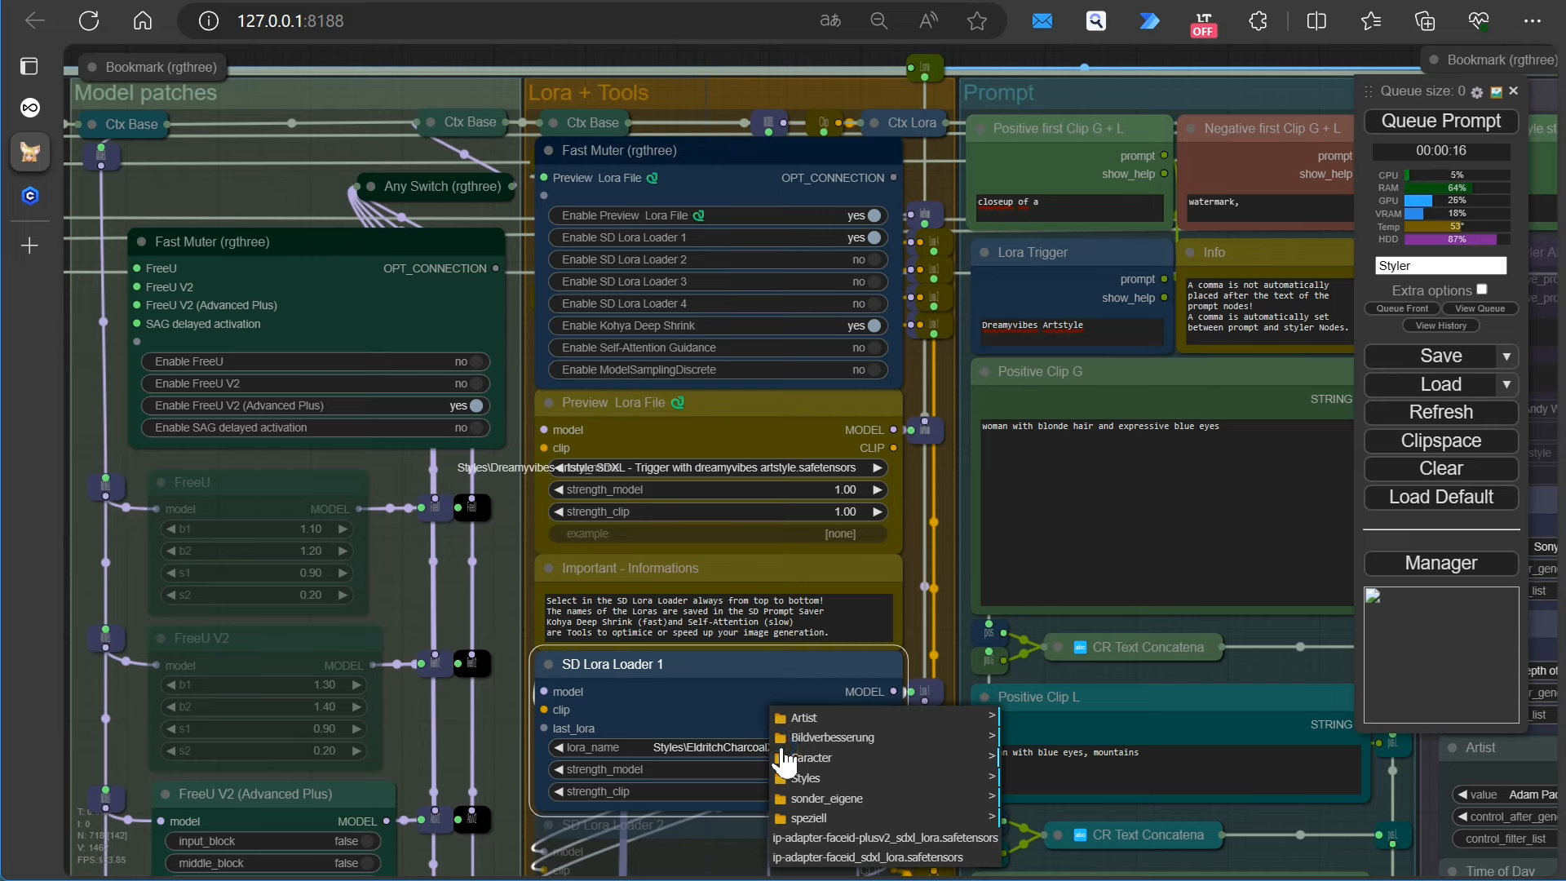
pyautogui.moveTo(829, 794)
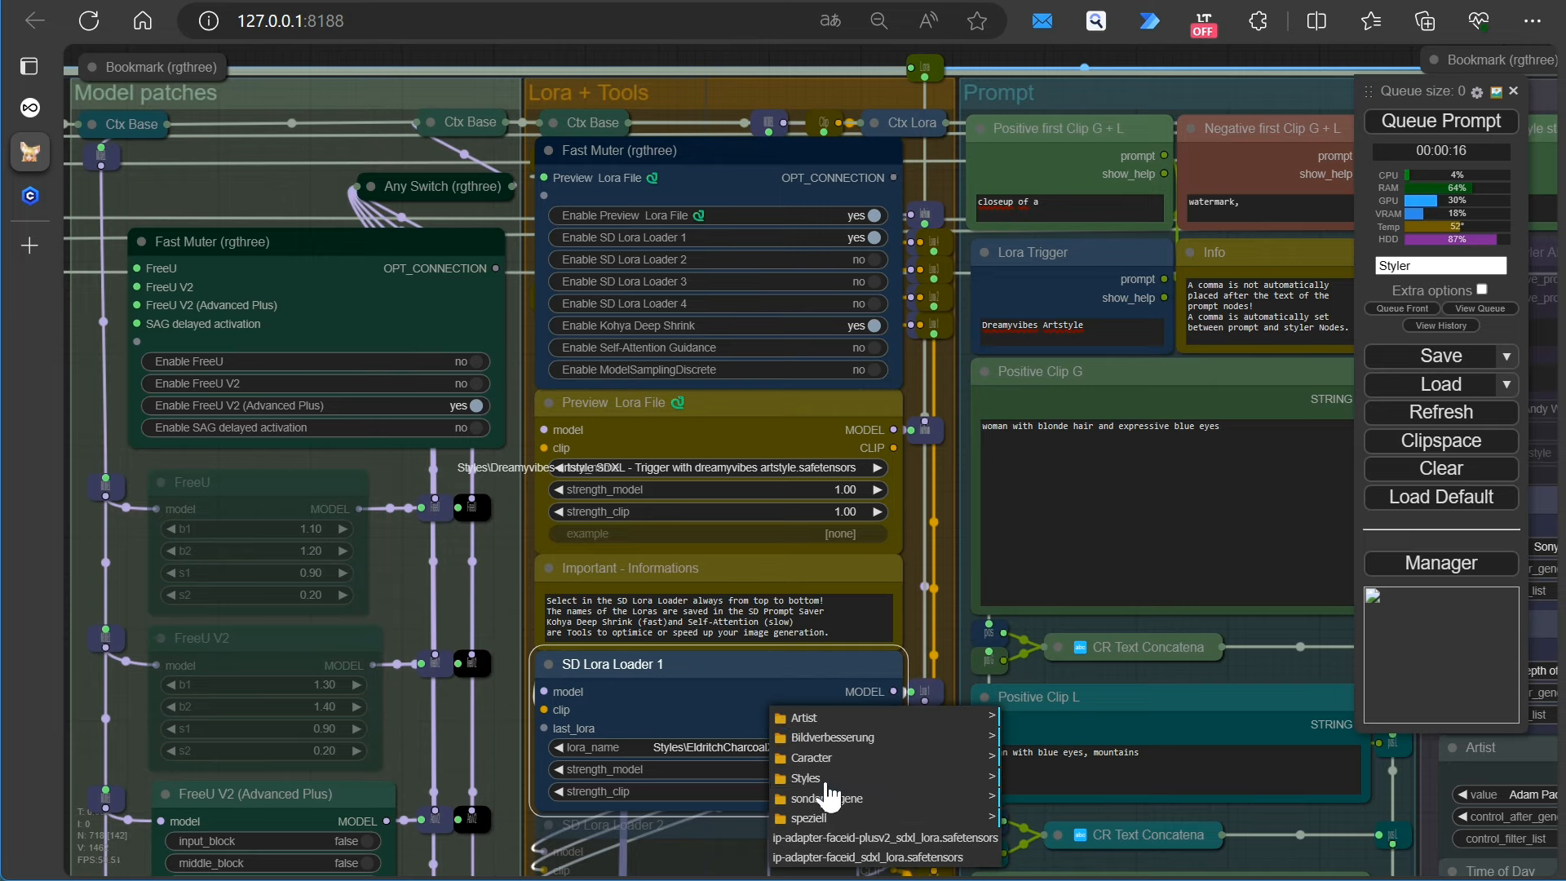
pyautogui.click(806, 778)
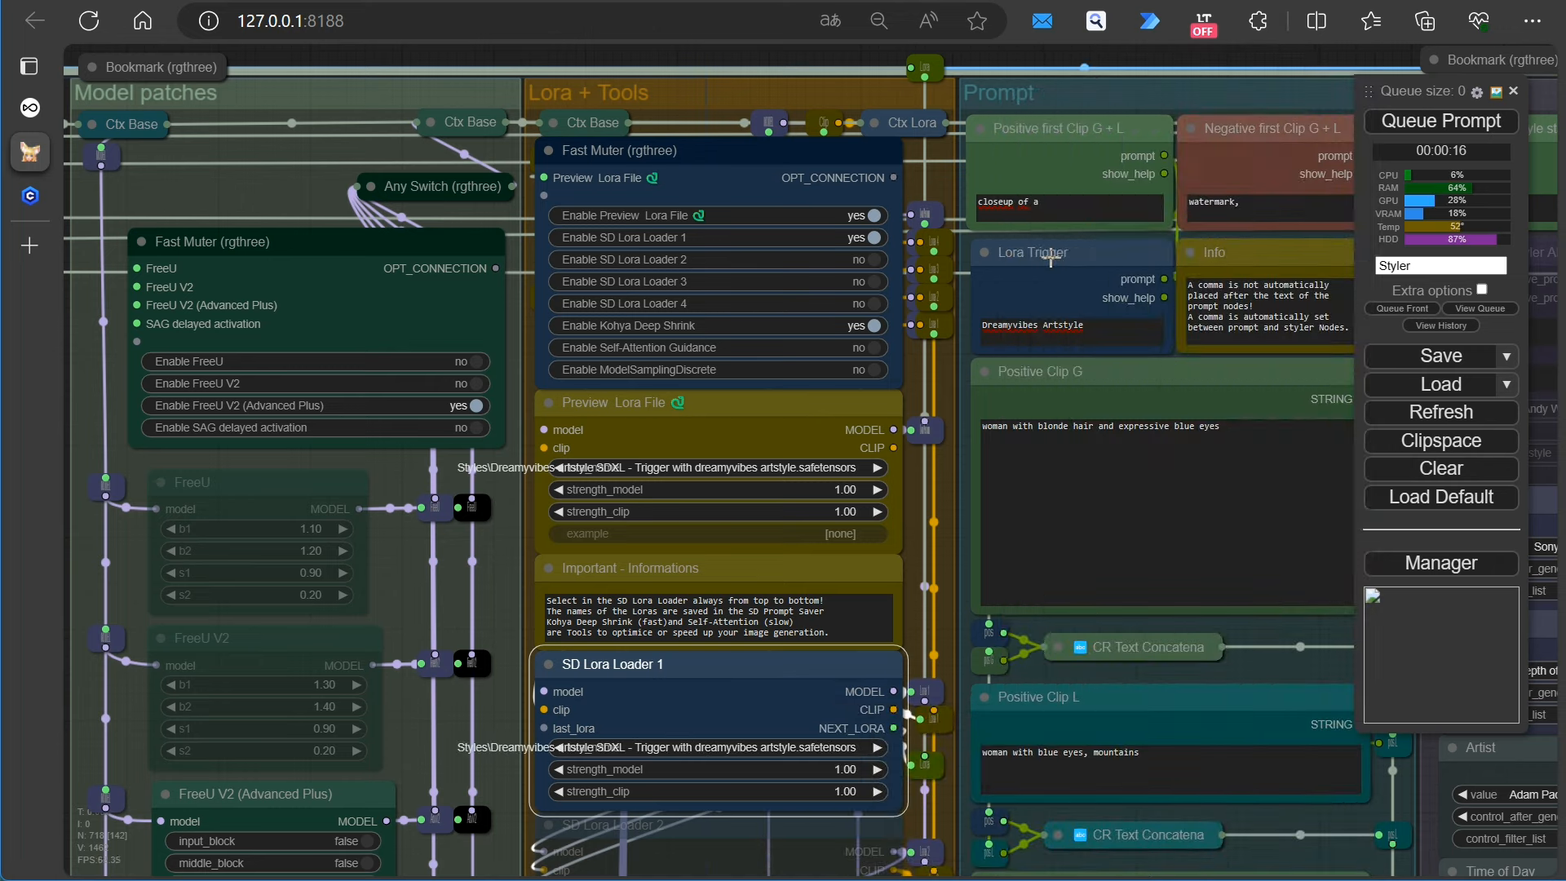
pyautogui.moveTo(1376, 170)
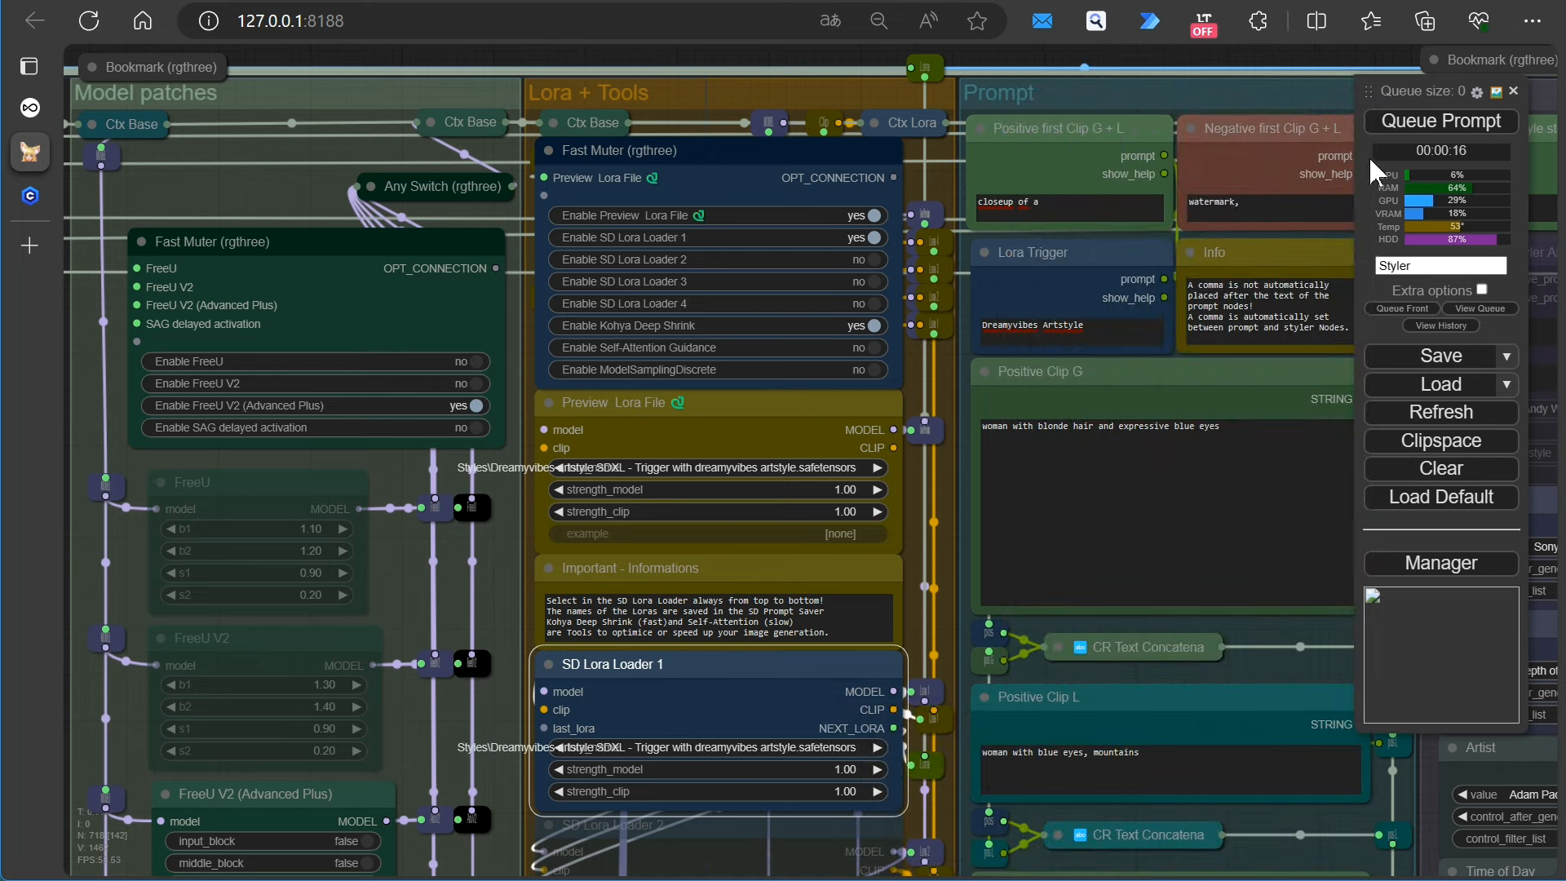
pyautogui.click(1440, 121)
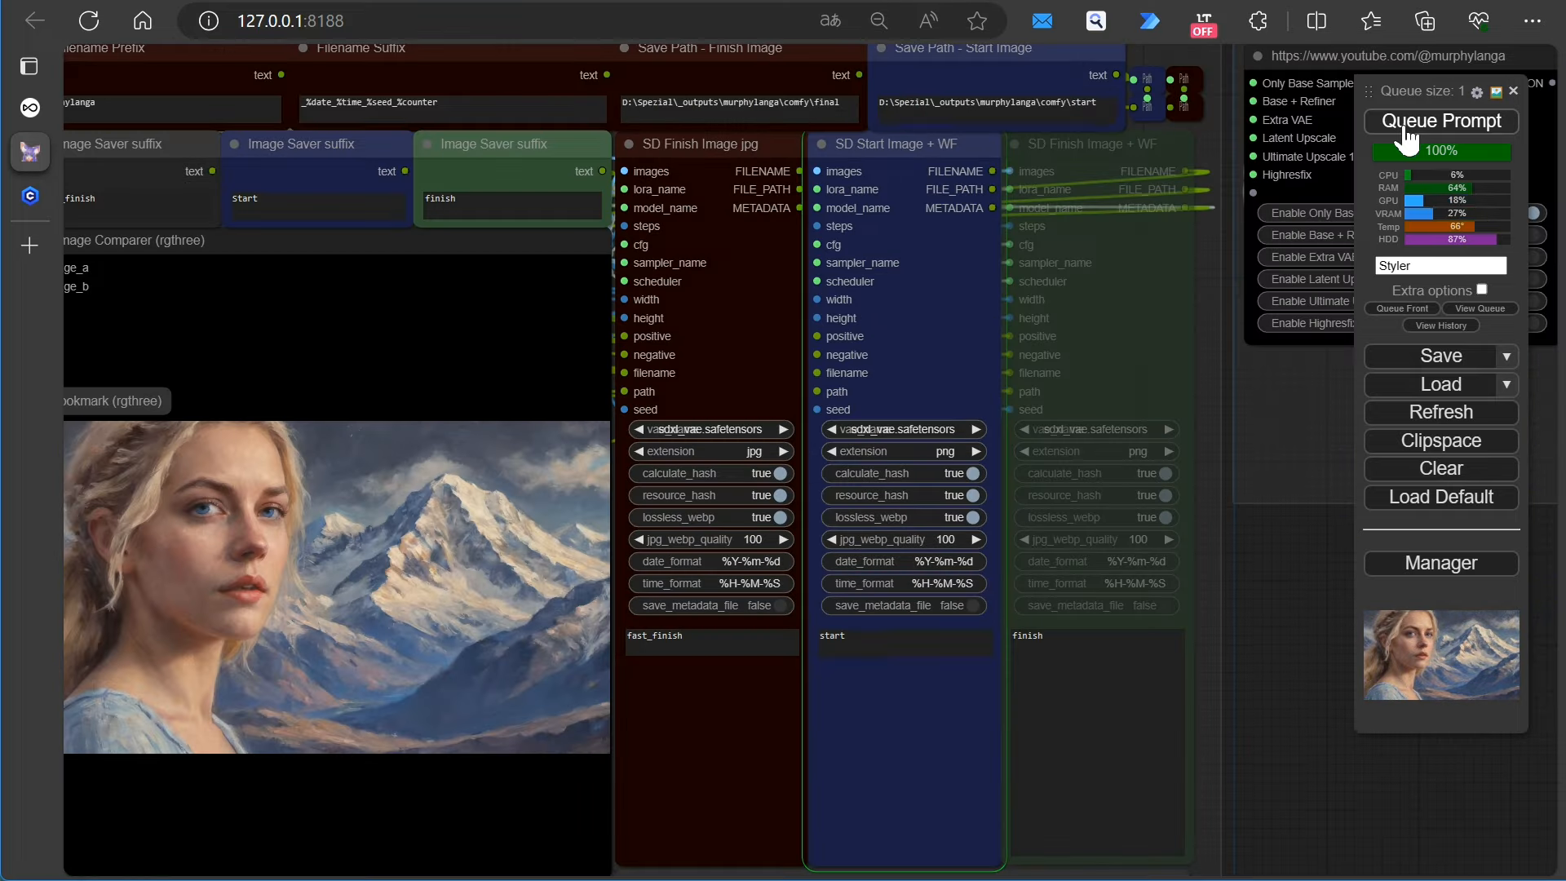
# Queue the prompt to generate the Dreamyvibes-styled blonde portrait before snowy mountains
pyautogui.click(1440, 120)
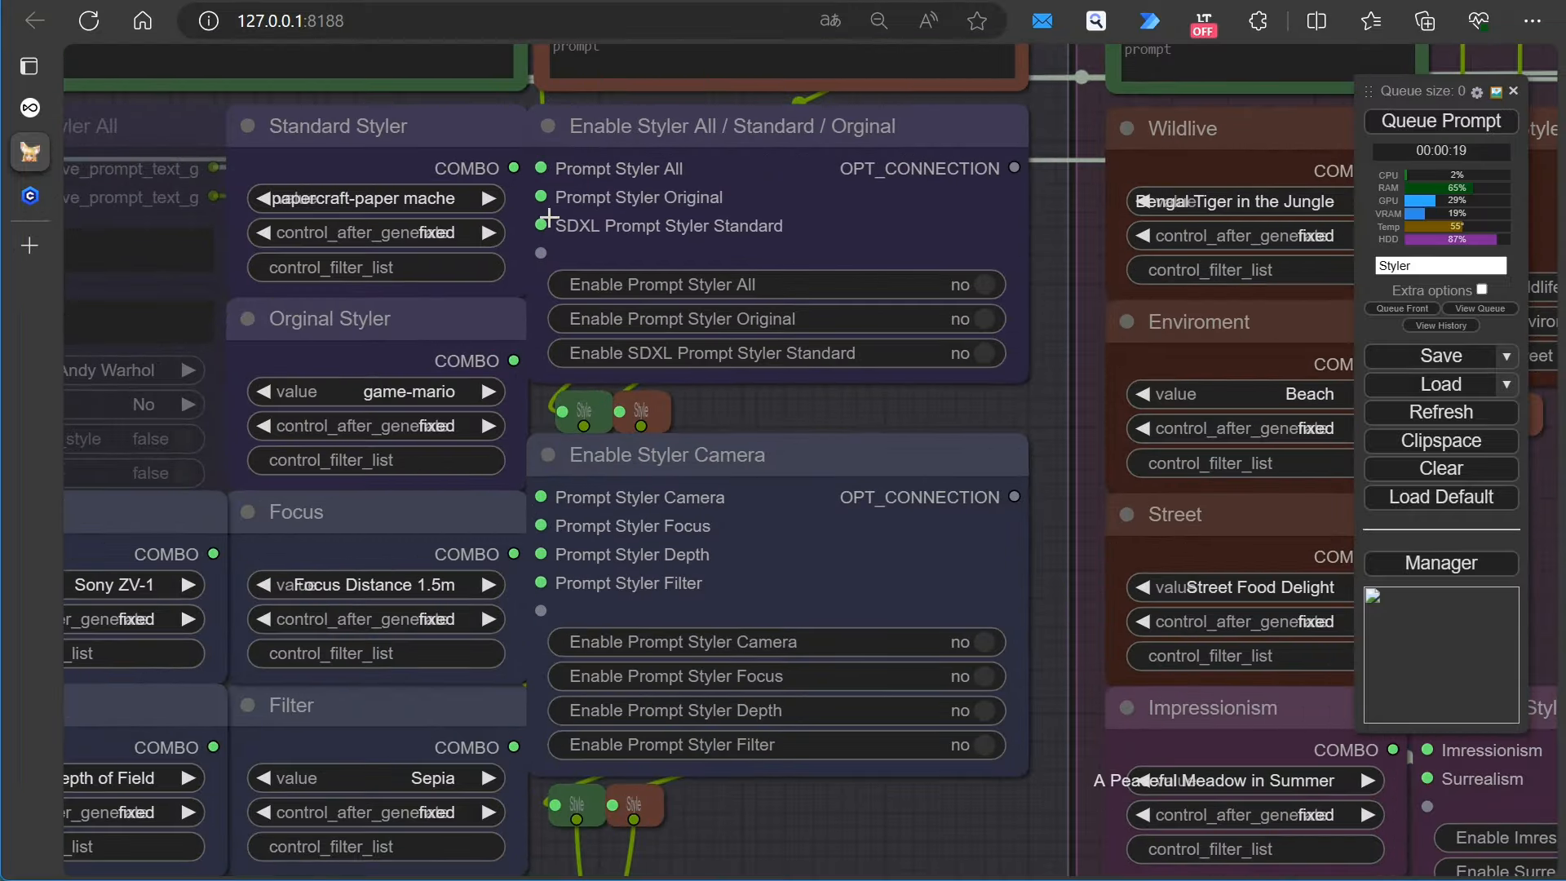
# Set Enable Prompt Styler Time of Day to yes for Golden Hour lighting and queue a new generation
pyautogui.scroll(-3)
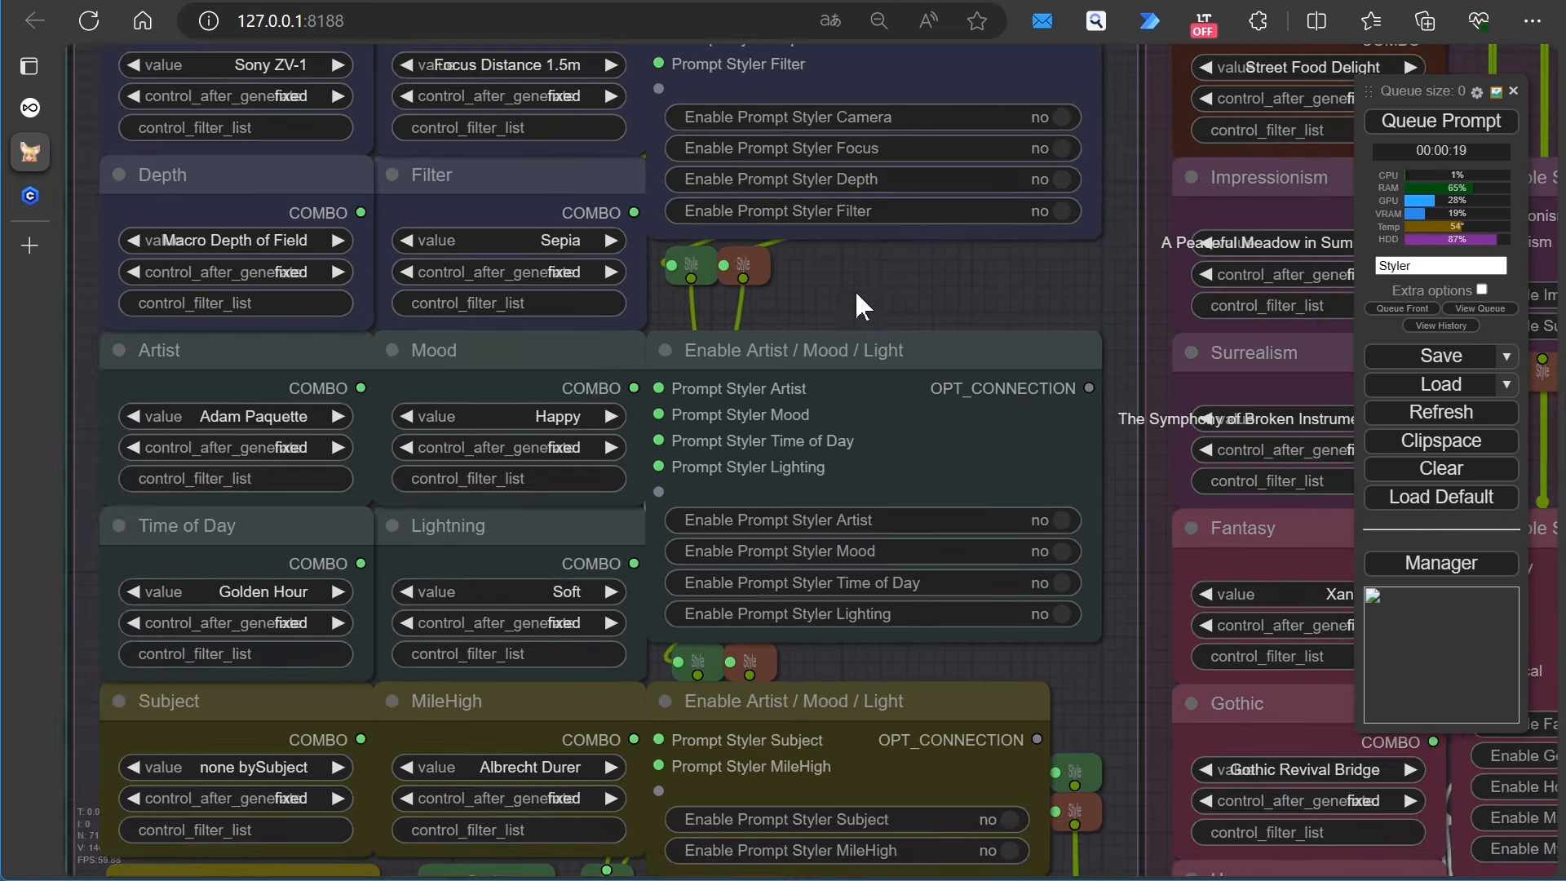
pyautogui.moveTo(866, 597)
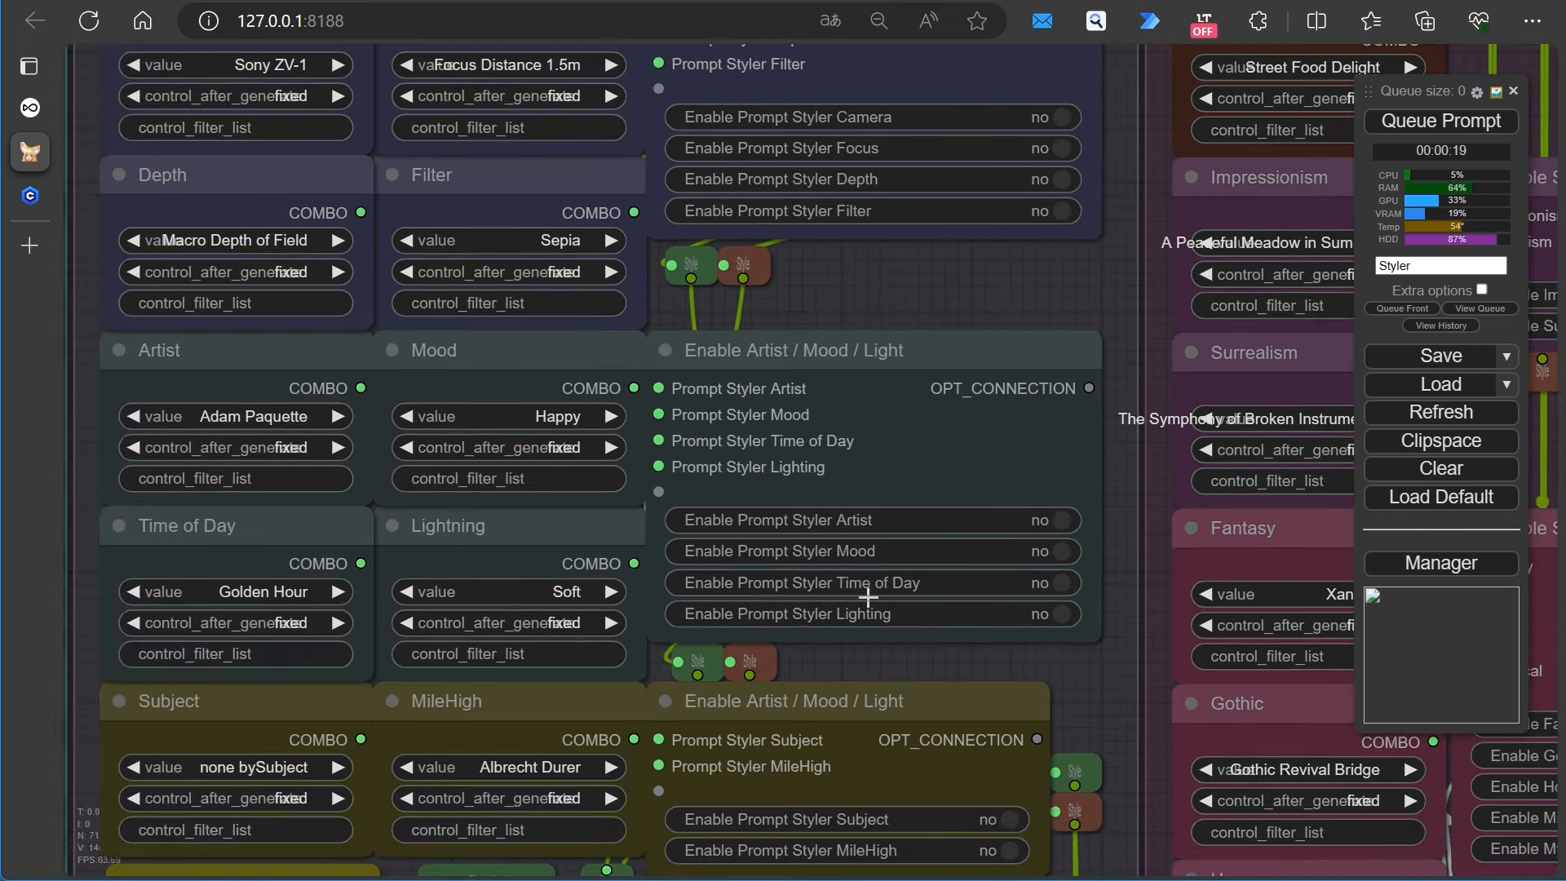
pyautogui.moveTo(931, 595)
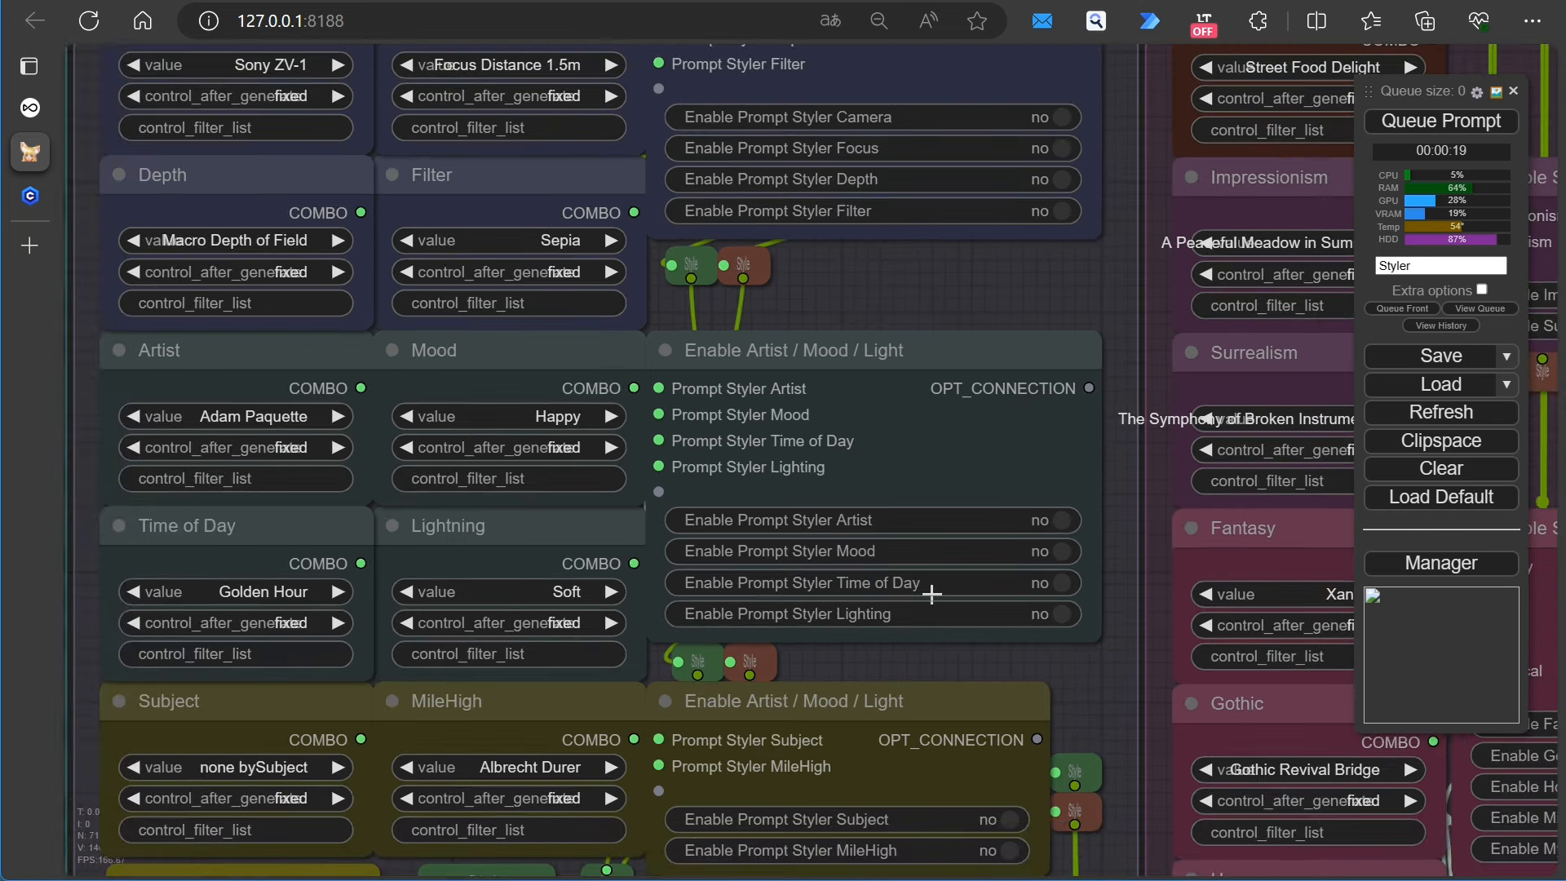
pyautogui.click(1039, 582)
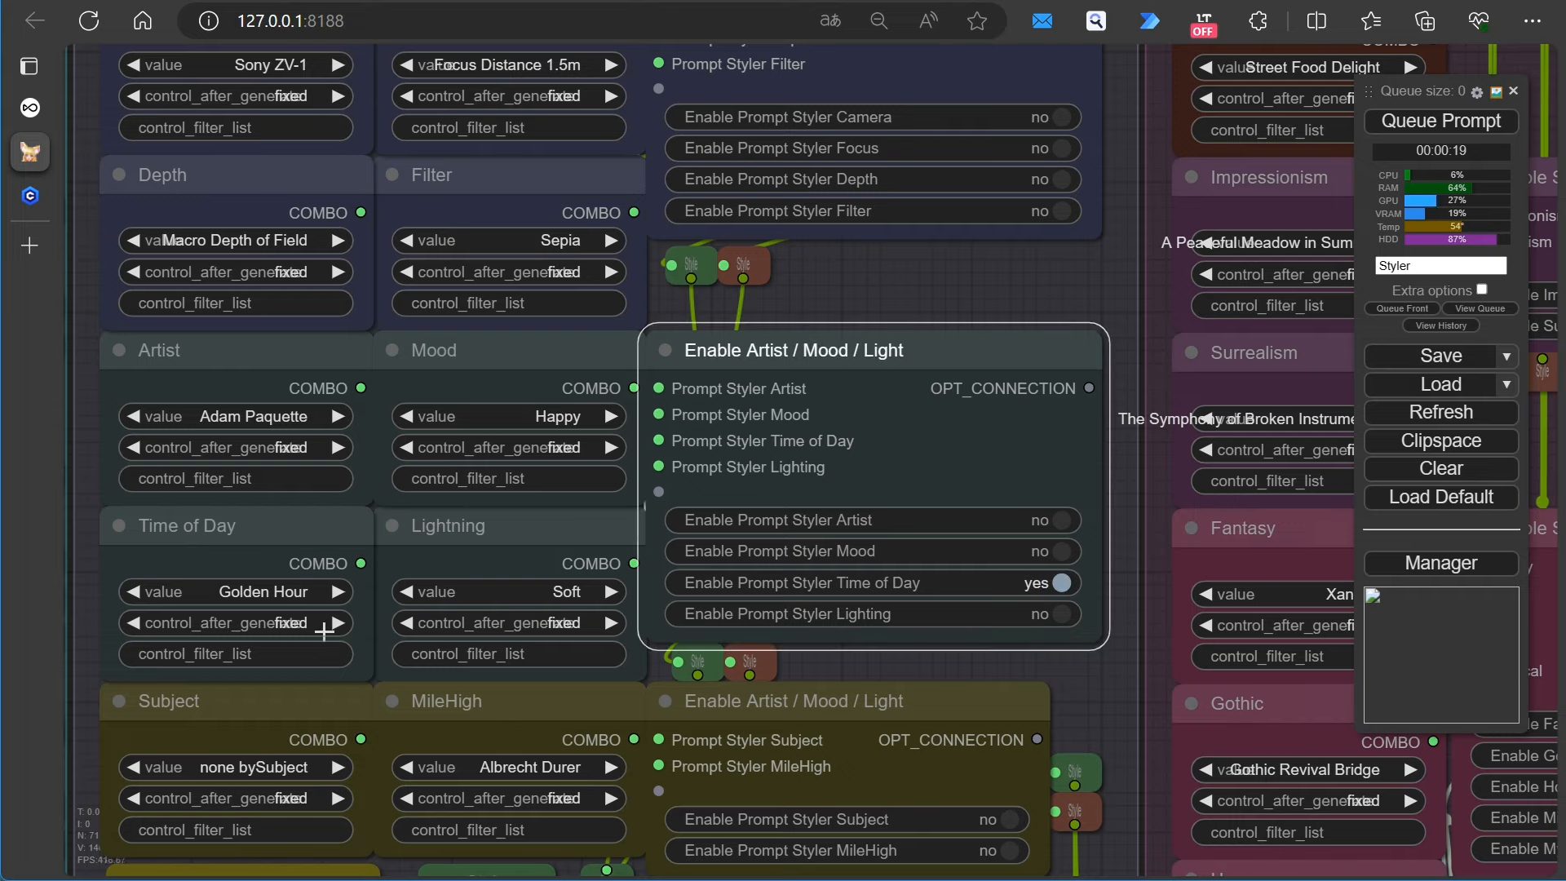
pyautogui.moveTo(667, 621)
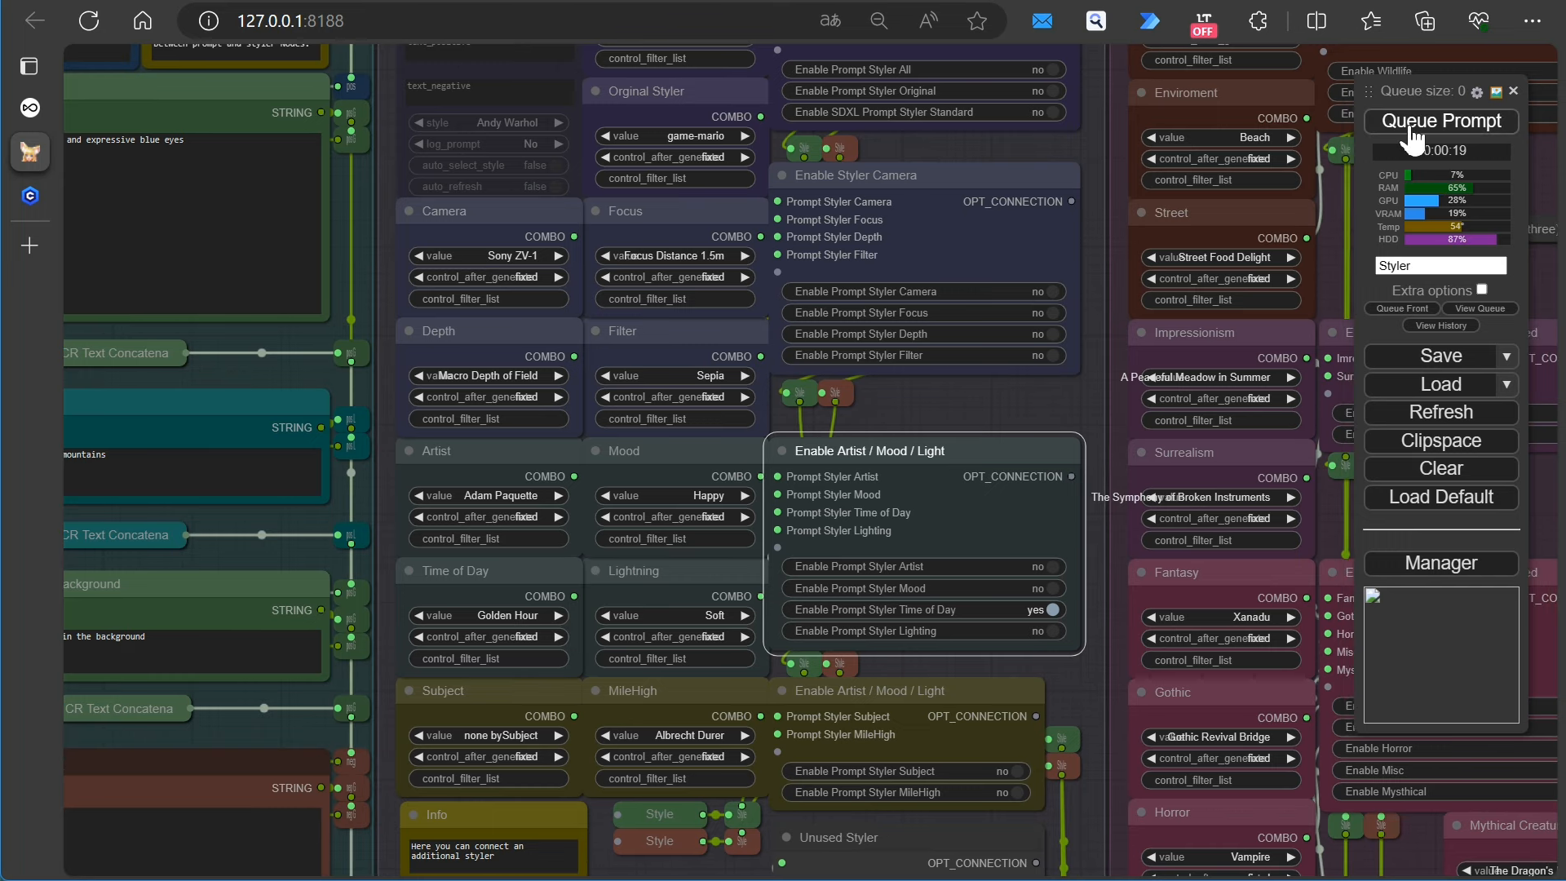
pyautogui.click(1438, 121)
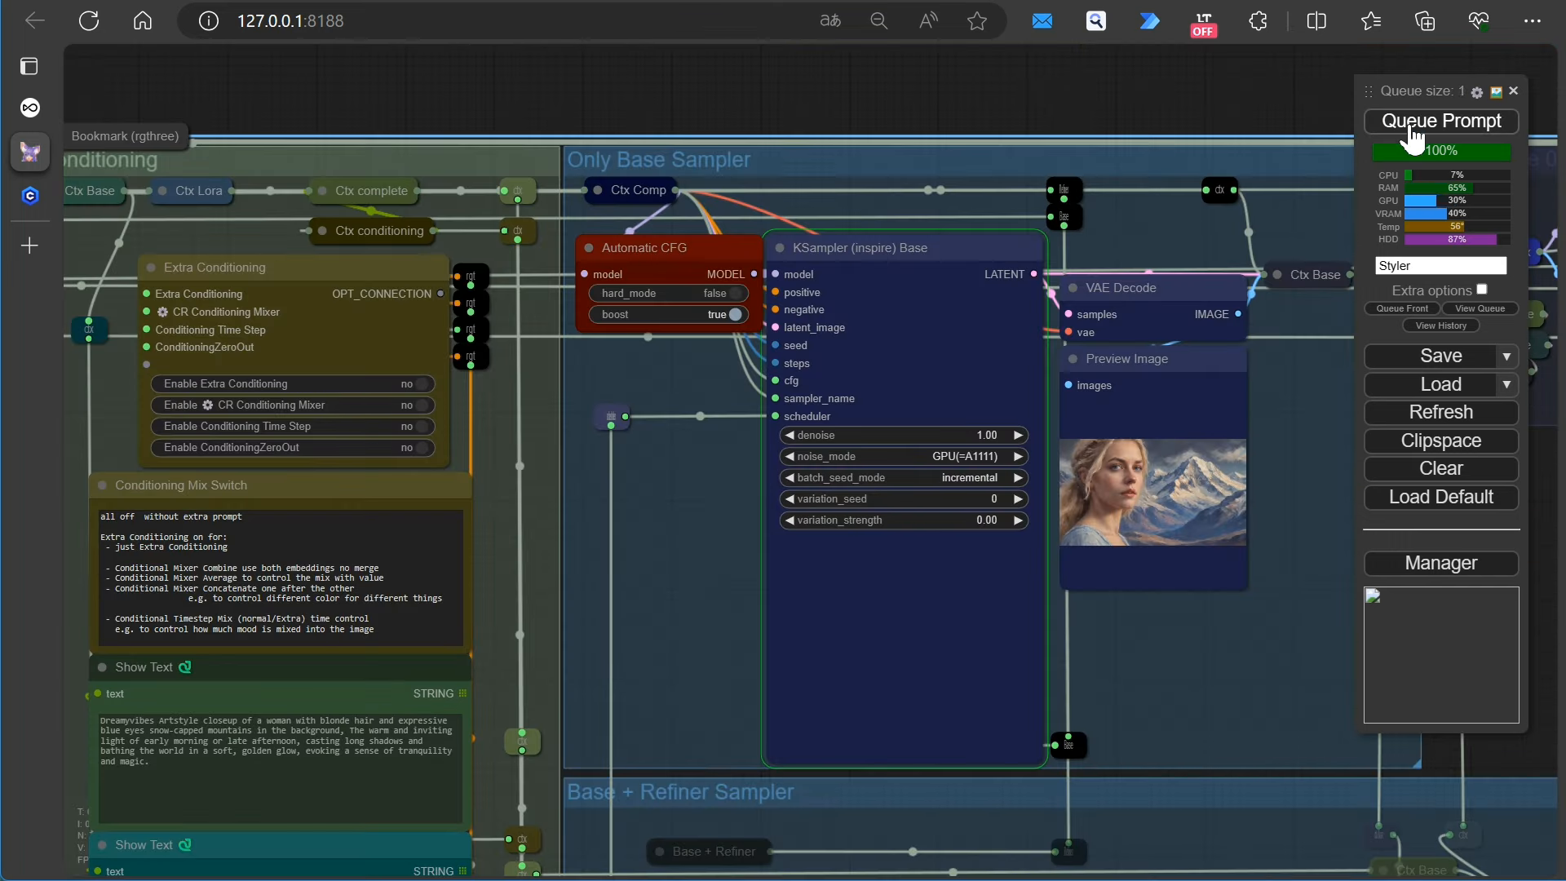
pyautogui.click(1440, 121)
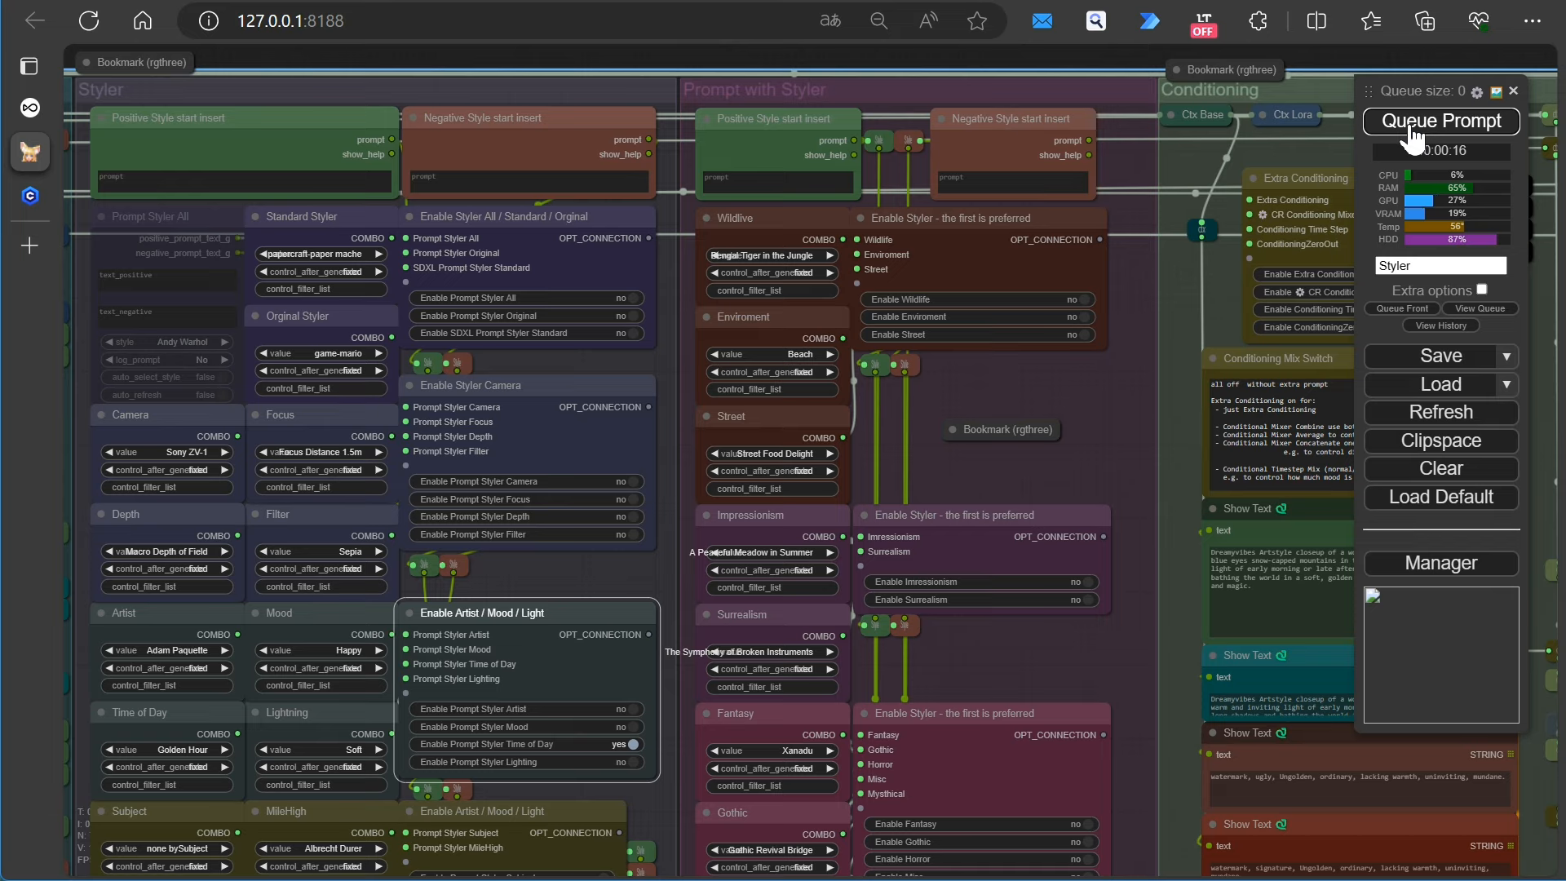
pyautogui.click(1438, 120)
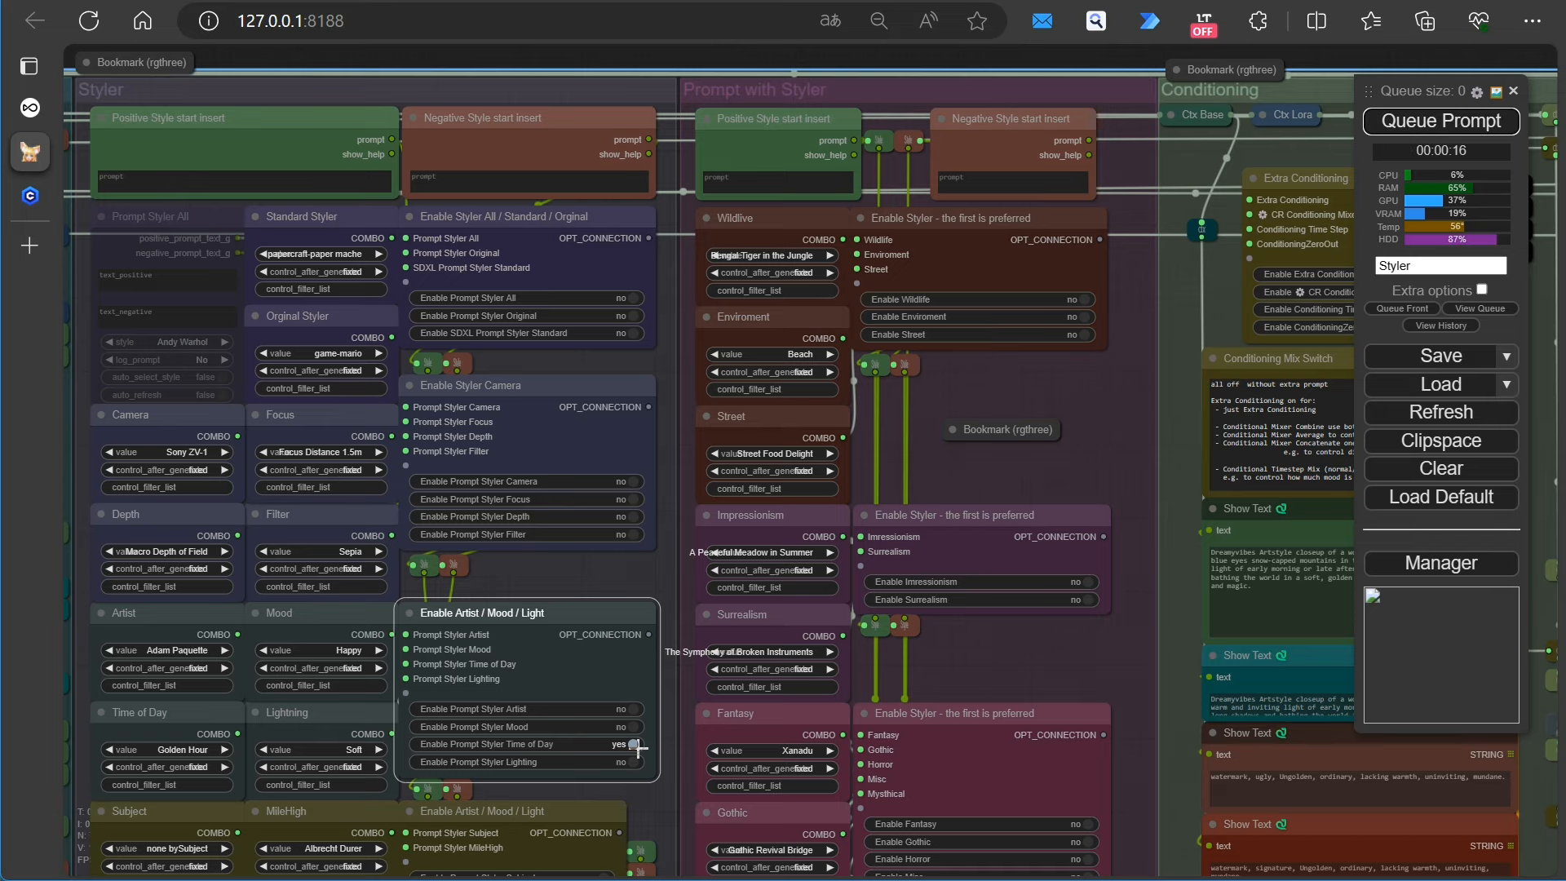
# Set Enable Extra Conditioning to yes with the red-hair positive prompt and queue a generation
pyautogui.click(619, 744)
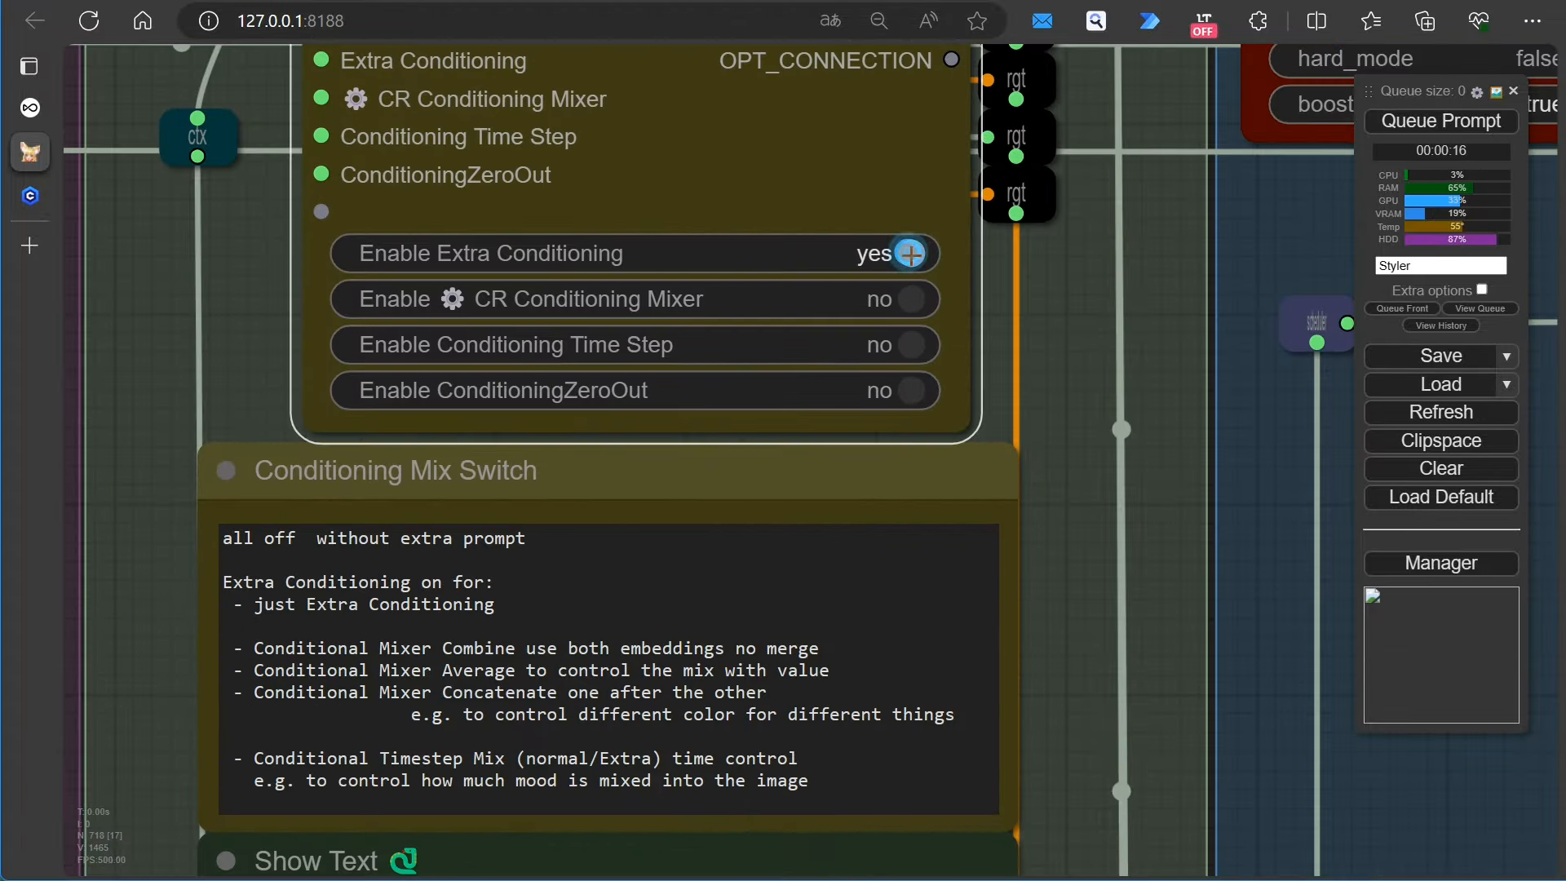
pyautogui.click(909, 298)
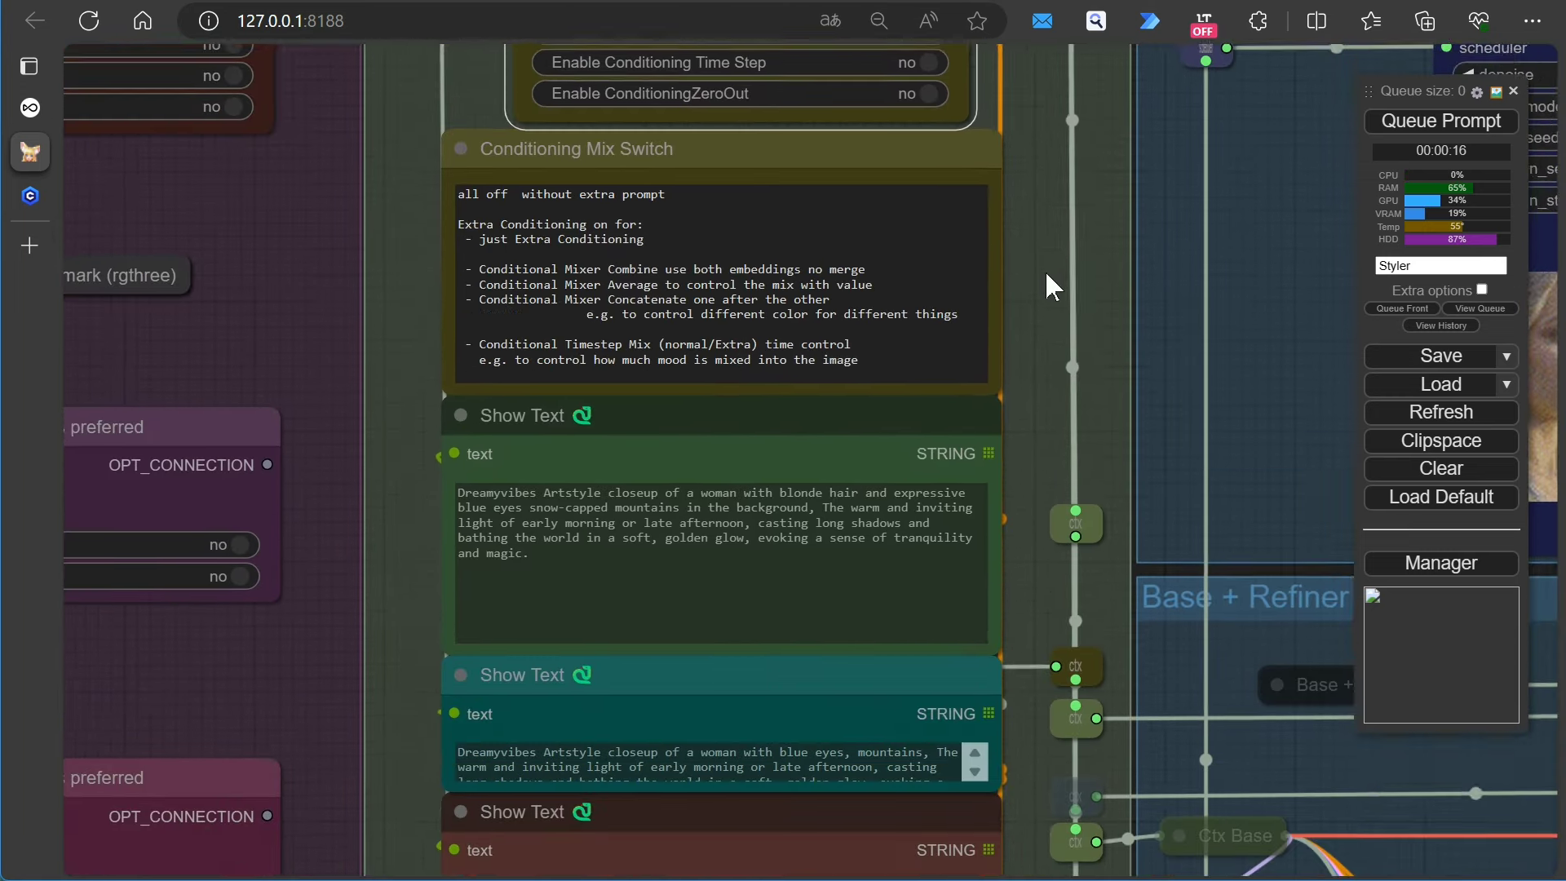
pyautogui.scroll(-3)
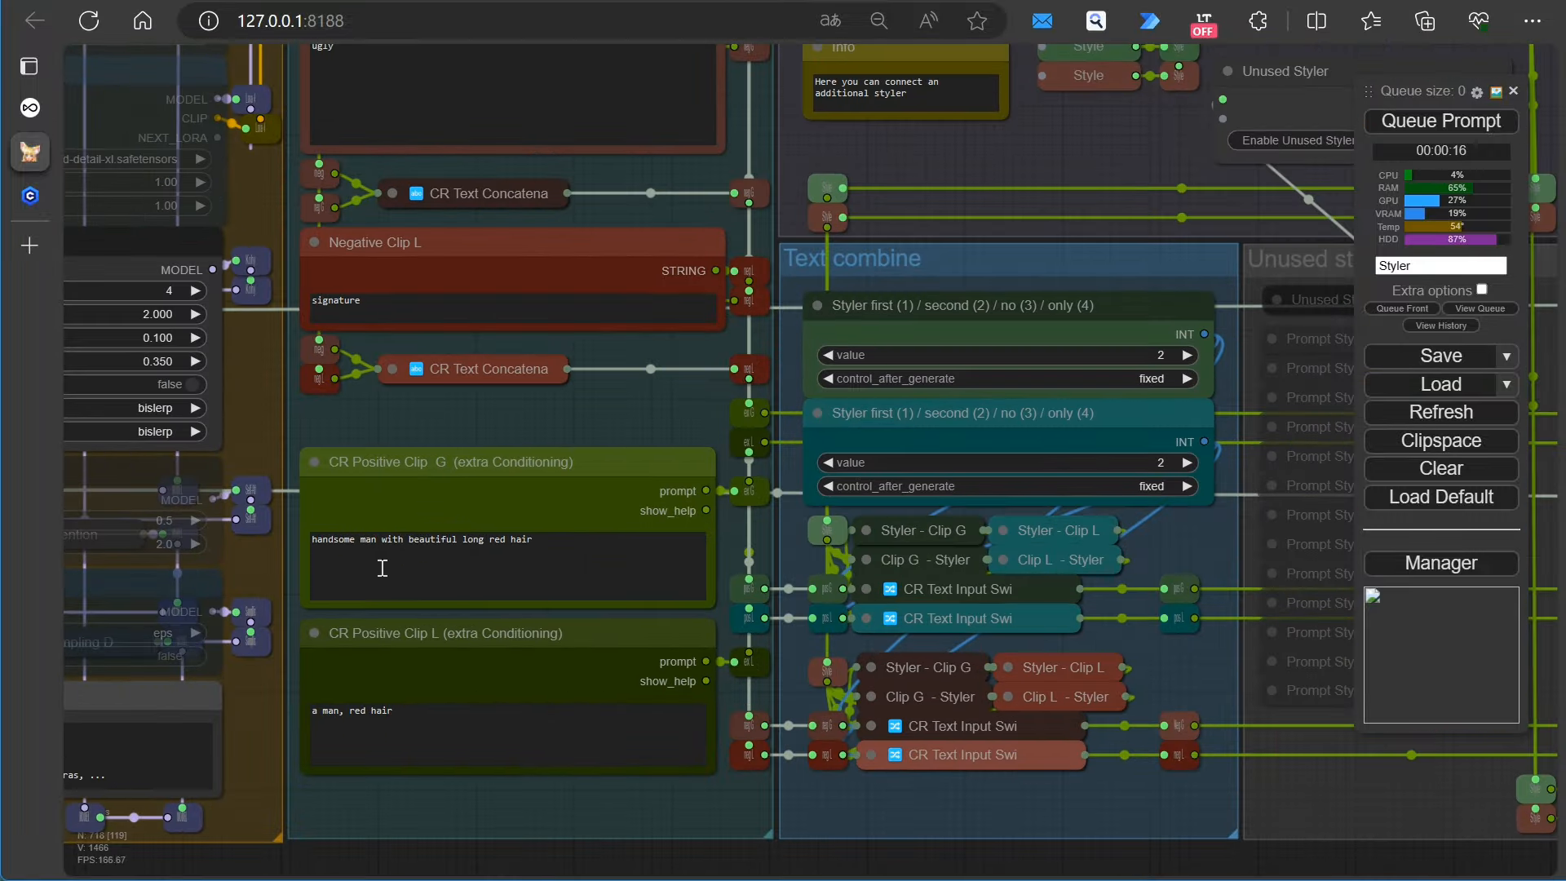
pyautogui.click(1440, 121)
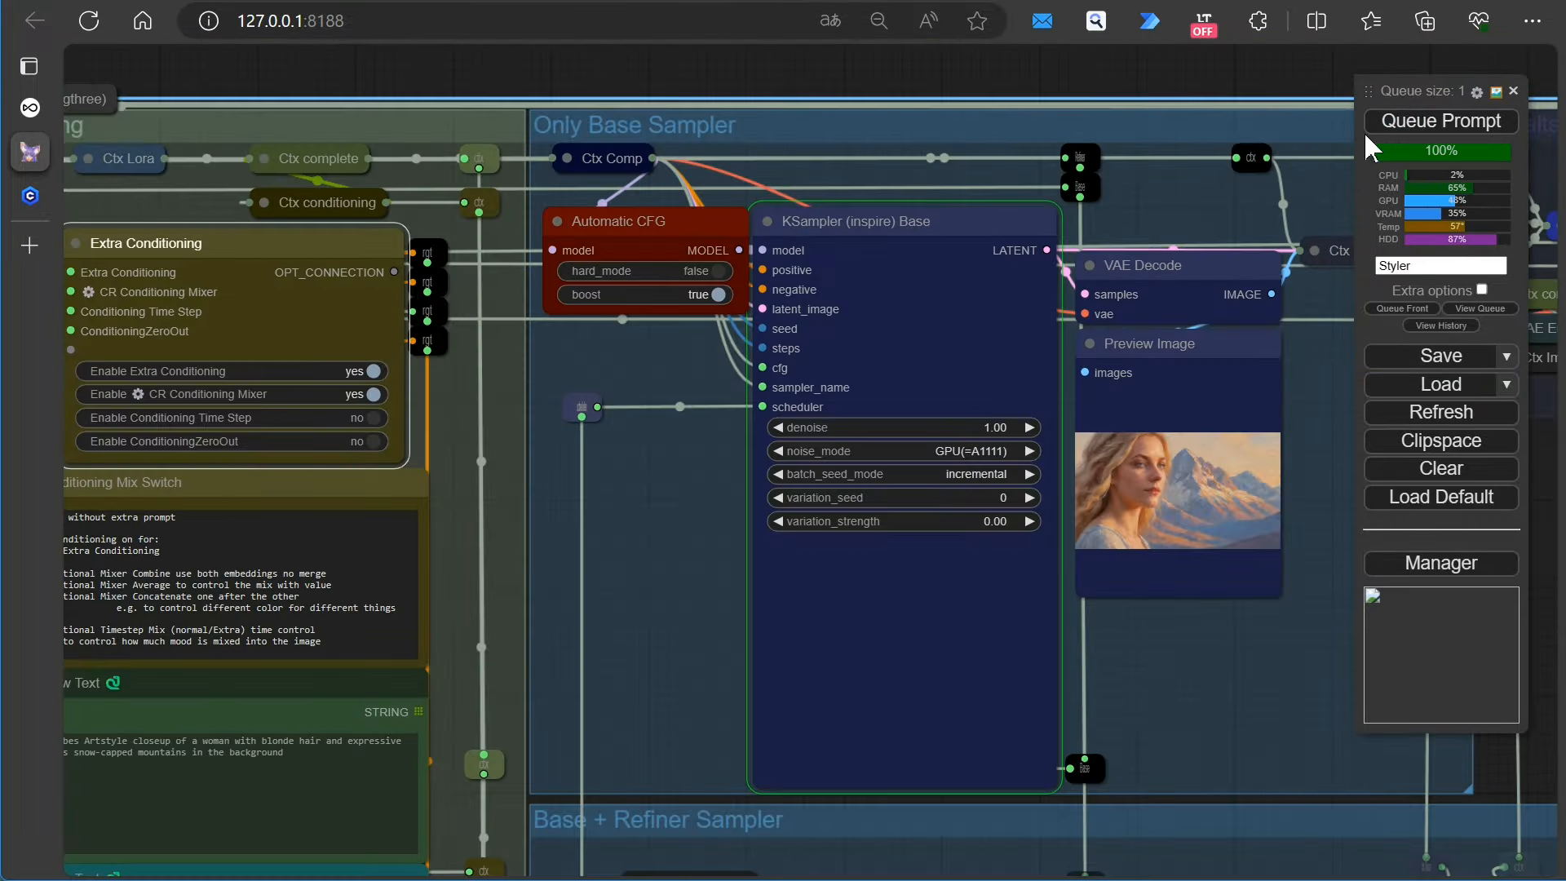
pyautogui.click(1438, 121)
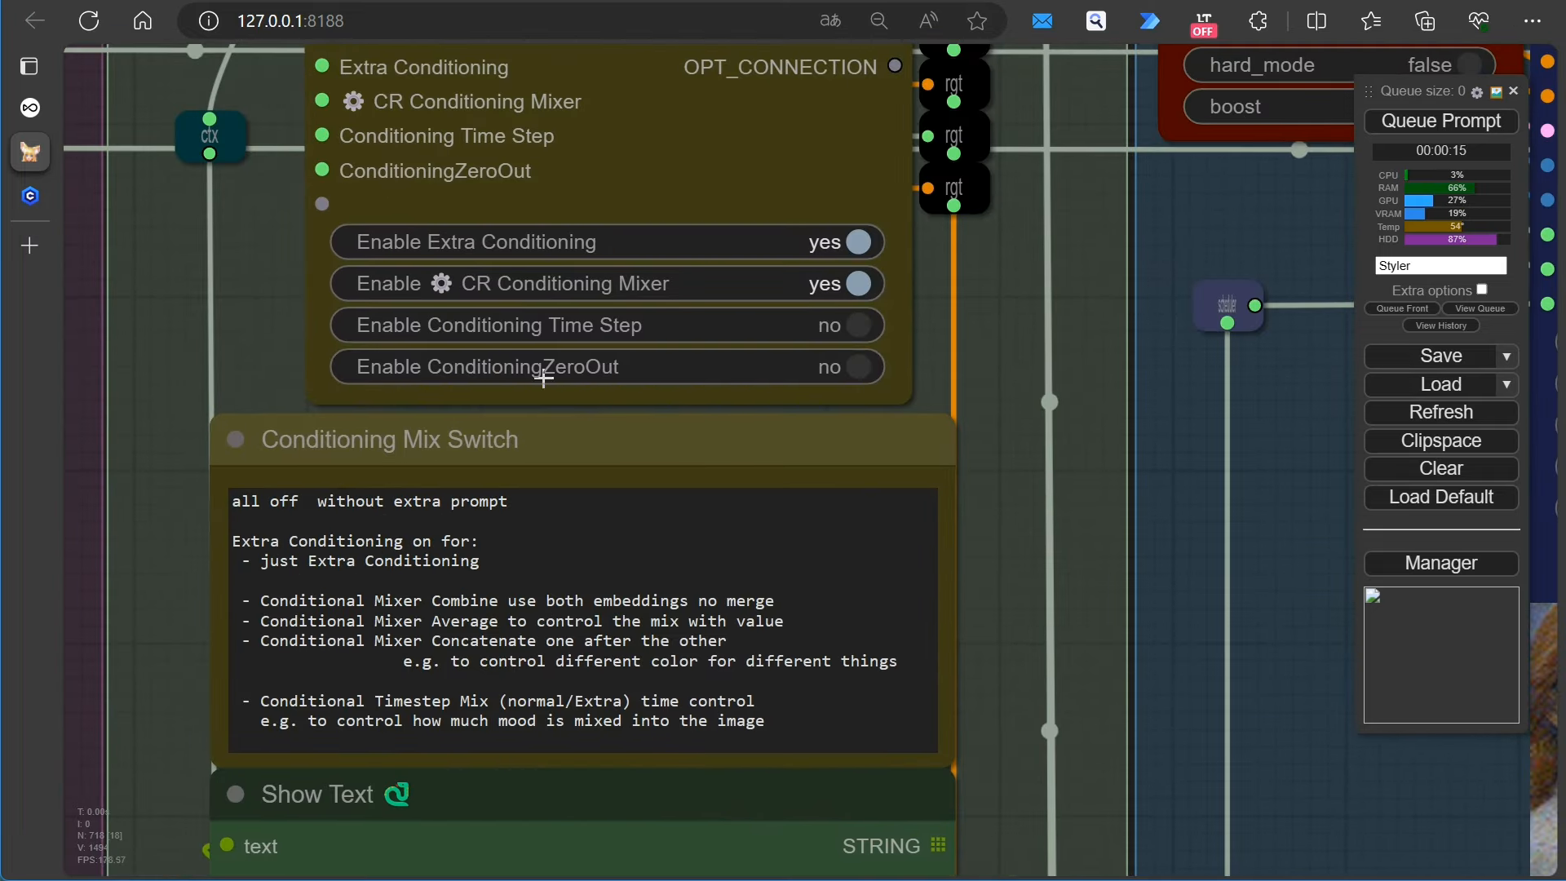
# Enable the CR Conditioning Mixer with timestep mix and queue a generation
pyautogui.click(858, 325)
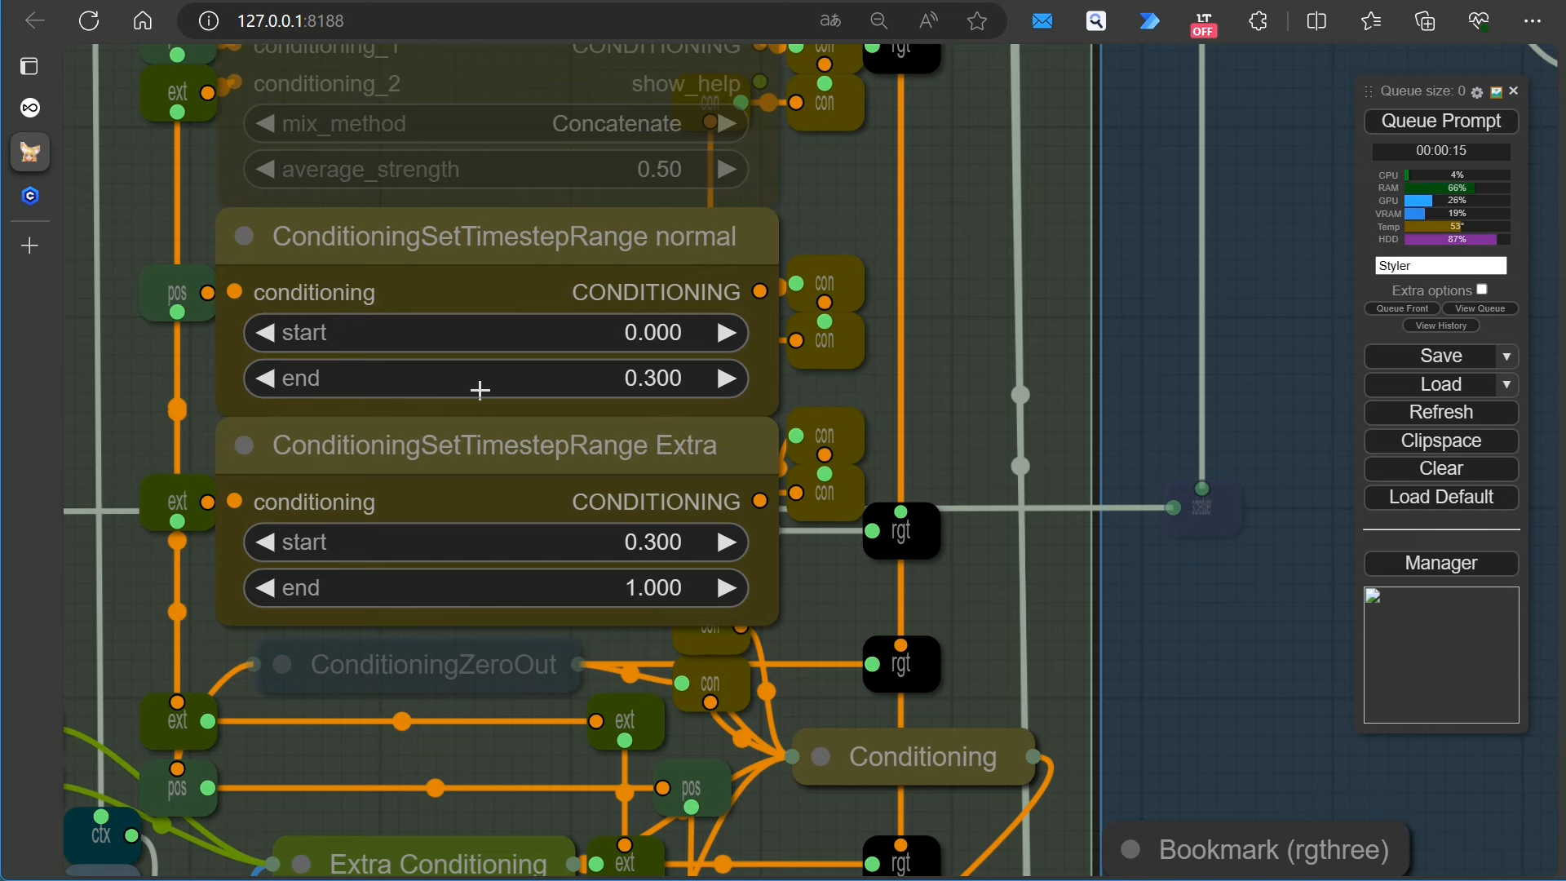
pyautogui.moveTo(344, 380)
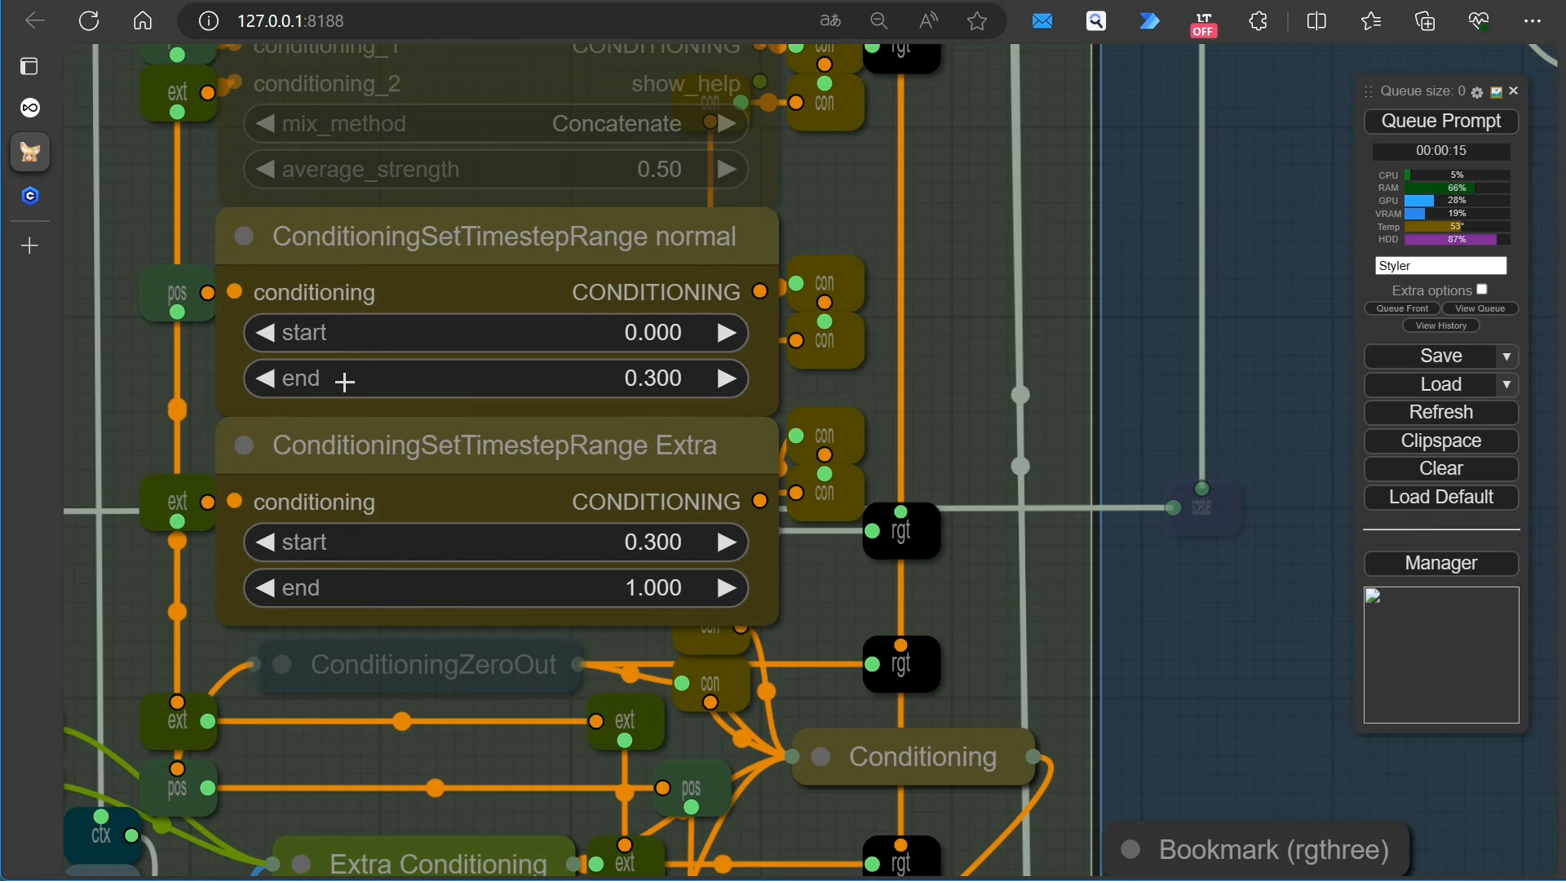
pyautogui.click(1440, 120)
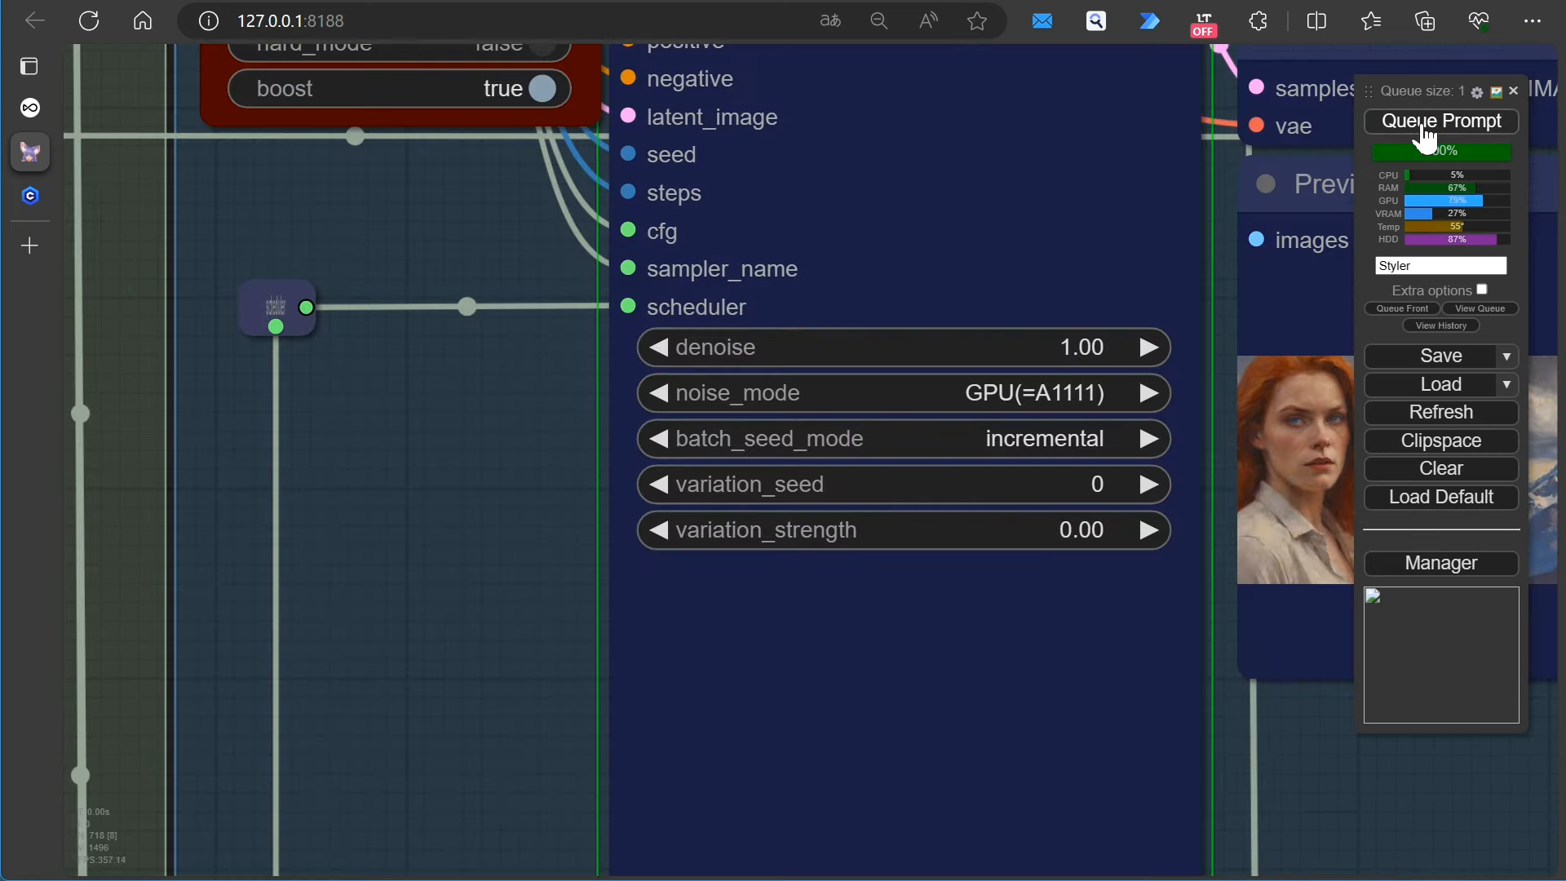
pyautogui.click(1440, 121)
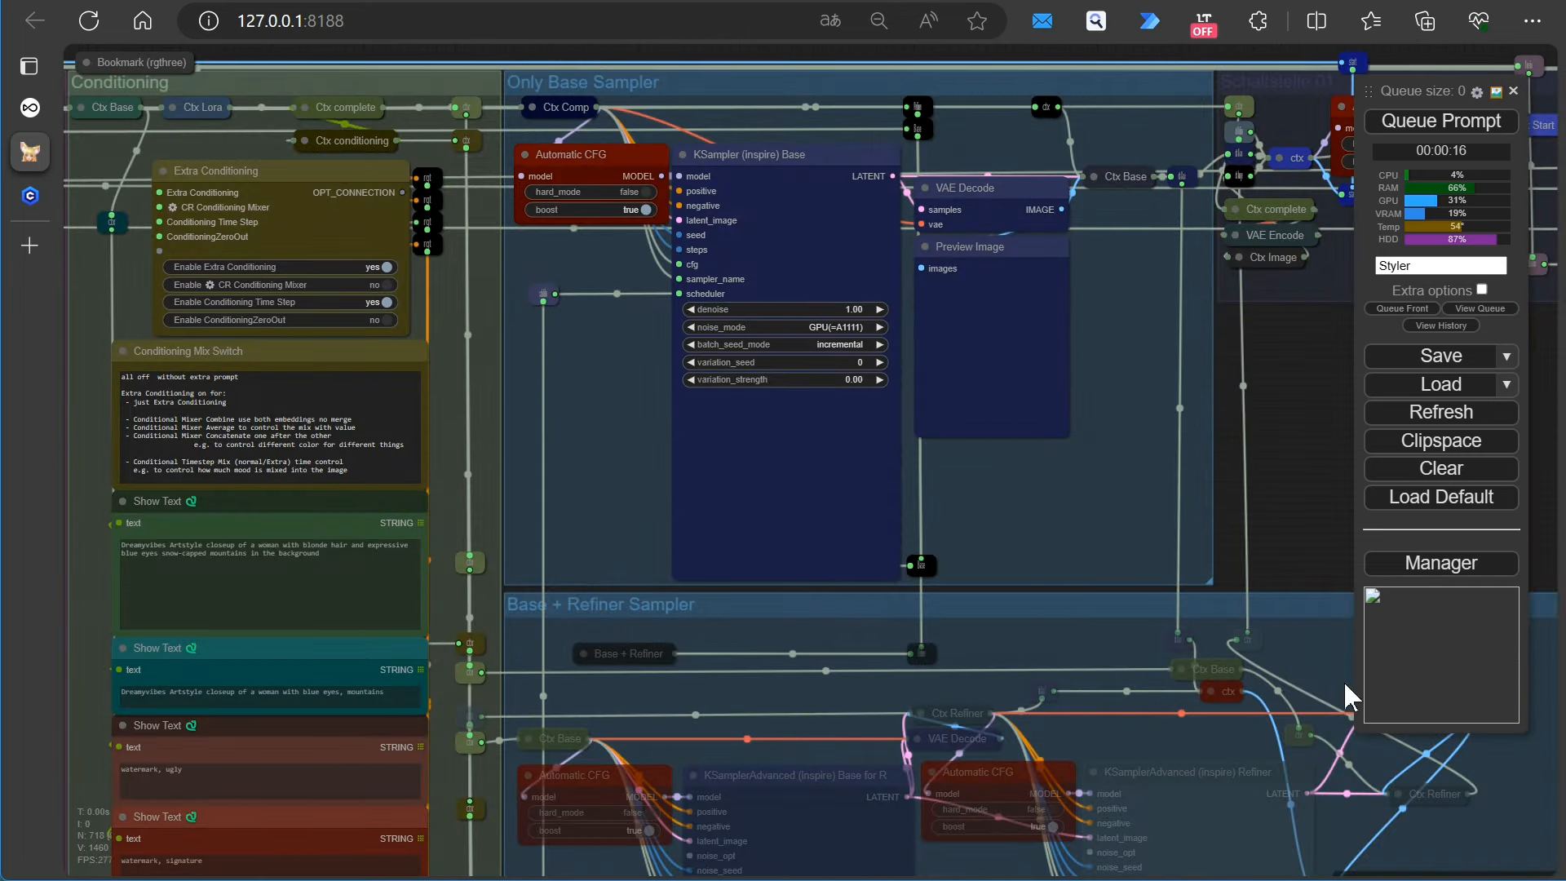
# Set Enable Extra Conditioning and the Conditioning Time Step option back to no
pyautogui.click(377, 265)
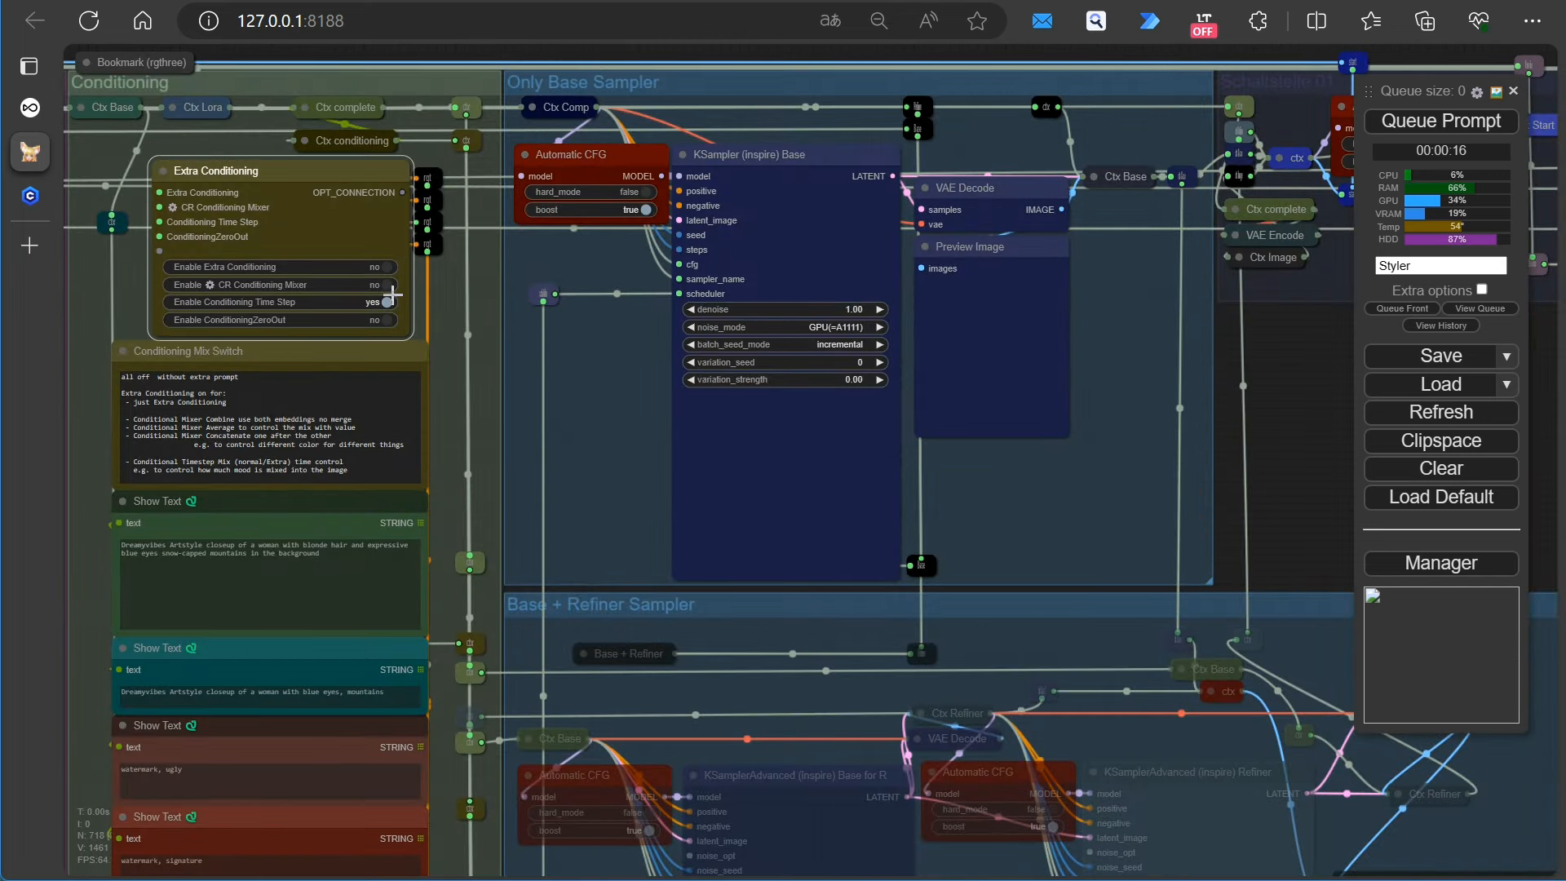
pyautogui.click(390, 301)
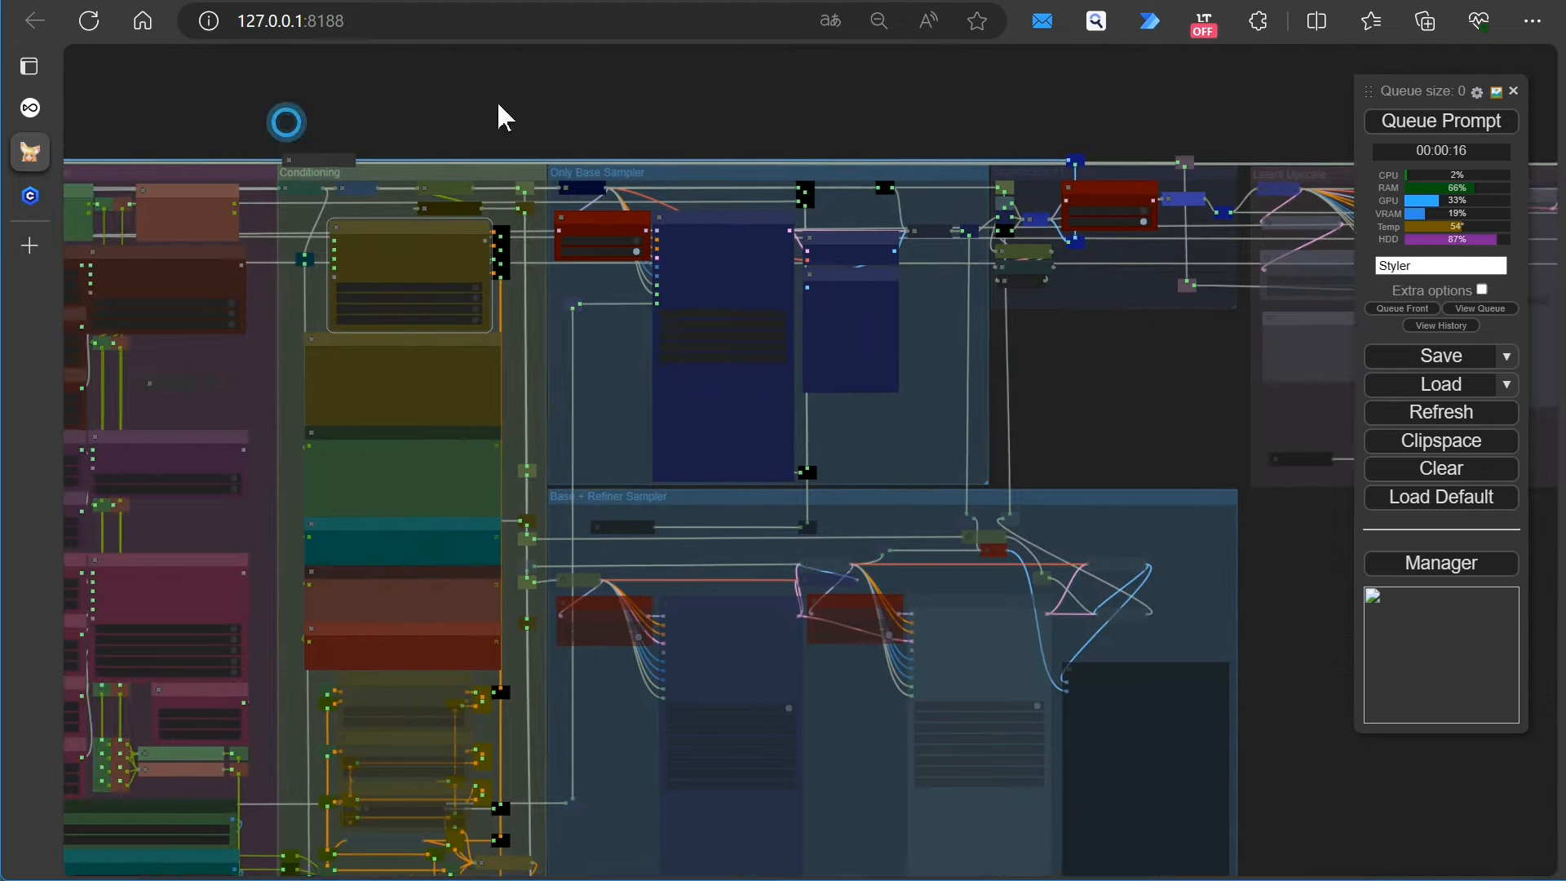
pyautogui.scroll(3)
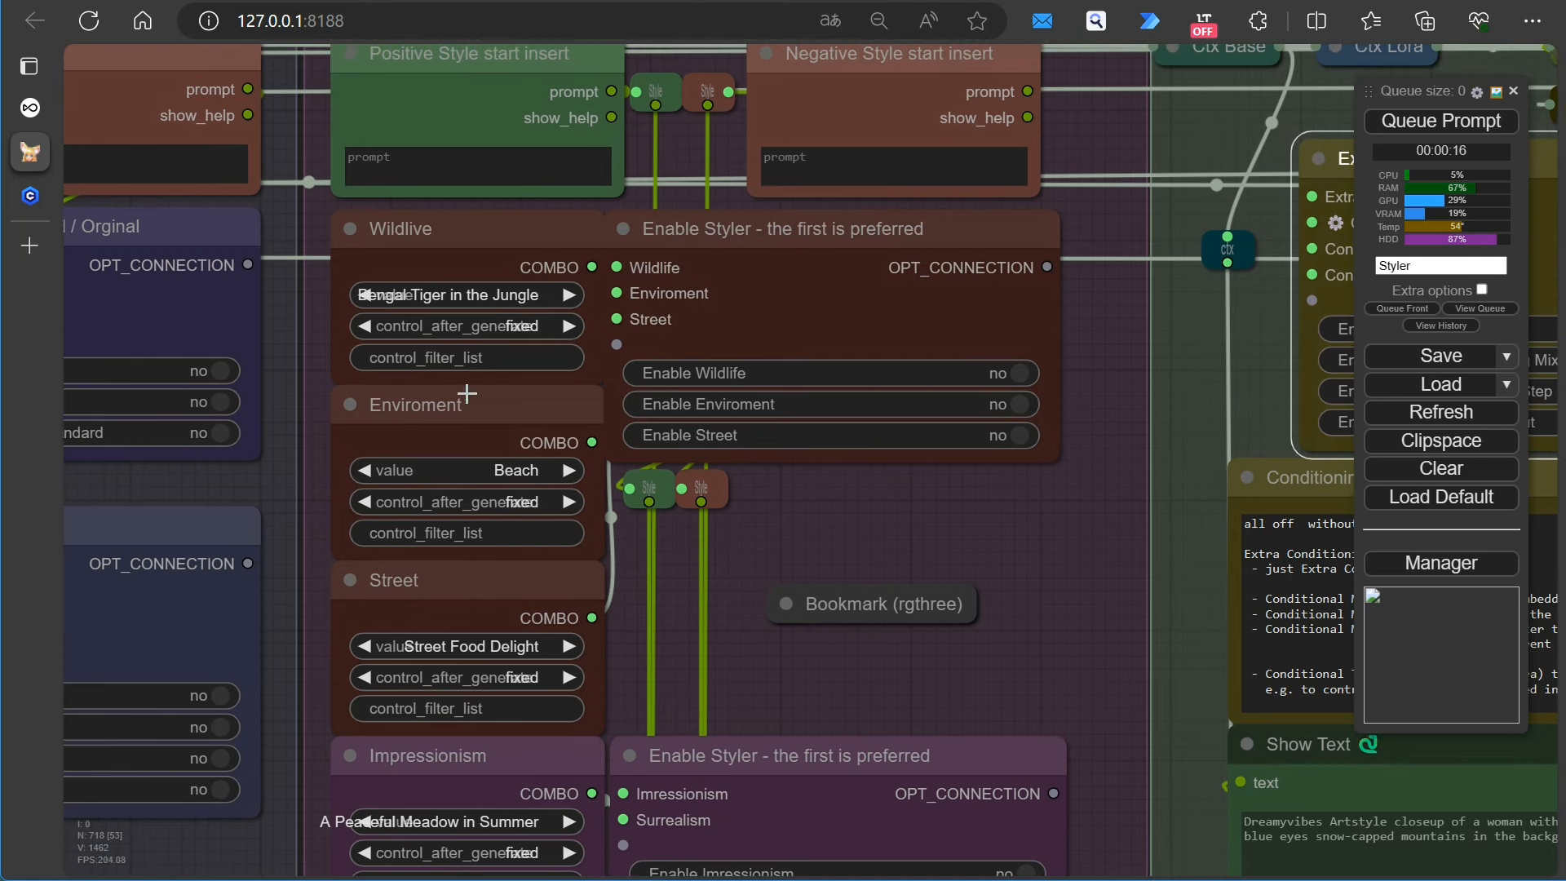
pyautogui.moveTo(504, 658)
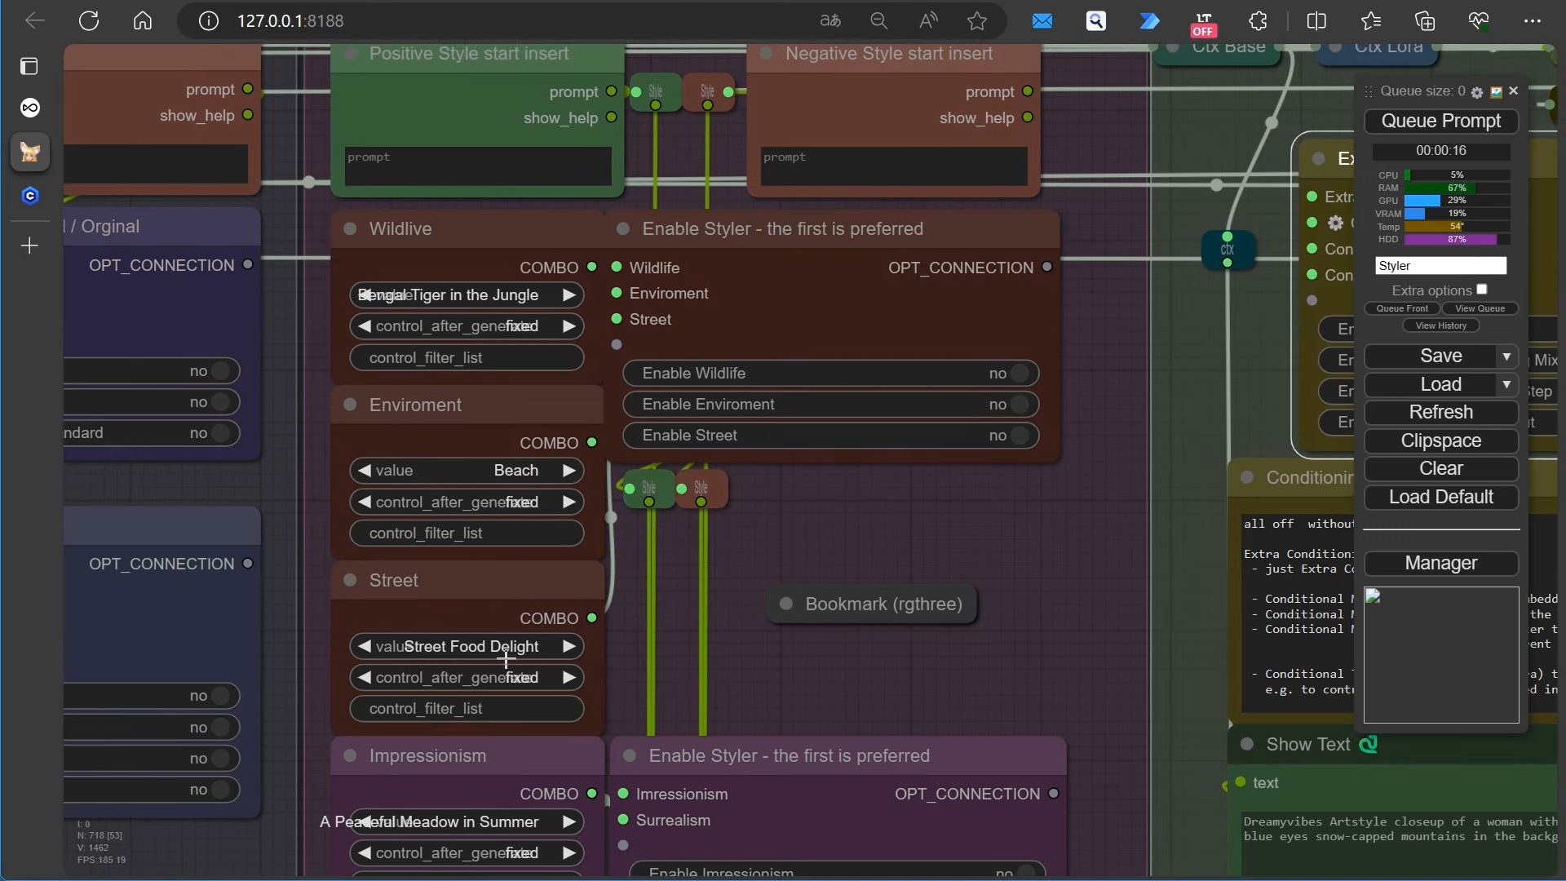
# Set Enable Street to yes and queue runs producing the street-food market portrait
pyautogui.click(1013, 434)
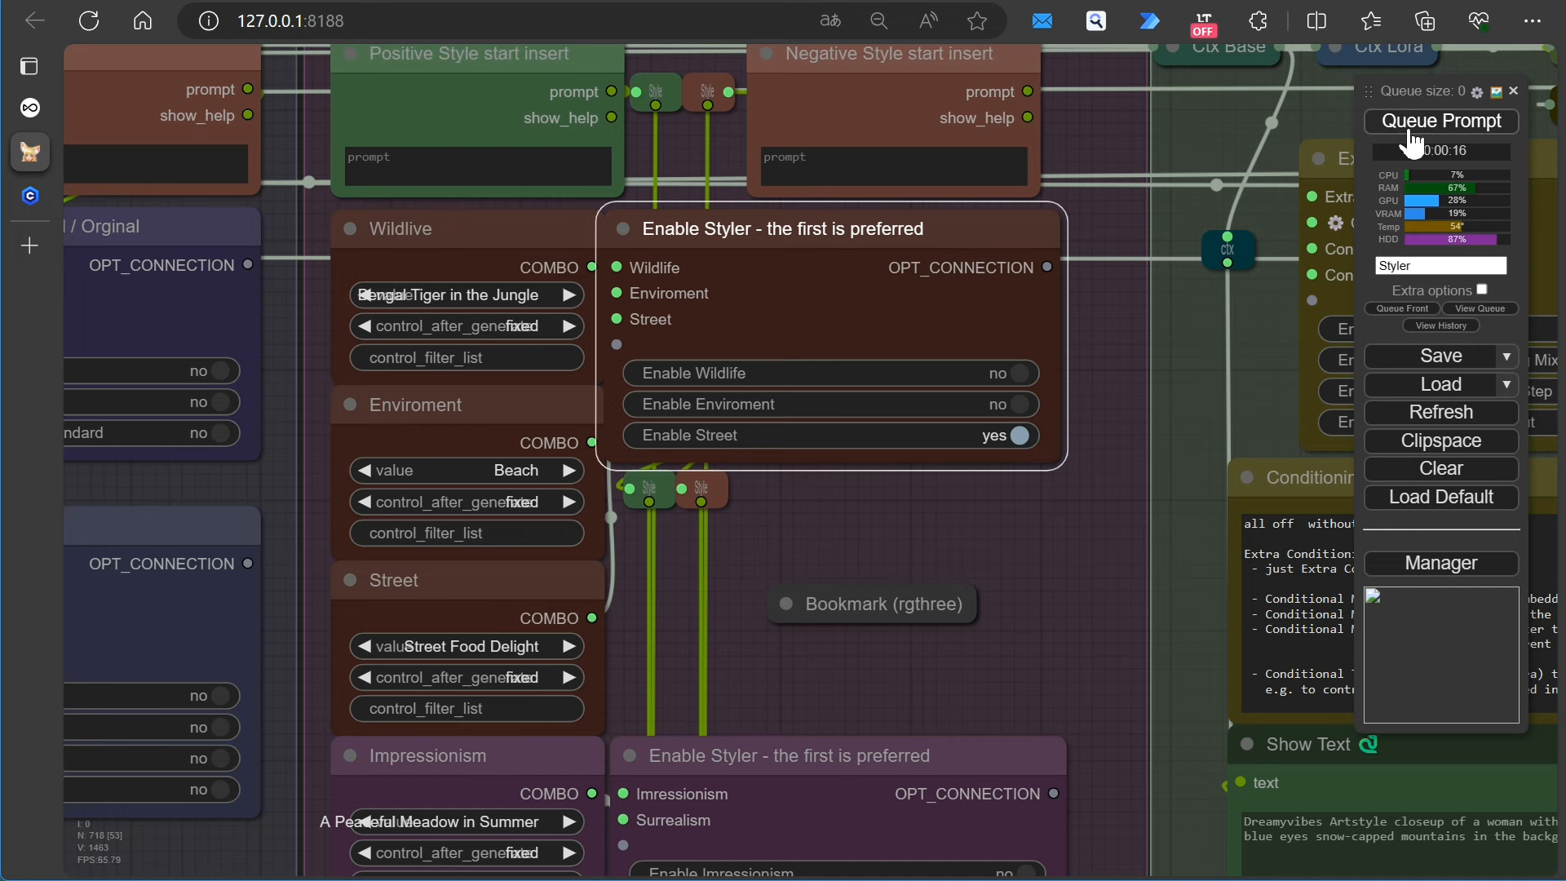
pyautogui.click(1440, 121)
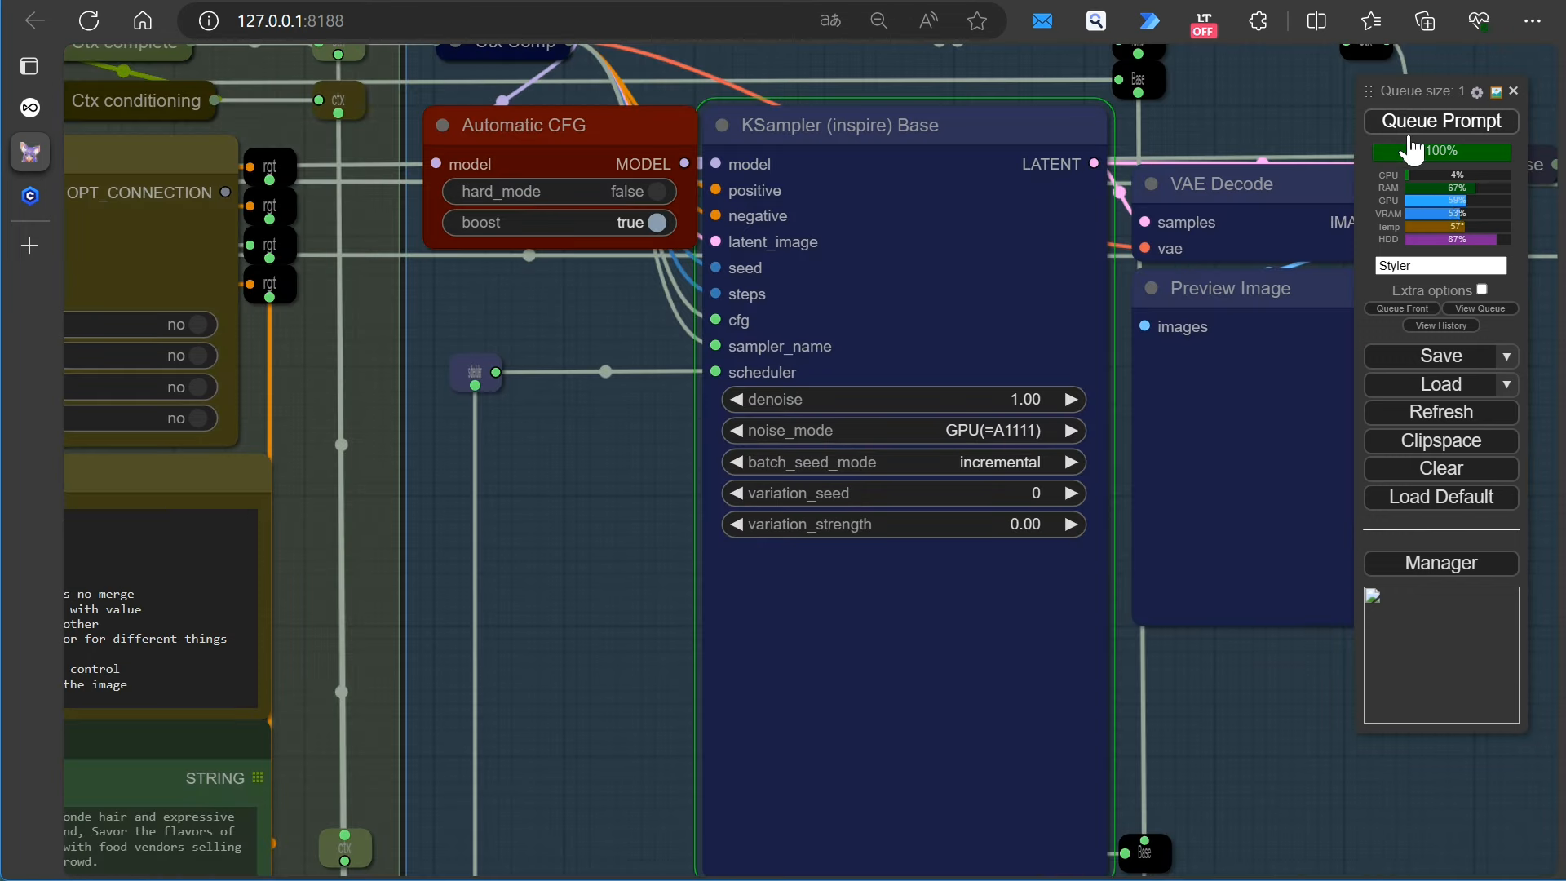
pyautogui.click(1438, 120)
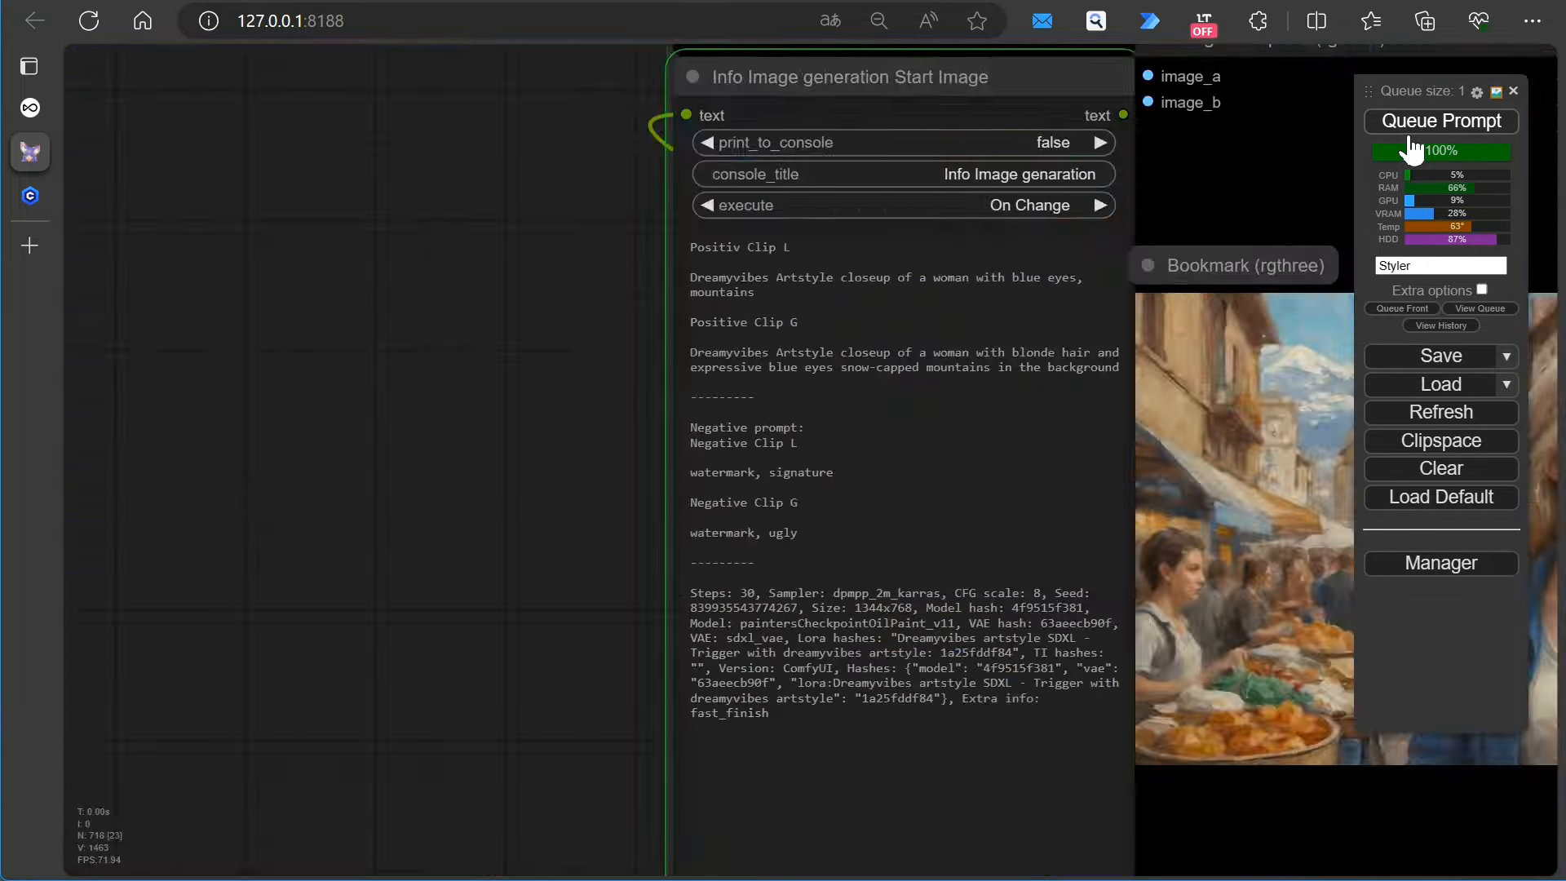
pyautogui.click(1440, 121)
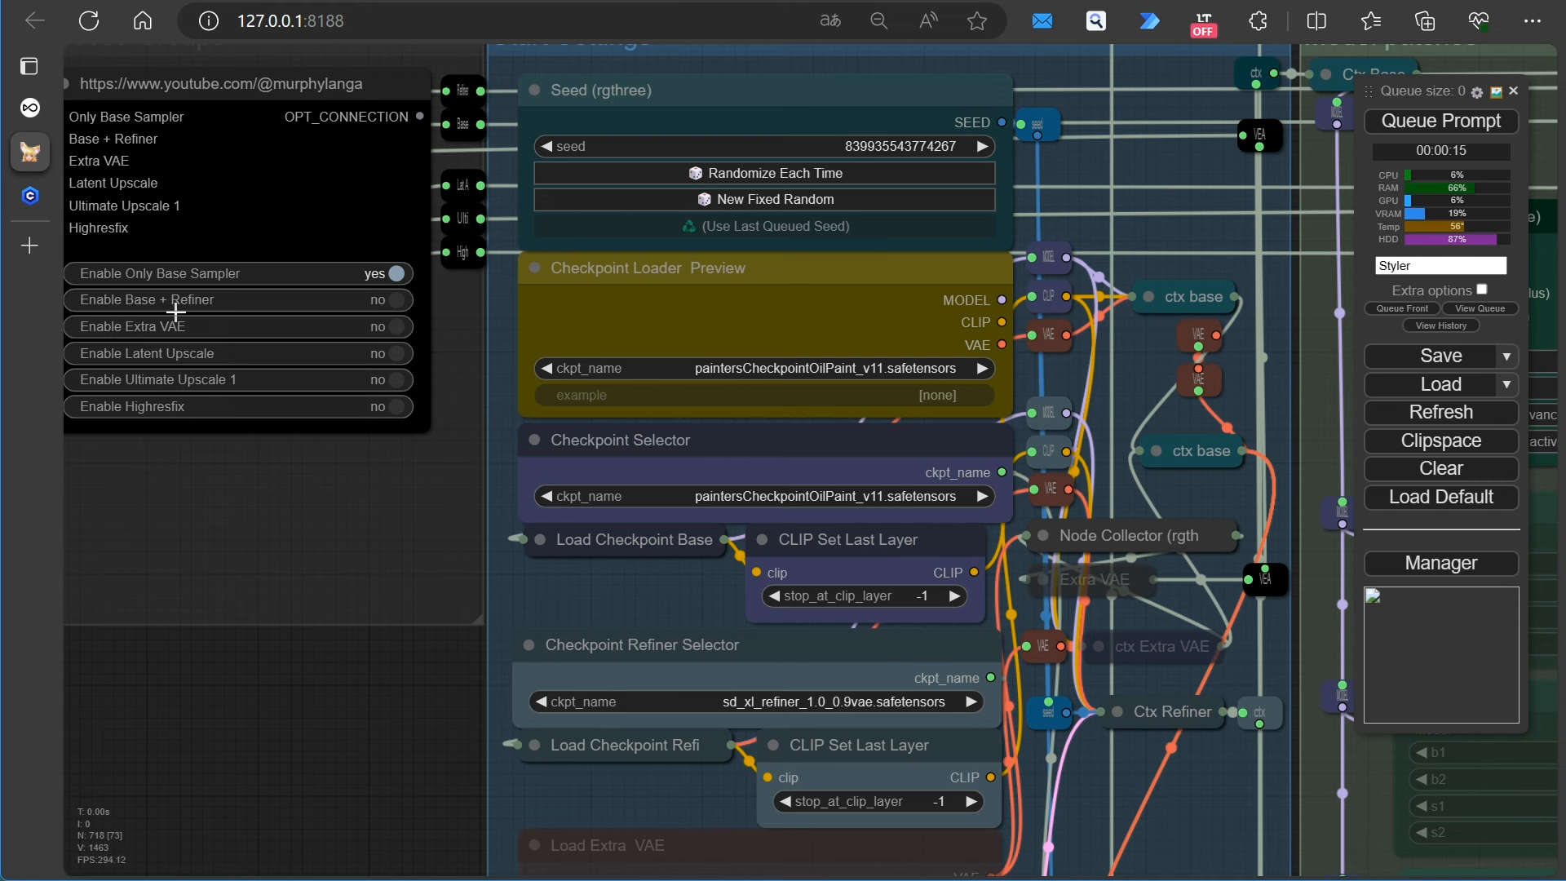
# Leave Base + Refiner as it was, set Enable Latent Upscale to yes and queue the run
pyautogui.click(395, 300)
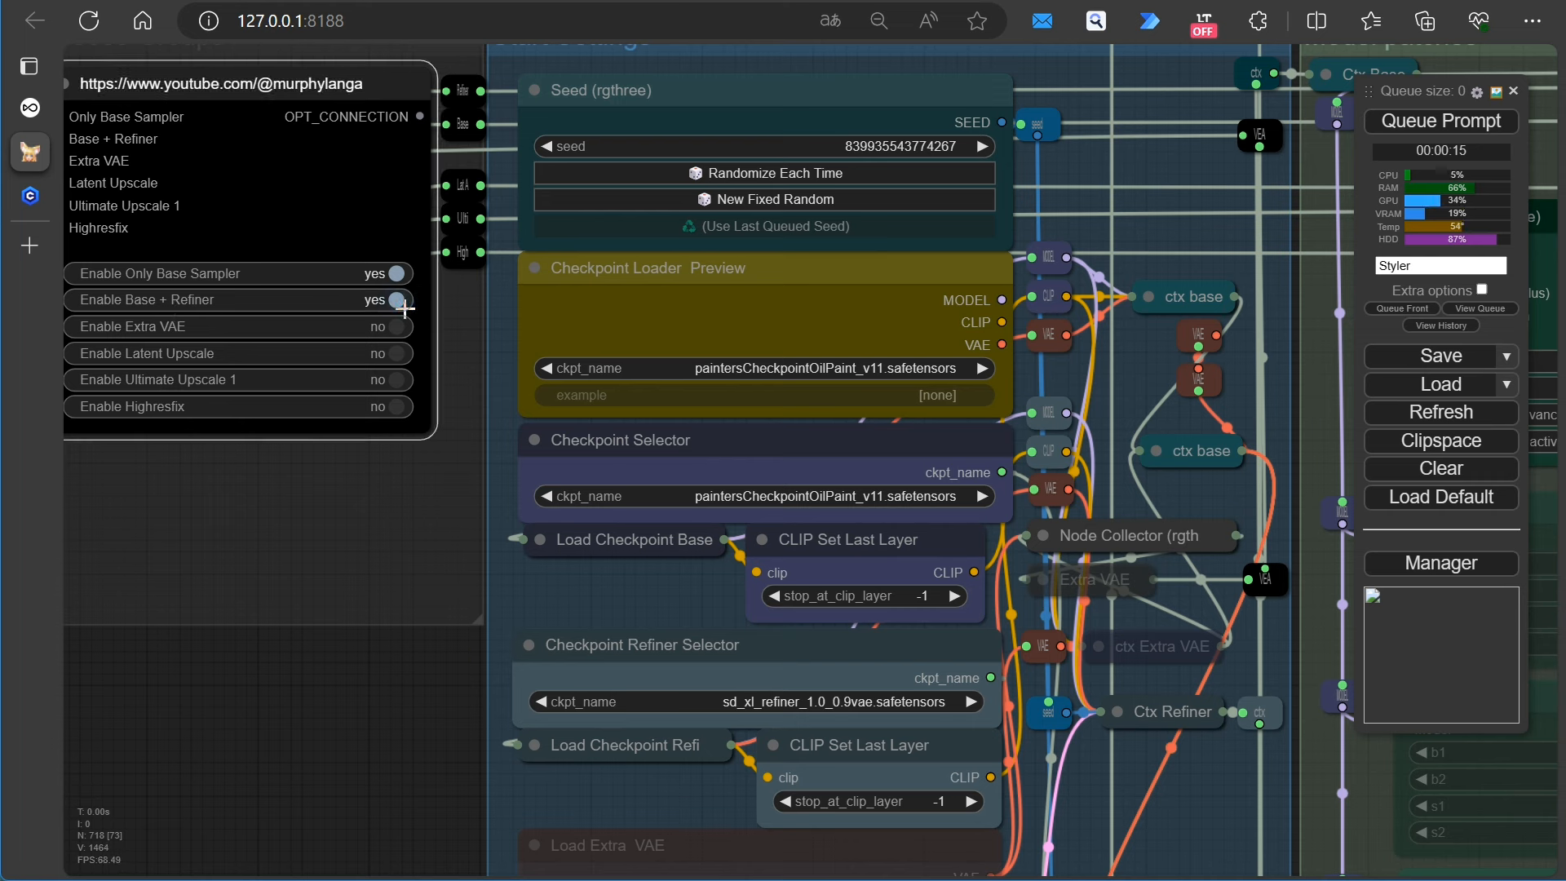
pyautogui.click(397, 300)
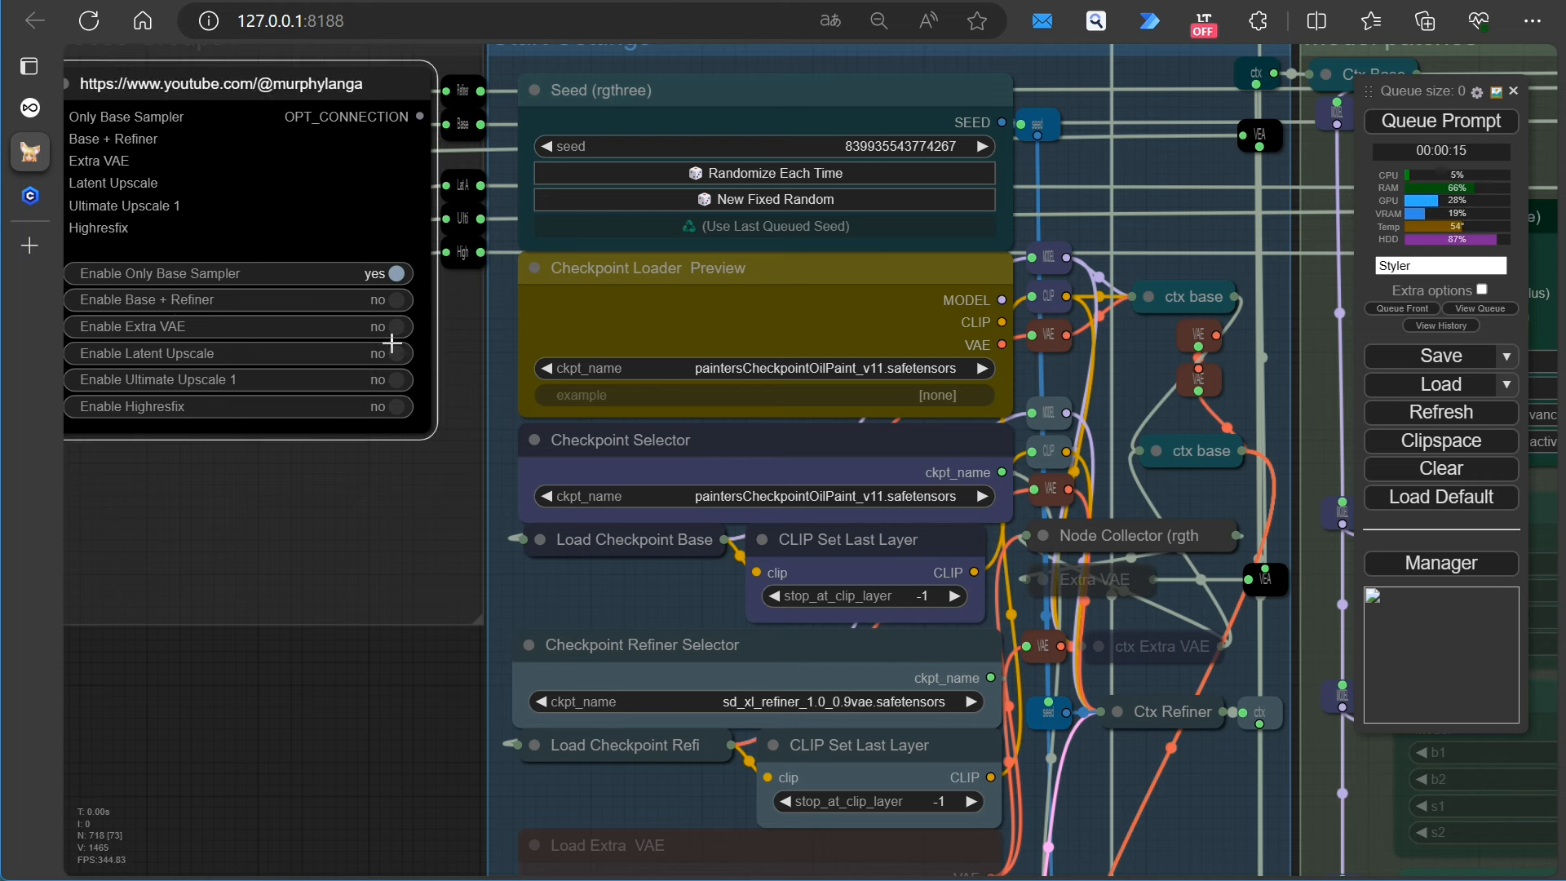
pyautogui.click(388, 353)
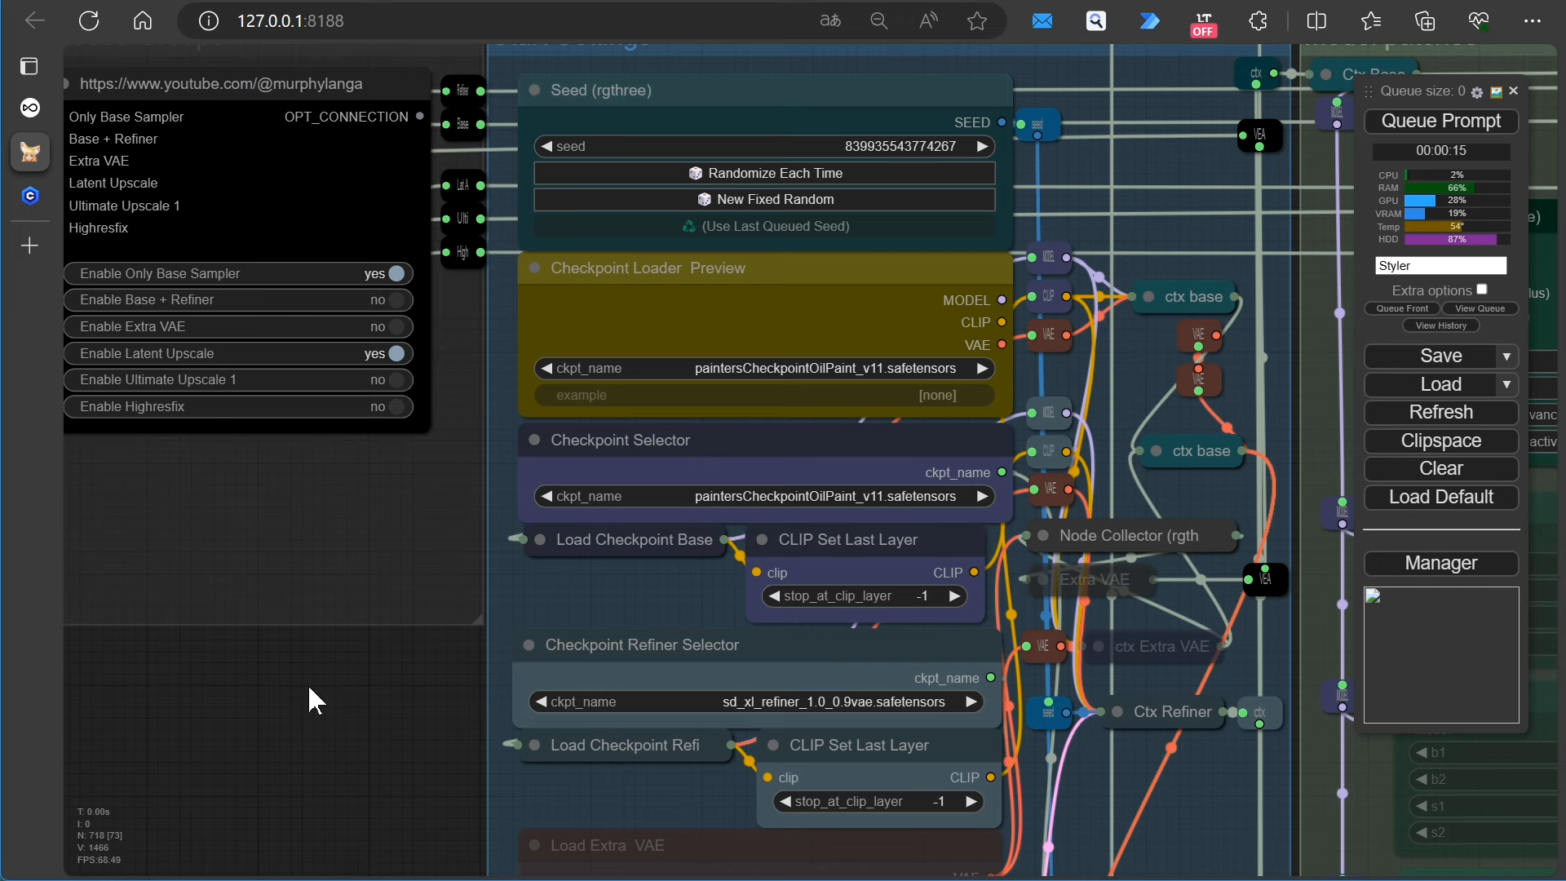
pyautogui.moveTo(1440, 121)
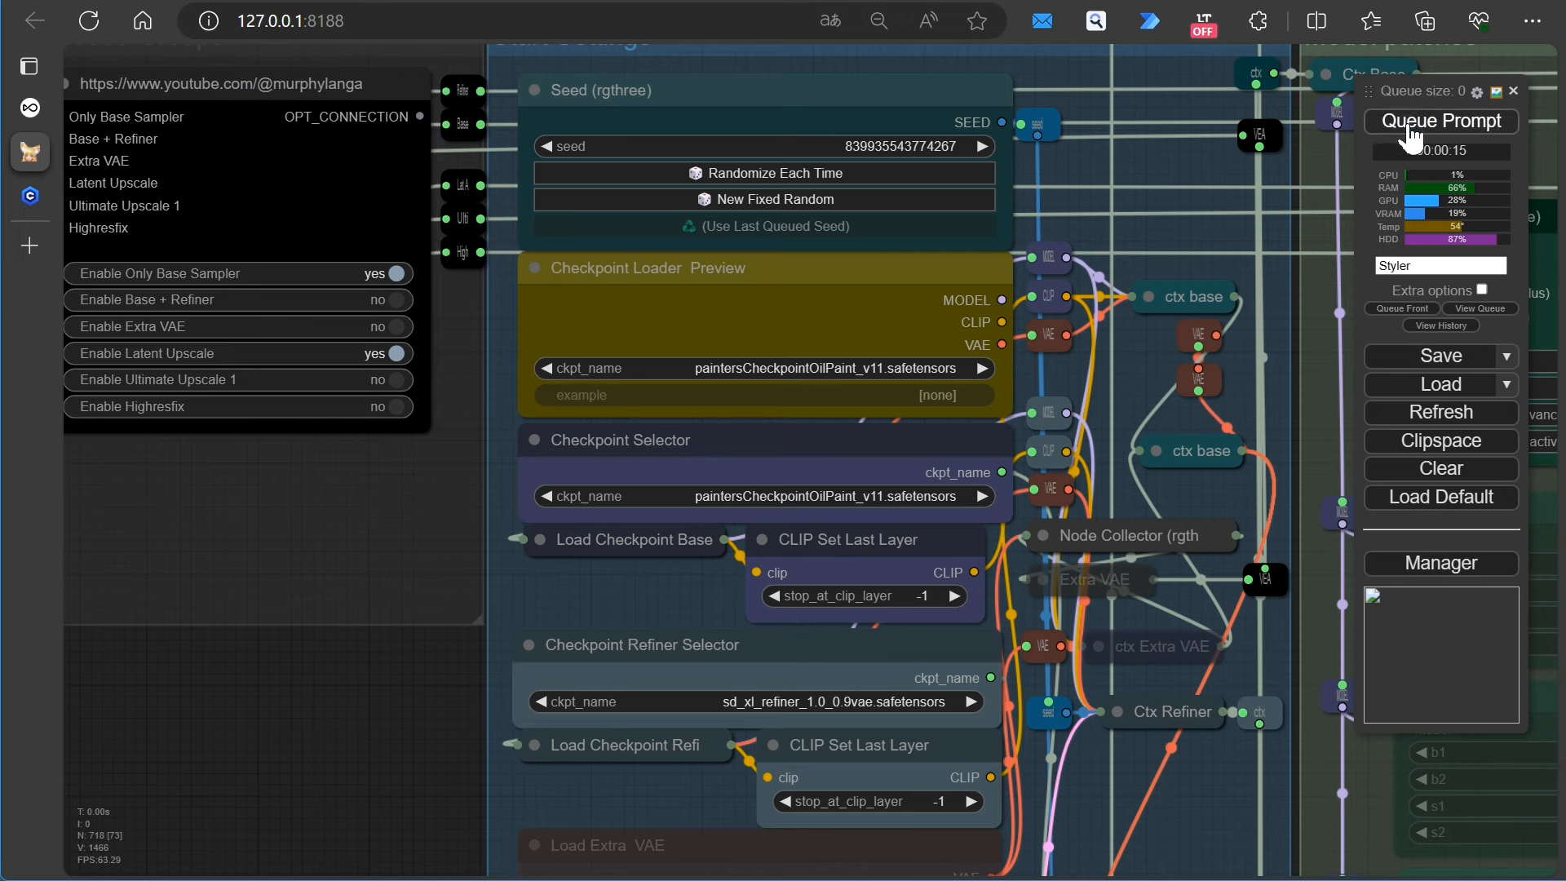
pyautogui.click(1440, 119)
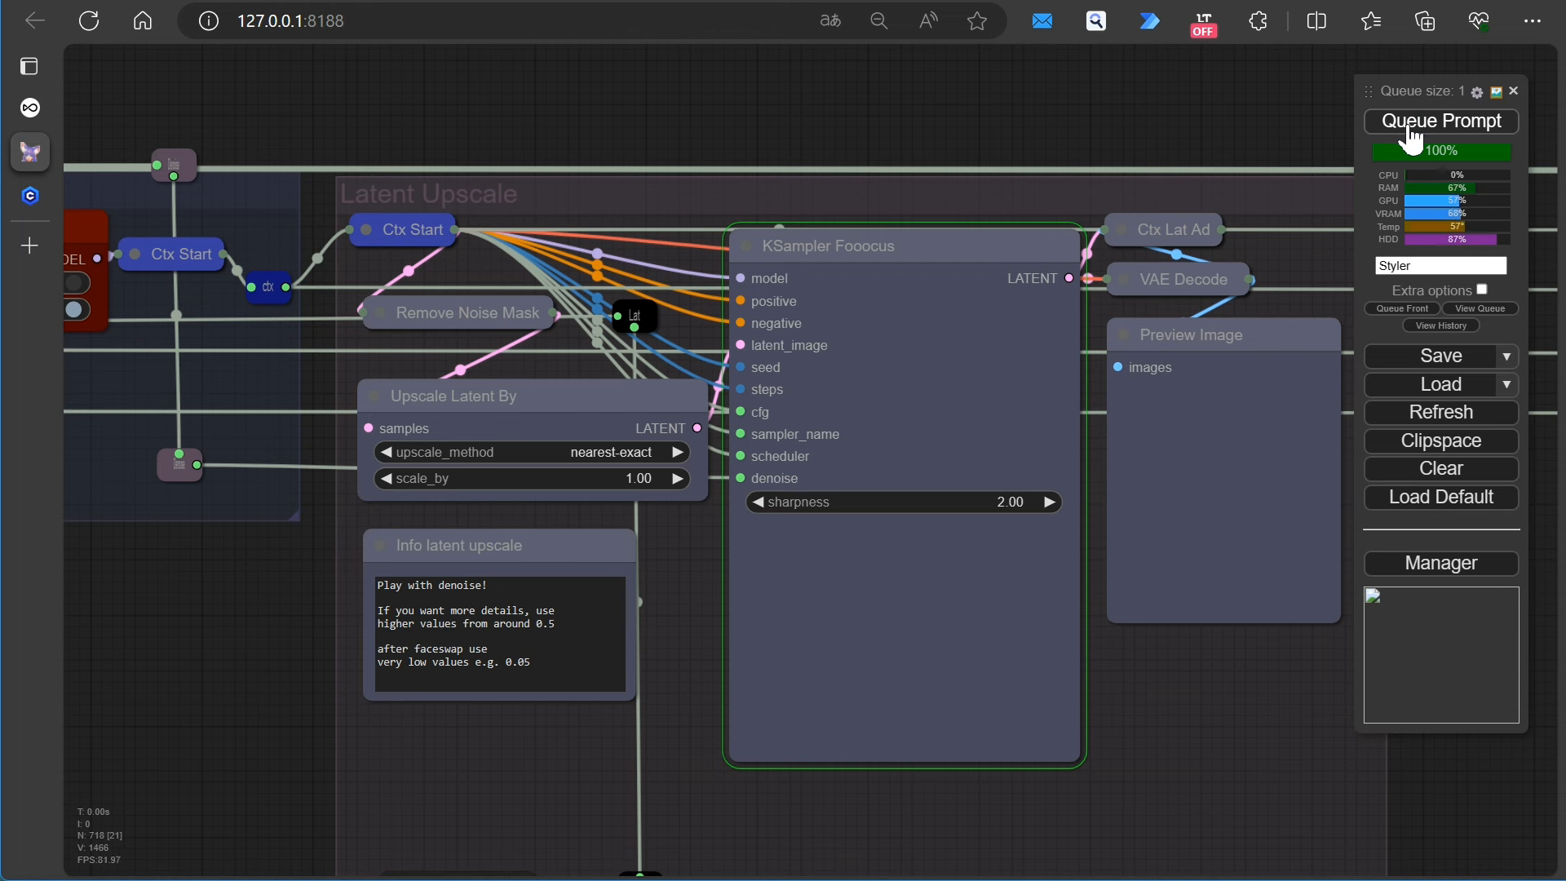
pyautogui.click(1438, 119)
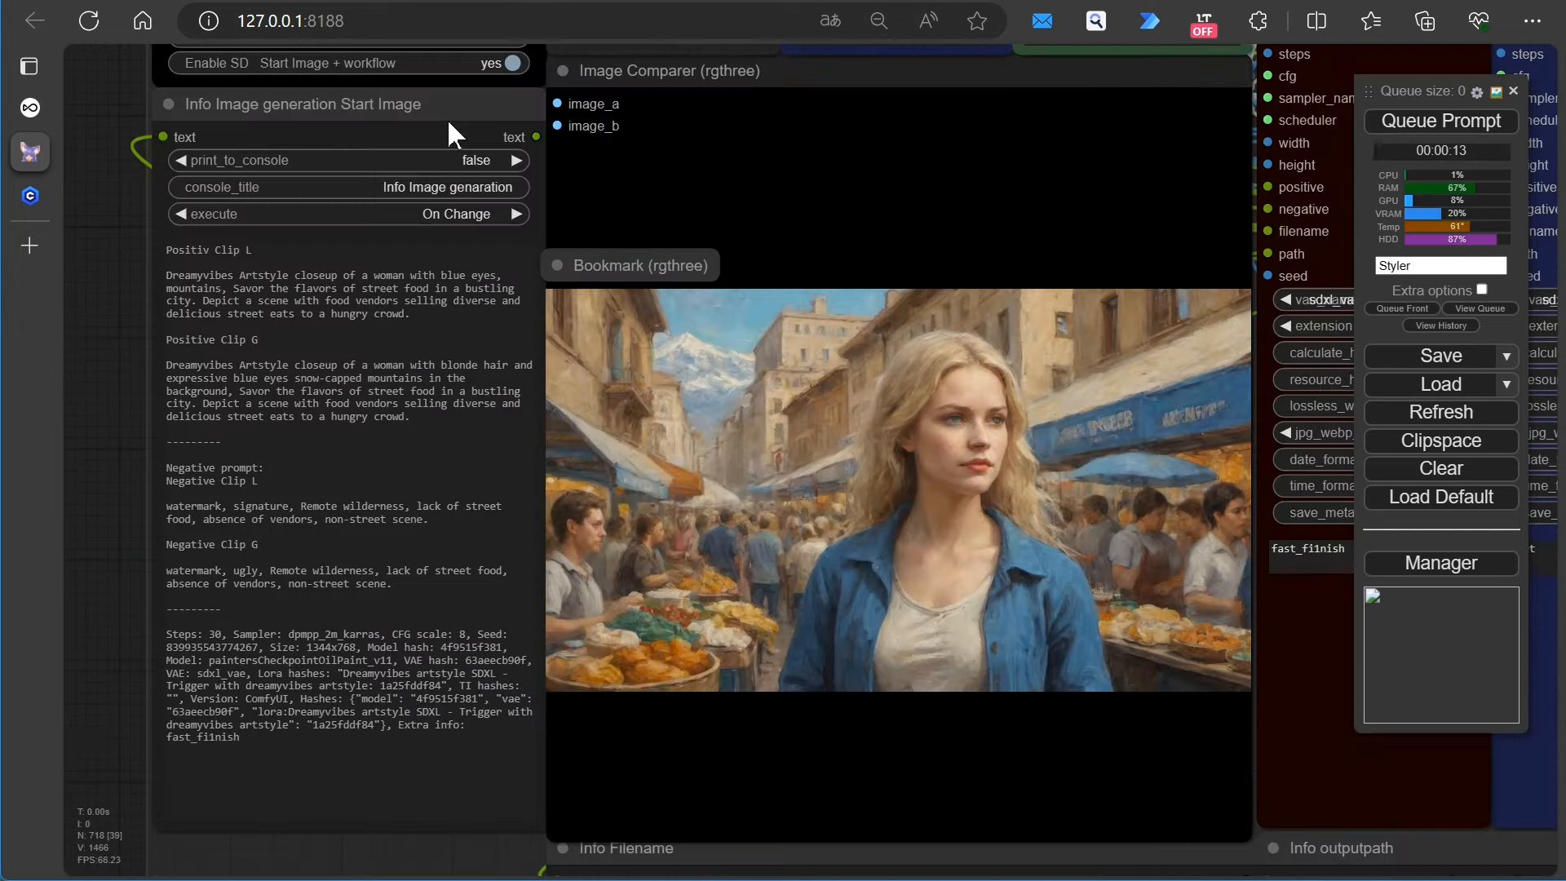
pyautogui.moveTo(532, 349)
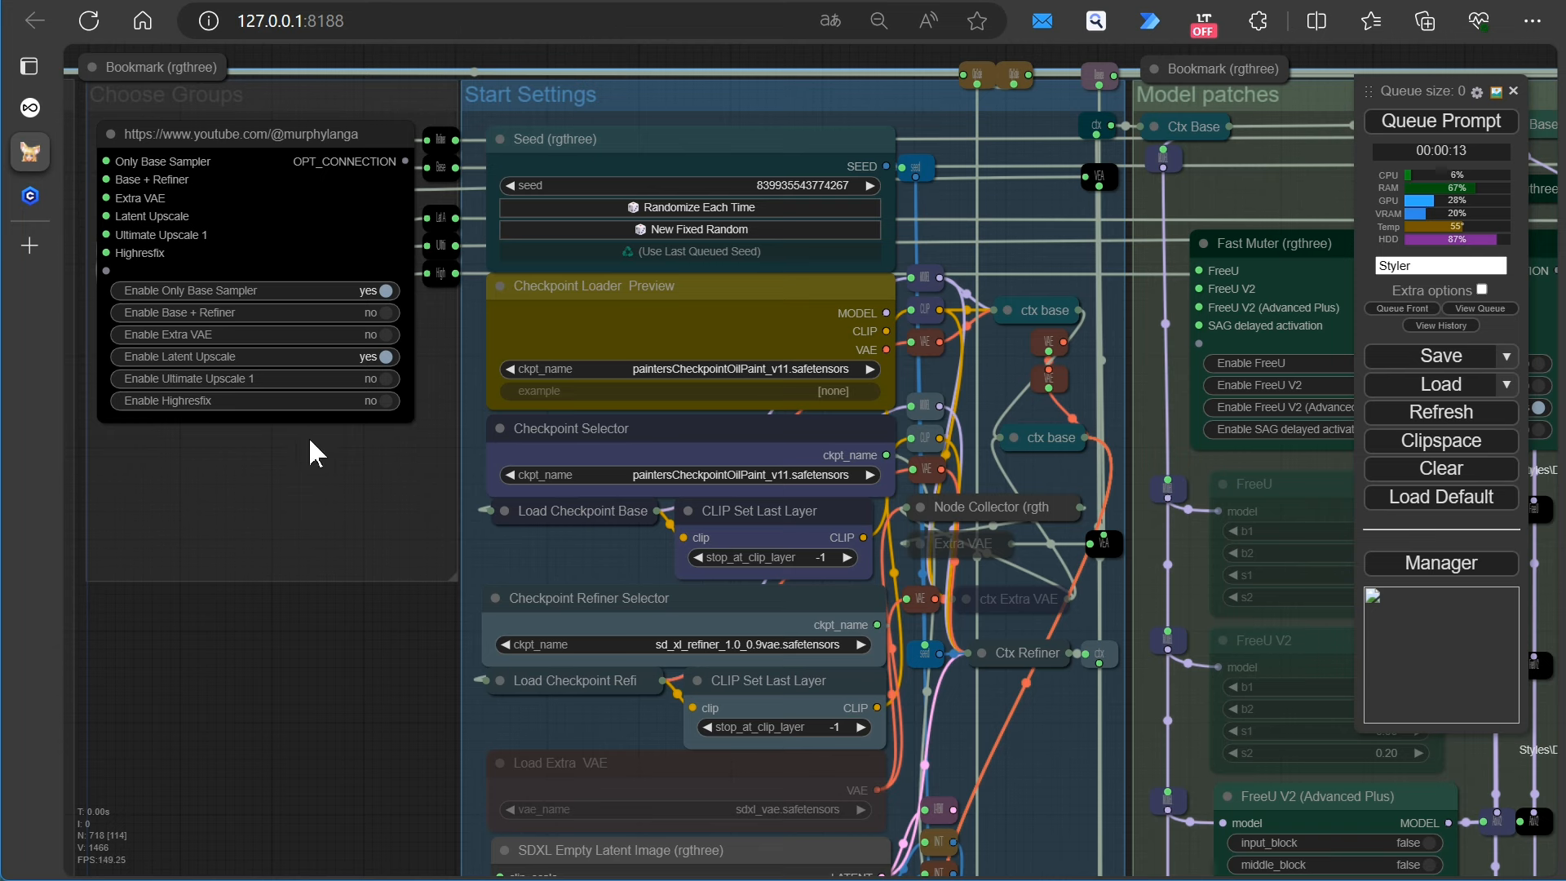
# Set Enable Ultimate Upscale 1 to yes and queue the upscaled generation
pyautogui.click(385, 380)
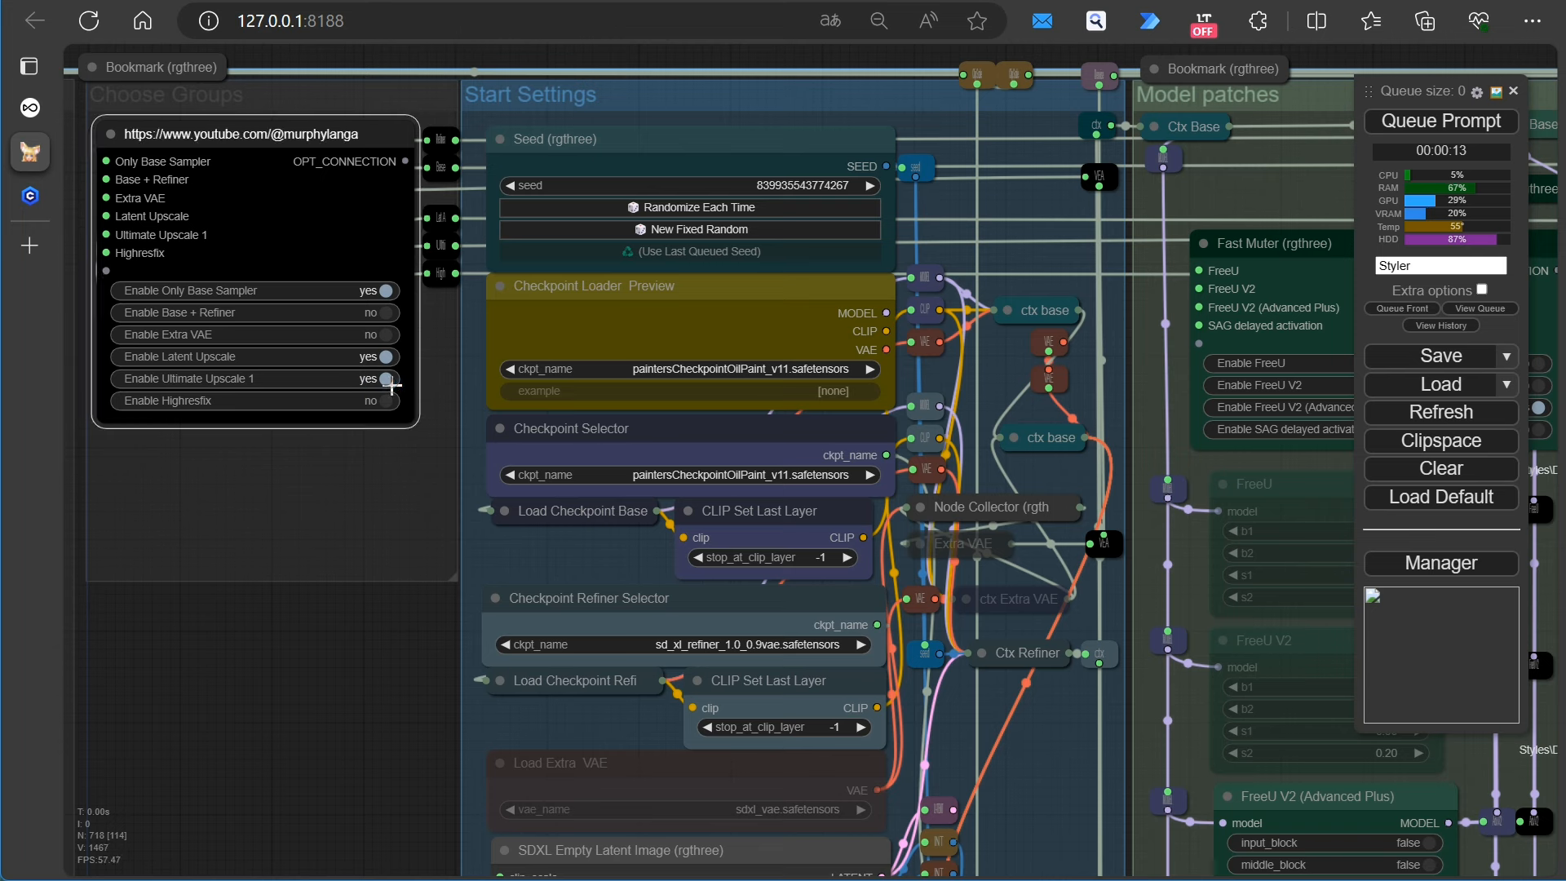
pyautogui.moveTo(1440, 120)
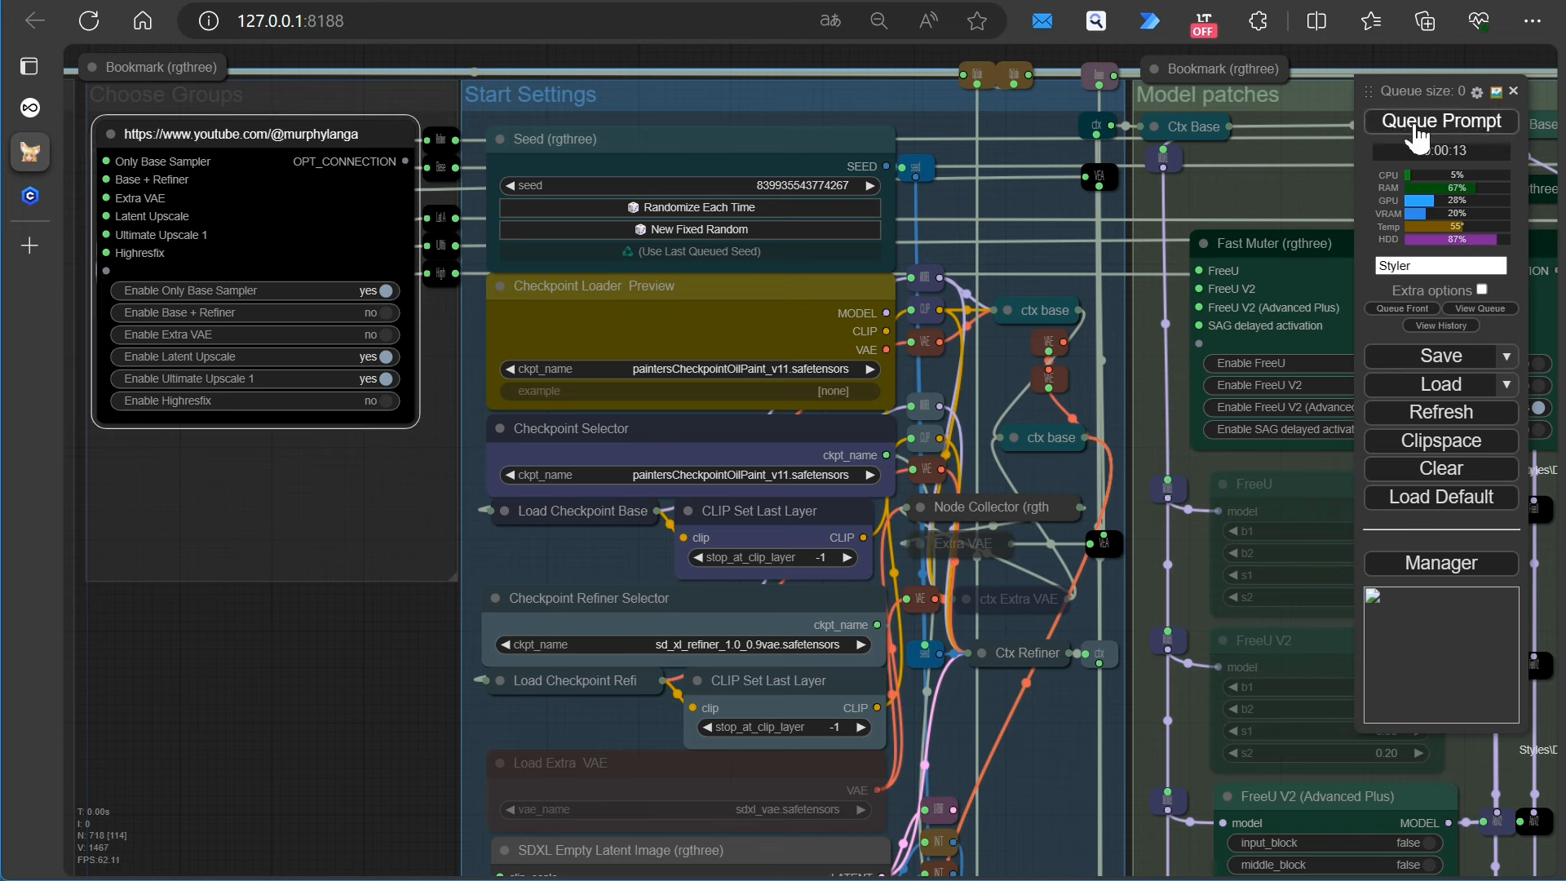
pyautogui.click(1439, 121)
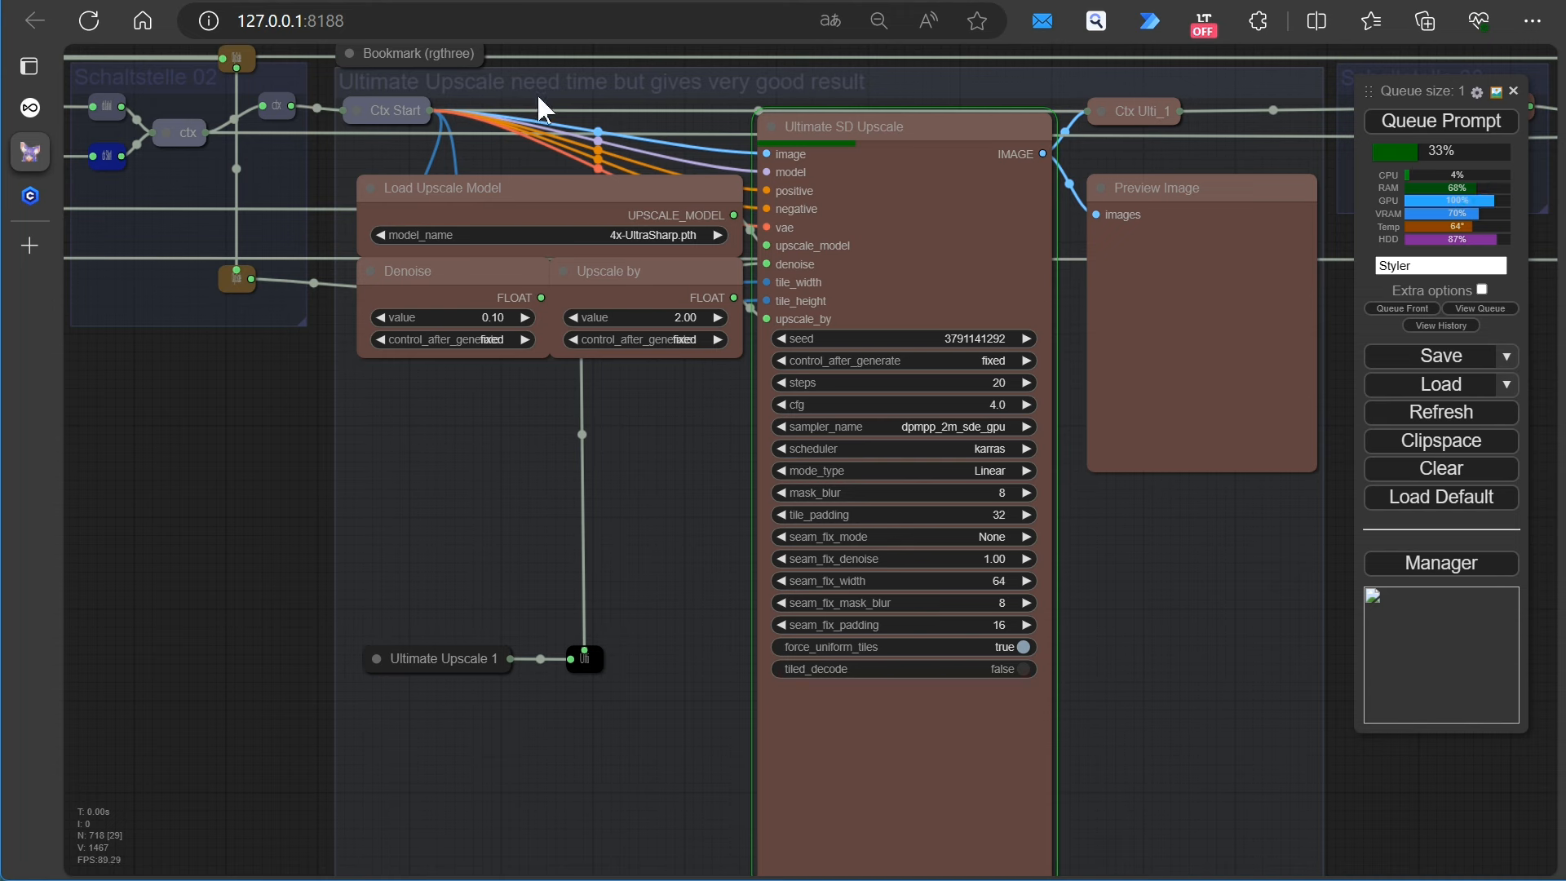
pyautogui.moveTo(670, 242)
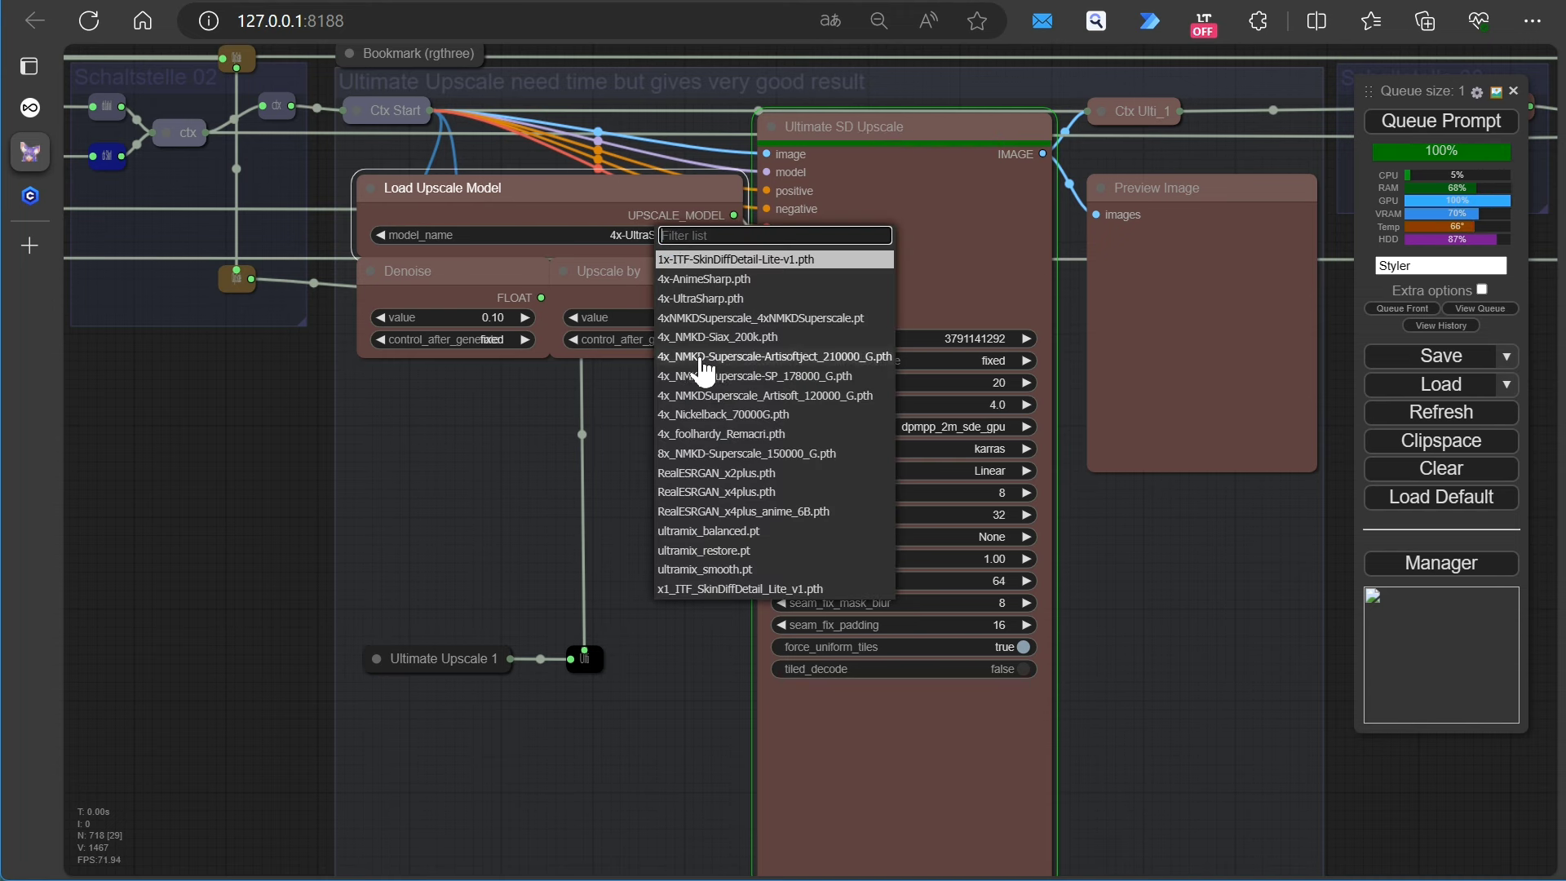
pyautogui.moveTo(721, 434)
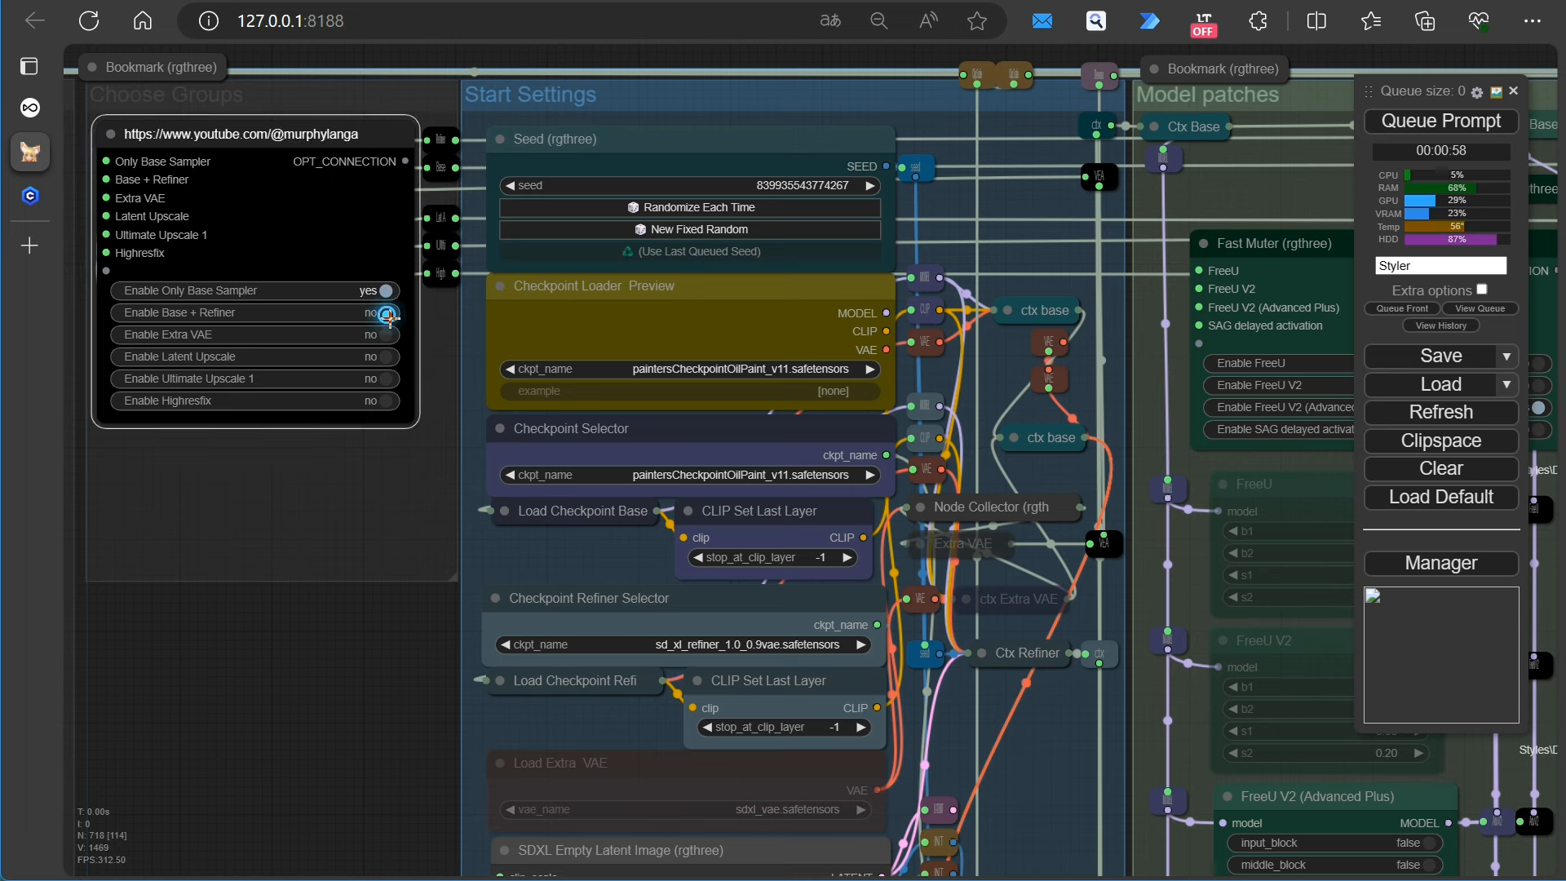
# Switch Base + Refiner on, turn the Street styler off and queue the workflow several times
pyautogui.click(385, 313)
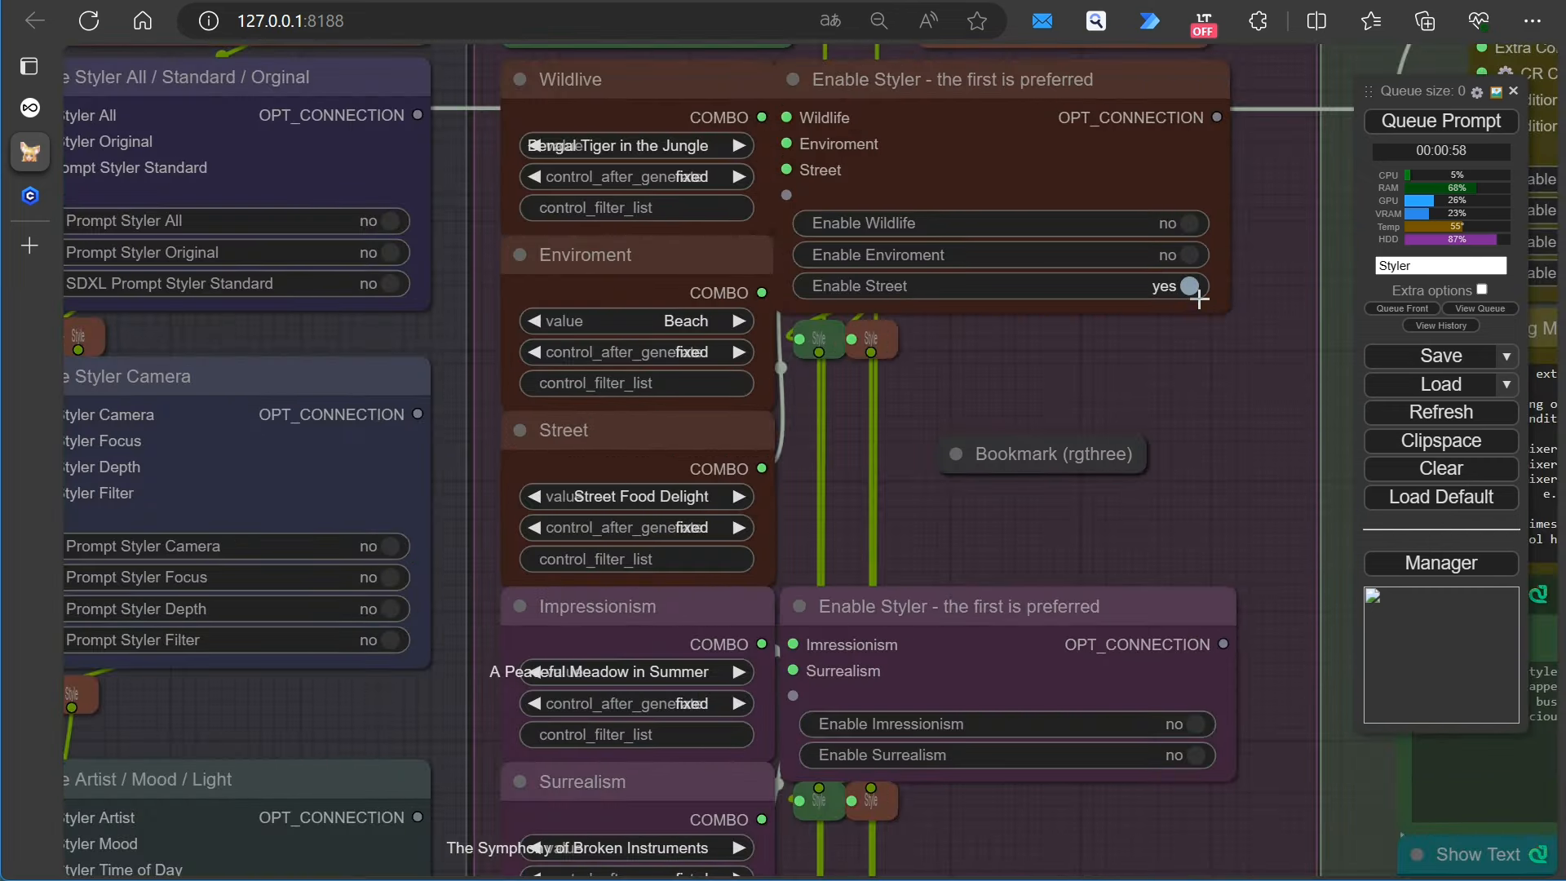
pyautogui.click(1185, 287)
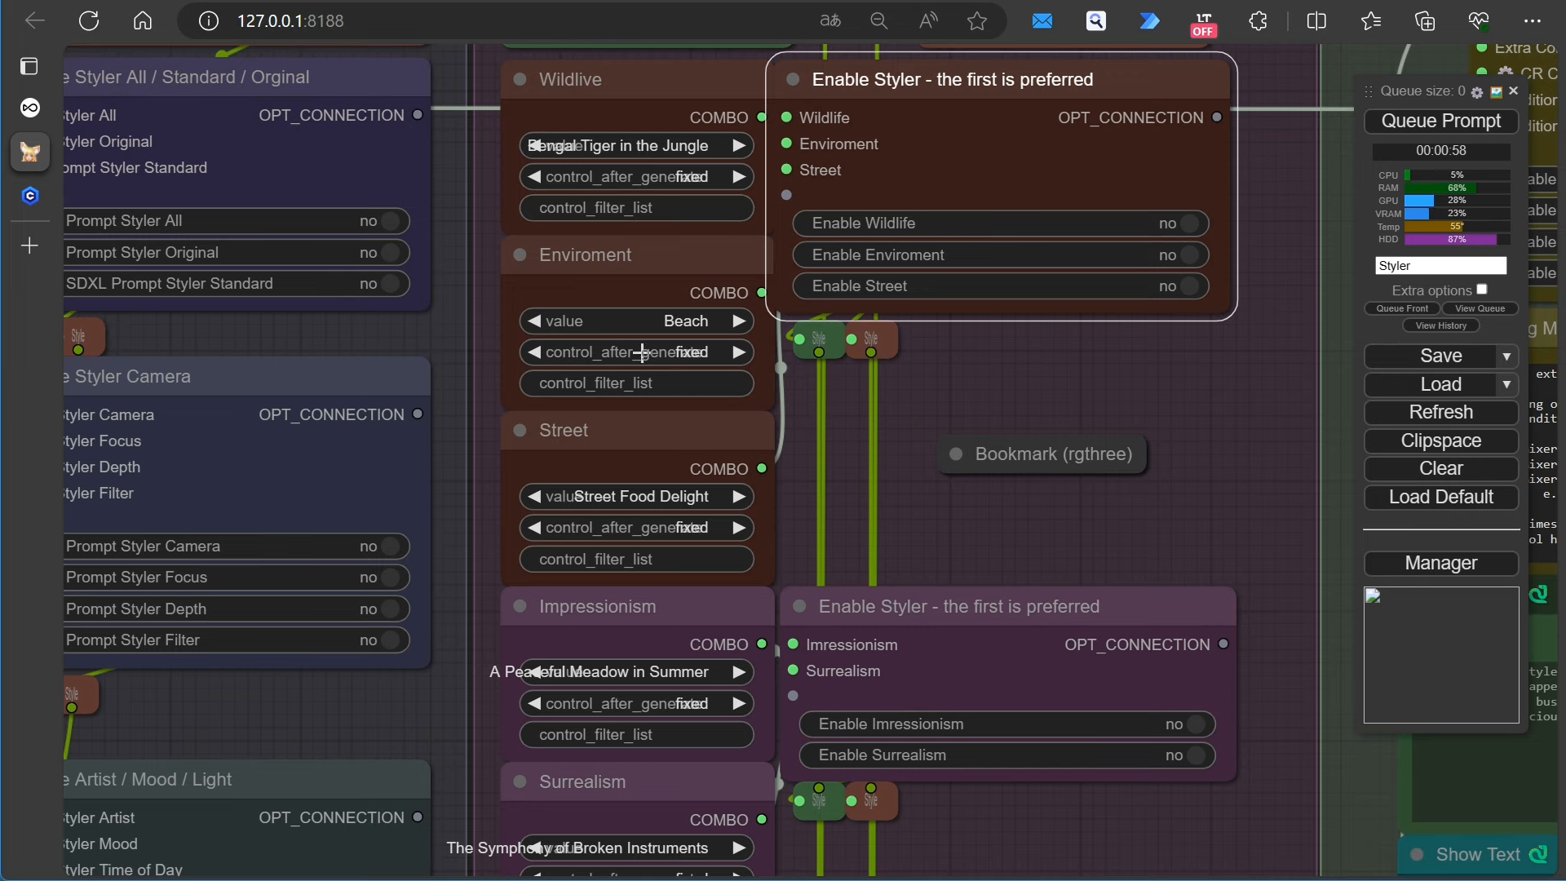
pyautogui.scroll(-3)
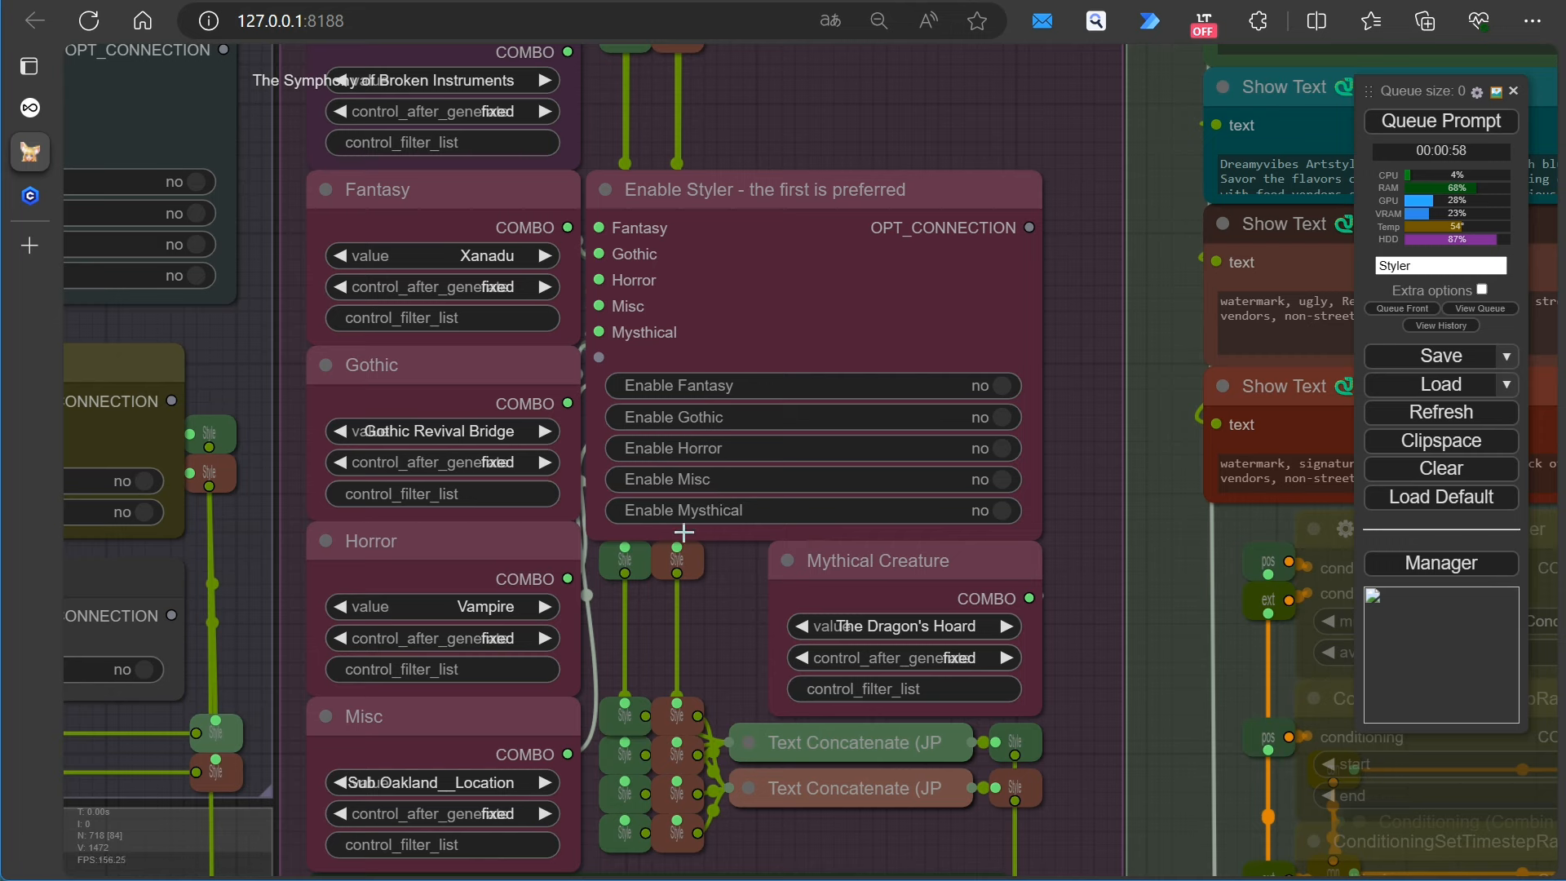
pyautogui.moveTo(1010, 455)
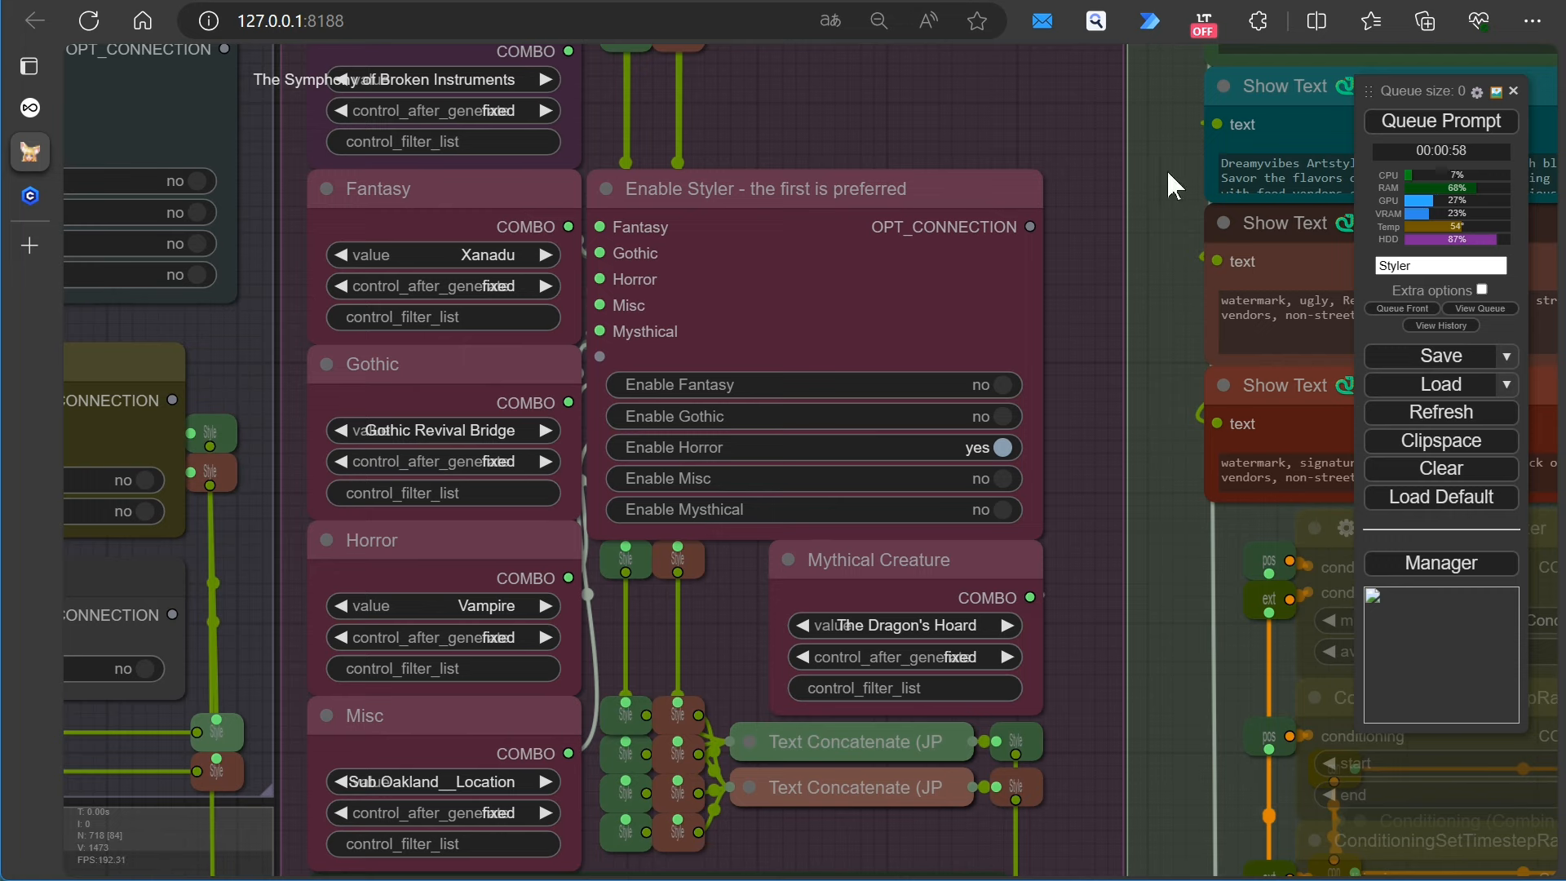
pyautogui.click(1440, 121)
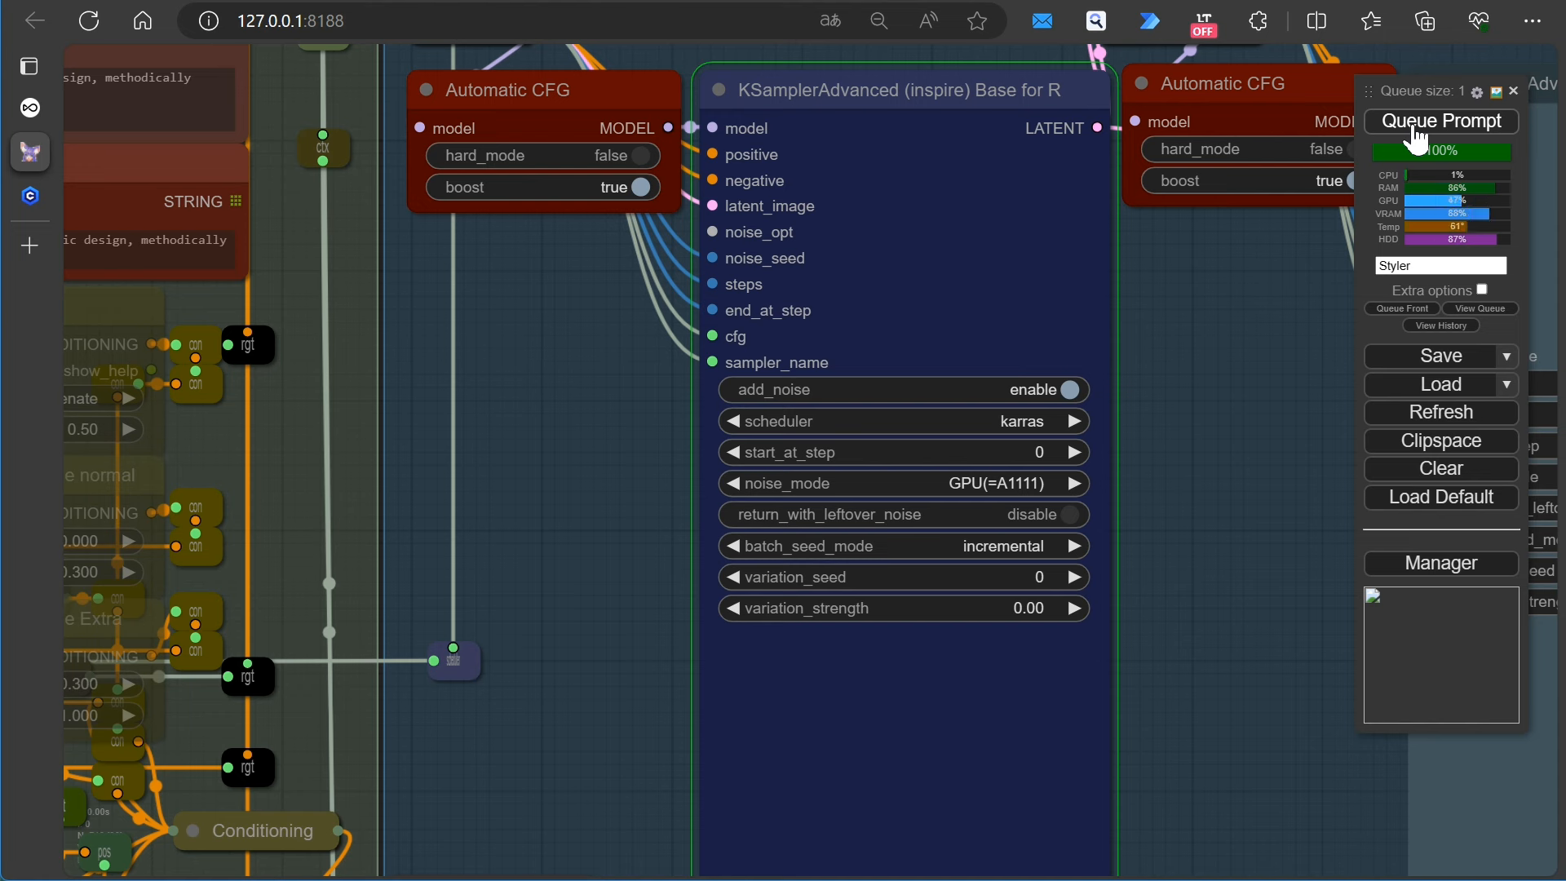
pyautogui.click(1438, 119)
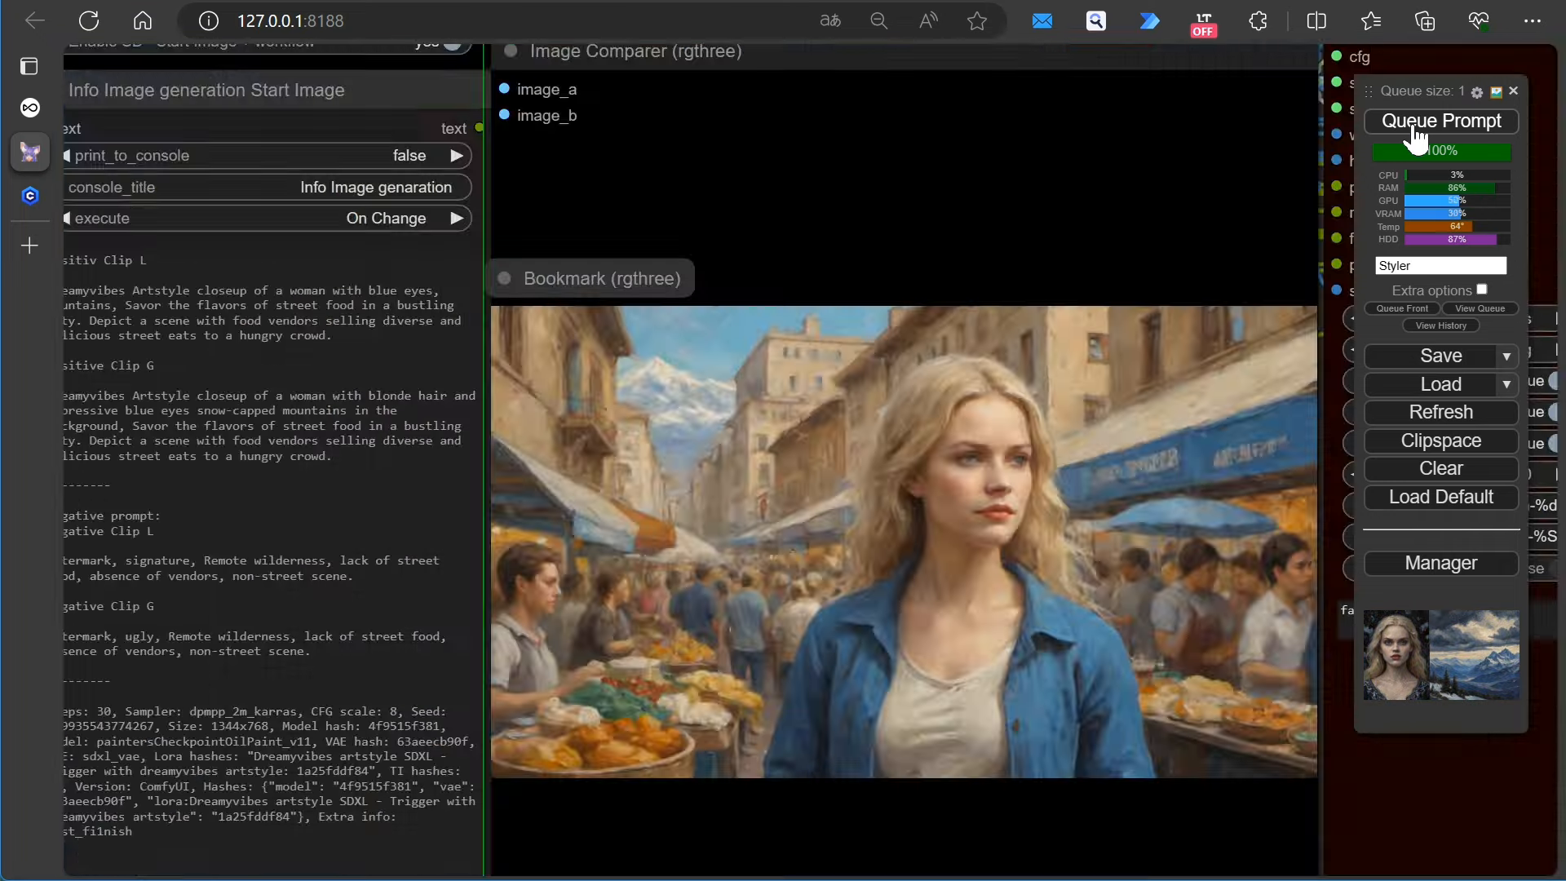
pyautogui.click(1440, 121)
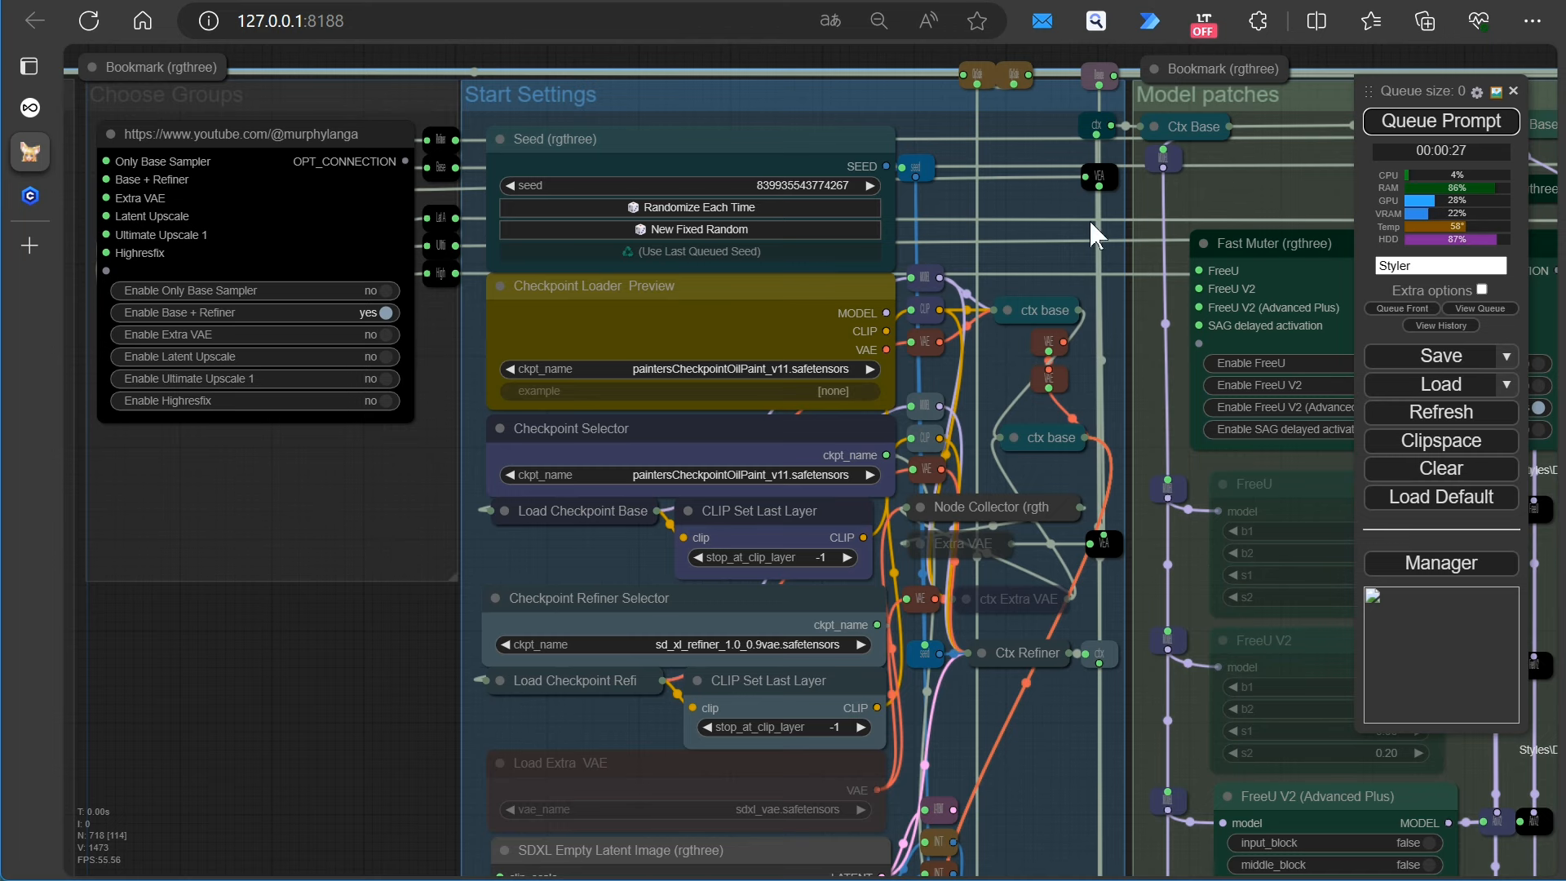
# Set the Seed node to Randomize Each Time and queue runs for the vampire-like portrait
pyautogui.click(690, 230)
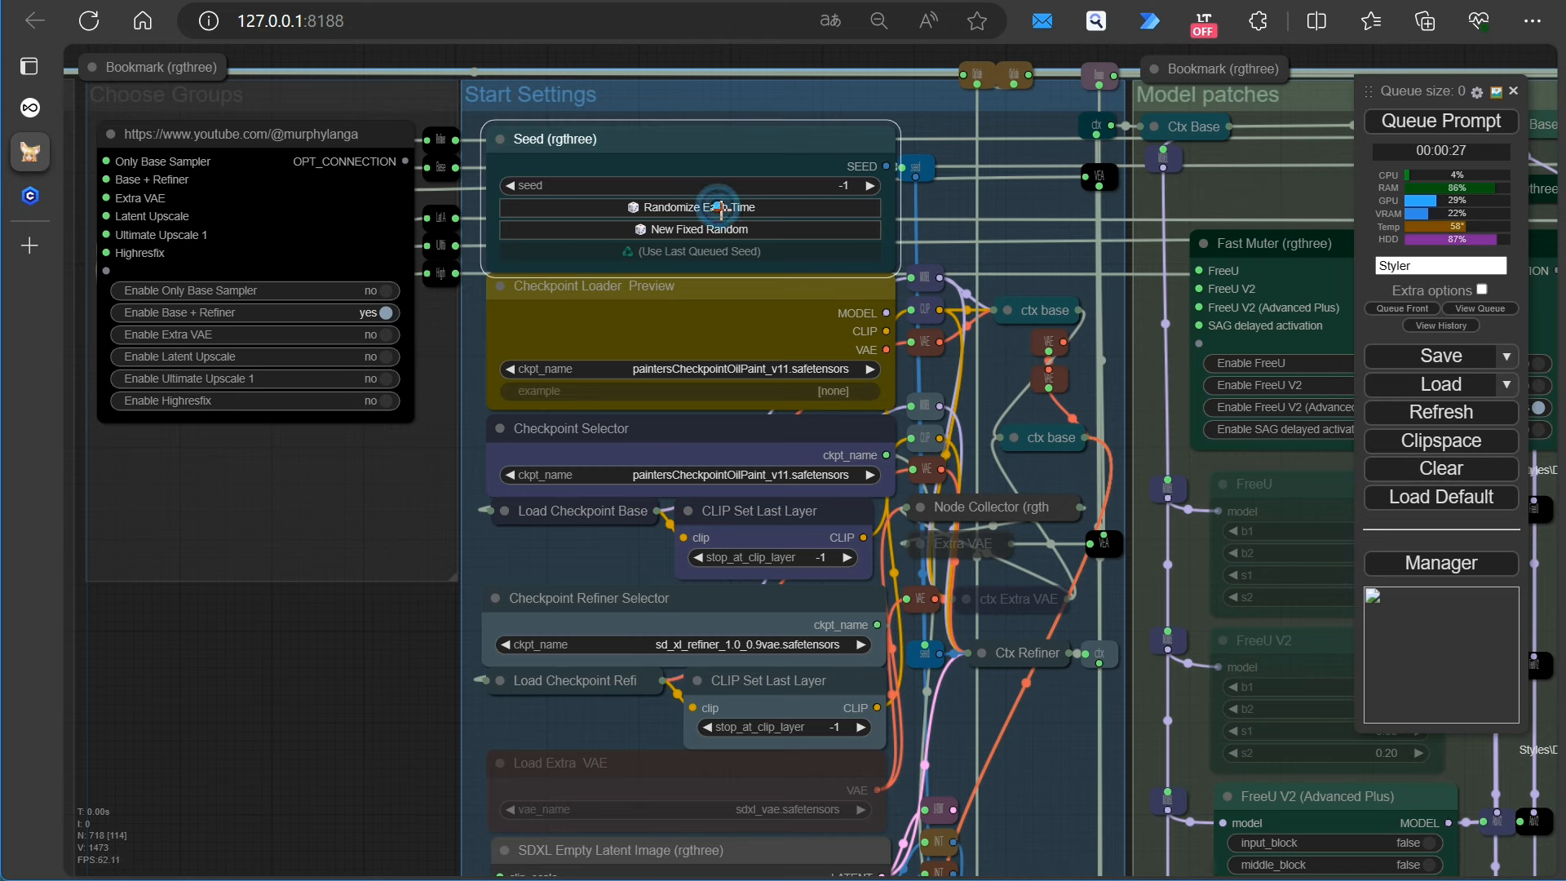
pyautogui.click(1440, 121)
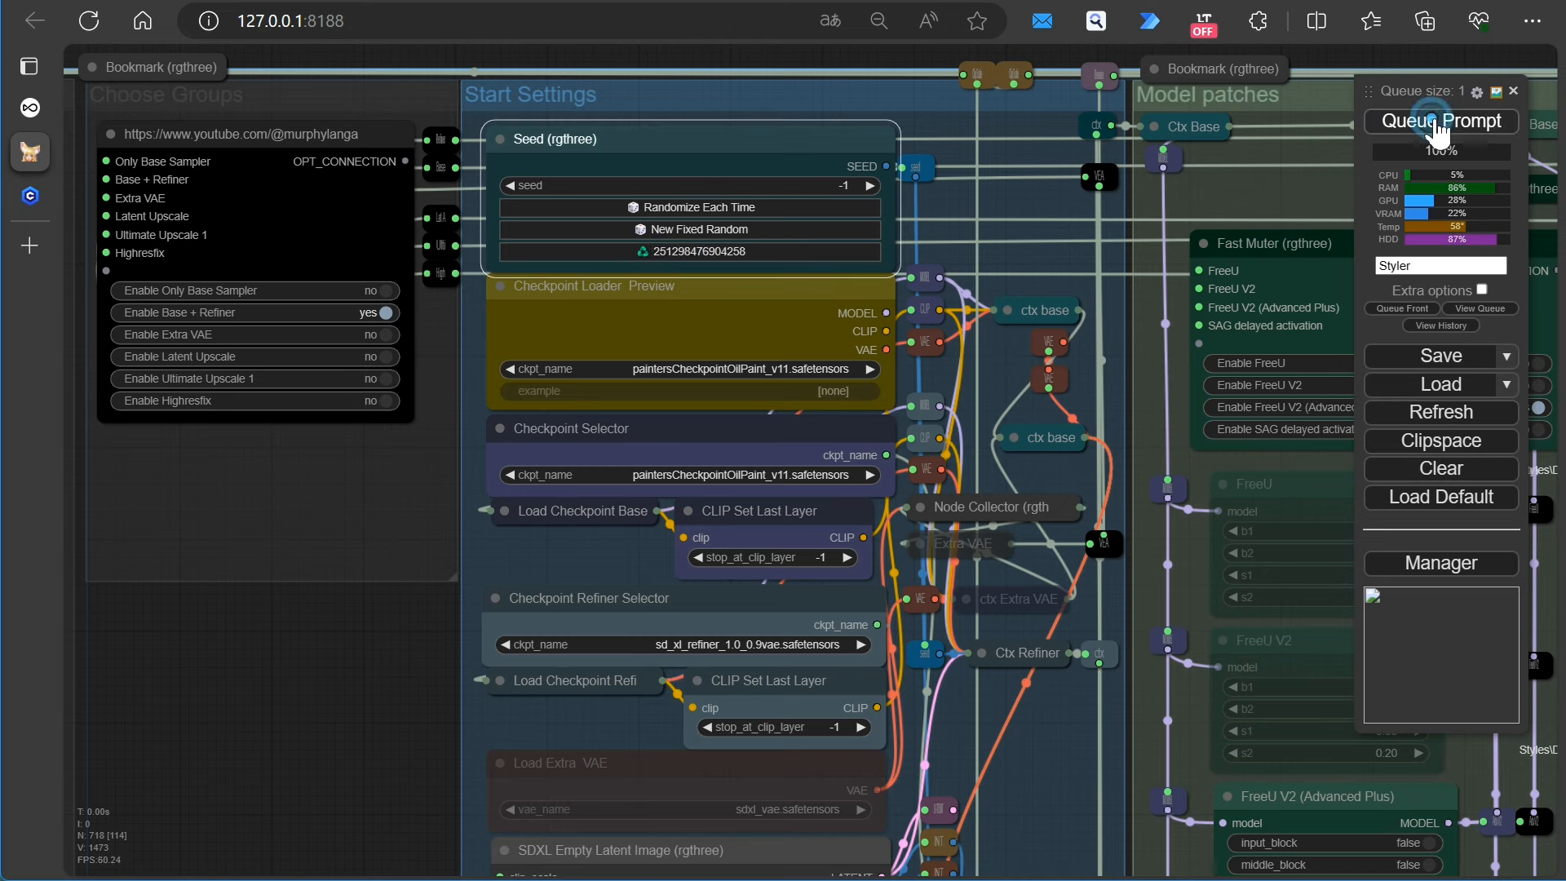
pyautogui.click(1439, 121)
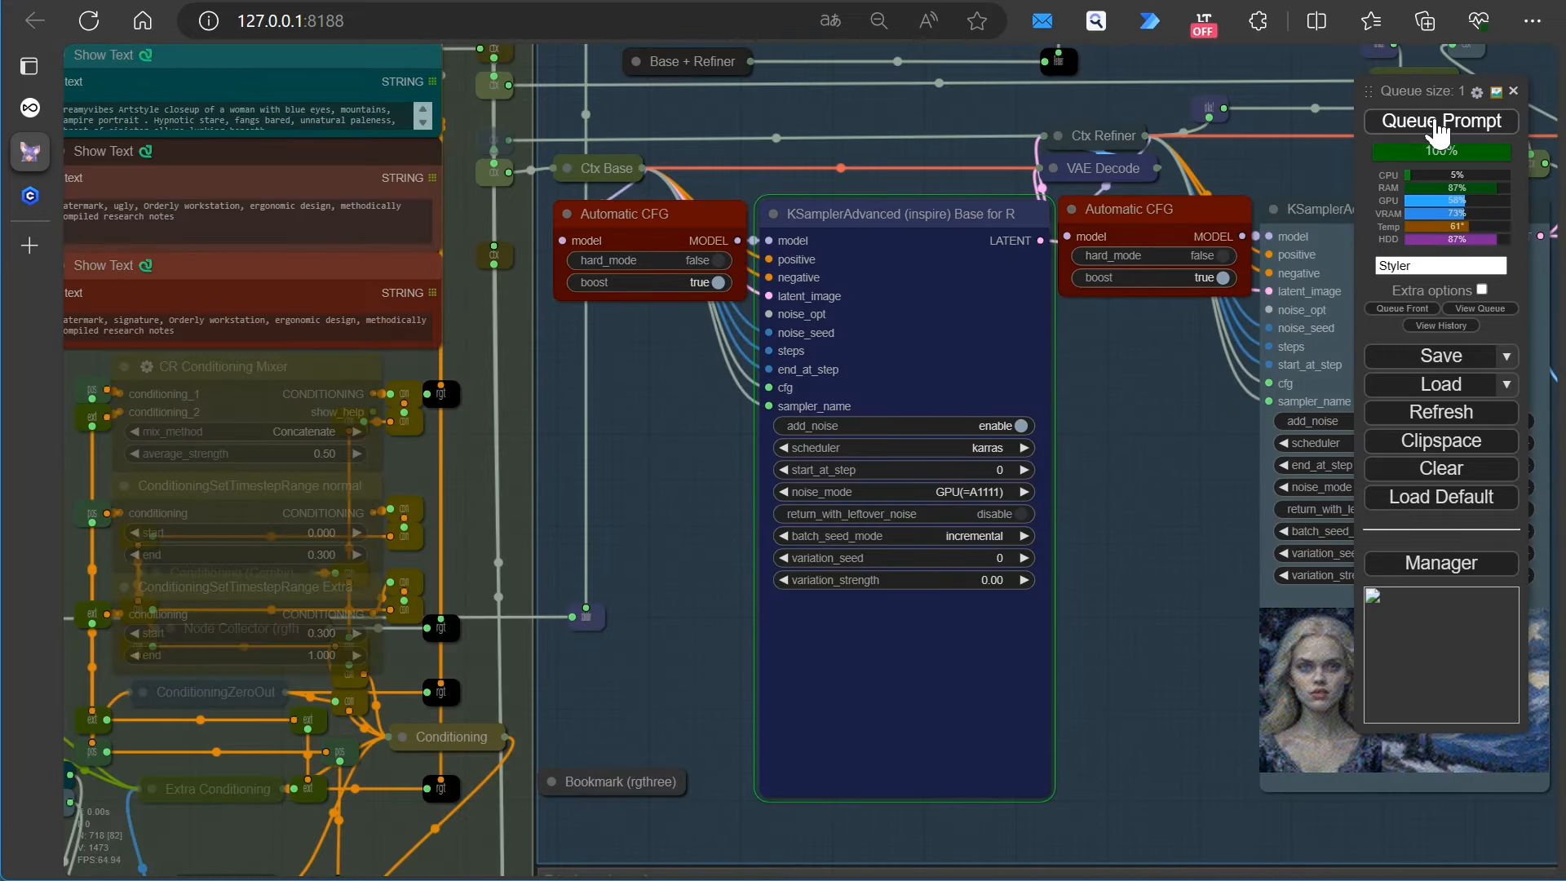
pyautogui.click(1439, 121)
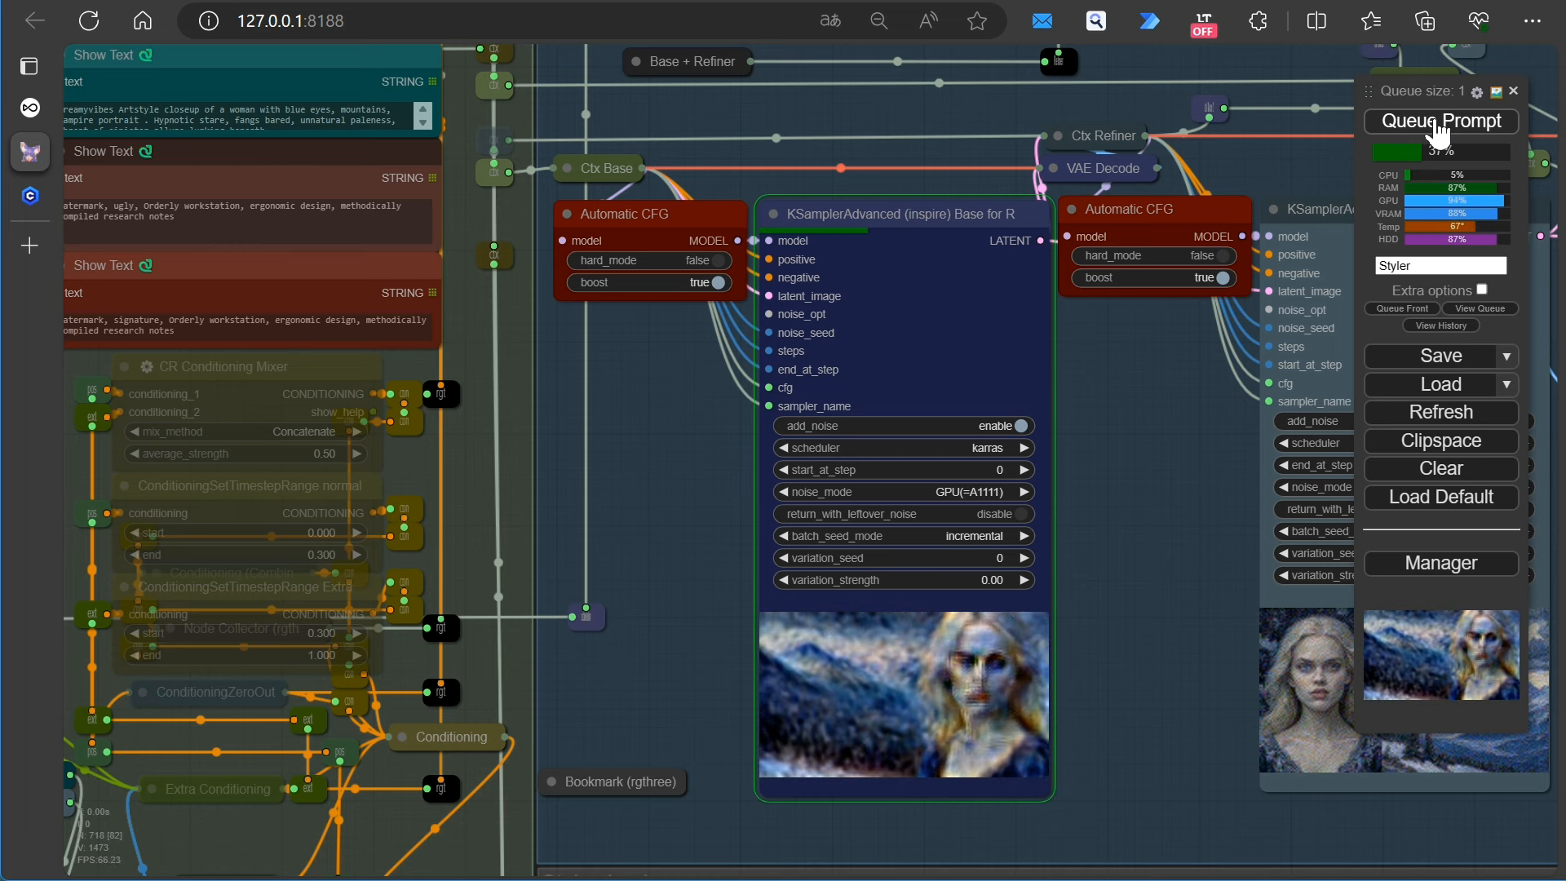
pyautogui.click(1438, 121)
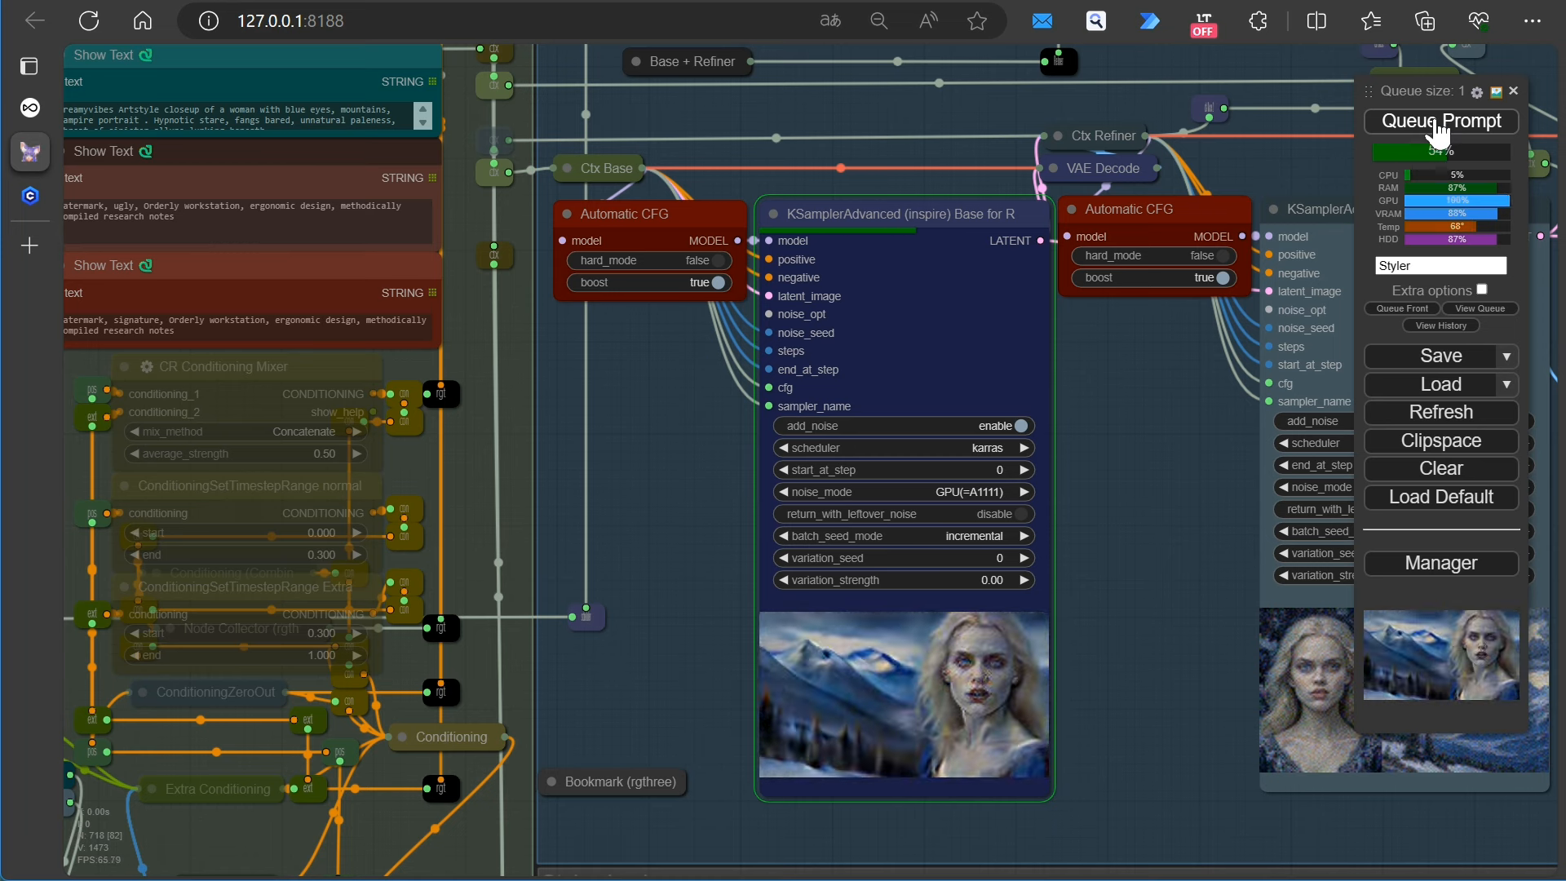
pyautogui.click(1439, 119)
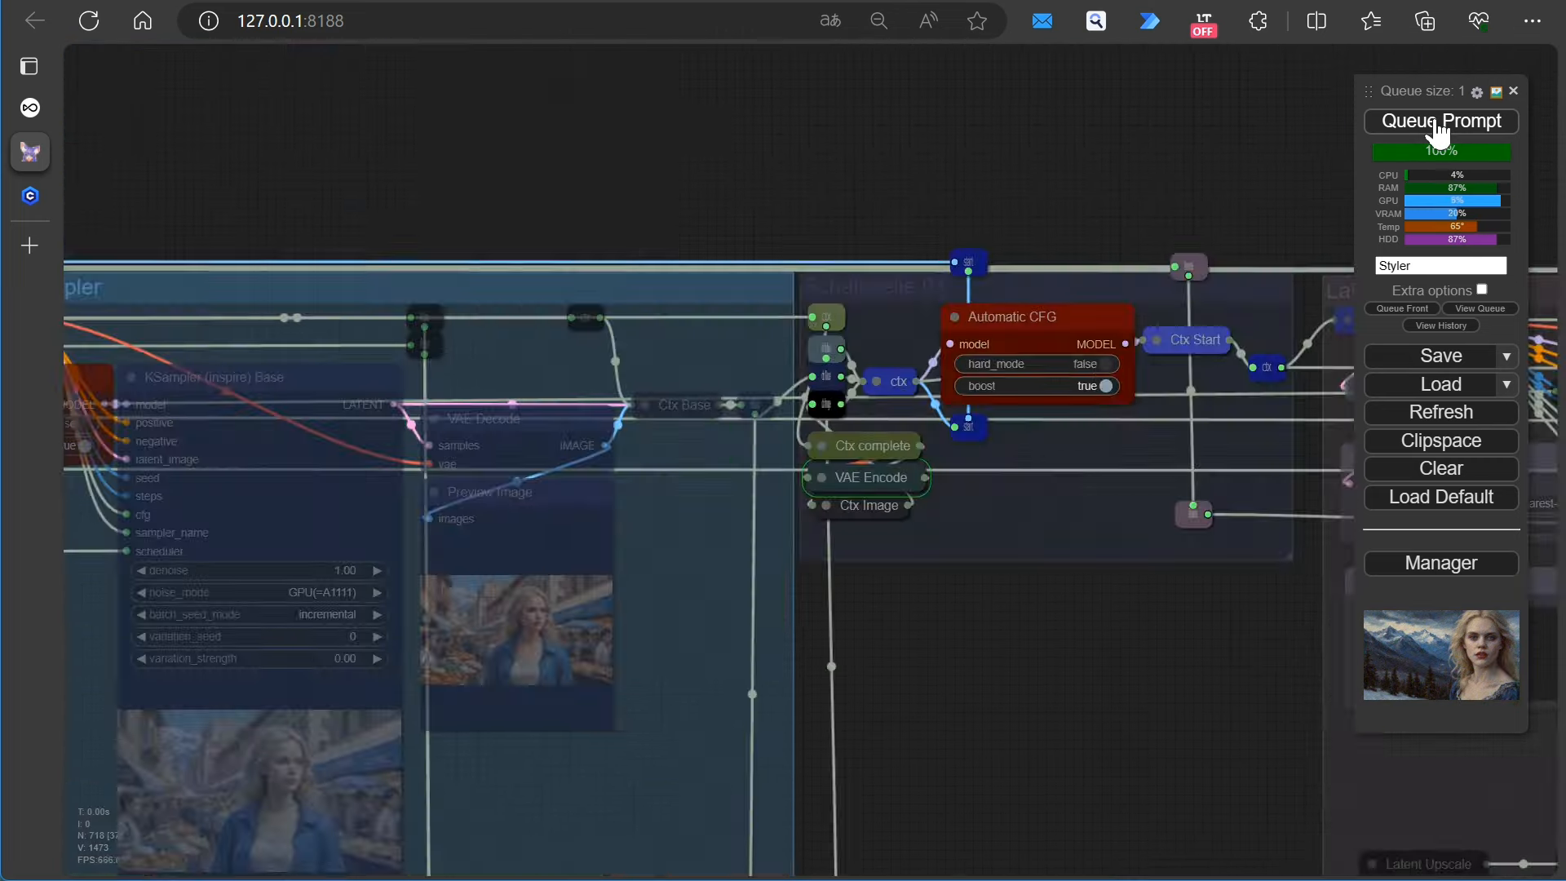
pyautogui.click(1440, 121)
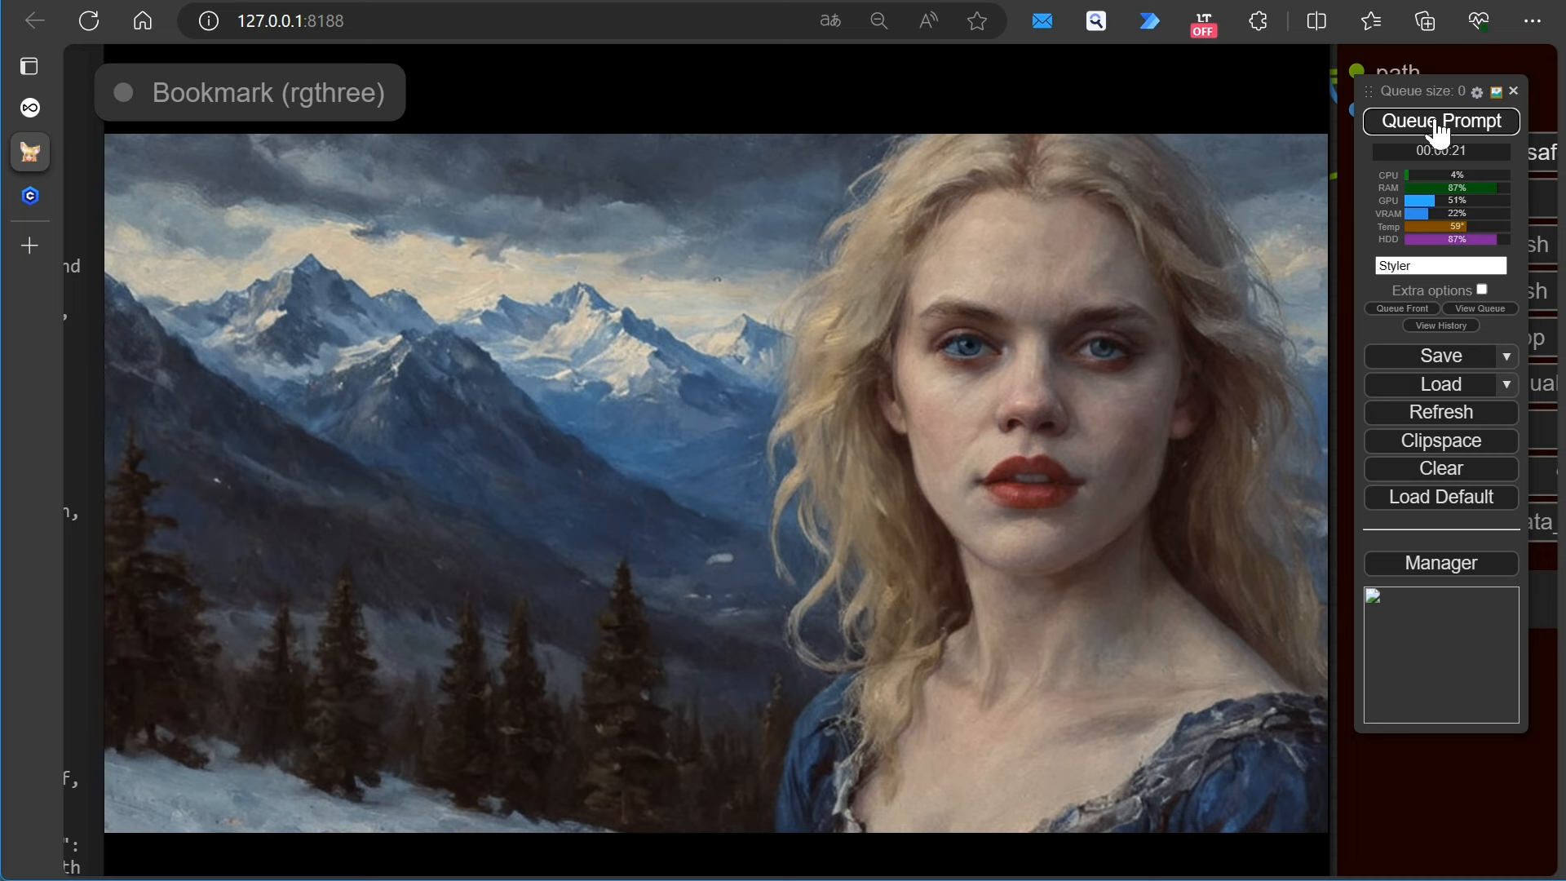
pyautogui.click(1440, 120)
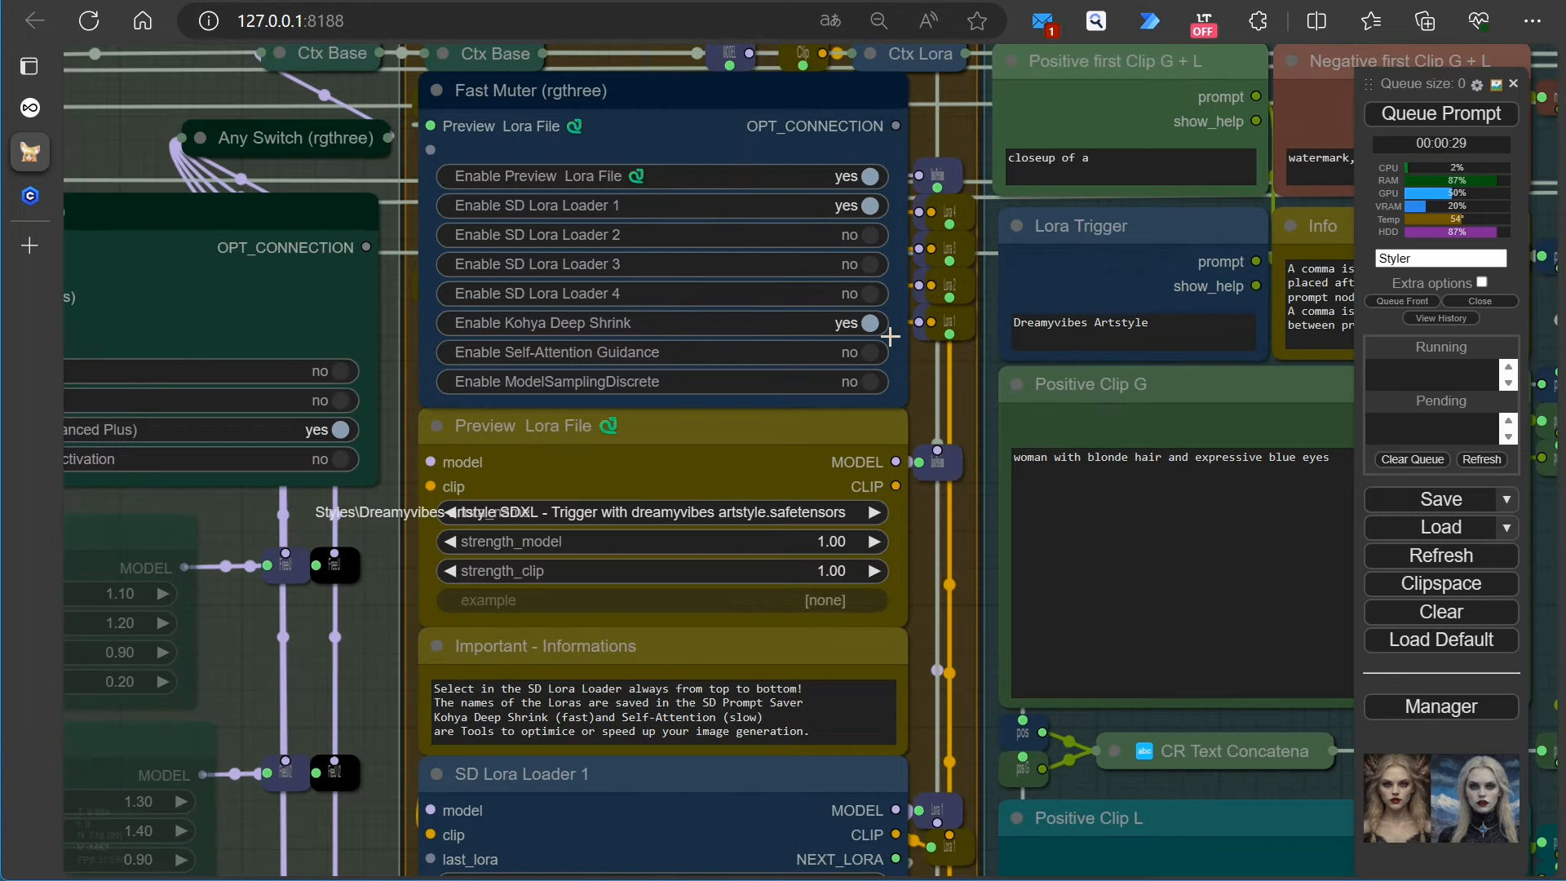
# Enable SD Lora Loader 2, preview Caracter\vampireXL and add its trigger word ', vampire,' to the prompt
pyautogui.click(865, 235)
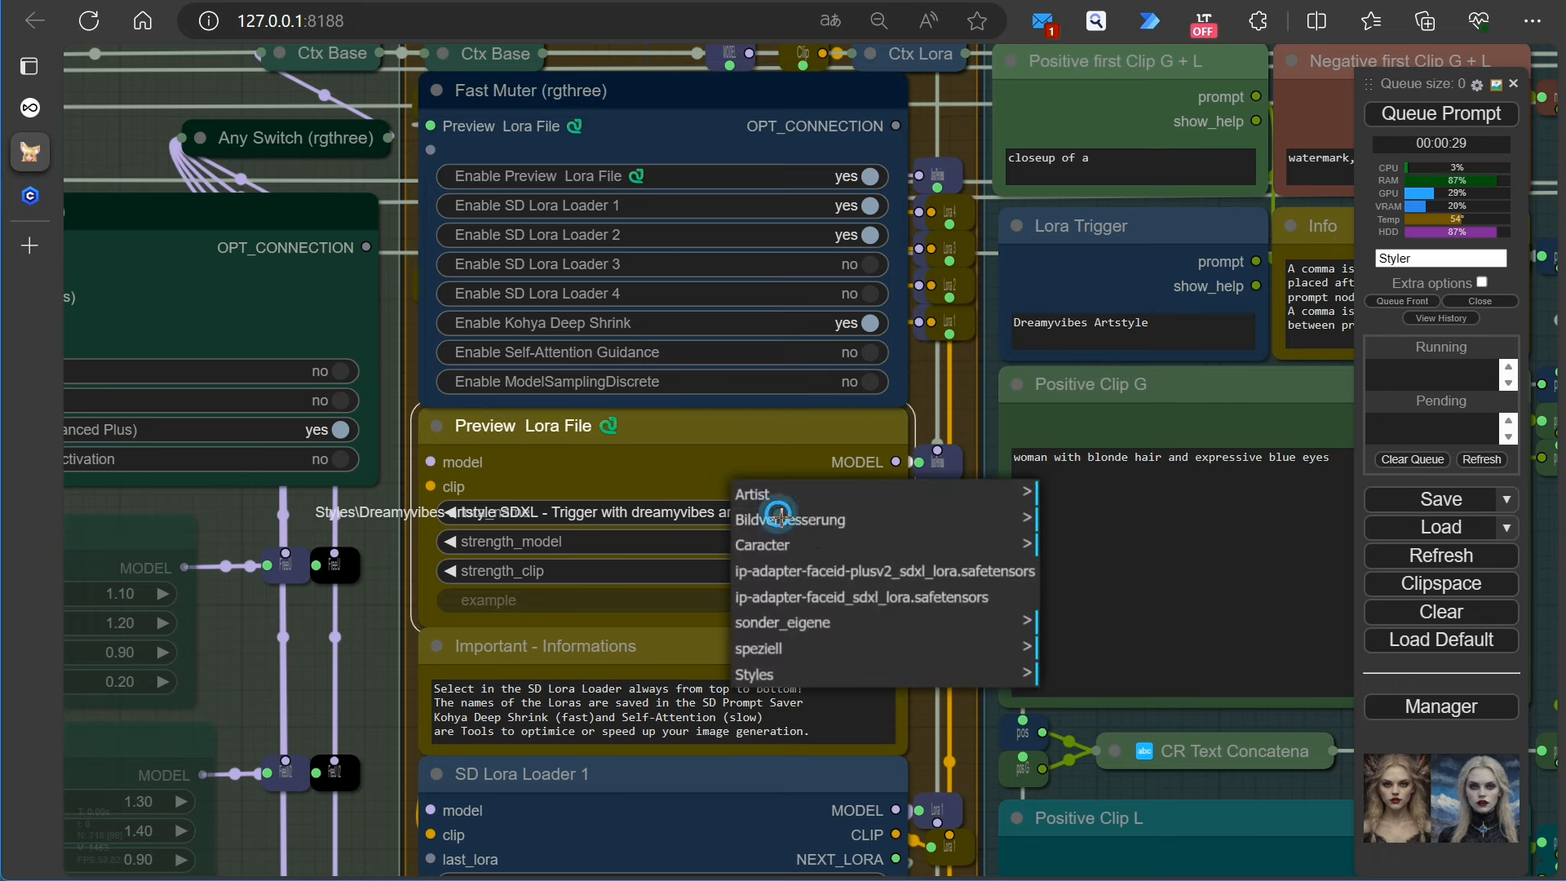
pyautogui.click(762, 545)
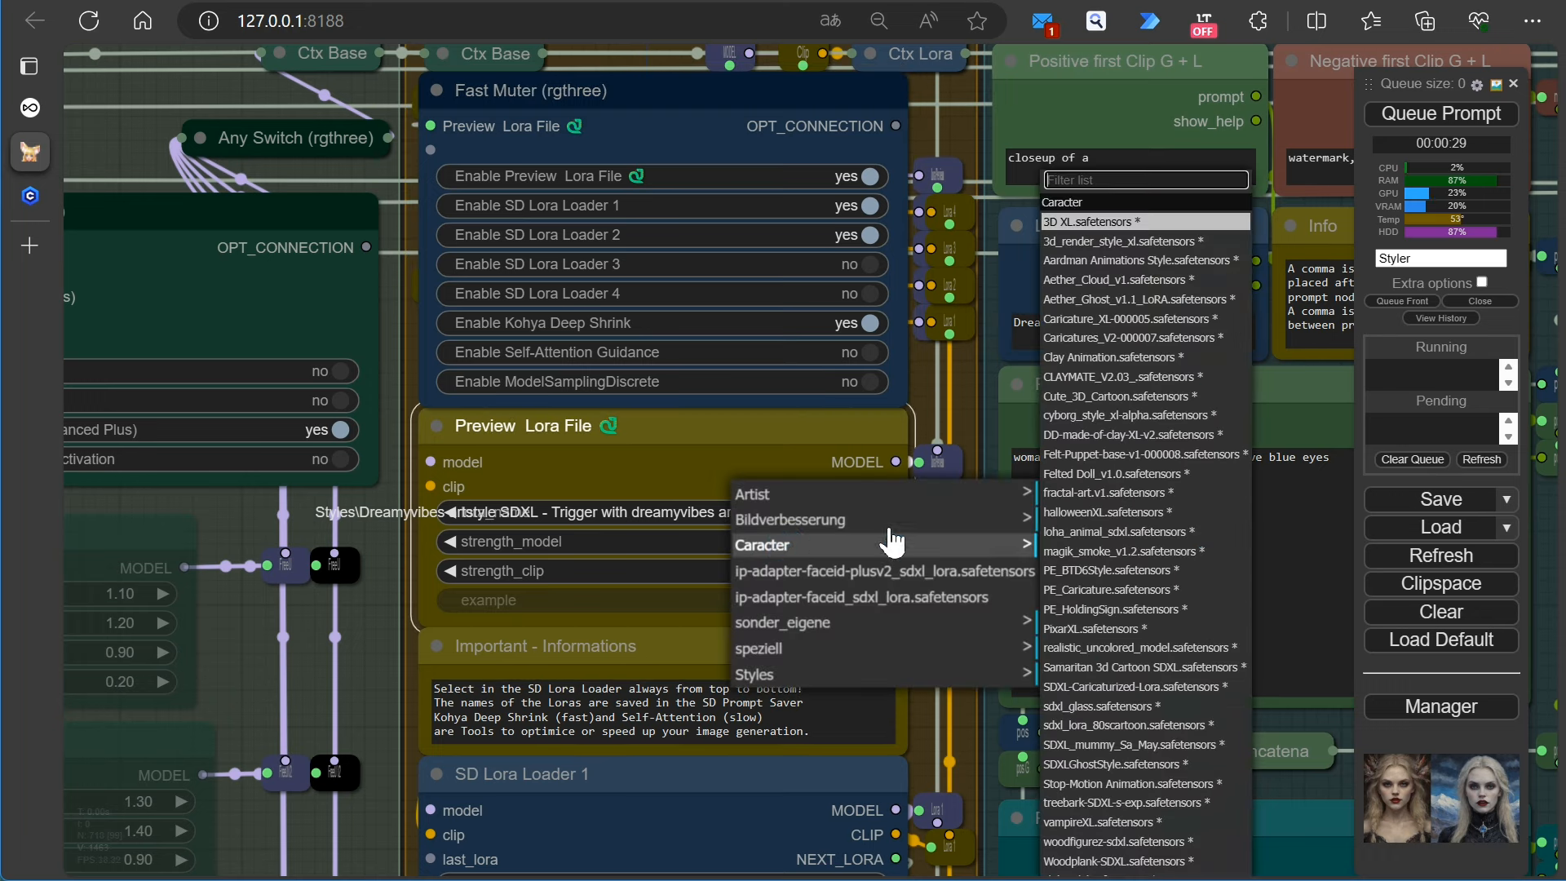
pyautogui.moveTo(1134, 259)
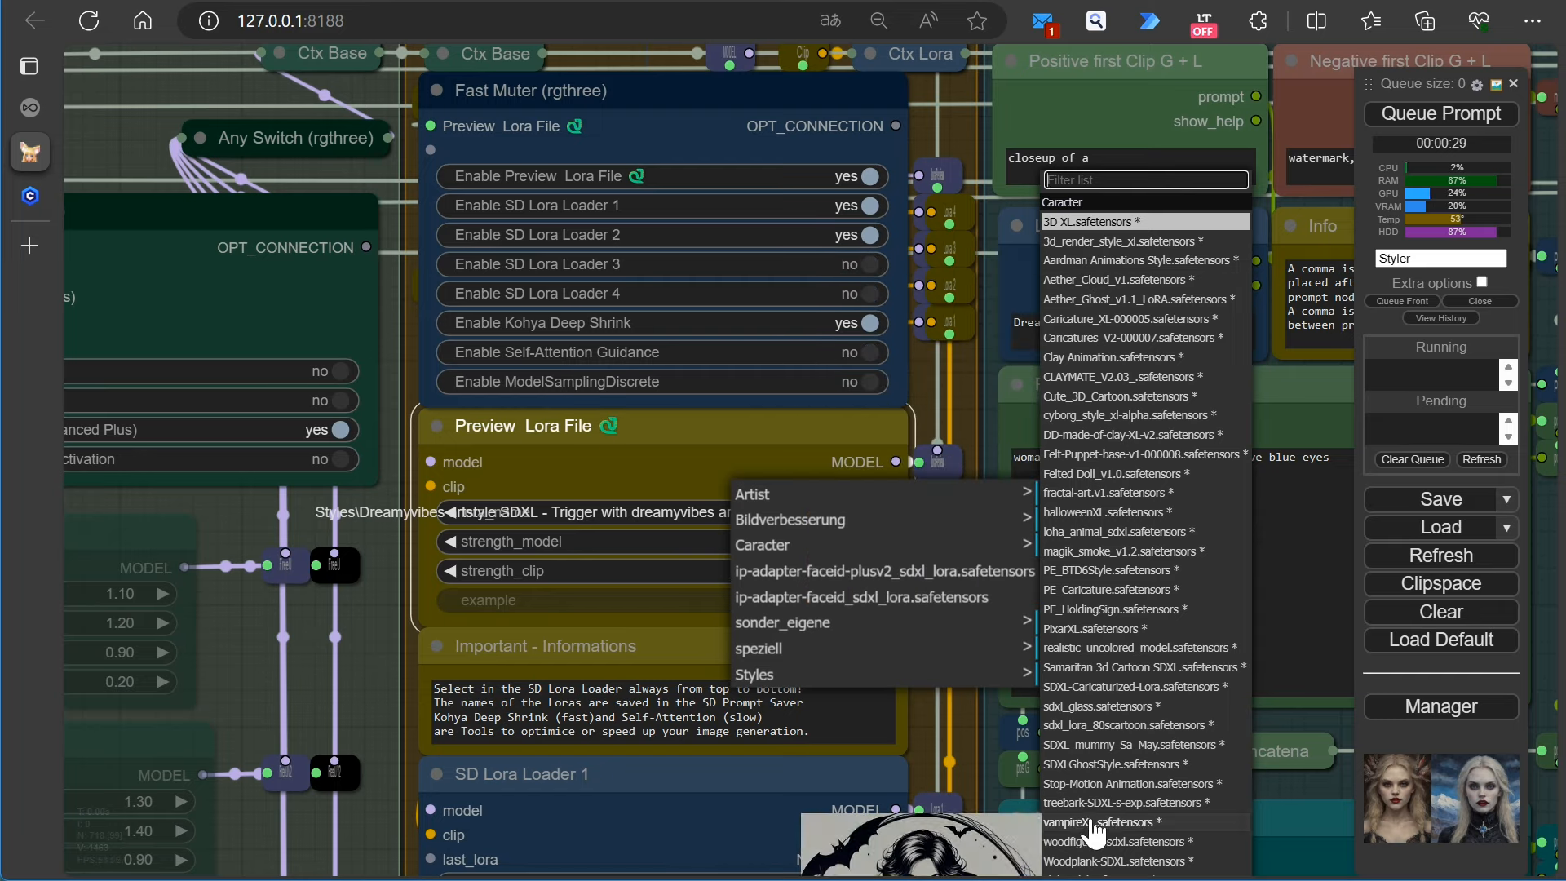
pyautogui.click(1106, 820)
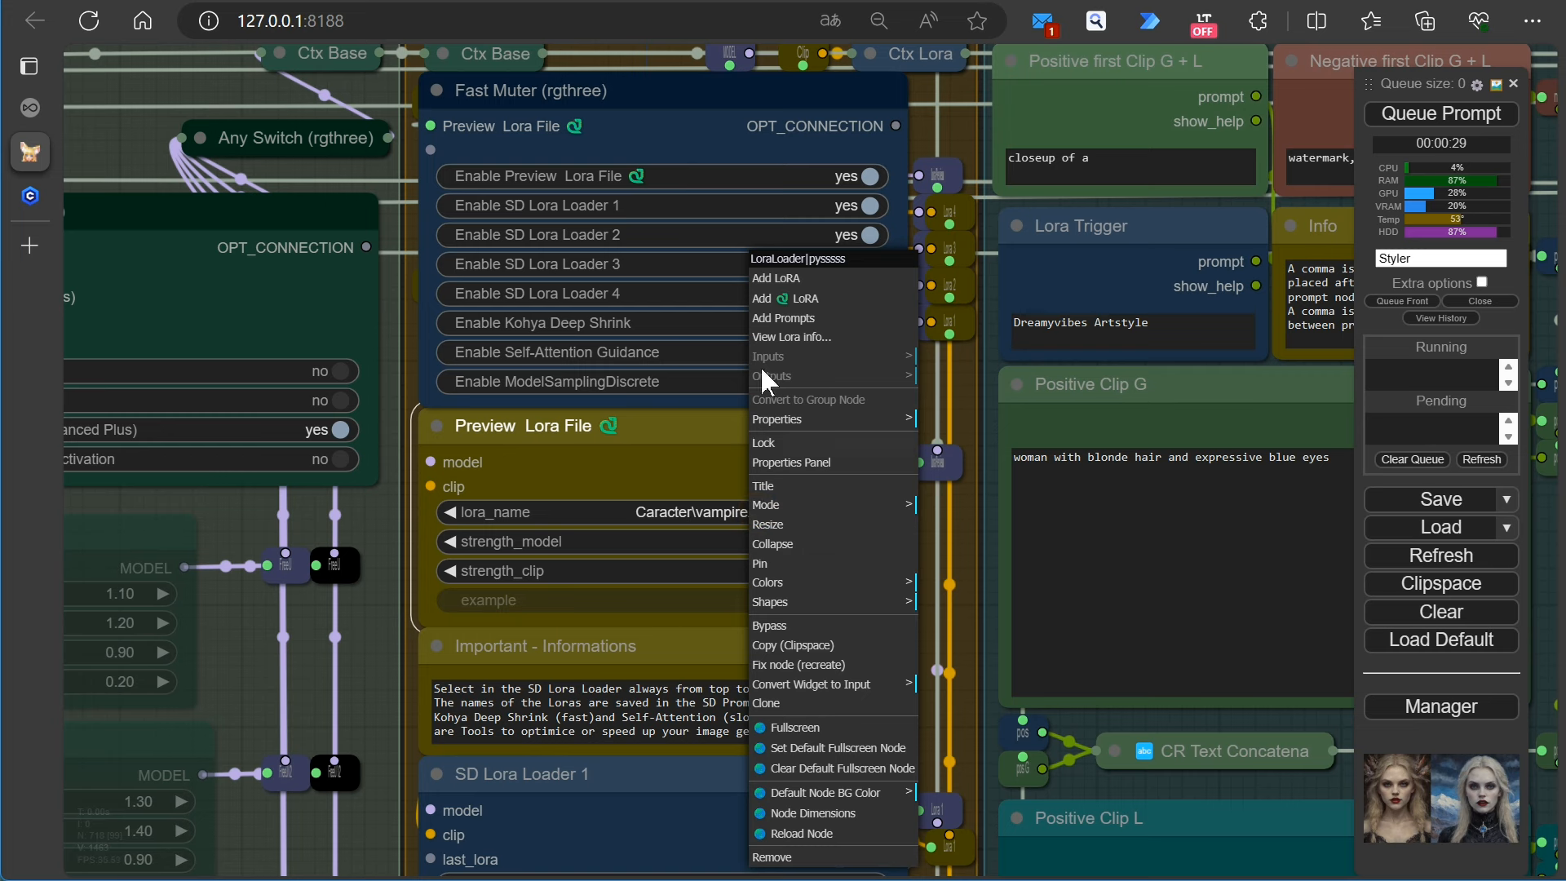
pyautogui.moveTo(793, 336)
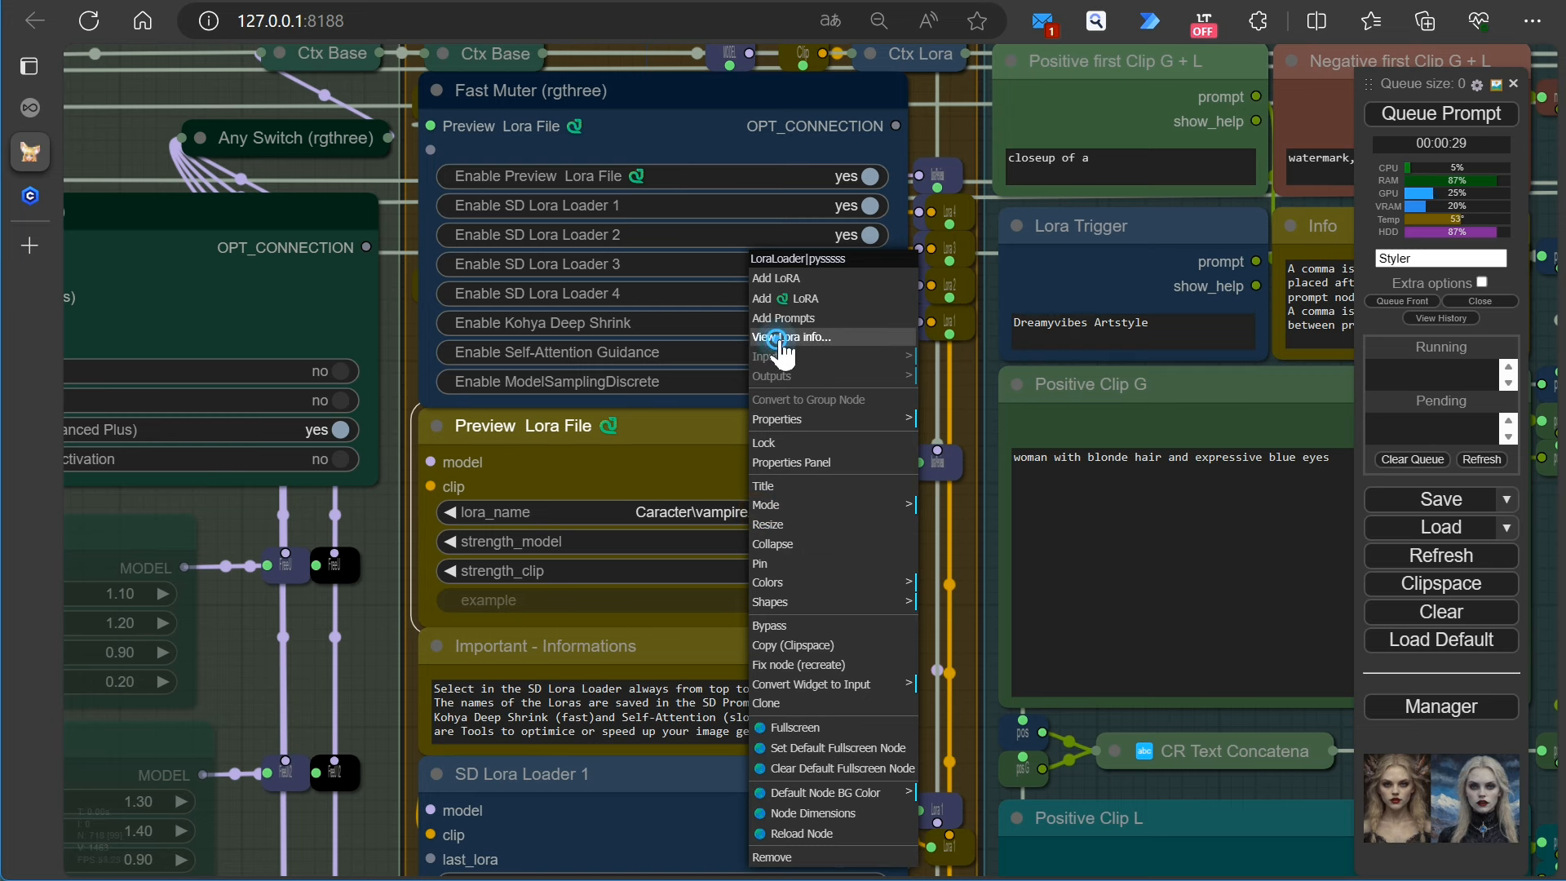
pyautogui.click(791, 336)
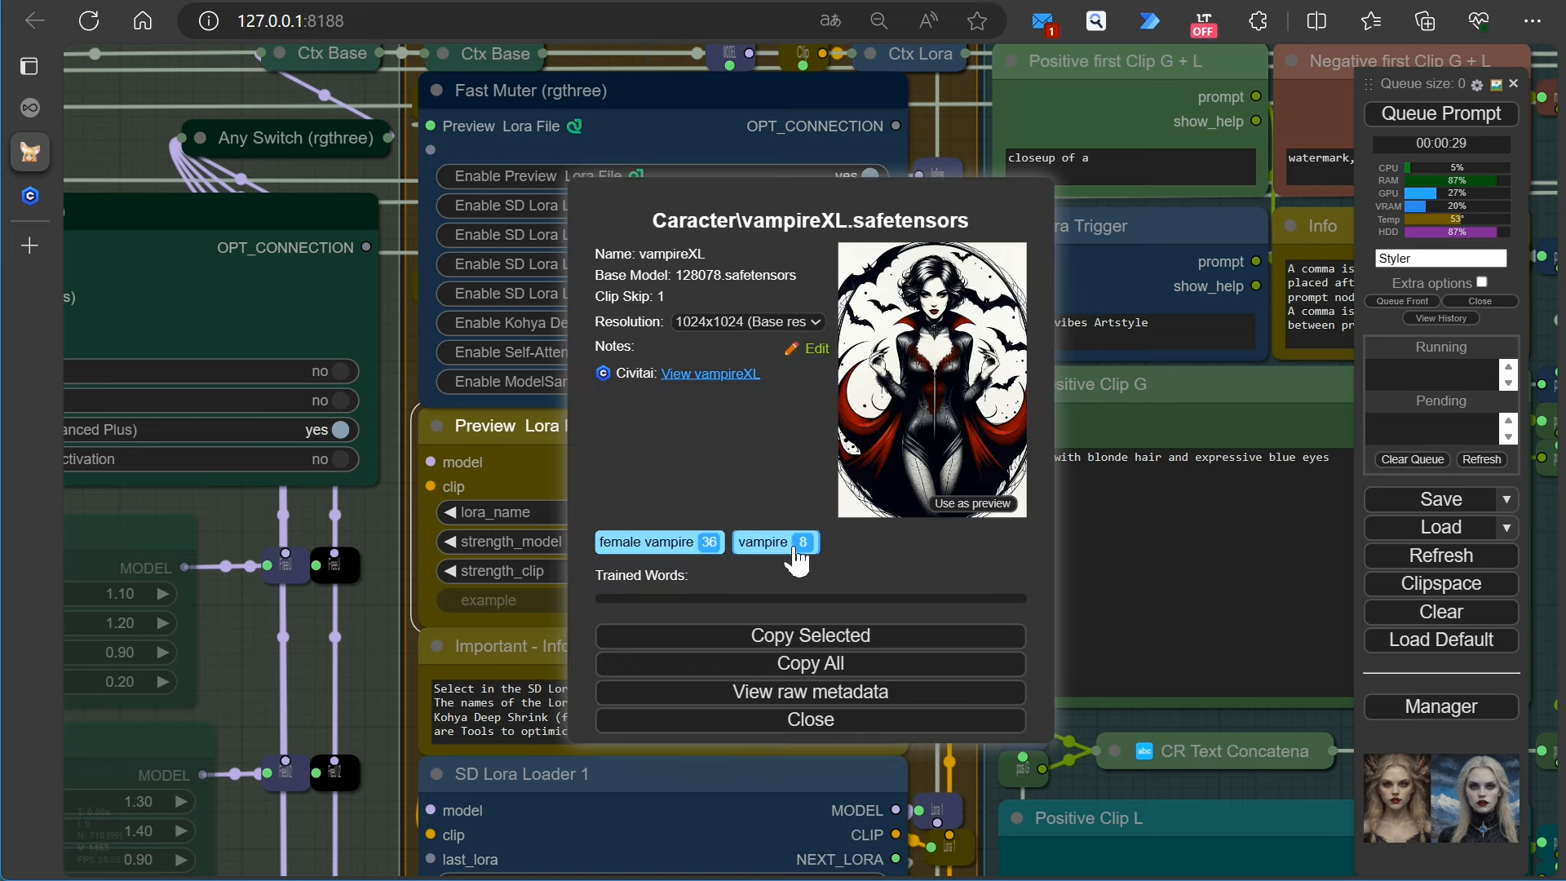
pyautogui.click(810, 634)
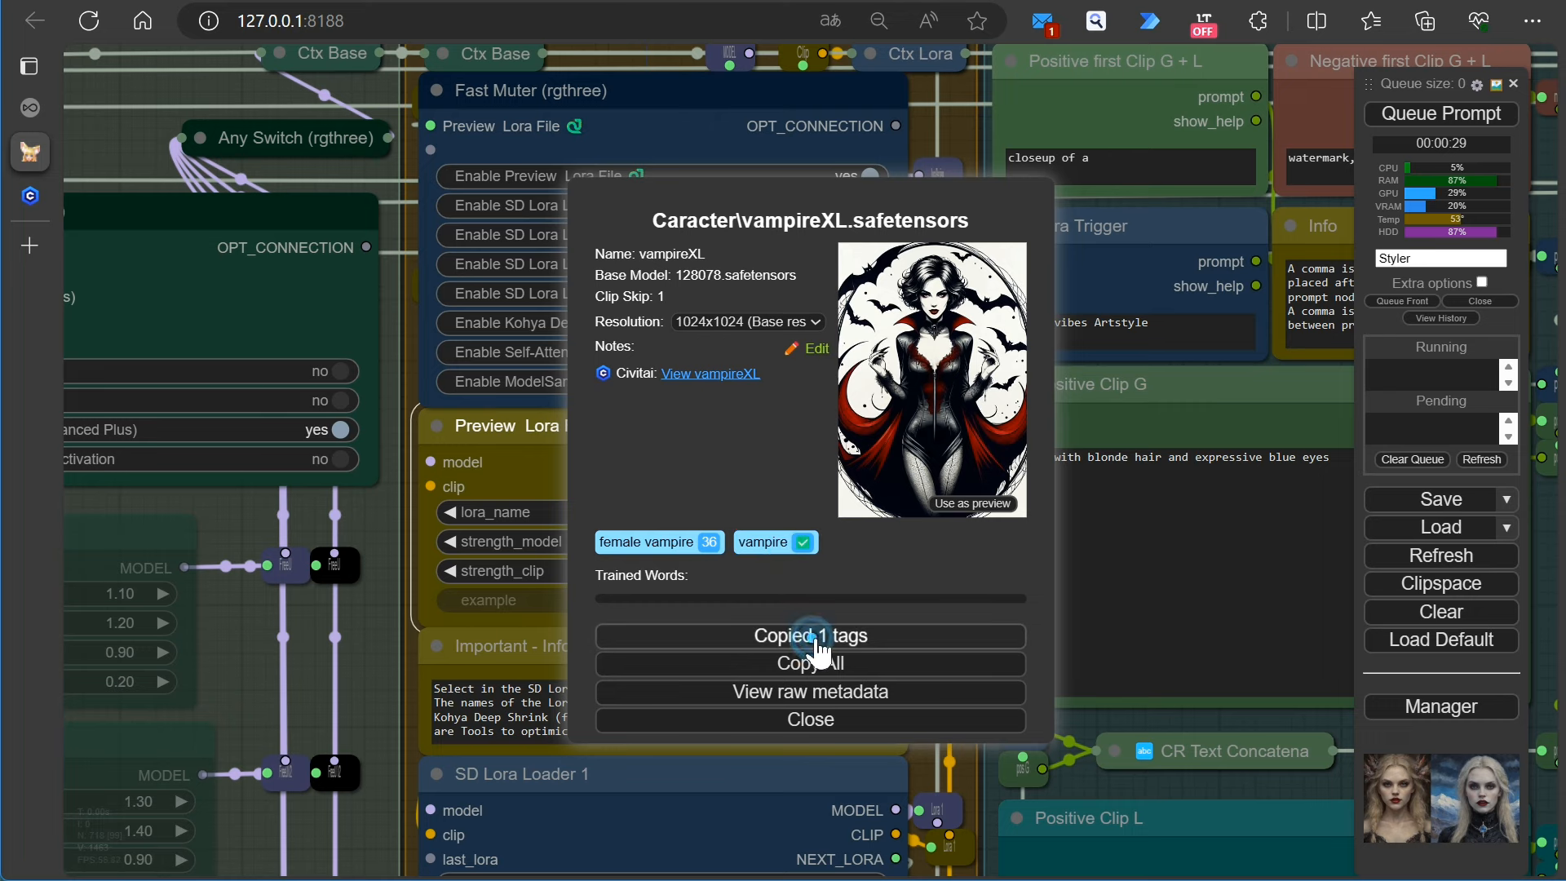
pyautogui.click(811, 719)
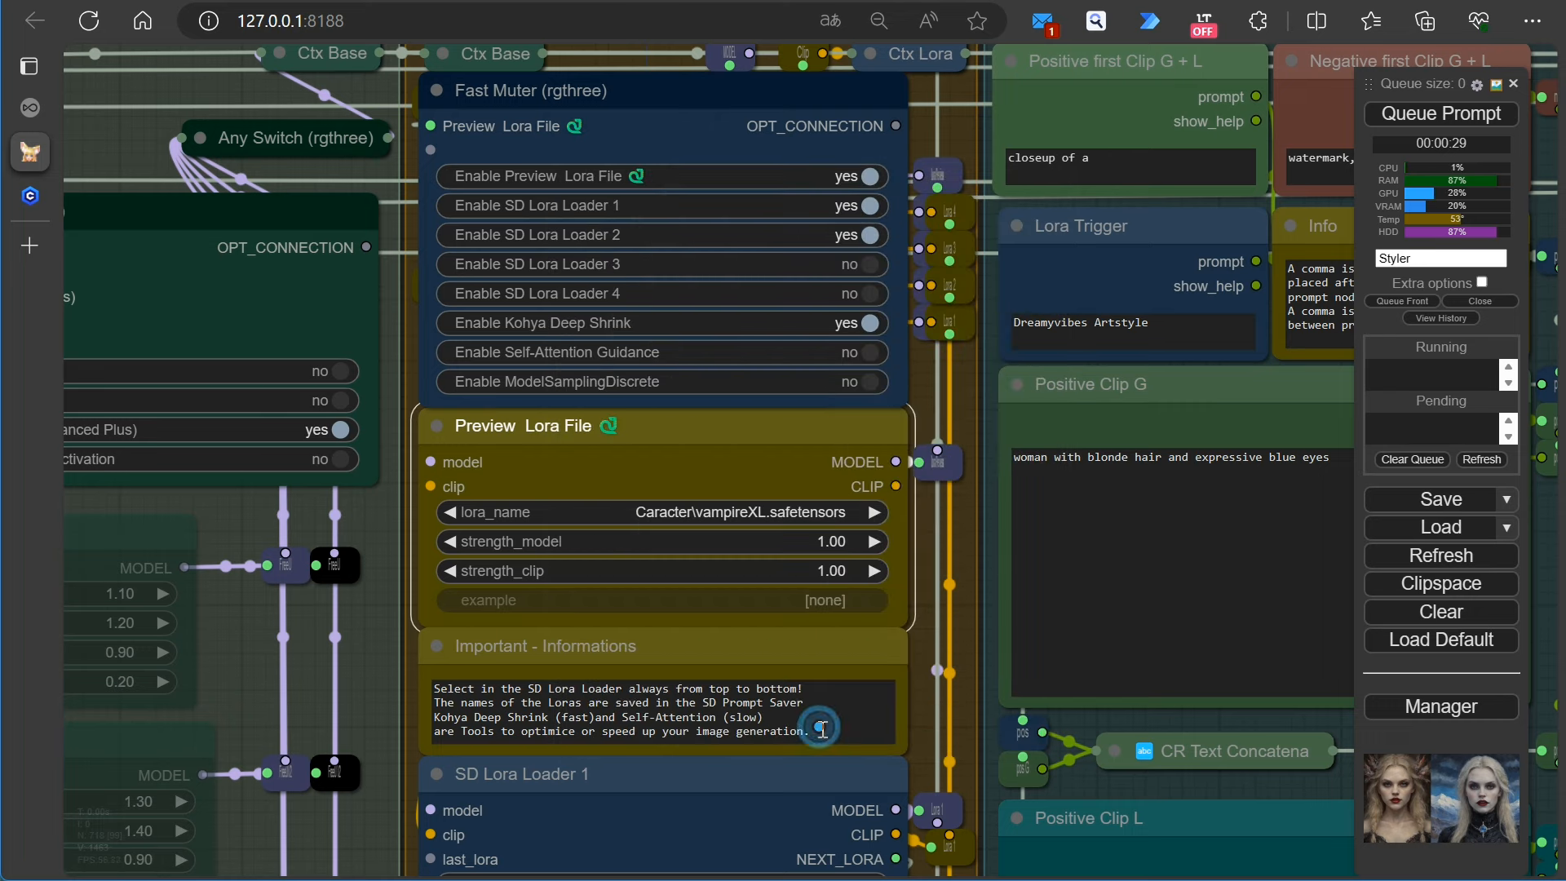
pyautogui.click(1132, 331)
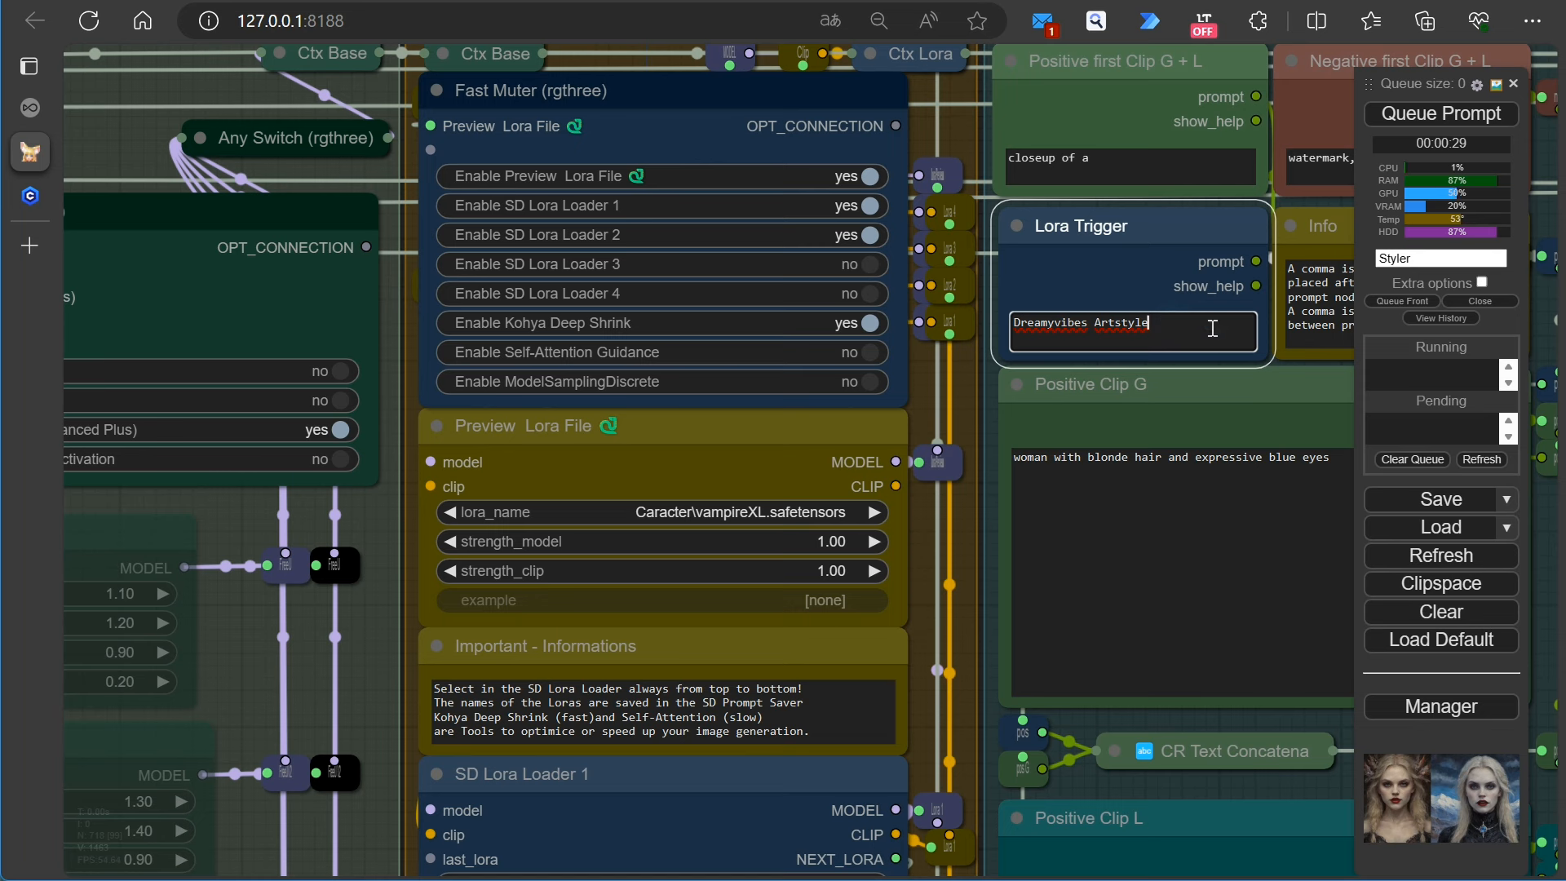
pyautogui.write(', vampire')
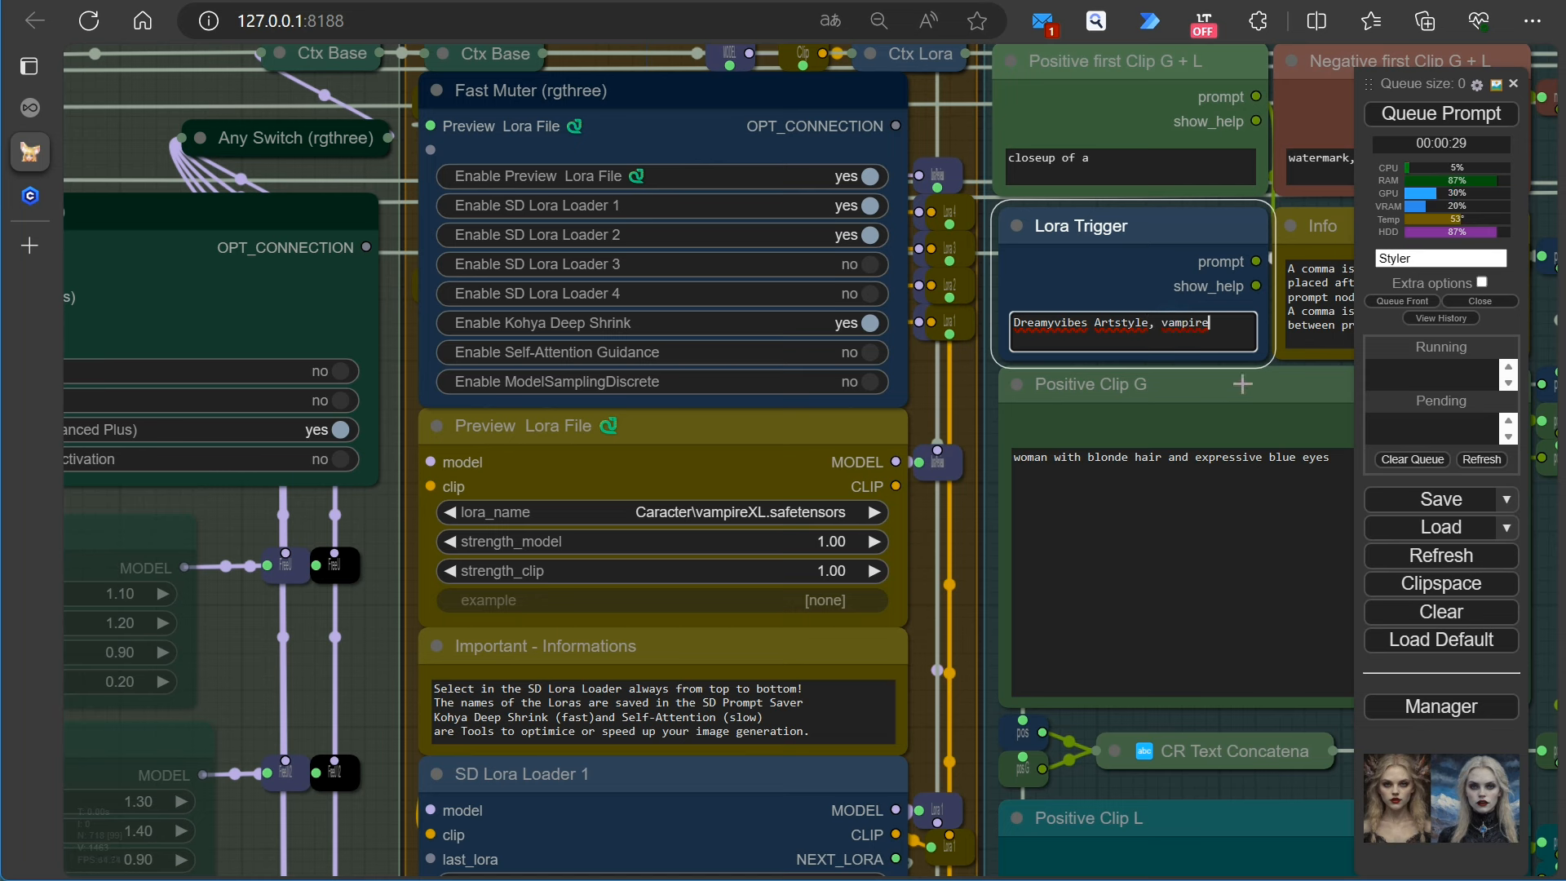
pyautogui.write(',')
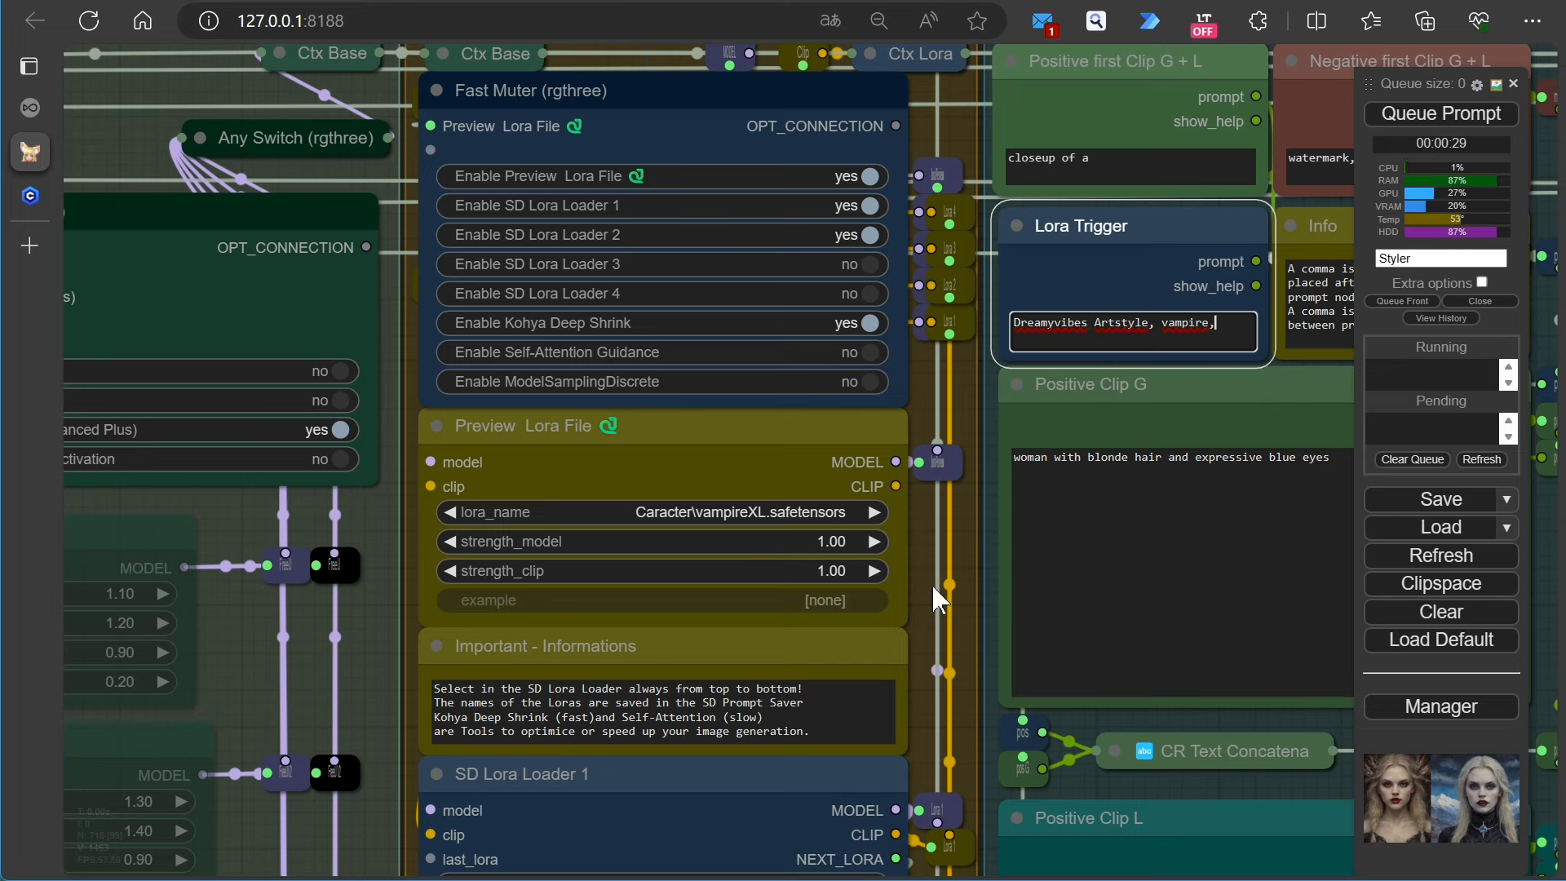
# Load Caracter\vampireXL in the second loader with model and clip strength both 0.80
pyautogui.scroll(-3)
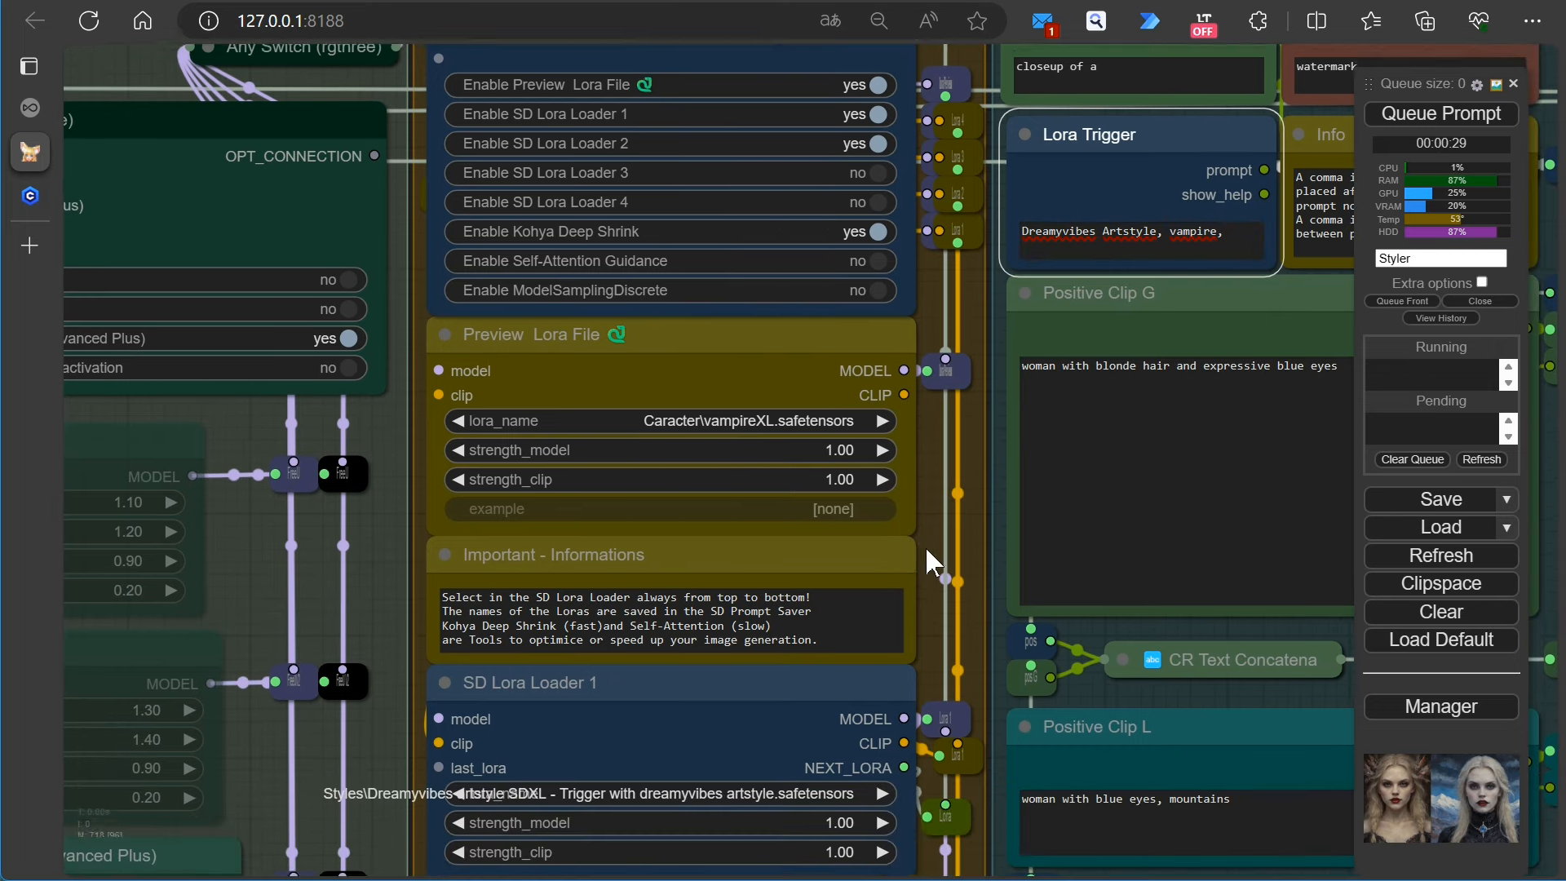
pyautogui.scroll(-3)
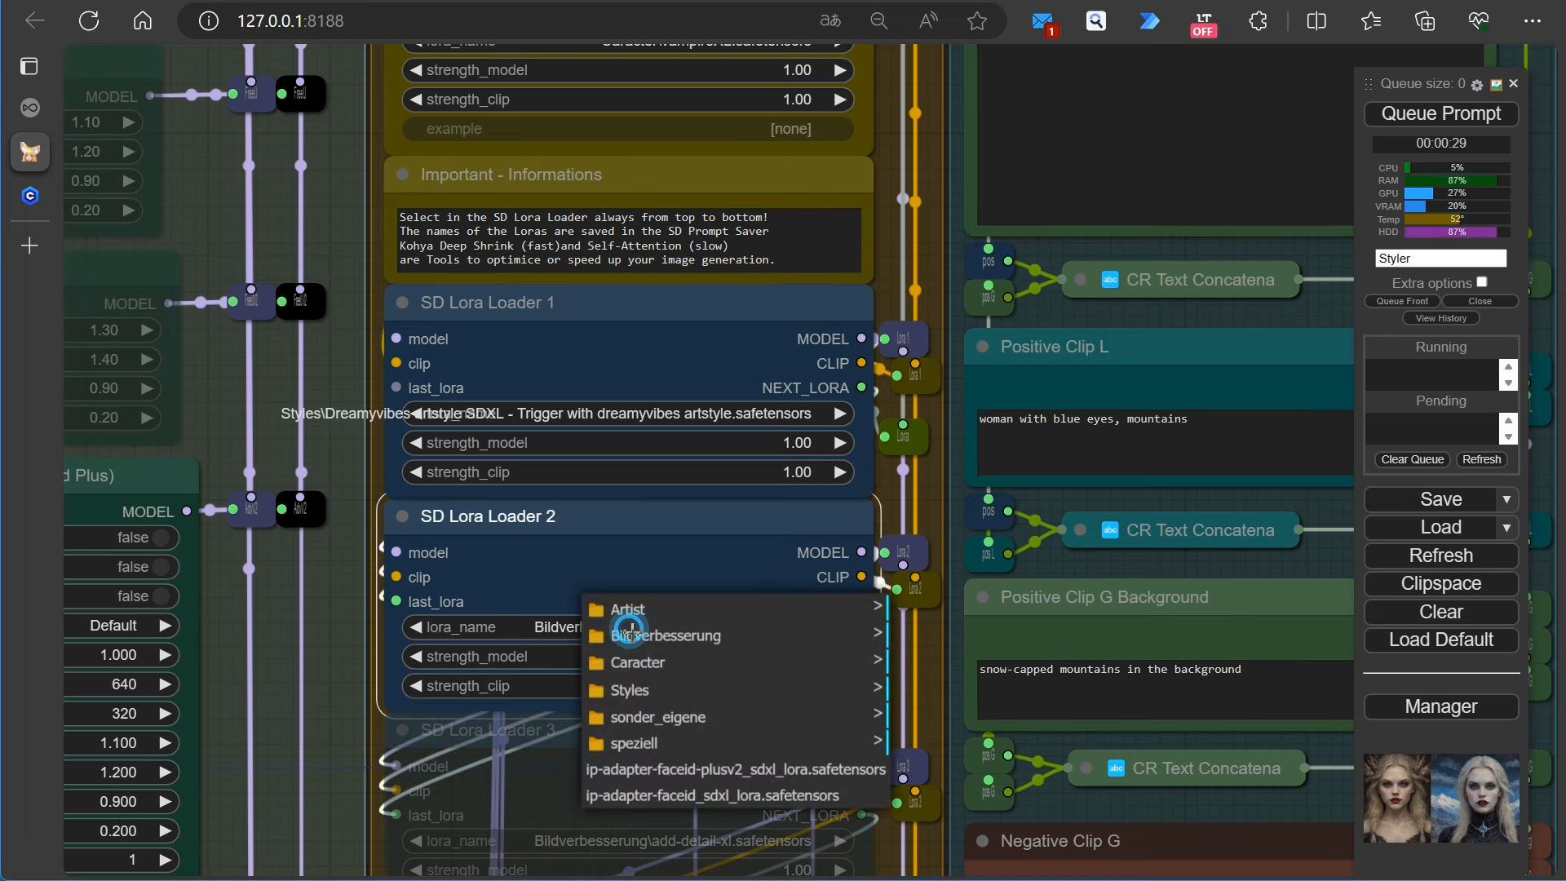
pyautogui.moveTo(631, 690)
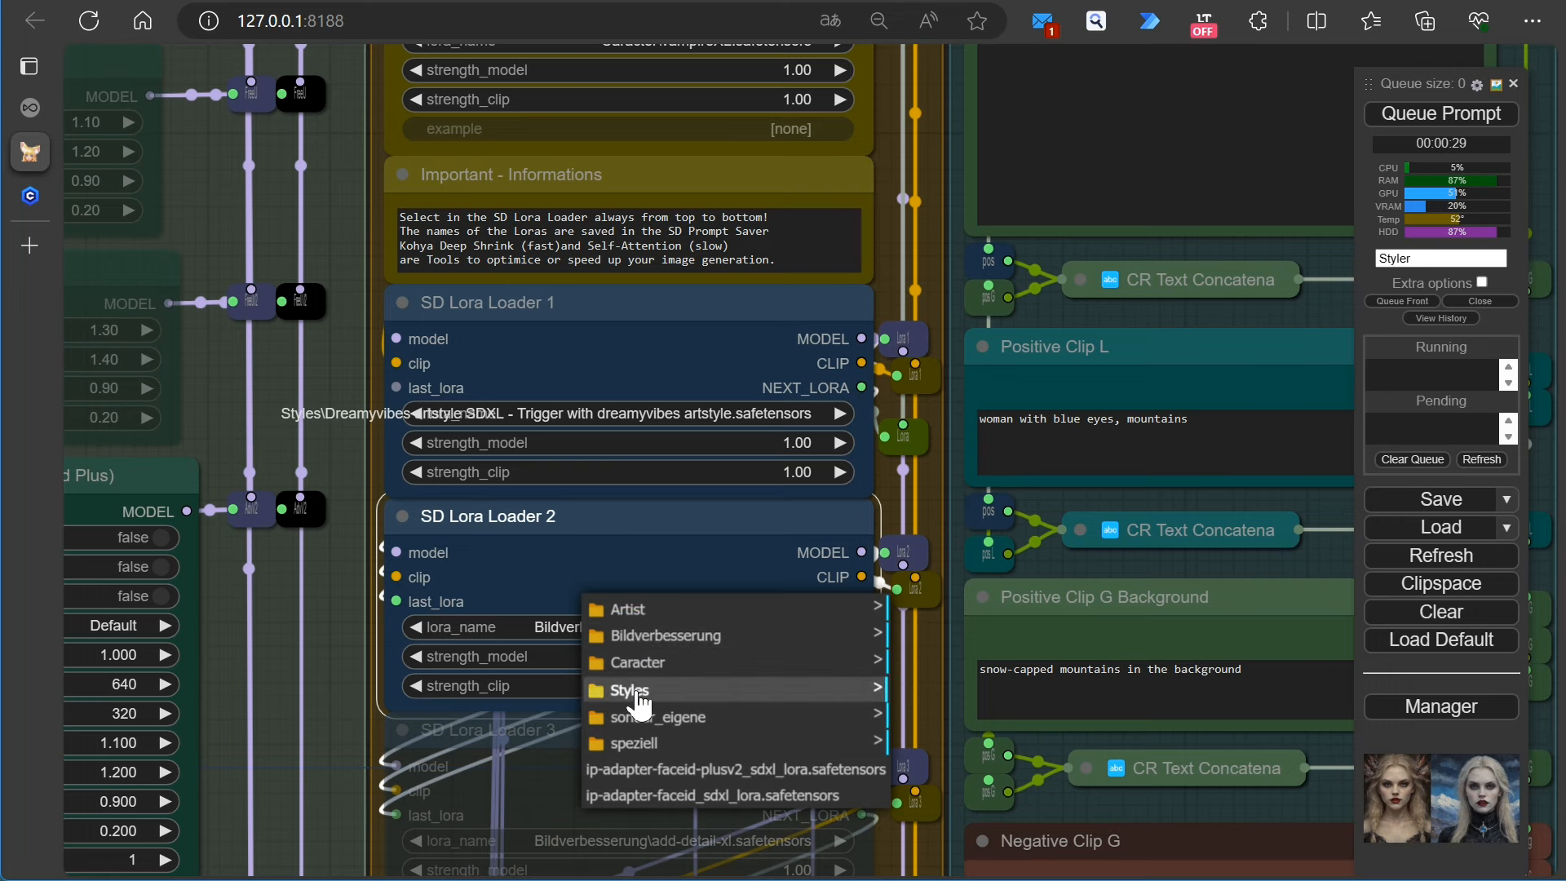
pyautogui.click(630, 689)
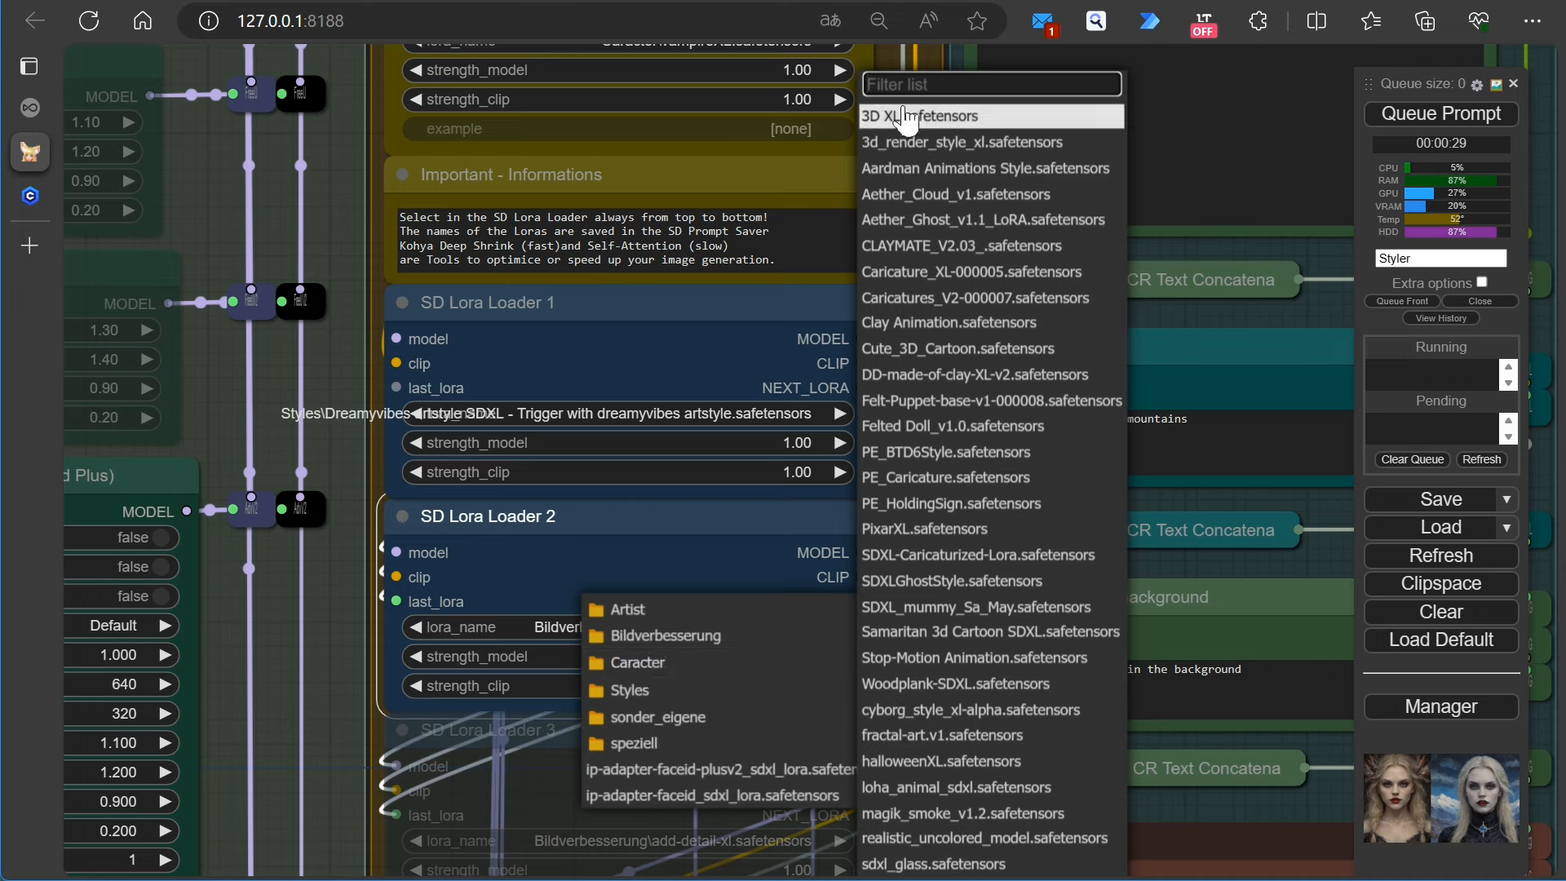
pyautogui.moveTo(932, 116)
pyautogui.write('va')
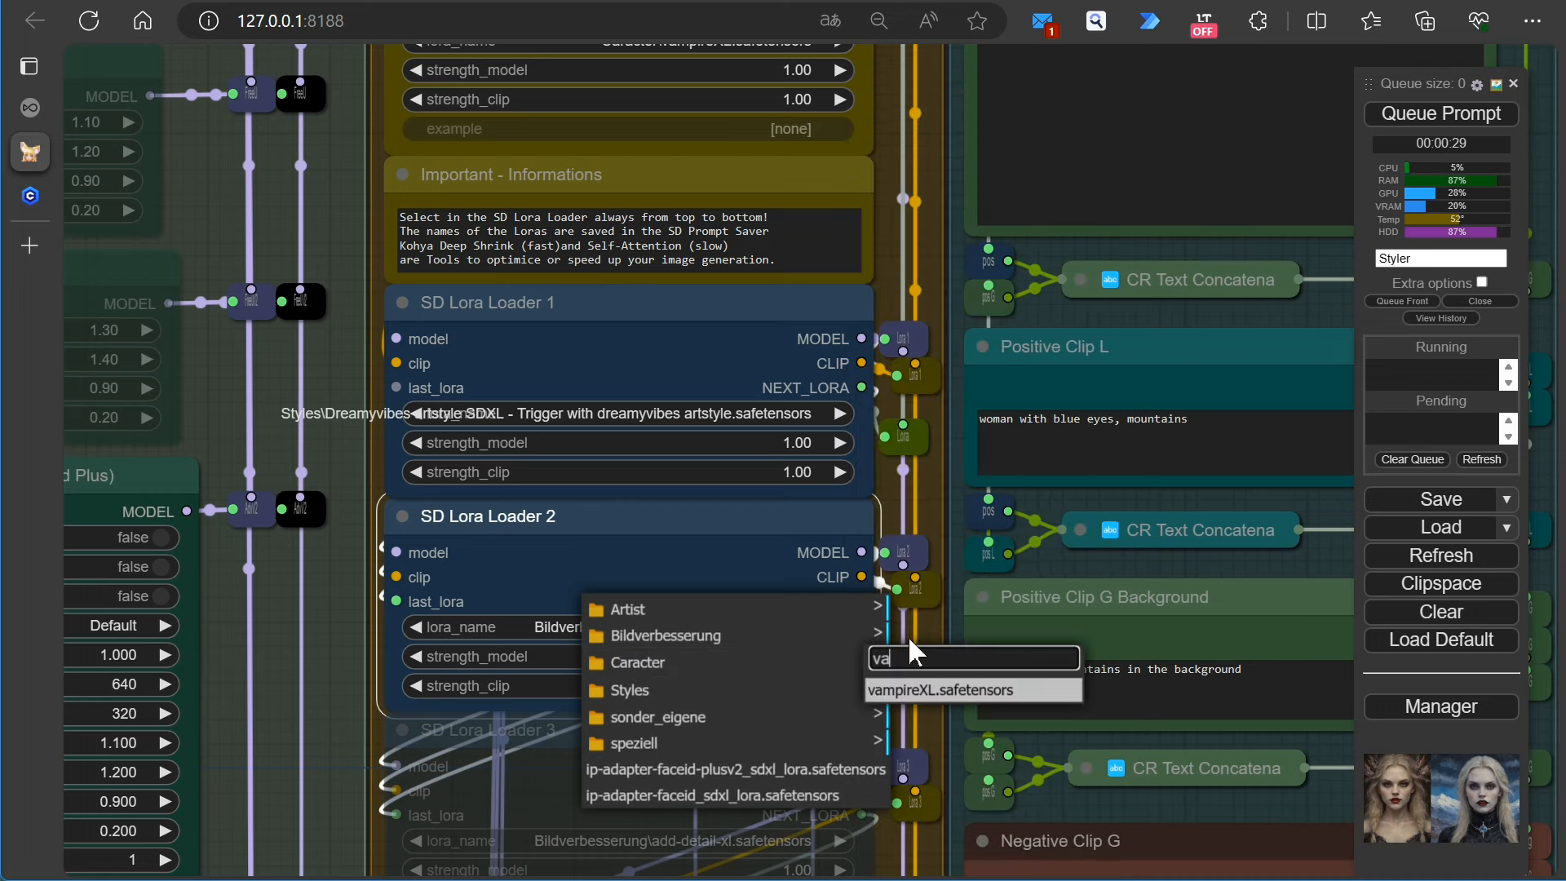
pyautogui.click(960, 688)
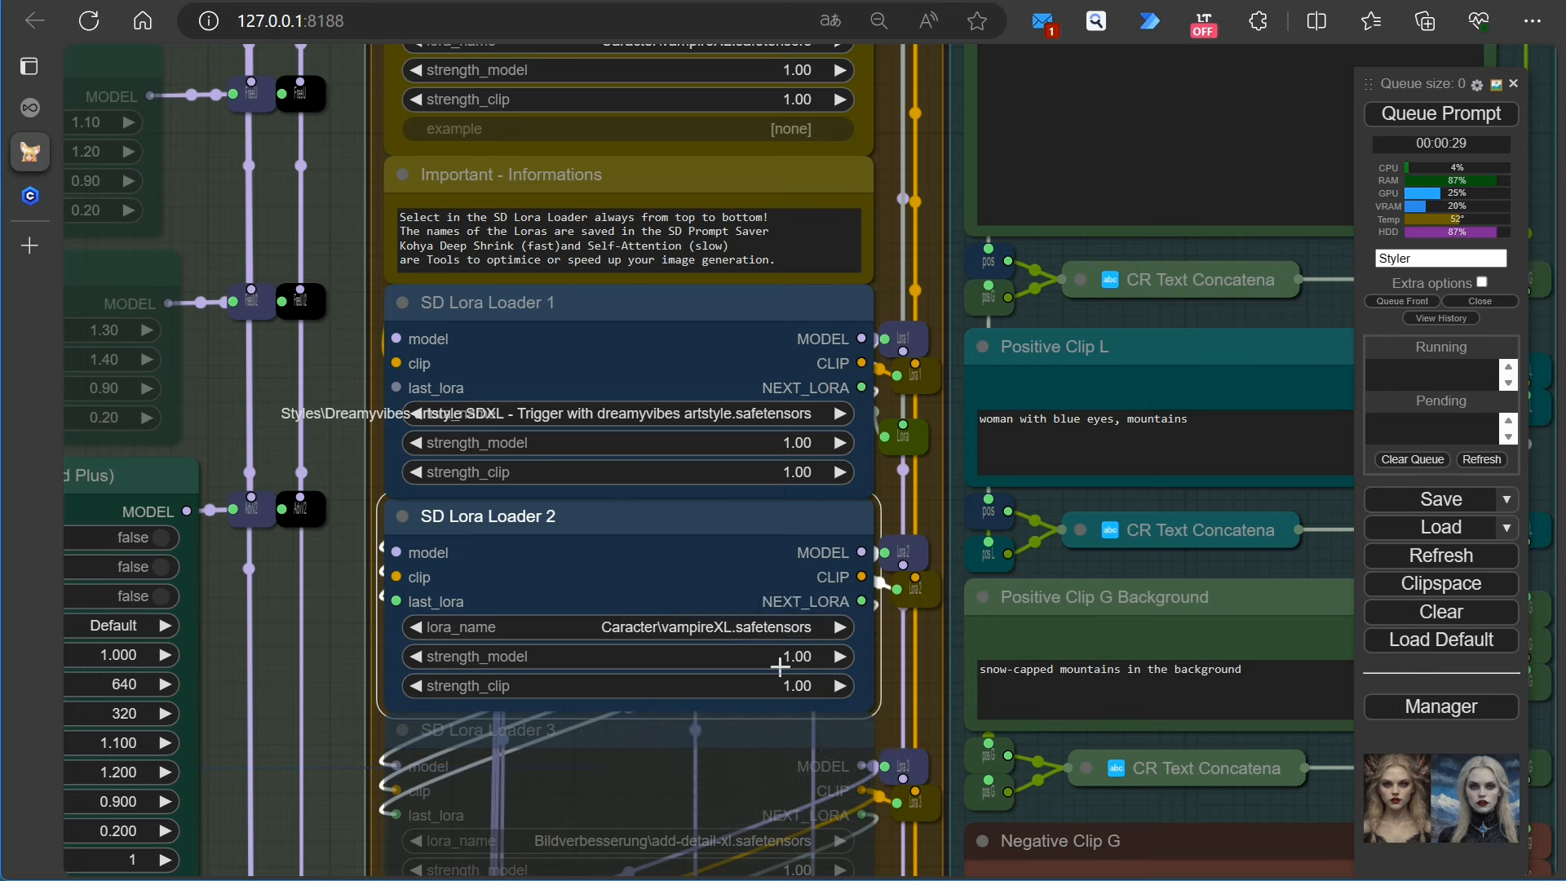
pyautogui.click(411, 657)
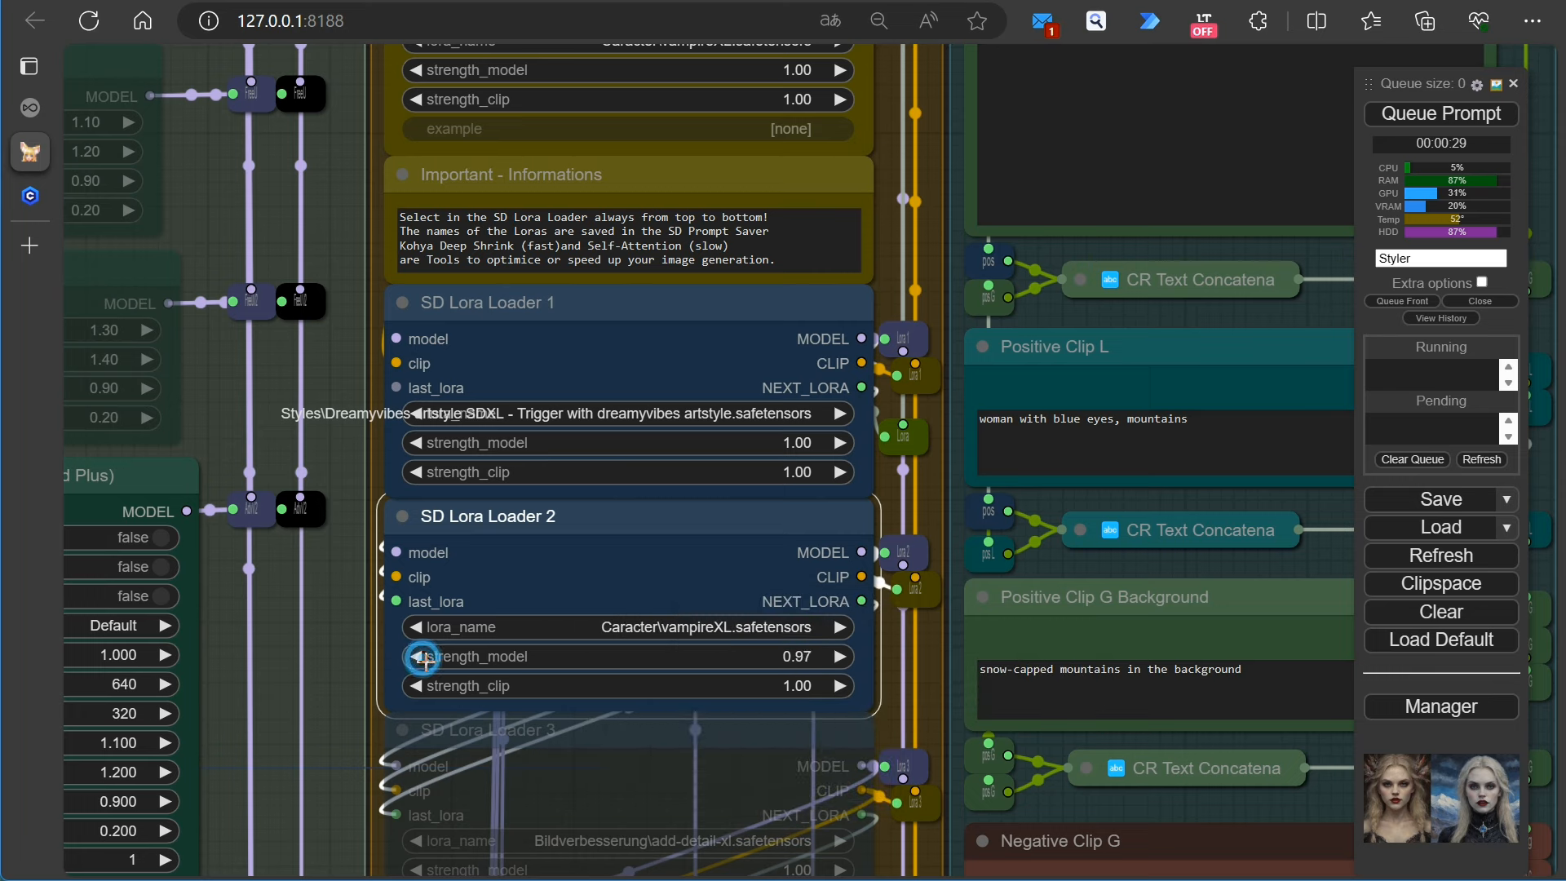
pyautogui.click(411, 656)
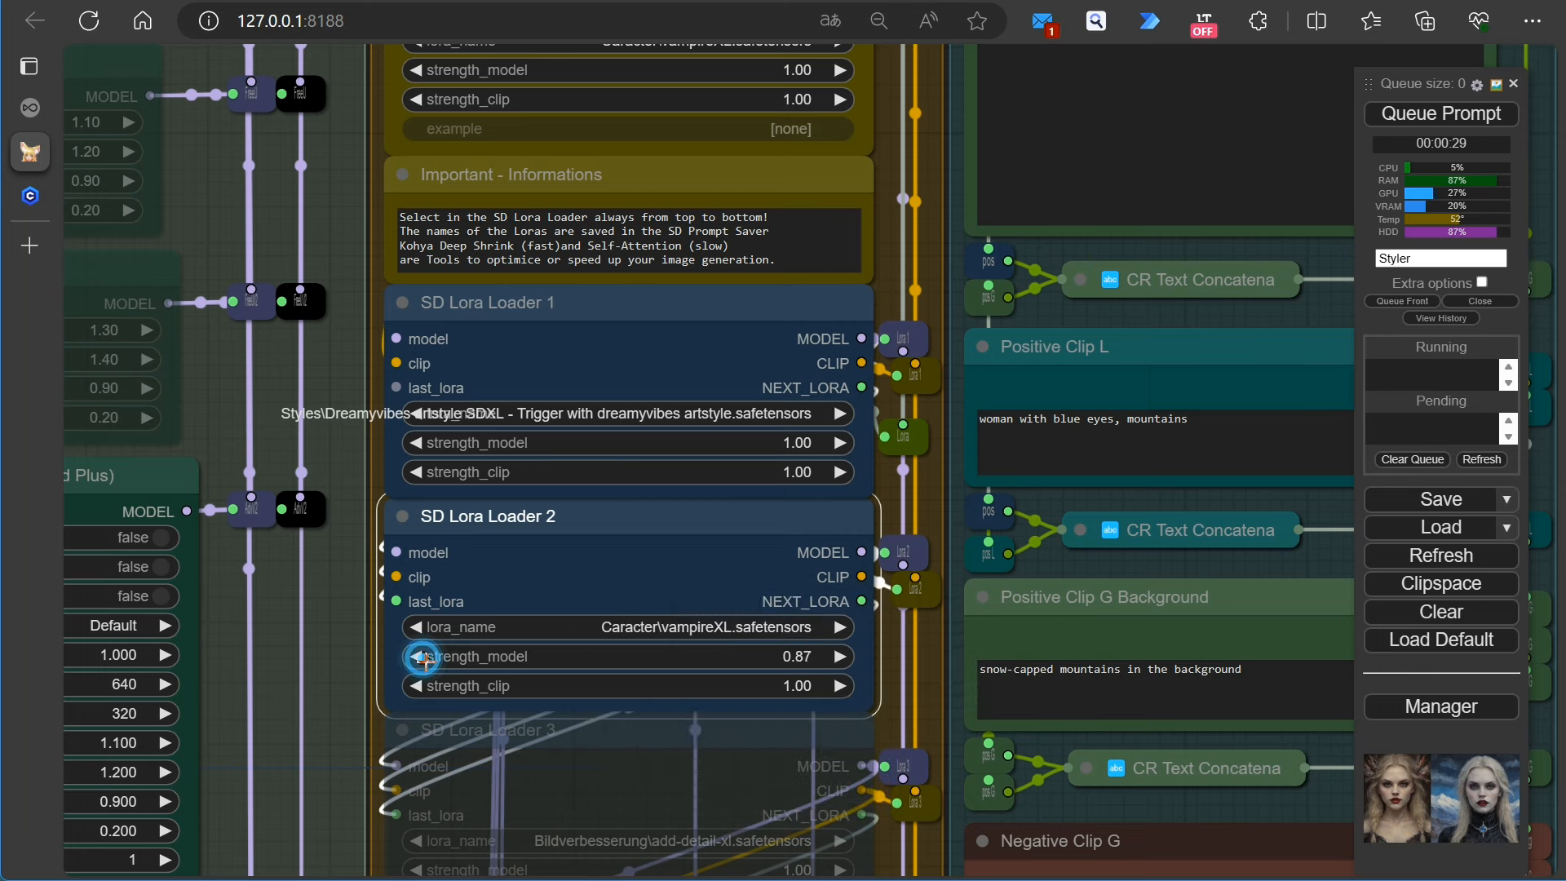
pyautogui.click(411, 656)
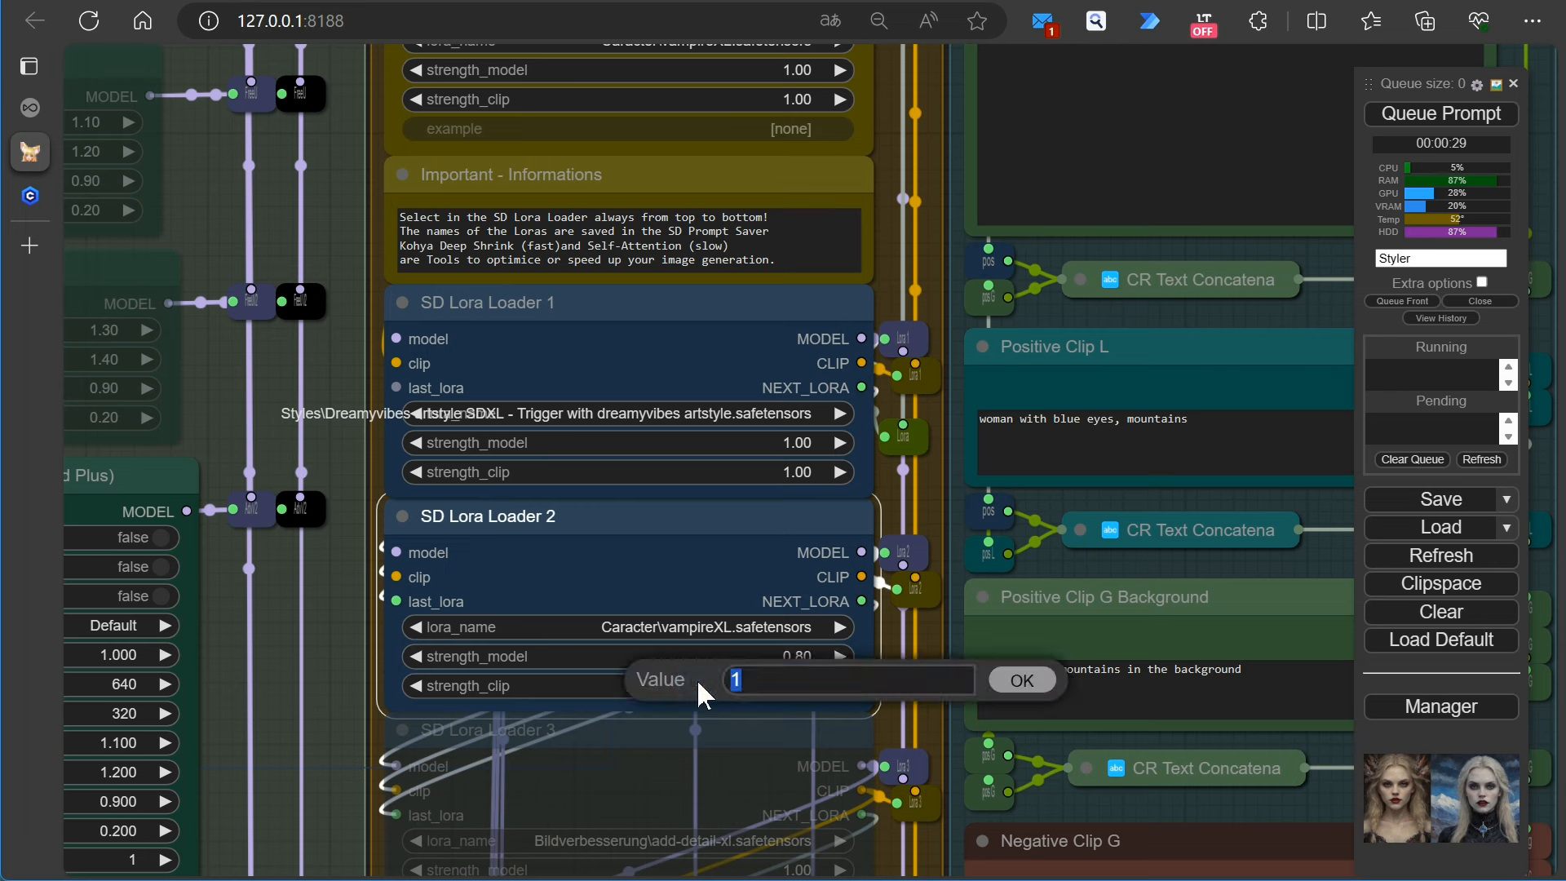
pyautogui.click(1019, 679)
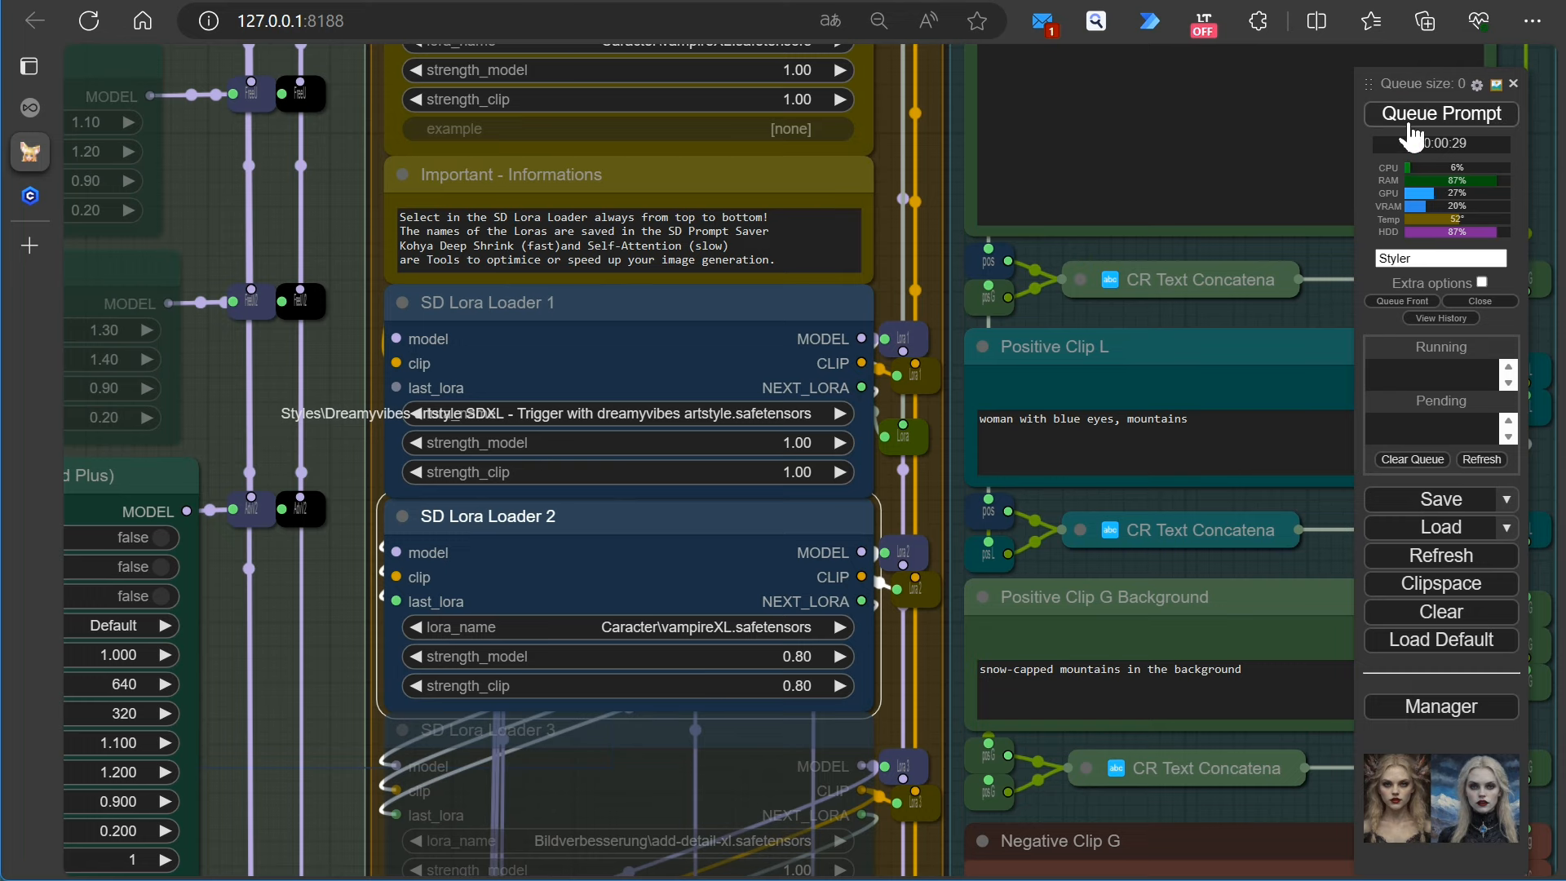
# Queue the vampire portrait, cancel it, give the seed a New Fixed Random value and queue again
pyautogui.click(1440, 113)
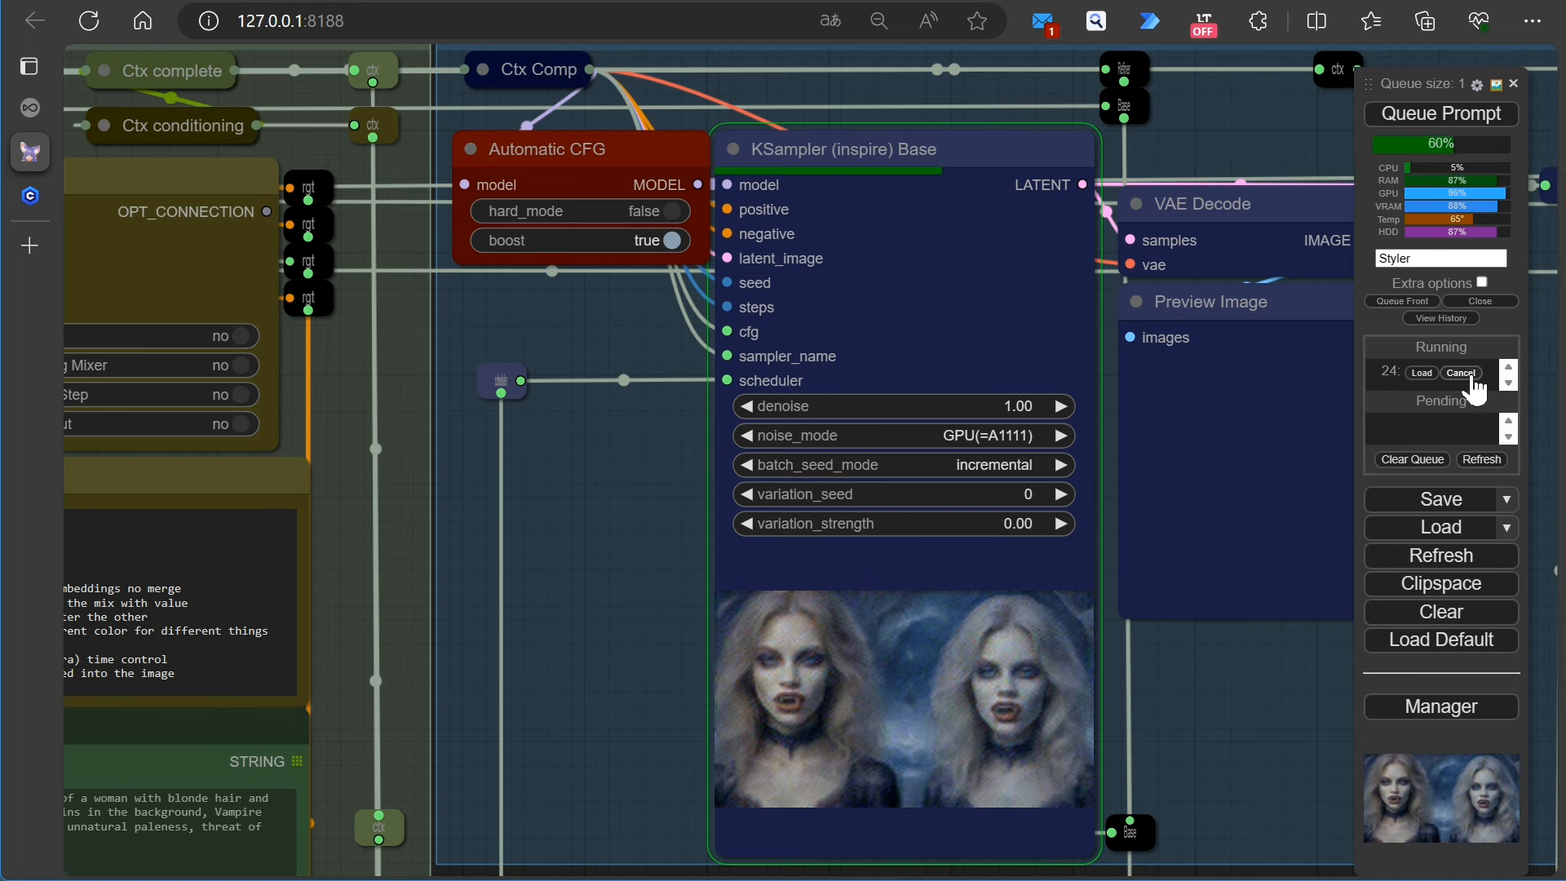
pyautogui.click(1461, 372)
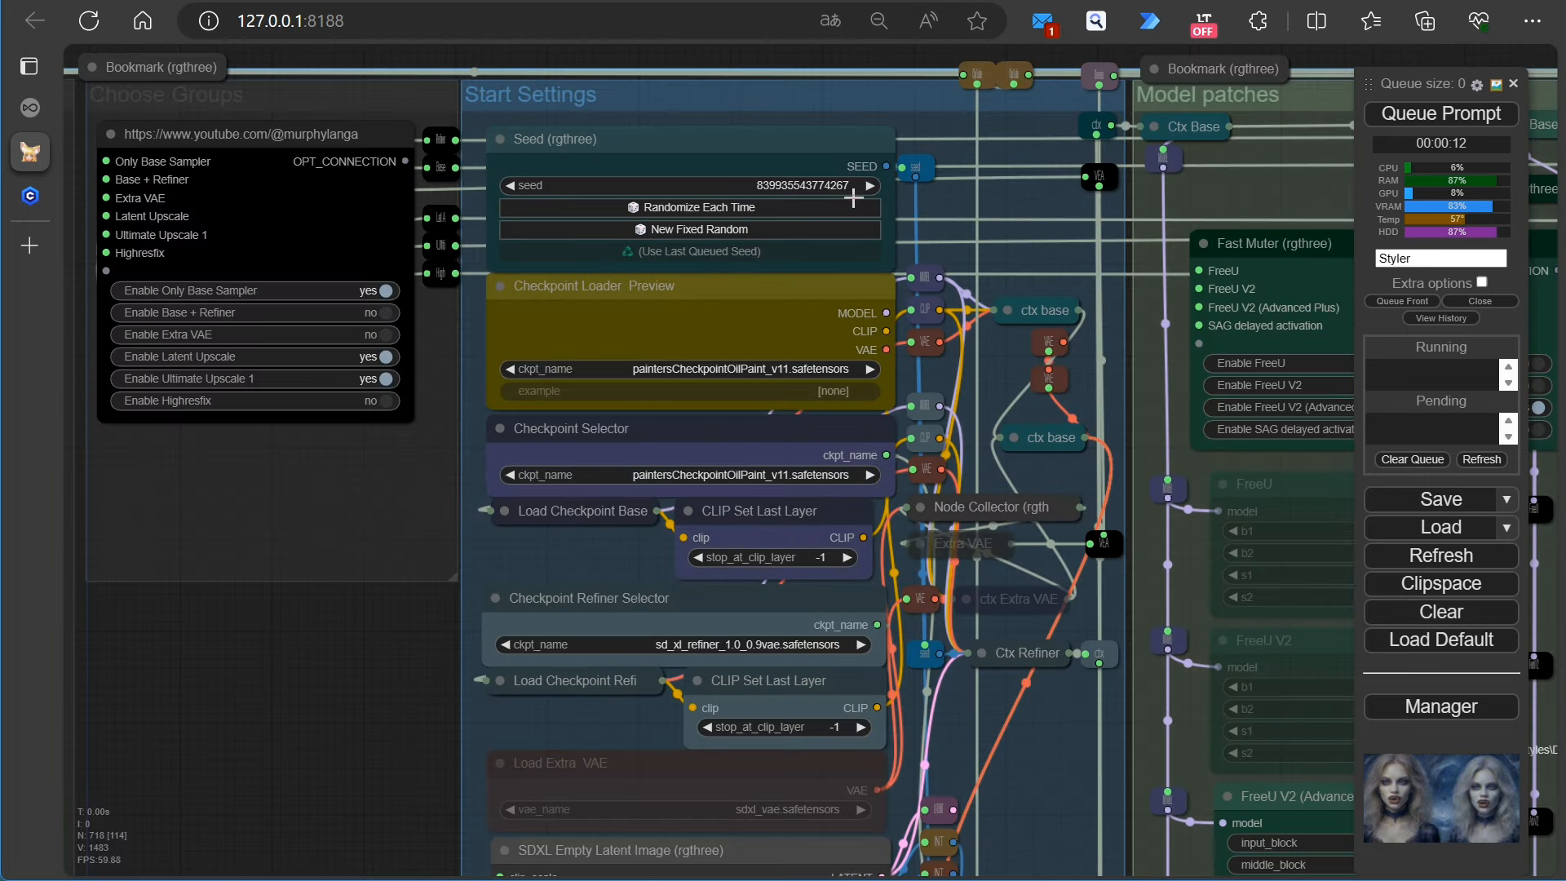
pyautogui.click(722, 207)
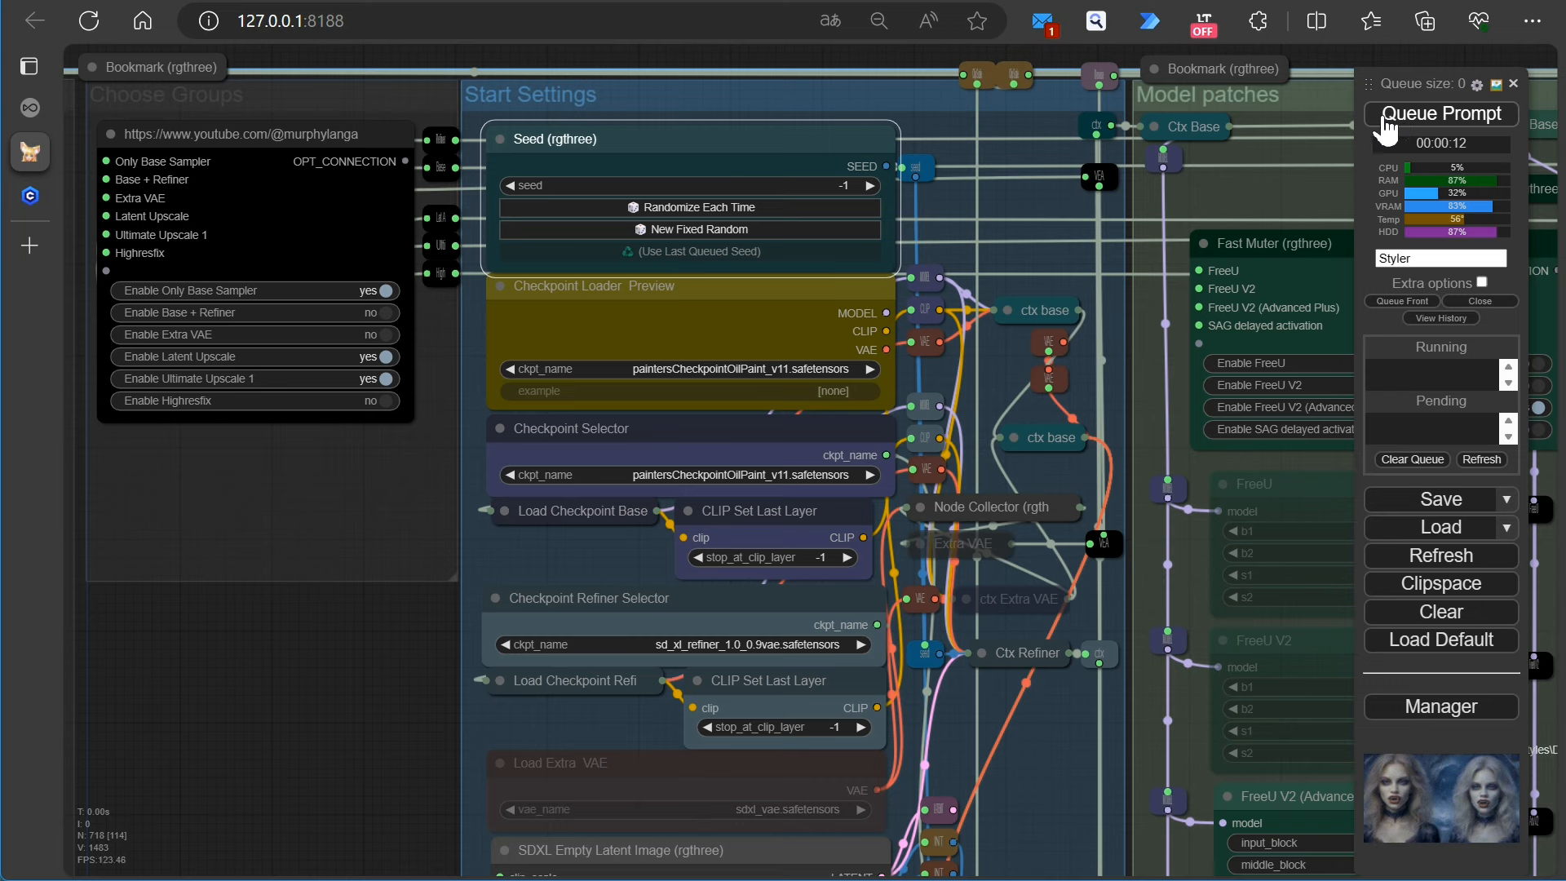
pyautogui.click(688, 228)
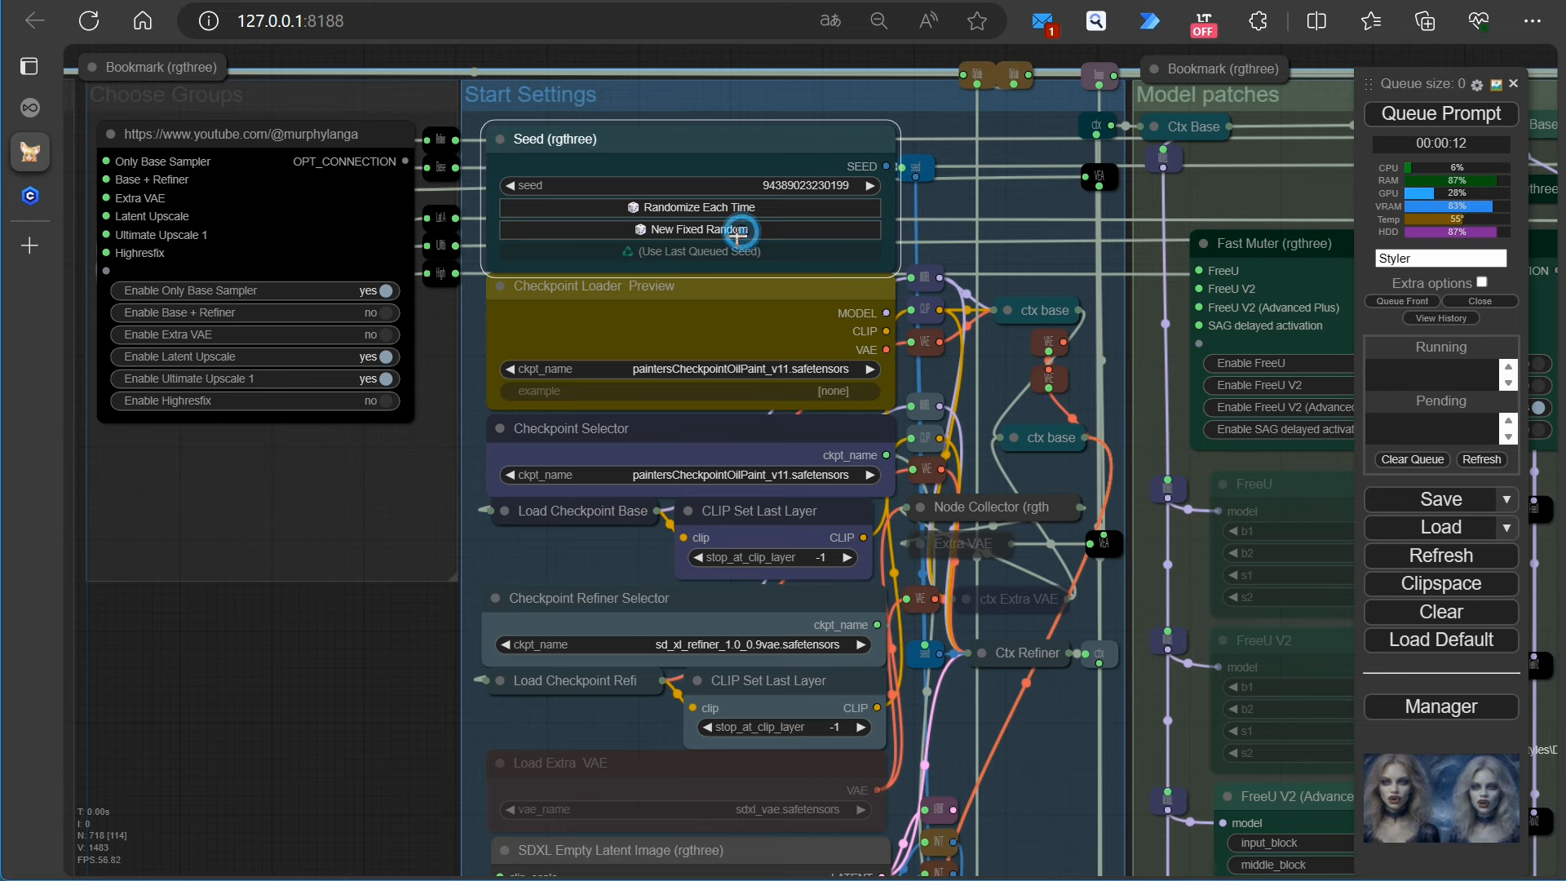
pyautogui.click(1439, 114)
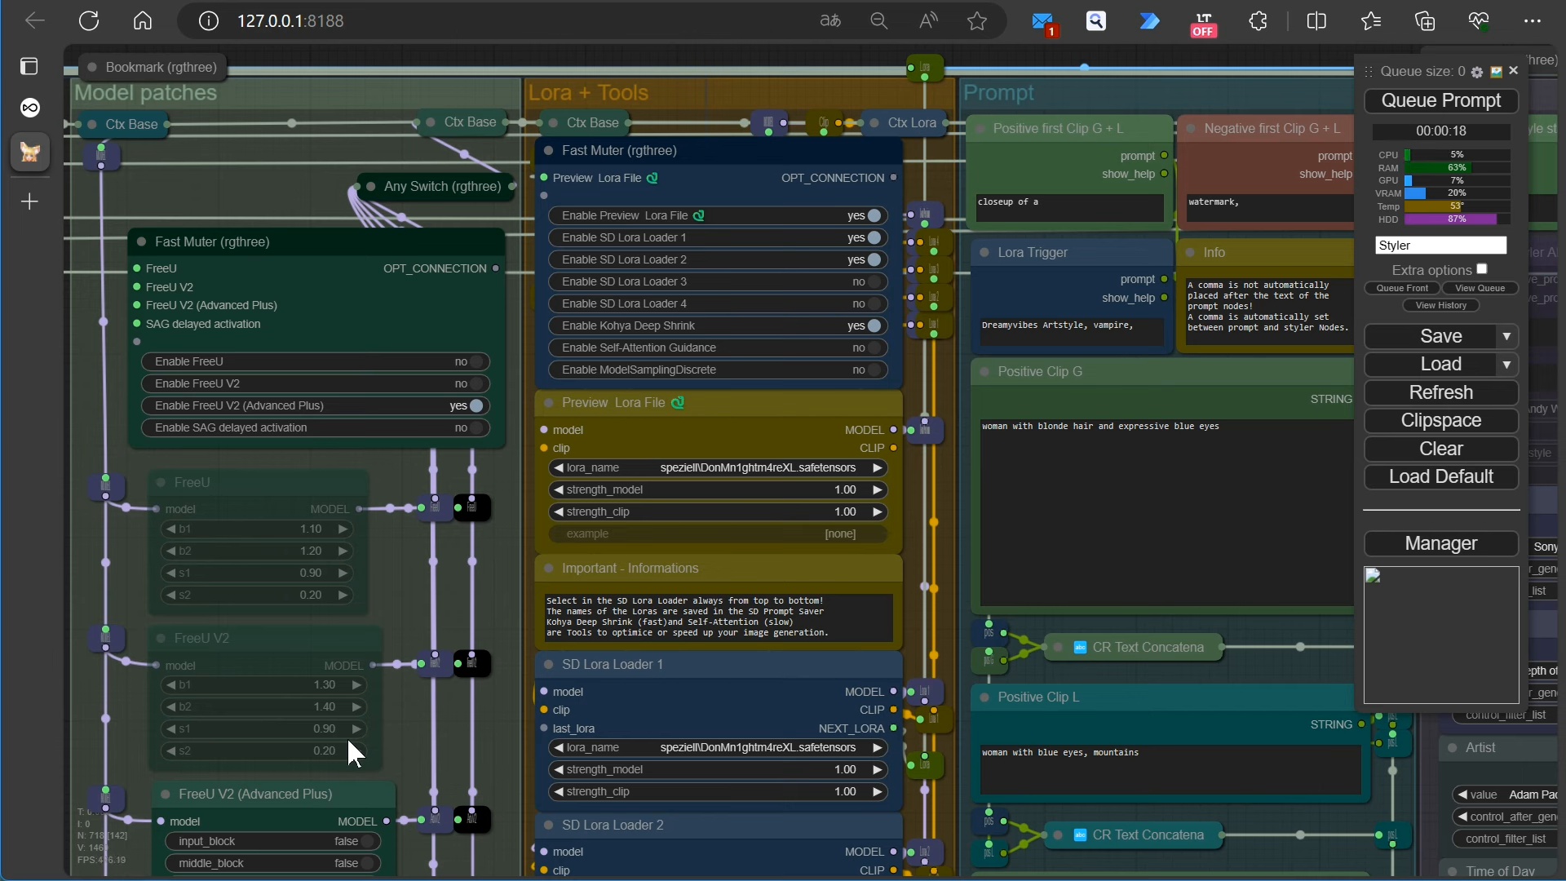
pyautogui.moveTo(838, 756)
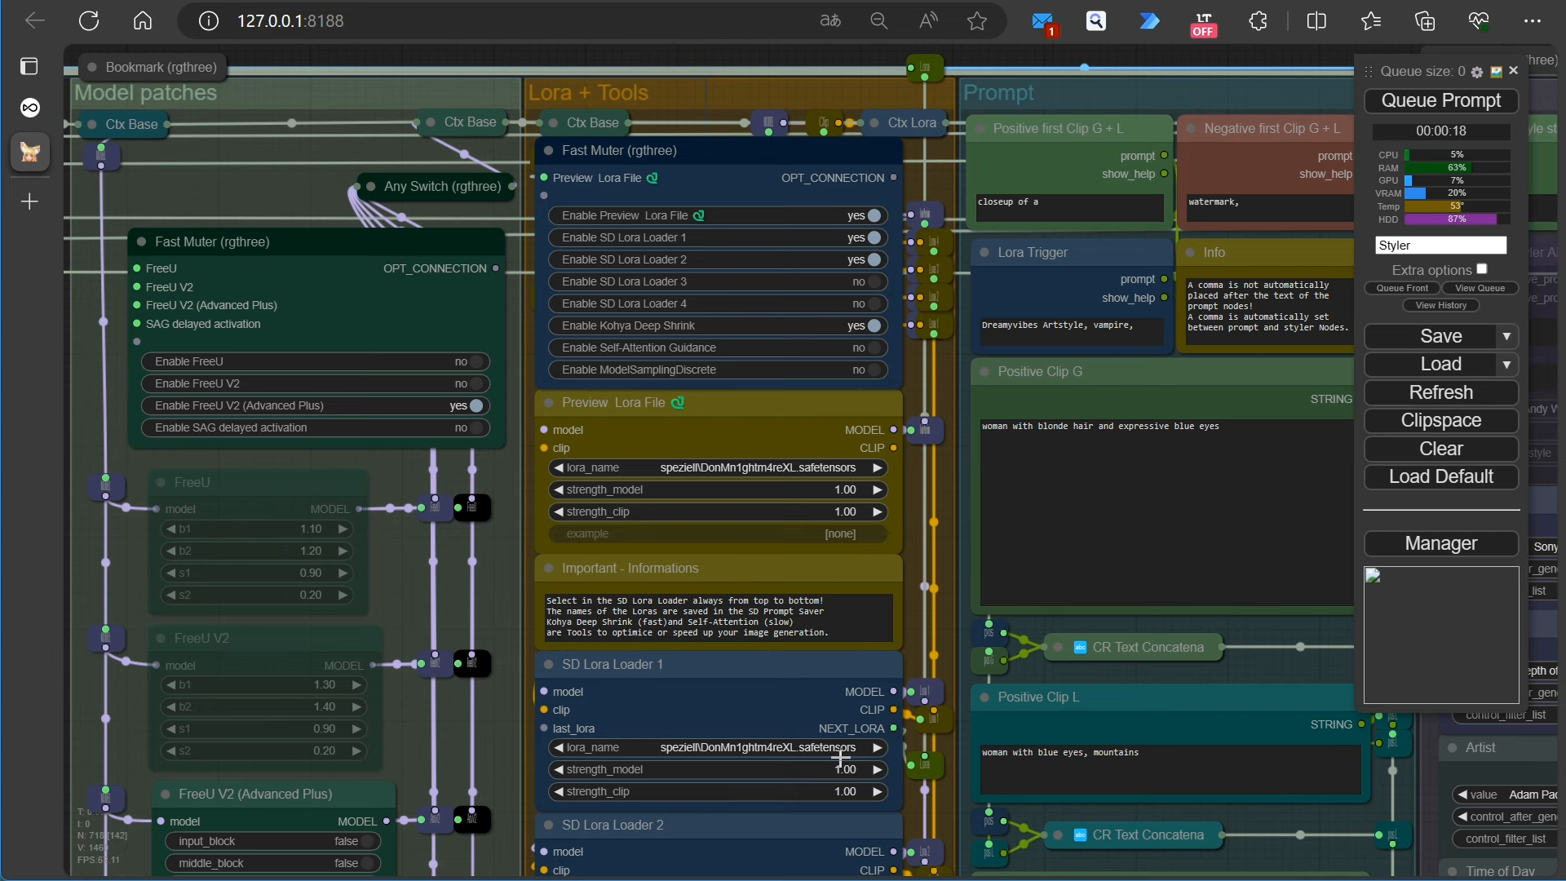
pyautogui.moveTo(789, 768)
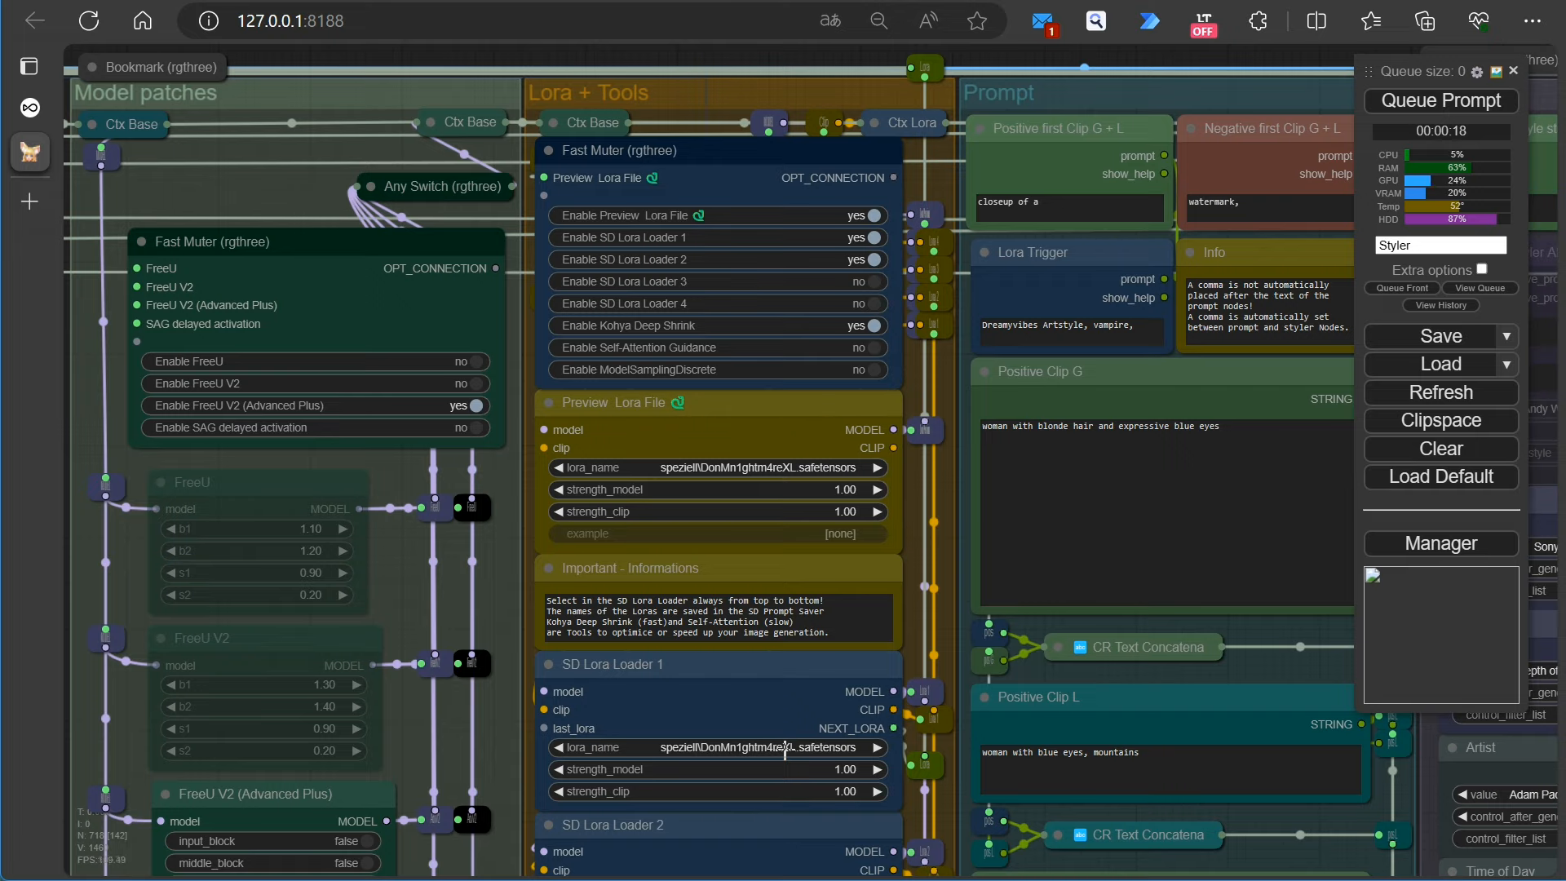
# Turn off the second LoRA loader and pick Fields of Sunflowers in Bloom for the Impressionism styler
pyautogui.click(870, 258)
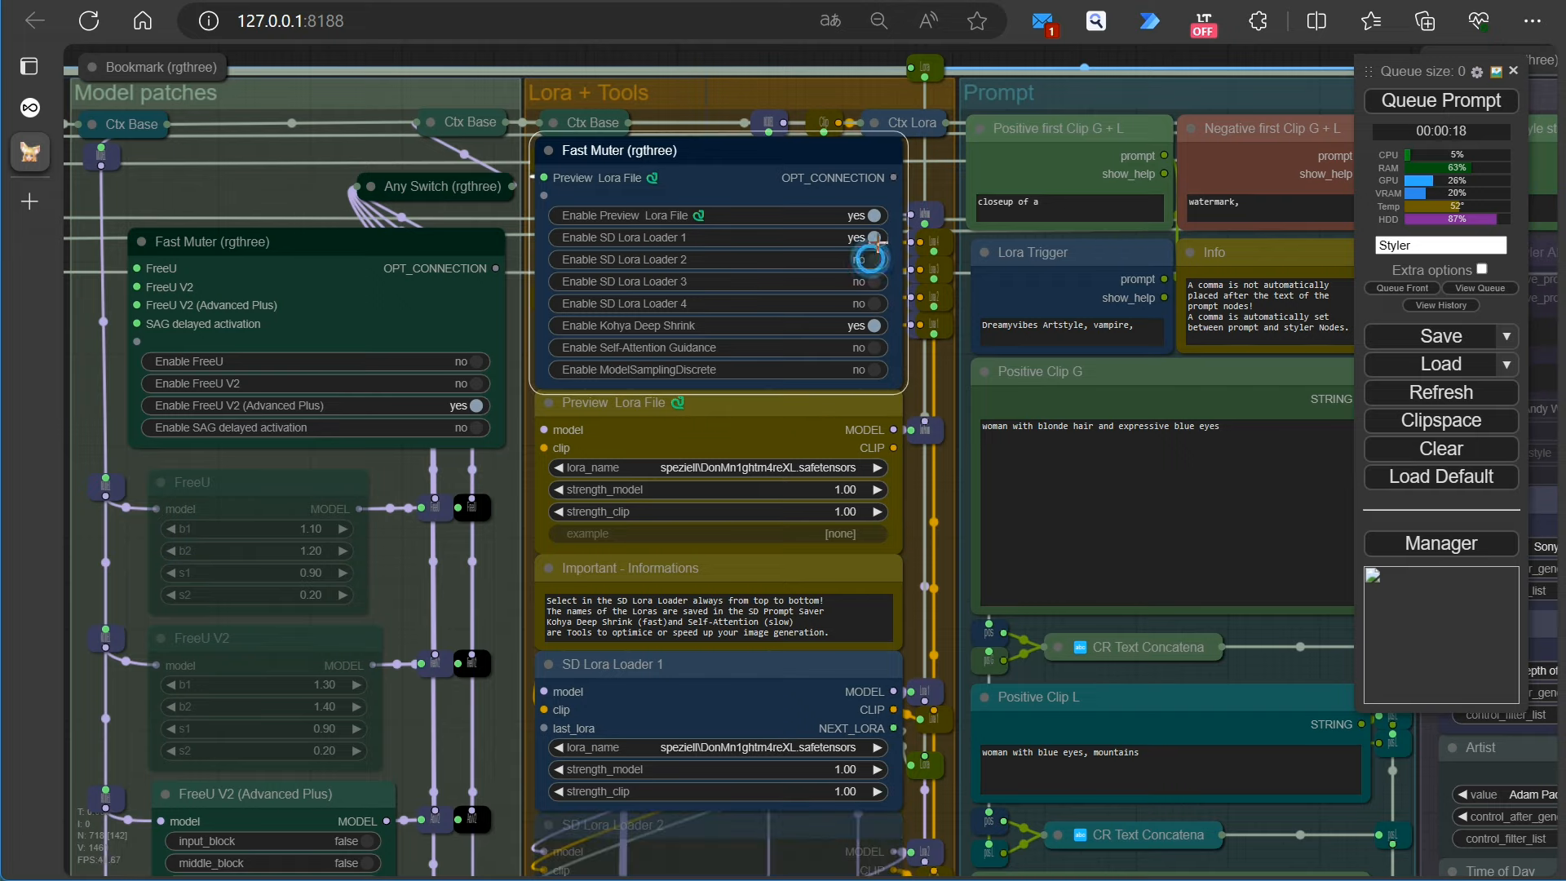
pyautogui.scroll(-3)
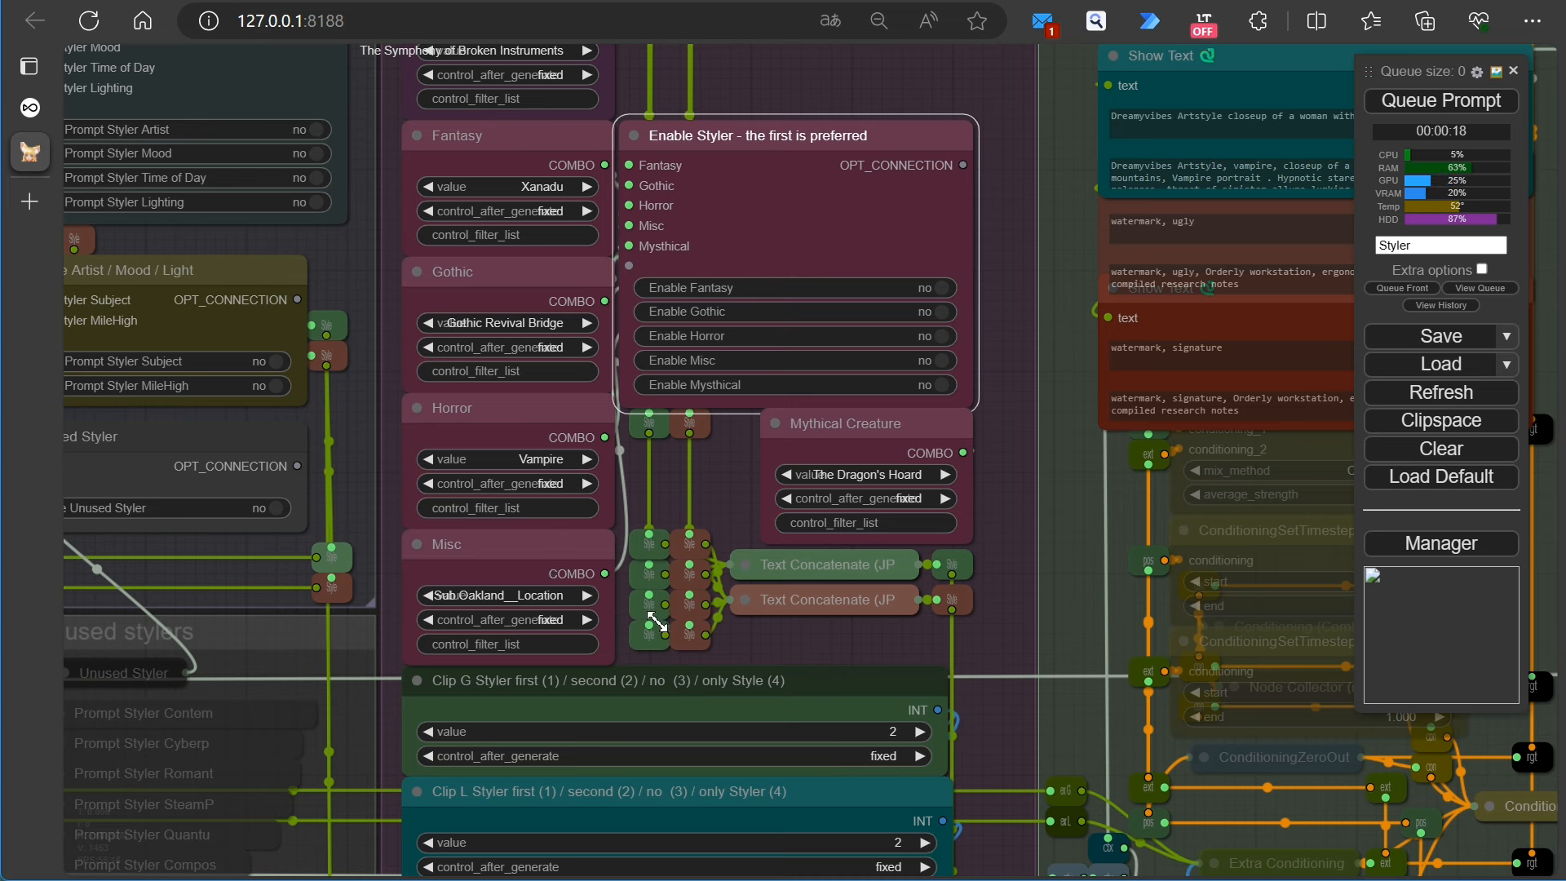
pyautogui.moveTo(789, 503)
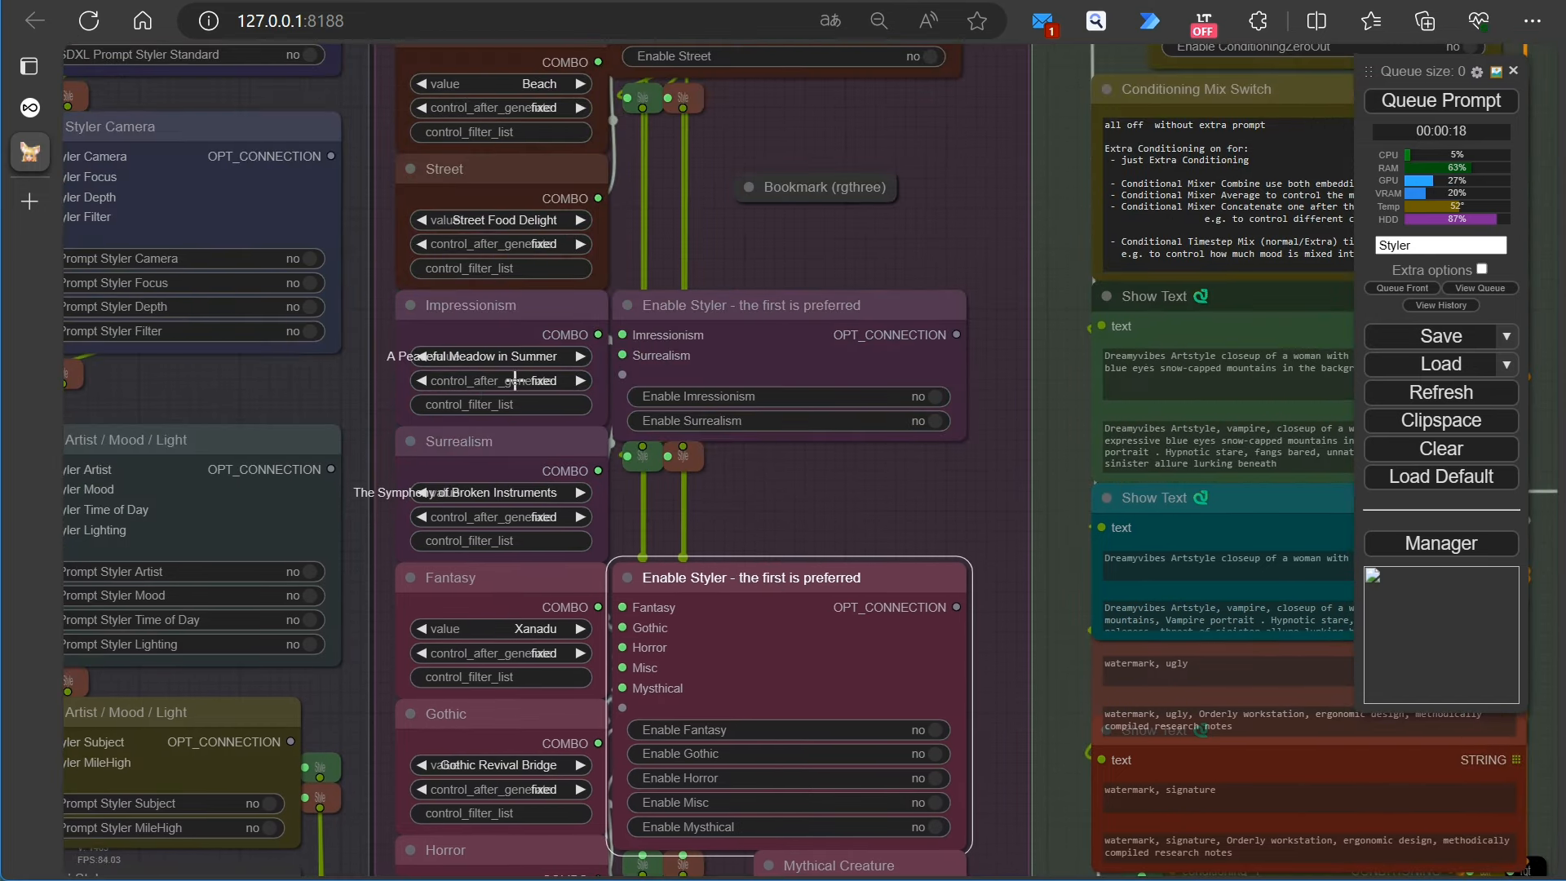
pyautogui.moveTo(936, 408)
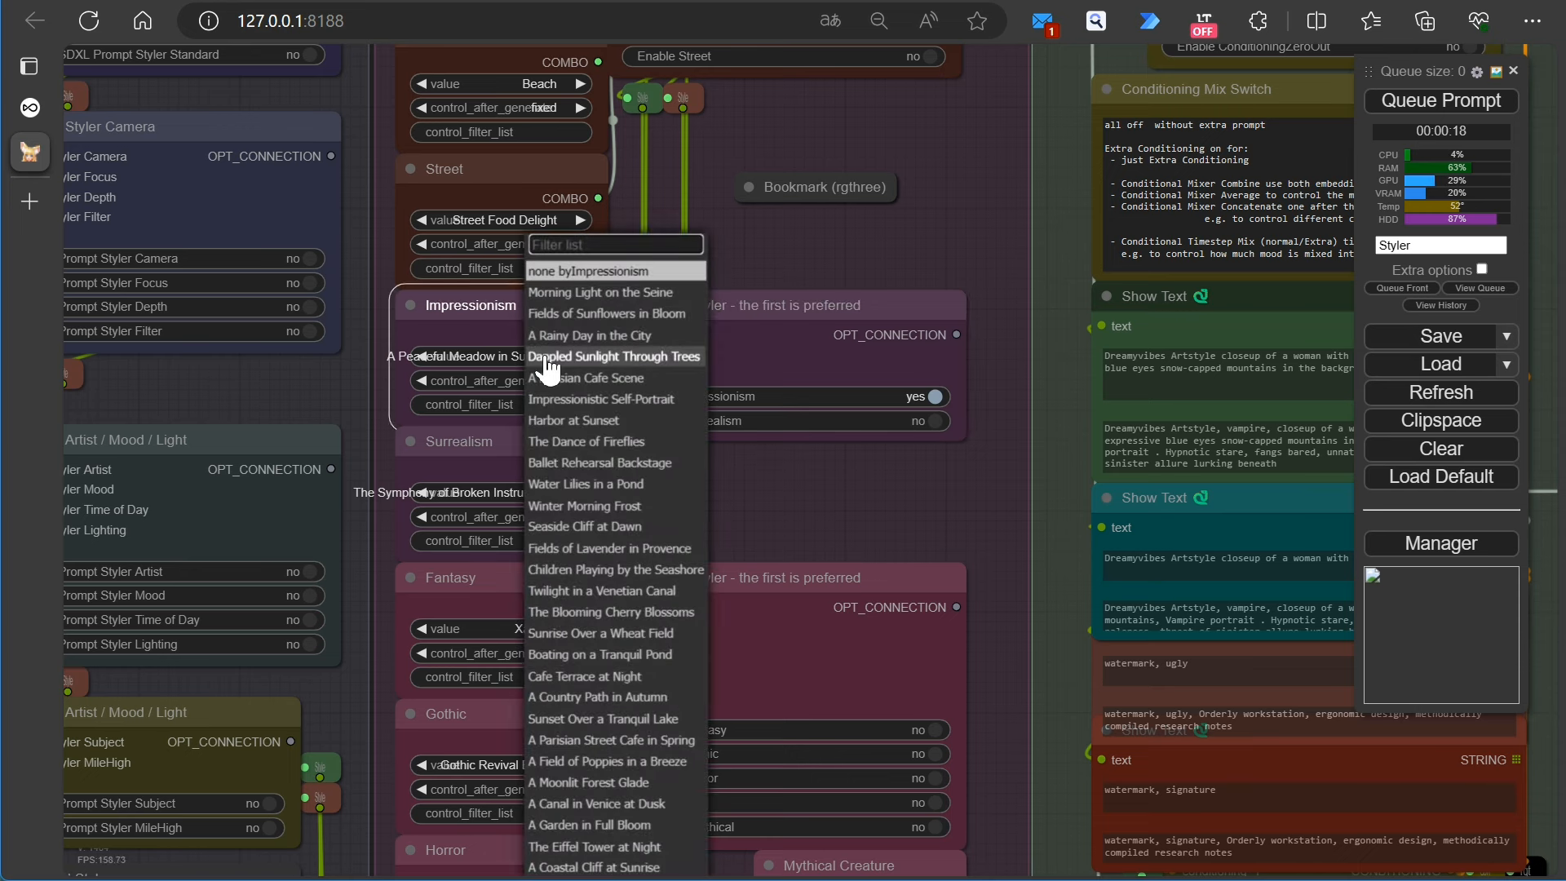
pyautogui.moveTo(587, 291)
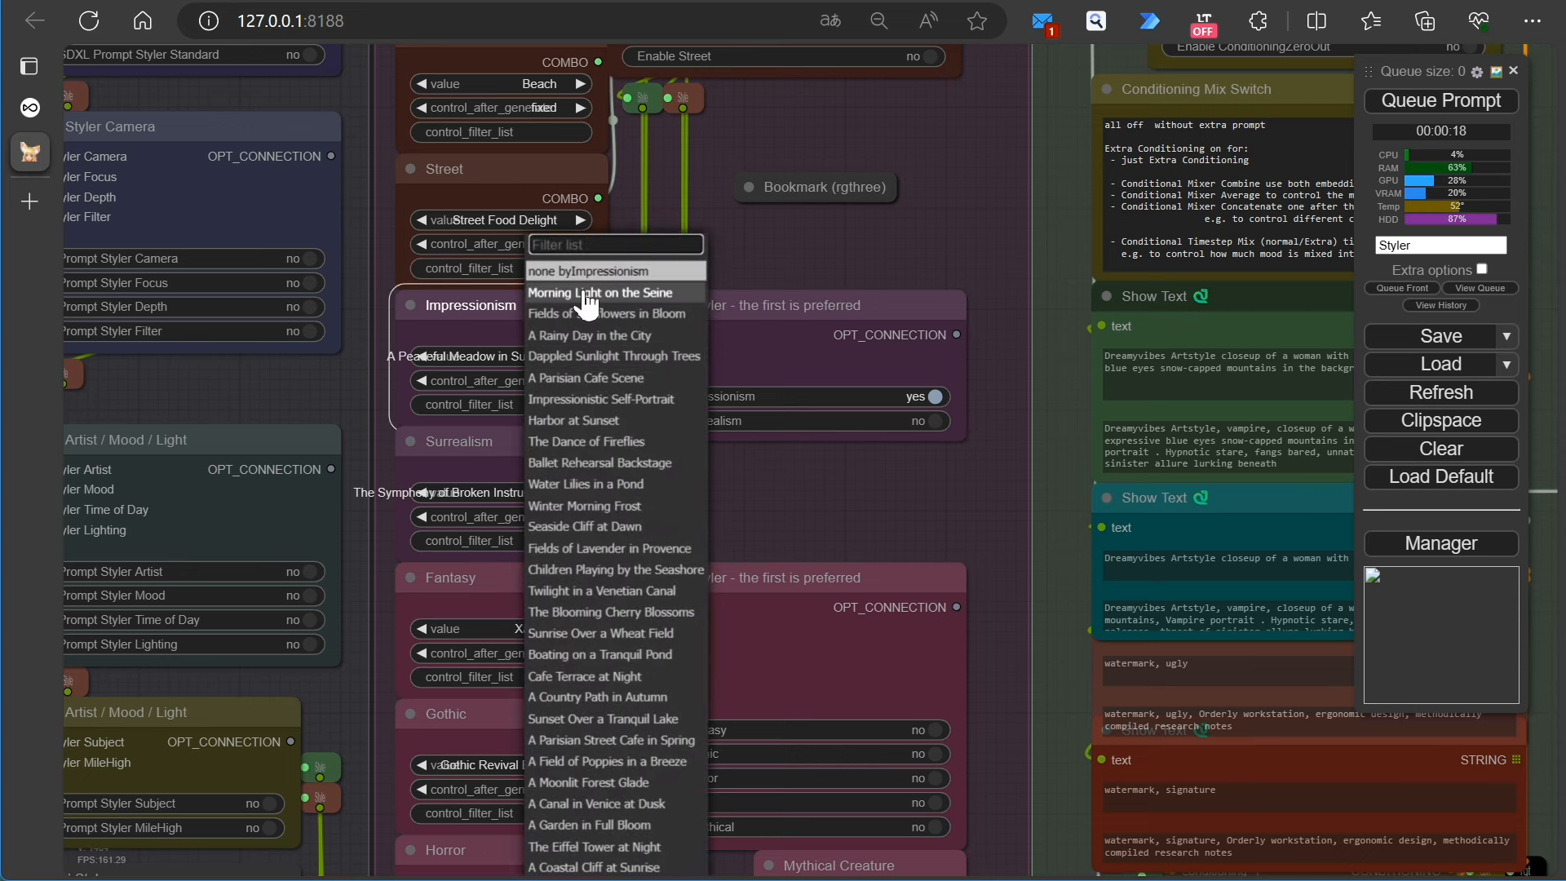
pyautogui.moveTo(591, 305)
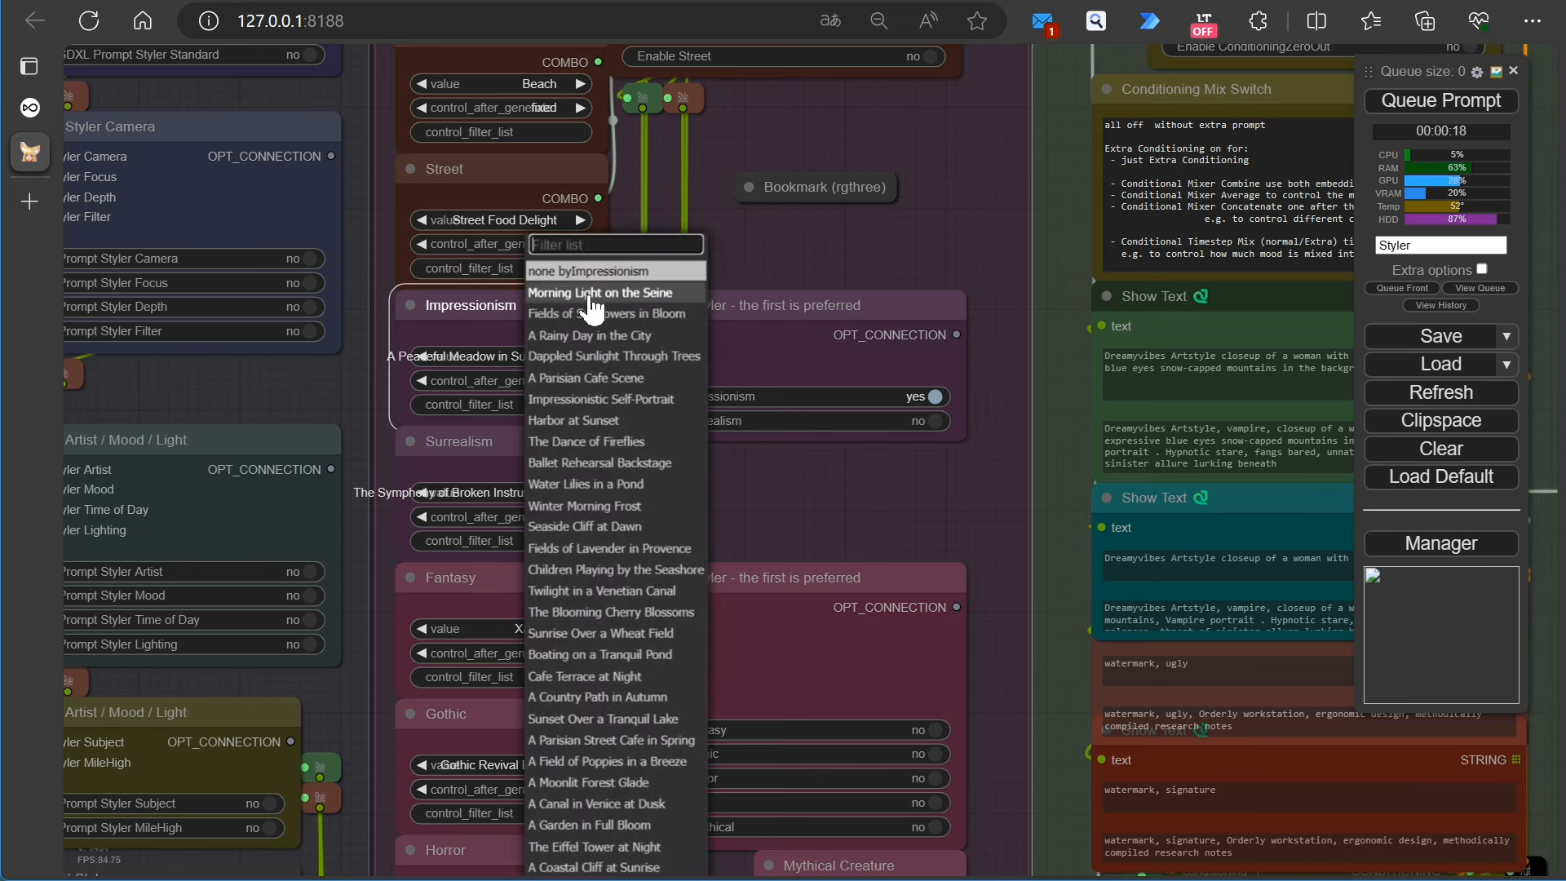
pyautogui.click(587, 313)
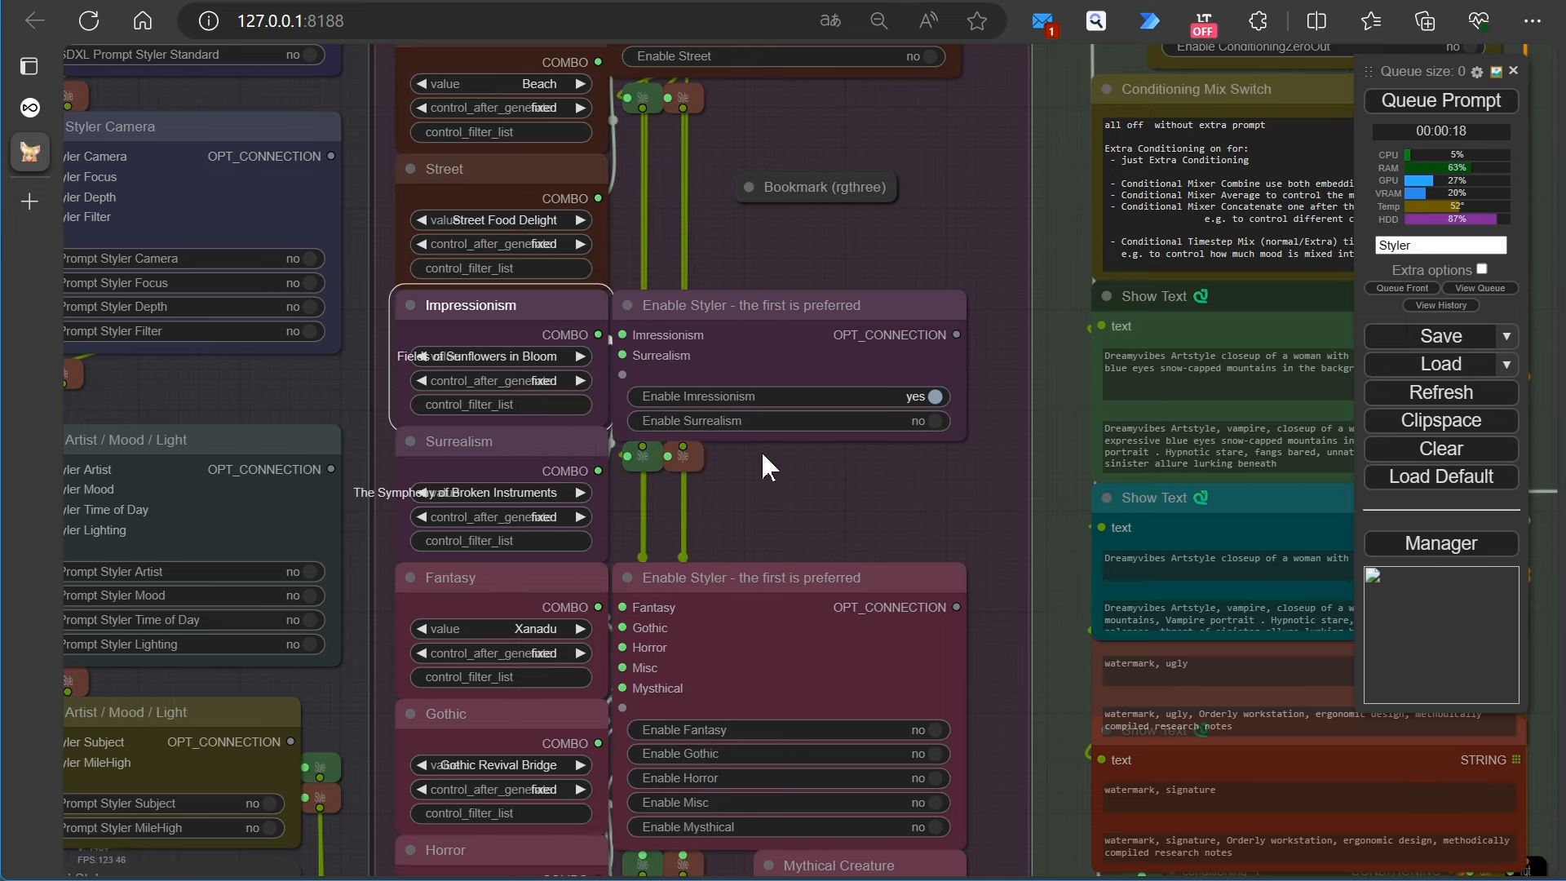
pyautogui.scroll(-3)
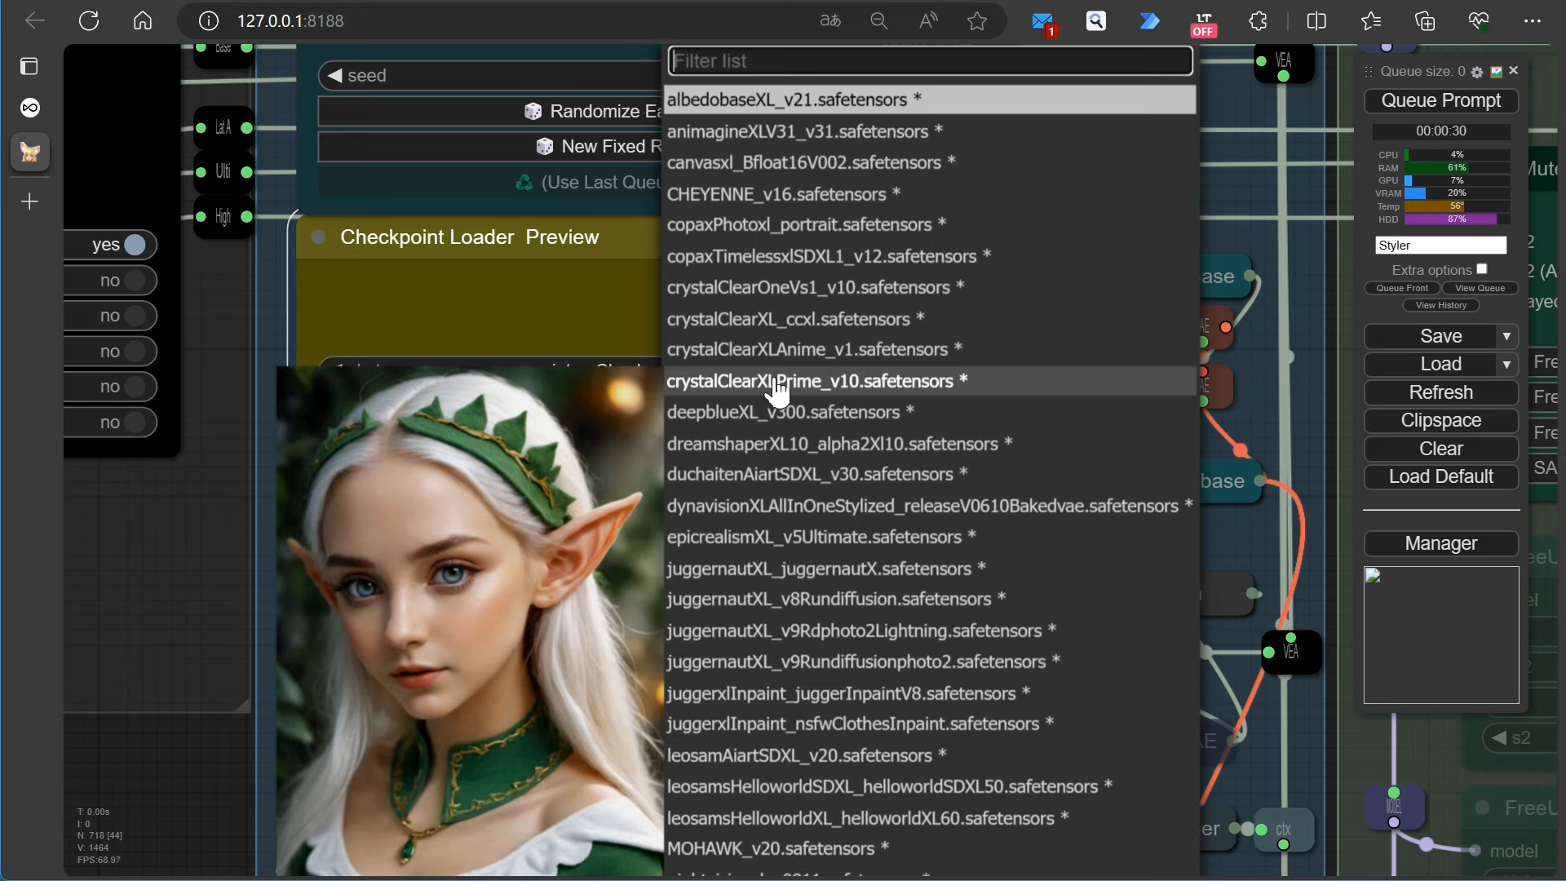
pyautogui.moveTo(781, 388)
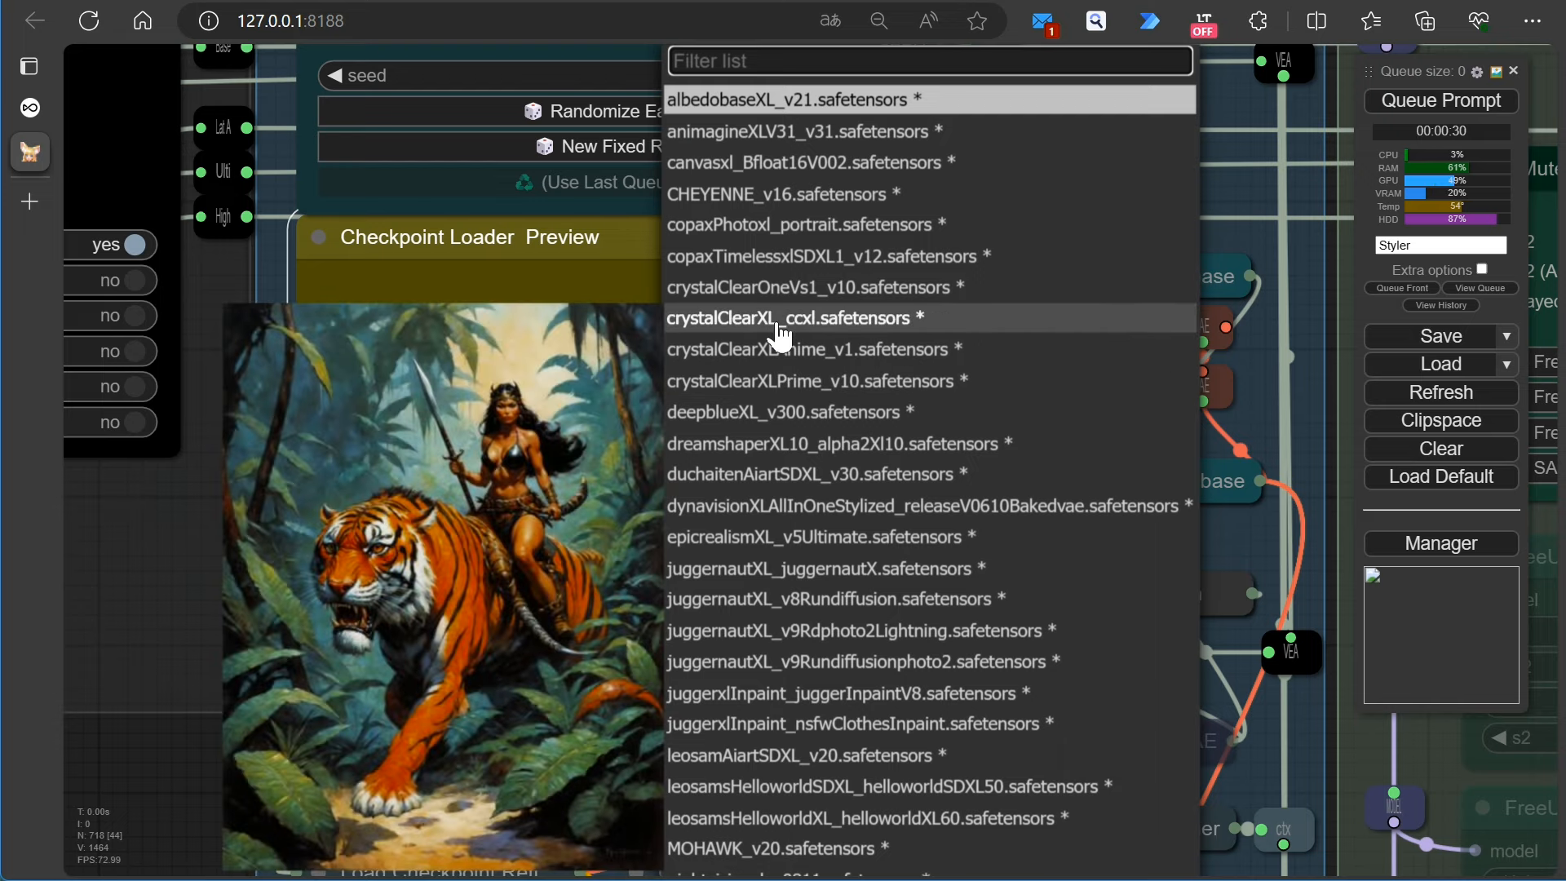
# Choose crystalClearXL_ccxl as checkpoint and Styles\Animated_Concept as the preview LoRA
pyautogui.click(789, 317)
pyautogui.write('cr')
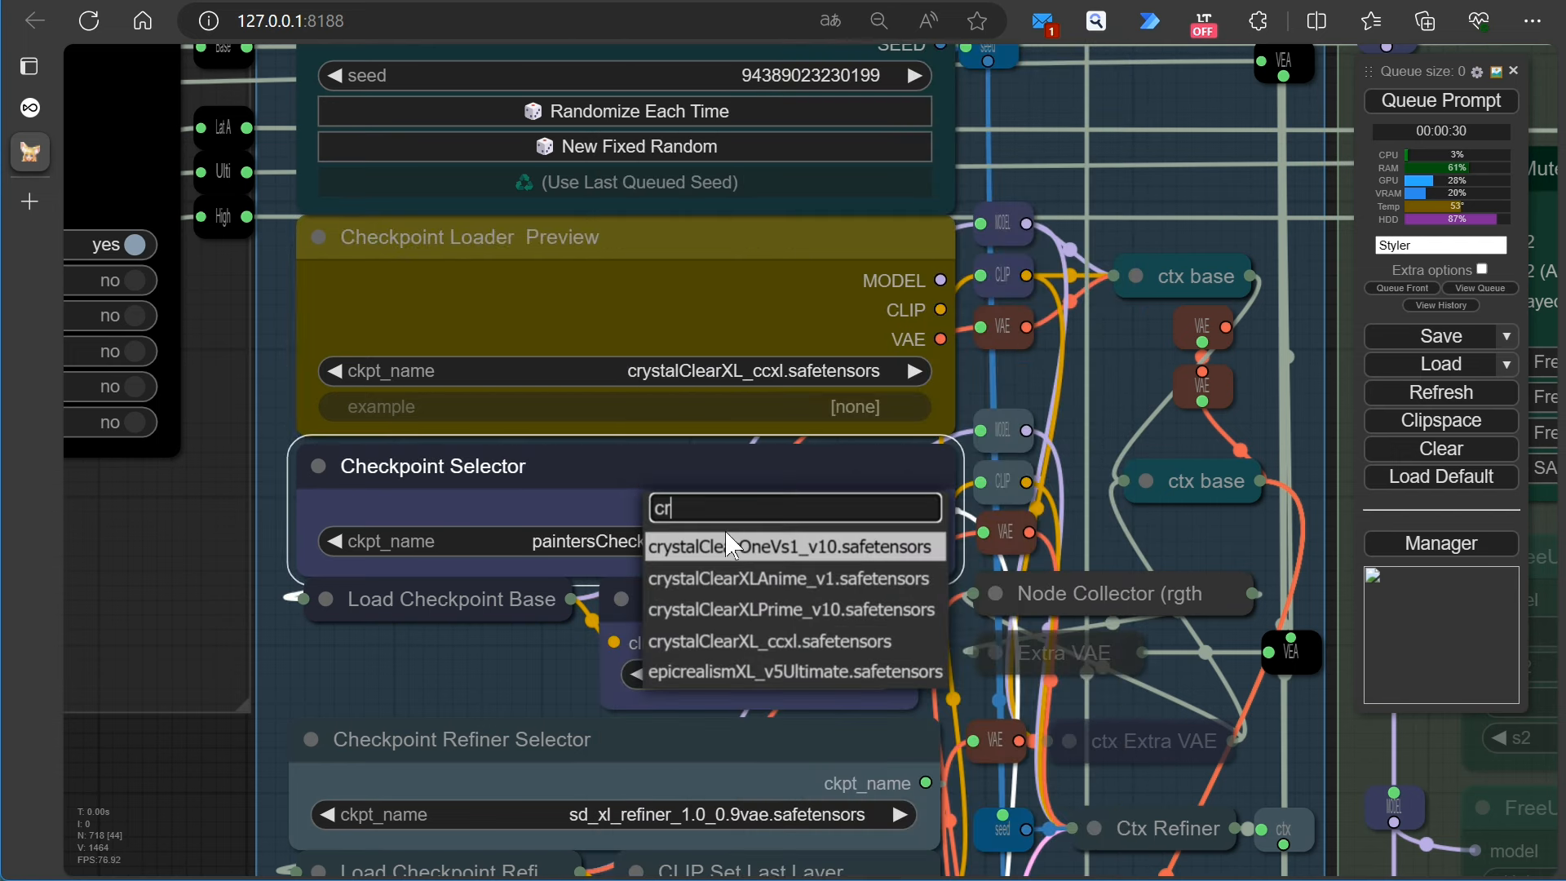
pyautogui.moveTo(813, 668)
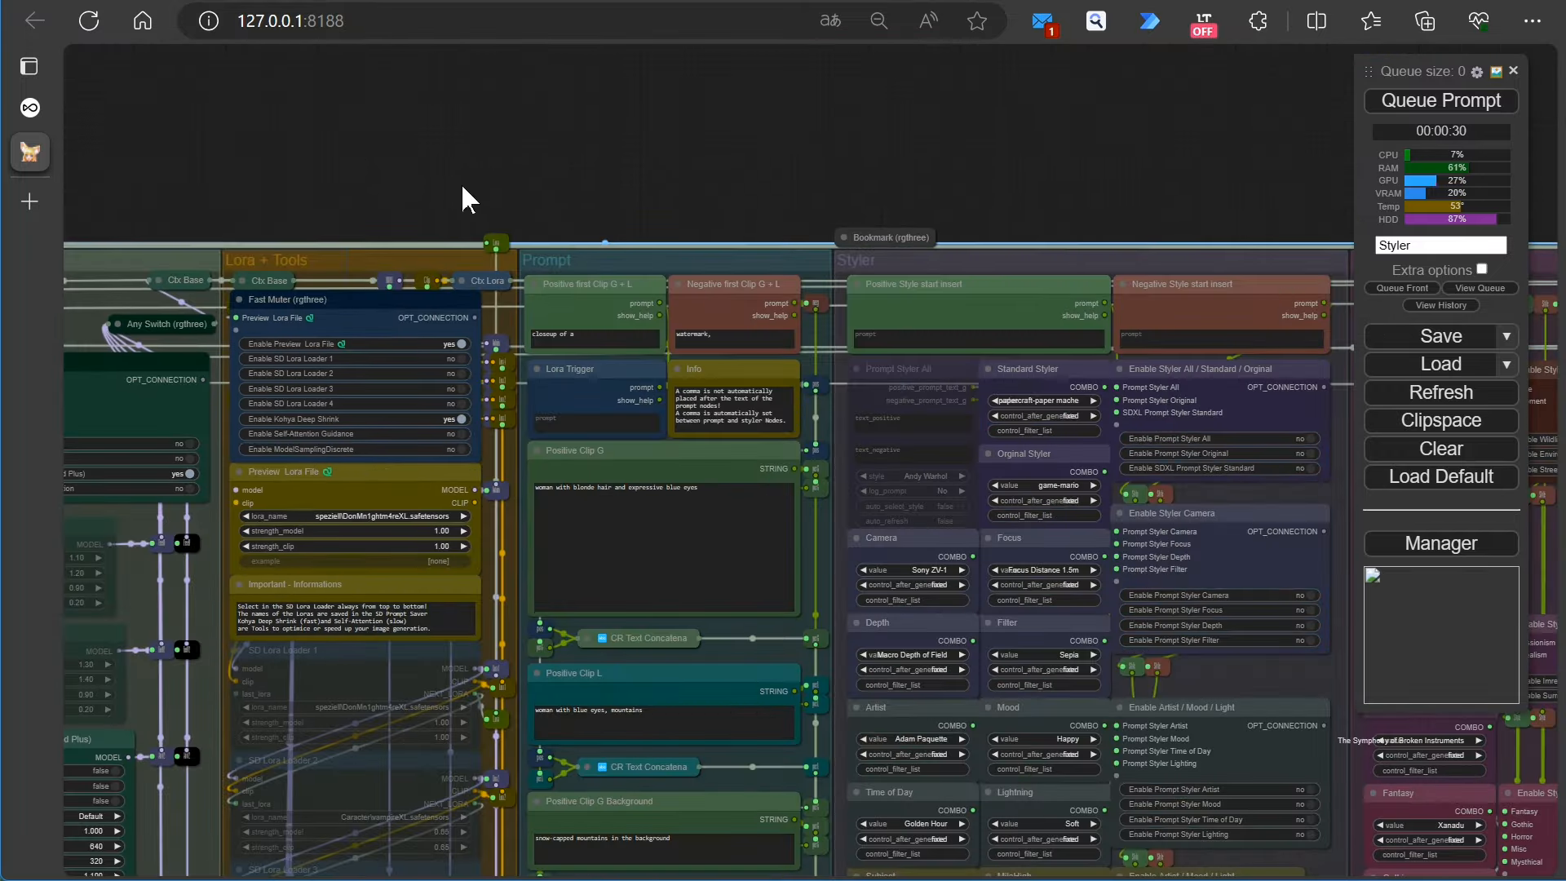
pyautogui.scroll(3)
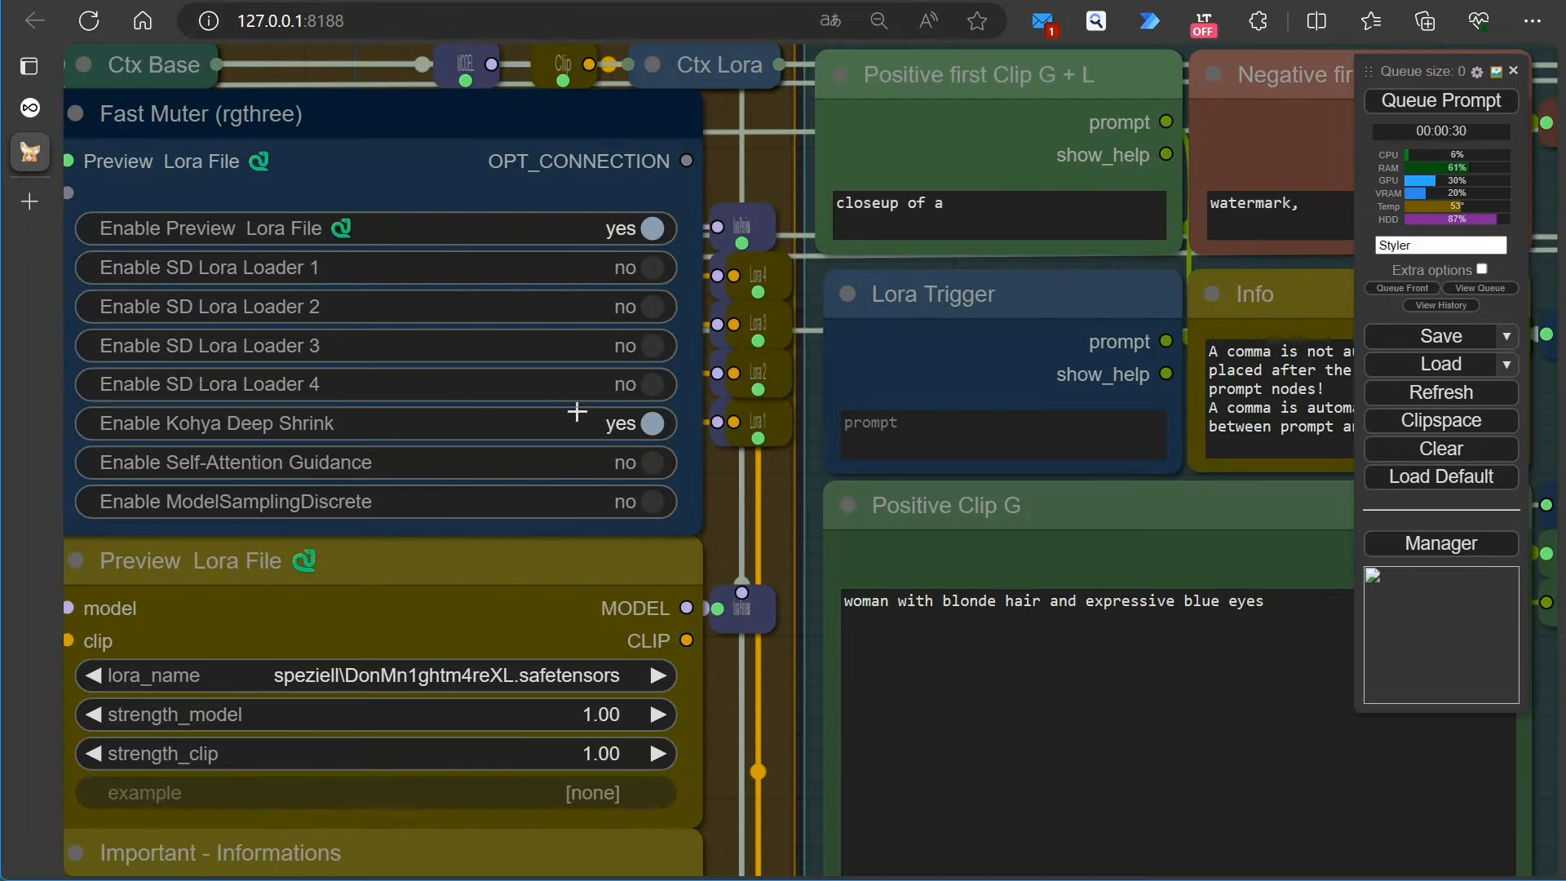
pyautogui.click(654, 266)
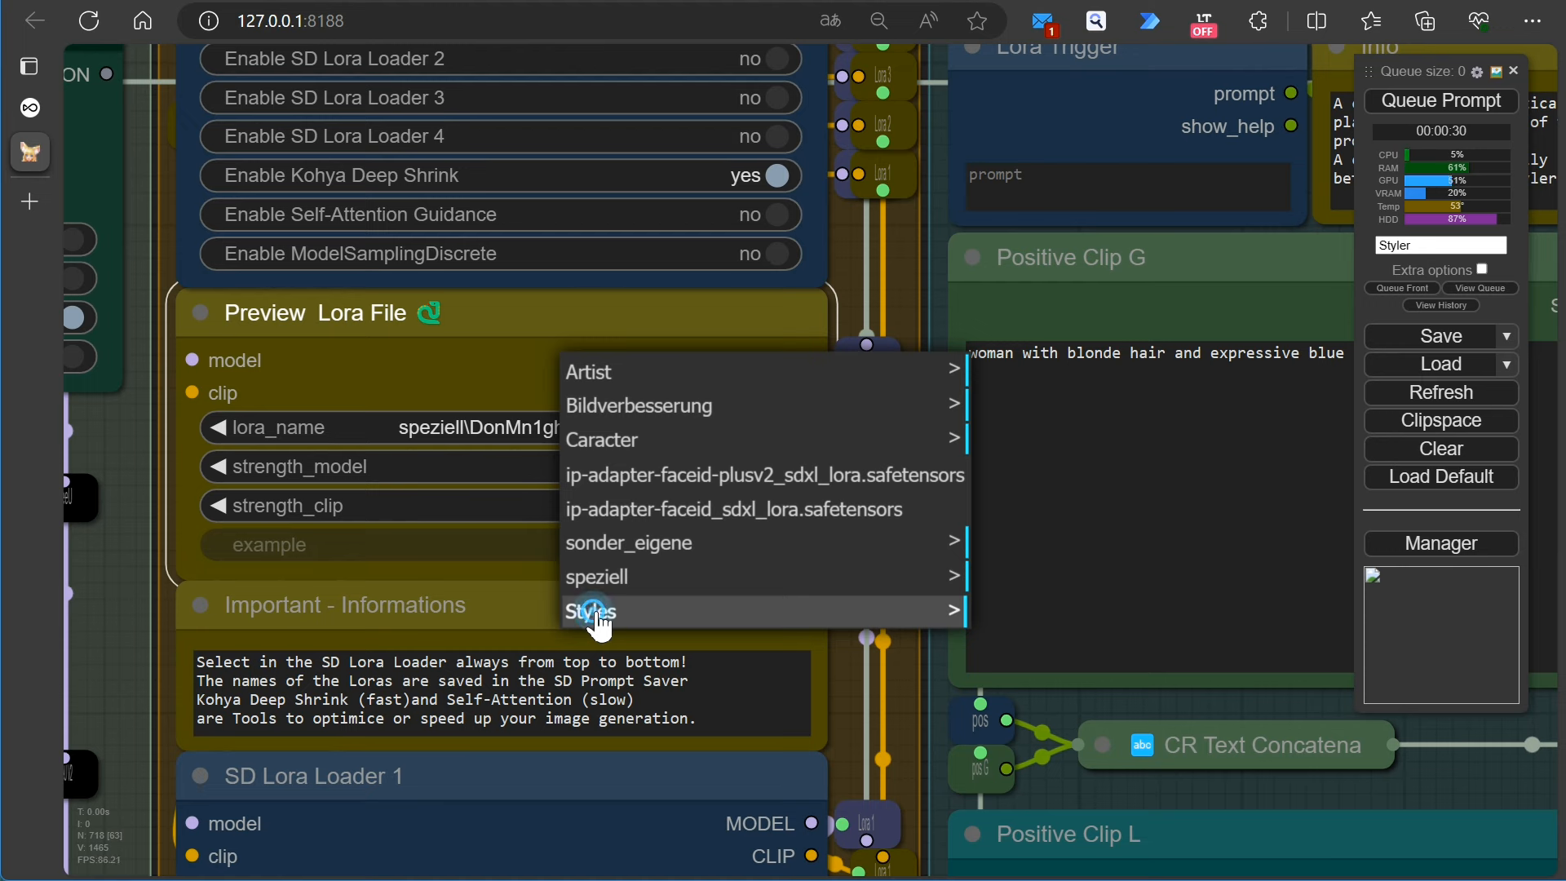
pyautogui.click(590, 611)
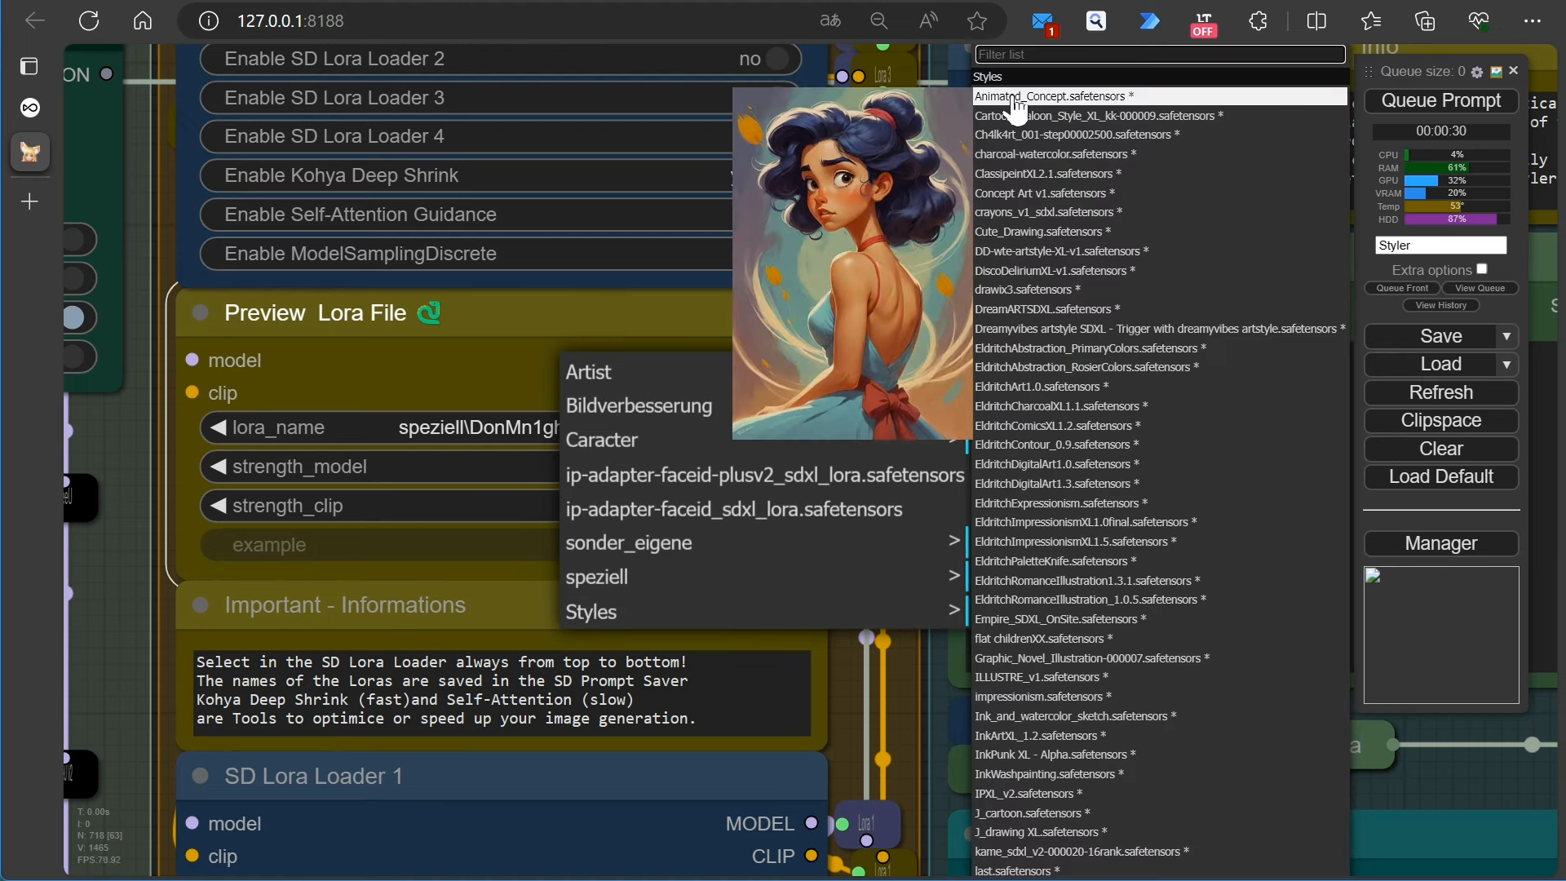
pyautogui.click(1048, 96)
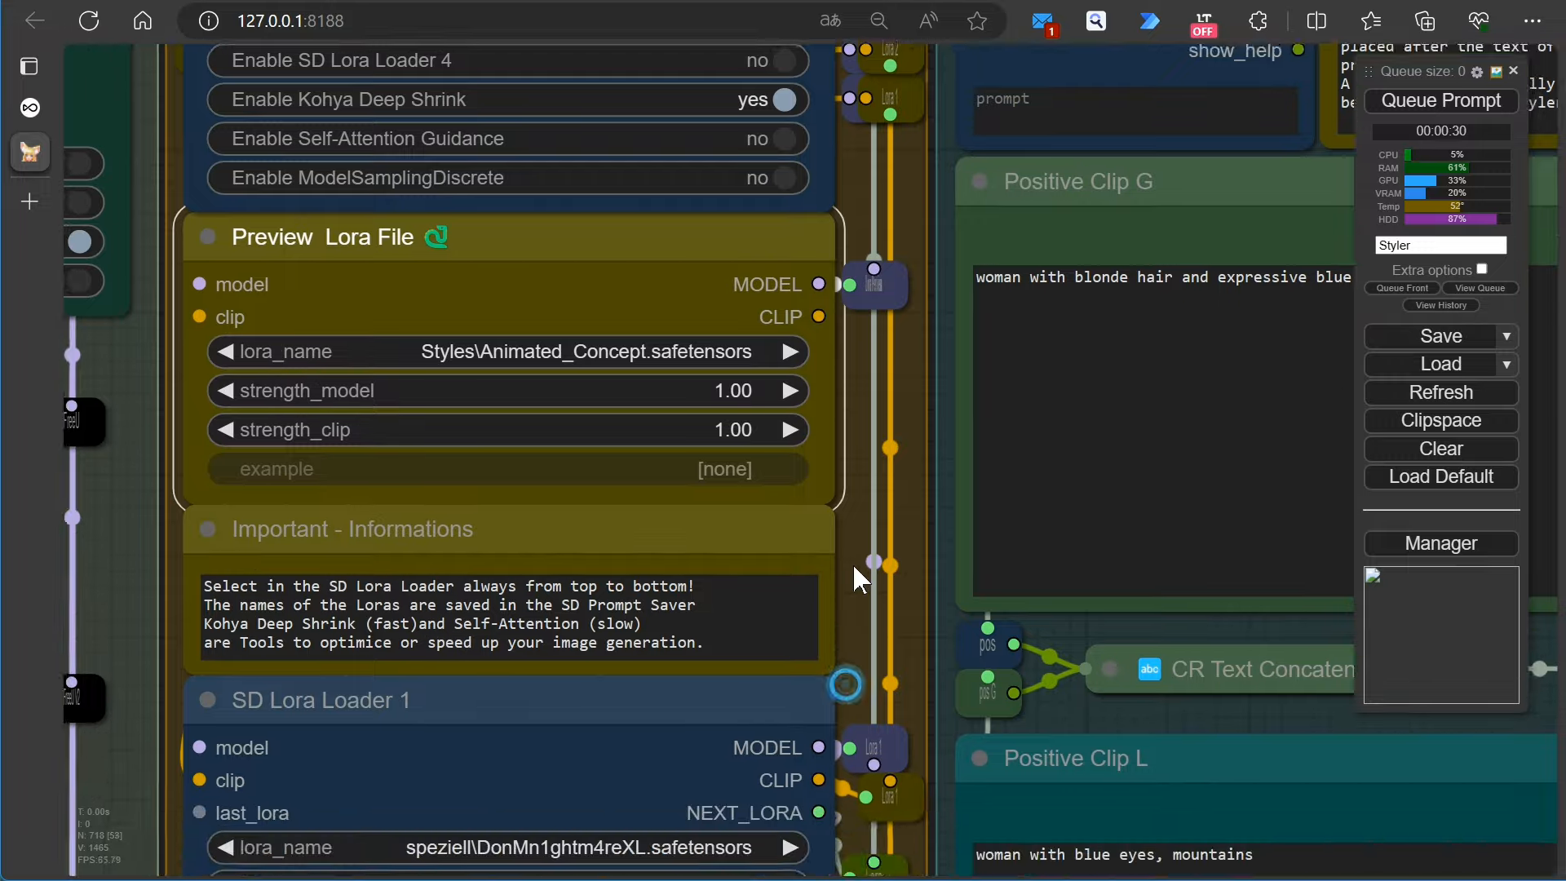
# Load Styles\Animated_Concept in SD Lora Loader 1 and review its LoRA information
pyautogui.scroll(-3)
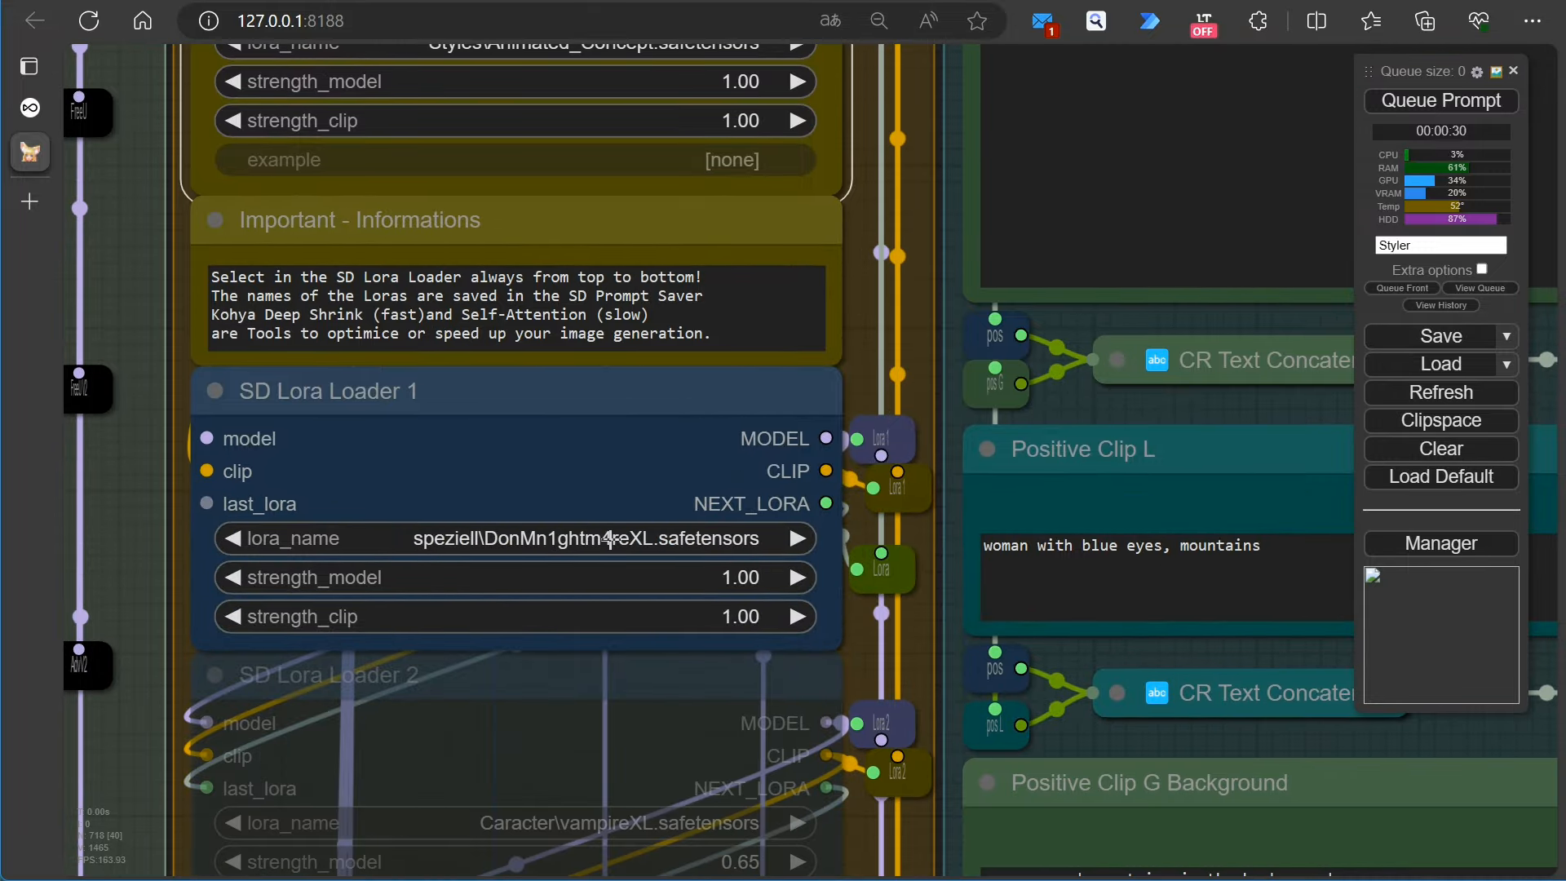
pyautogui.click(510, 538)
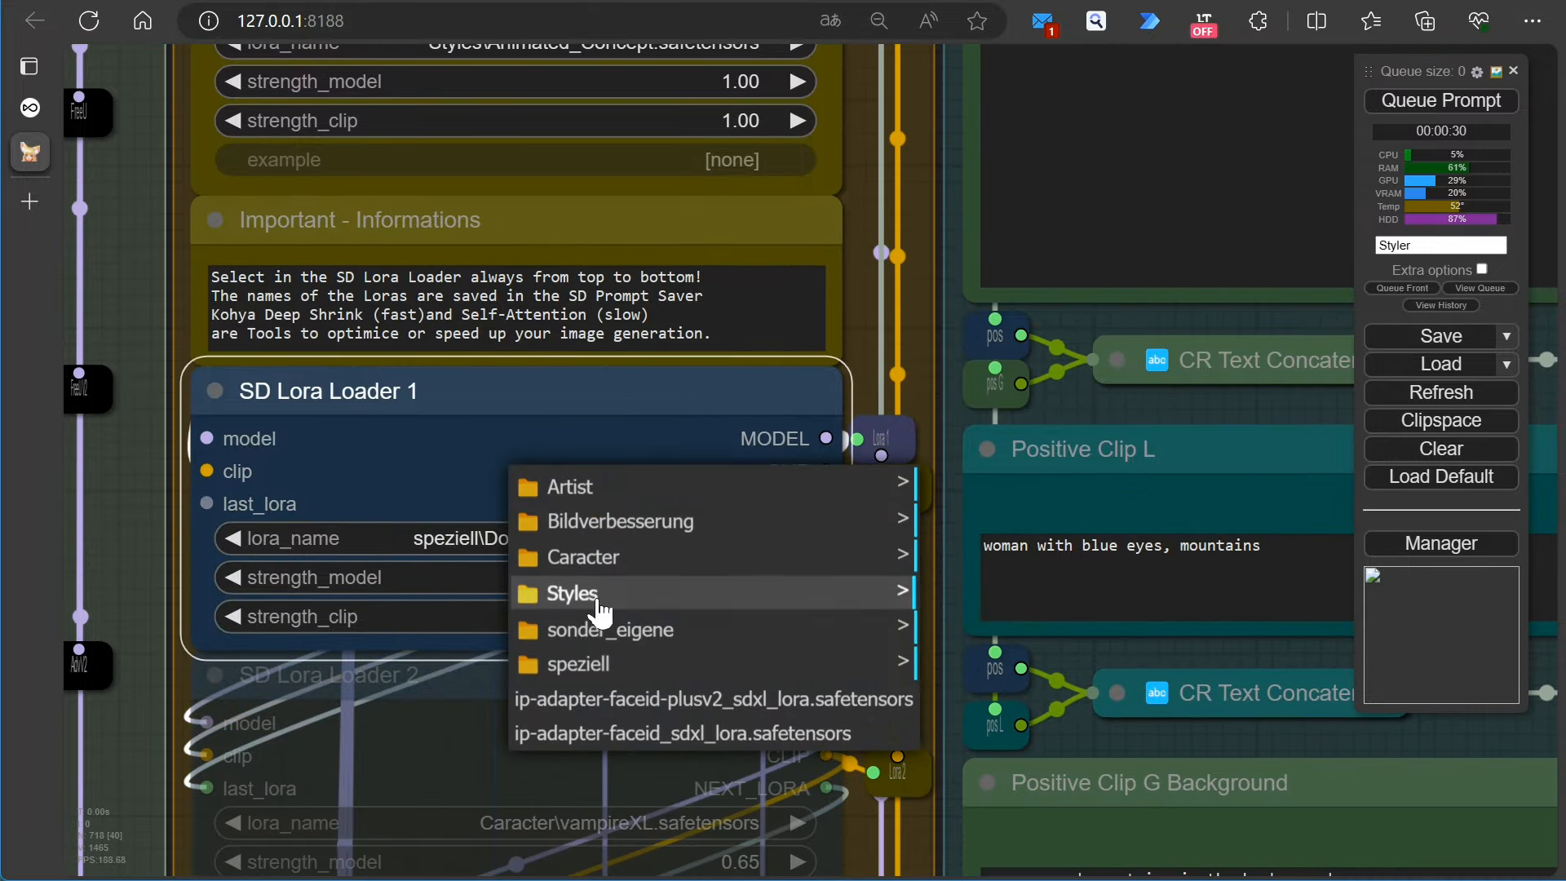
pyautogui.click(569, 594)
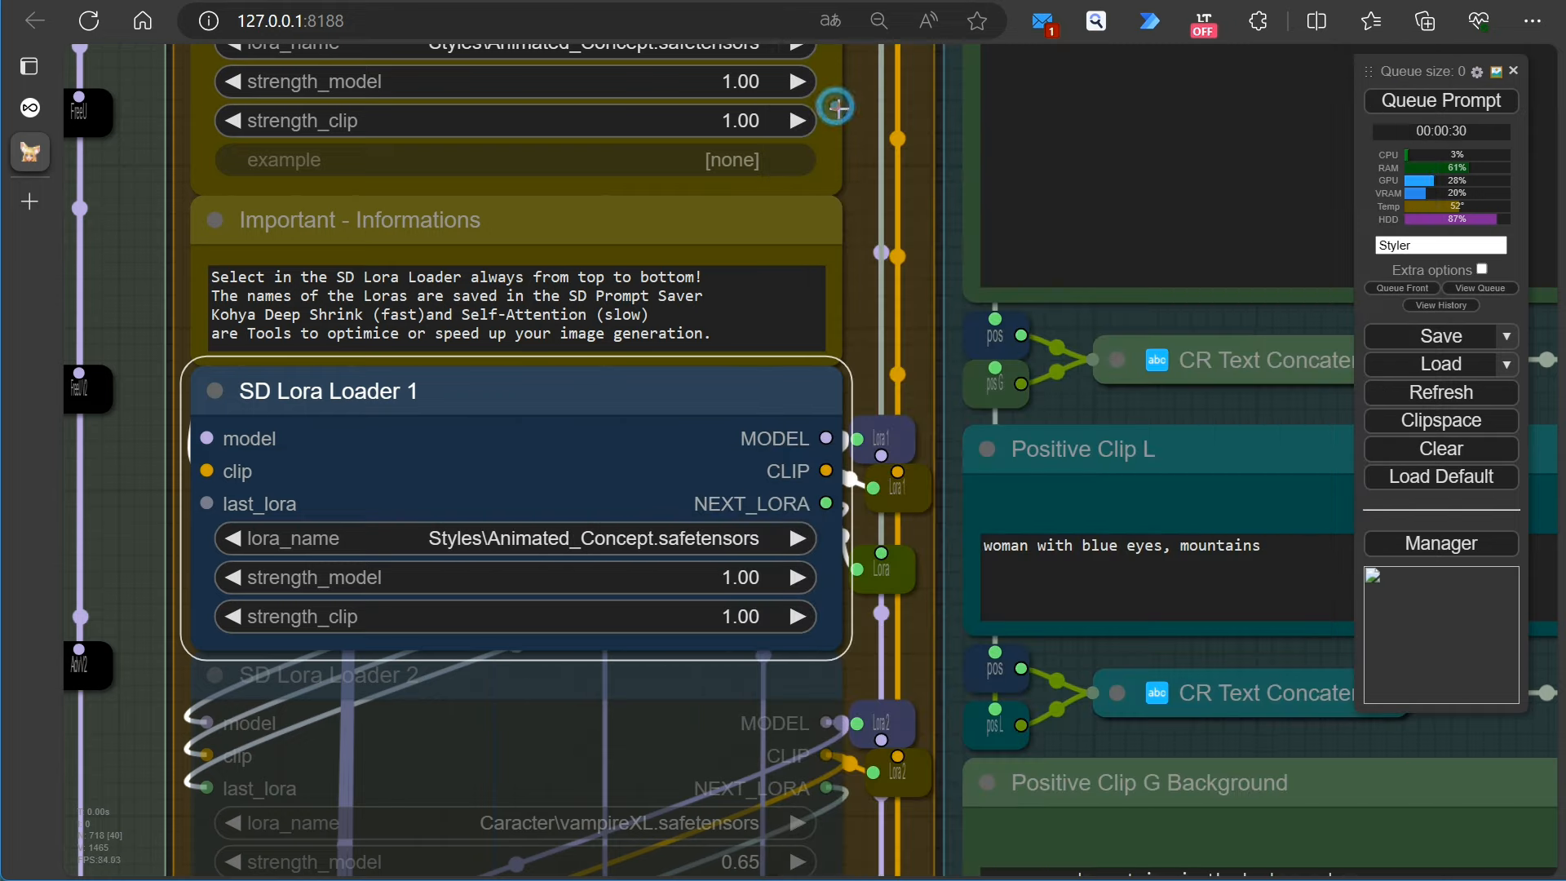
pyautogui.scroll(-3)
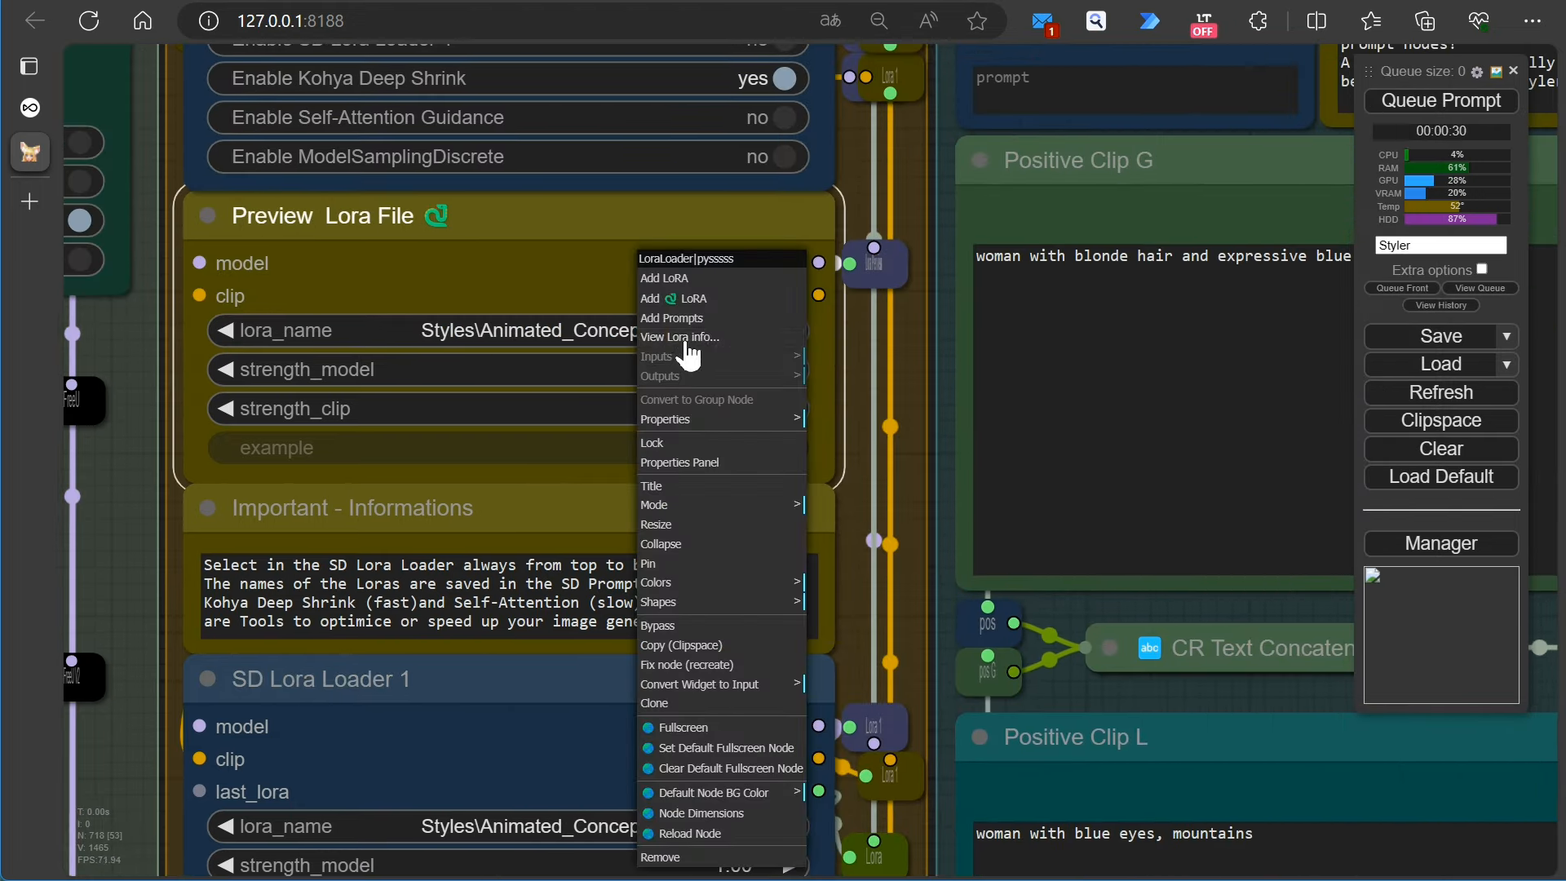
pyautogui.click(678, 336)
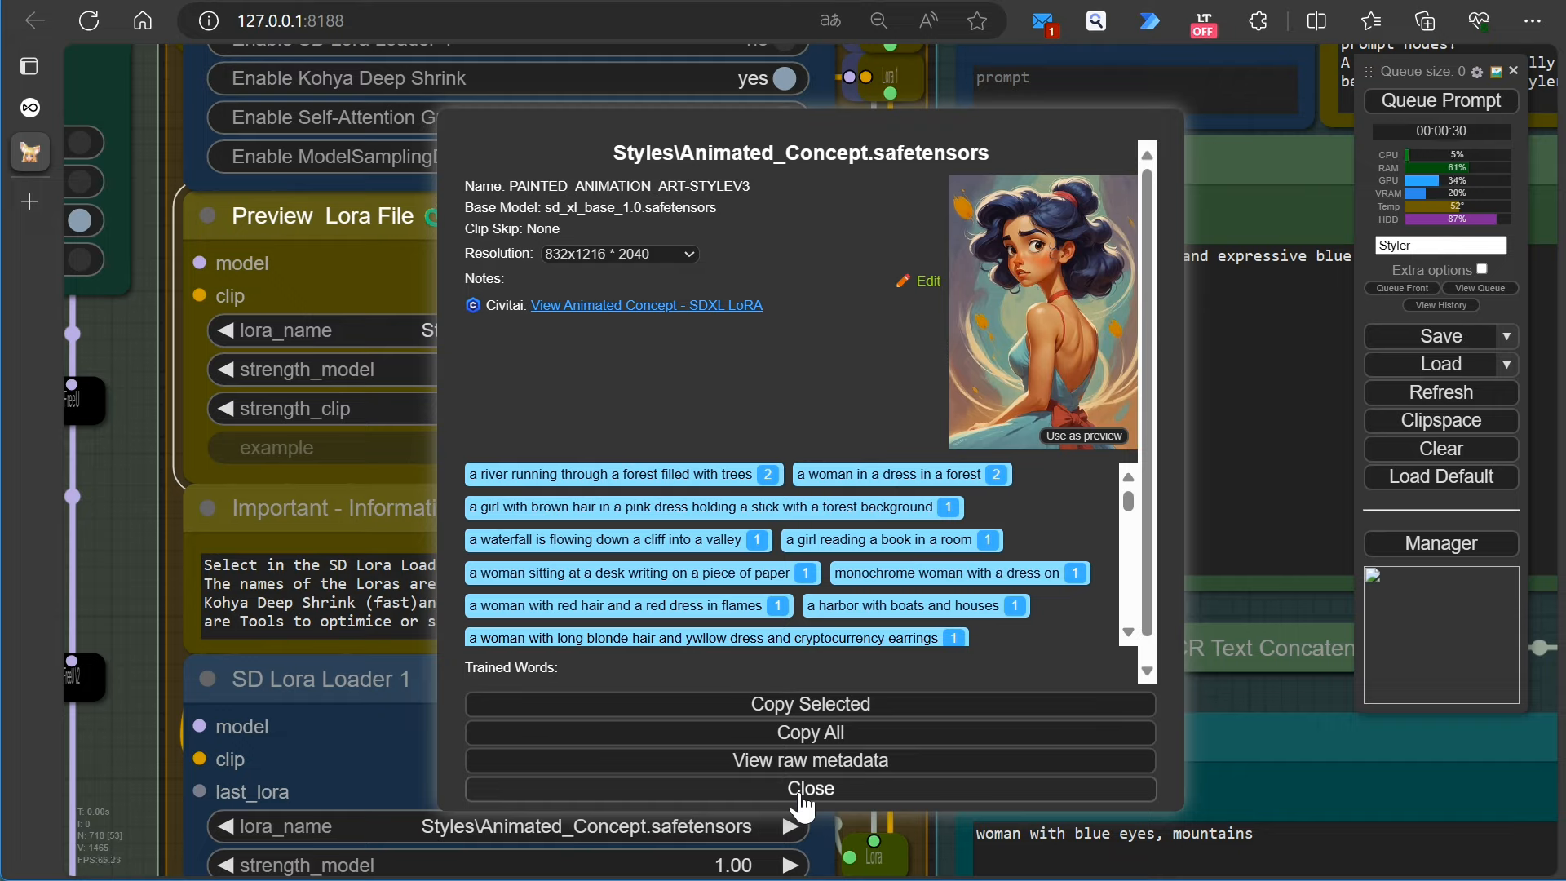
pyautogui.click(809, 788)
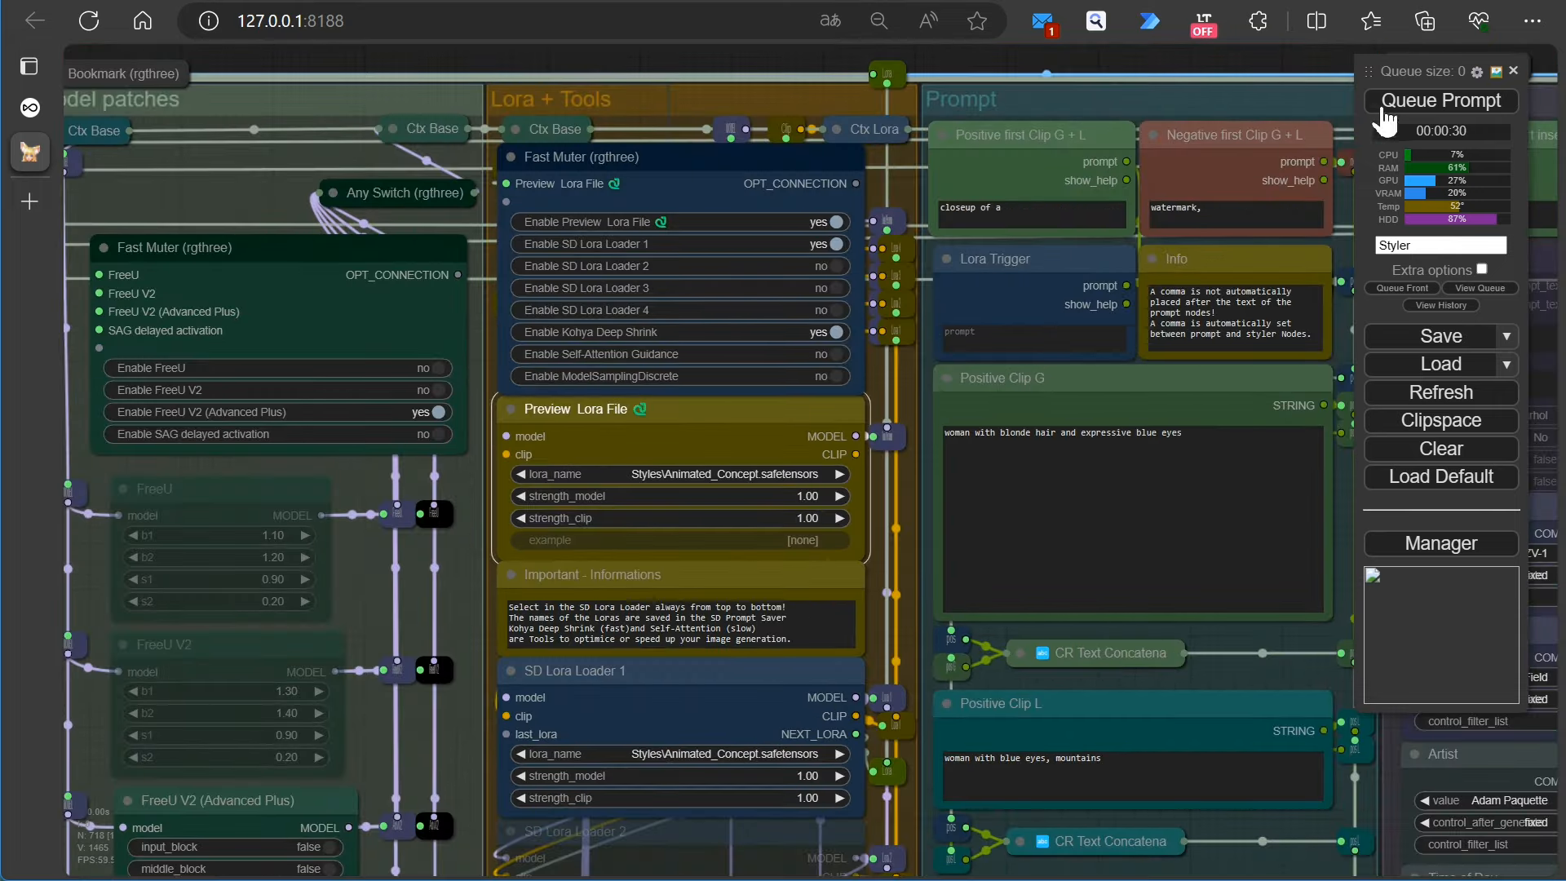
# Queue the workflow twice to render the animated-style sunflower-field portrait
pyautogui.click(1440, 100)
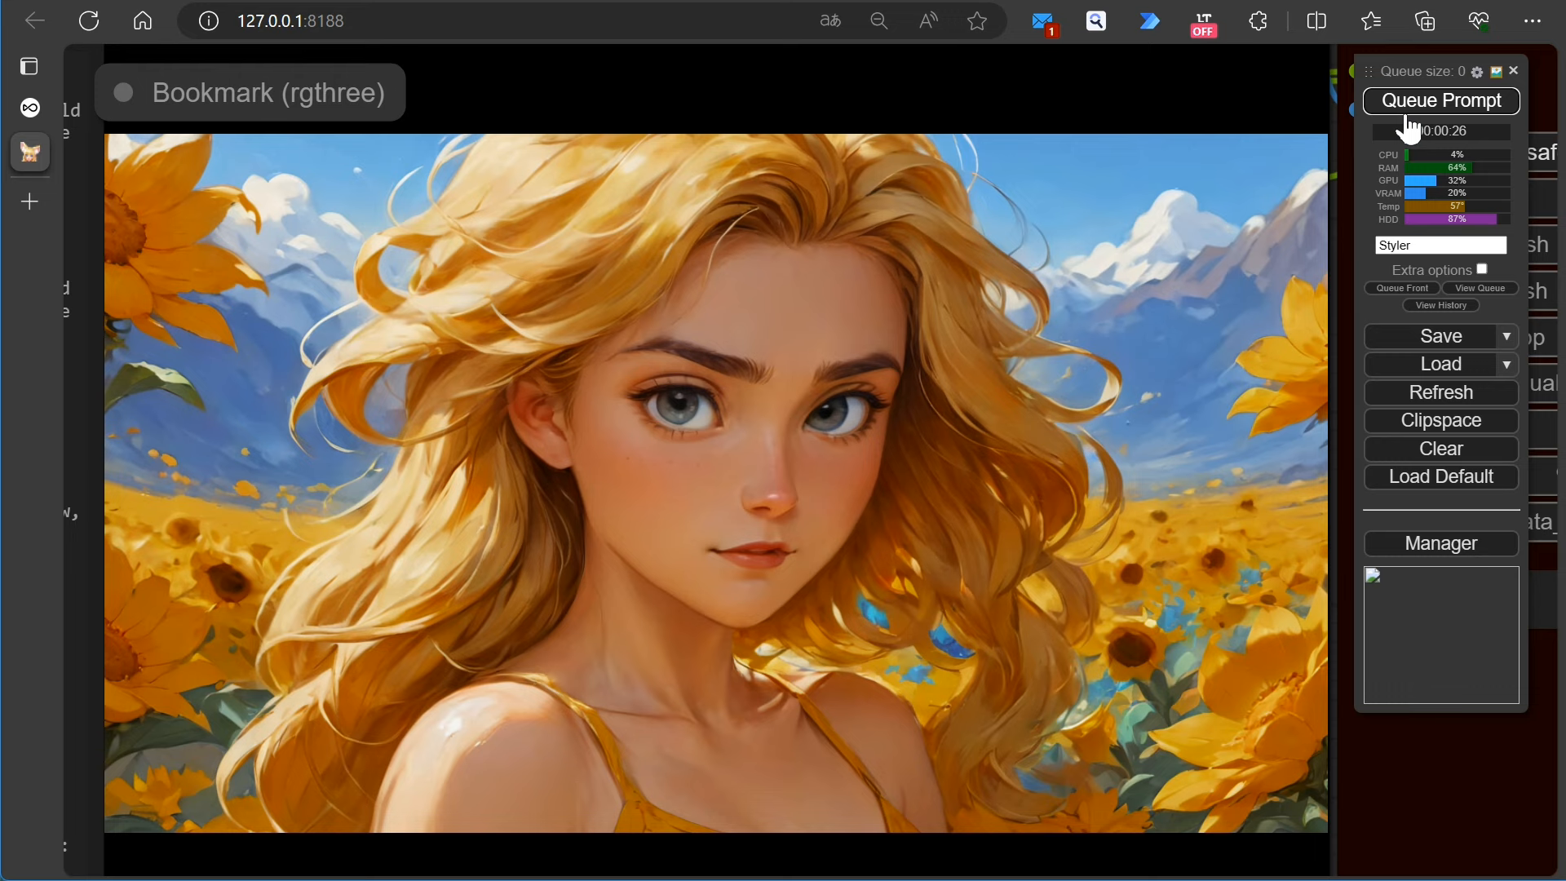
pyautogui.click(1440, 99)
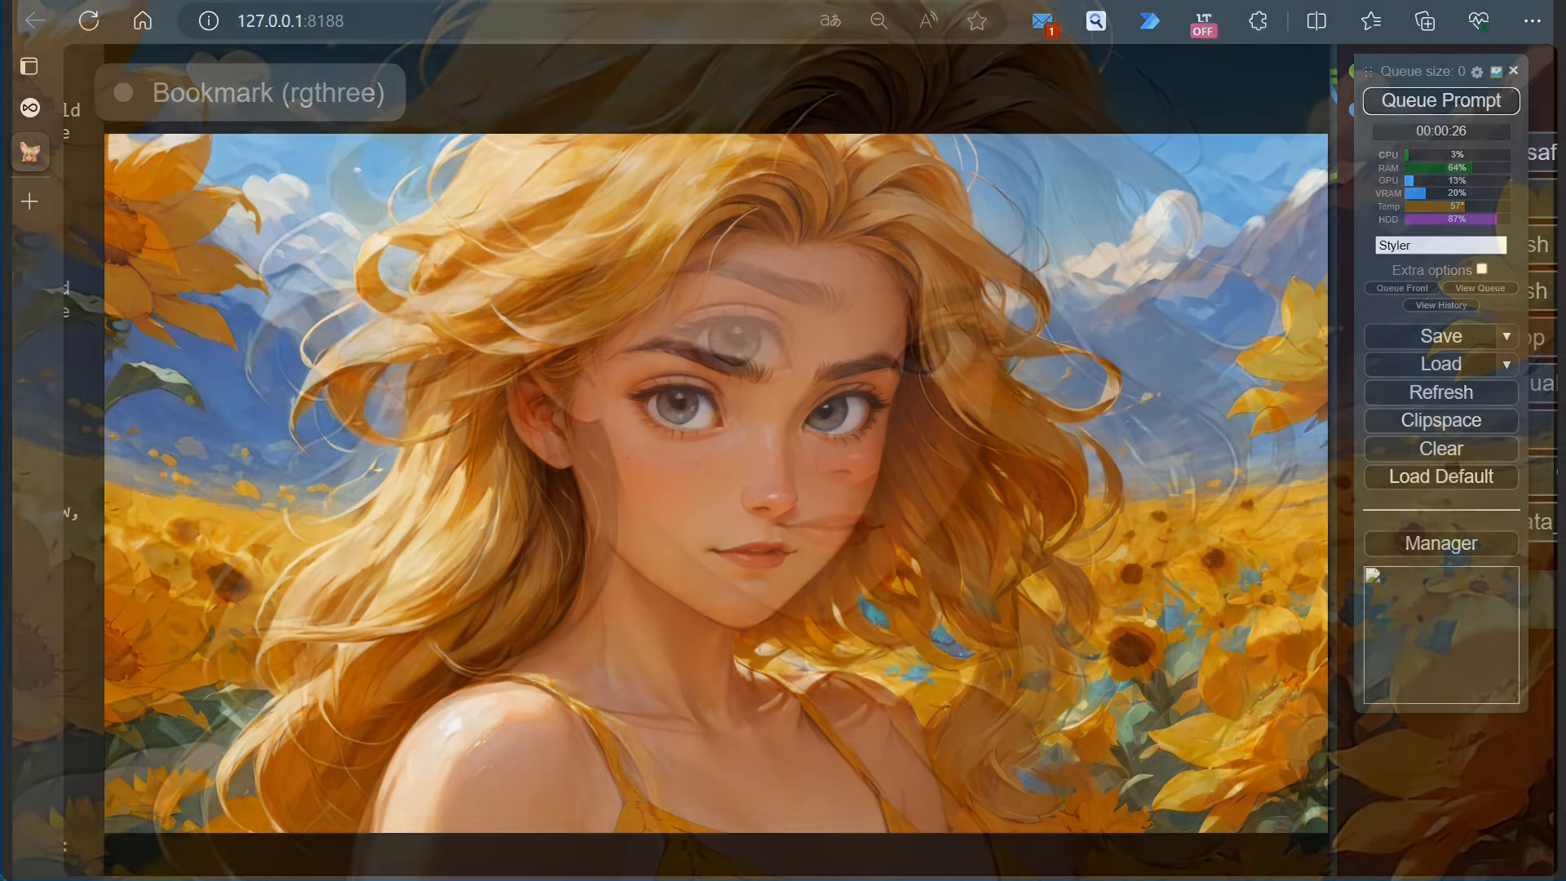